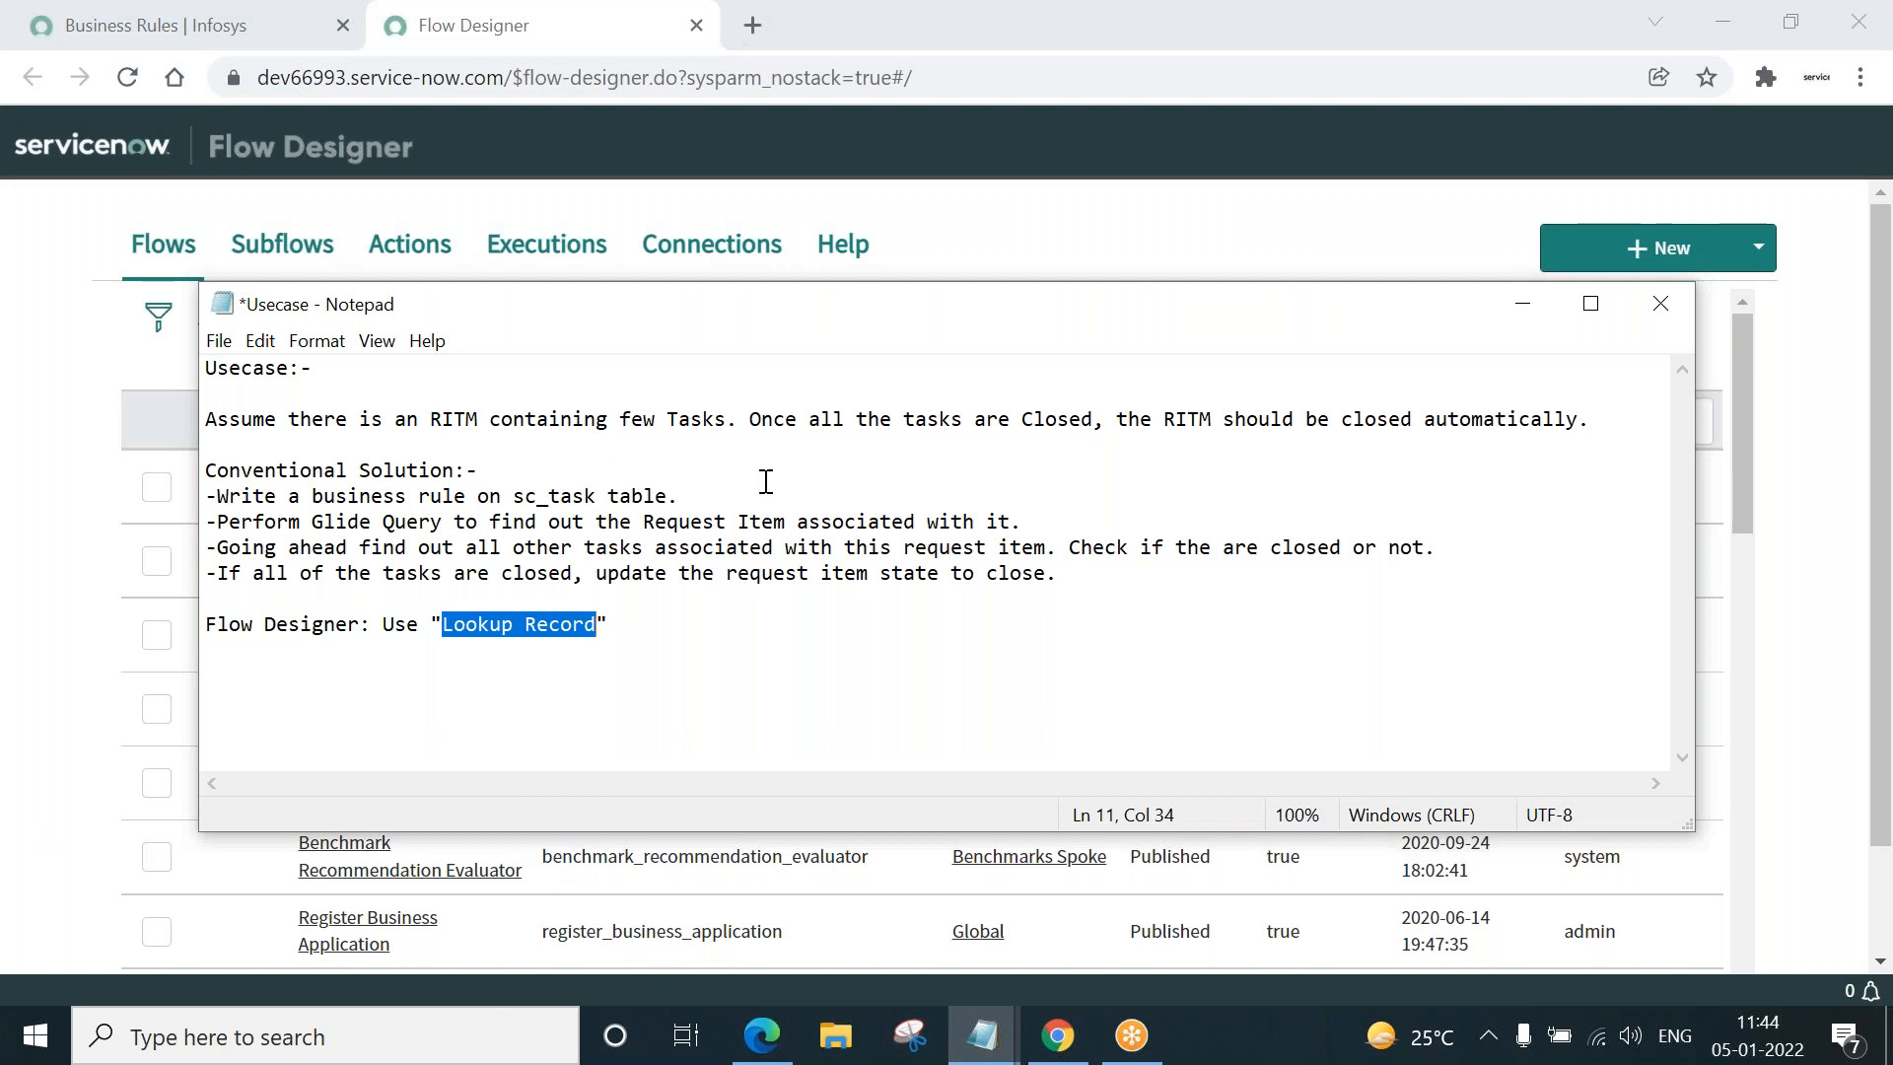
{"action": "mouse_move", "coordinate": [1254, 495]}
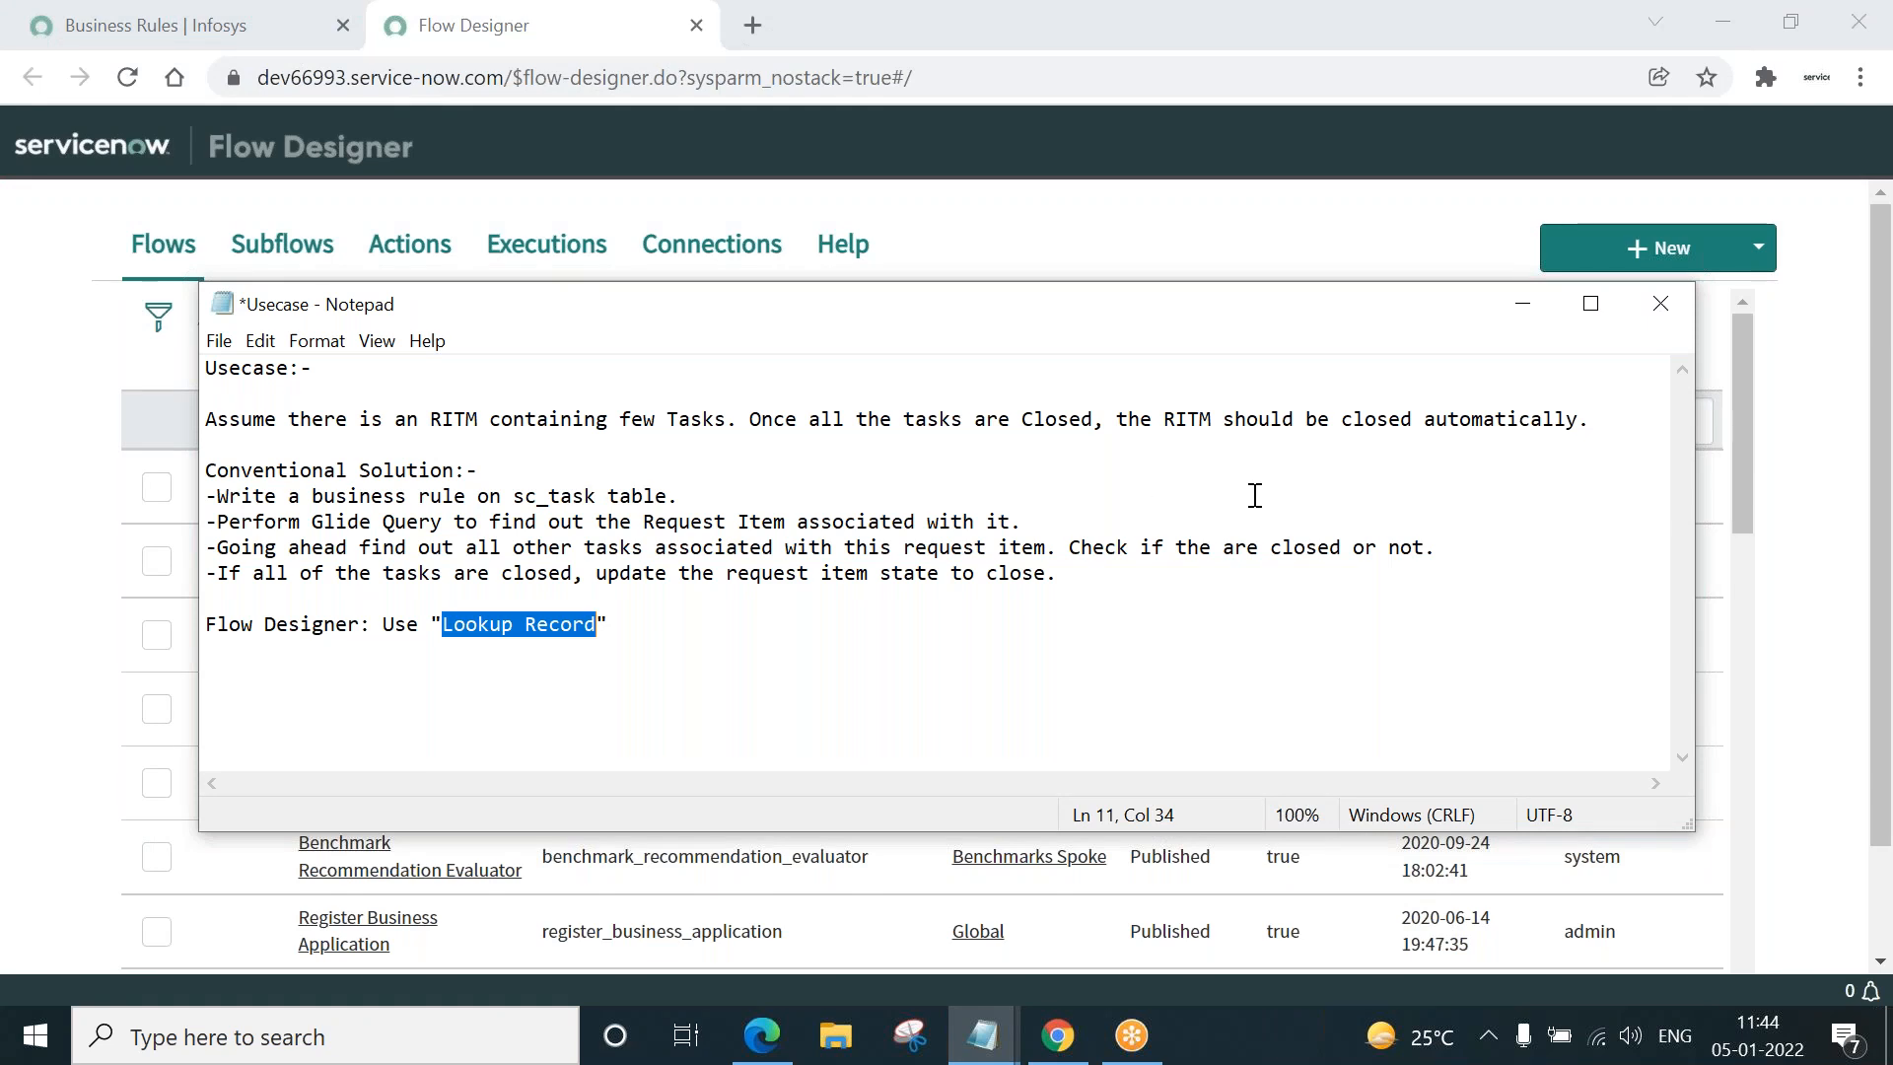
{"action": "mouse_move", "coordinate": [1256, 495]}
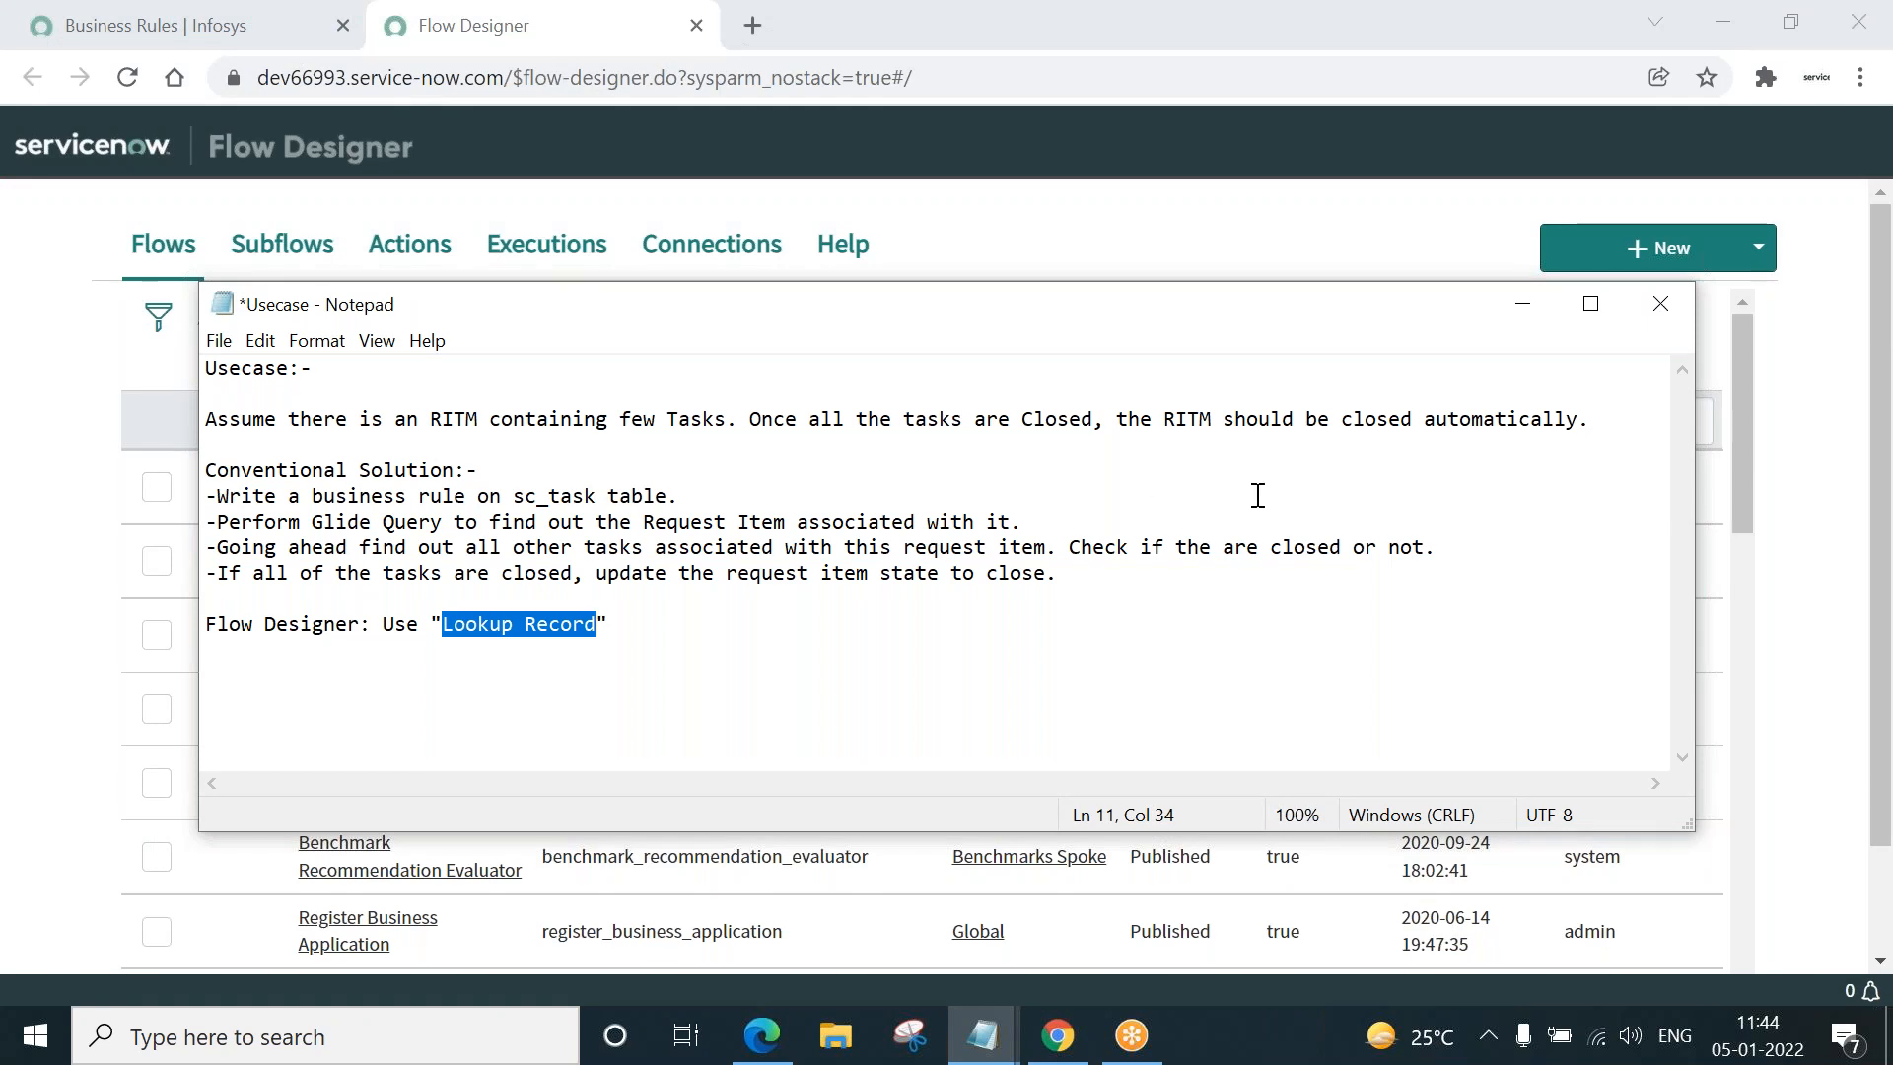
{"action": "mouse_move", "coordinate": [1195, 455]}
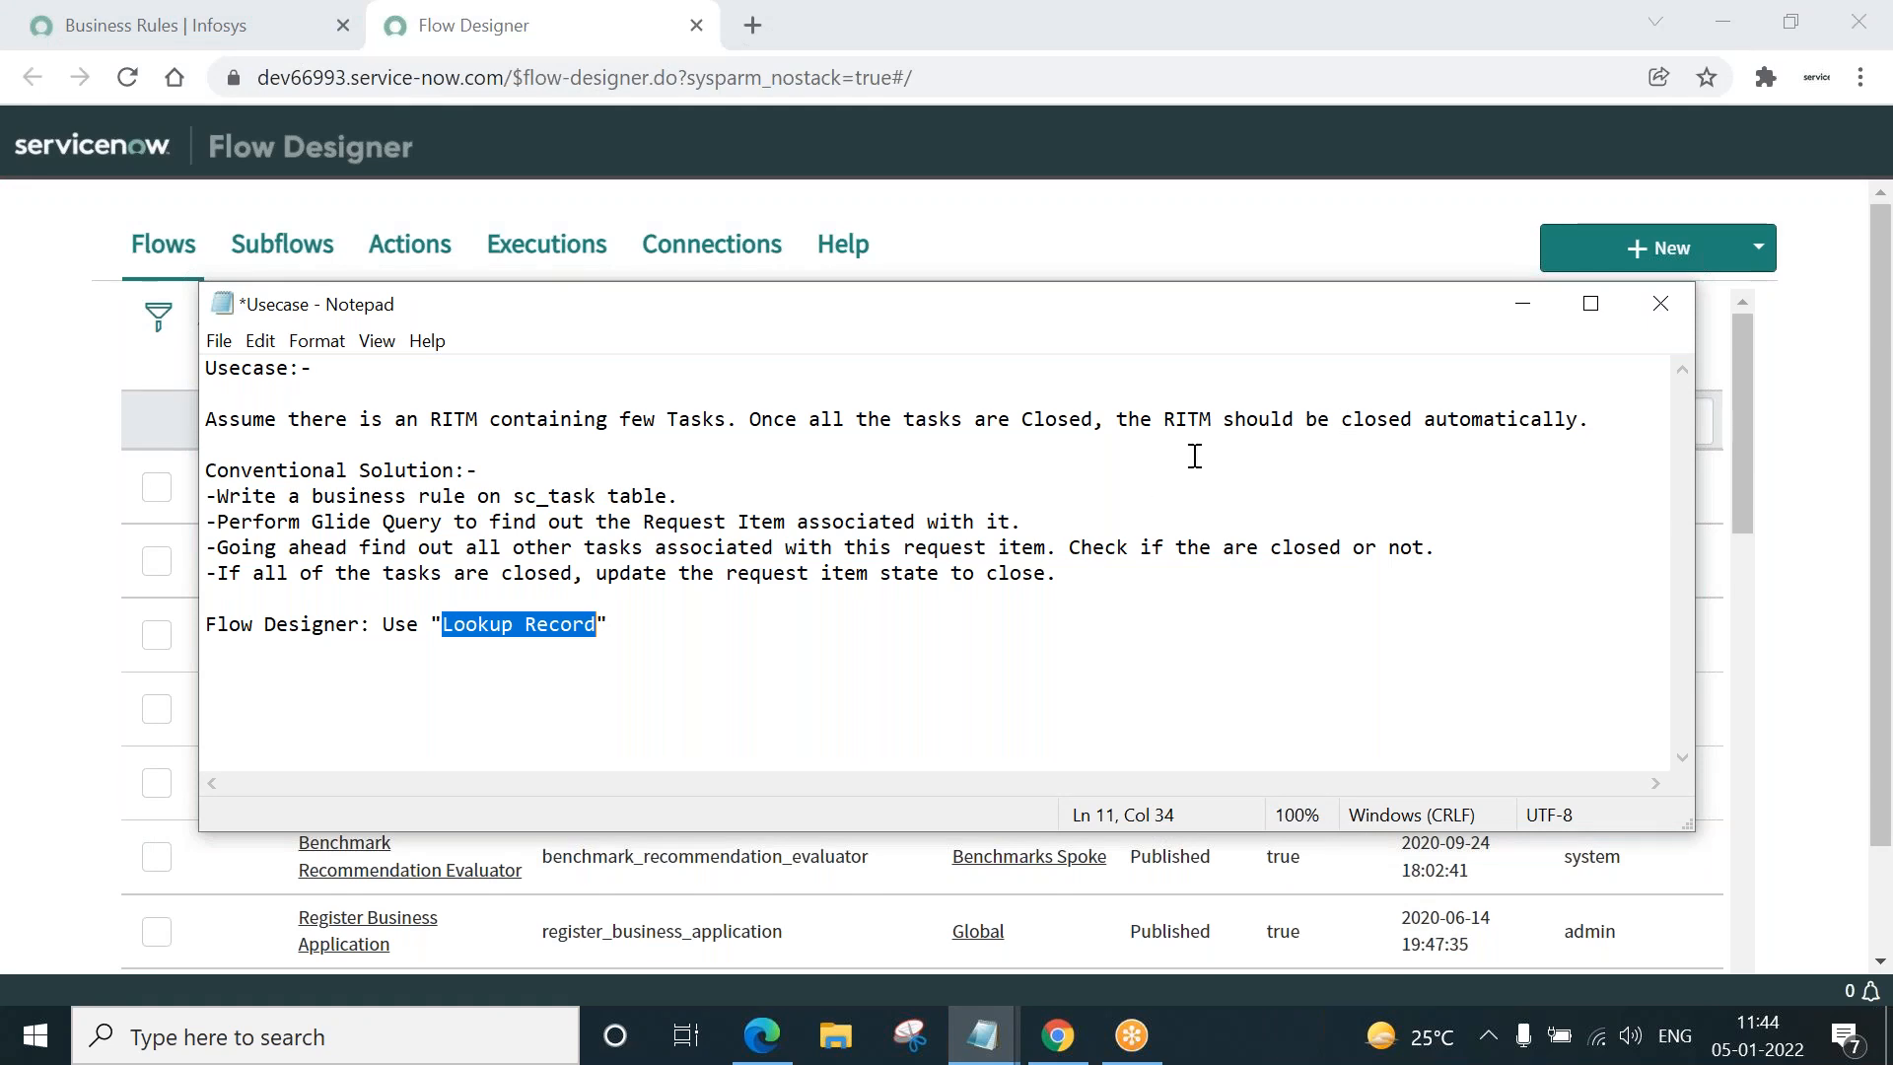
- Highlight phrases in the Notepad notes about the Request Item and the Lookup Record solution
{"action": "double_click", "coordinate": [1191, 418]}
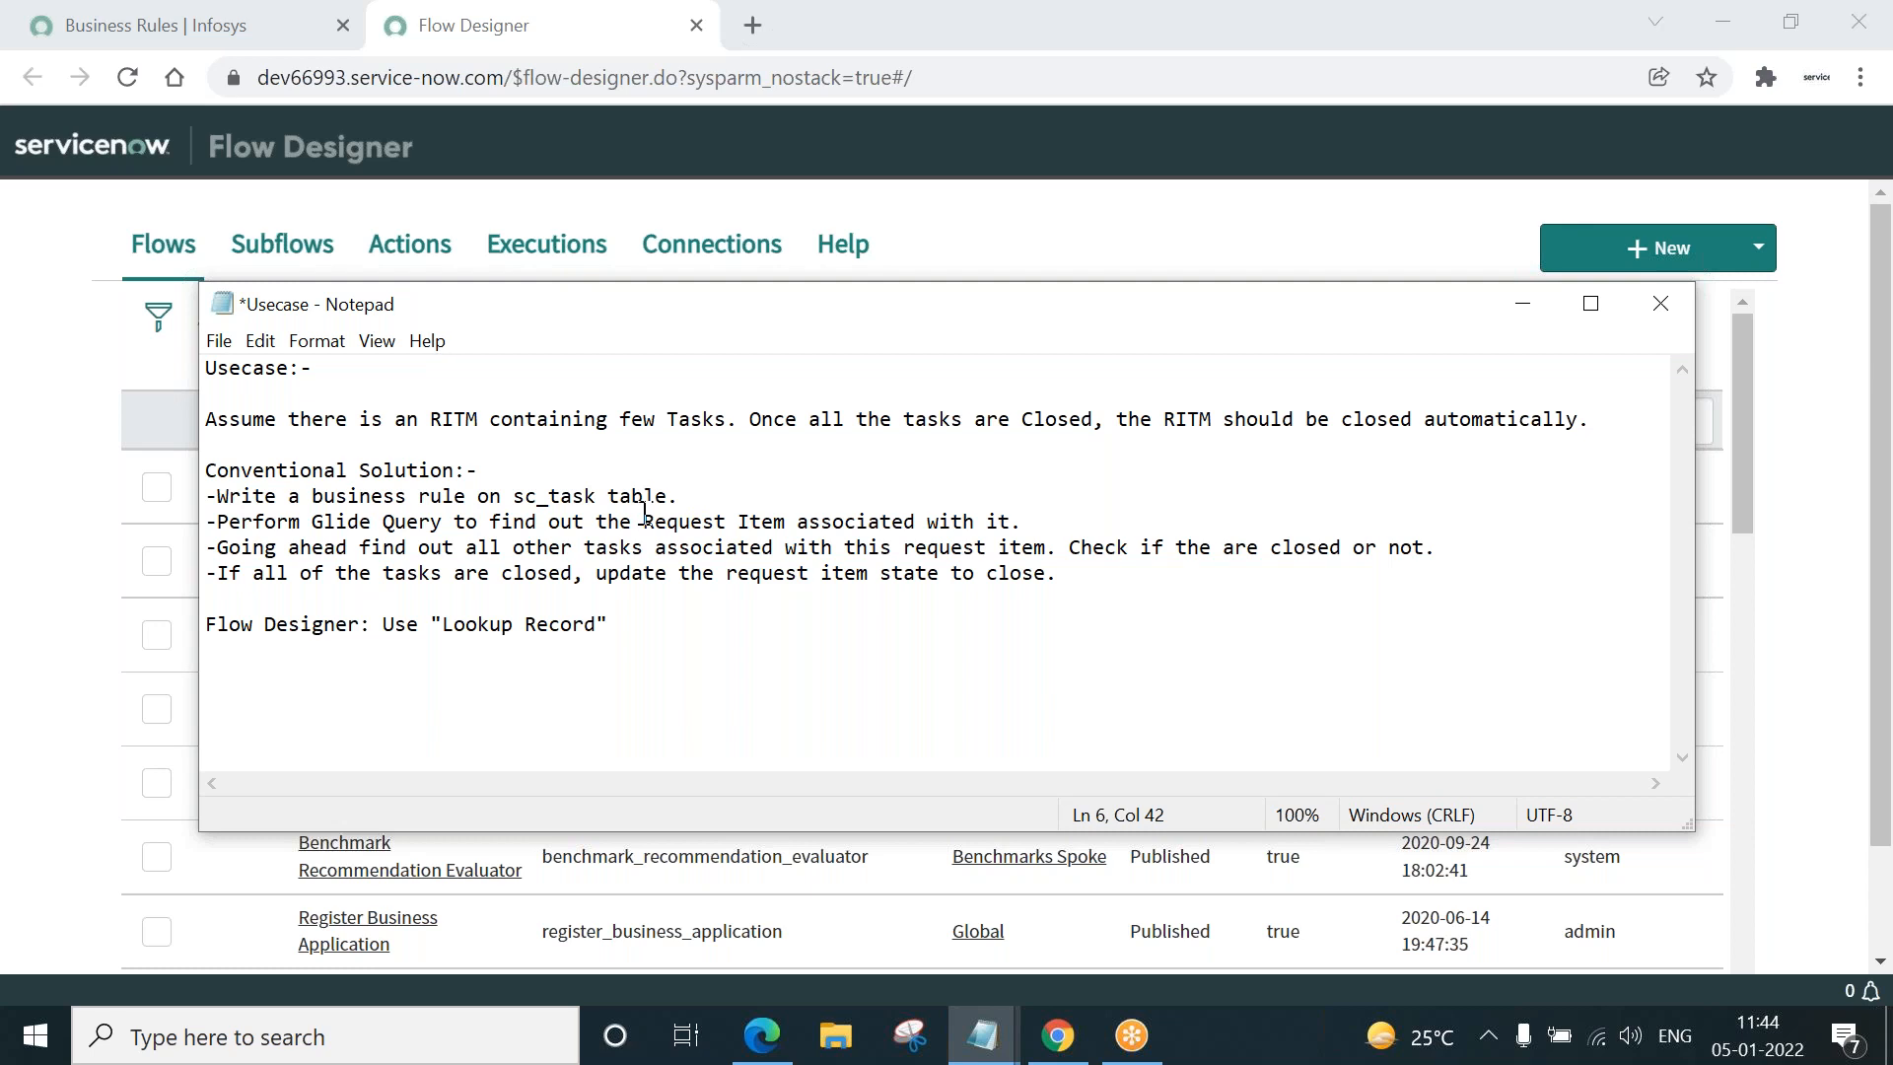
{"action": "left_click_drag", "start_coordinate": [644, 520], "coordinate": [1019, 520]}
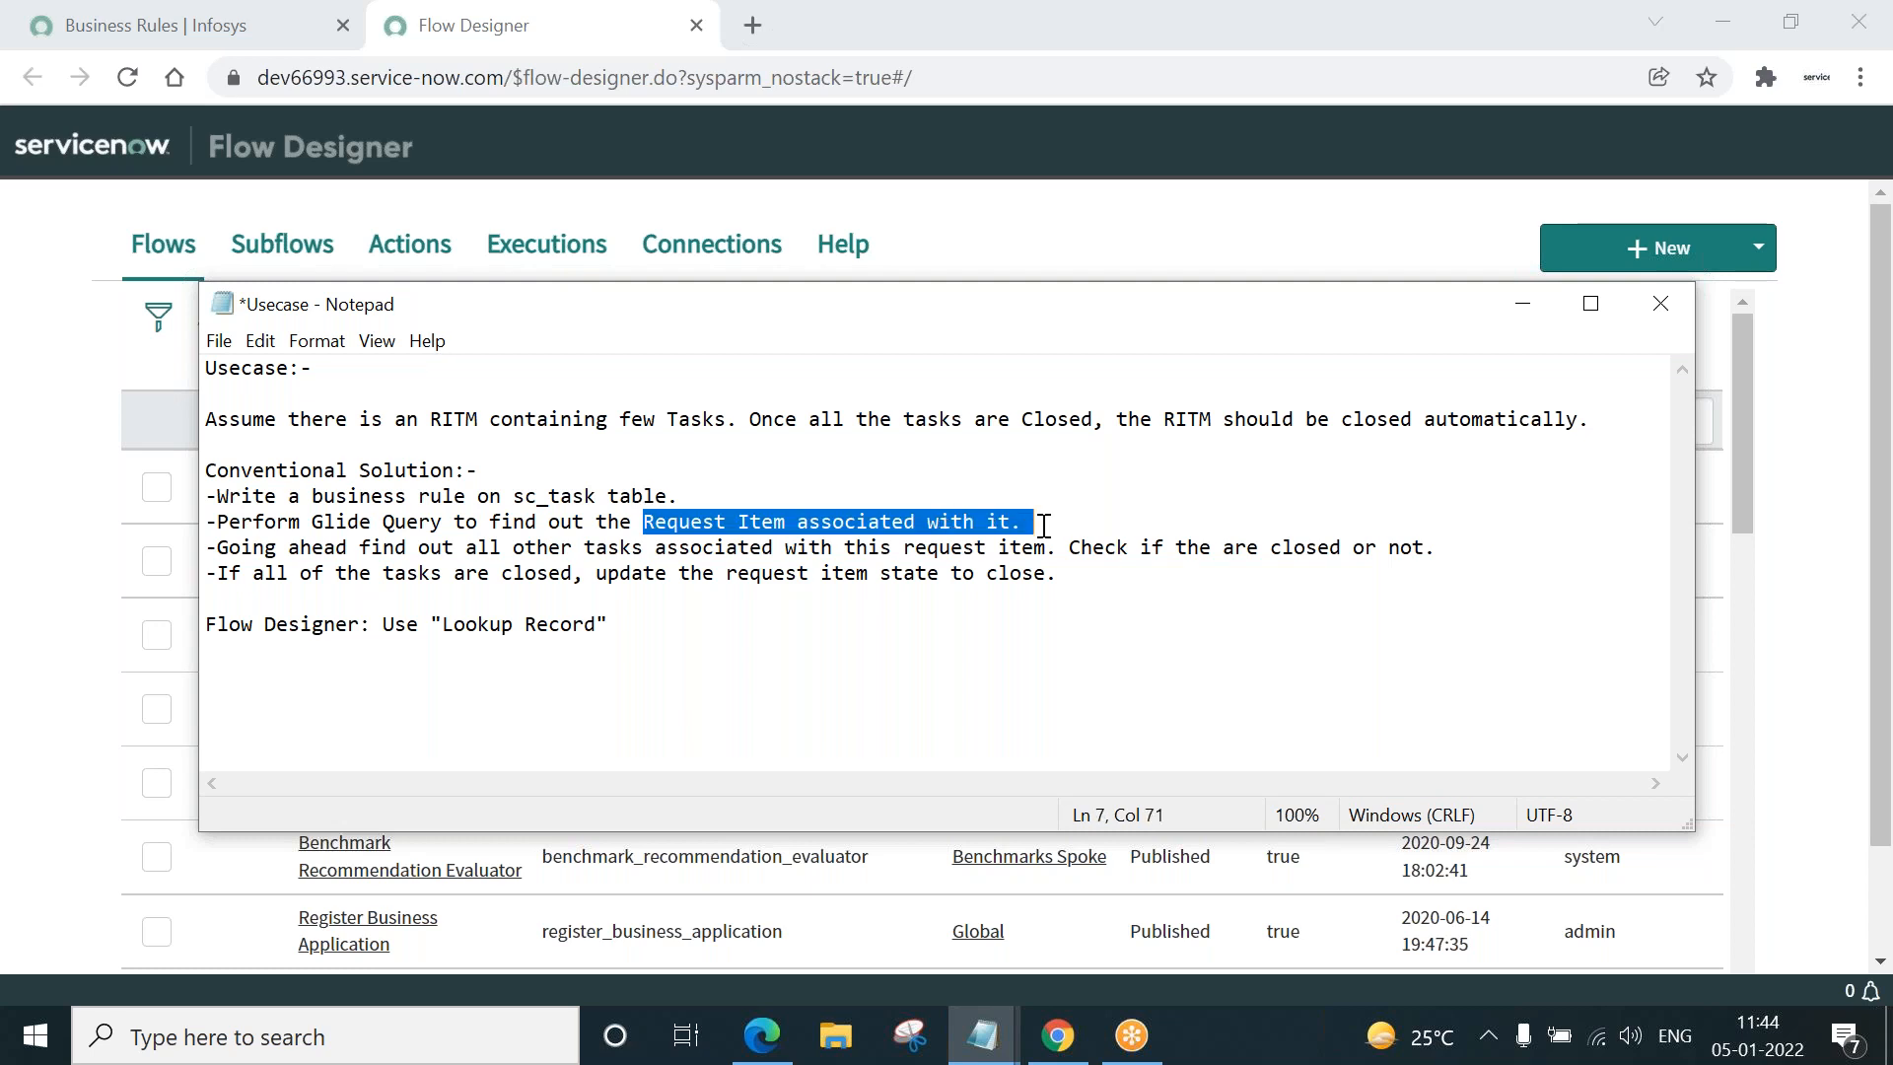
{"action": "mouse_move", "coordinate": [302, 546]}
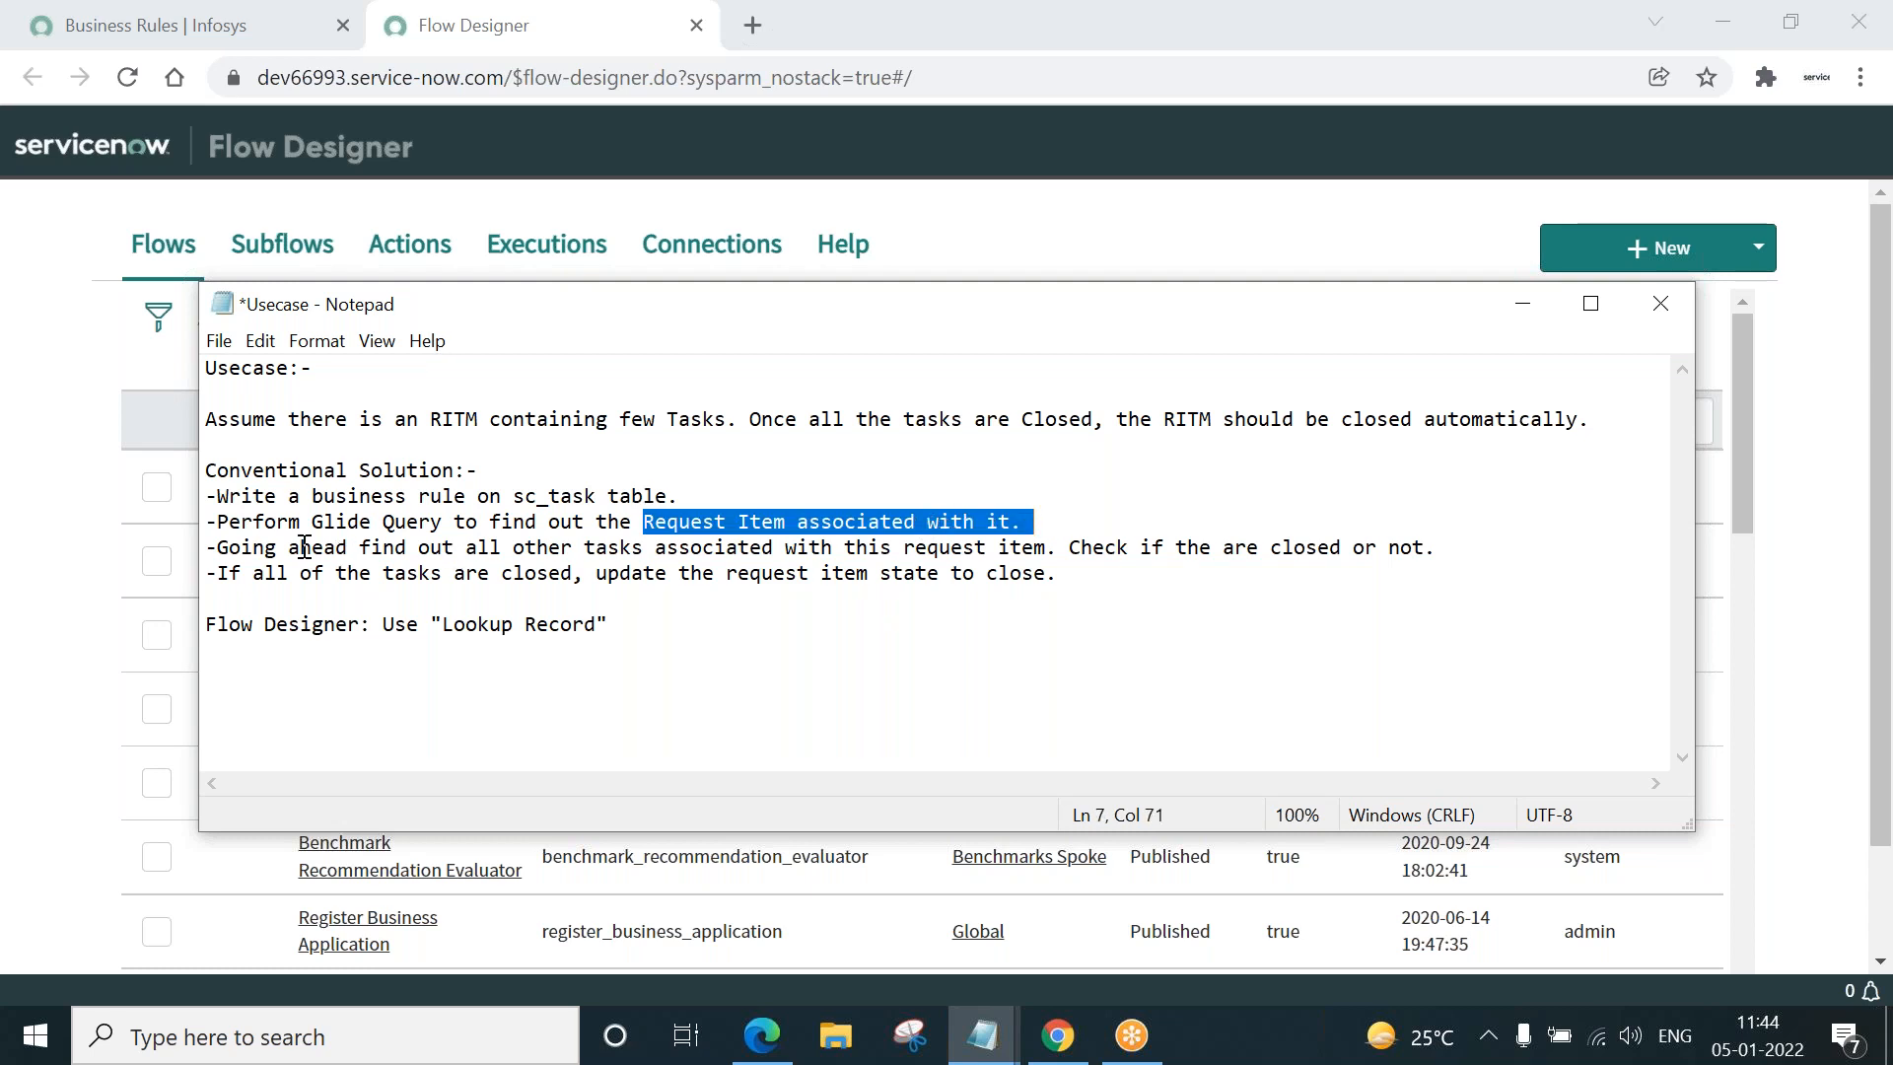
{"action": "left_click_drag", "start_coordinate": [299, 546], "coordinate": [881, 546]}
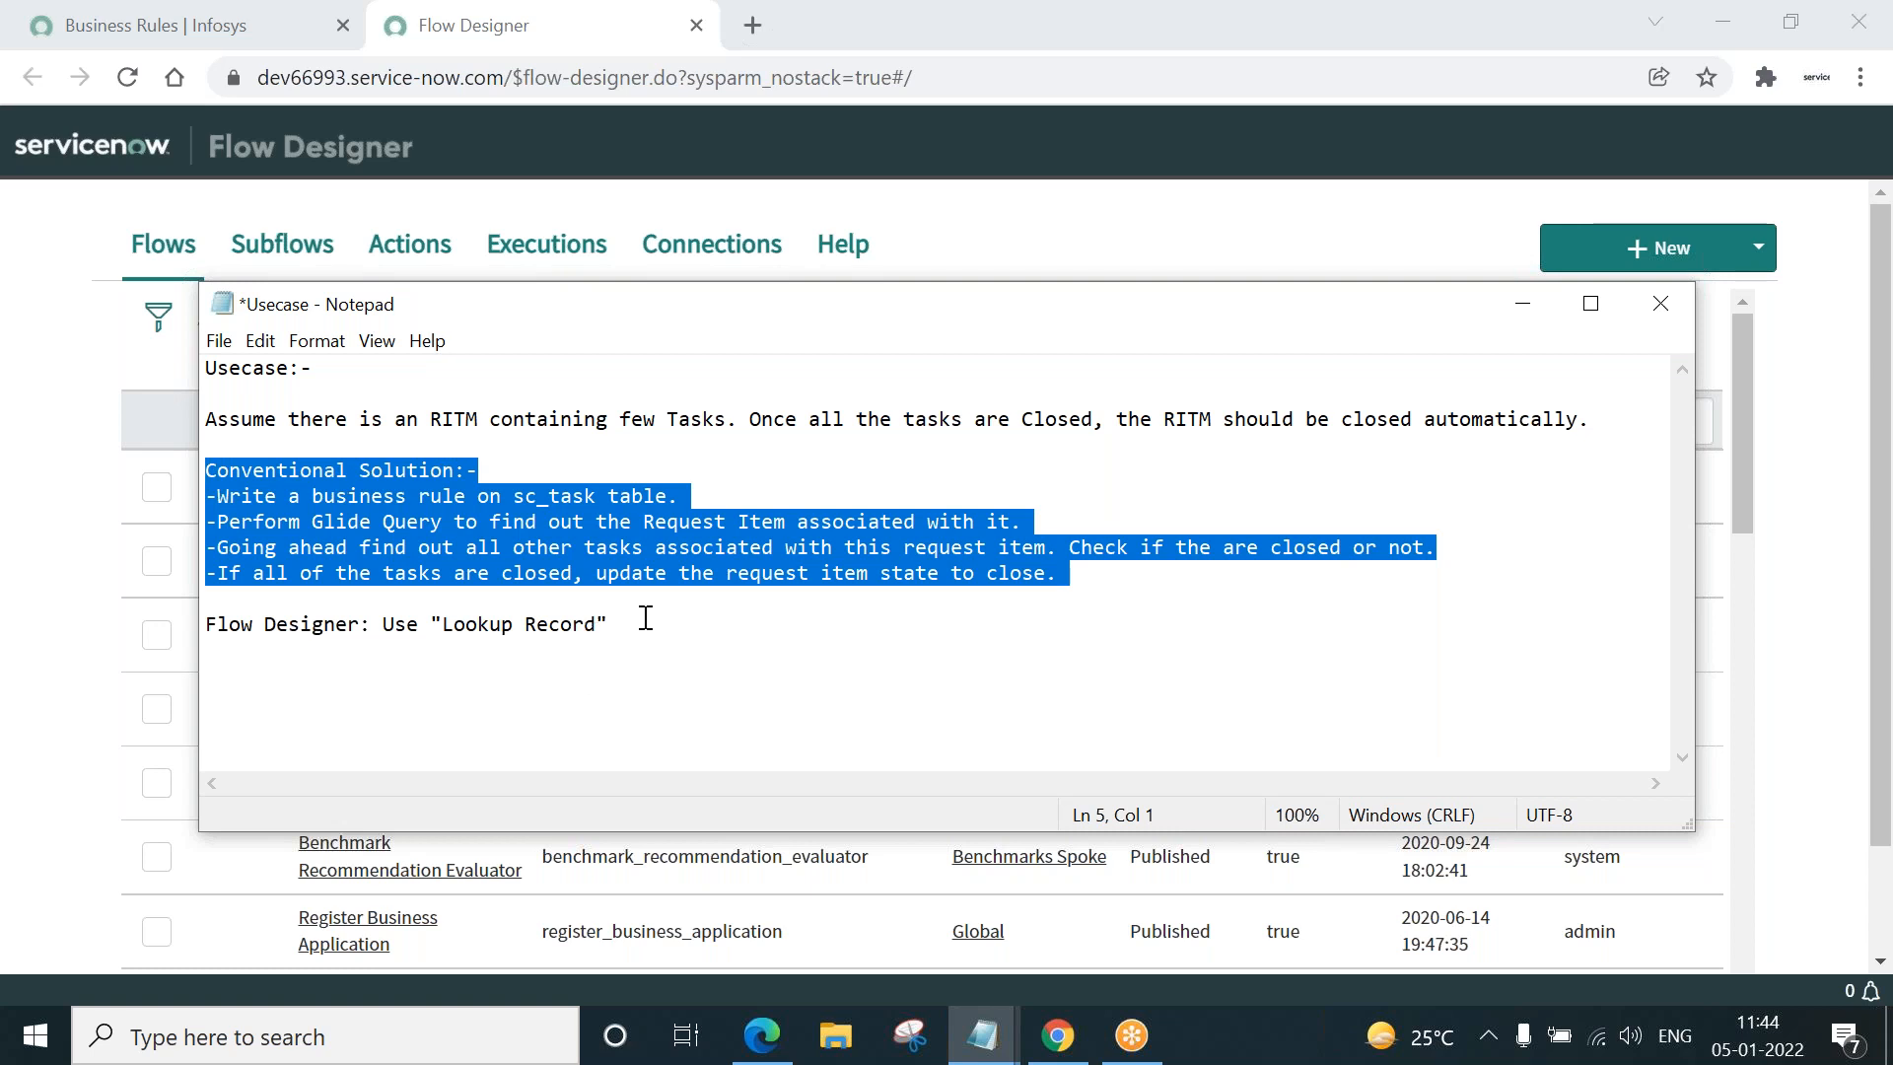
{"action": "left_click", "coordinate": [607, 625]}
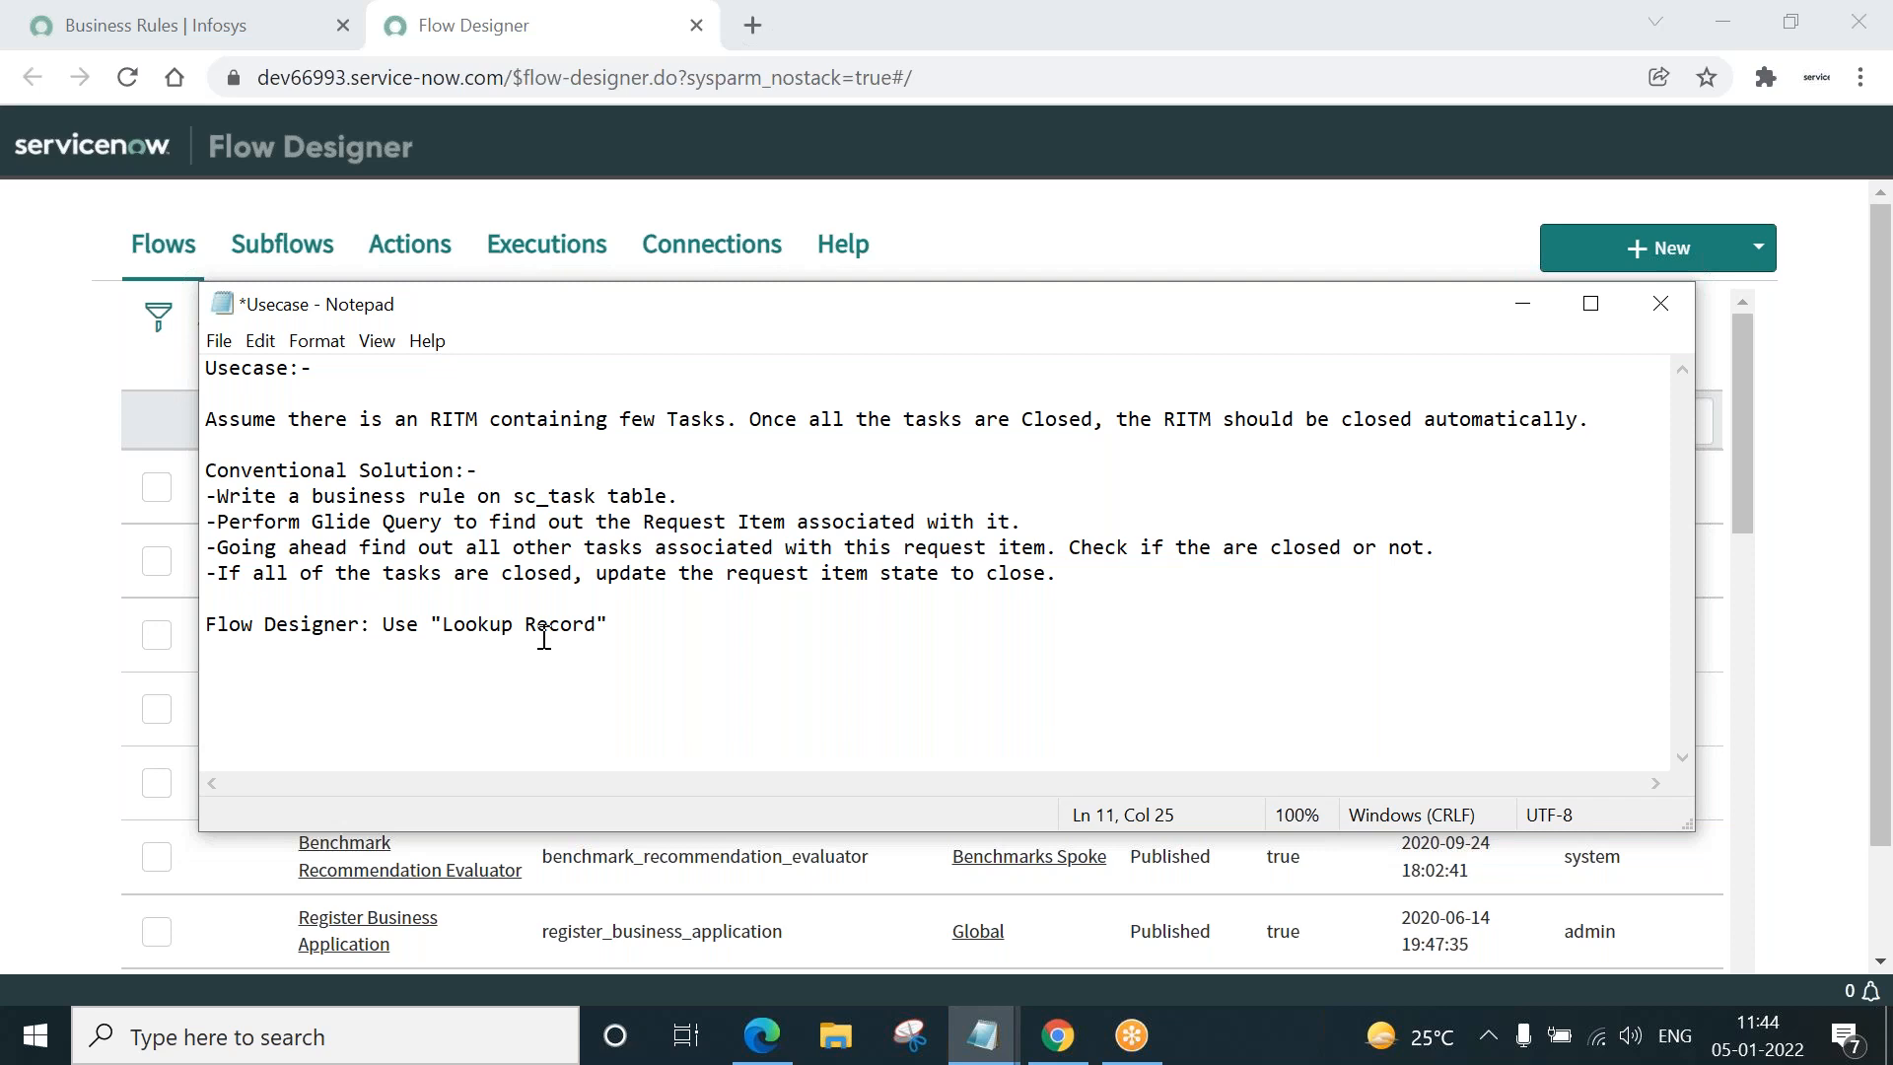
{"action": "double_click", "coordinate": [495, 625]}
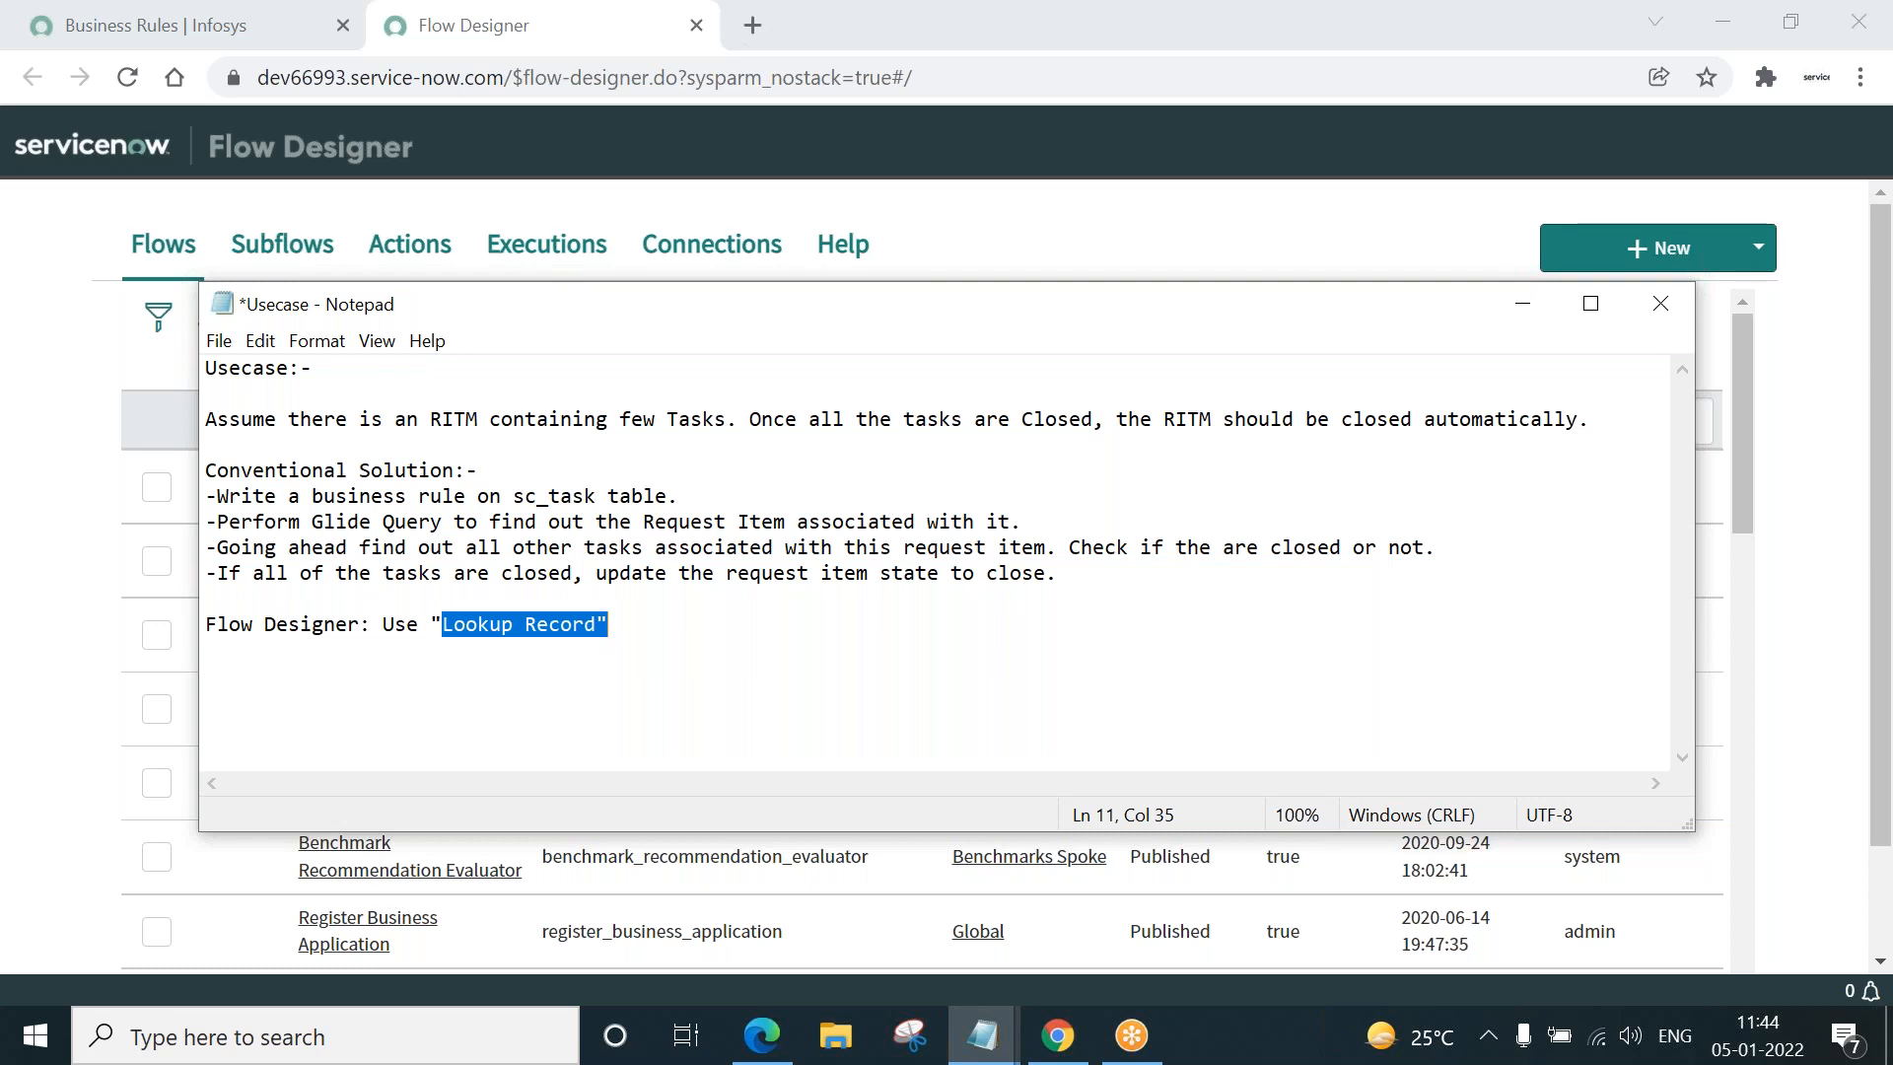
{"action": "mouse_move", "coordinate": [573, 418]}
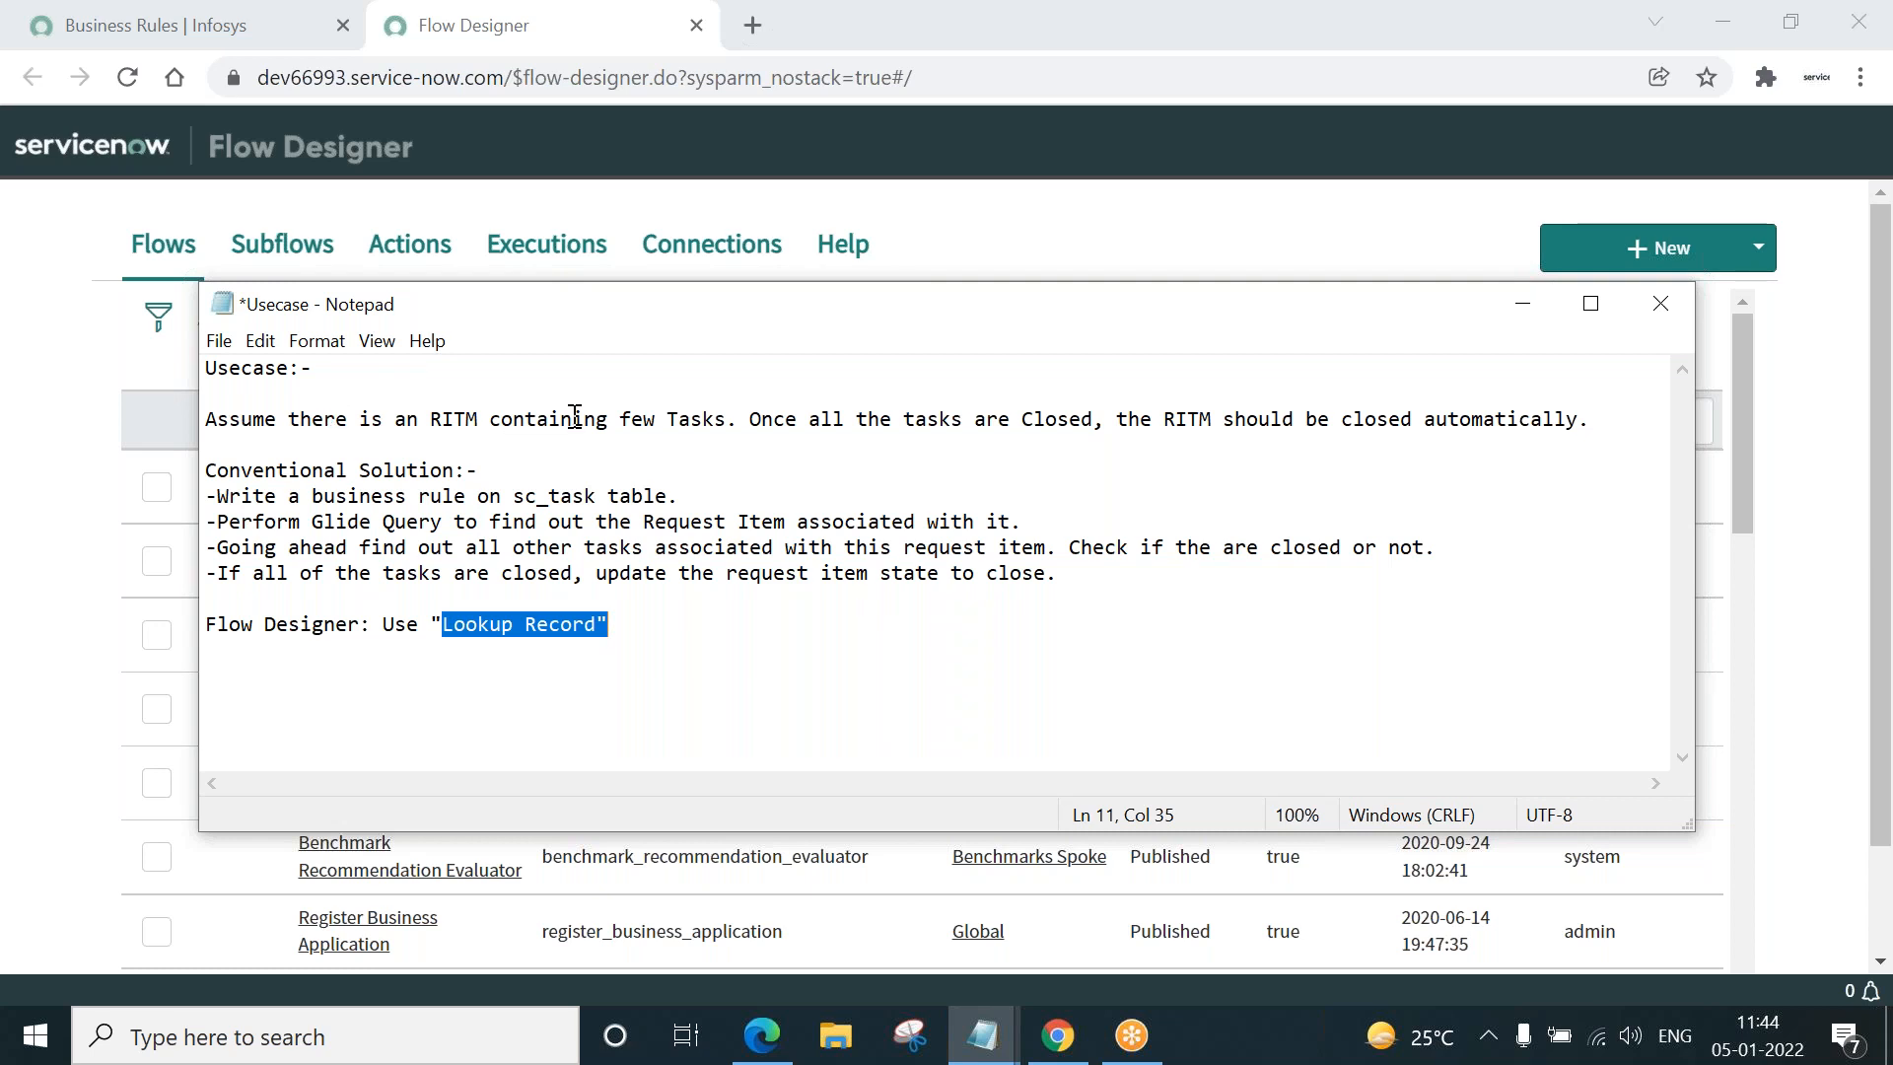
{"action": "mouse_move", "coordinate": [1126, 453]}
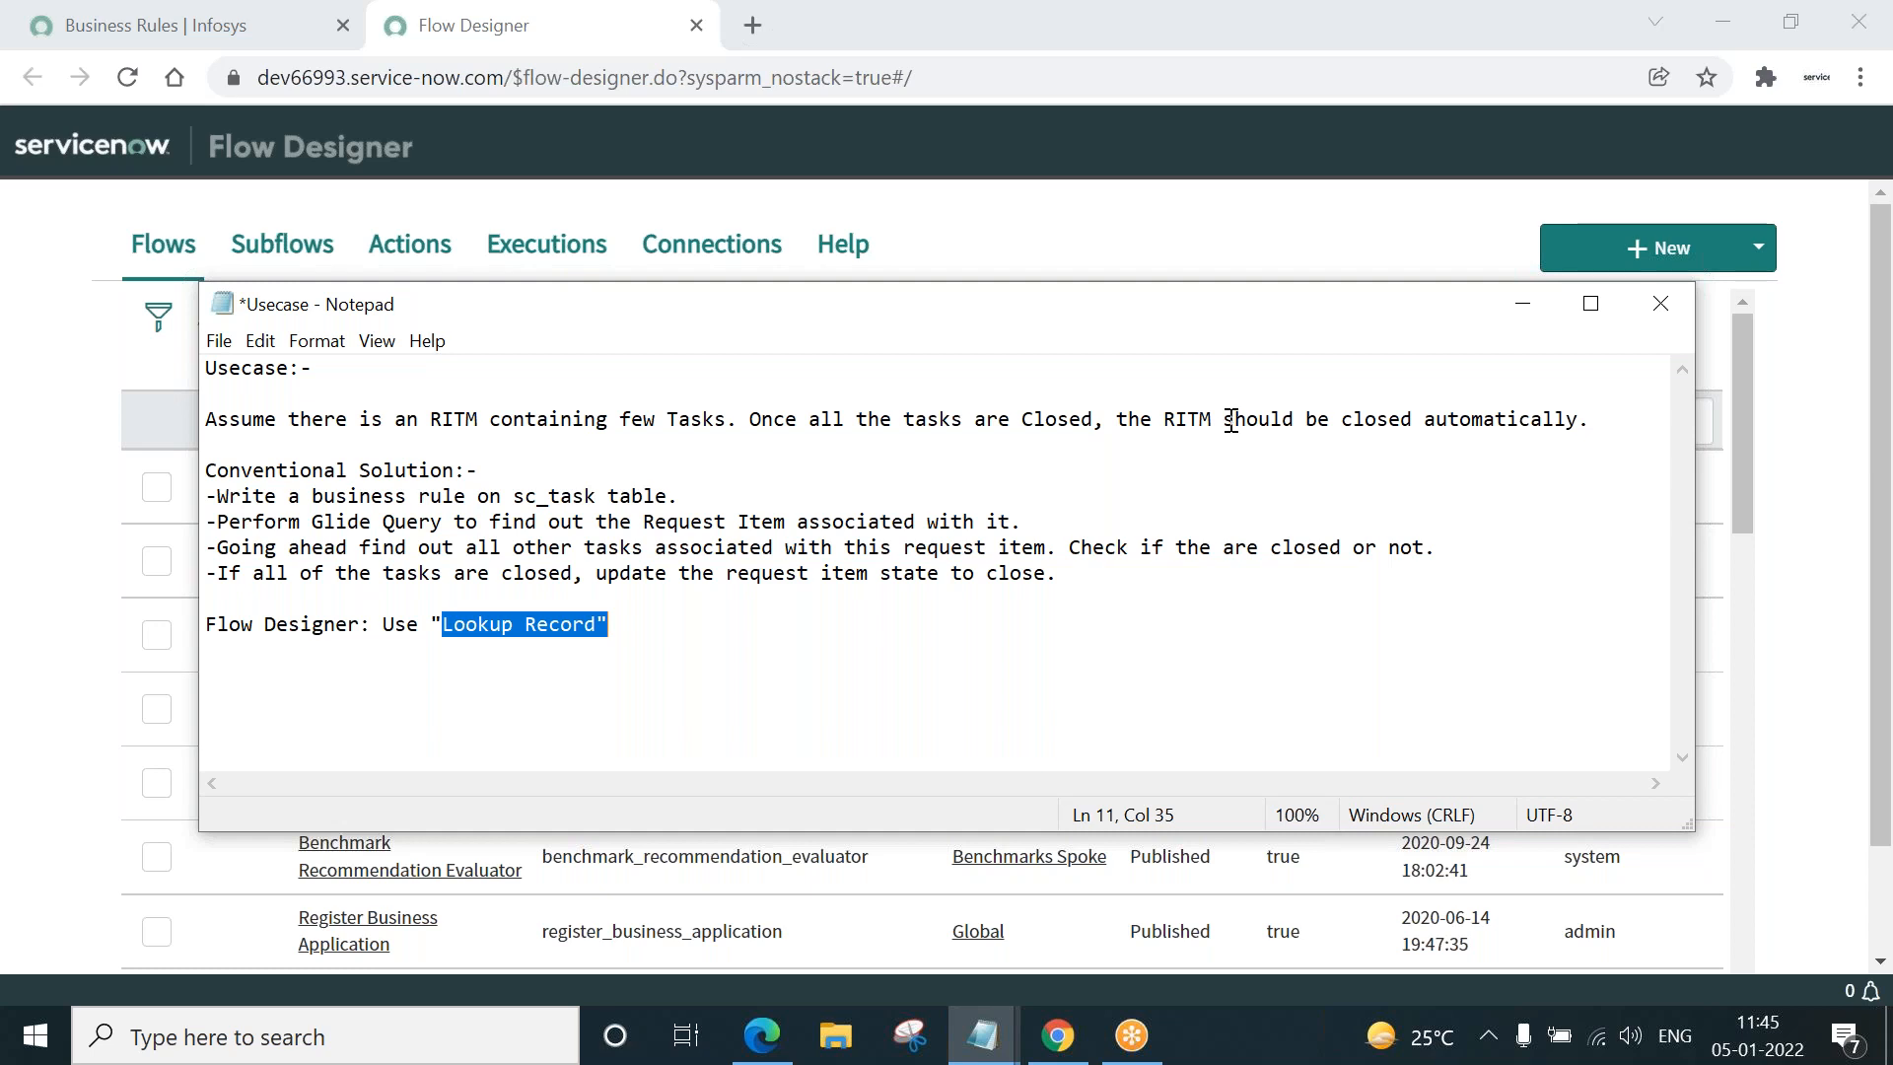
{"action": "mouse_move", "coordinate": [1520, 304]}
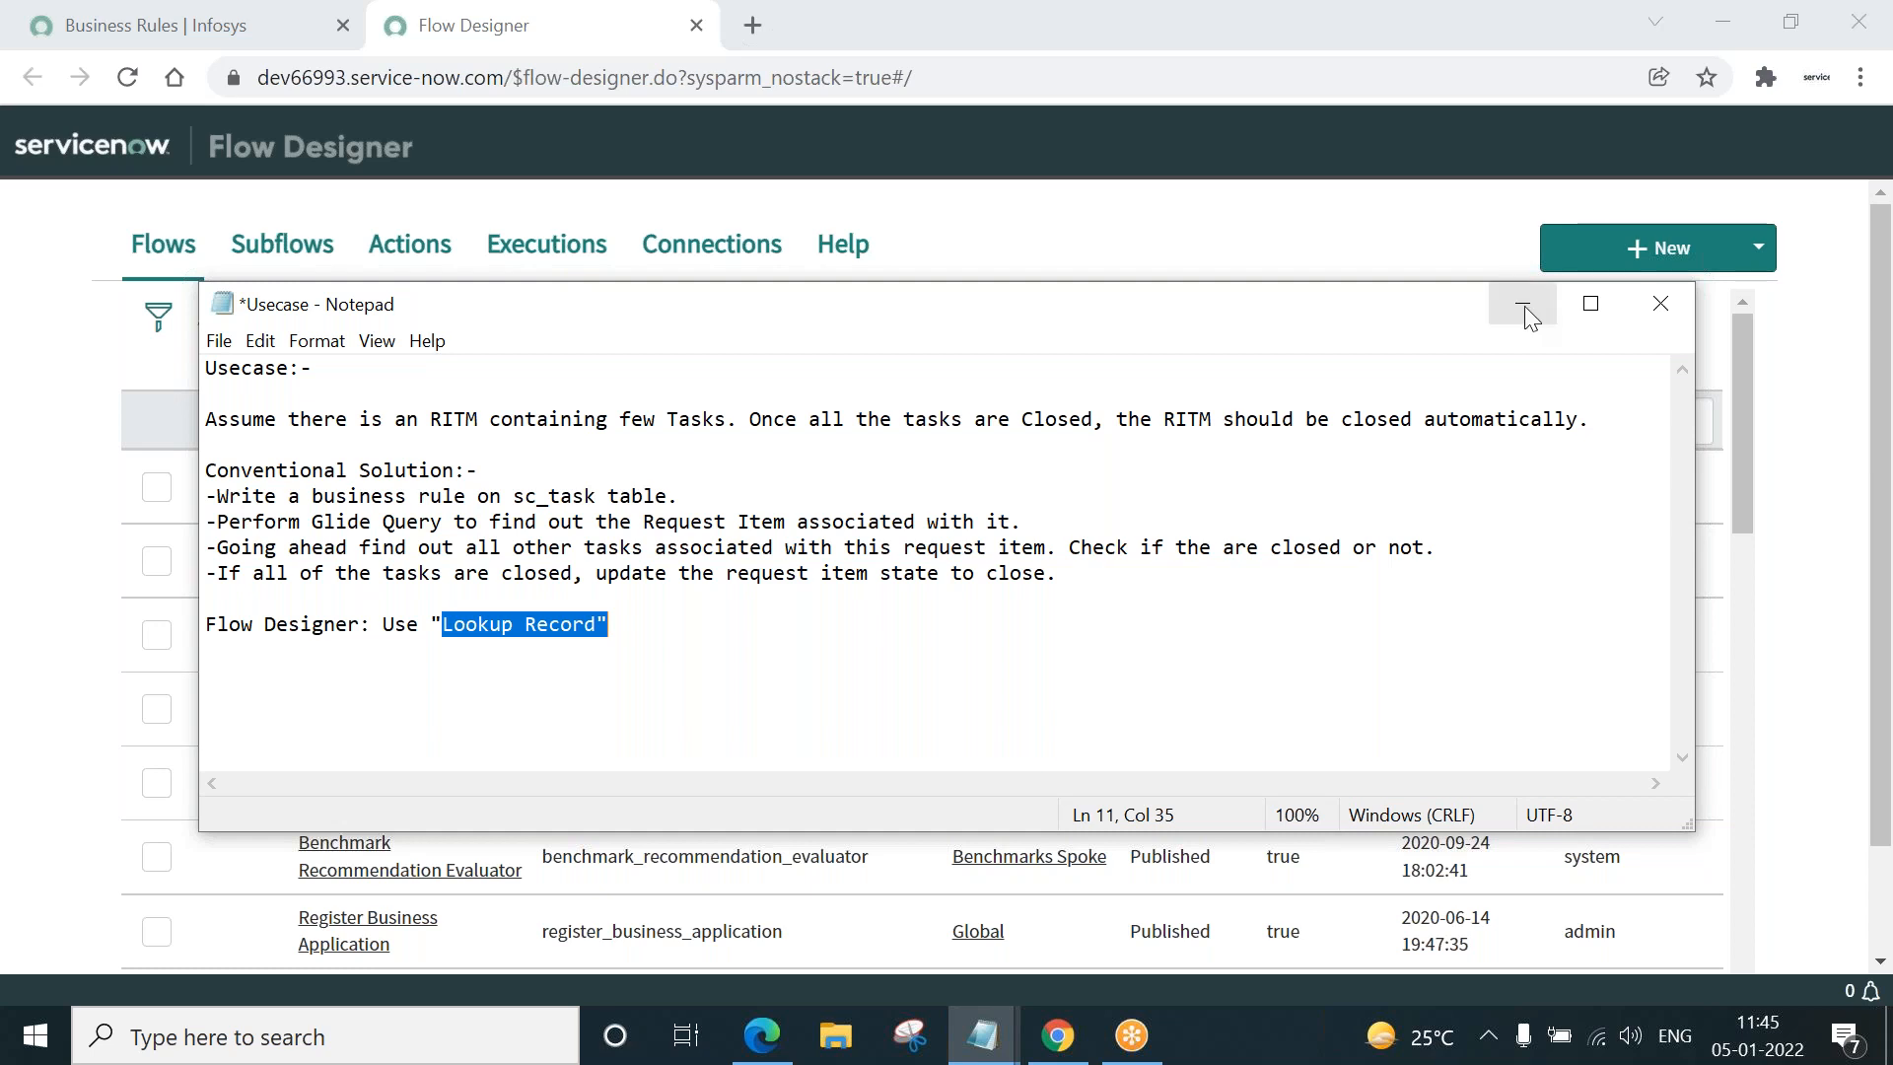
- Create a new flow named PkjDemoFlow from New > Flow and submit it
{"action": "left_click", "coordinate": [1522, 304]}
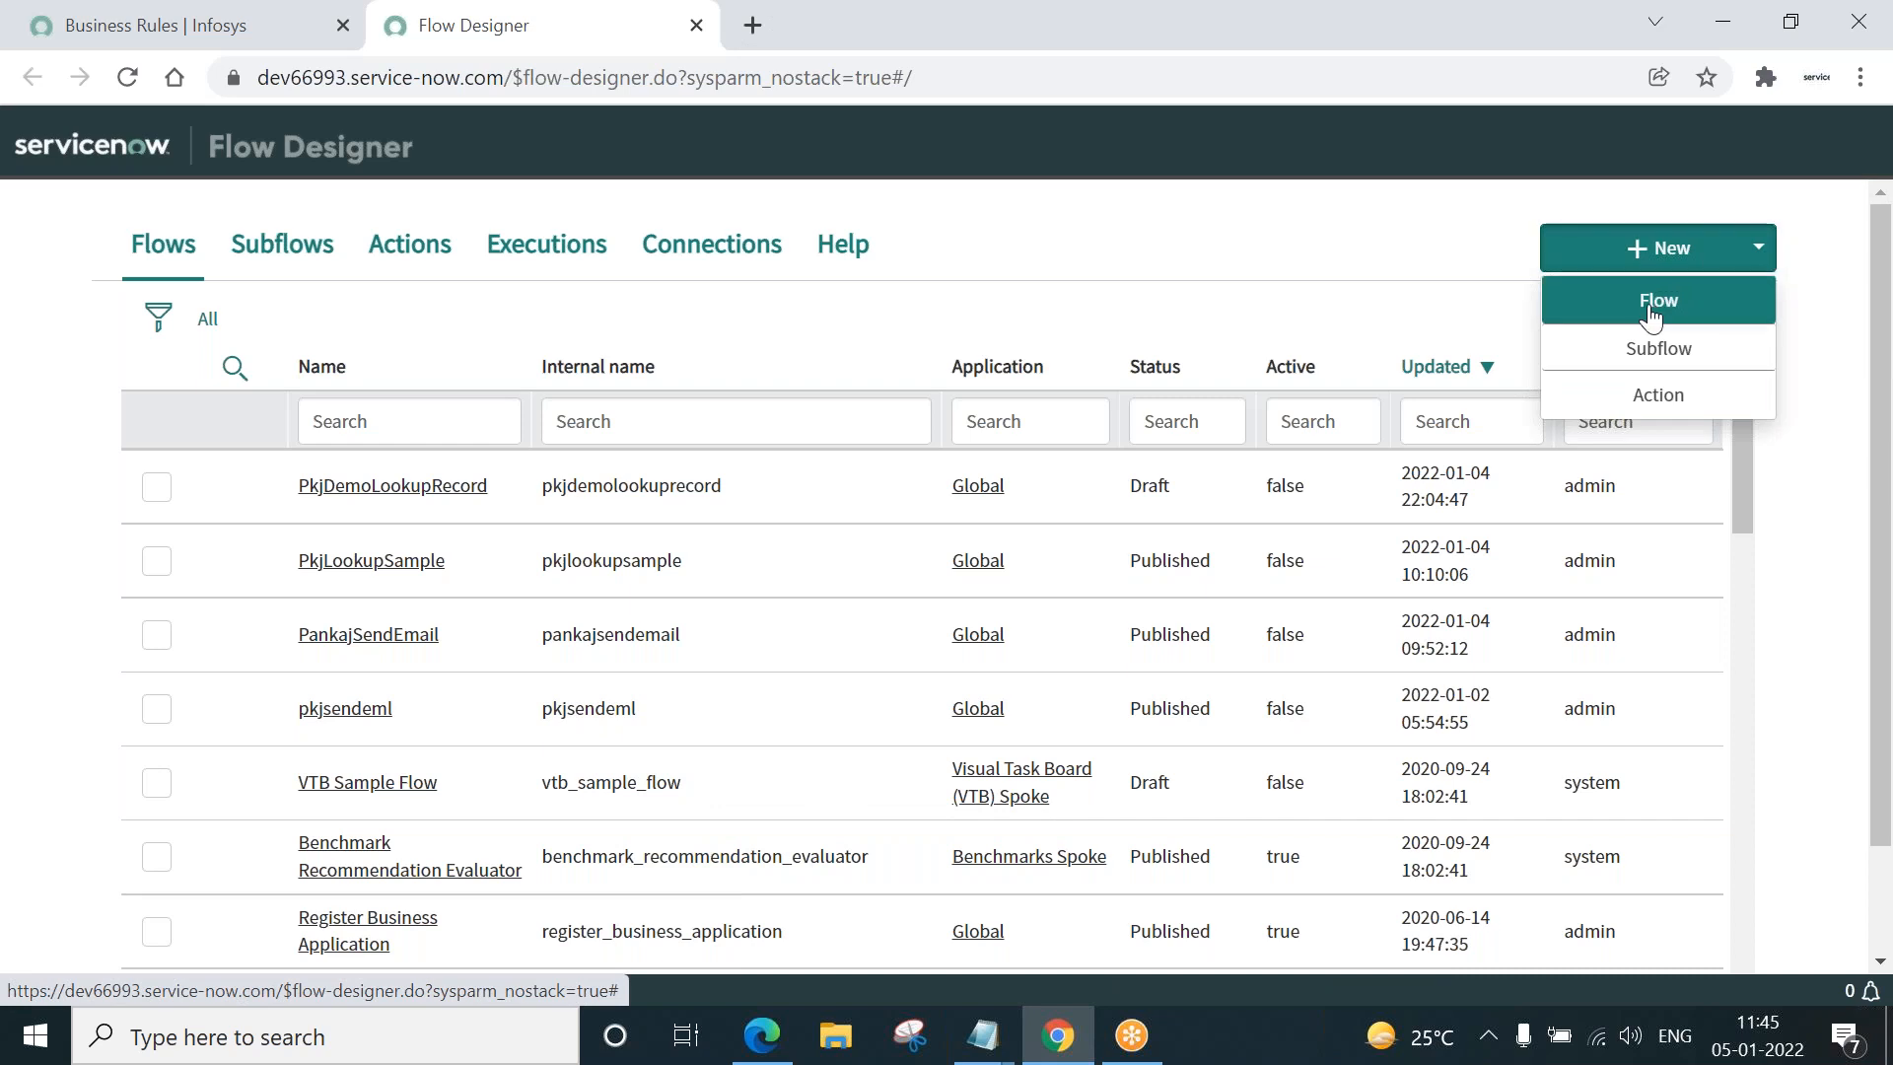
{"action": "left_click", "coordinate": [1659, 300]}
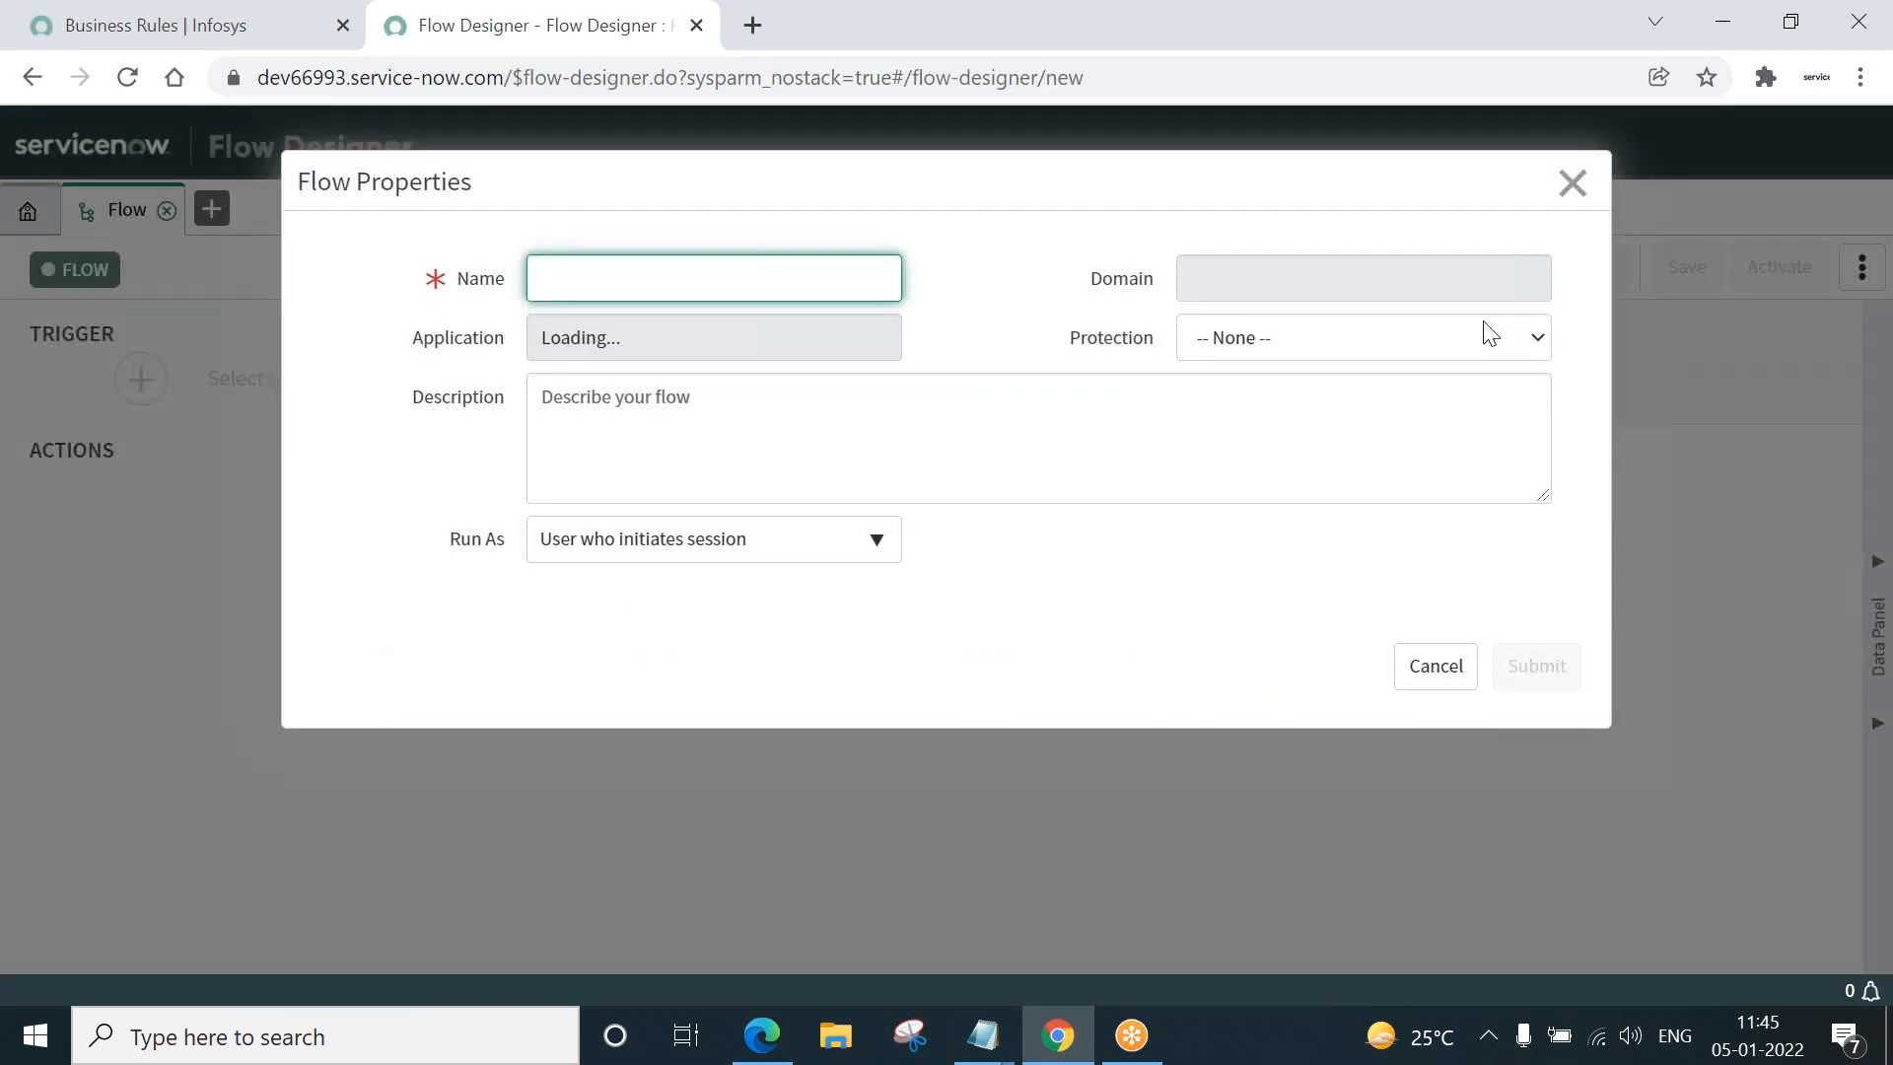
{"action": "type", "text": "P"}
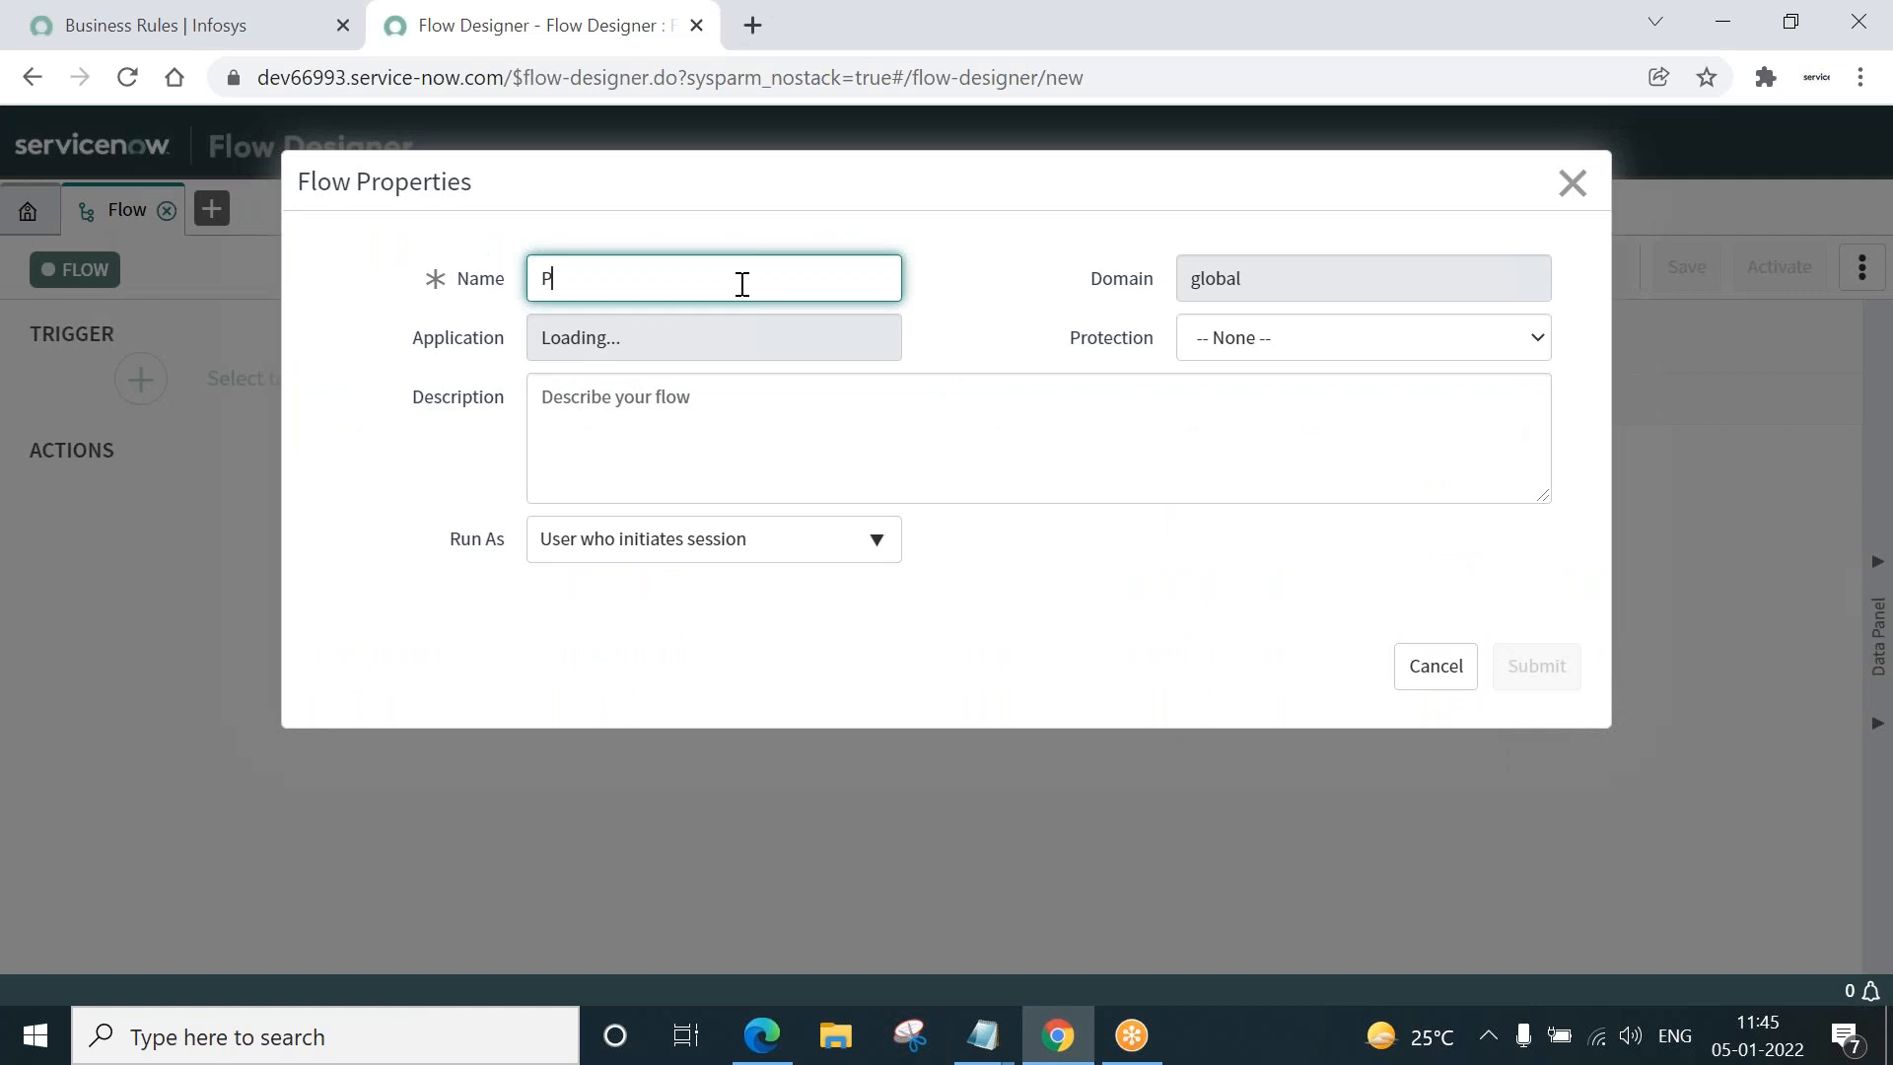
{"action": "type", "text": "kjDemoF"}
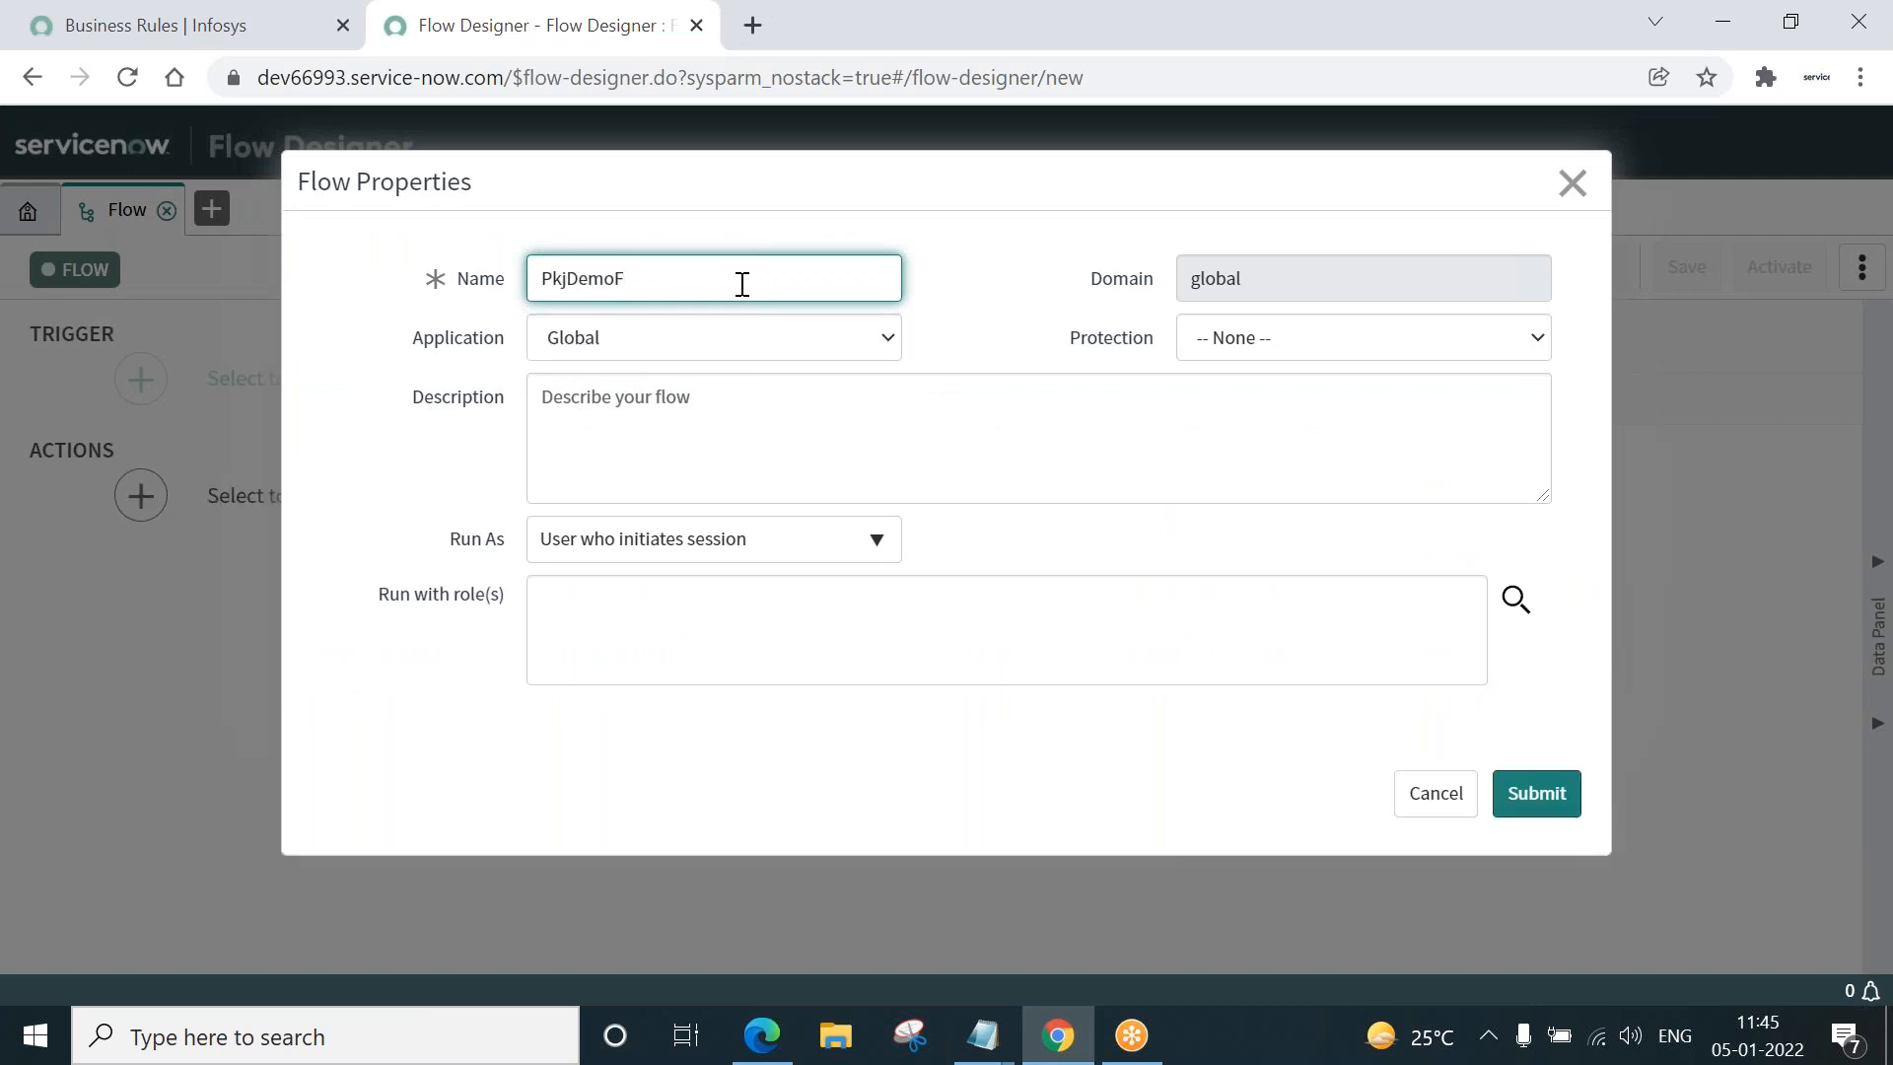
{"action": "type", "text": "low"}
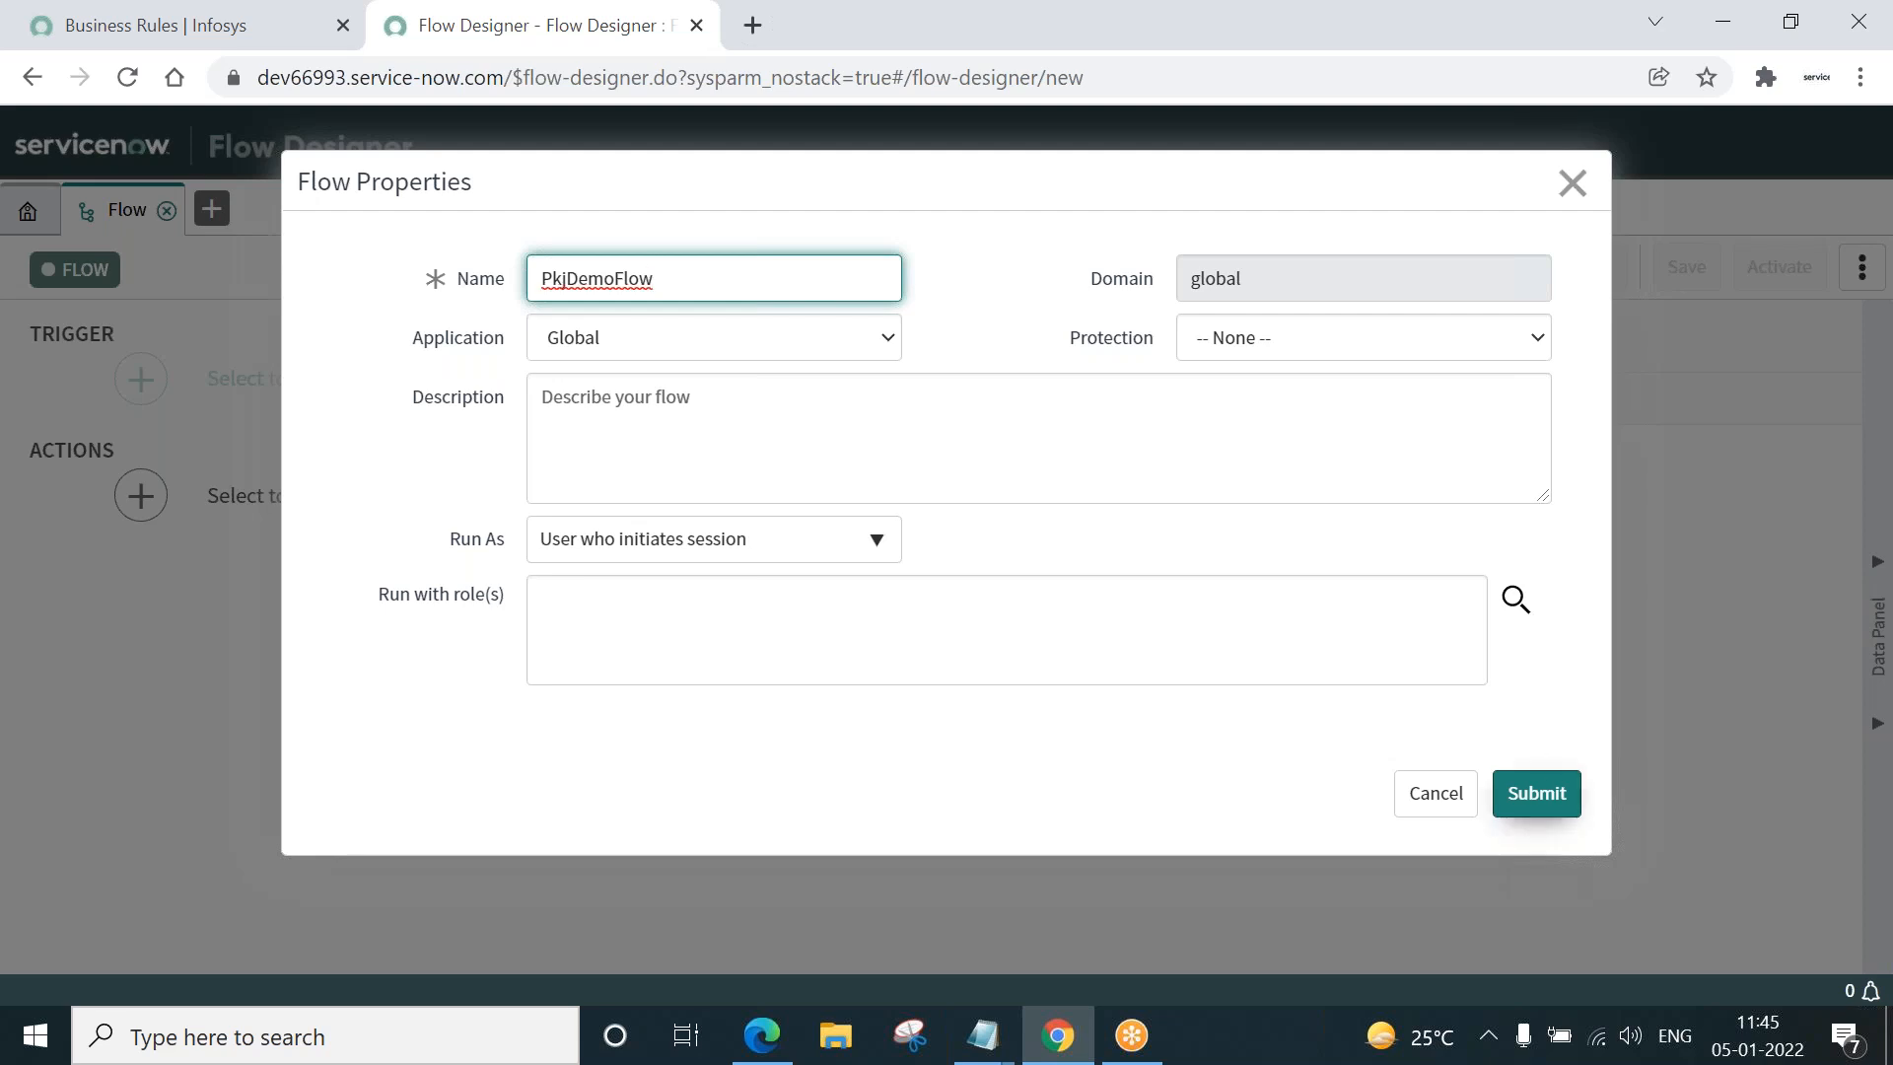
{"action": "left_click", "coordinate": [1534, 793]}
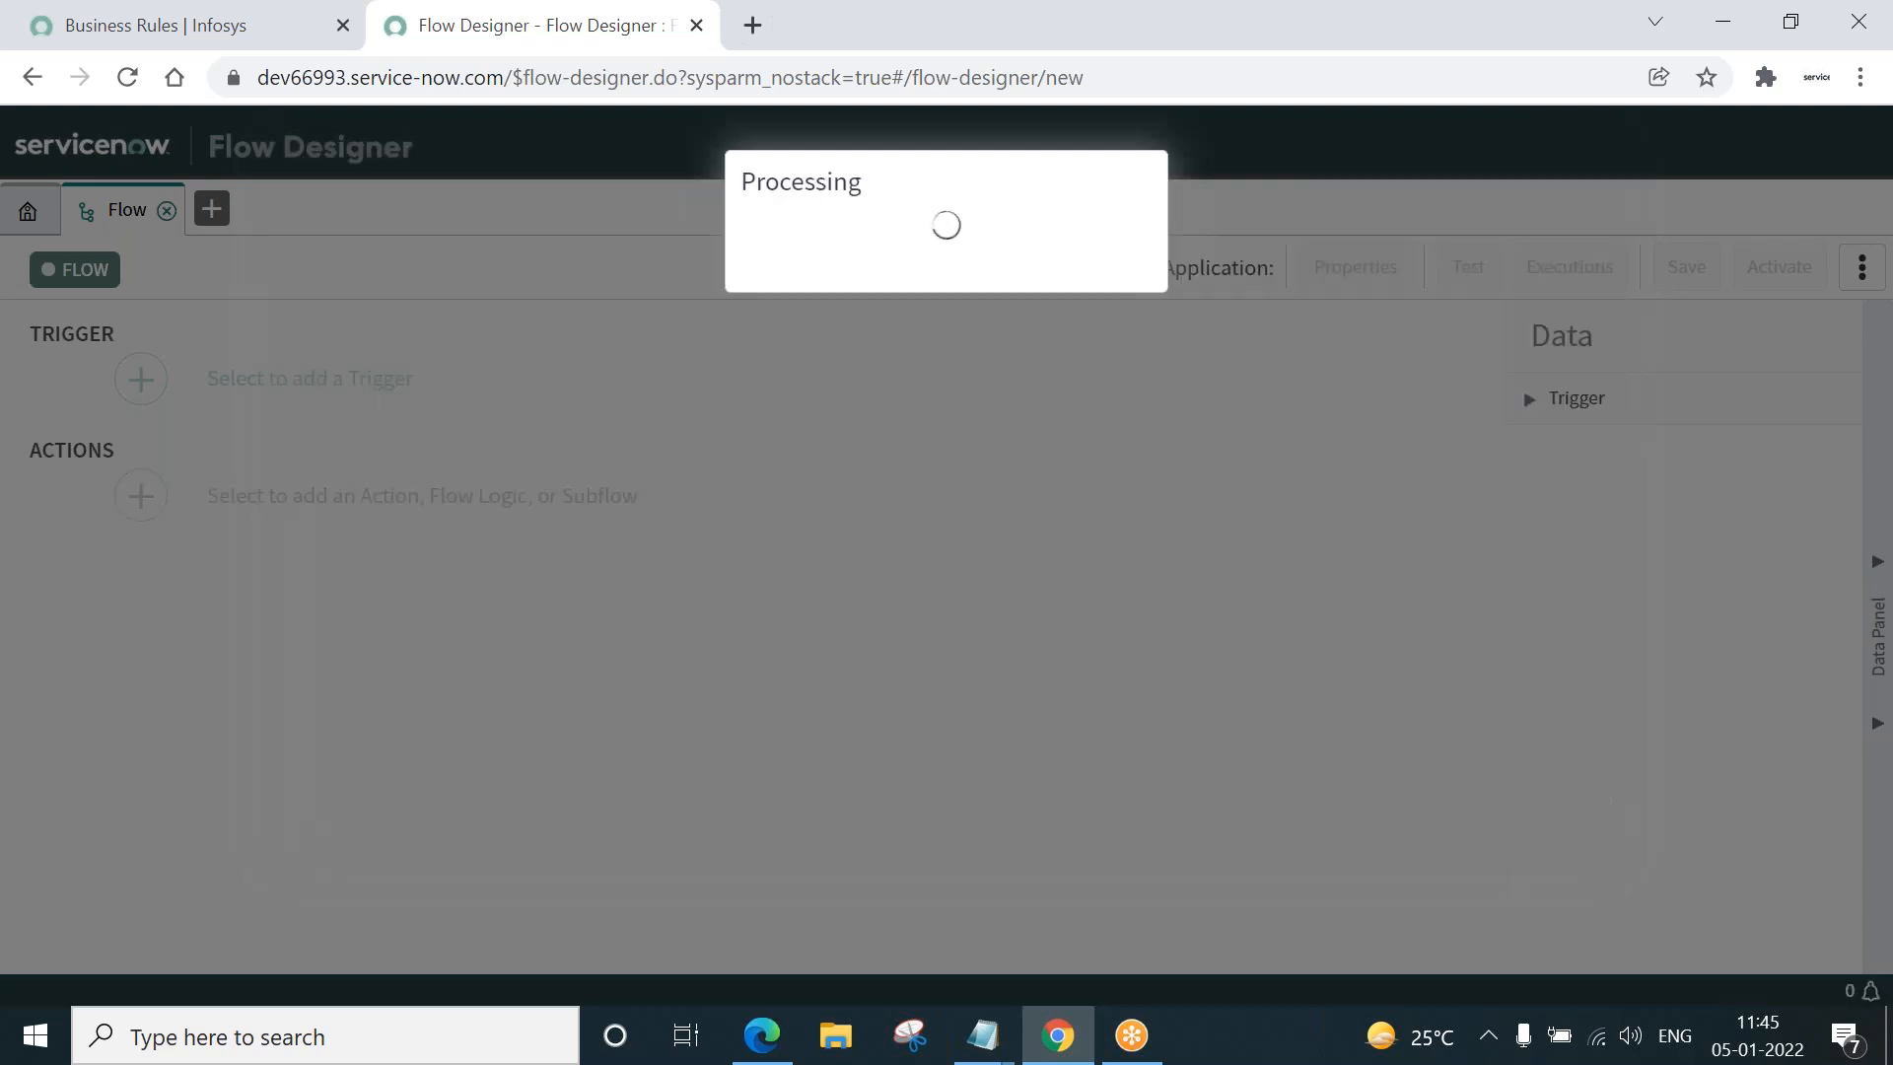
{"action": "mouse_move", "coordinate": [1246, 637]}
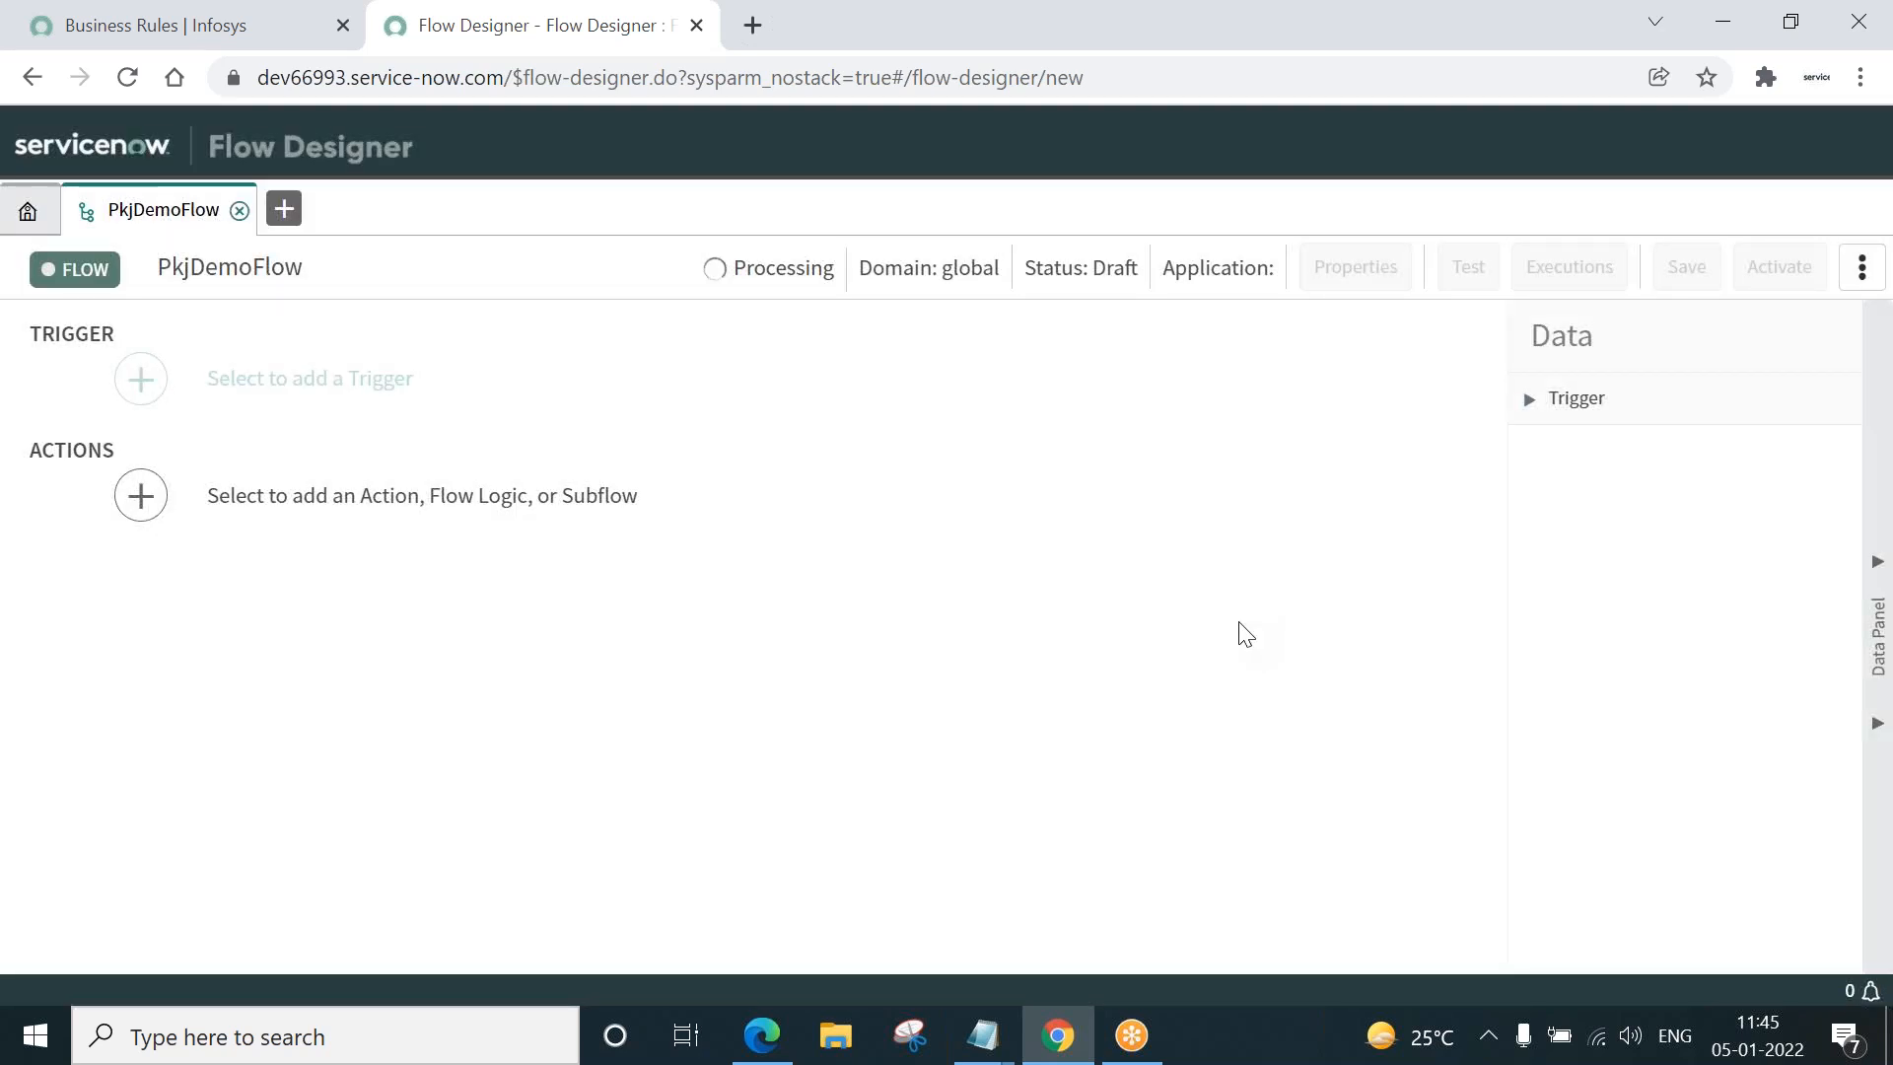
{"action": "left_click", "coordinate": [1686, 267]}
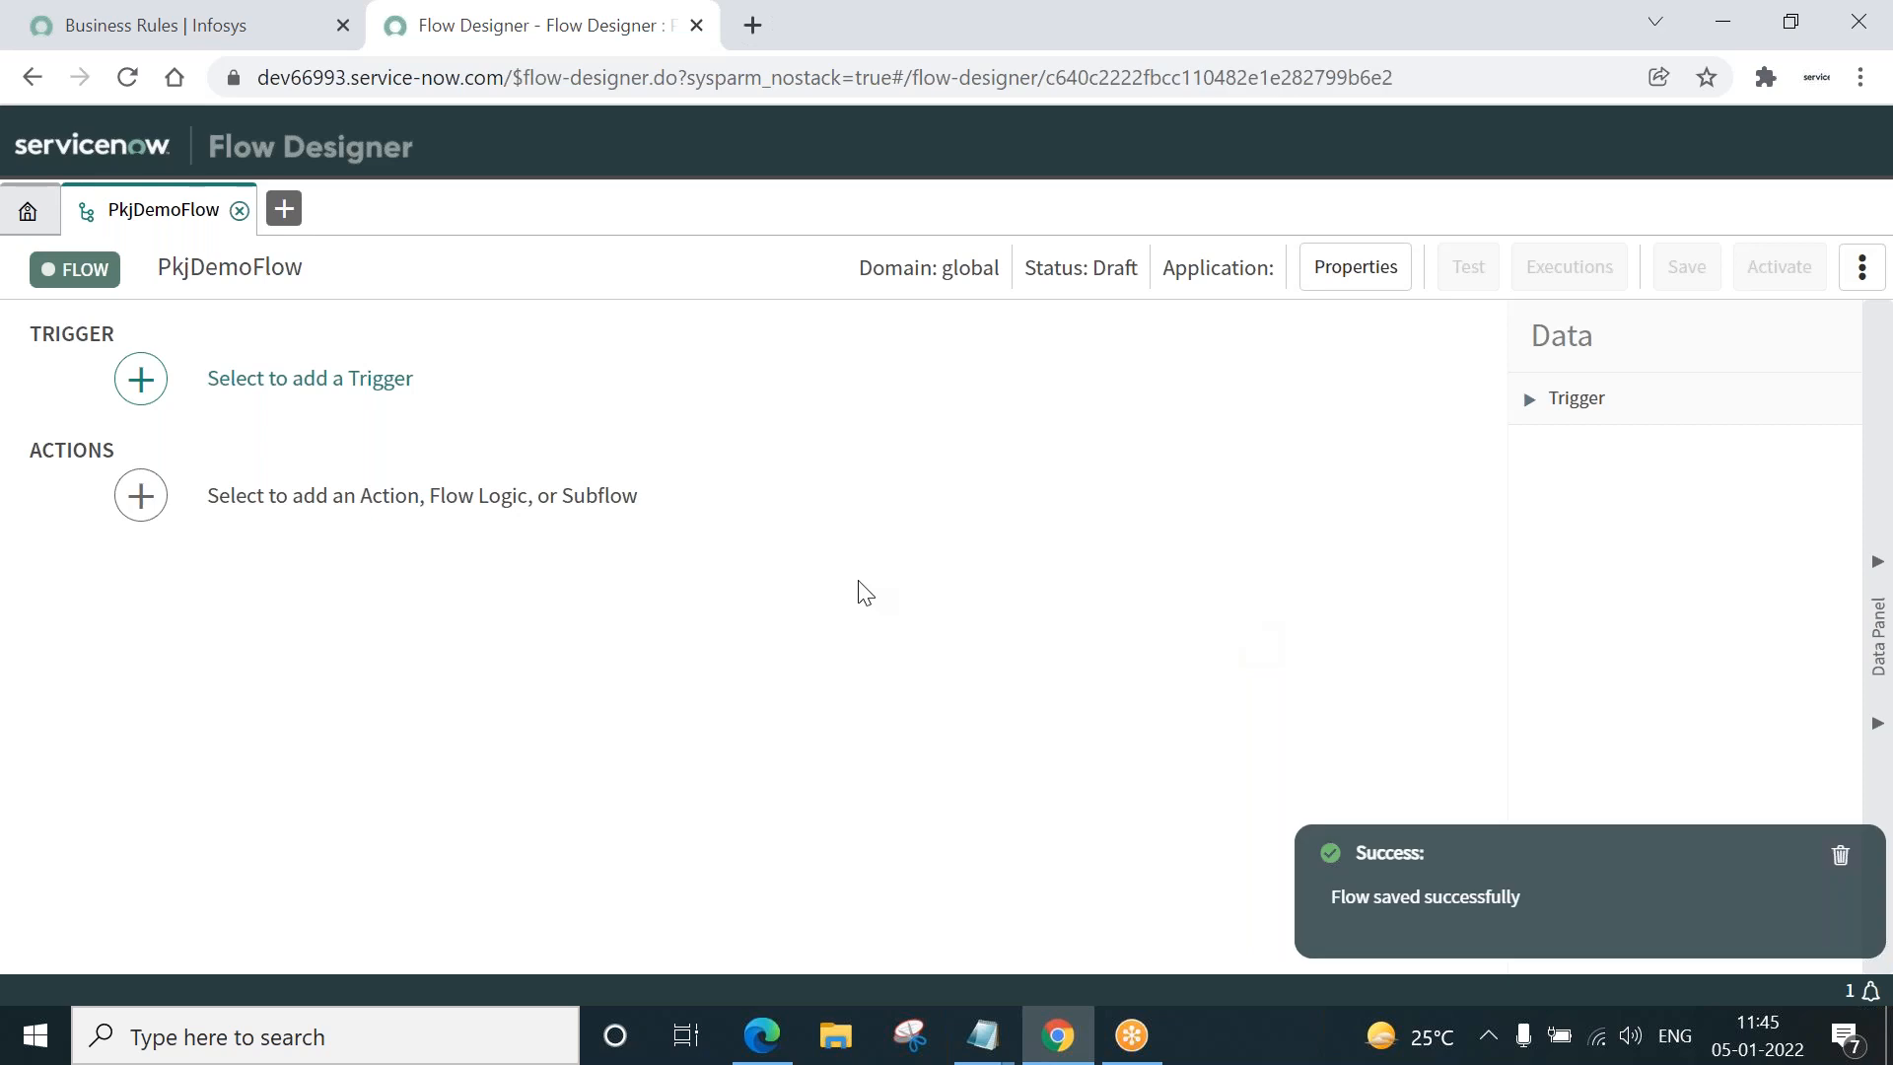
{"action": "mouse_move", "coordinate": [138, 757]}
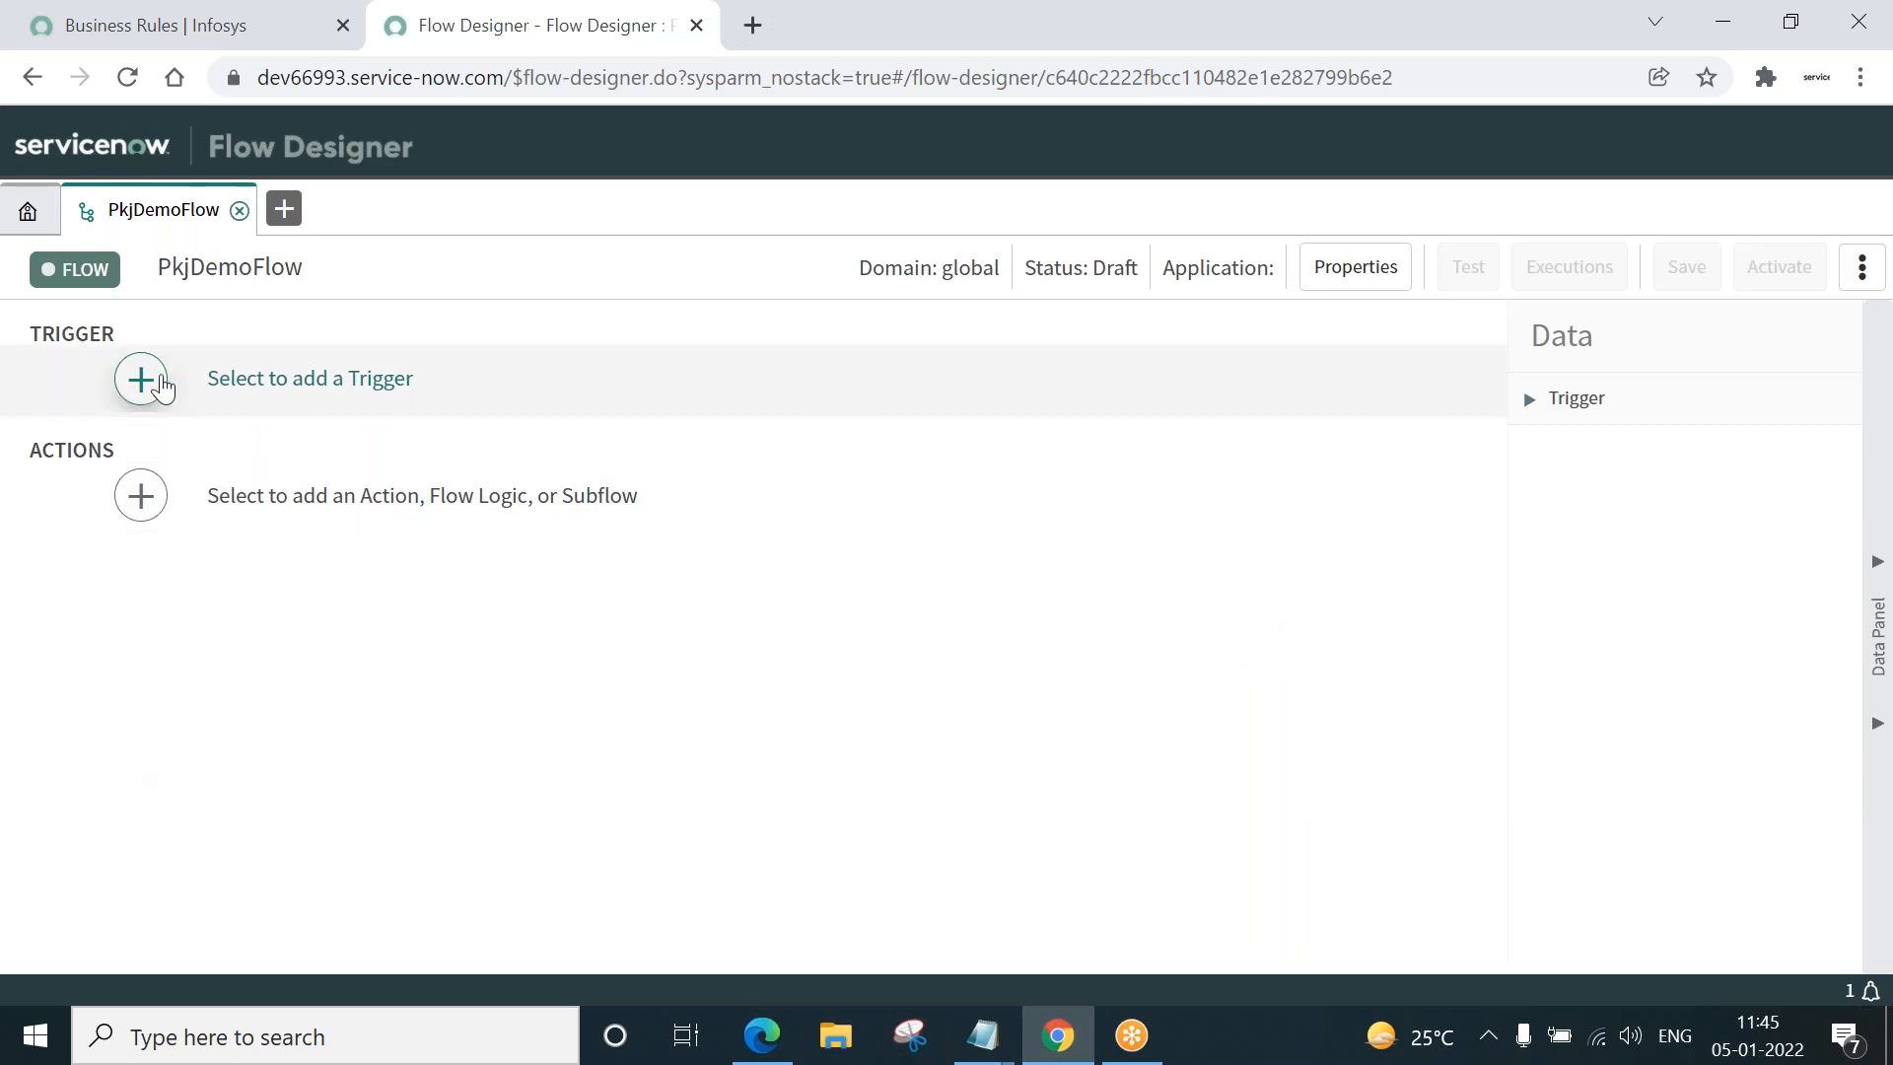
- Set the trigger to Record Updated on the Catalog Task [sc_task] table
{"action": "left_click", "coordinate": [140, 379]}
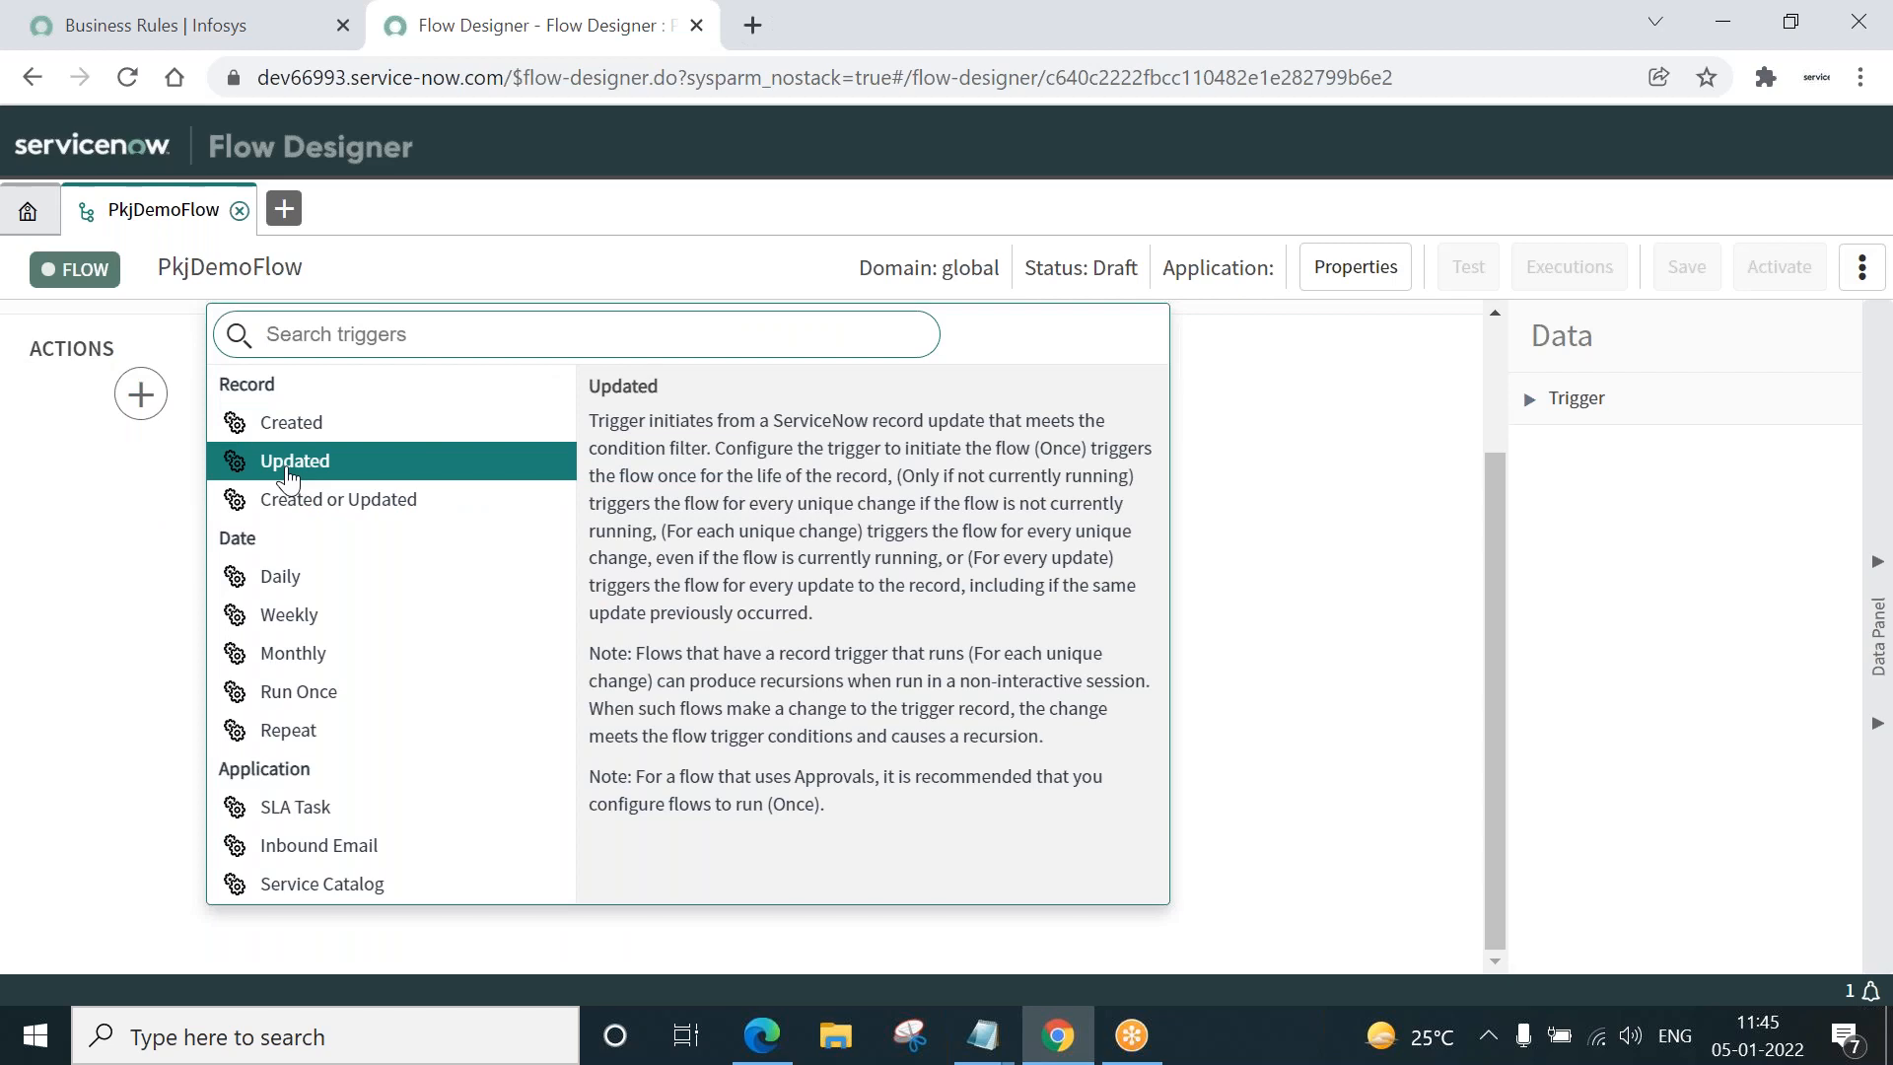
{"action": "left_click", "coordinate": [294, 459]}
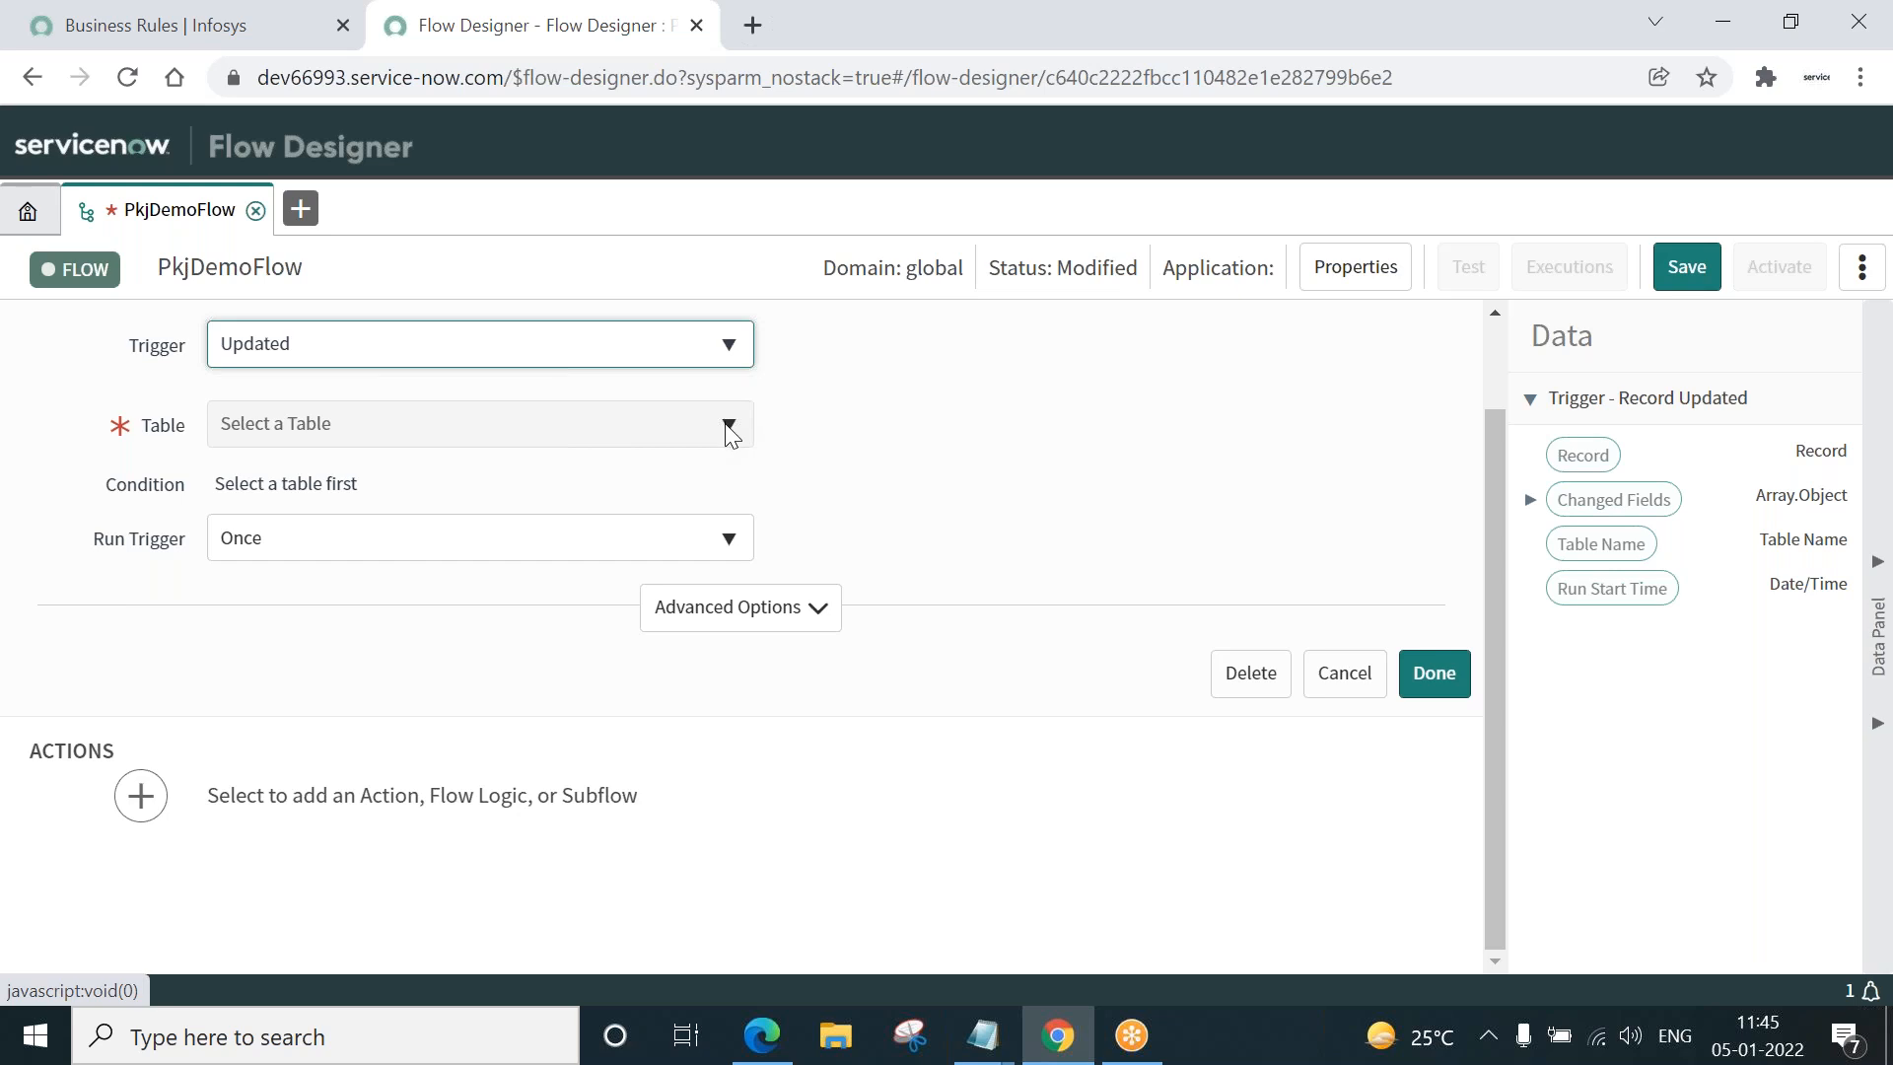
{"action": "type", "text": "sd"}
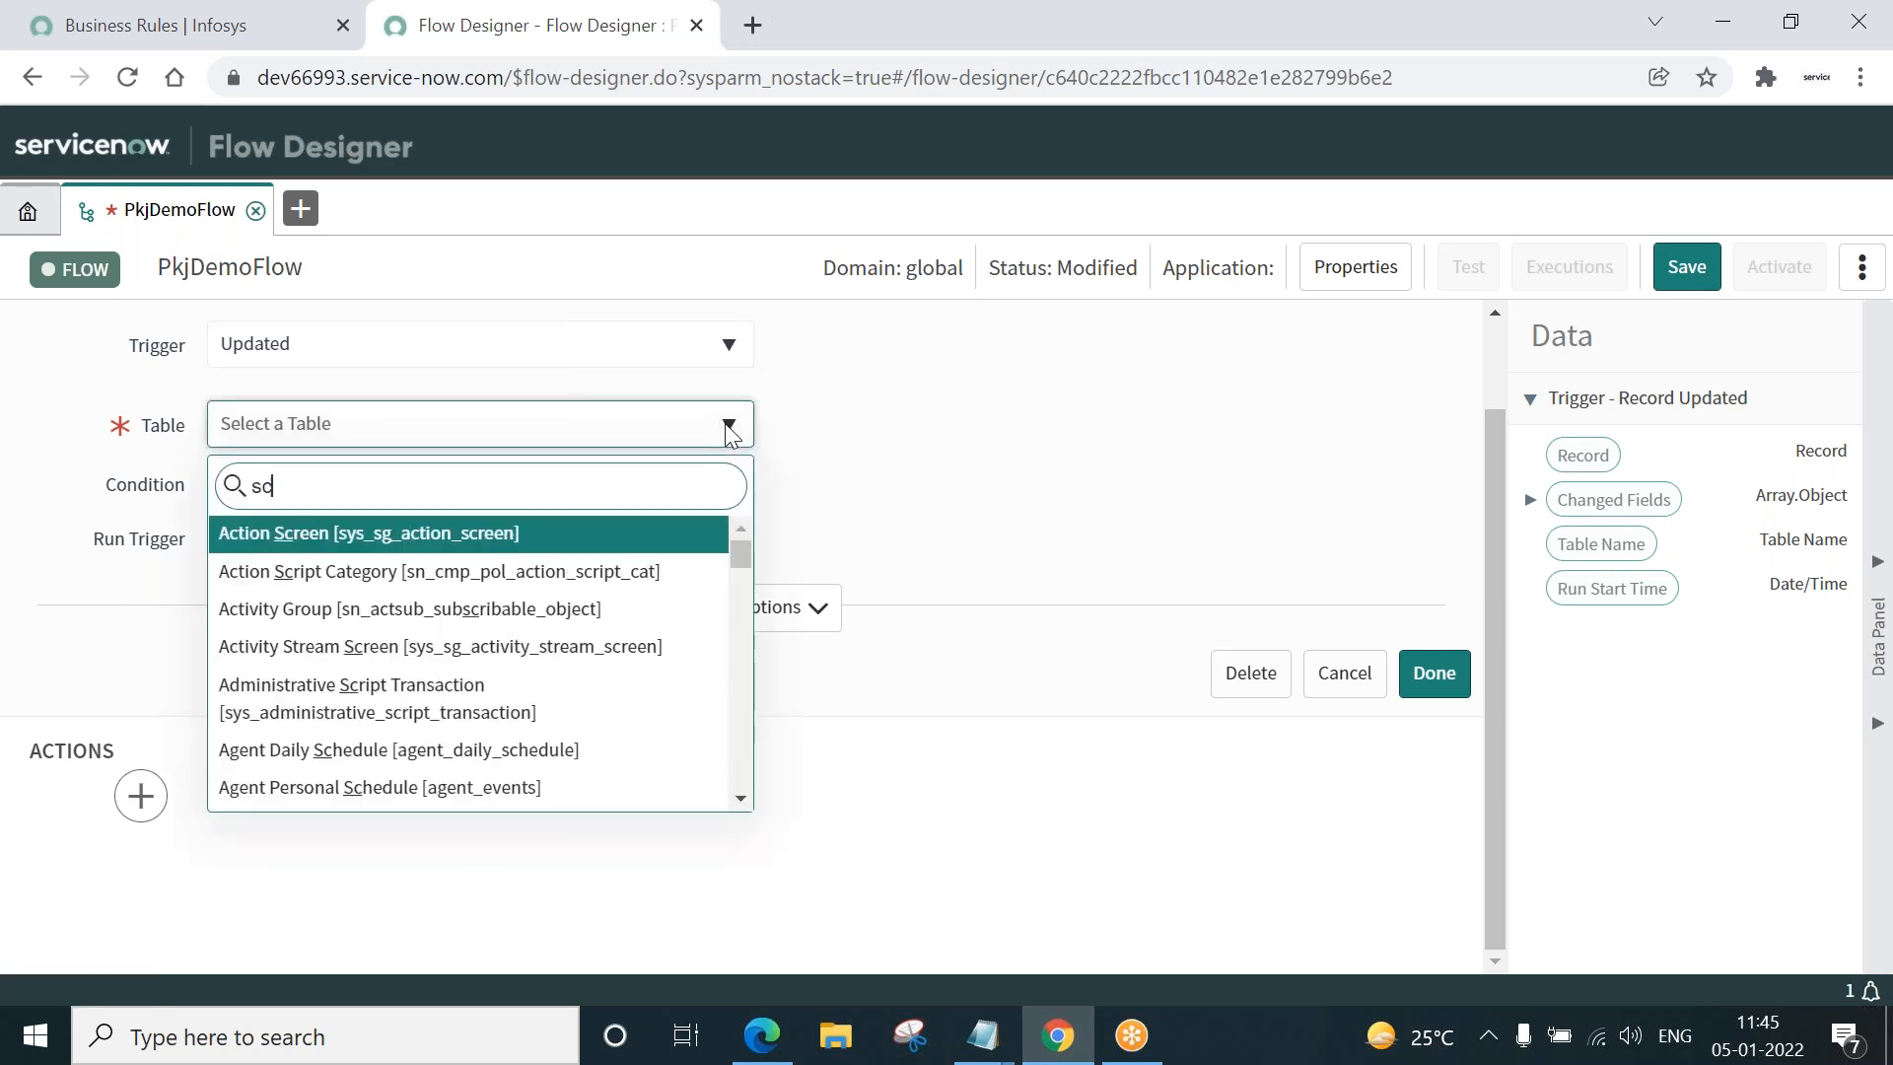
{"action": "type", "text": "c_tas"}
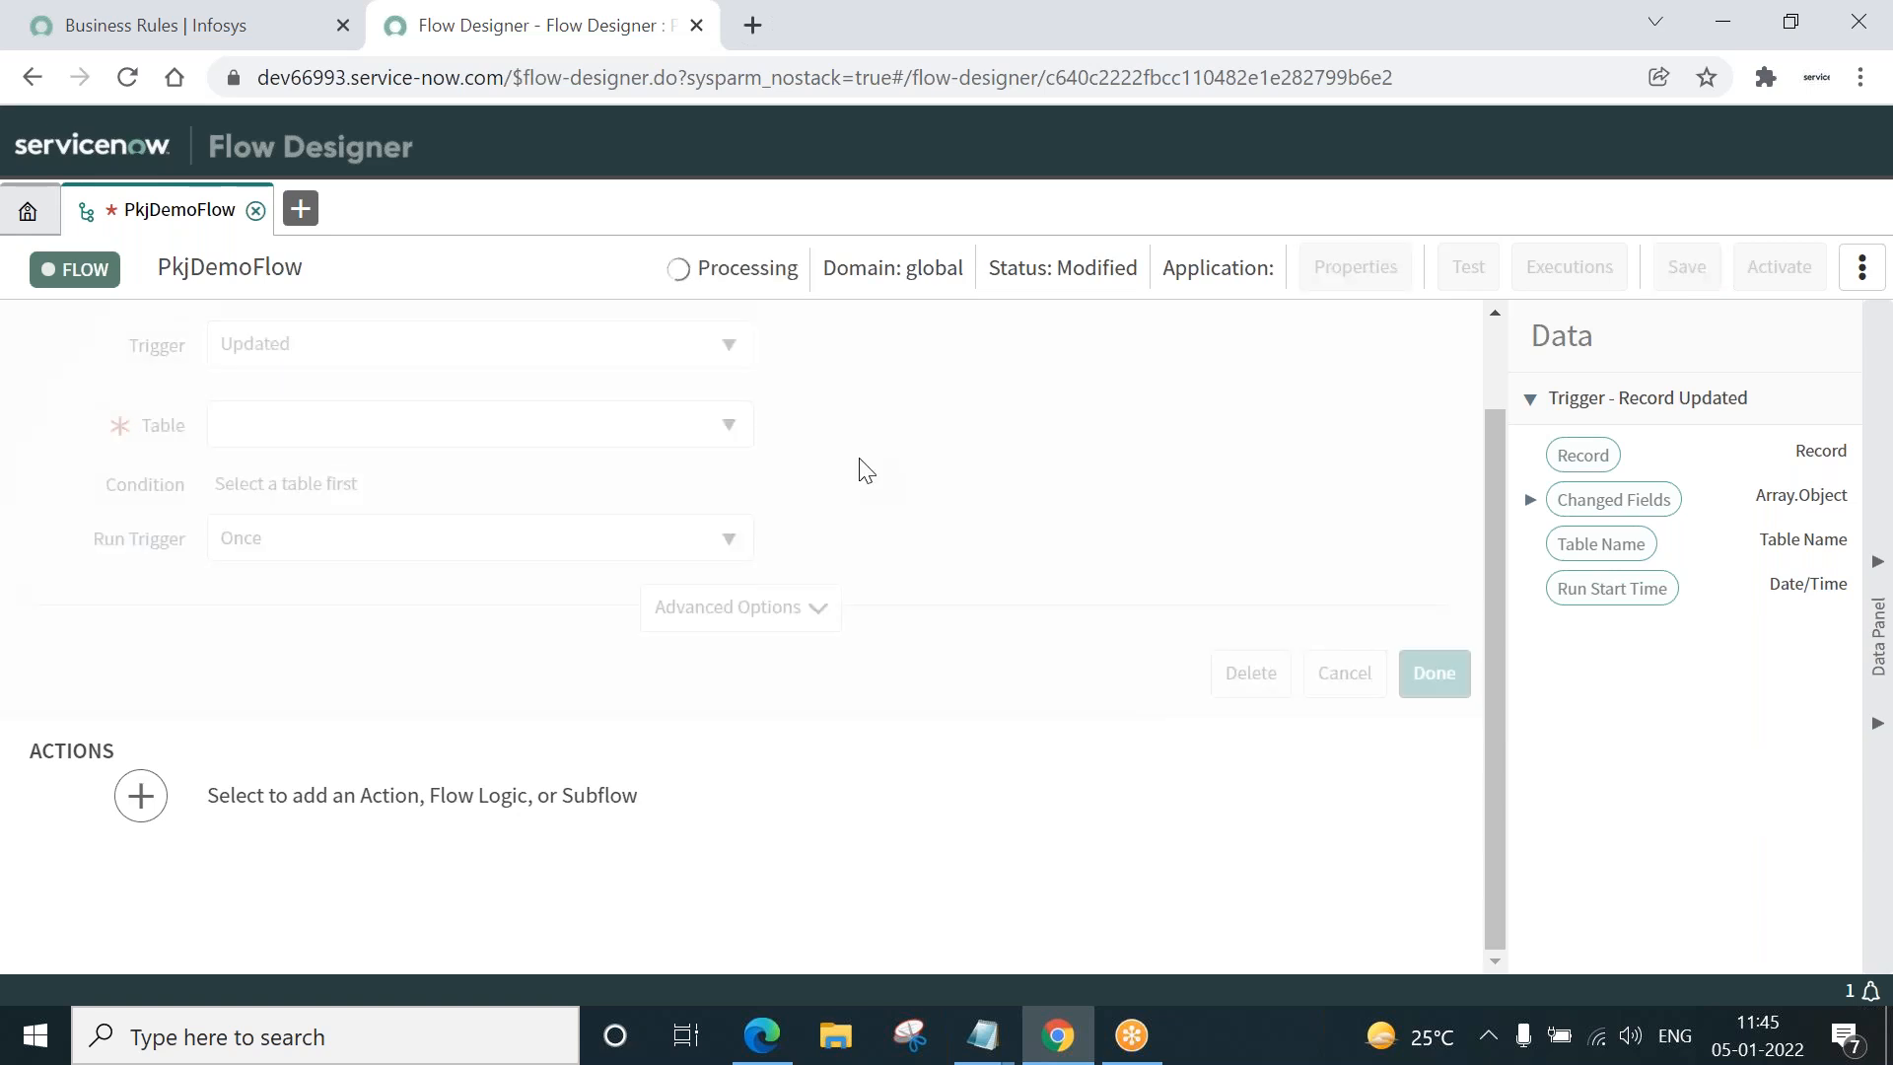
{"action": "left_click", "coordinate": [471, 424]}
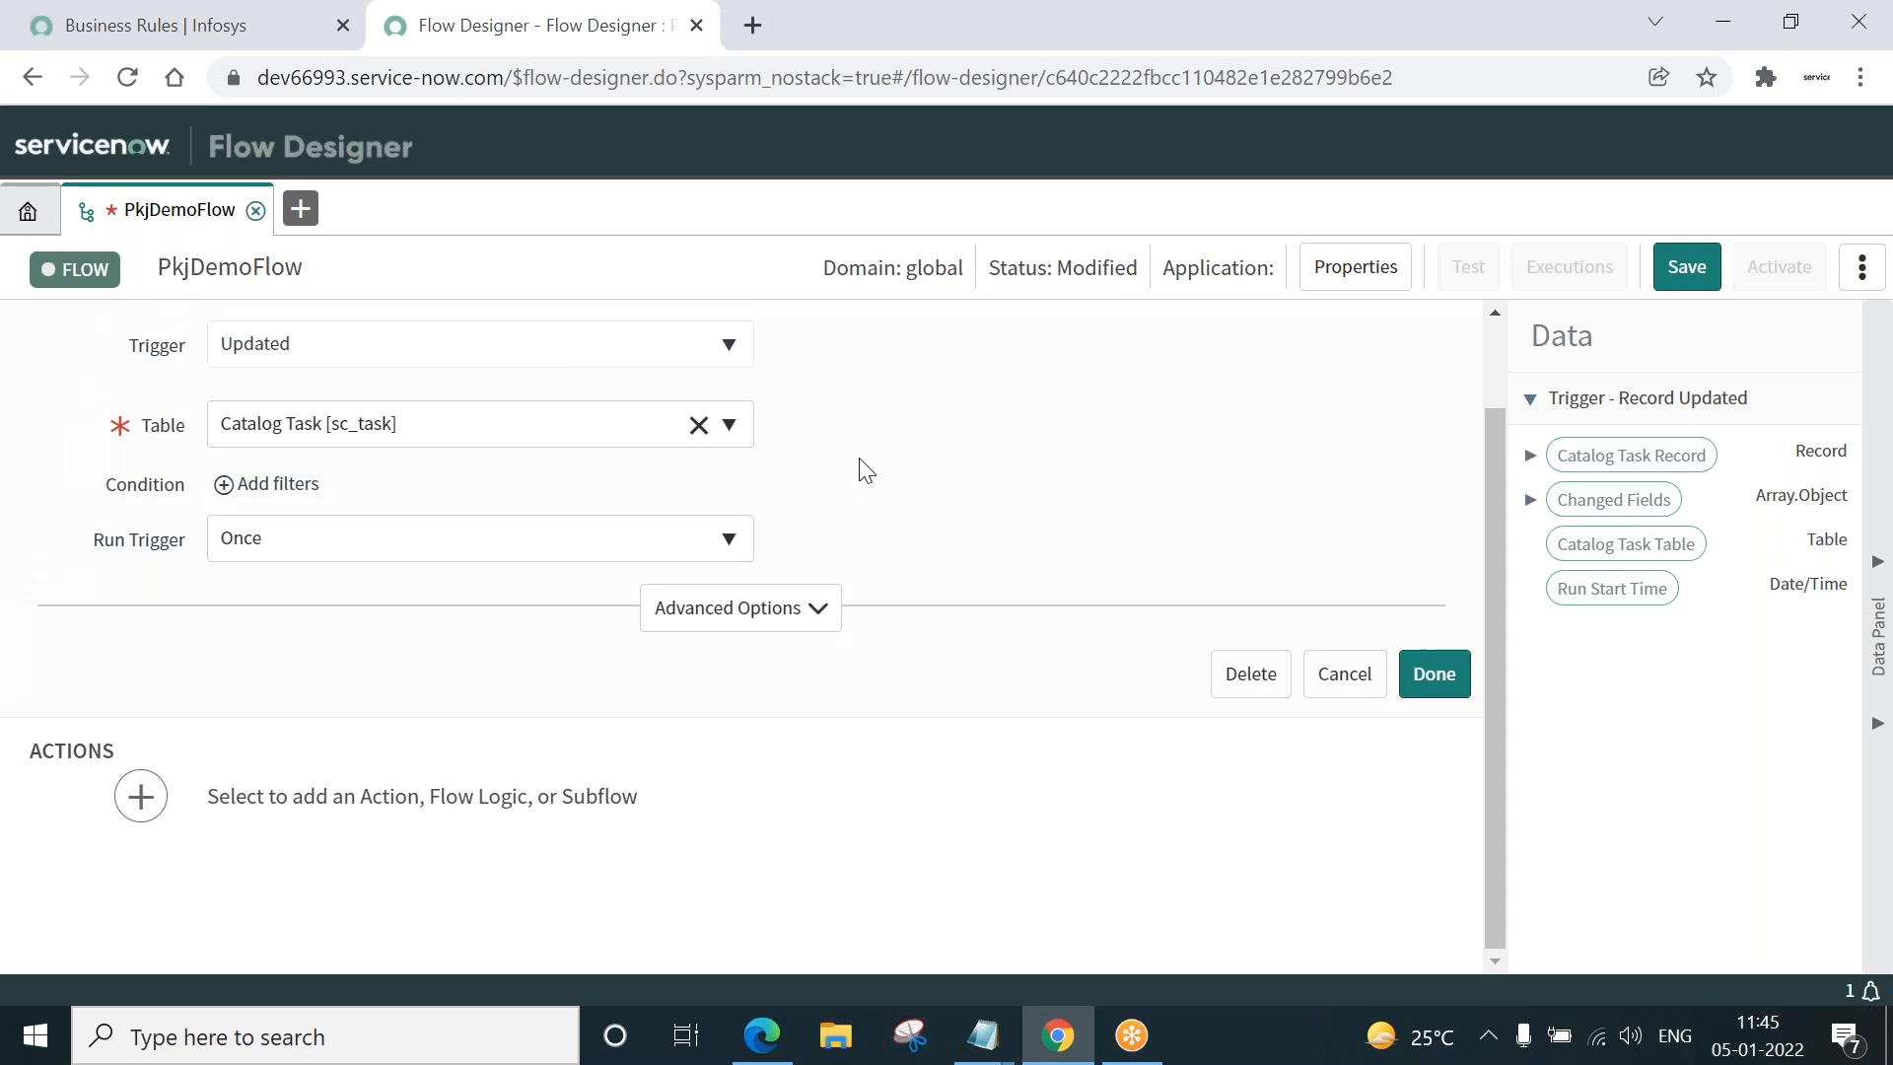
{"action": "mouse_move", "coordinate": [229, 495]}
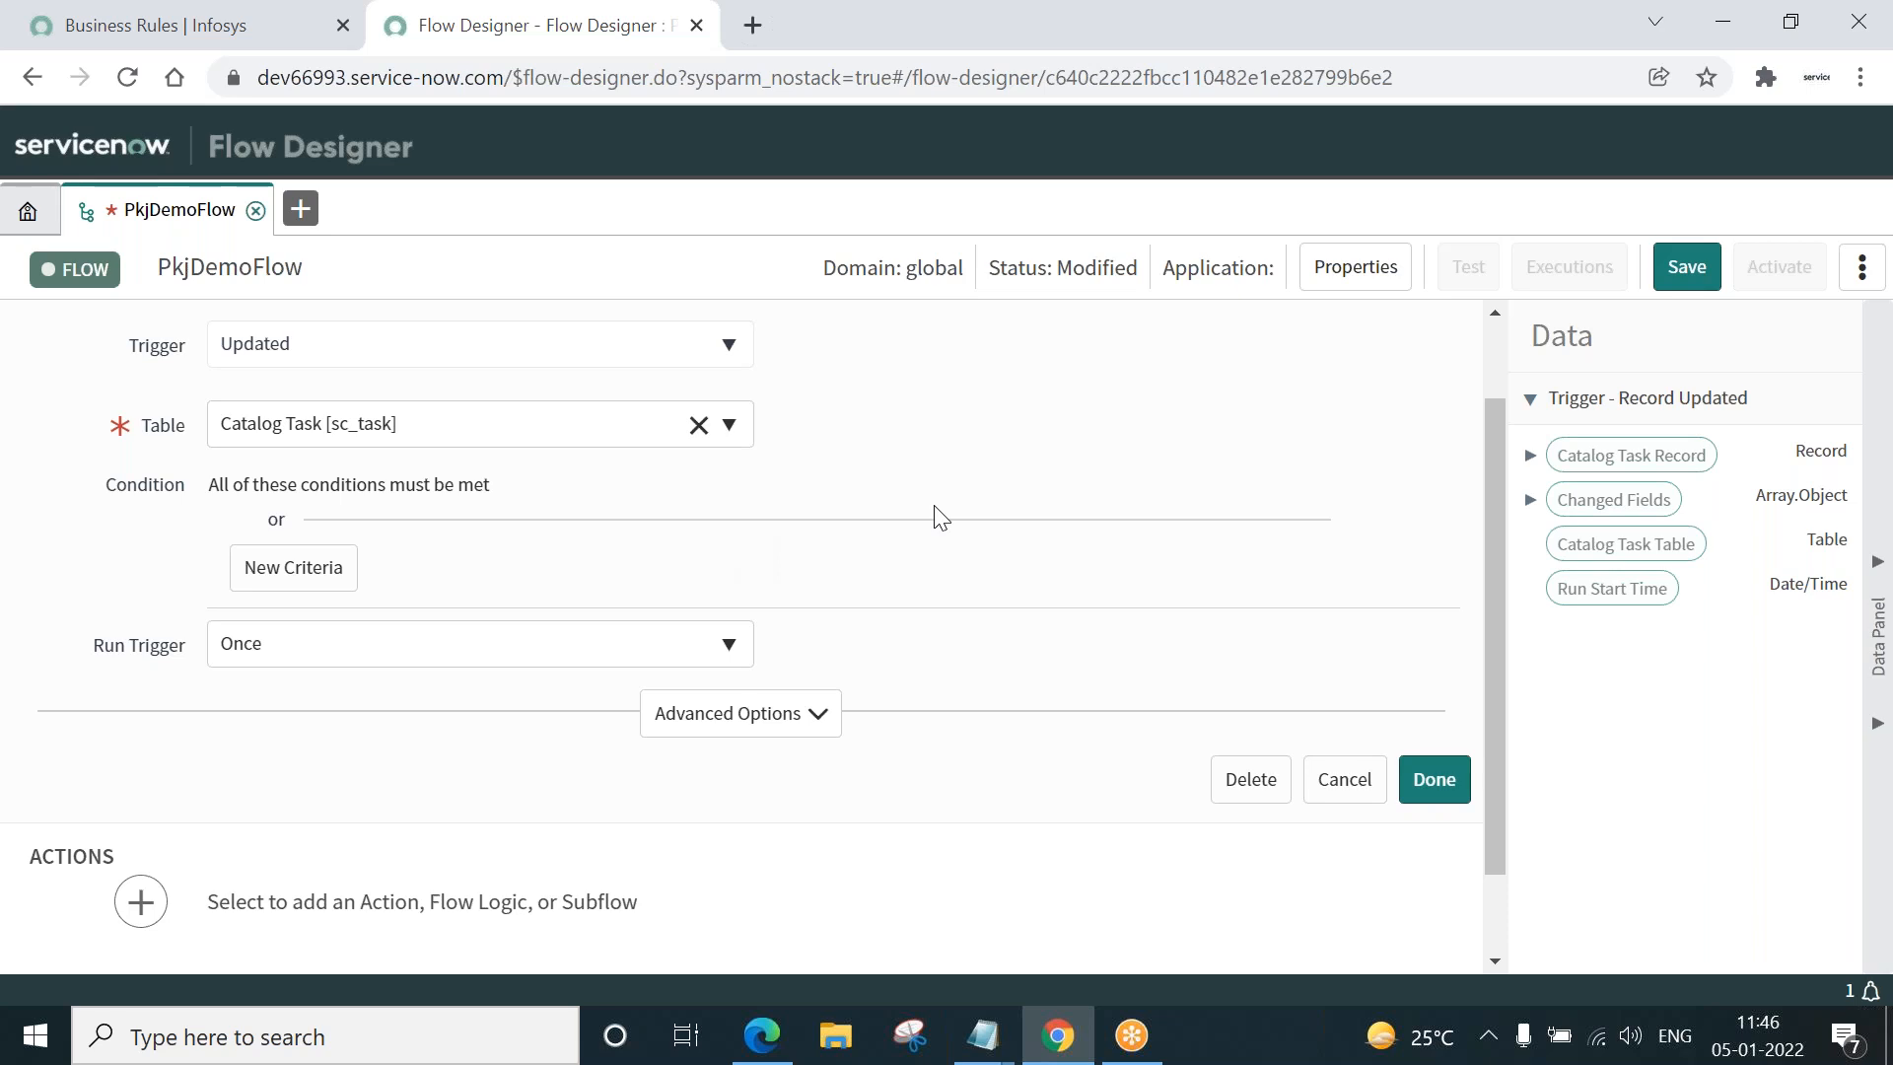
- Add the trigger condition State is Closed Complete and finish the trigger
{"action": "left_click", "coordinate": [292, 568]}
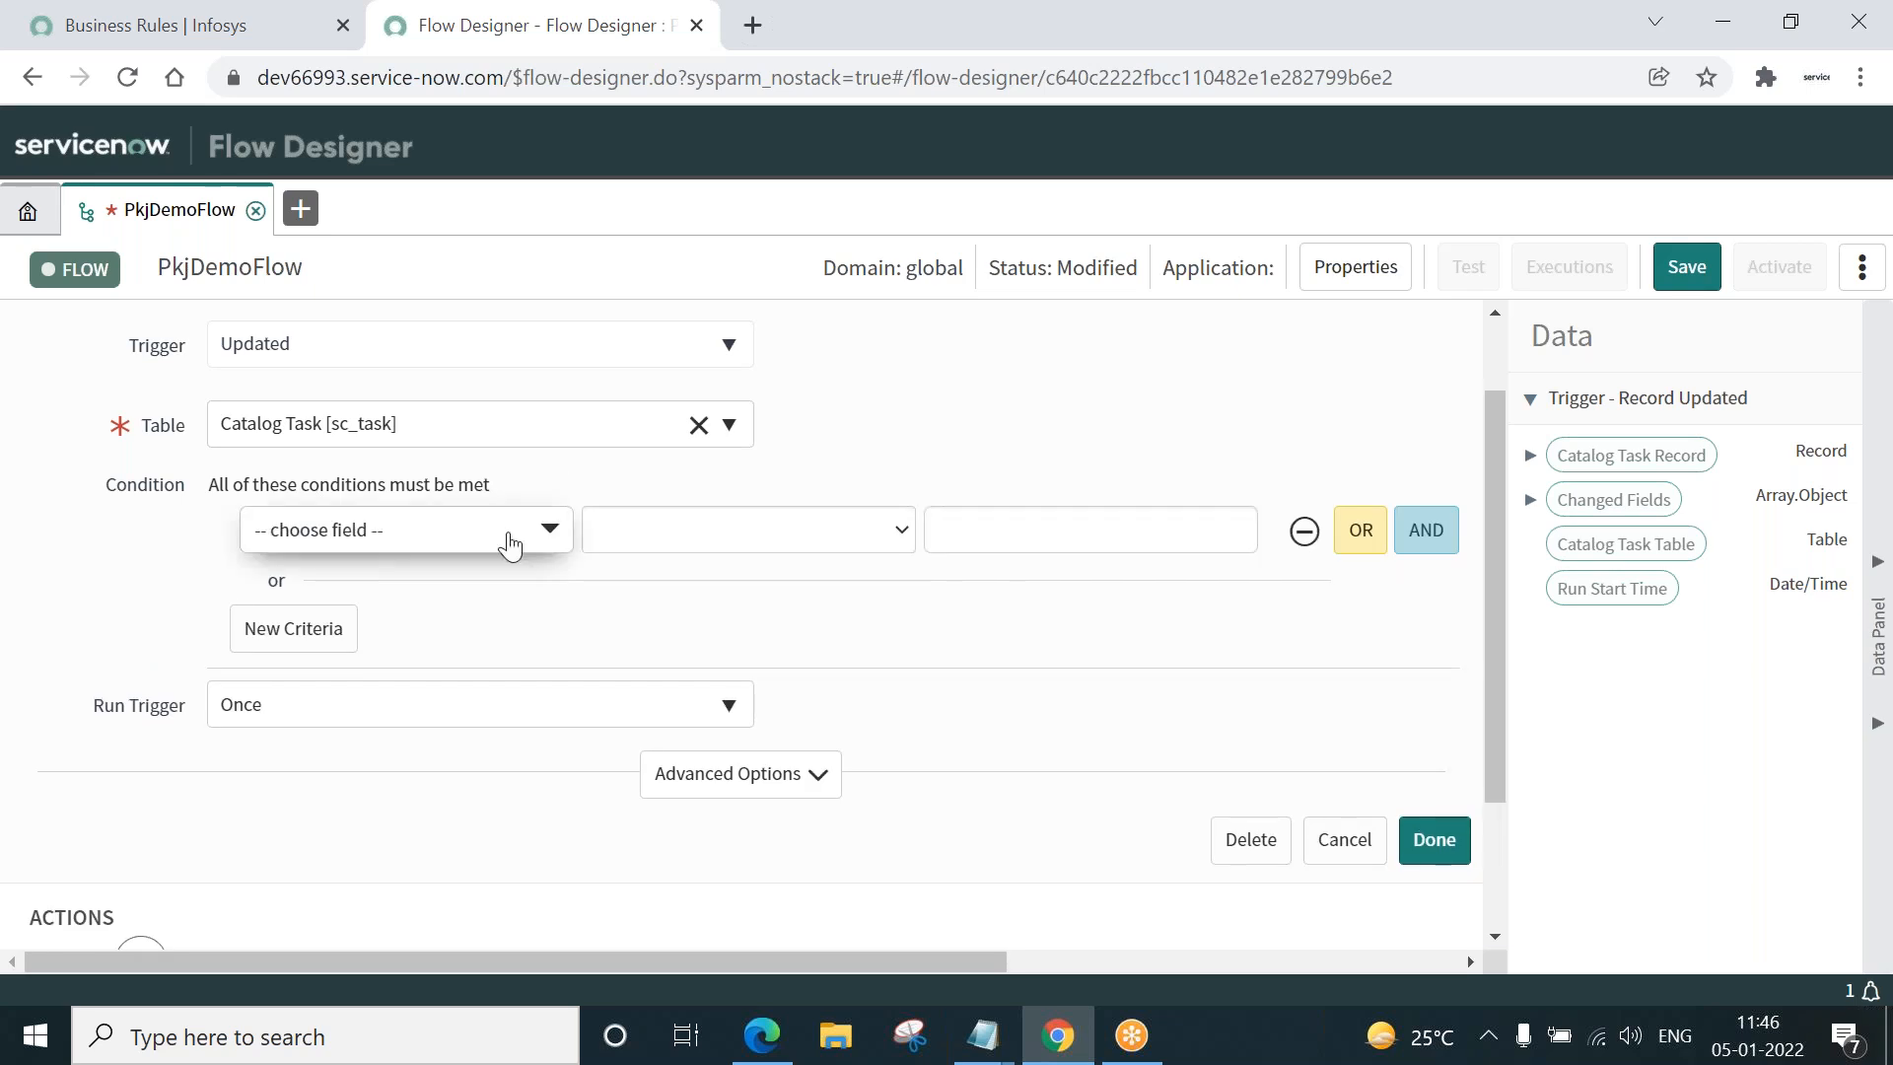
{"action": "left_click", "coordinate": [404, 528]}
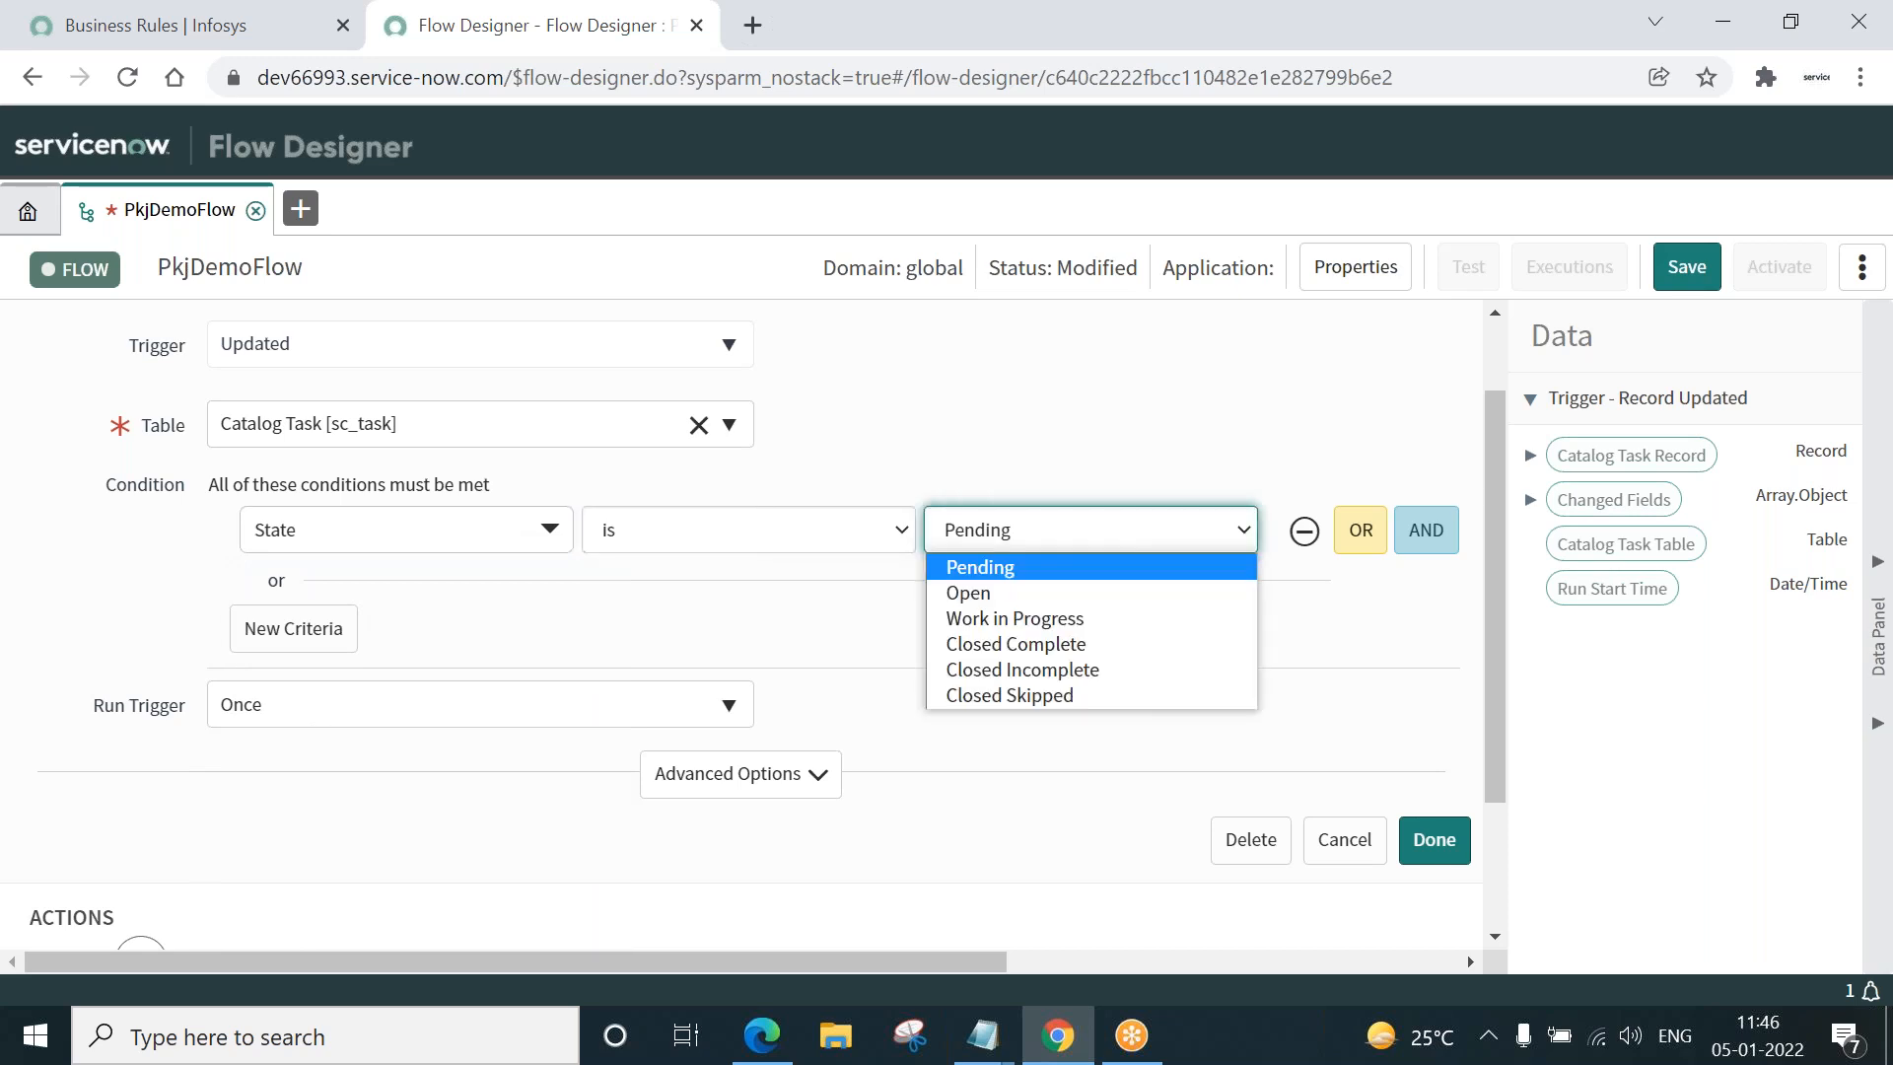
{"action": "mouse_move", "coordinate": [1041, 642]}
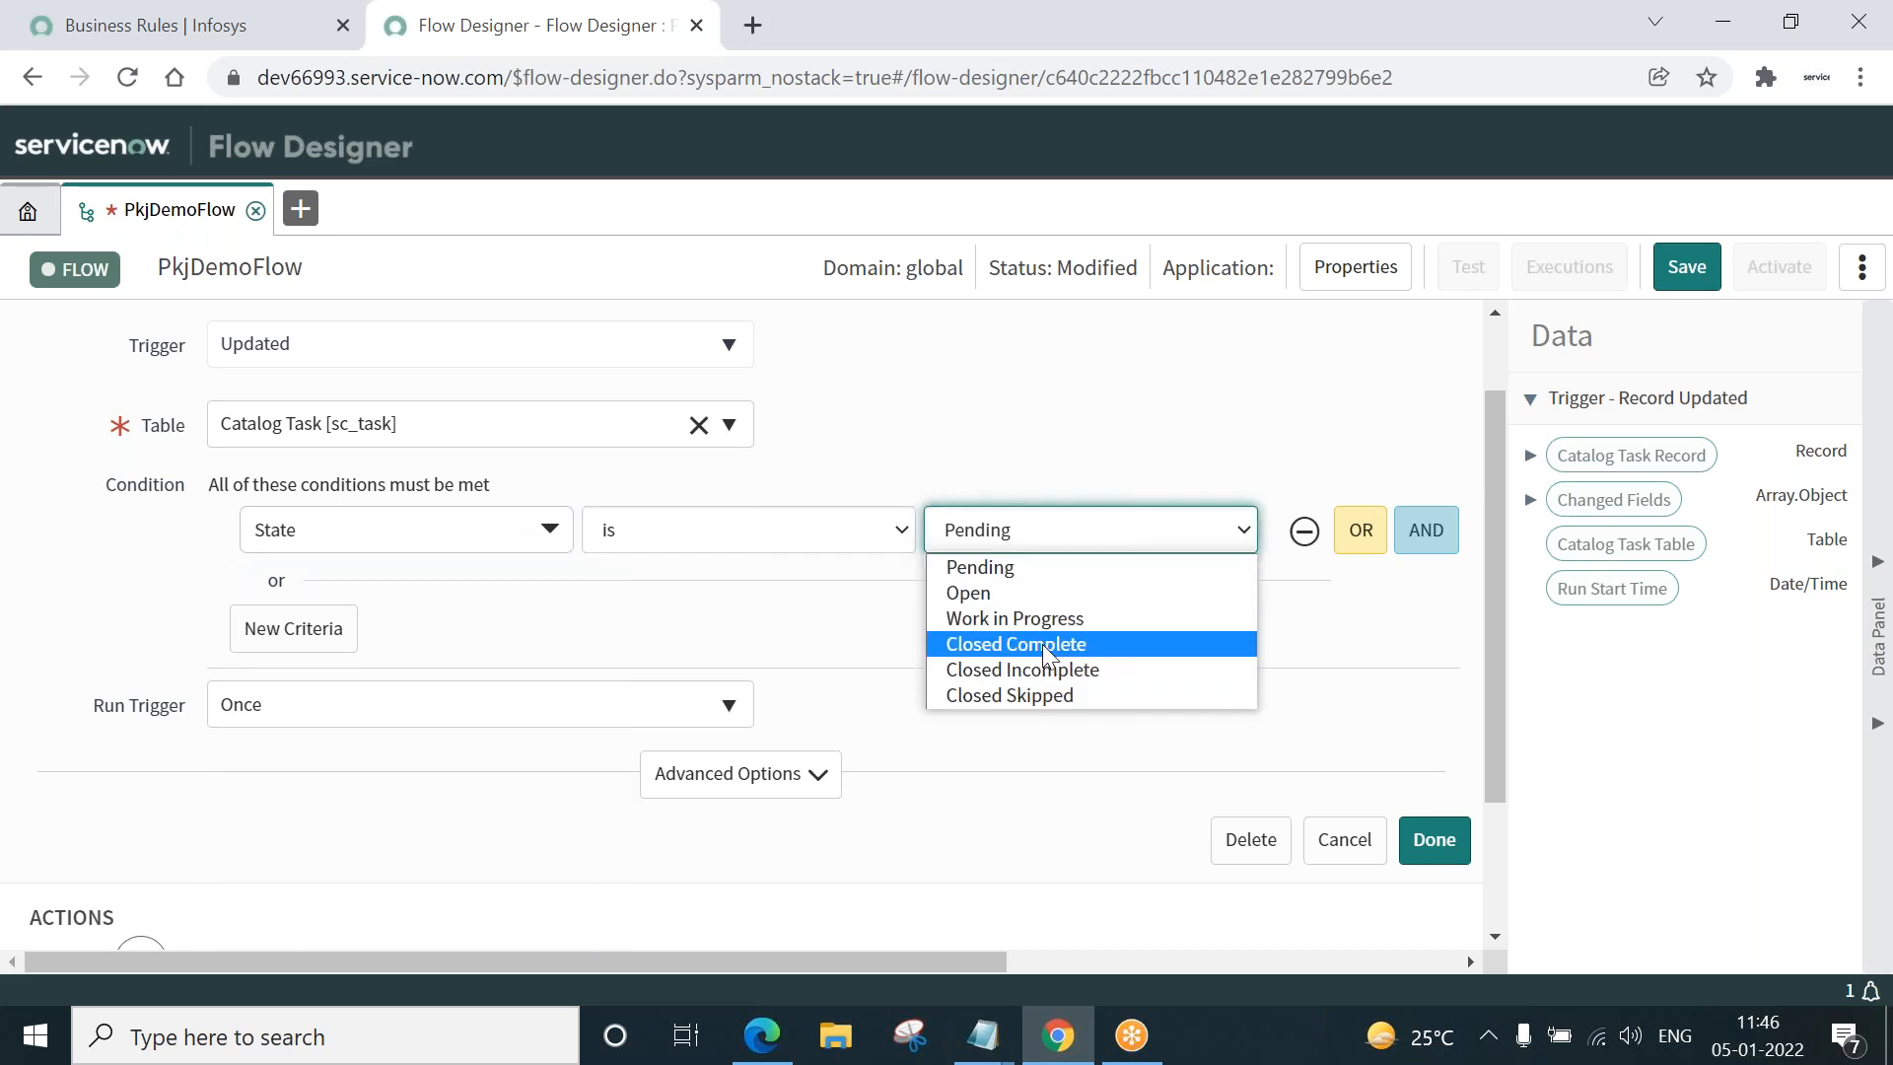
{"action": "left_click", "coordinate": [1014, 643]}
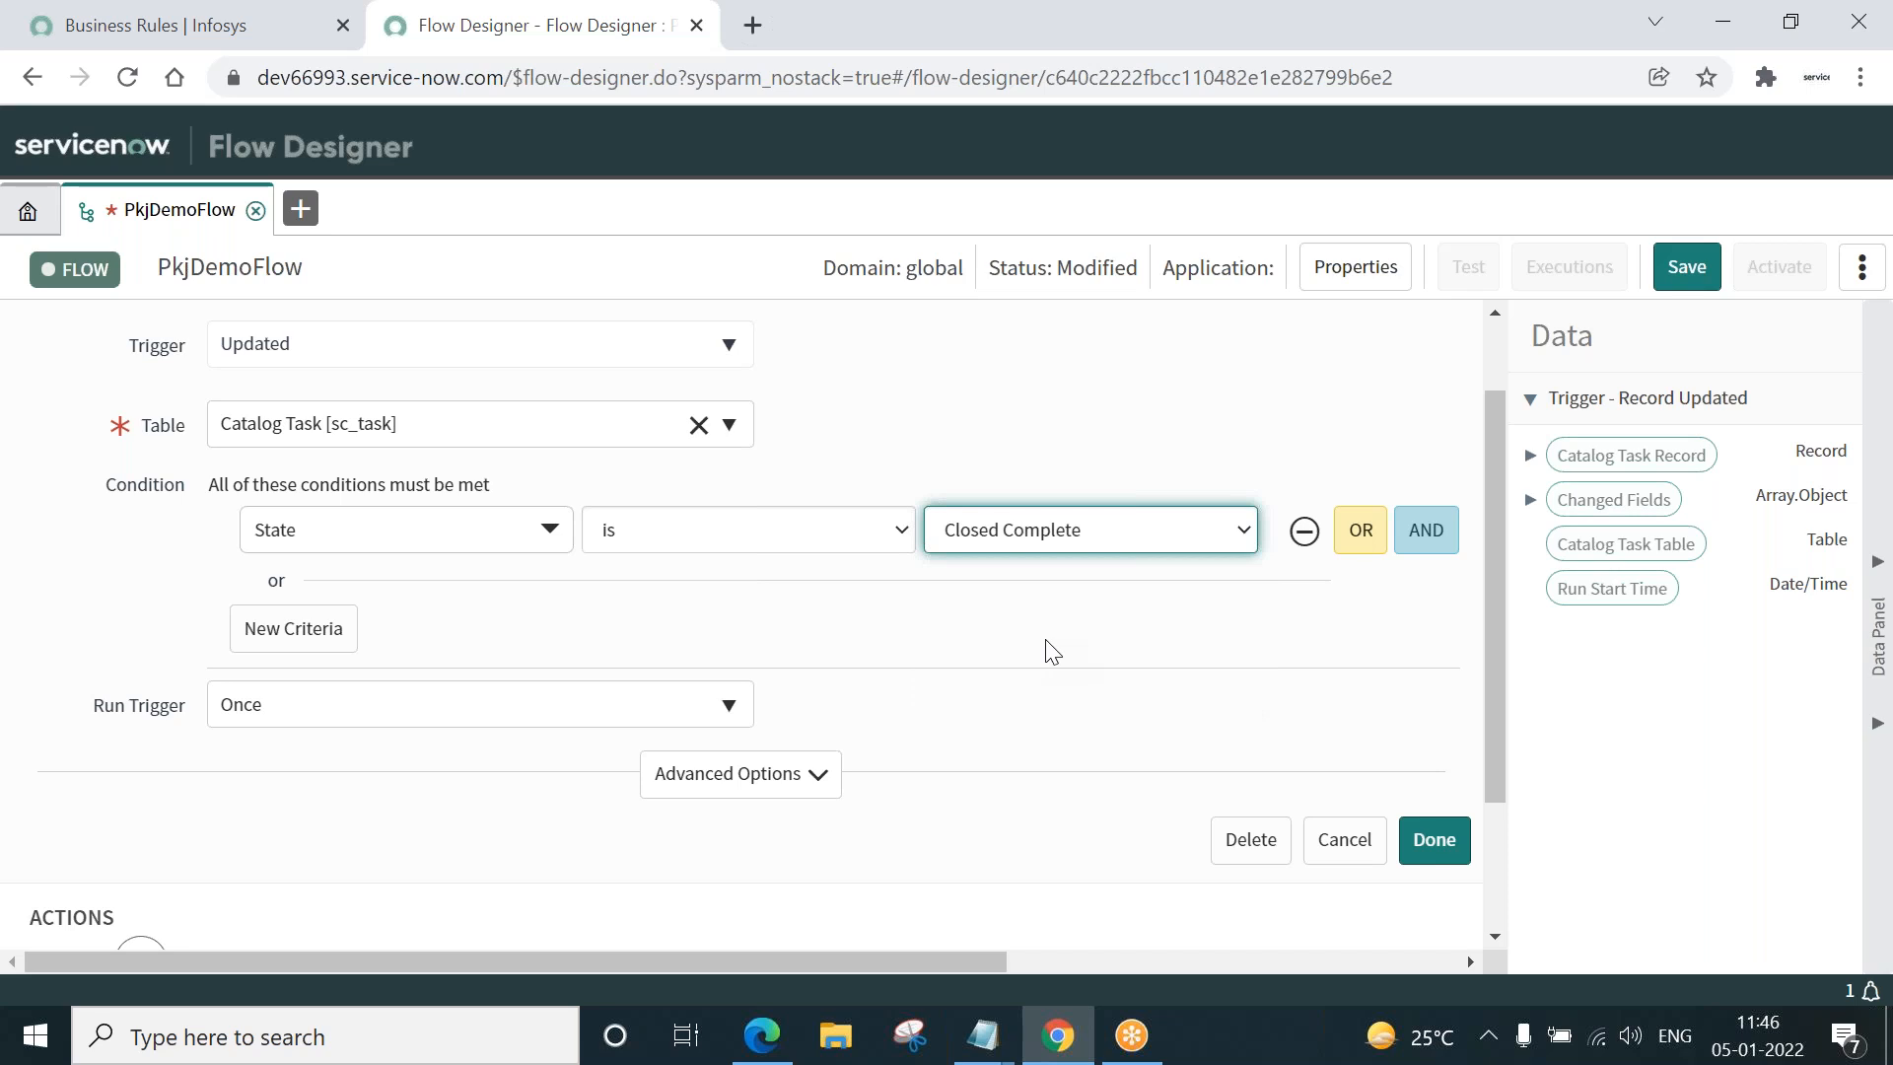
{"action": "mouse_move", "coordinate": [1450, 729]}
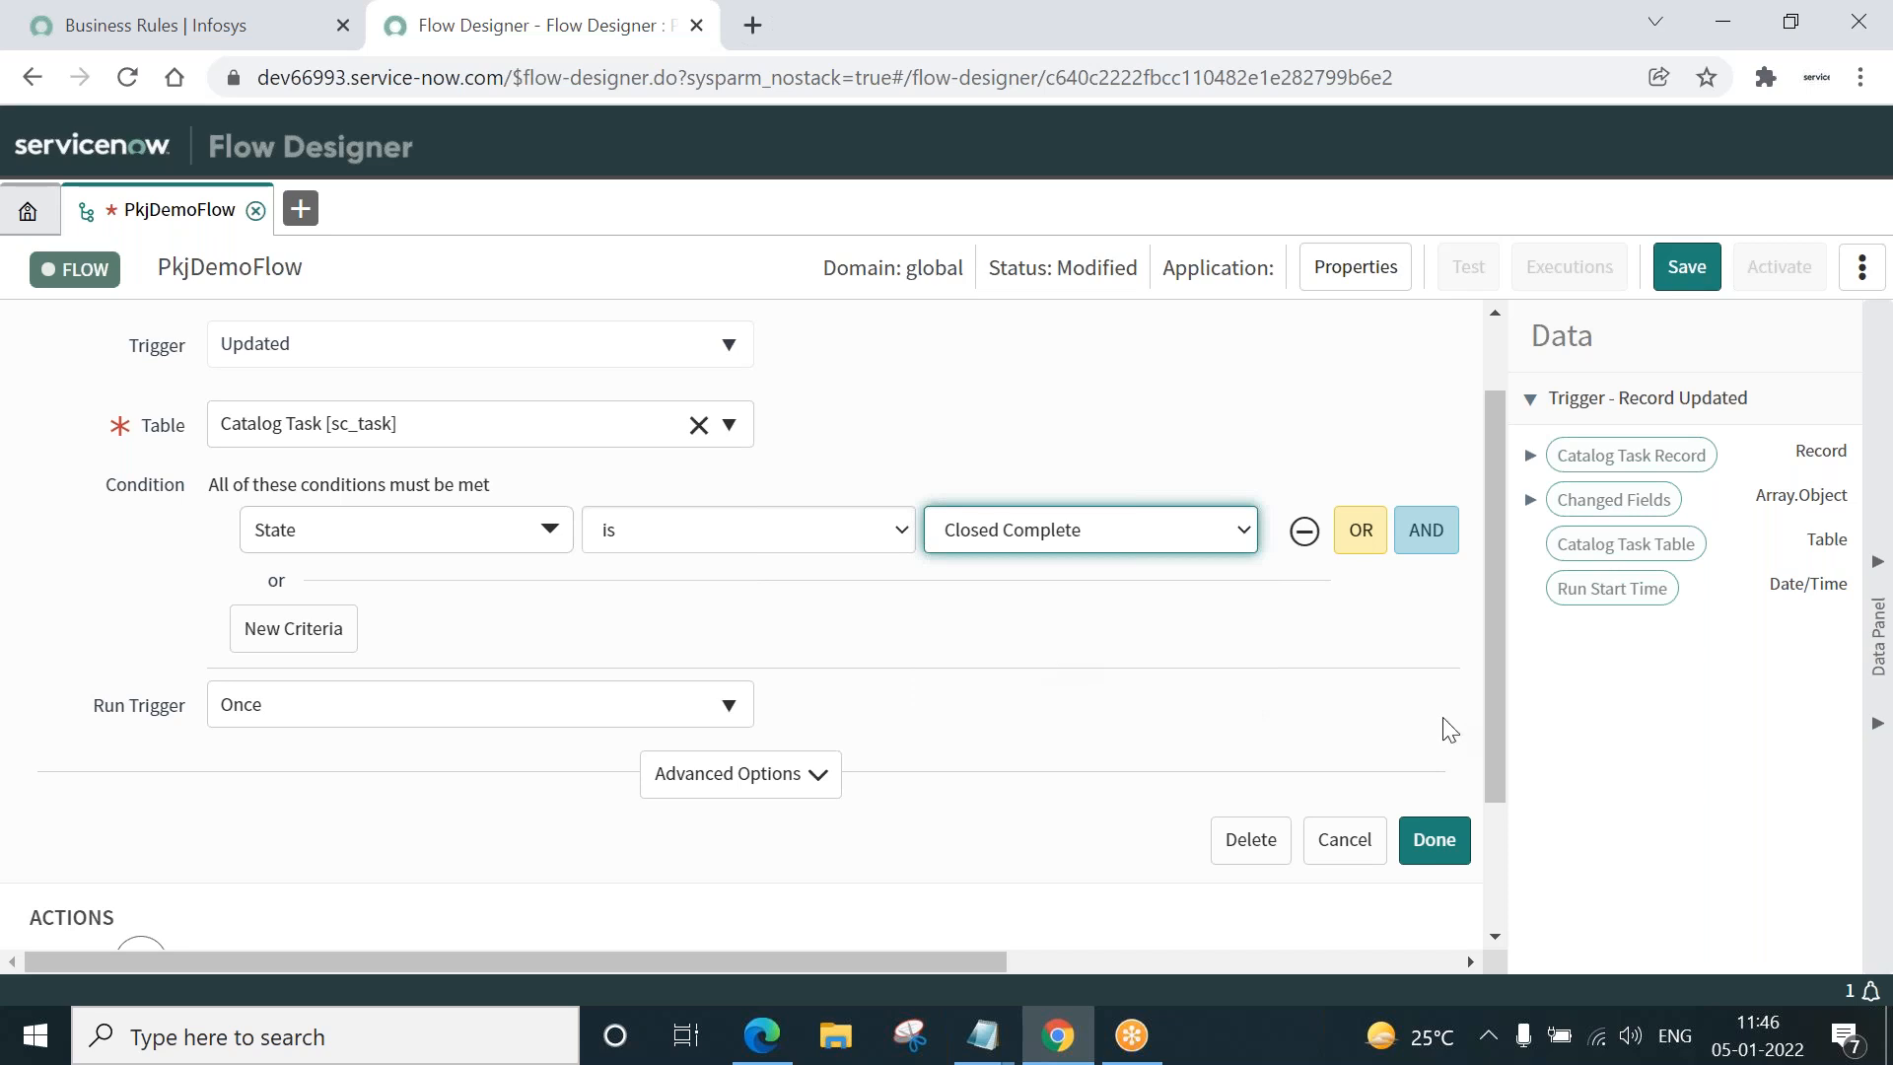
{"action": "left_click", "coordinate": [1434, 840]}
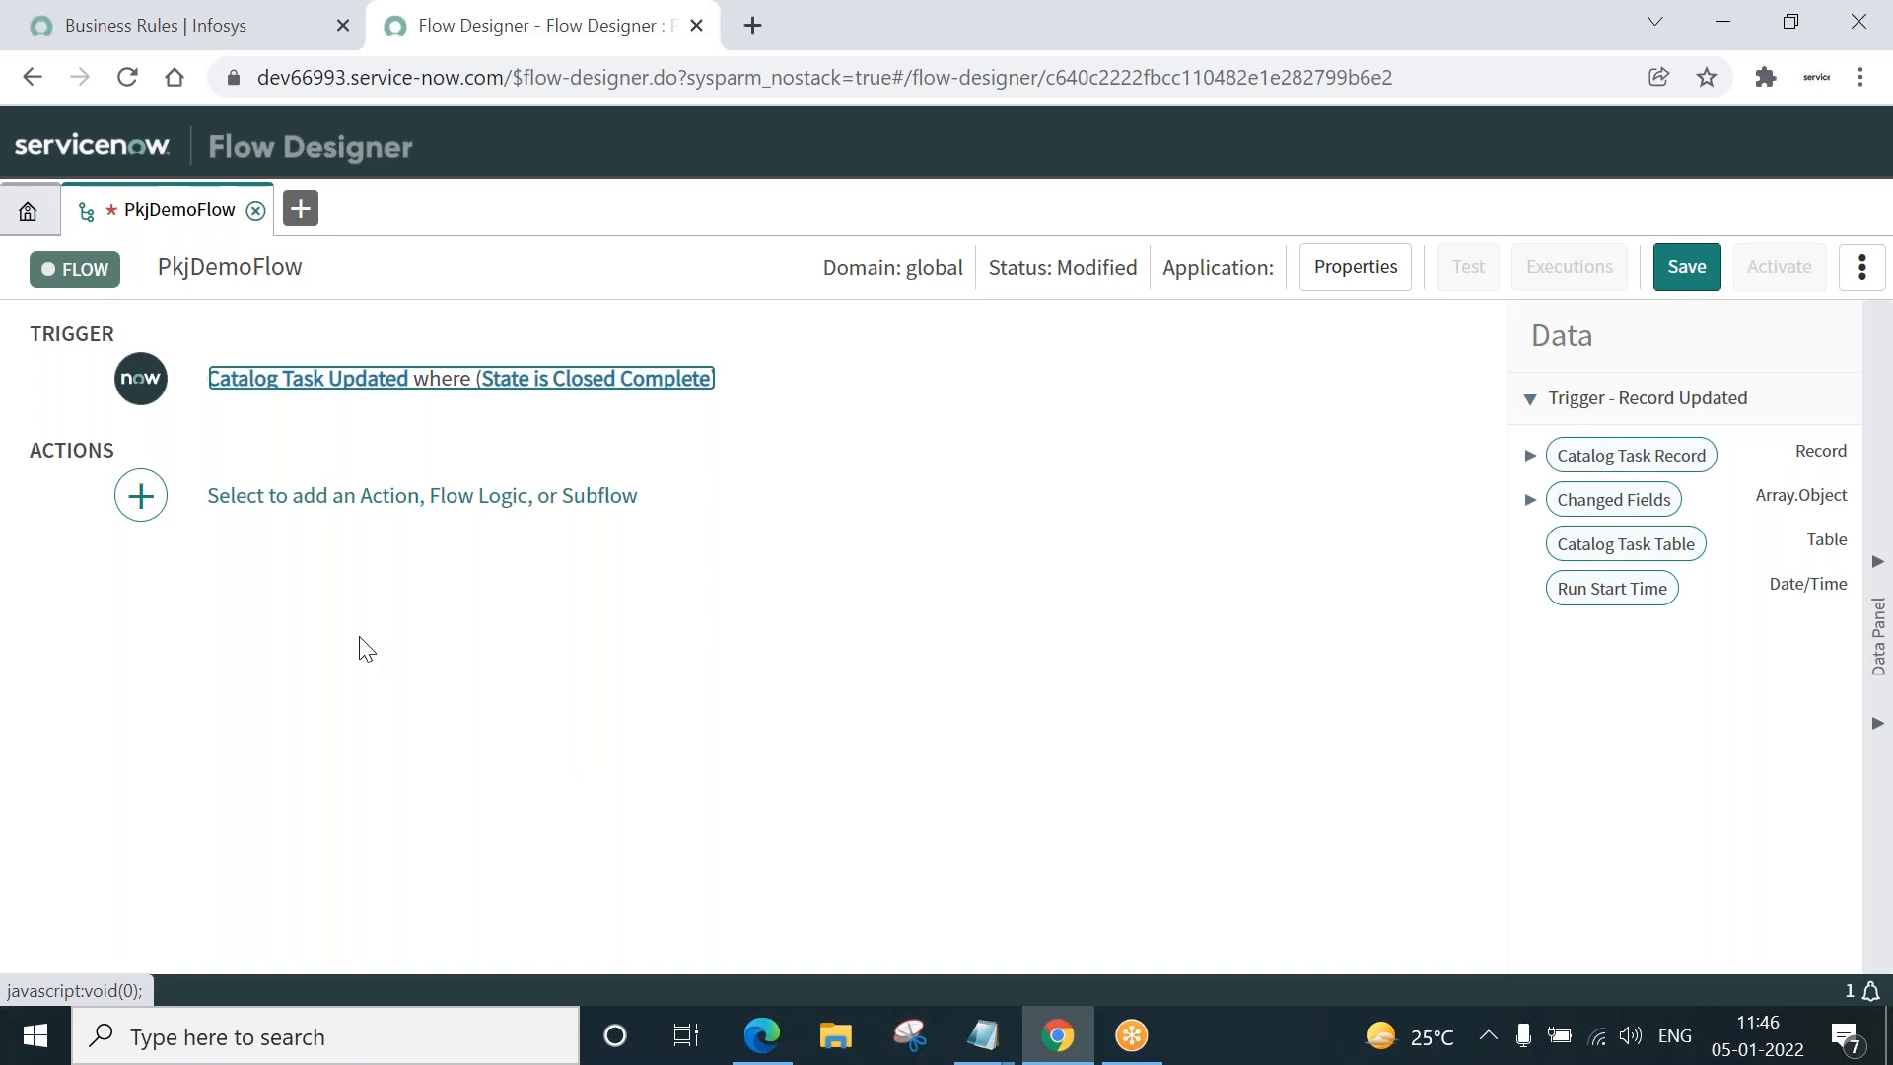
- Add a Look Up Records action searching the Catalog Task [sc_task] table
{"action": "left_click", "coordinate": [140, 495]}
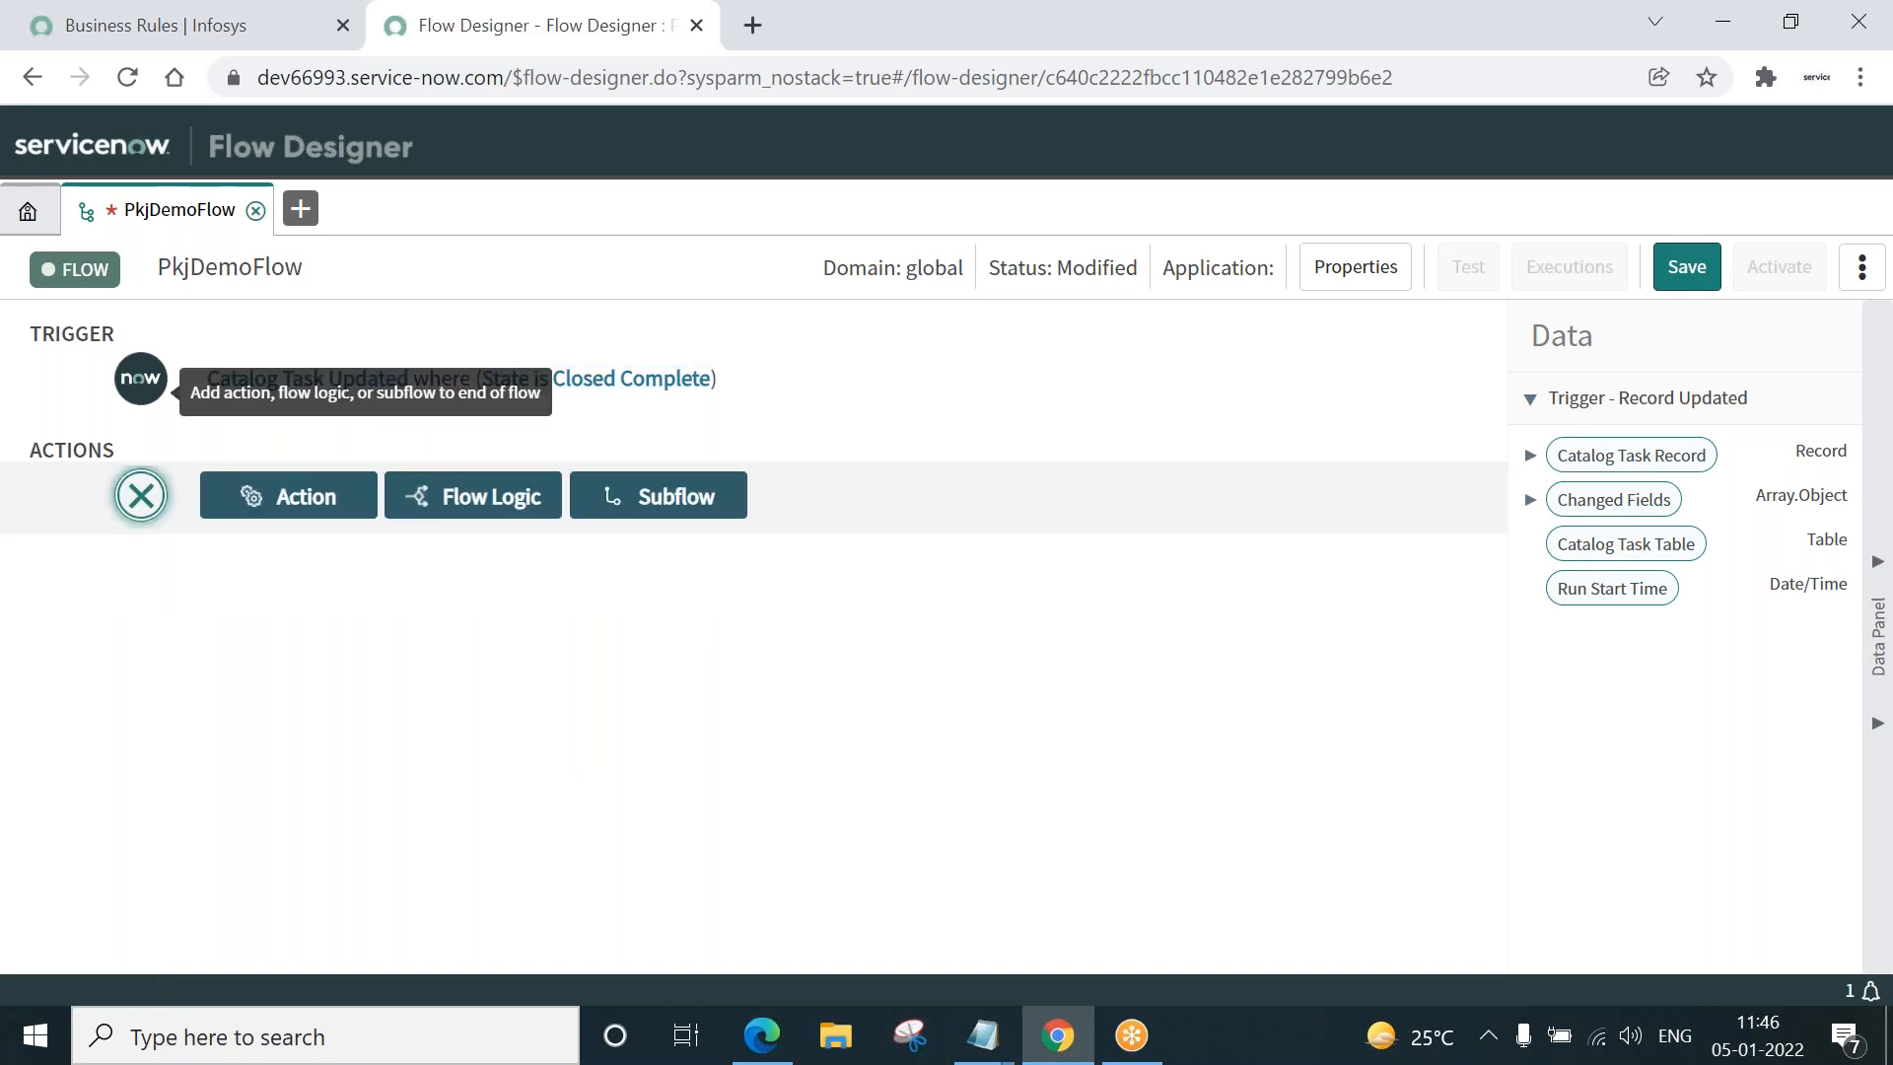
{"action": "left_click", "coordinate": [288, 495]}
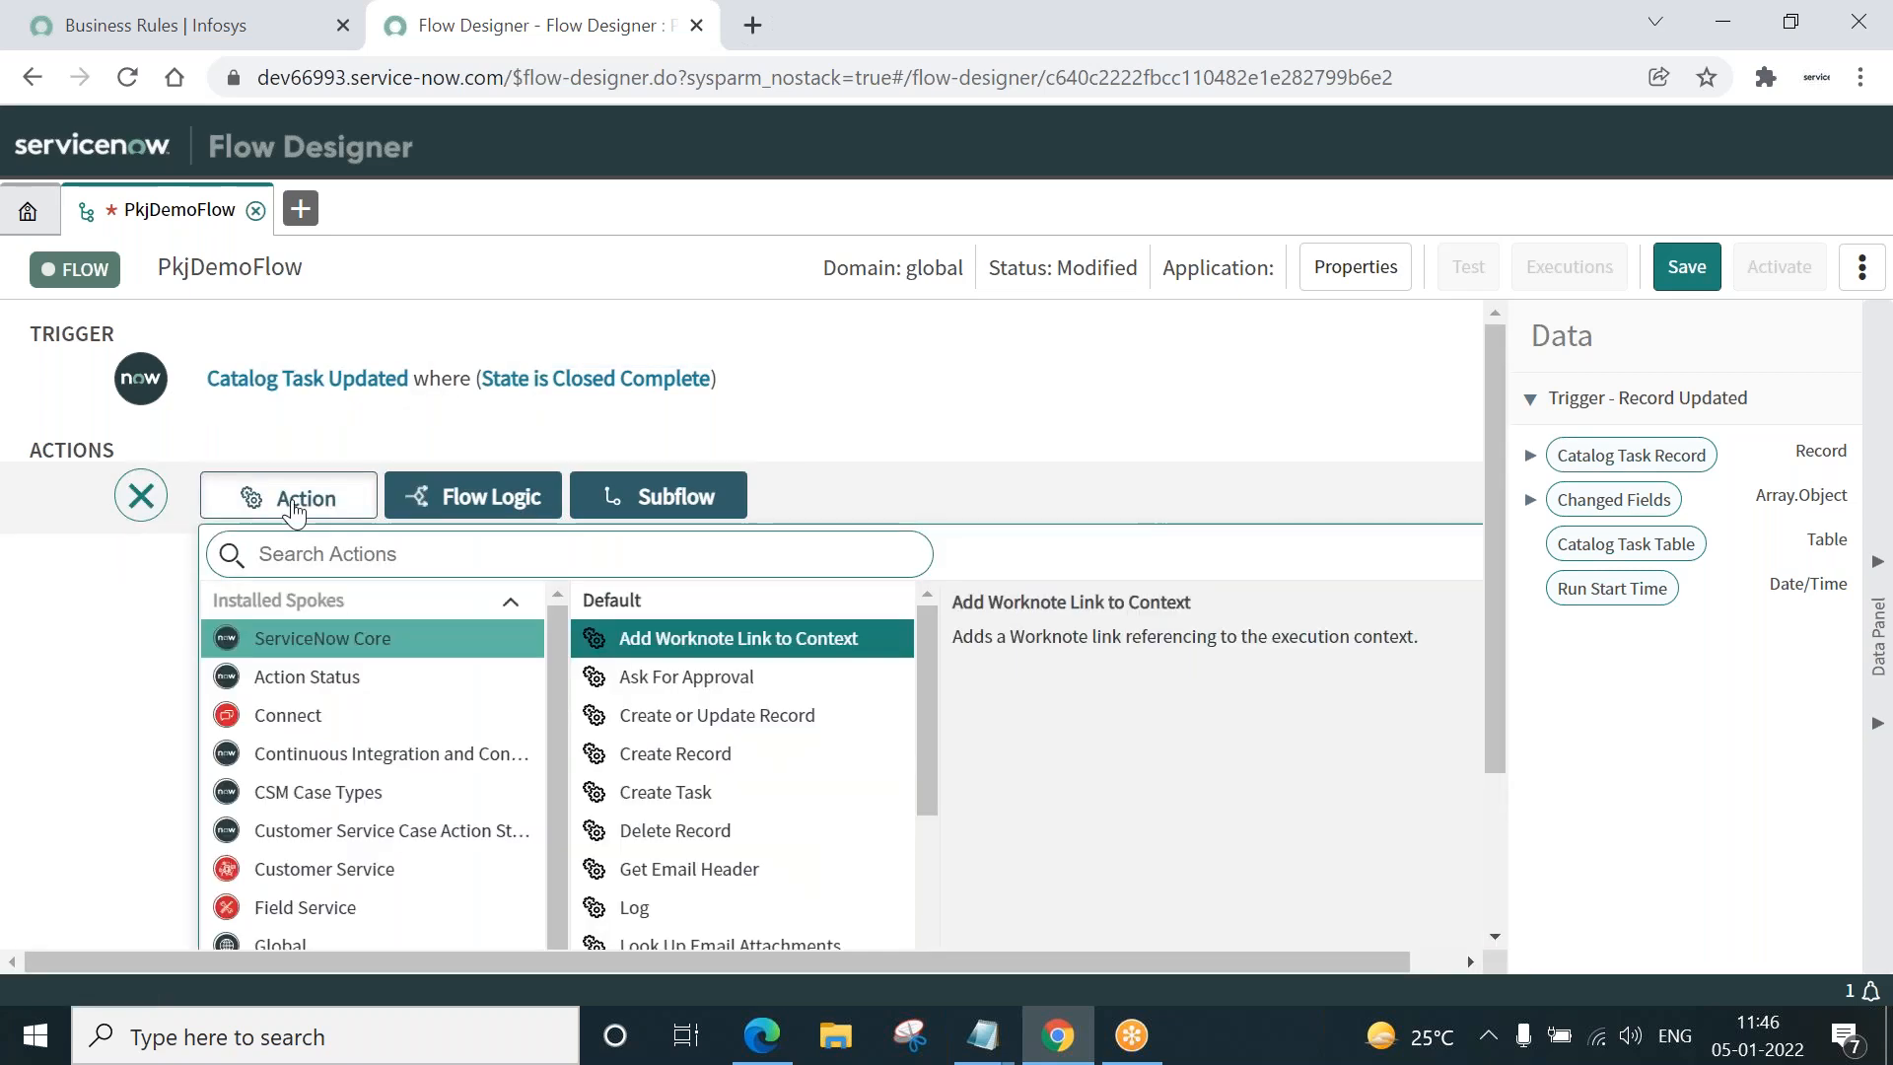
{"action": "scroll", "scroll_direction": "down", "scroll_amount": 3}
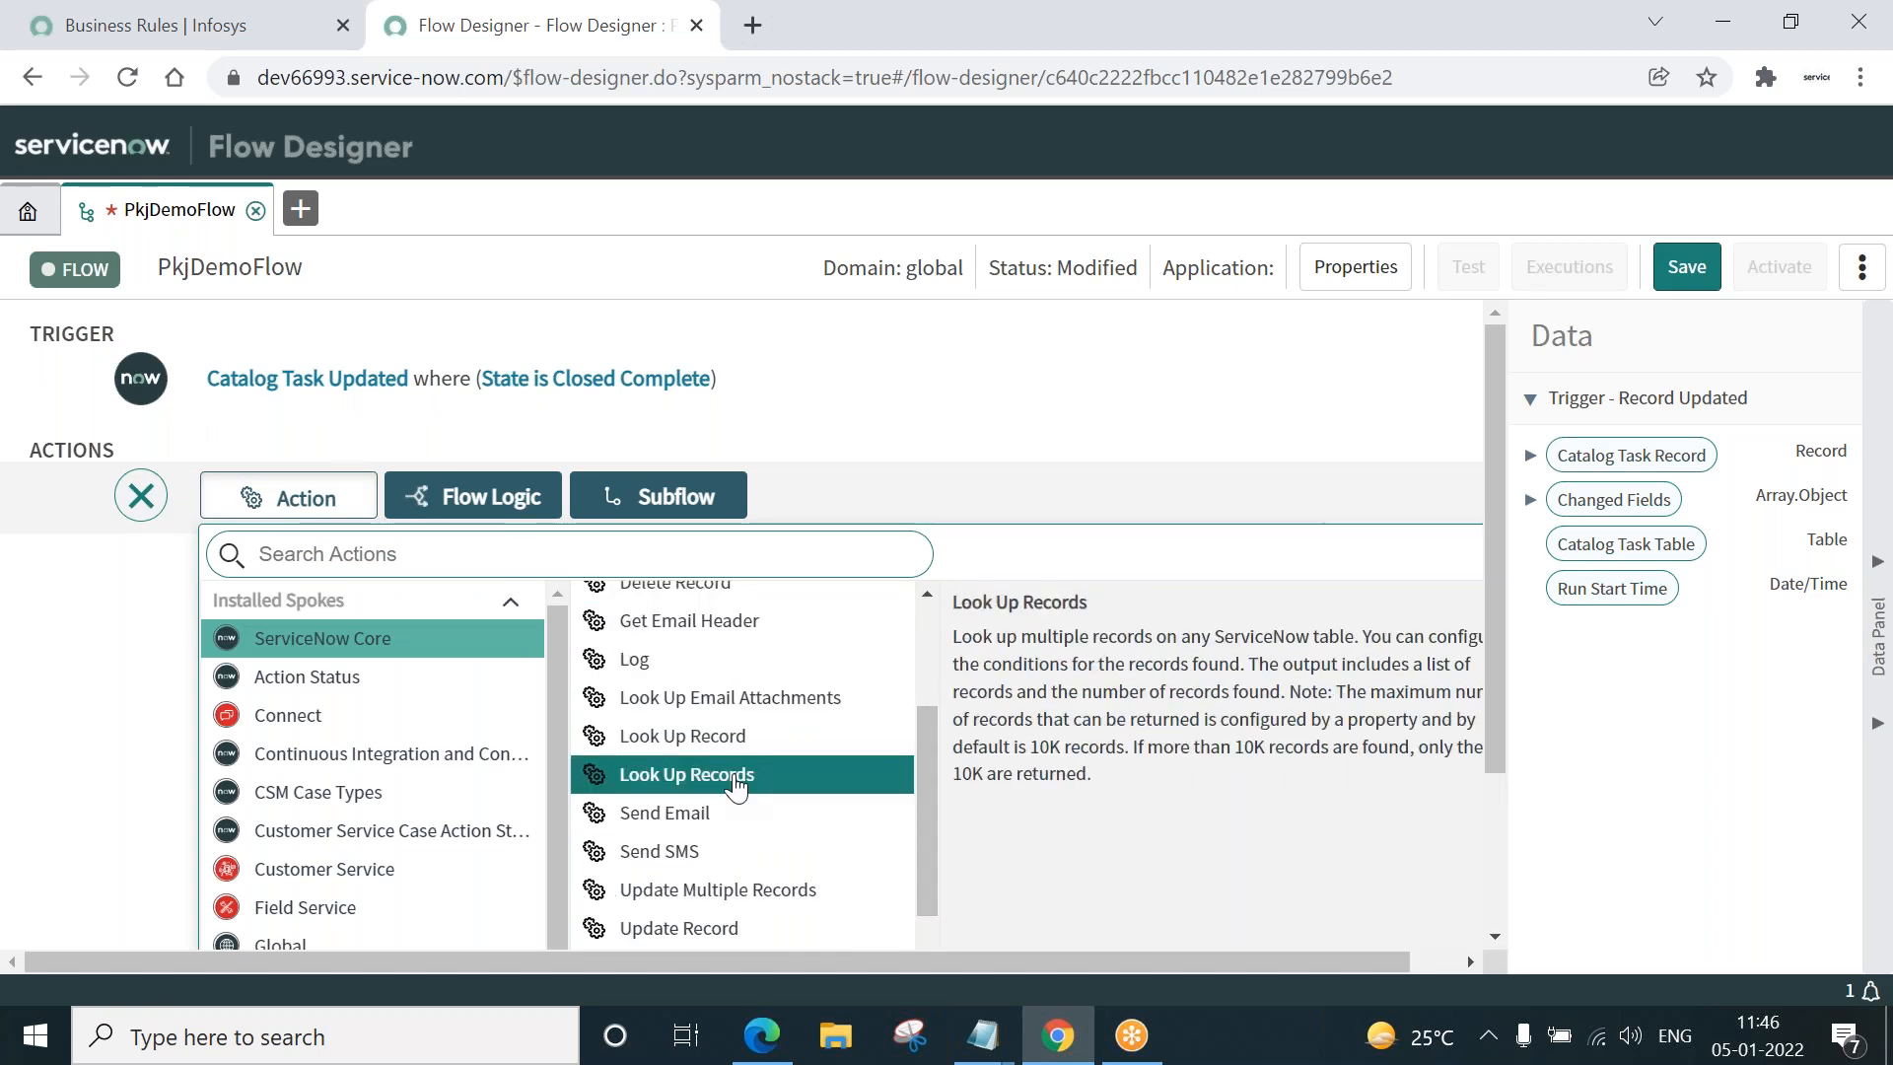
{"action": "left_click", "coordinate": [684, 773]}
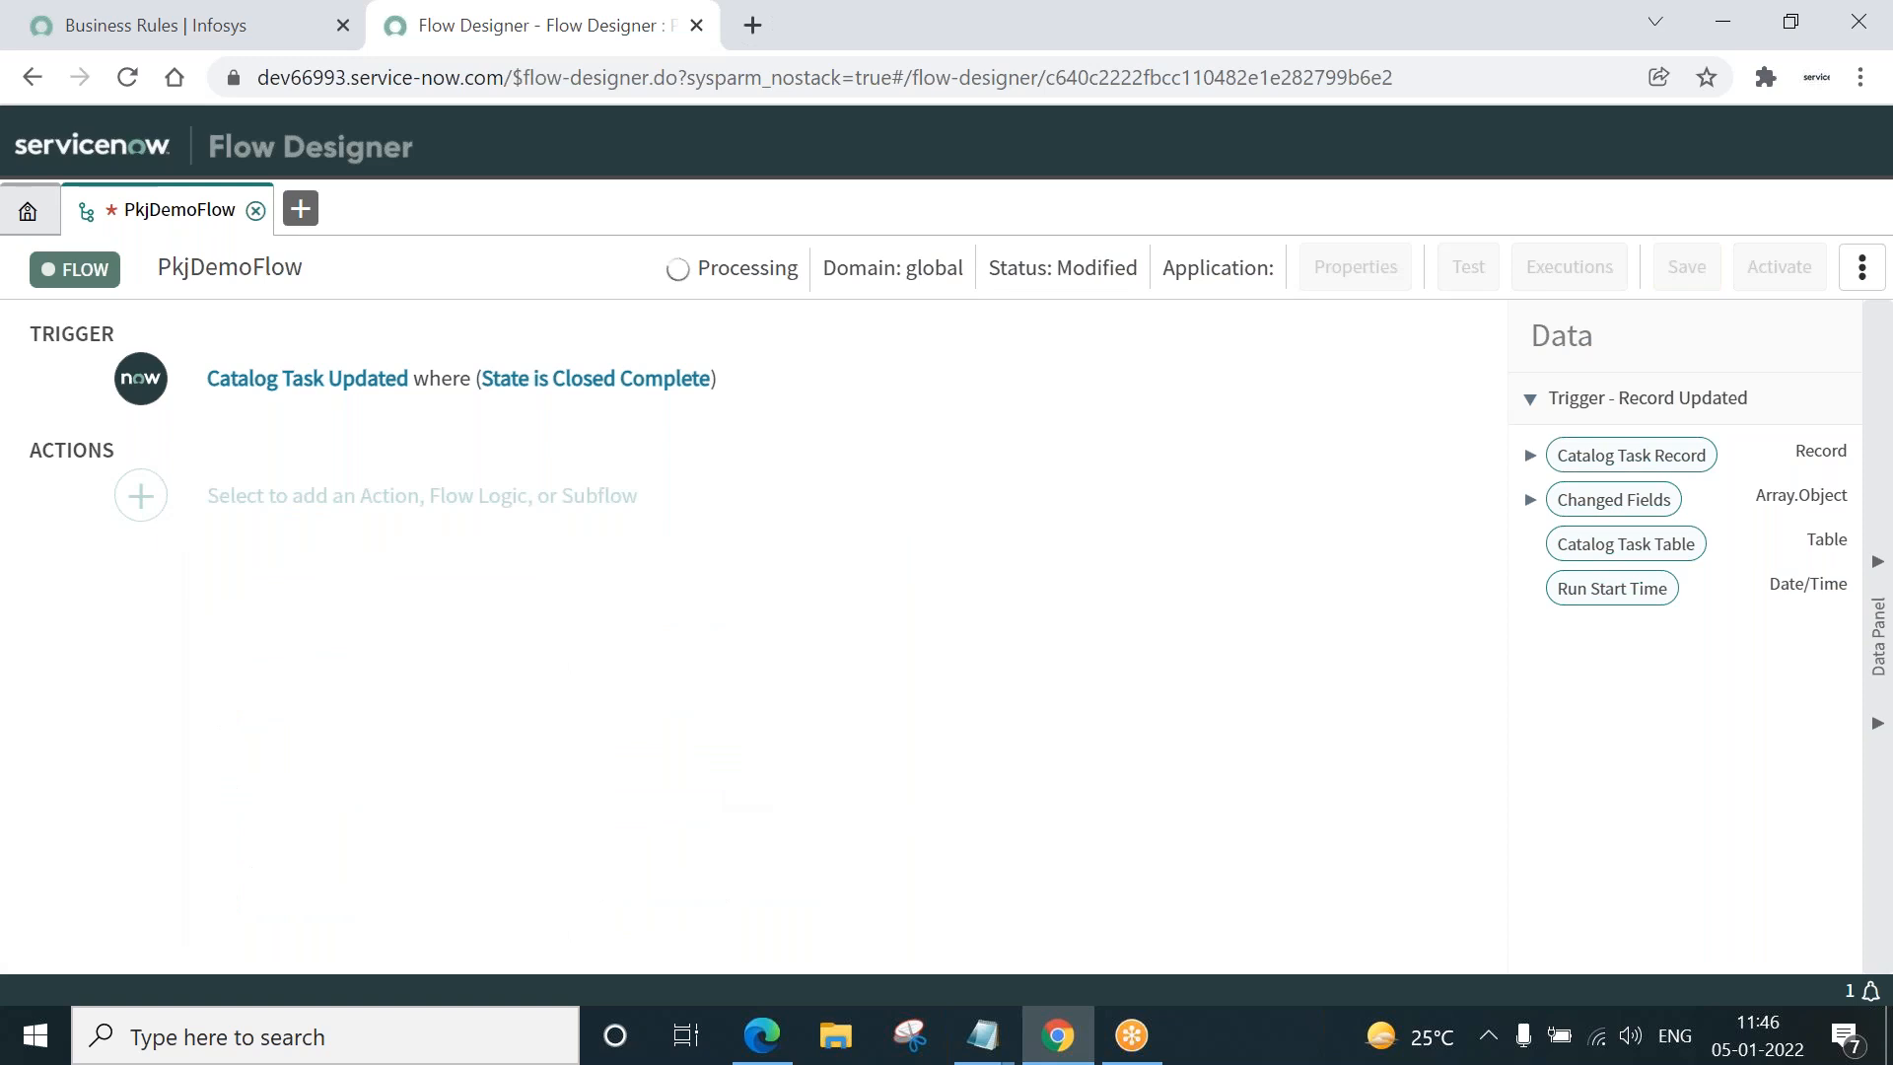
{"action": "left_click", "coordinate": [140, 495]}
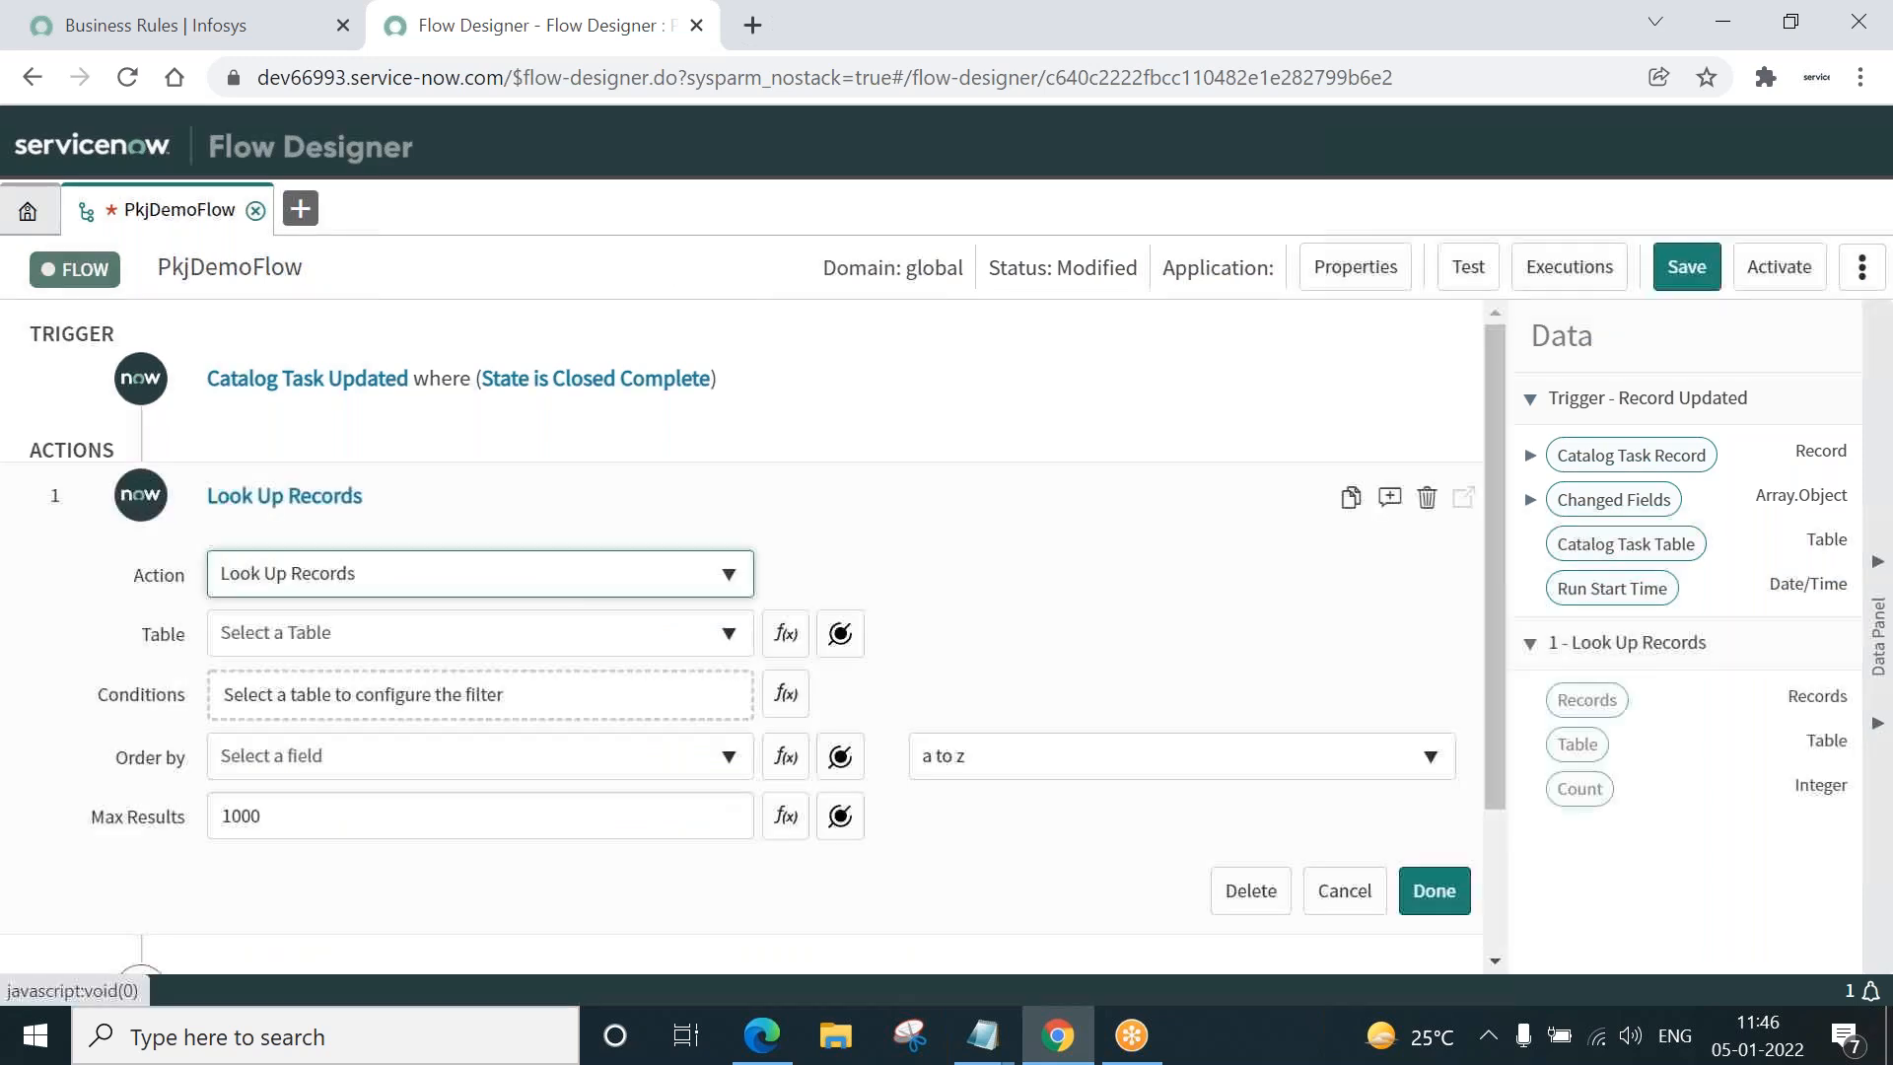
{"action": "mouse_move", "coordinate": [552, 640]}
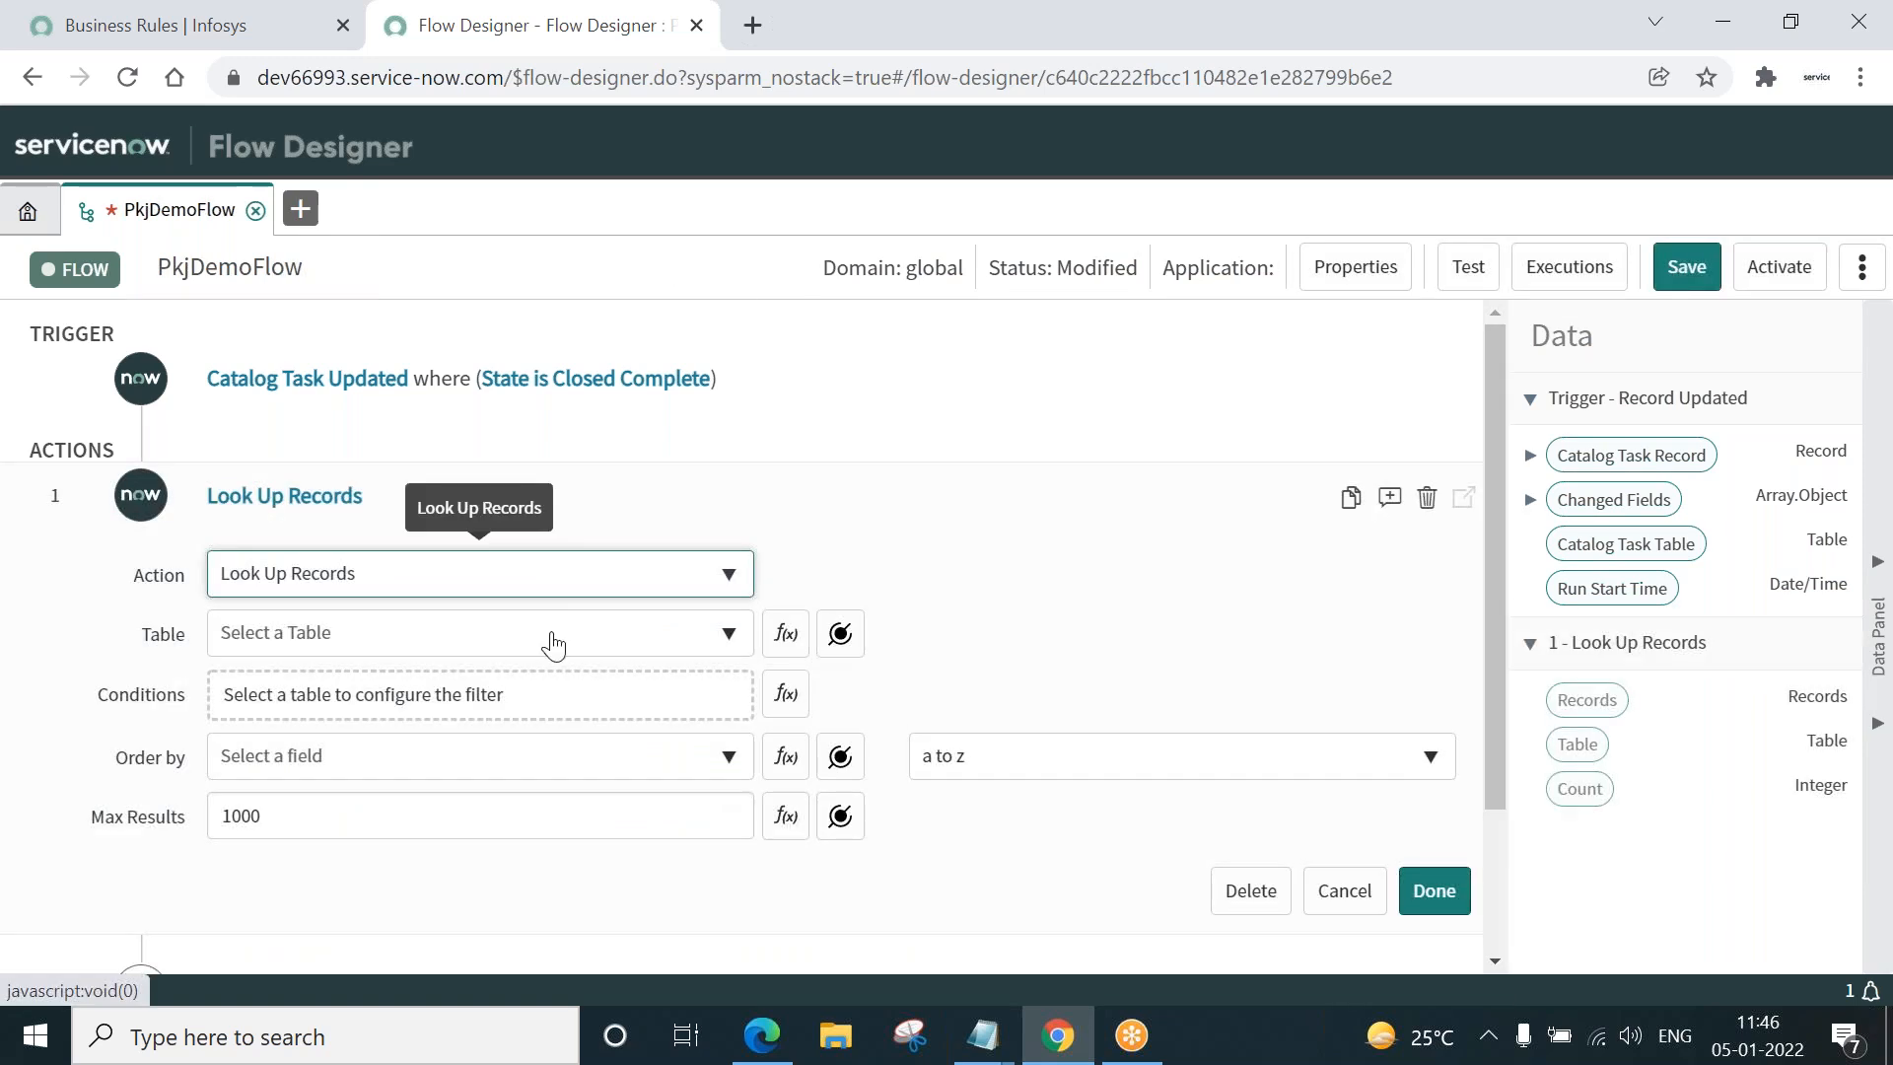
{"action": "type", "text": "sc_tas"}
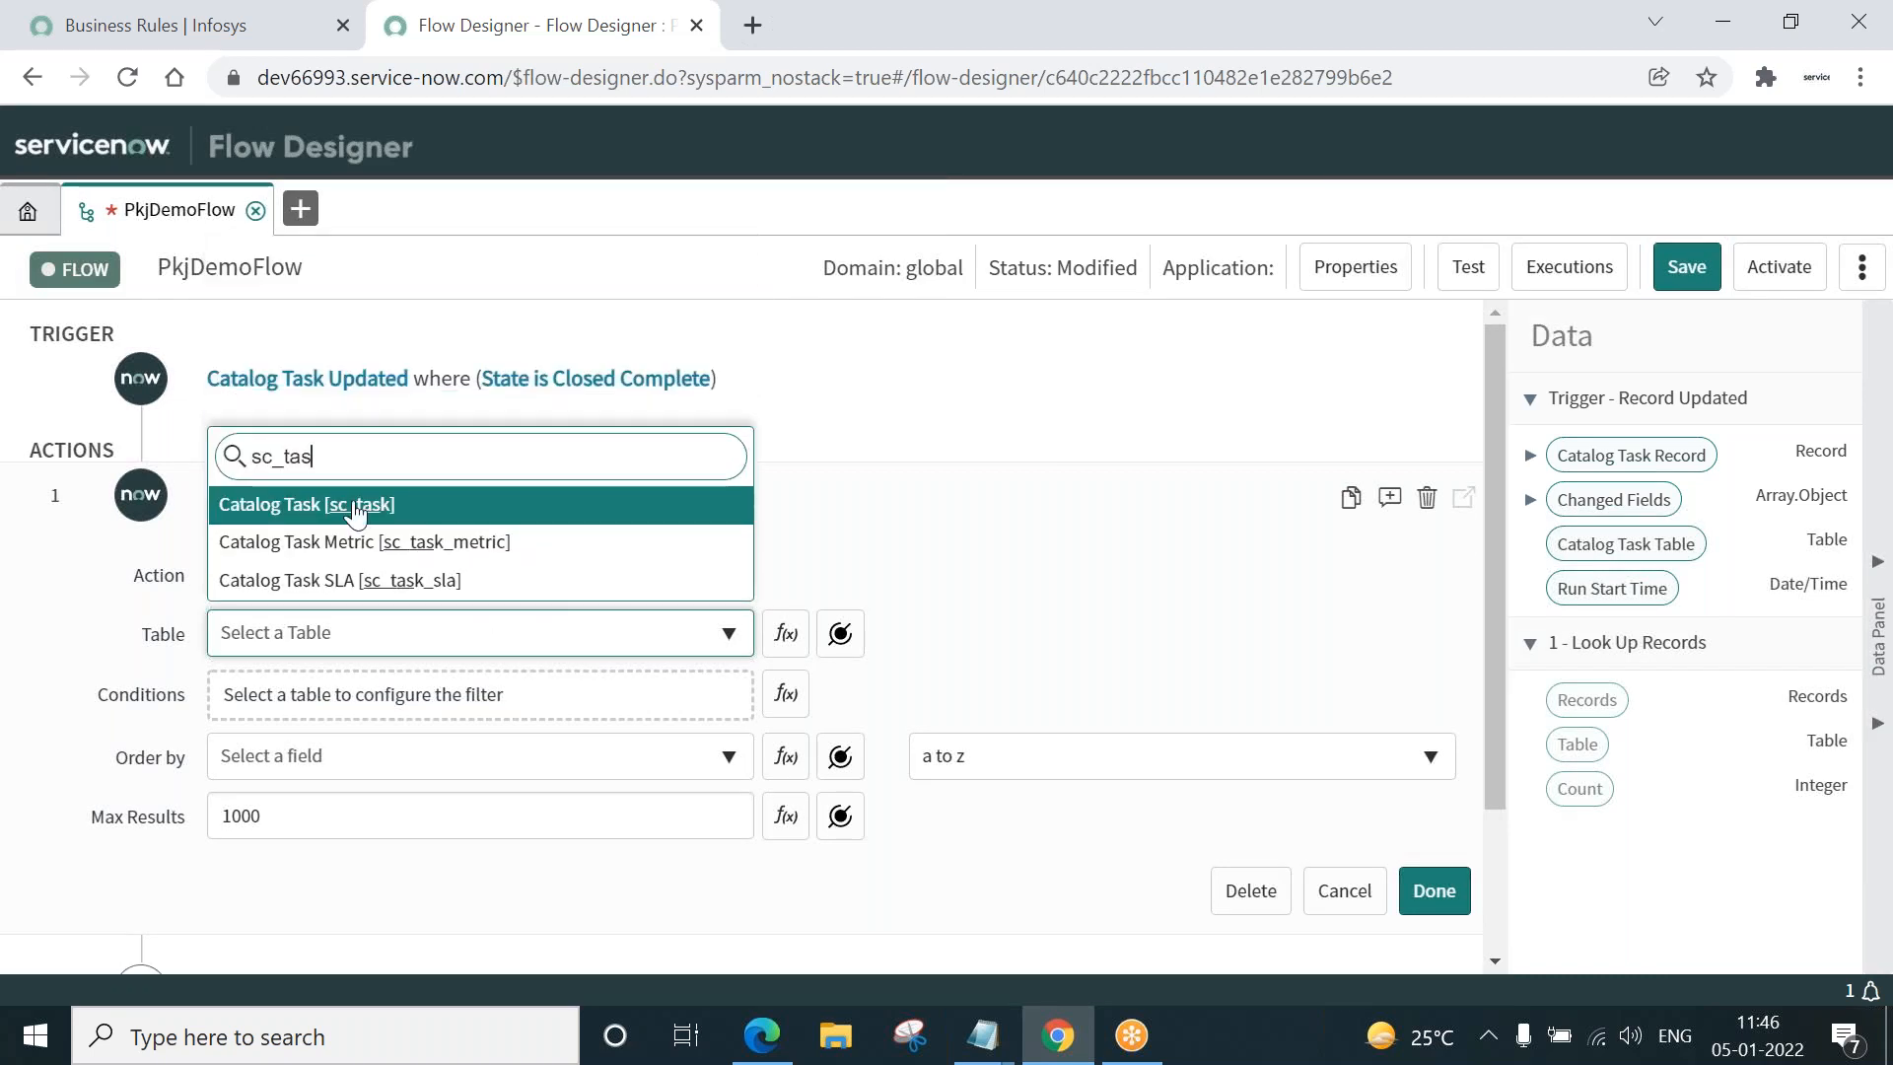
{"action": "left_click", "coordinate": [305, 505]}
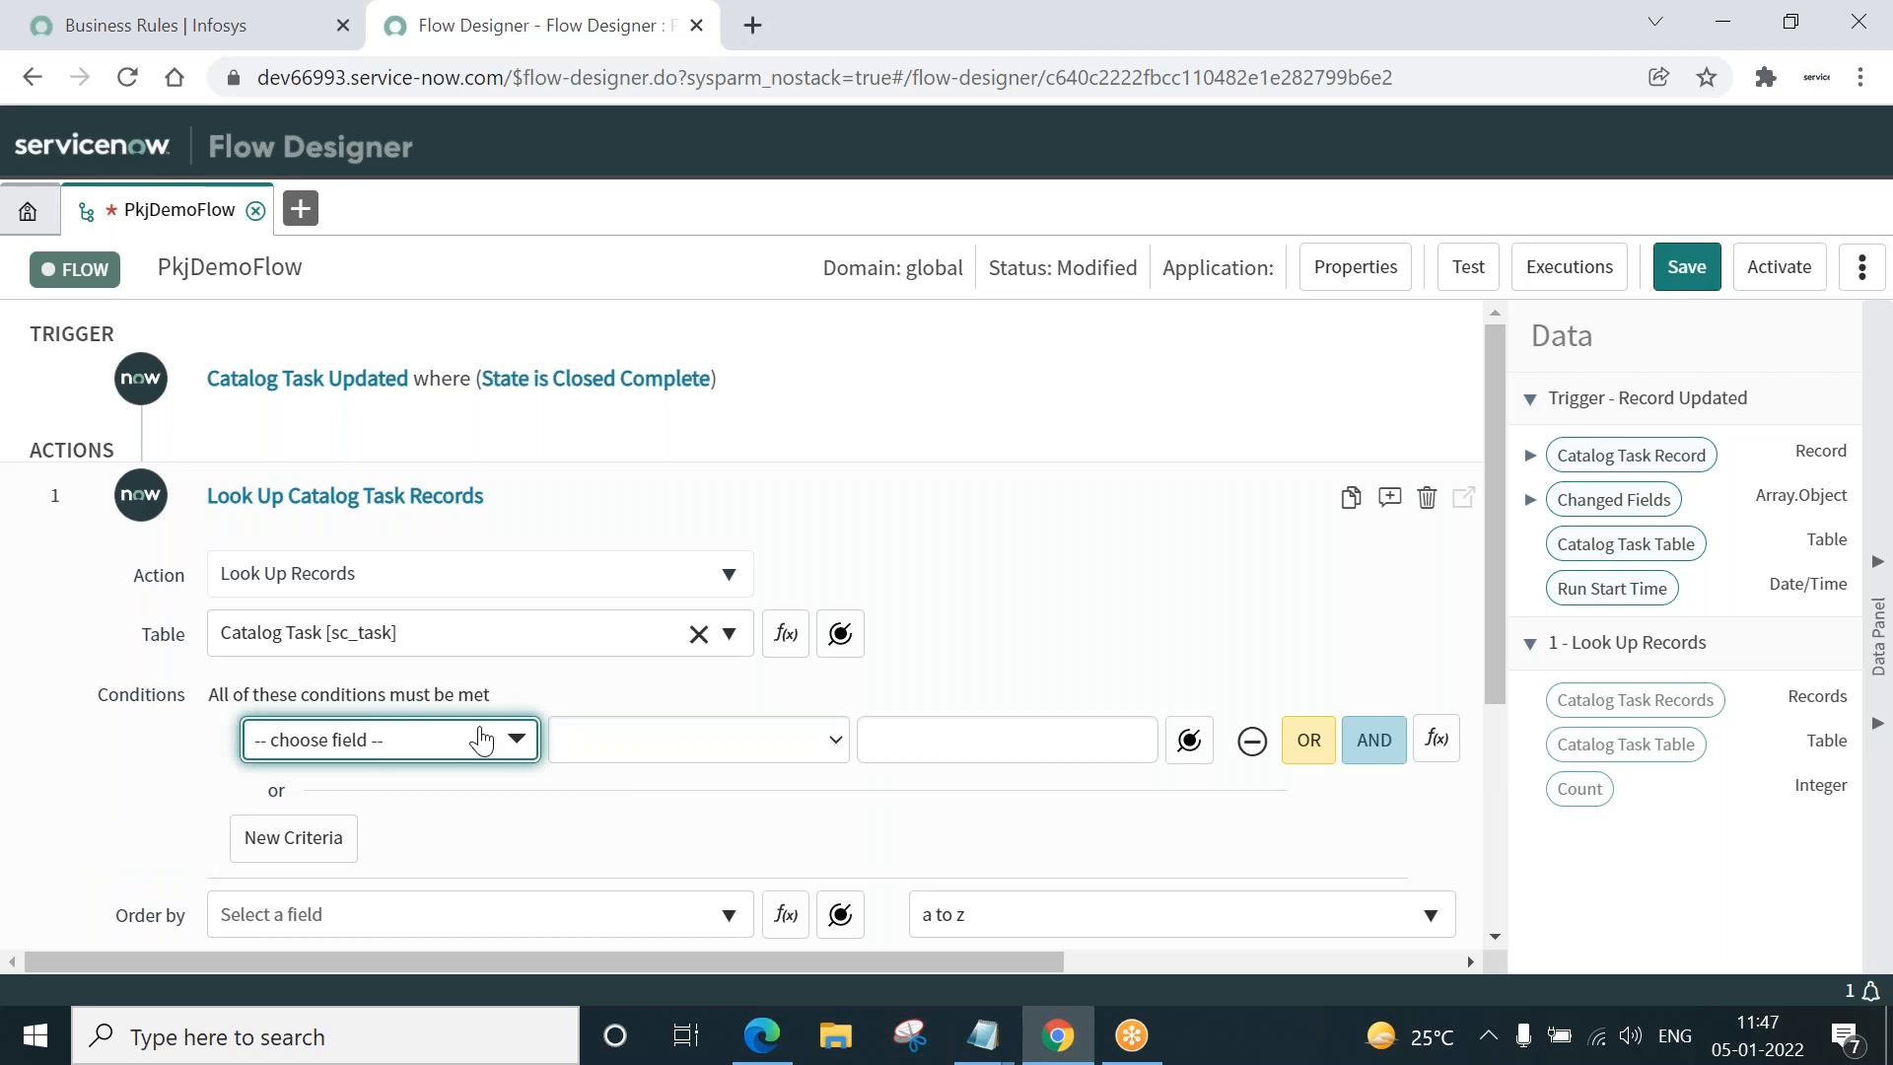
- Set the lookup condition Request item is the triggering Catalog Task Record's Request item
{"action": "left_click", "coordinate": [381, 740]}
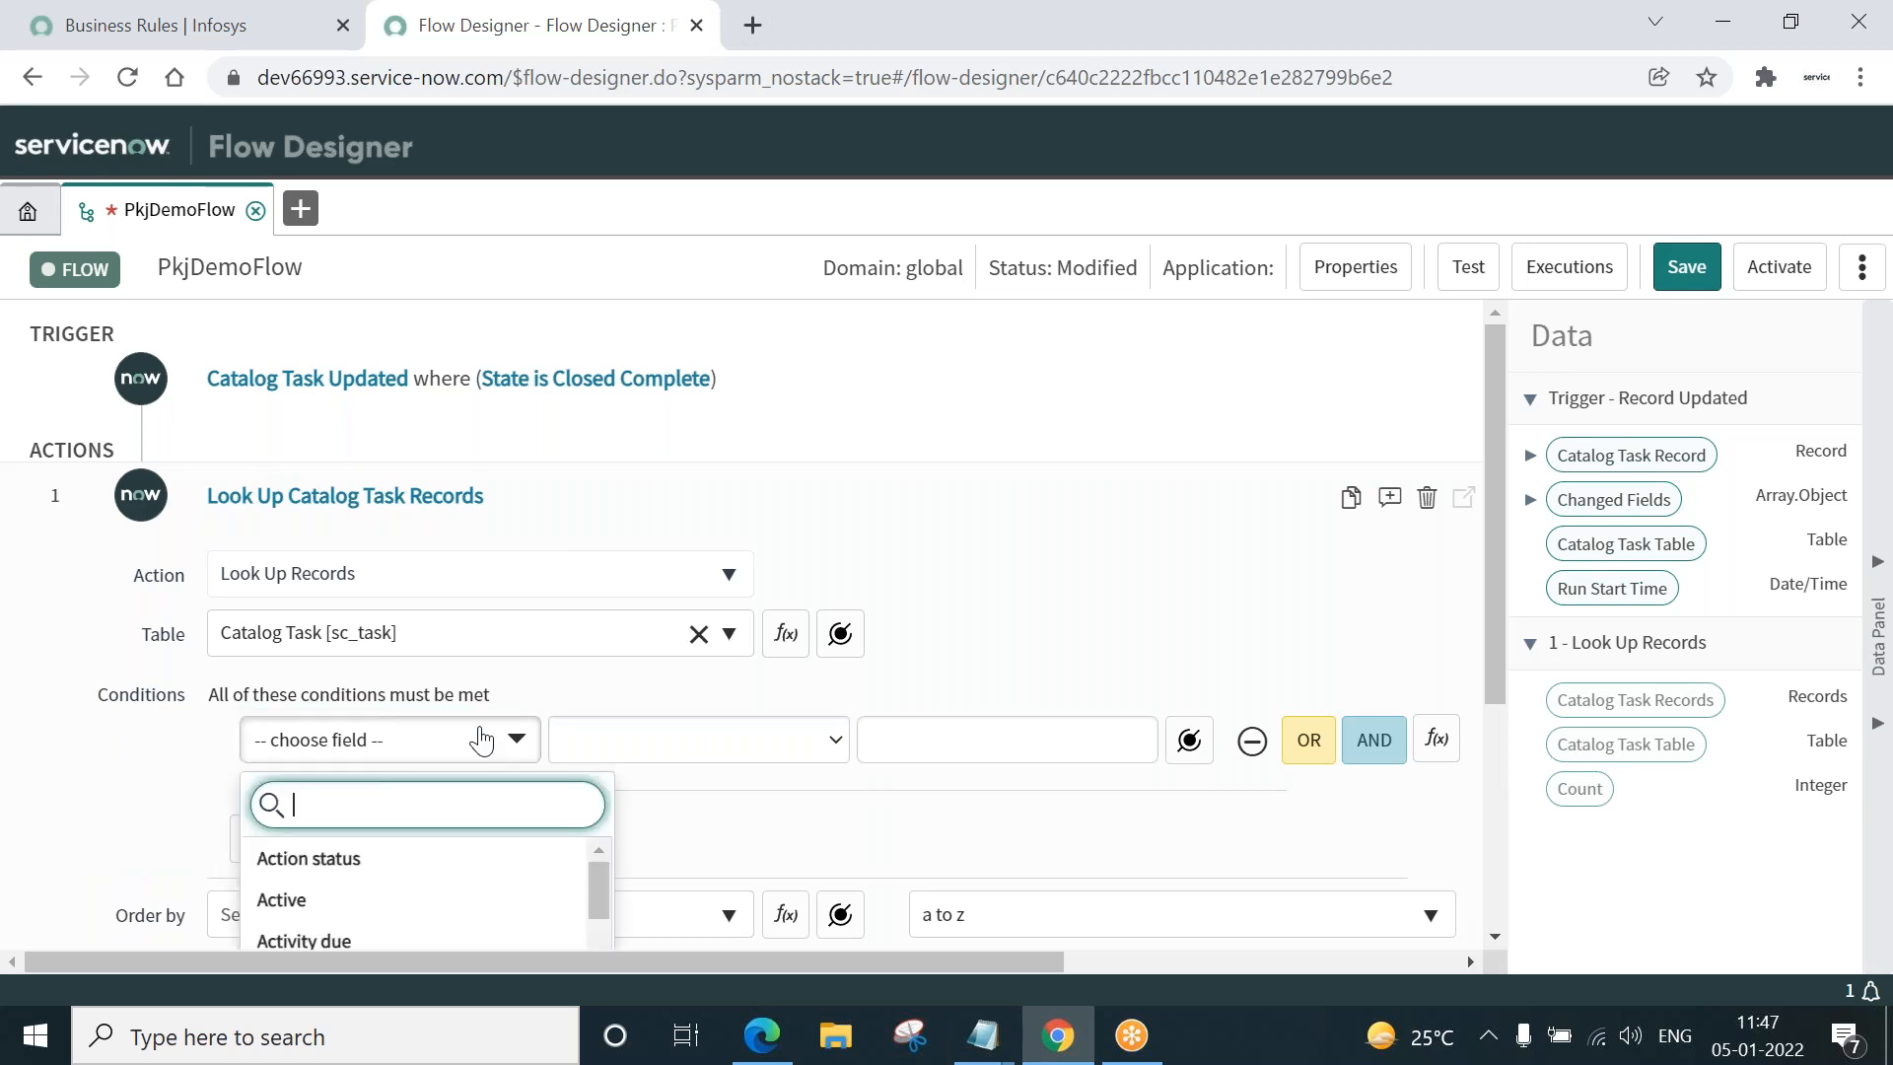
{"action": "type", "text": "req"}
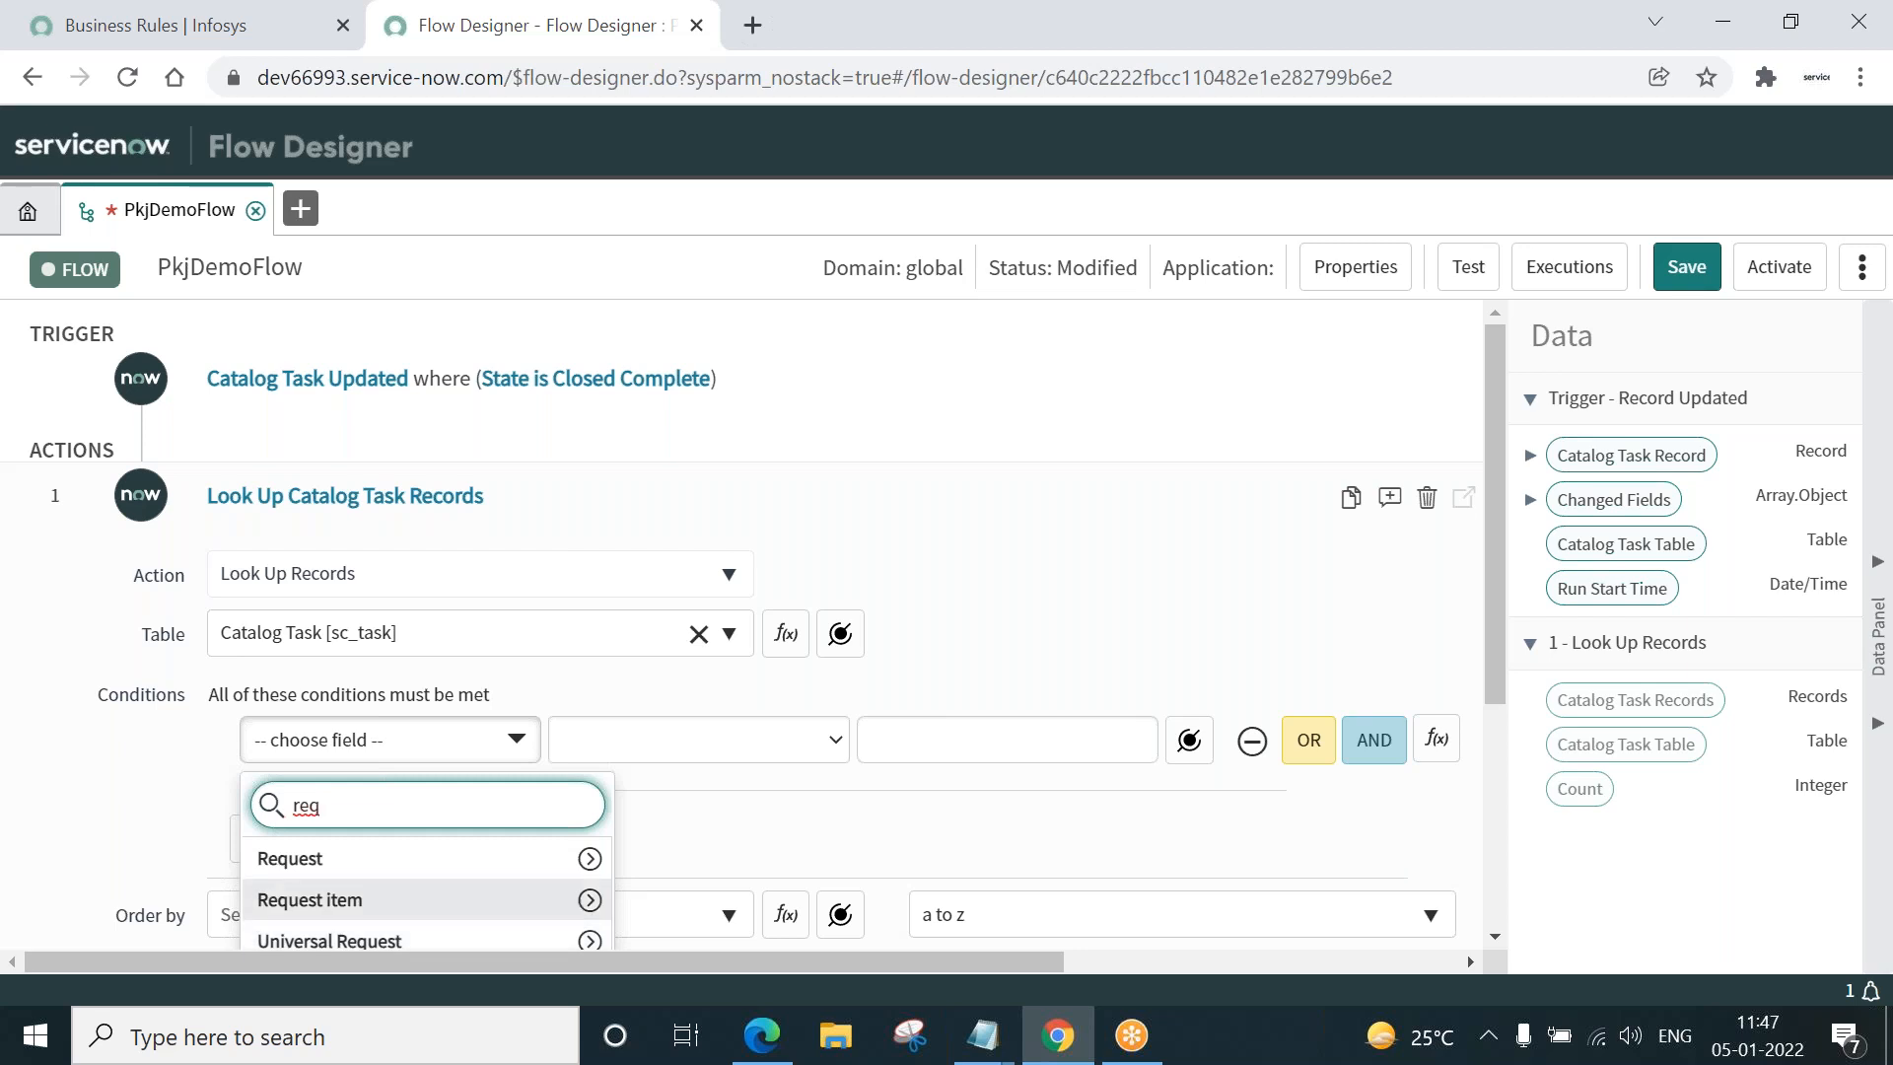
{"action": "left_click", "coordinate": [310, 900]}
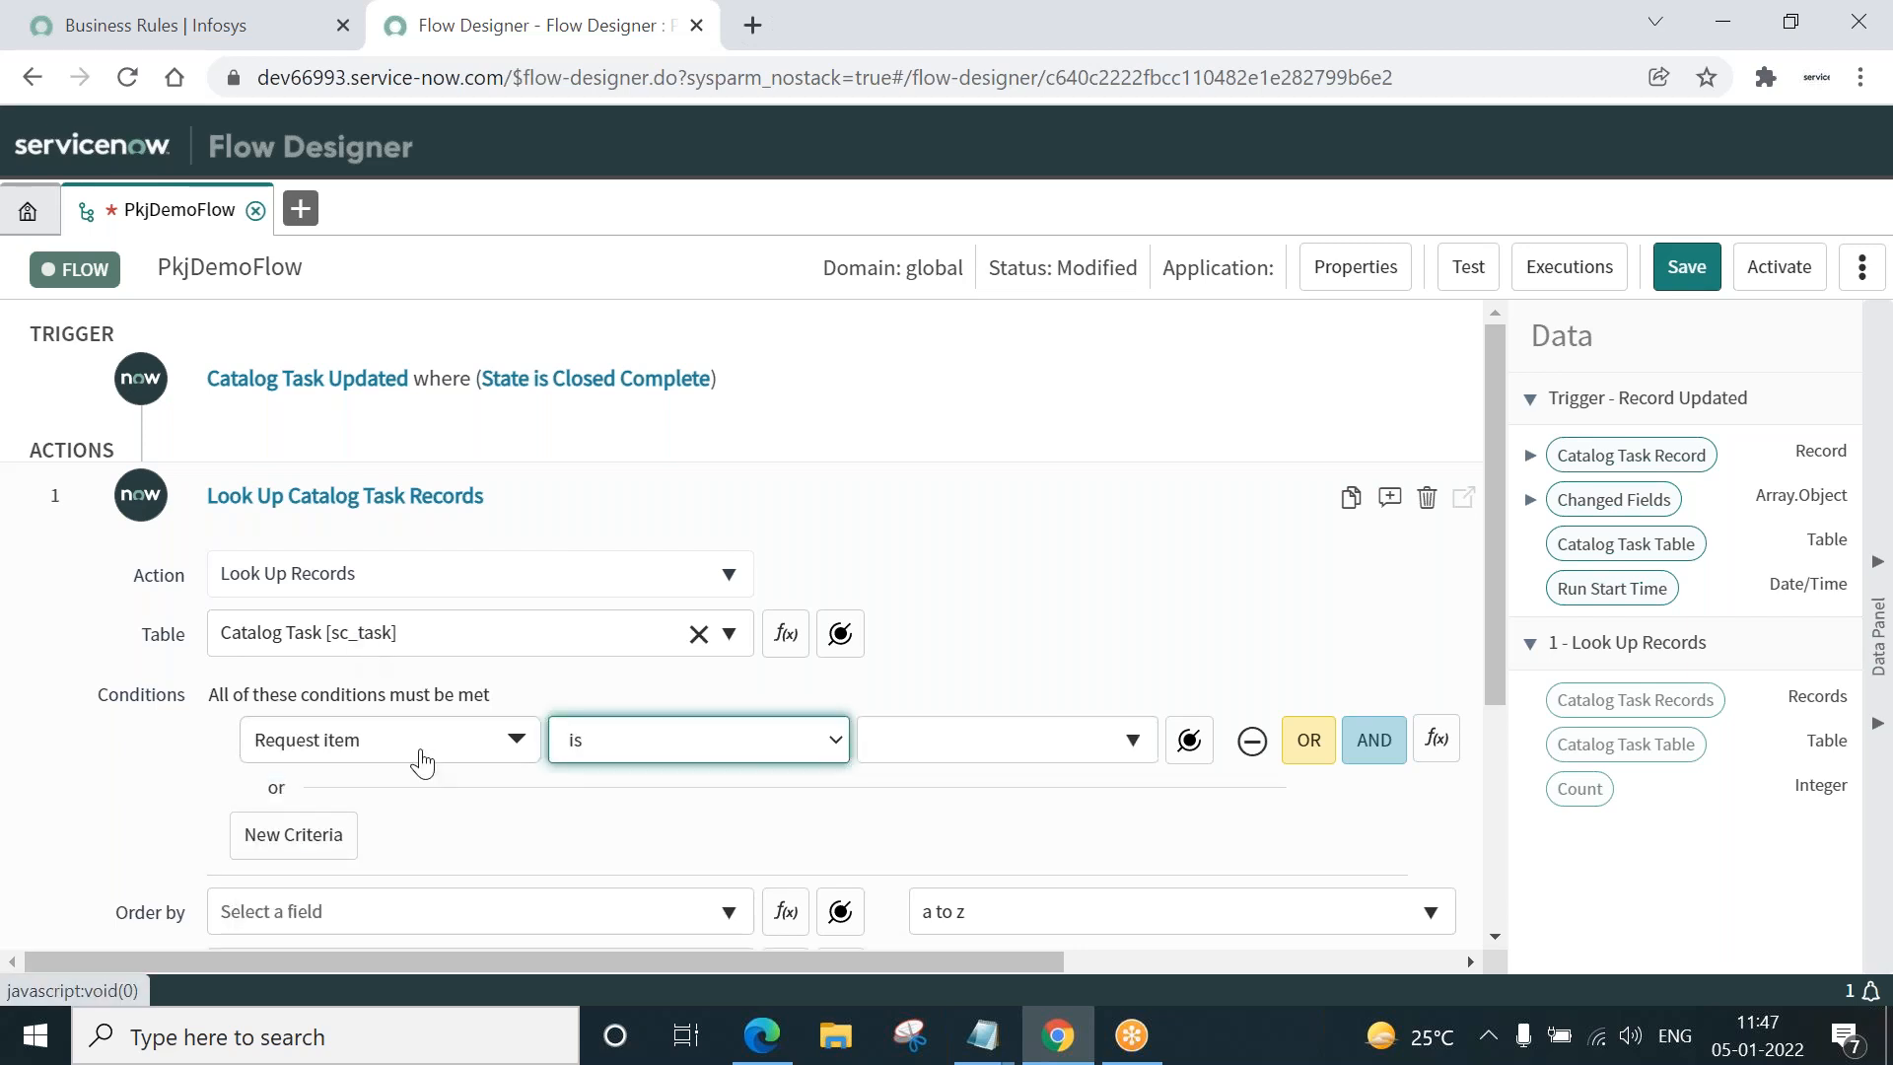
{"action": "mouse_move", "coordinate": [1099, 820]}
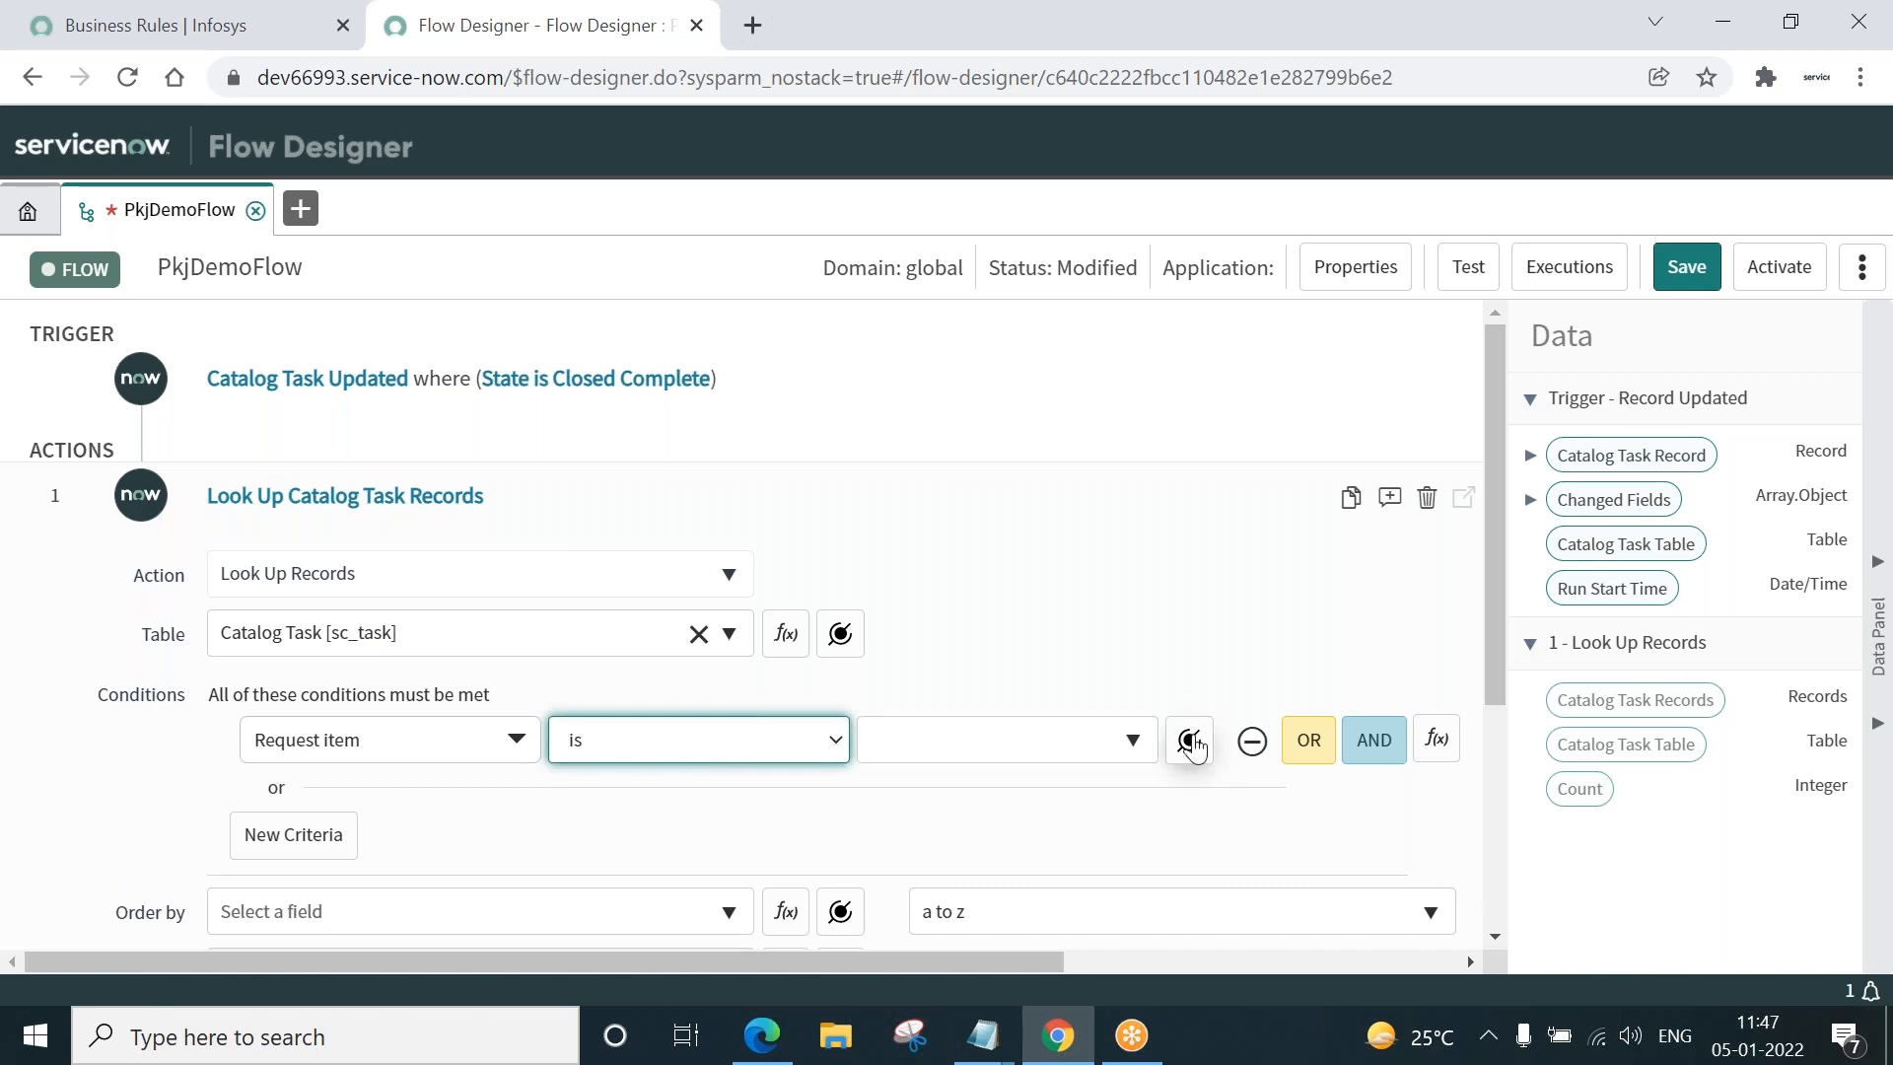
{"action": "left_click", "coordinate": [1187, 739]}
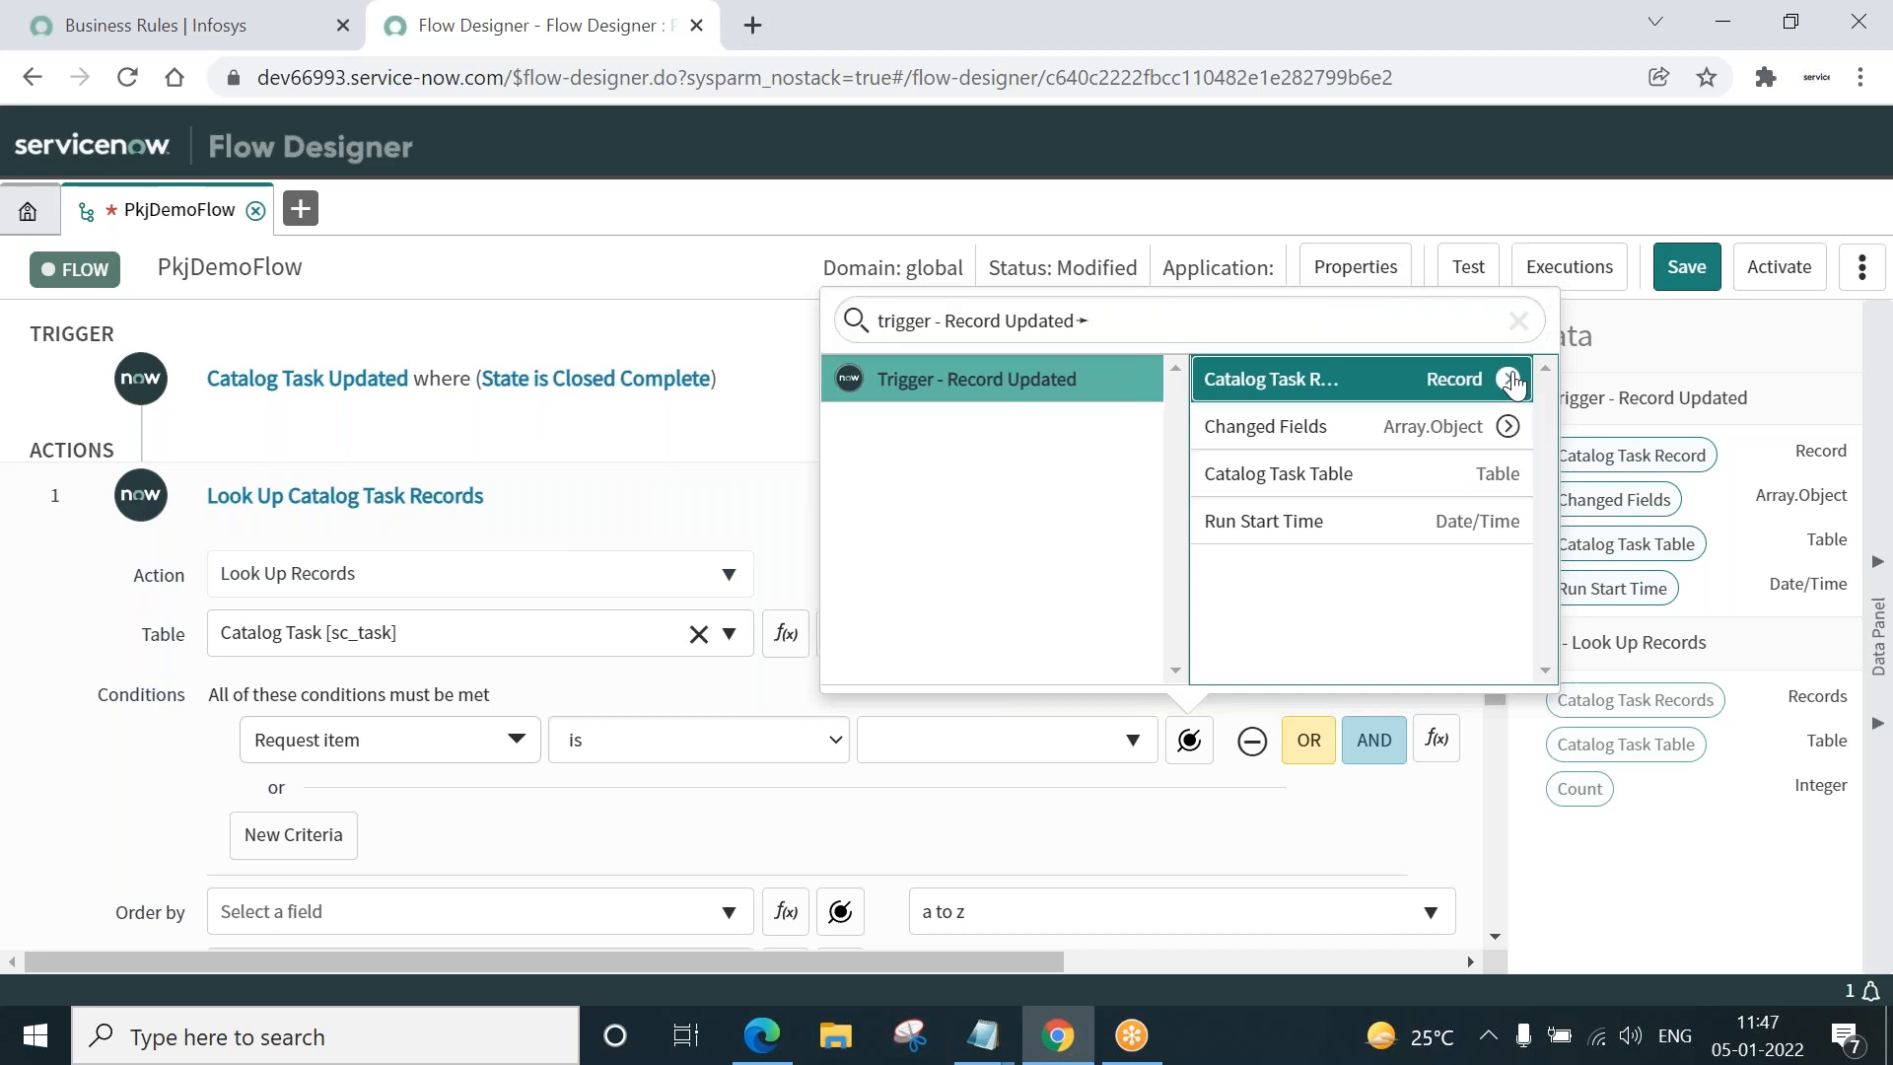
{"action": "left_click", "coordinate": [1511, 378]}
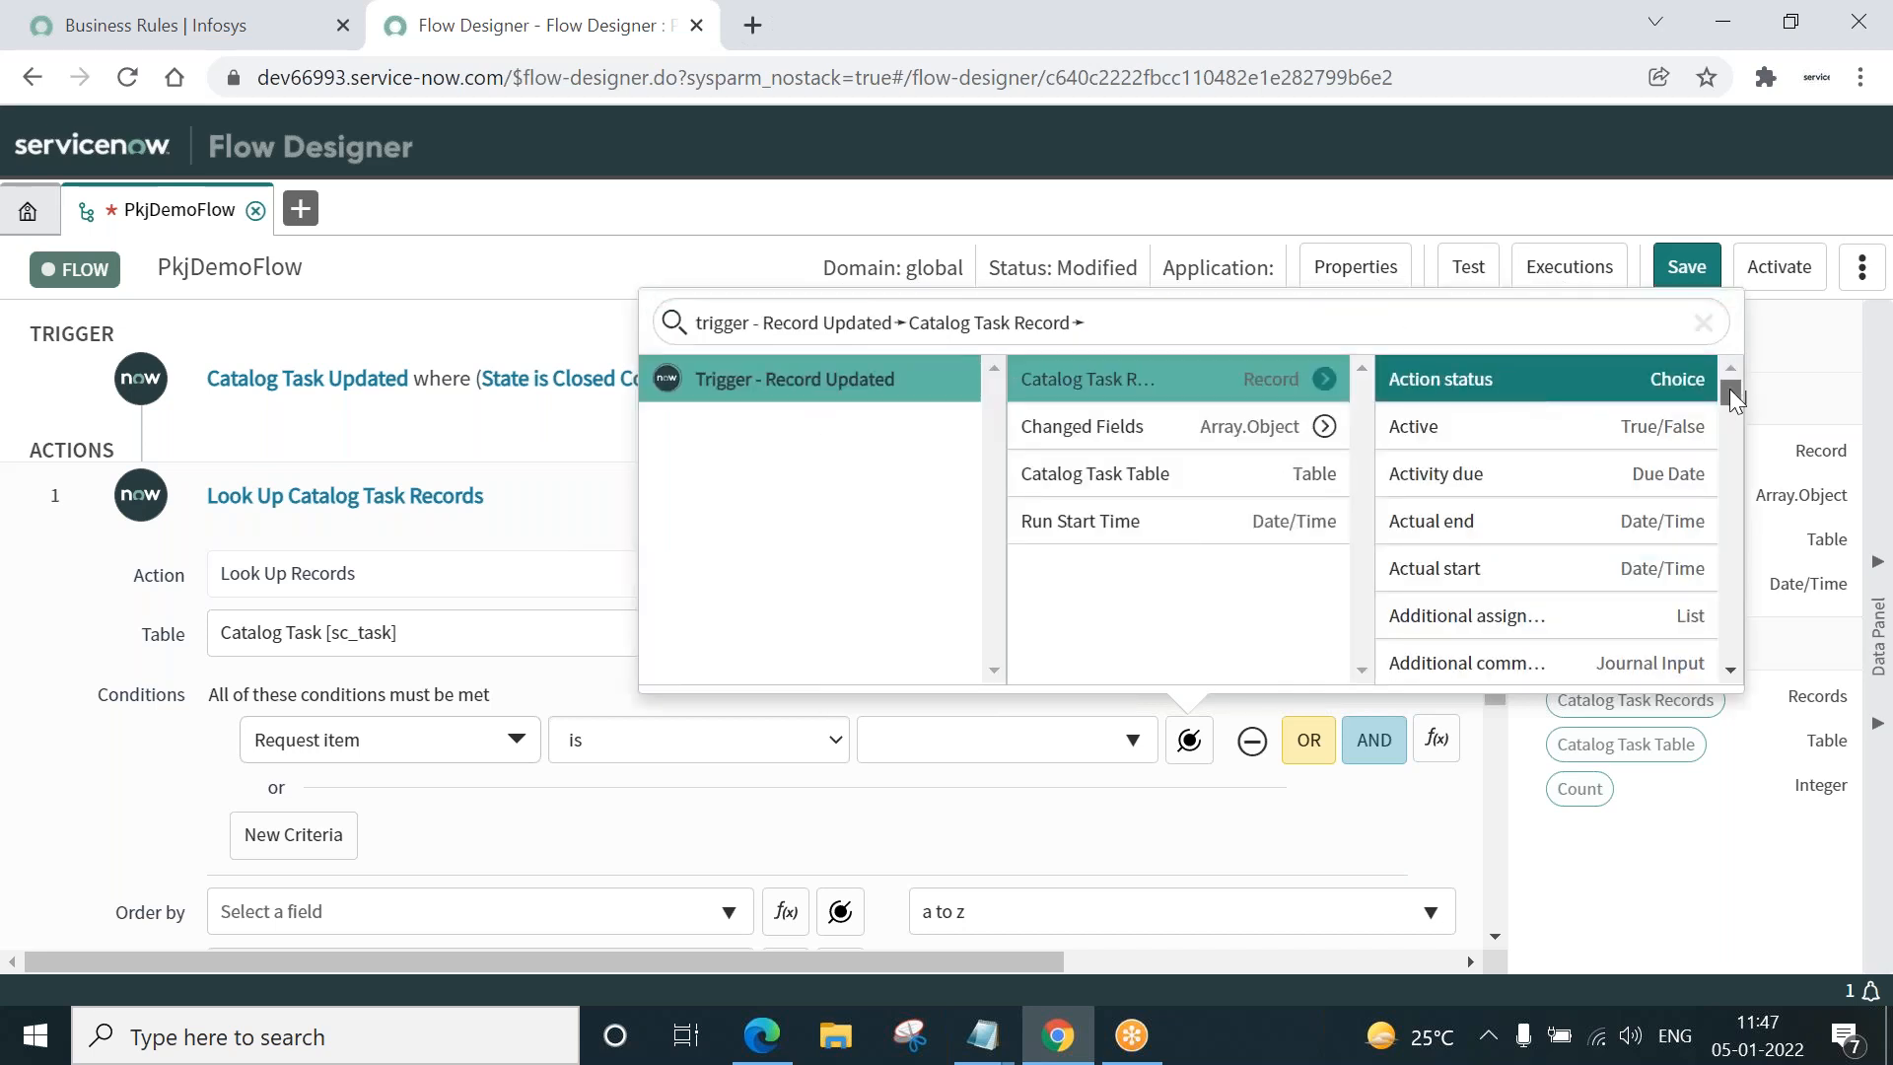
{"action": "scroll", "scroll_direction": "down", "scroll_amount": 3}
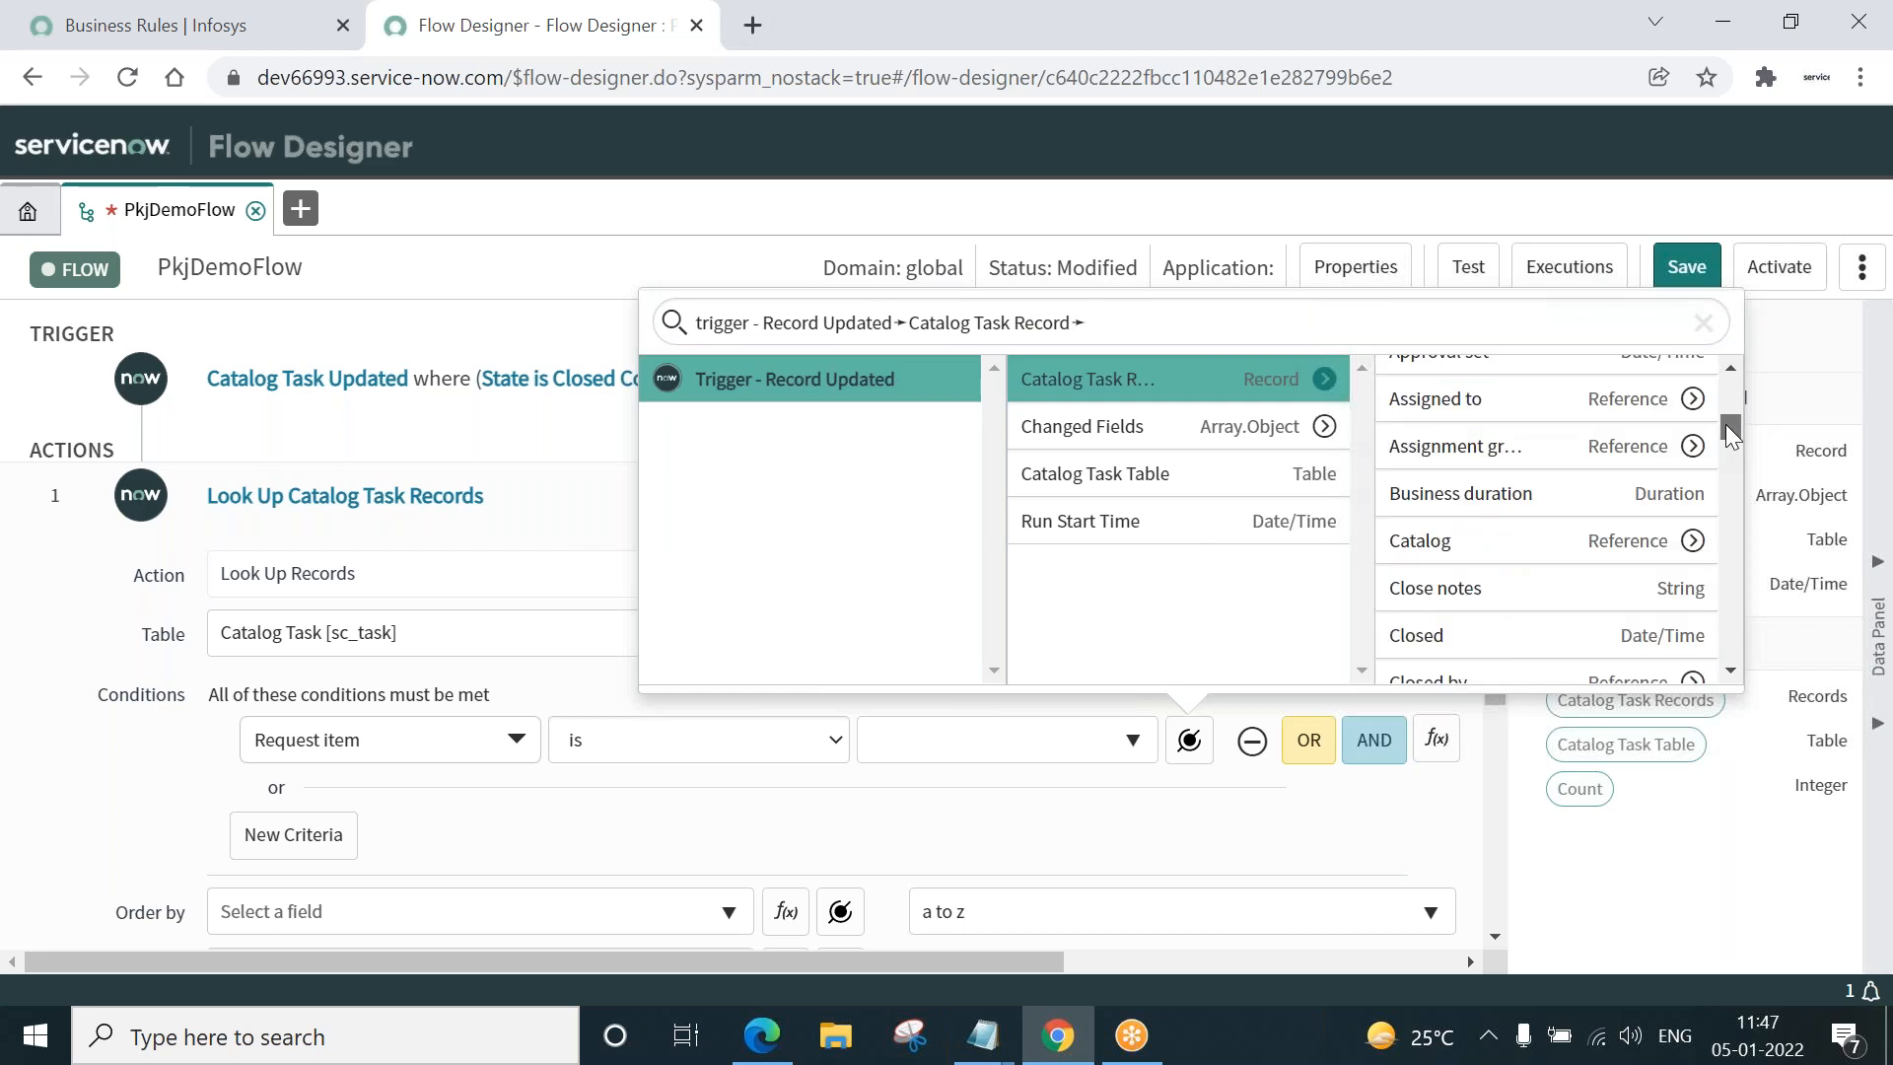
{"action": "scroll", "scroll_direction": "down", "scroll_amount": 3}
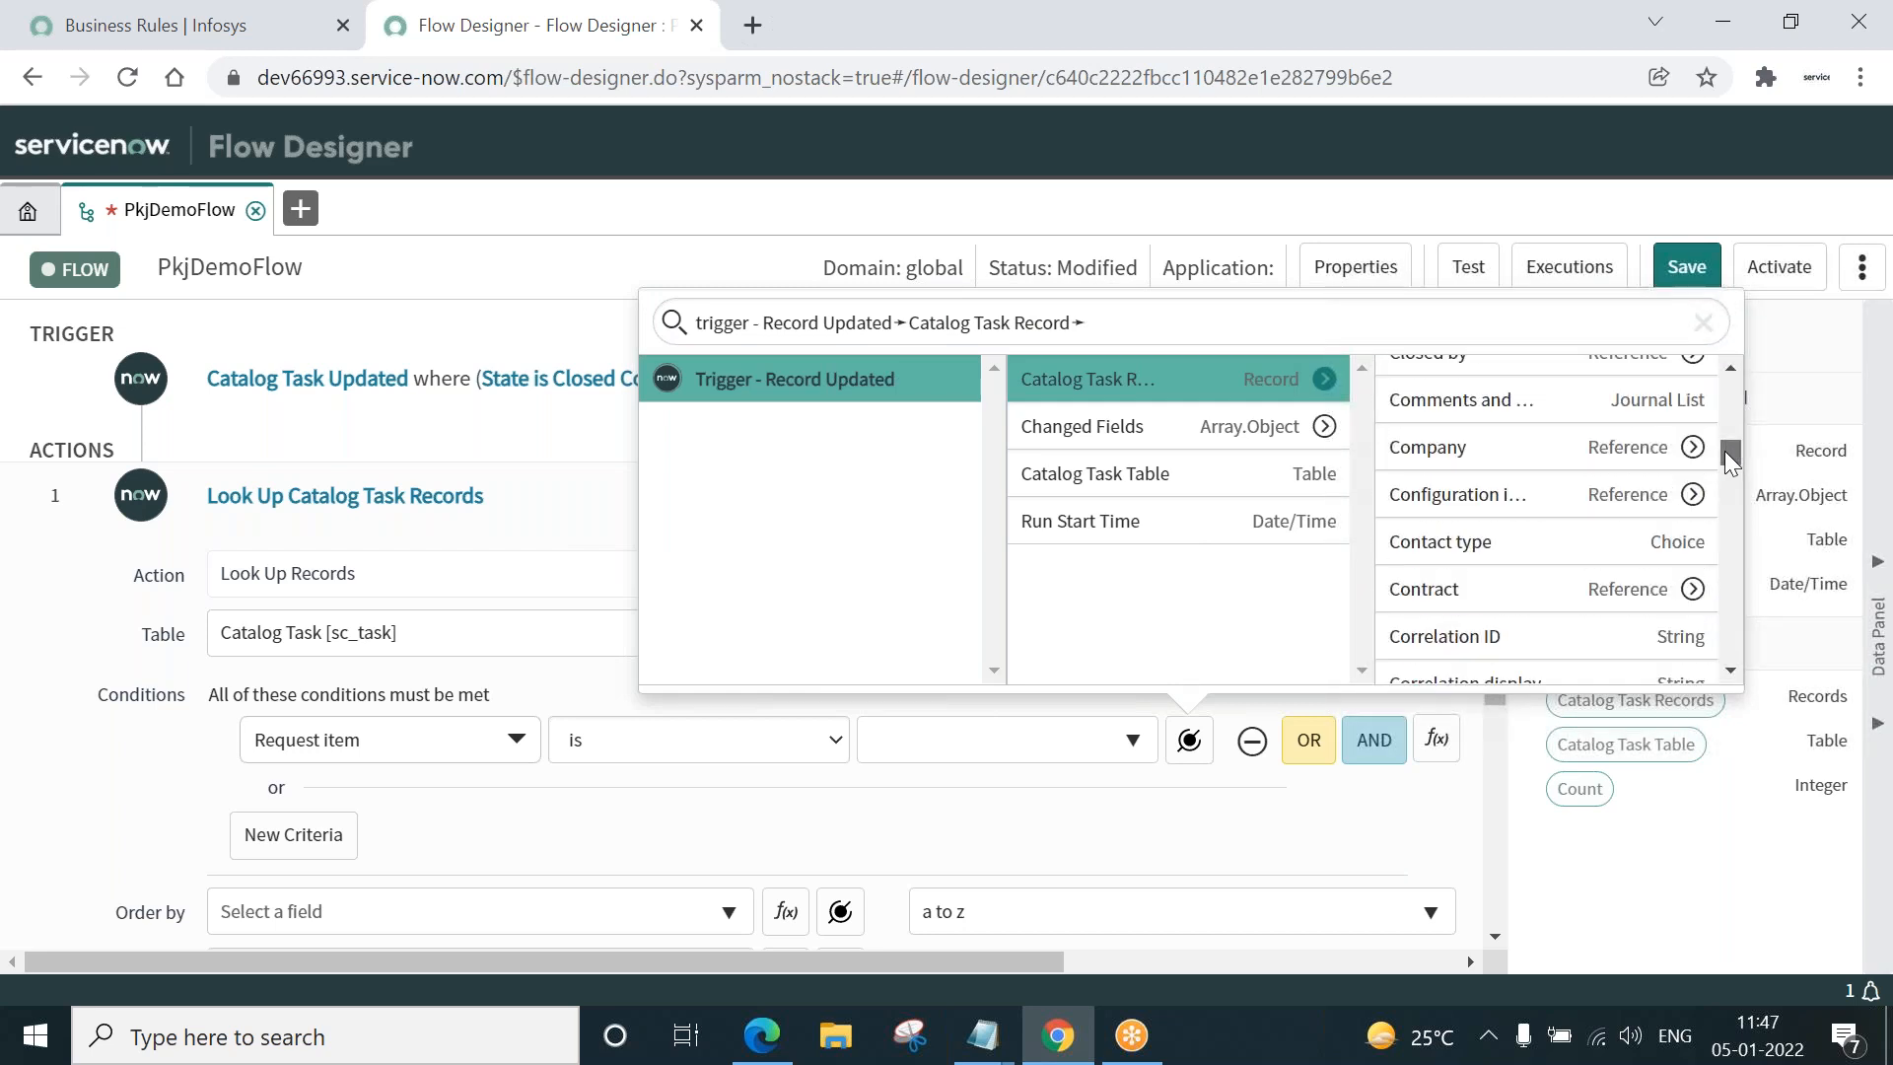
{"action": "scroll", "scroll_direction": "down", "scroll_amount": 3}
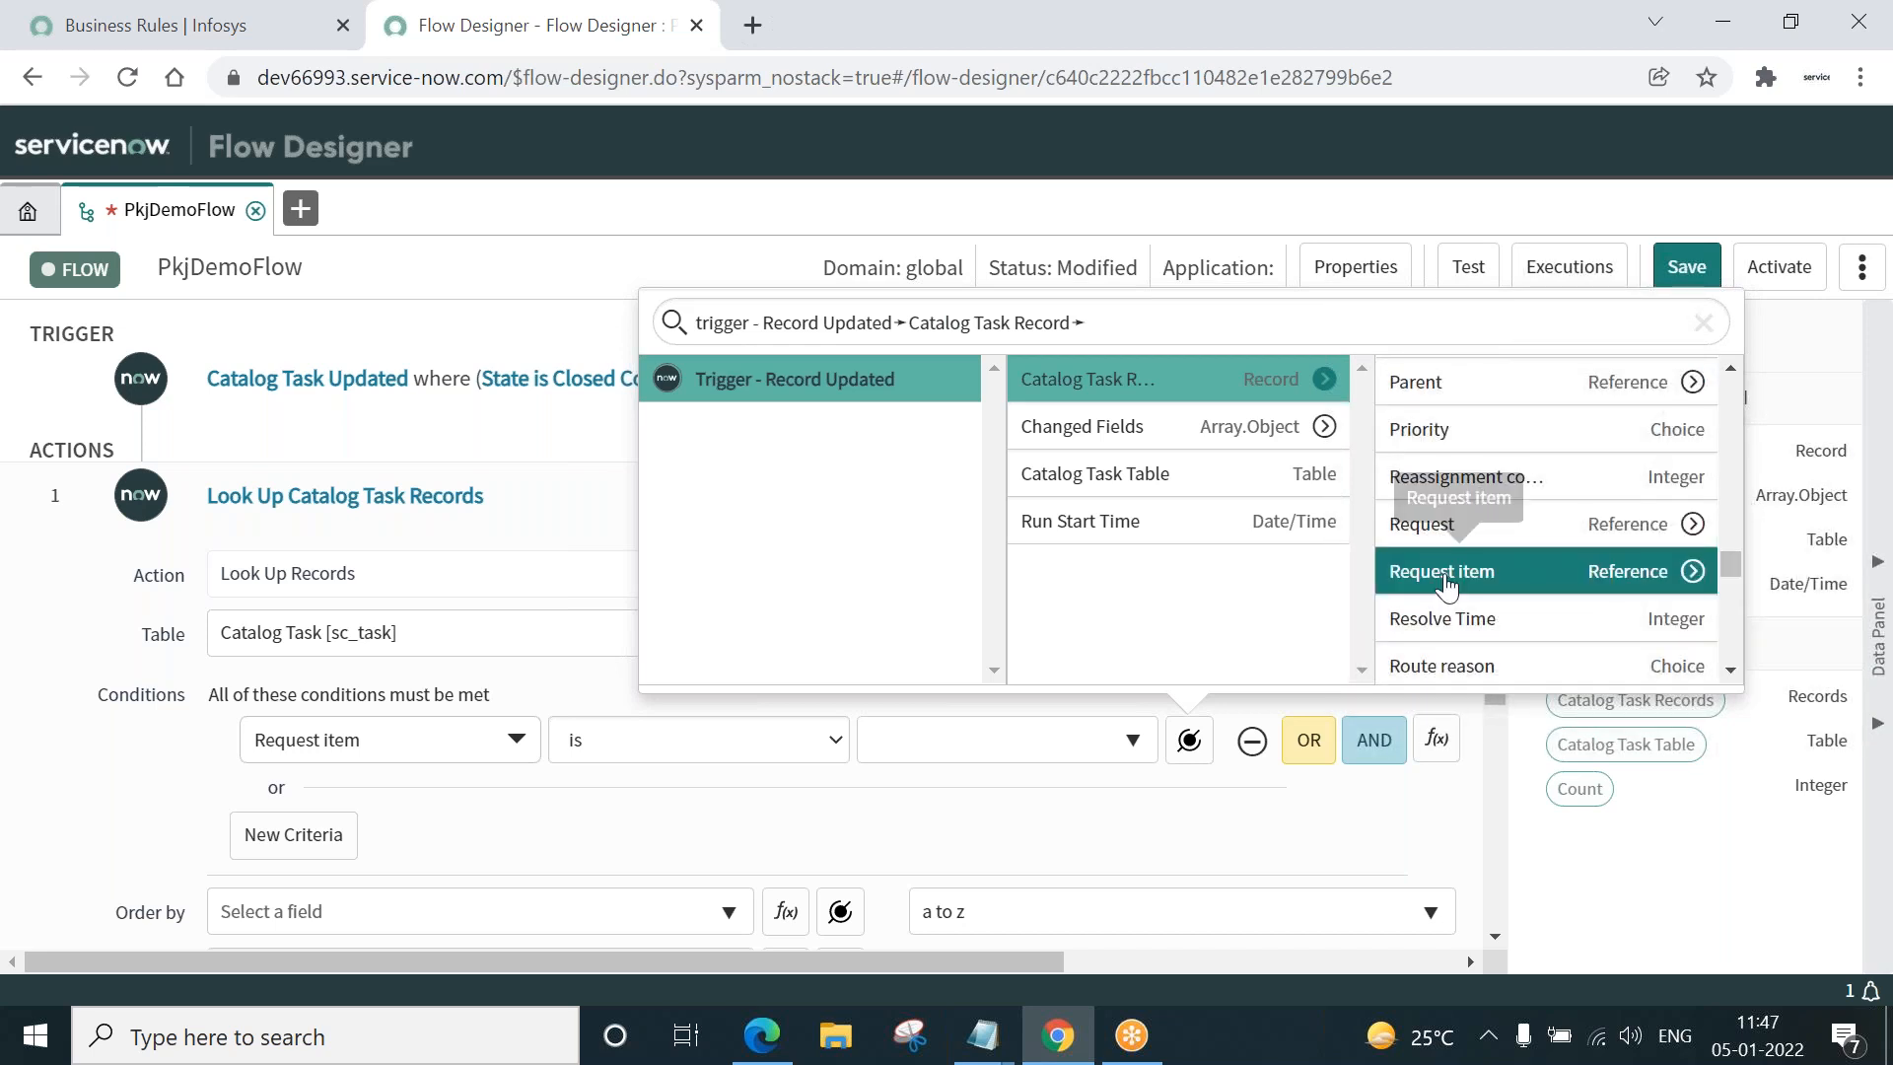
{"action": "left_click", "coordinate": [1440, 572]}
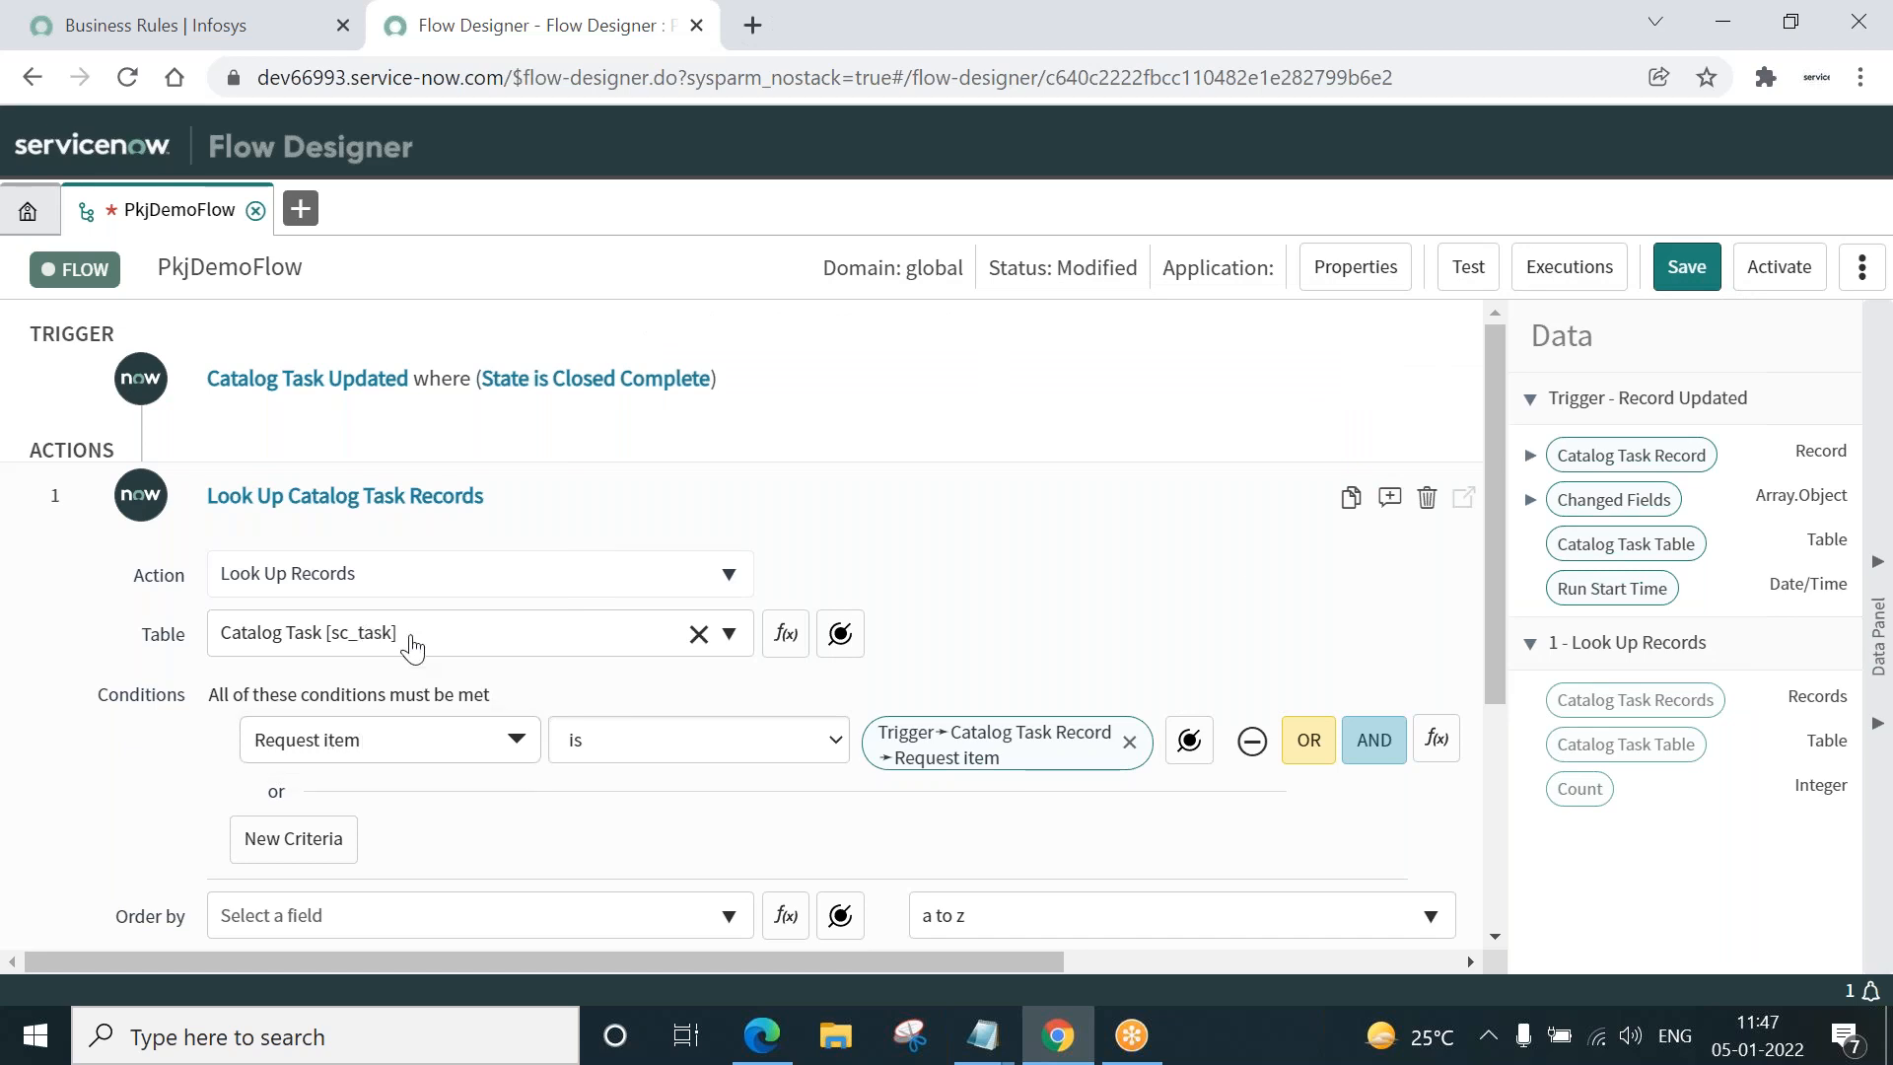
{"action": "mouse_move", "coordinate": [1042, 540]}
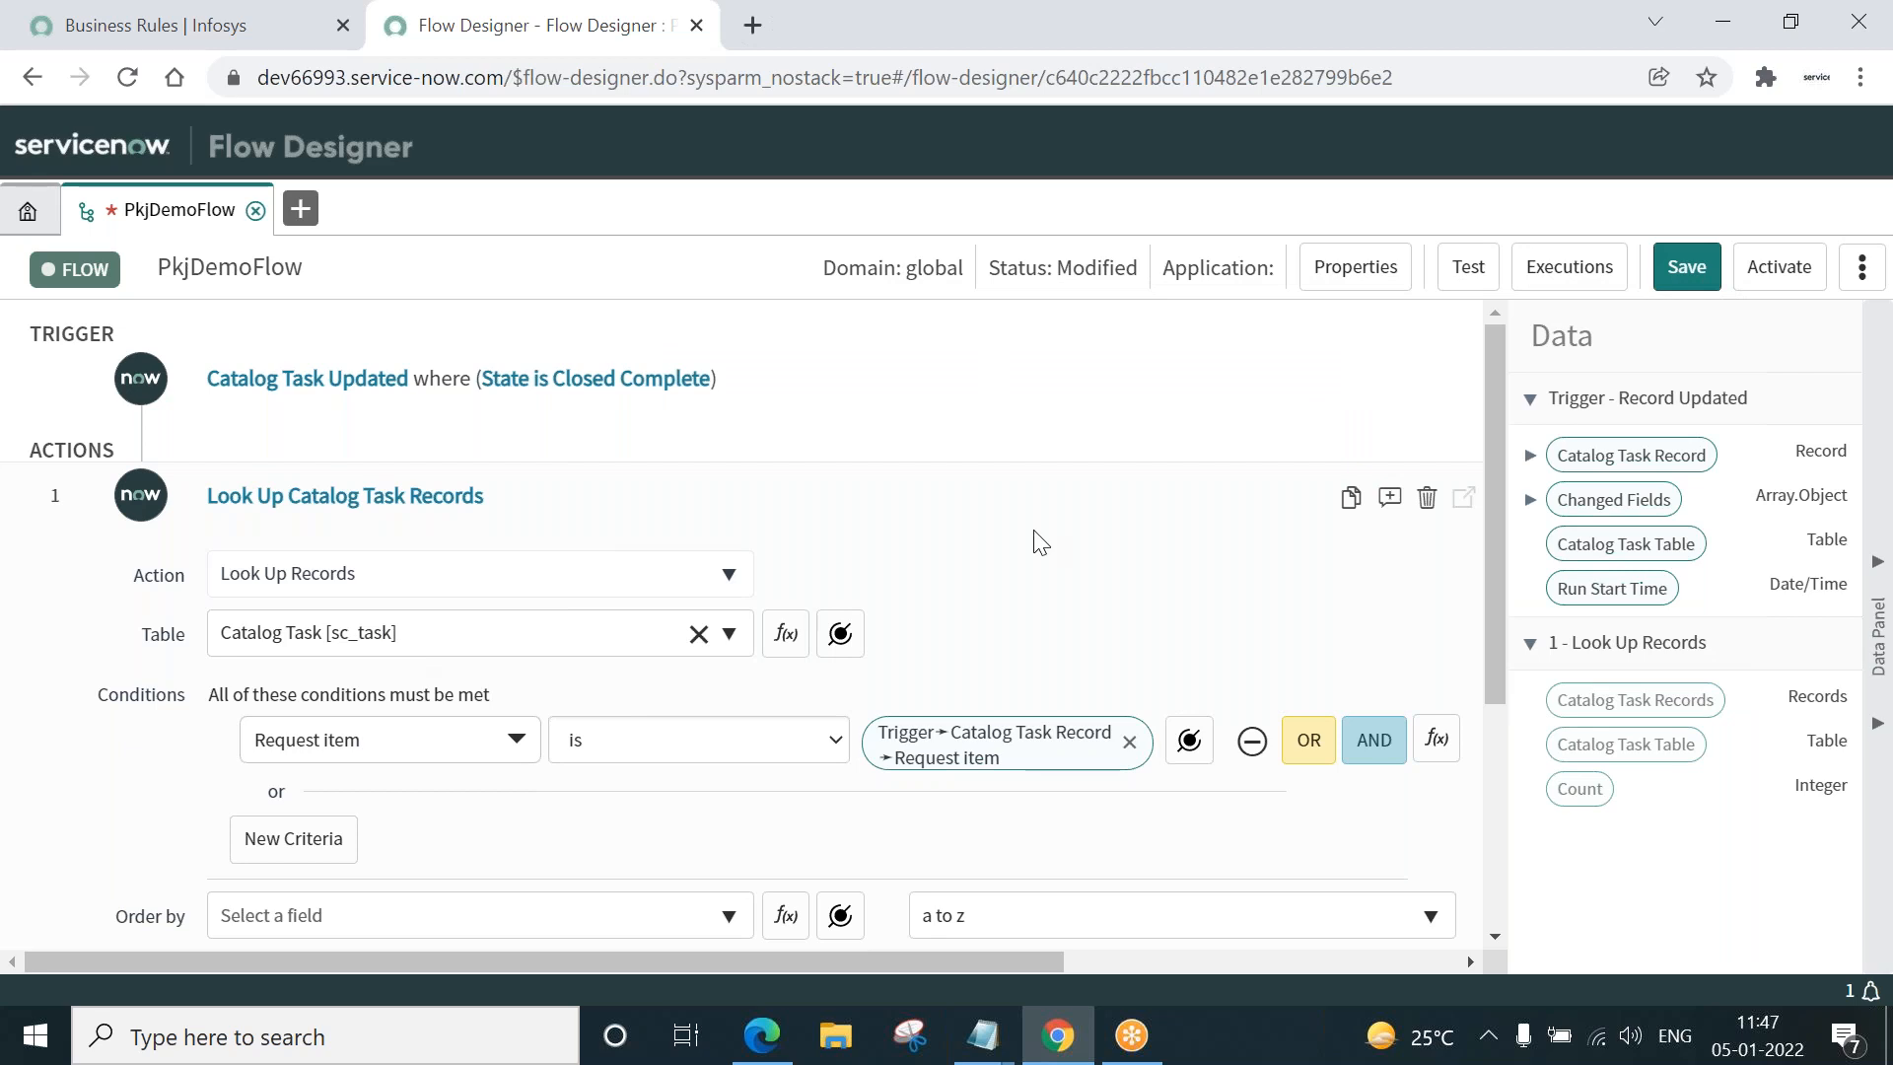
{"action": "mouse_move", "coordinate": [641, 537]}
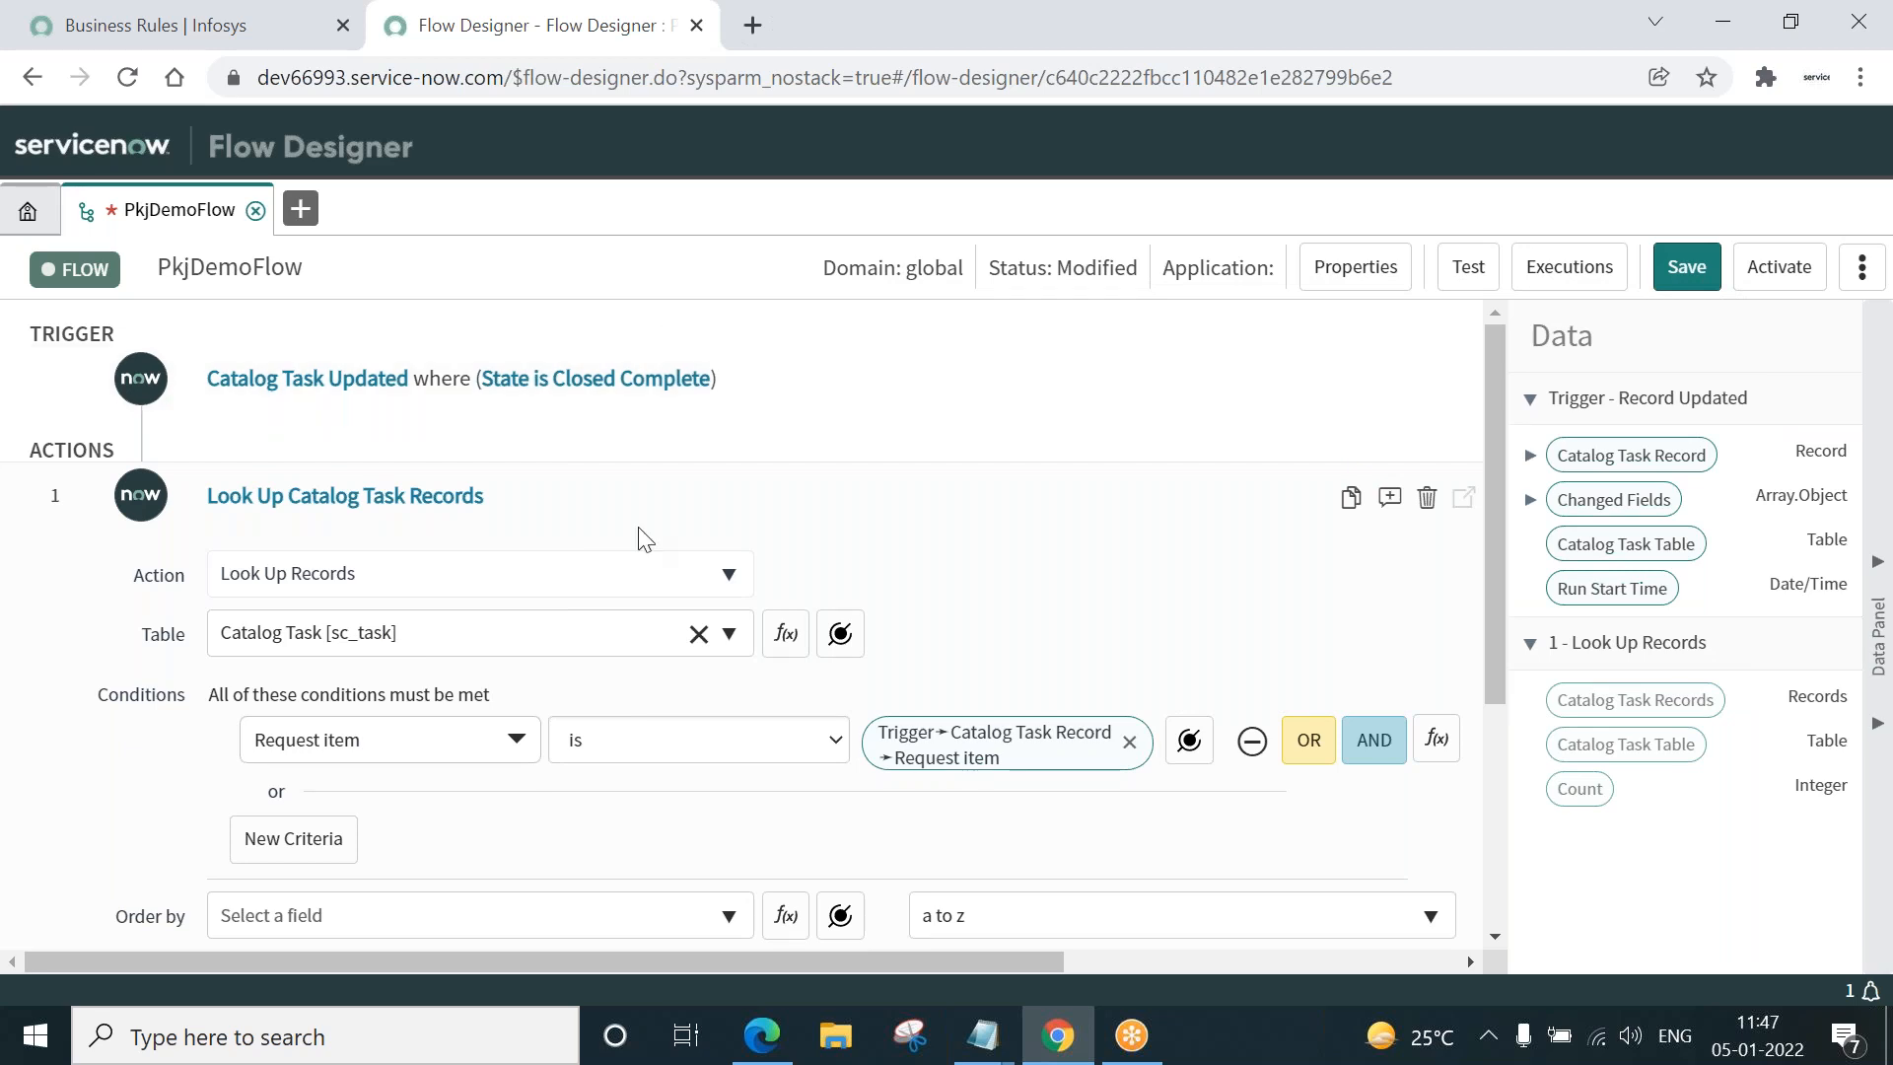
{"action": "mouse_move", "coordinate": [688, 247]}
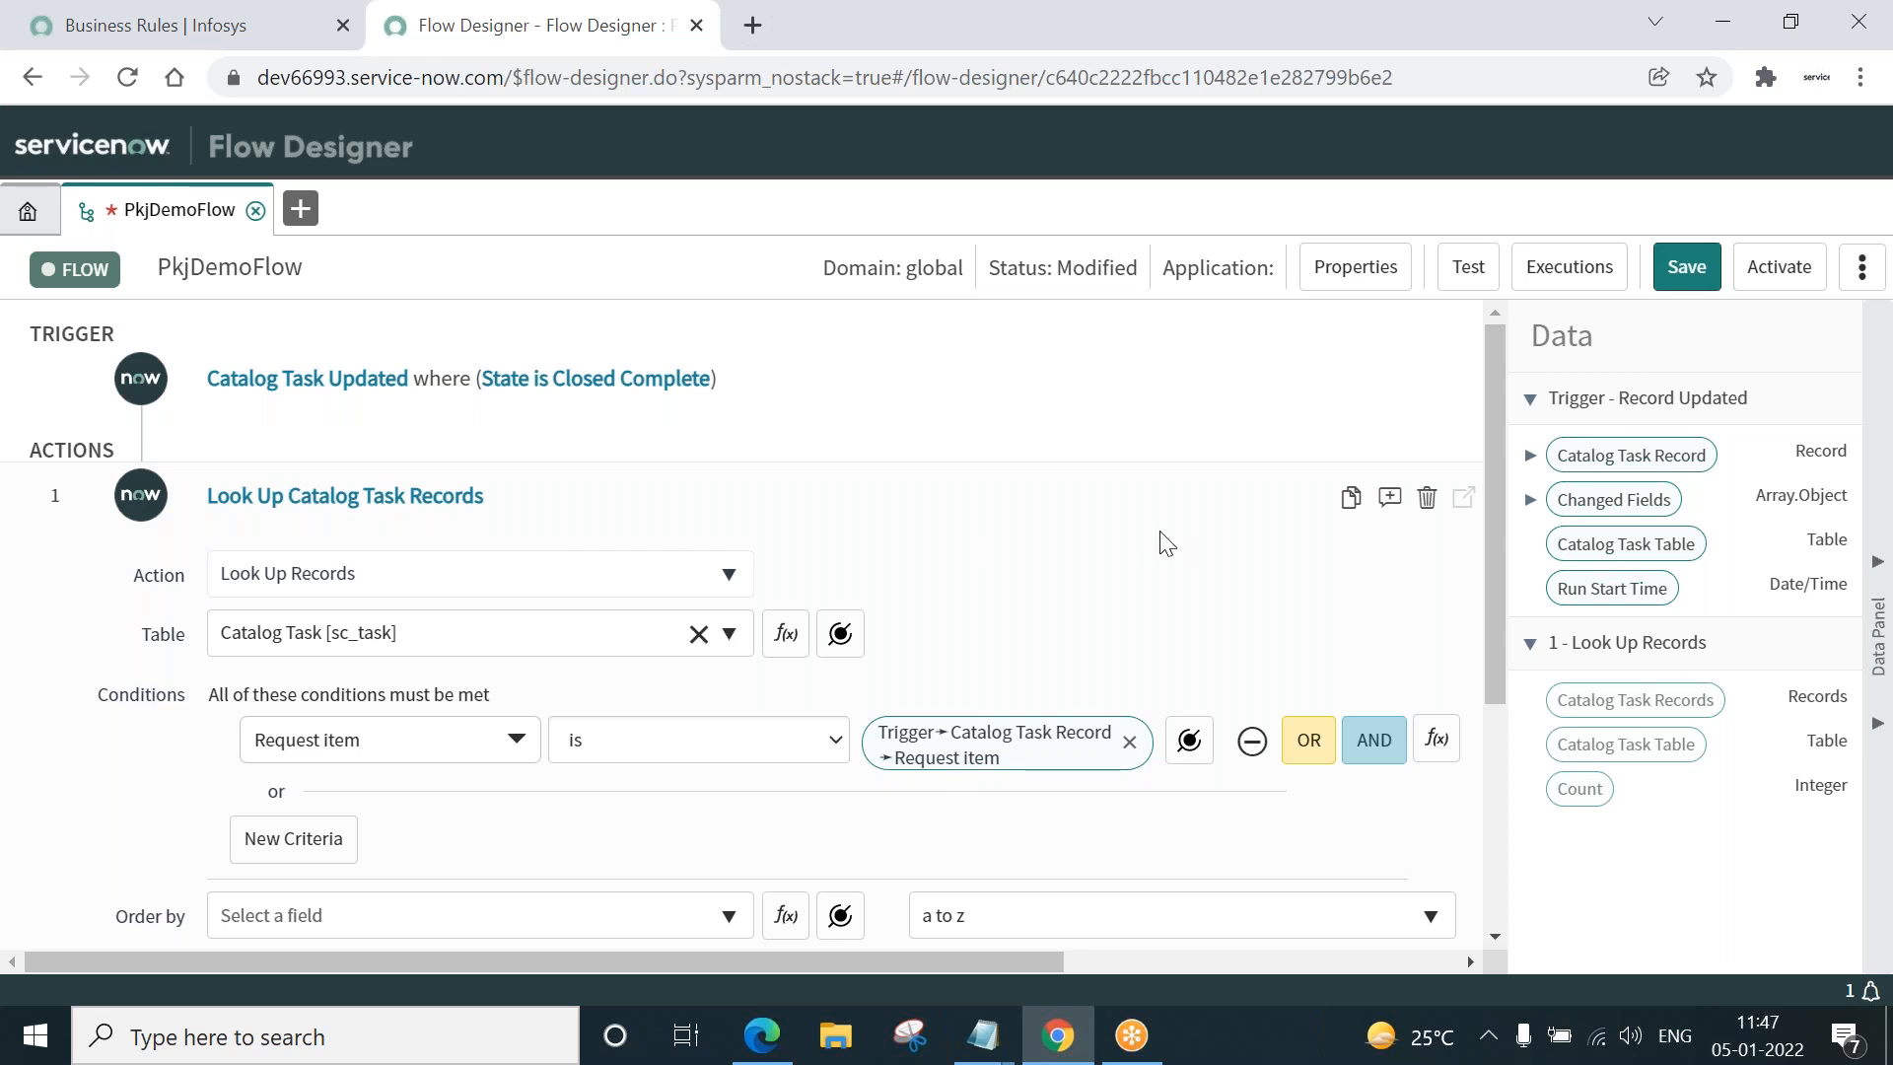
{"action": "mouse_move", "coordinate": [1372, 739]}
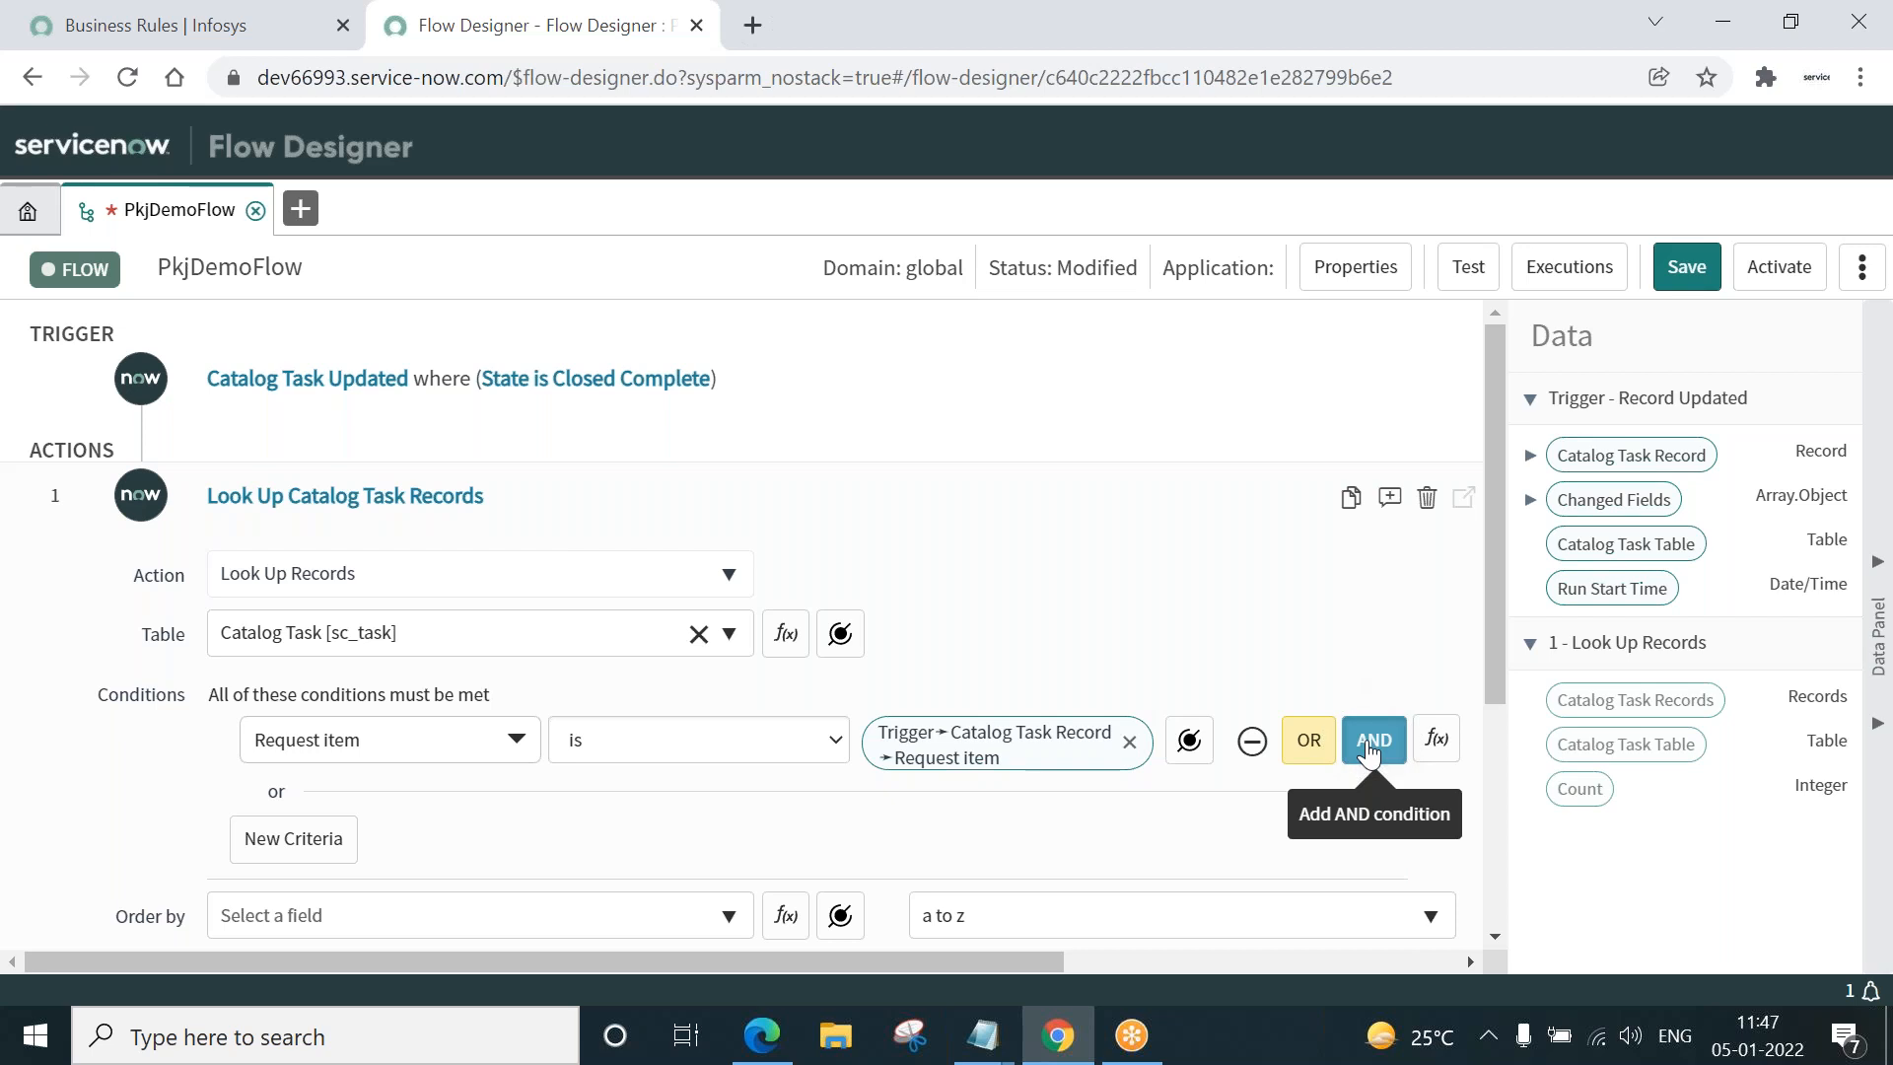
- Add a second condition: State is not one of Closed Complete, Closed Incomplete, Closed Skipped
{"action": "left_click", "coordinate": [1372, 739]}
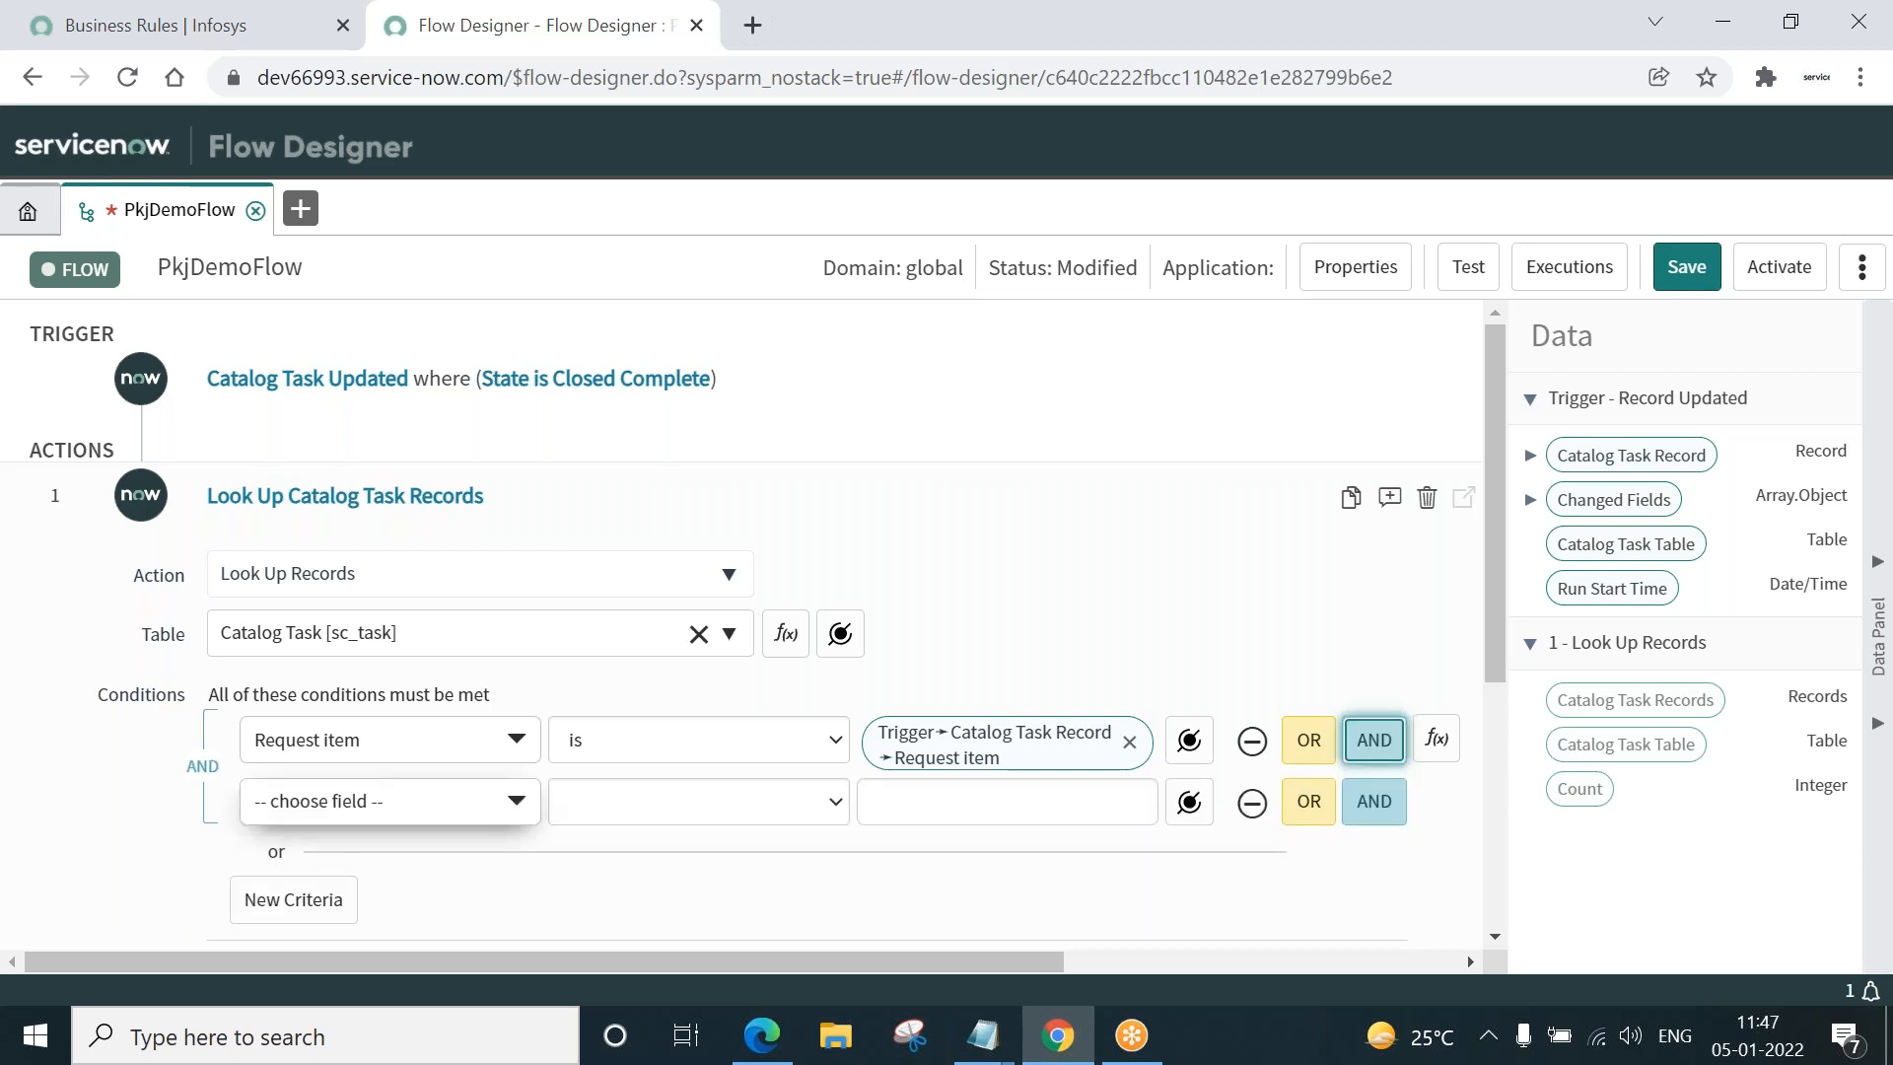
{"action": "type", "text": "s"}
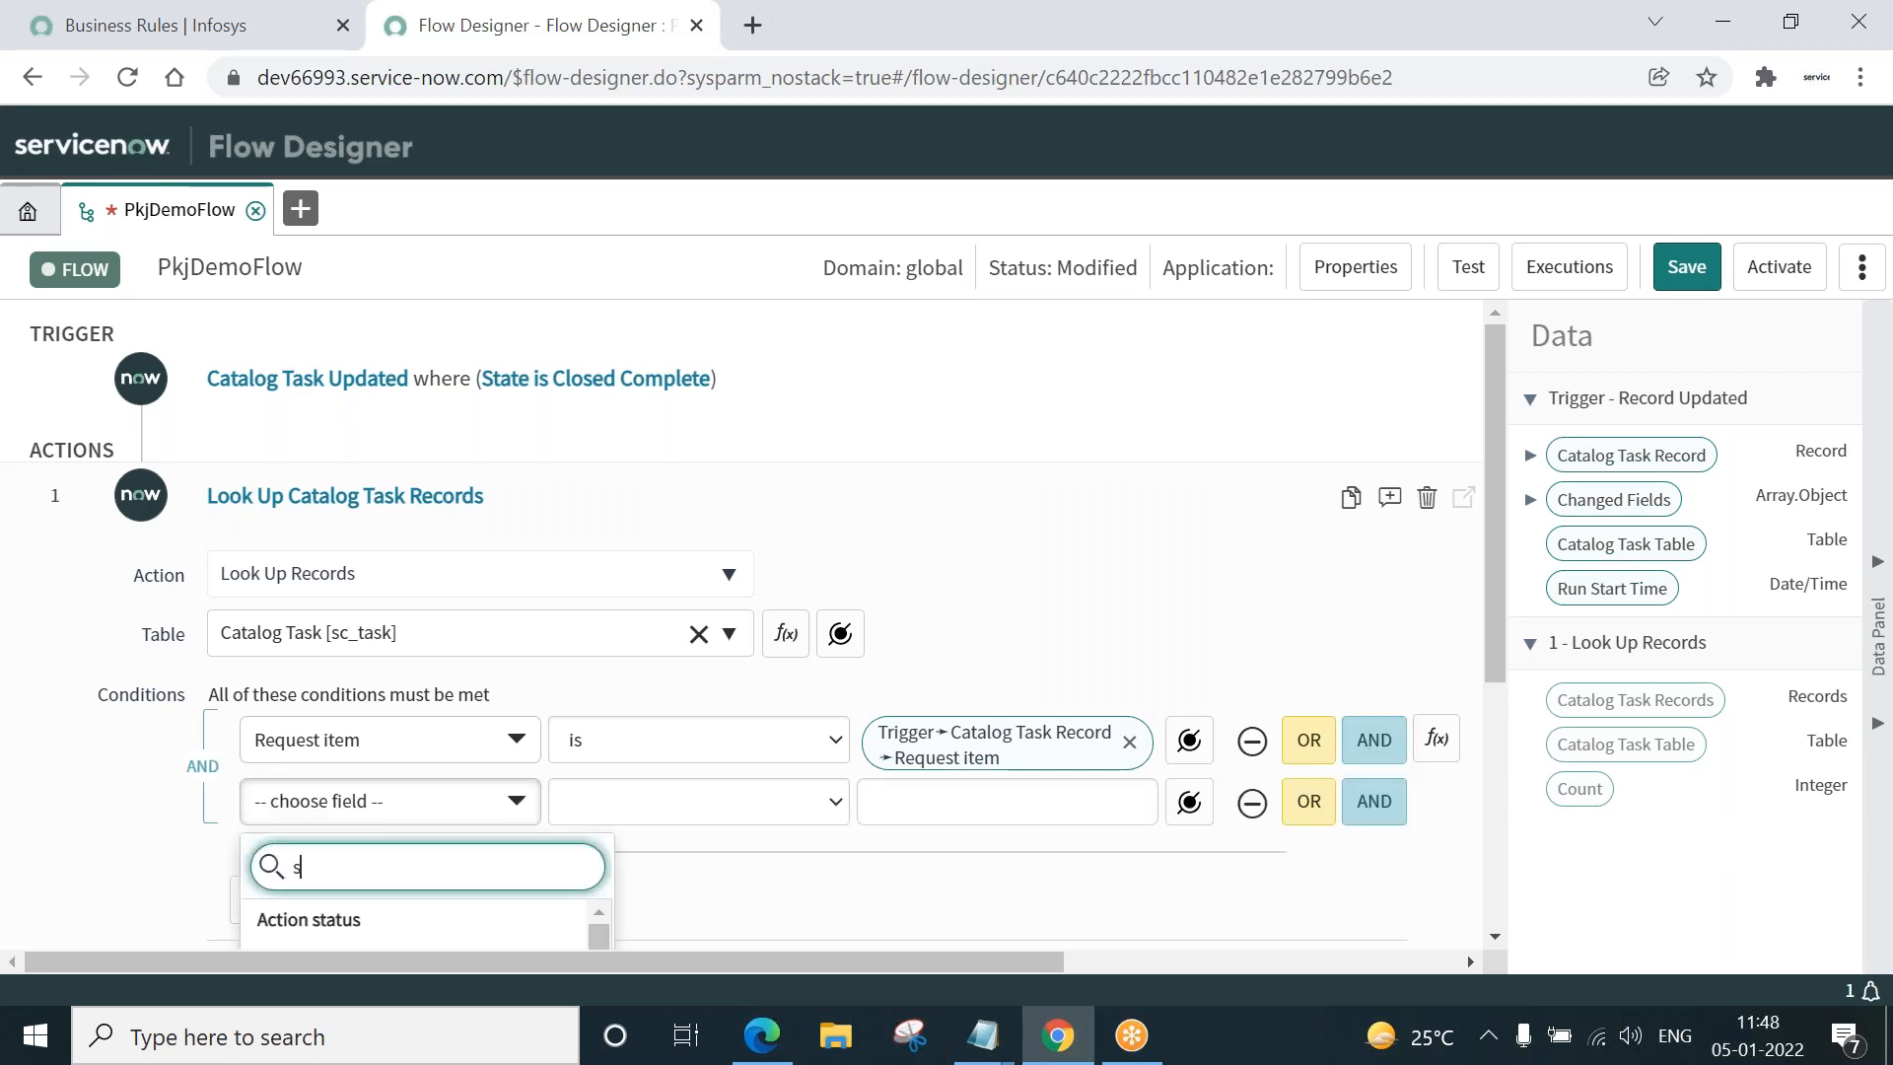
{"action": "type", "text": "tate"}
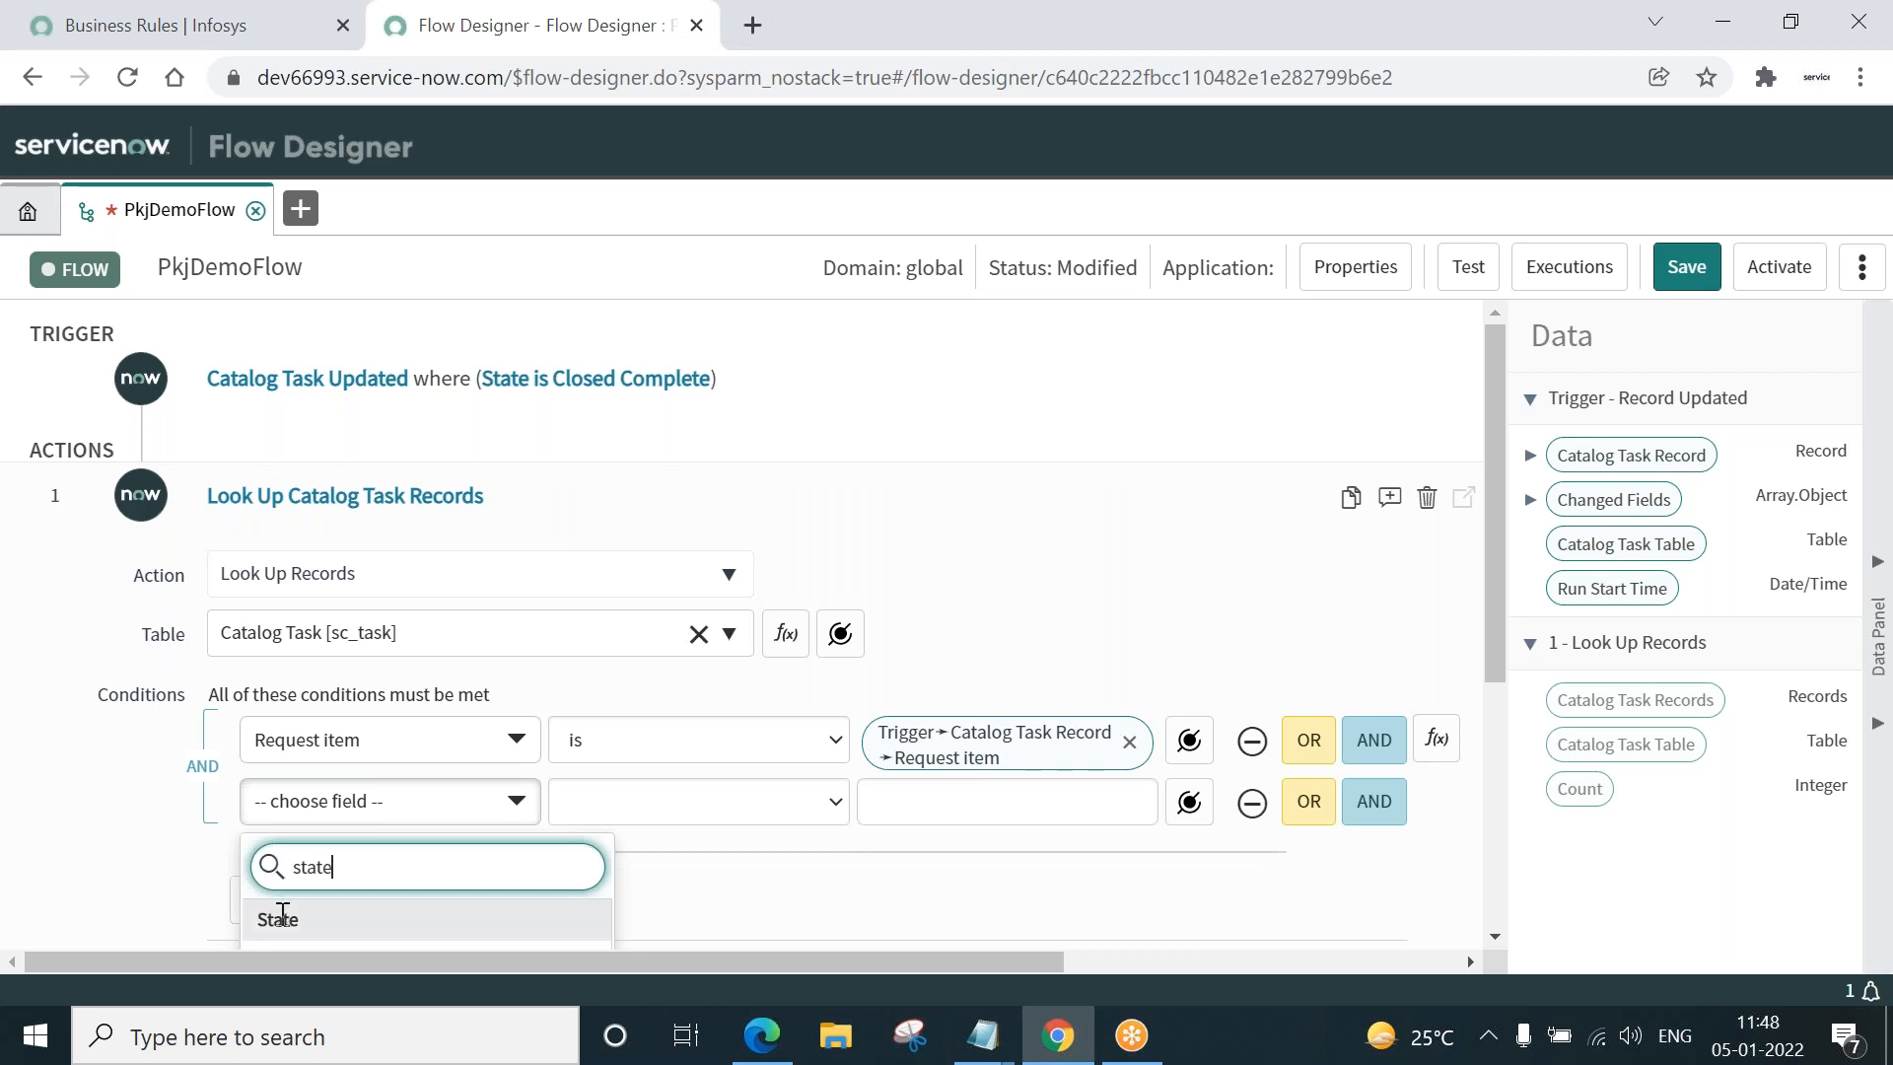
{"action": "left_click", "coordinate": [276, 919]}
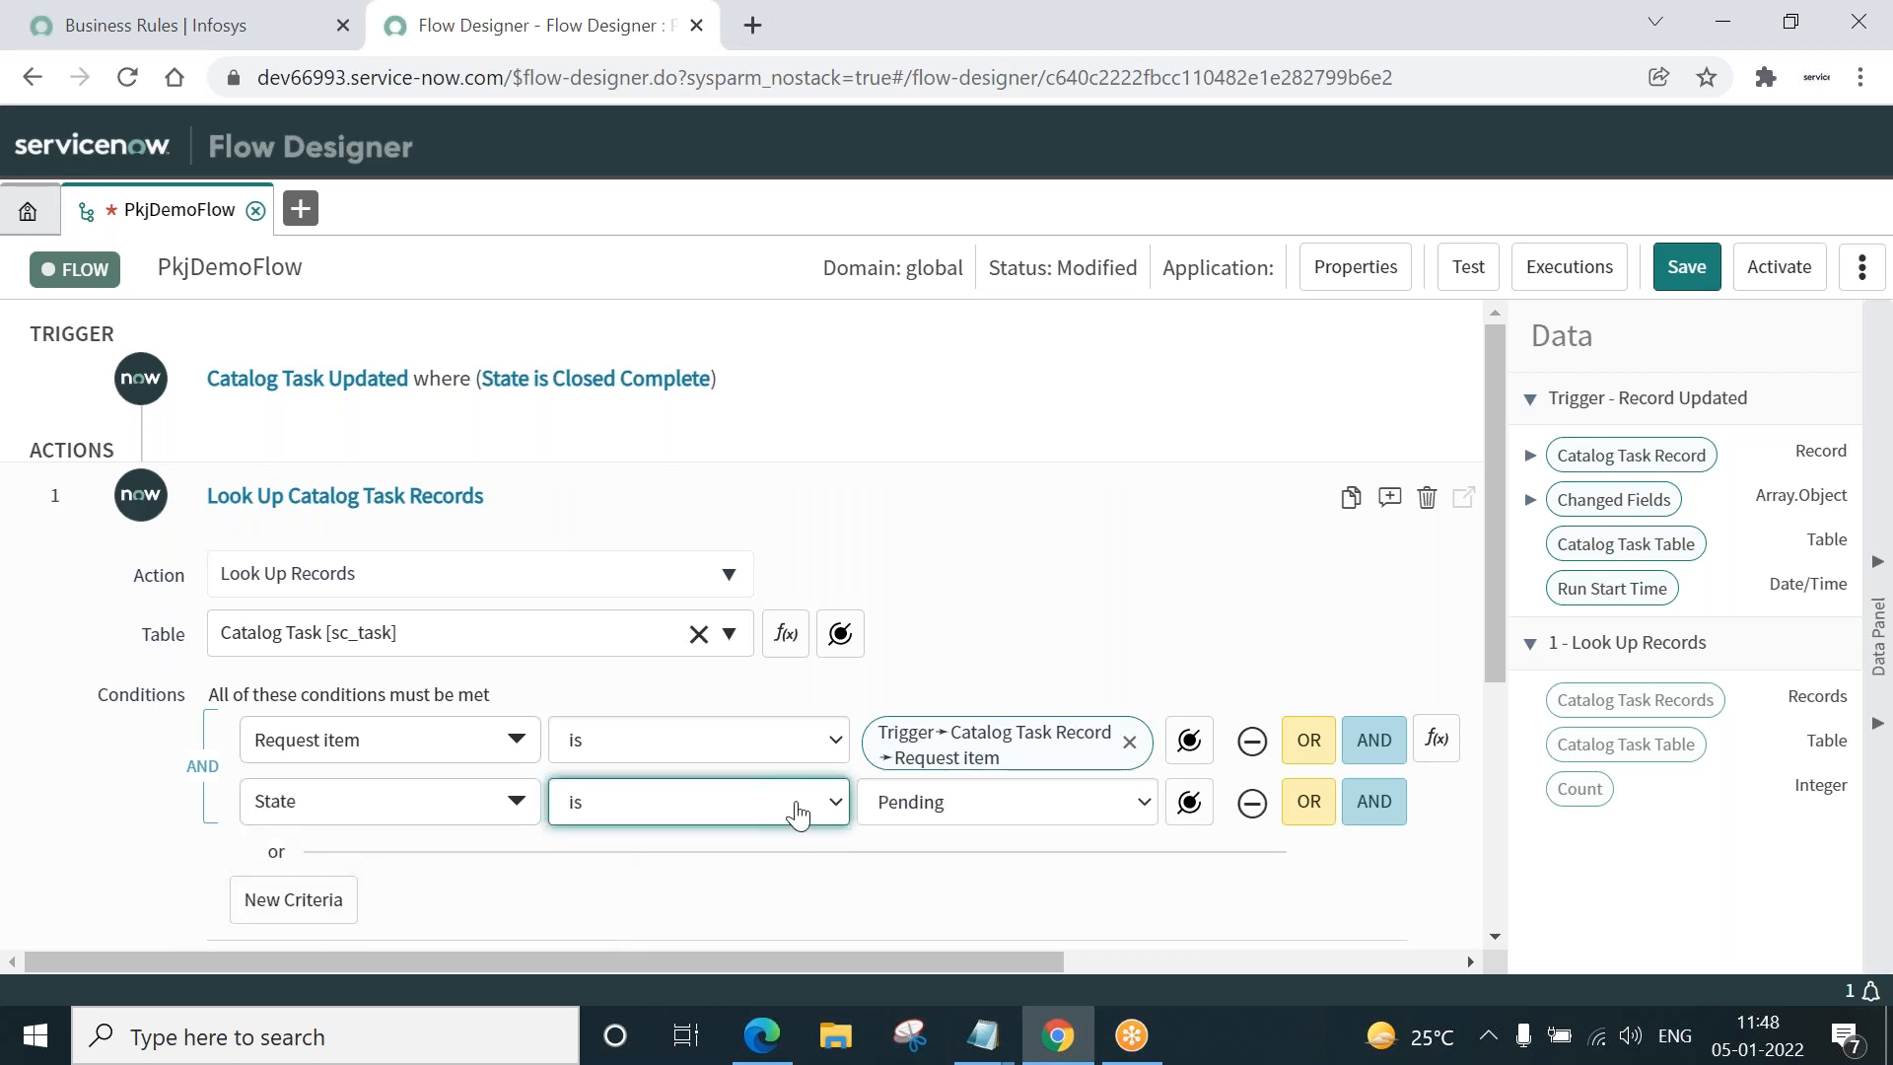
{"action": "left_click", "coordinate": [696, 801]}
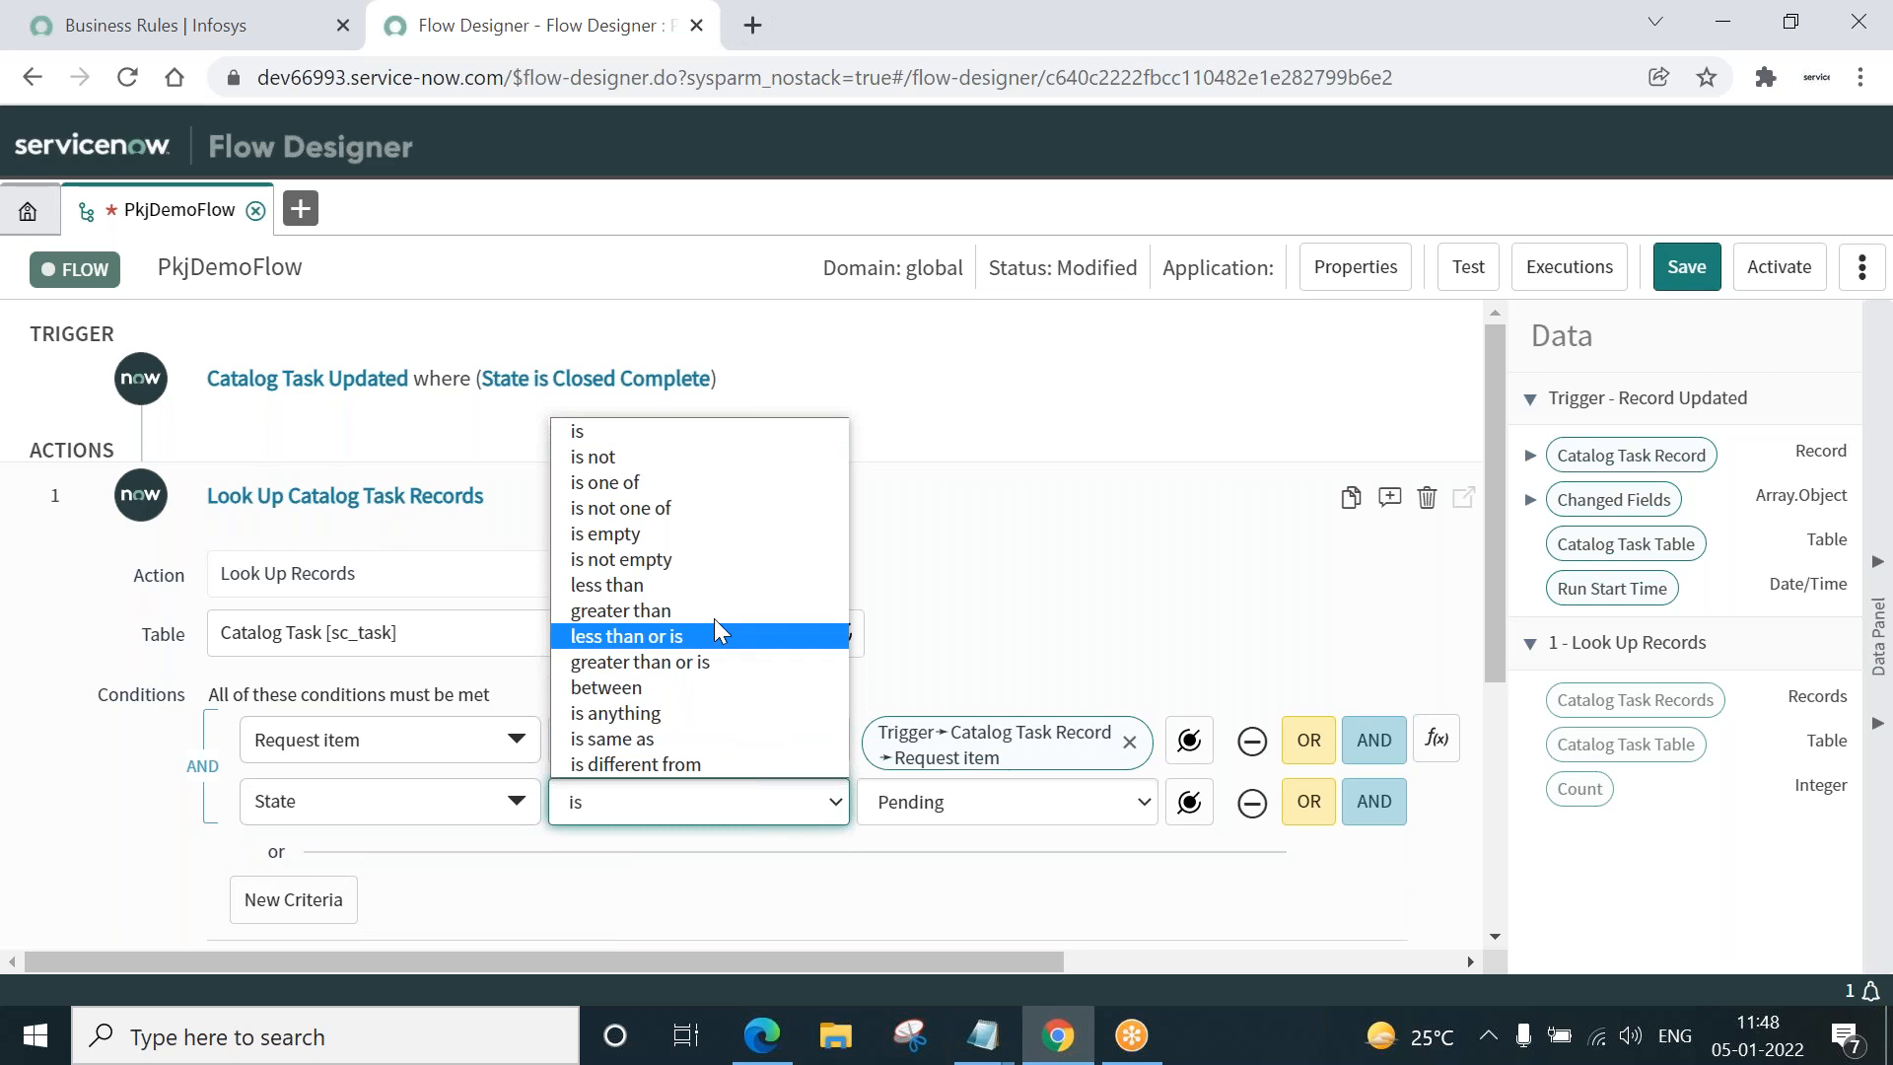
{"action": "mouse_move", "coordinate": [700, 507]}
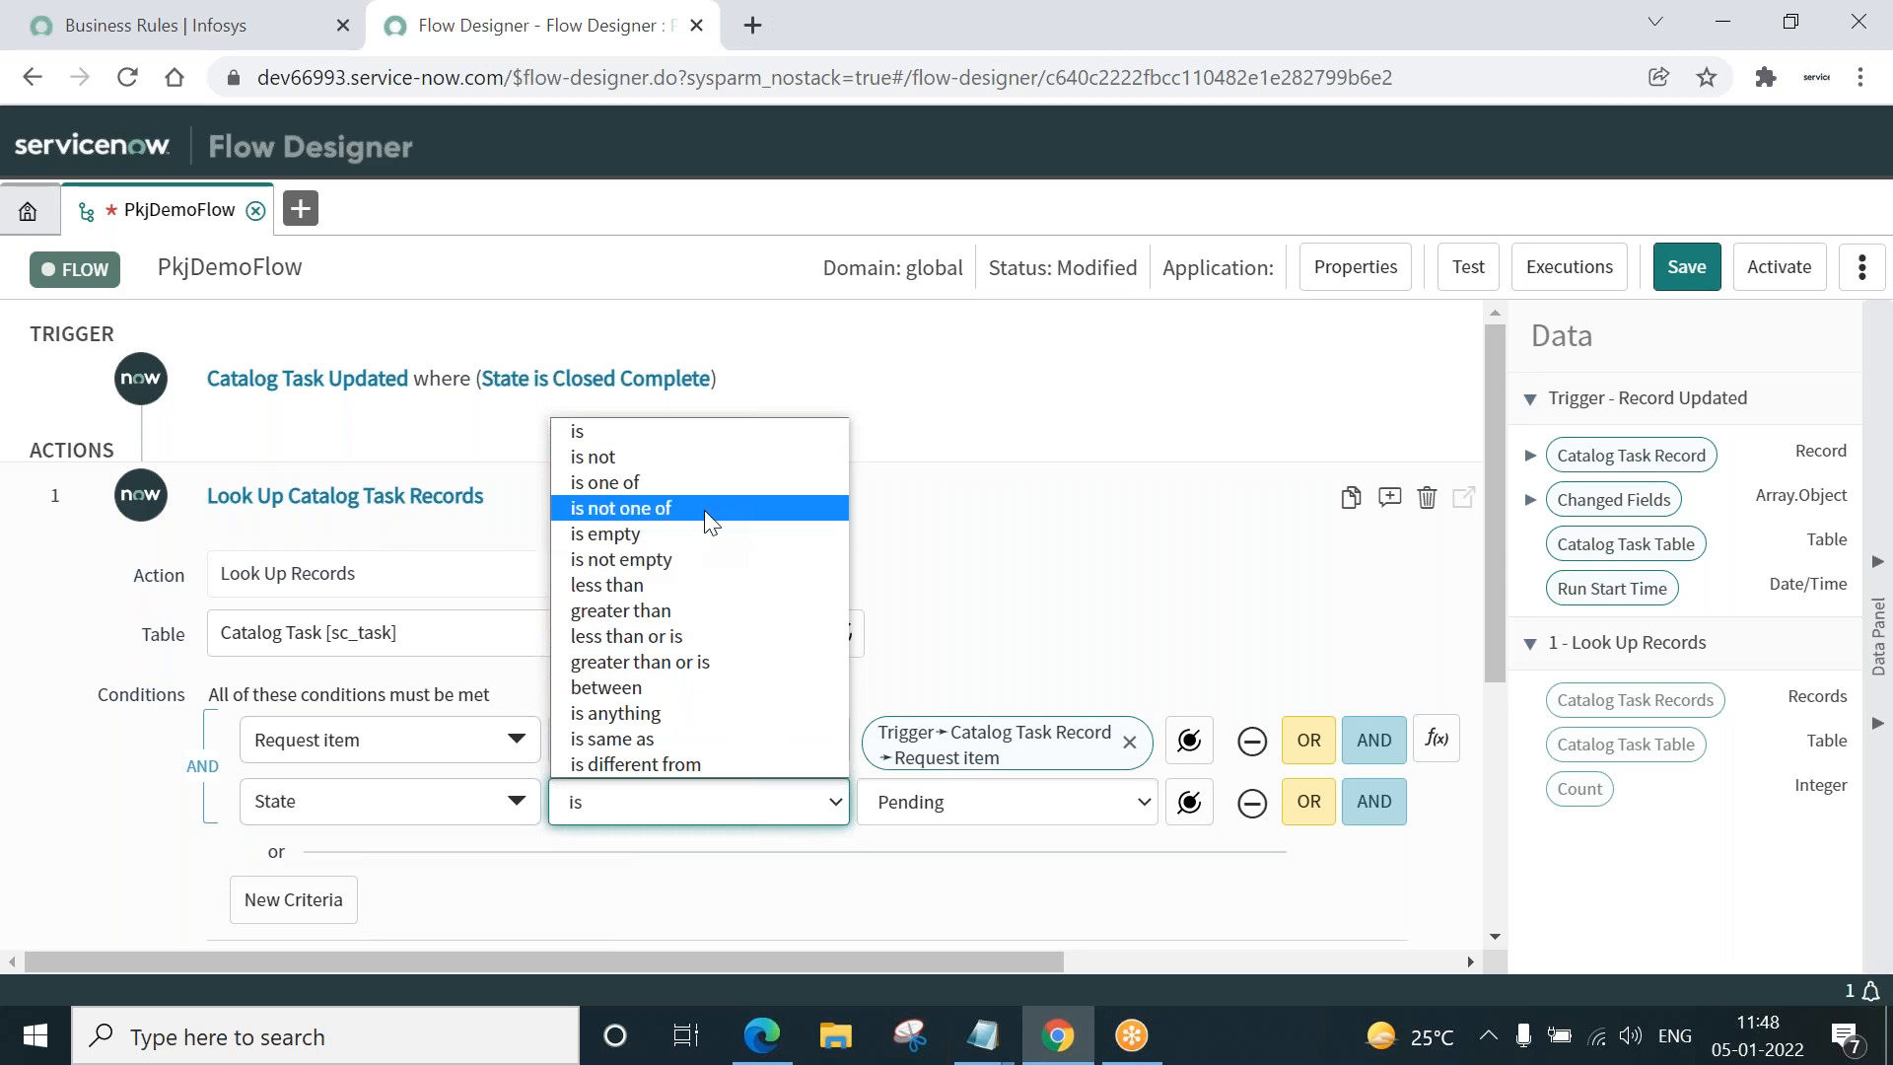
{"action": "left_click", "coordinate": [620, 507]}
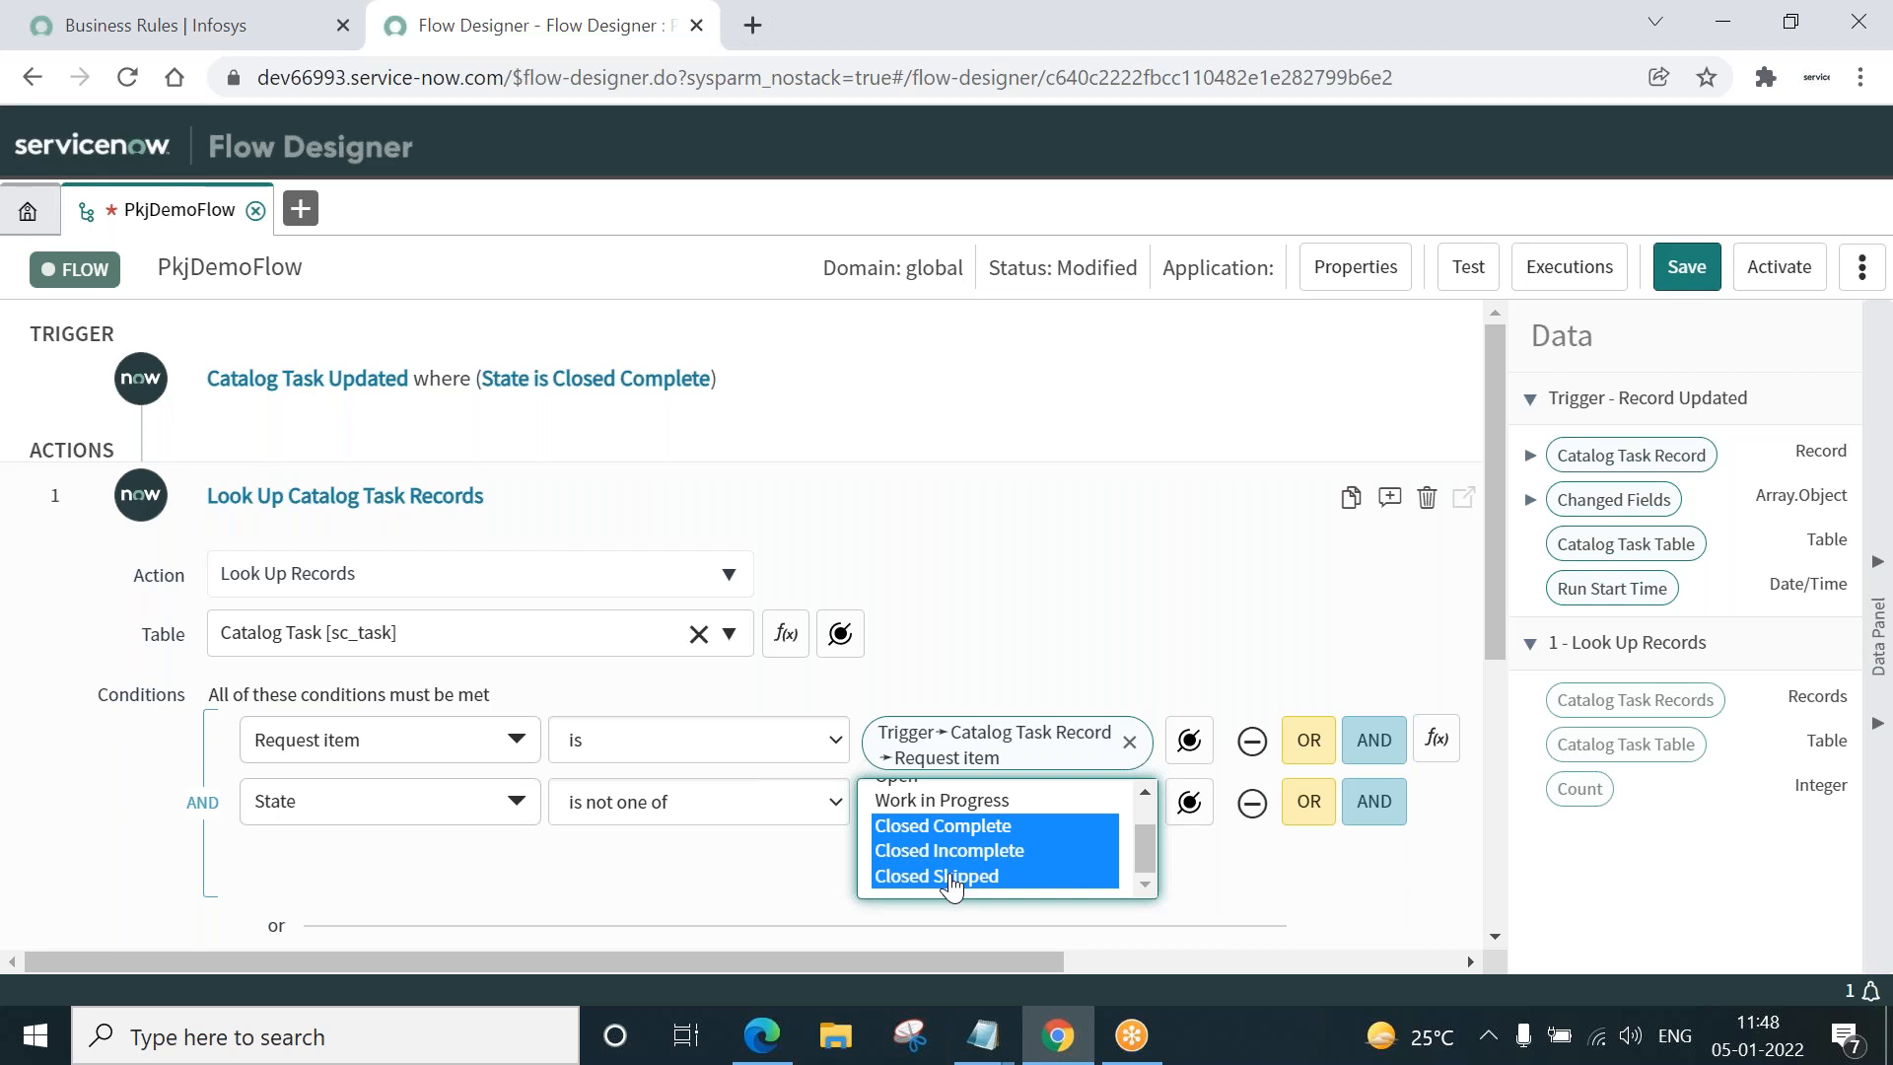
{"action": "mouse_move", "coordinate": [988, 808]}
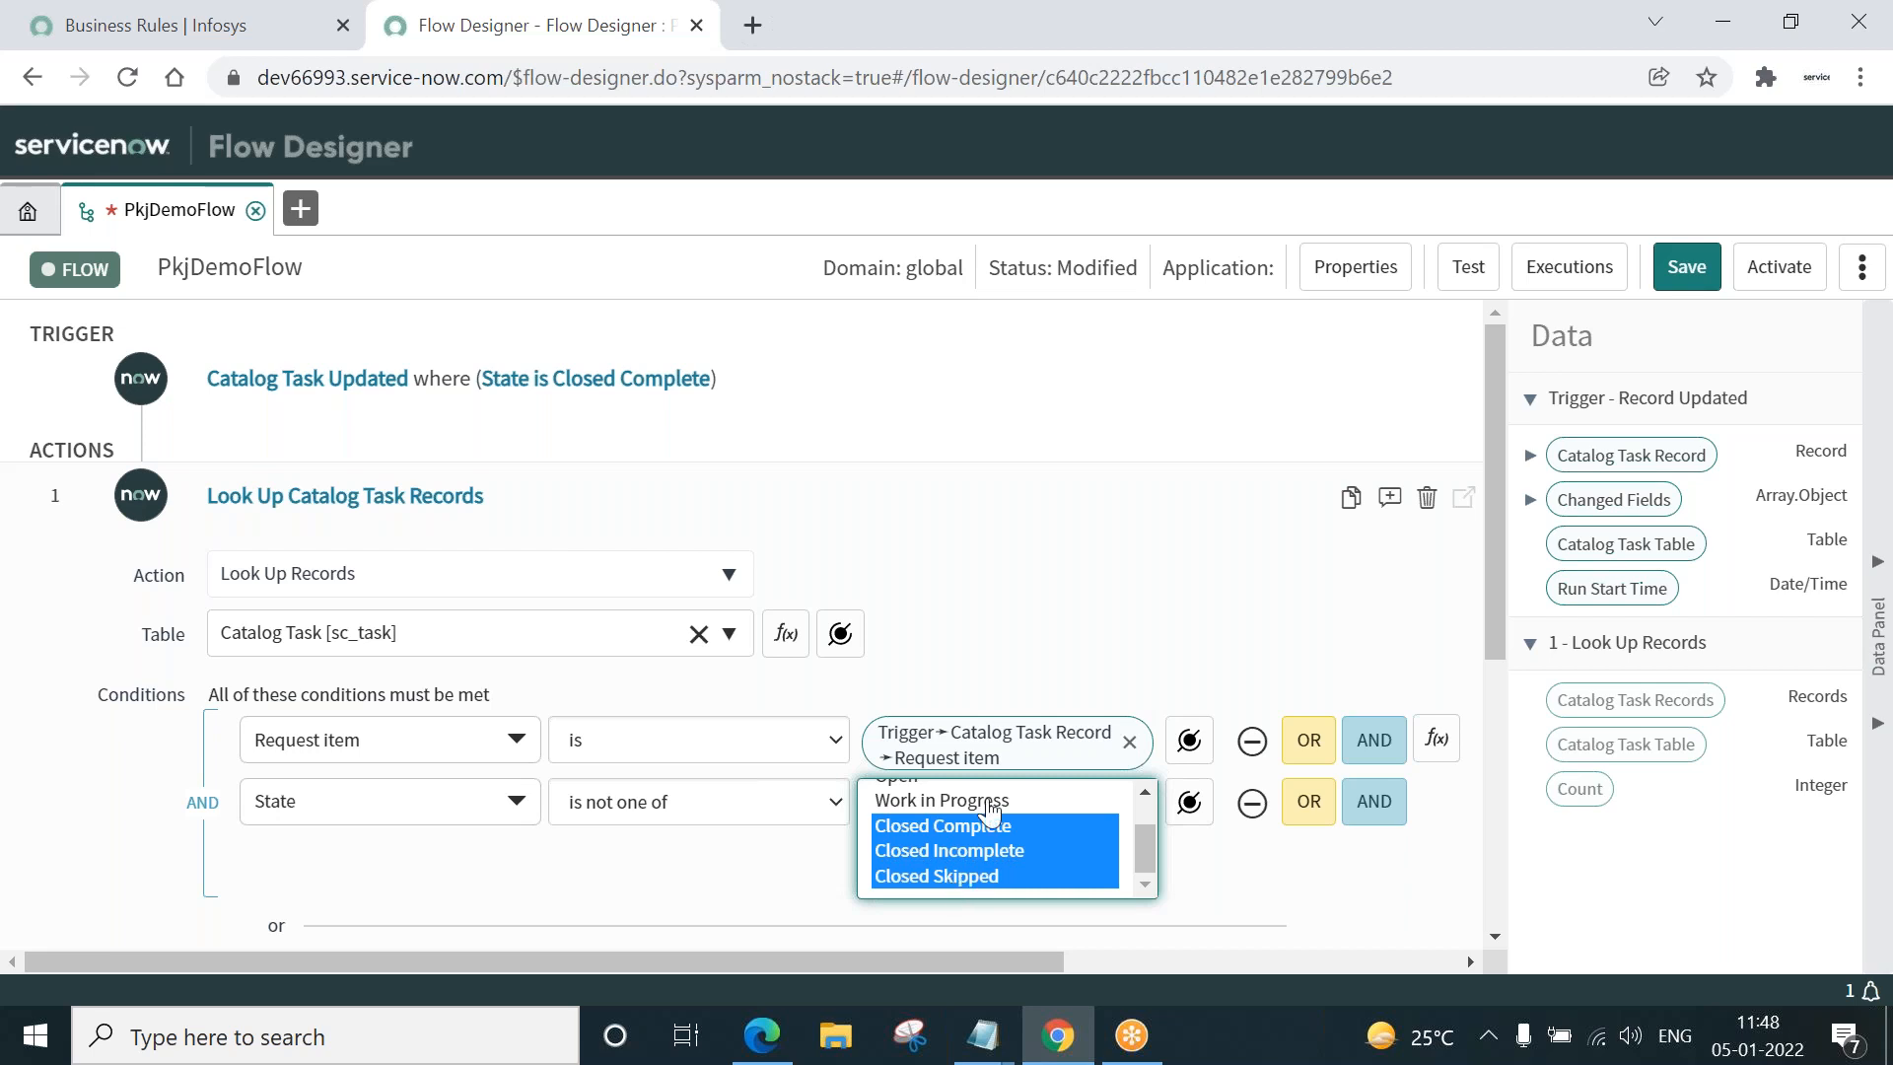
{"action": "mouse_move", "coordinate": [1497, 574]}
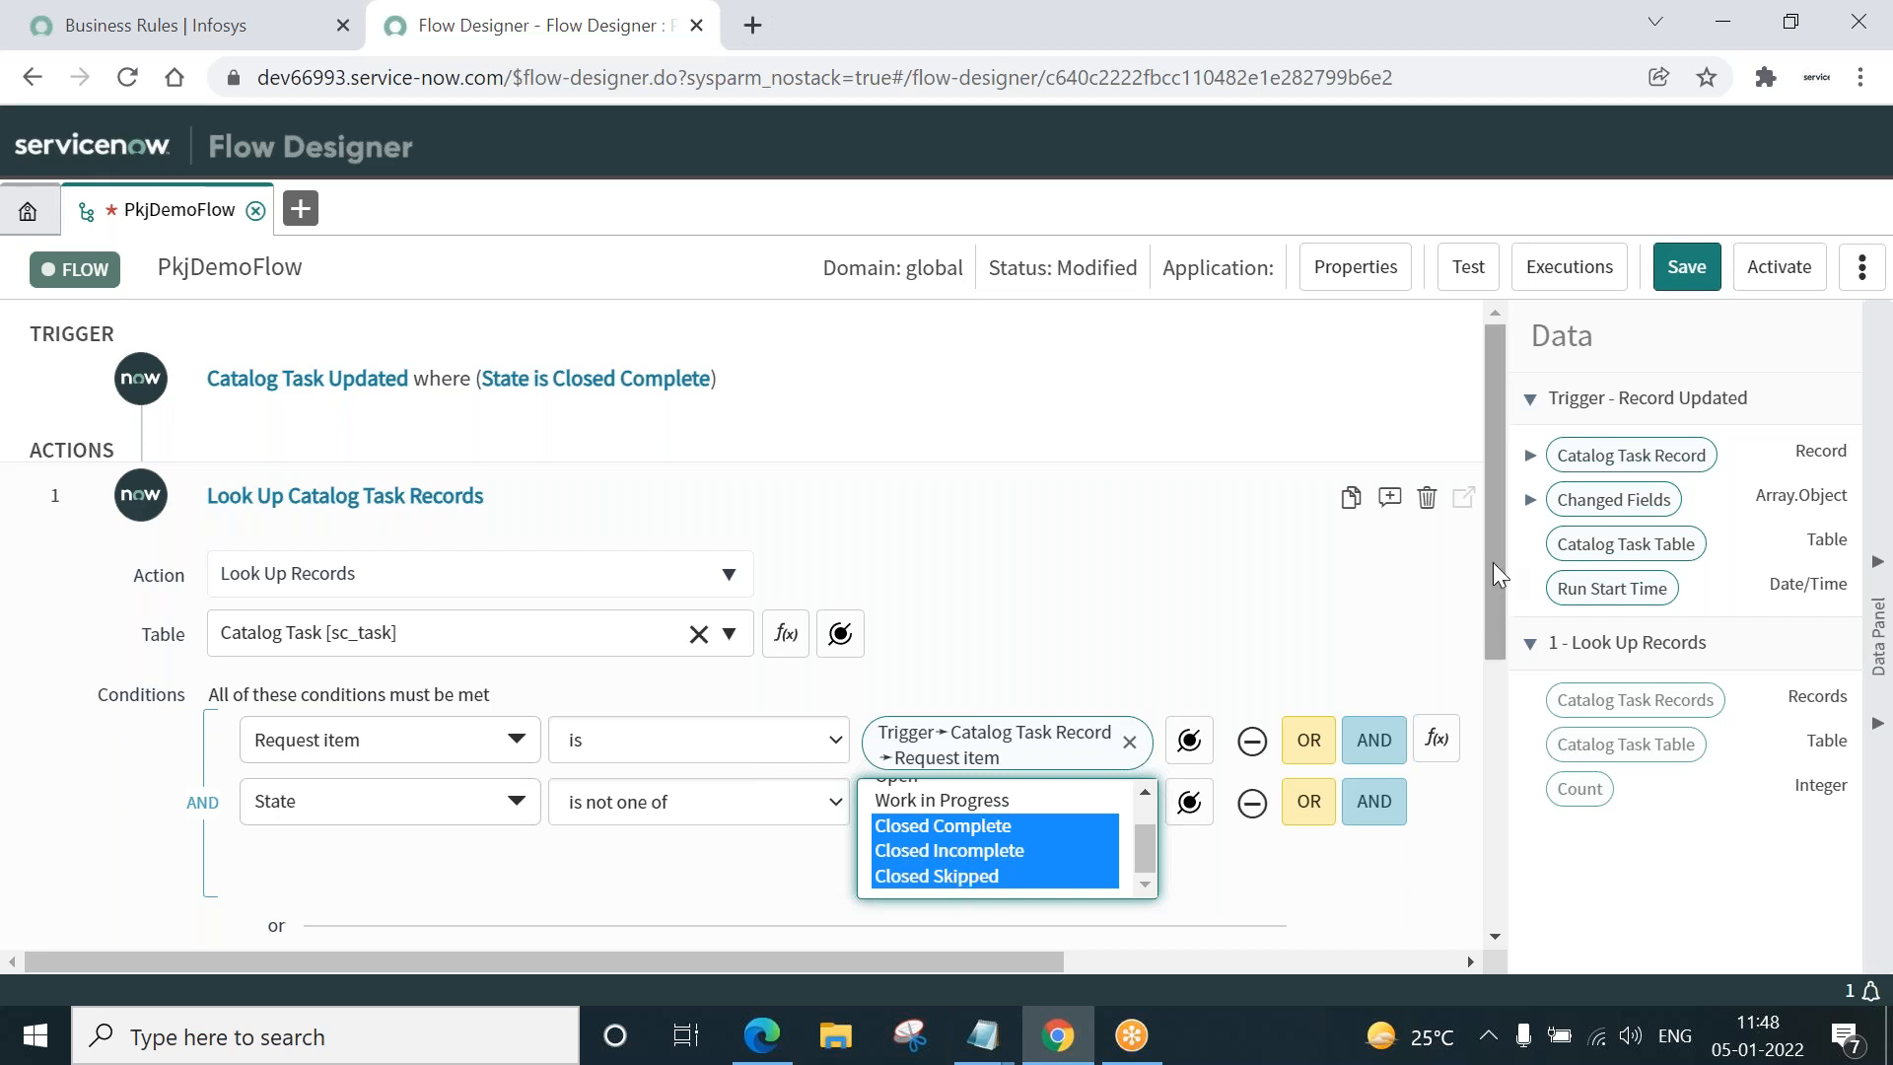
{"action": "scroll", "scroll_direction": "down", "scroll_amount": 3}
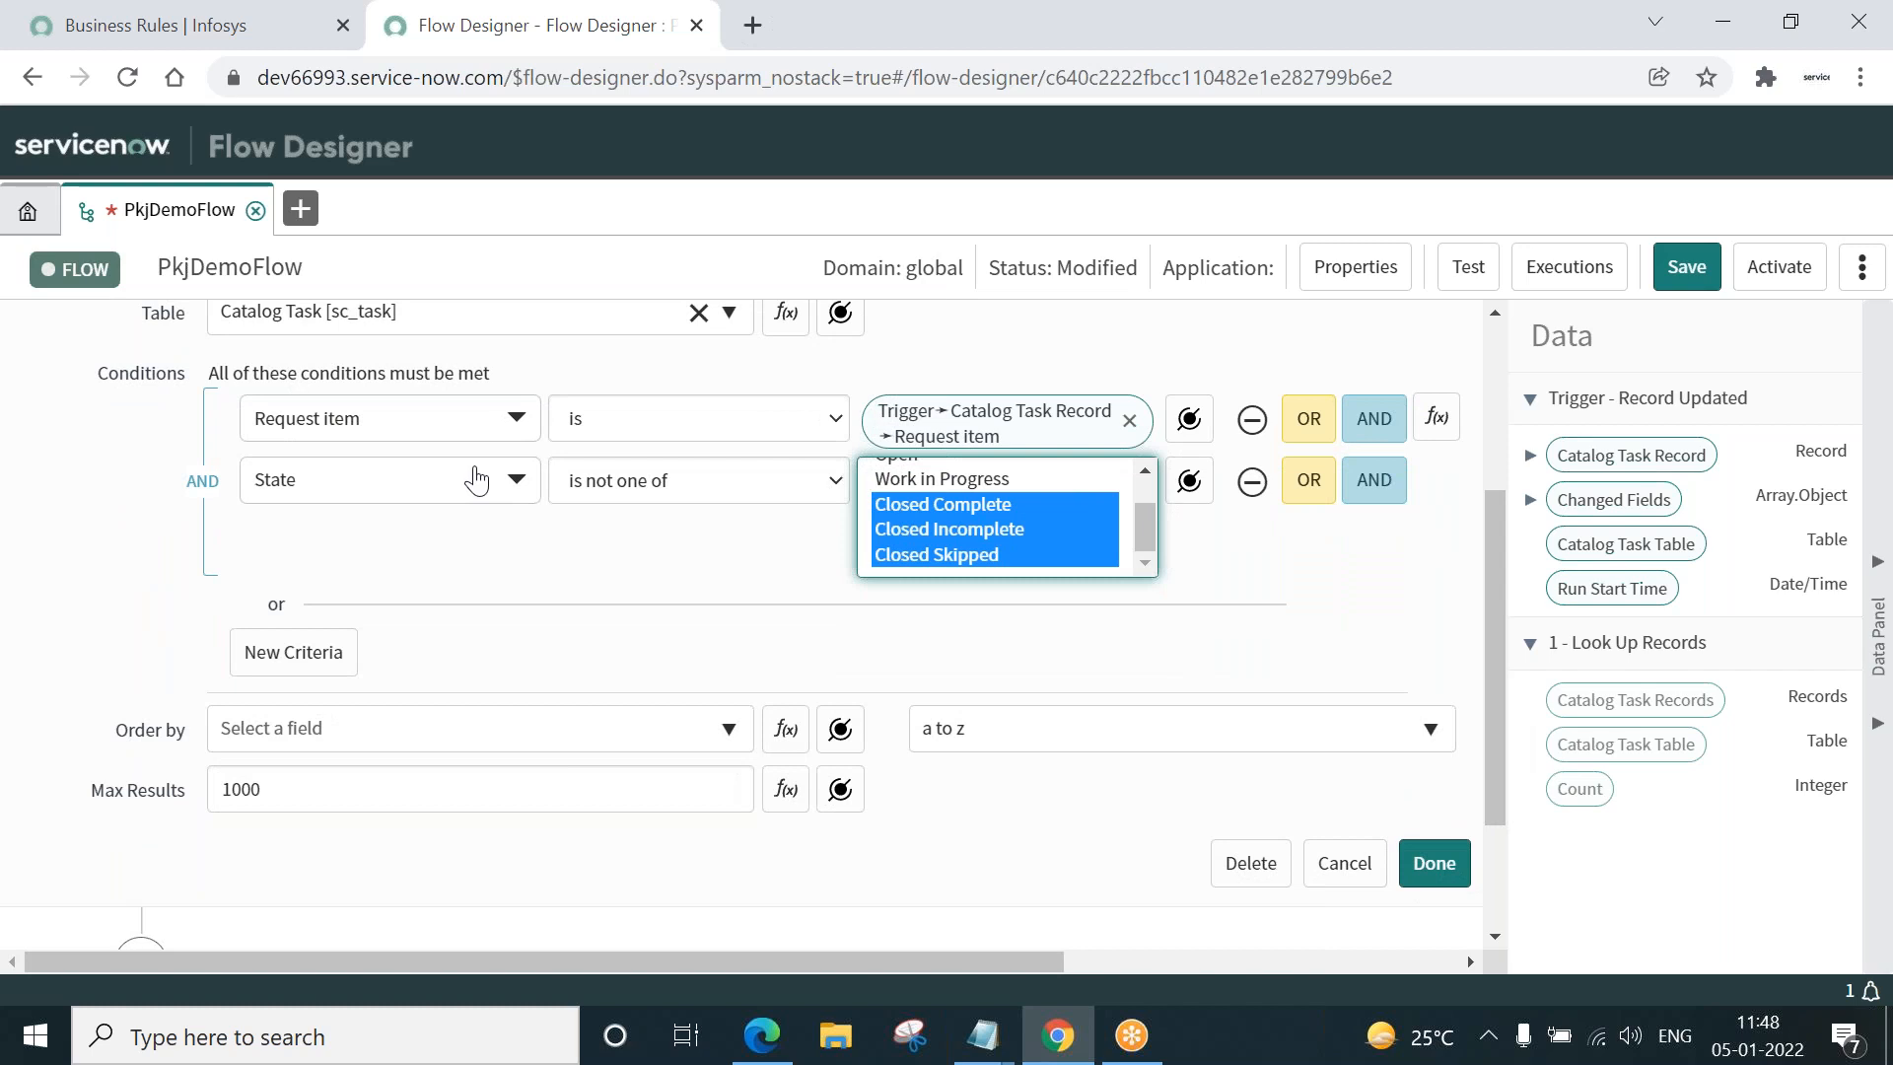
{"action": "mouse_move", "coordinate": [512, 570]}
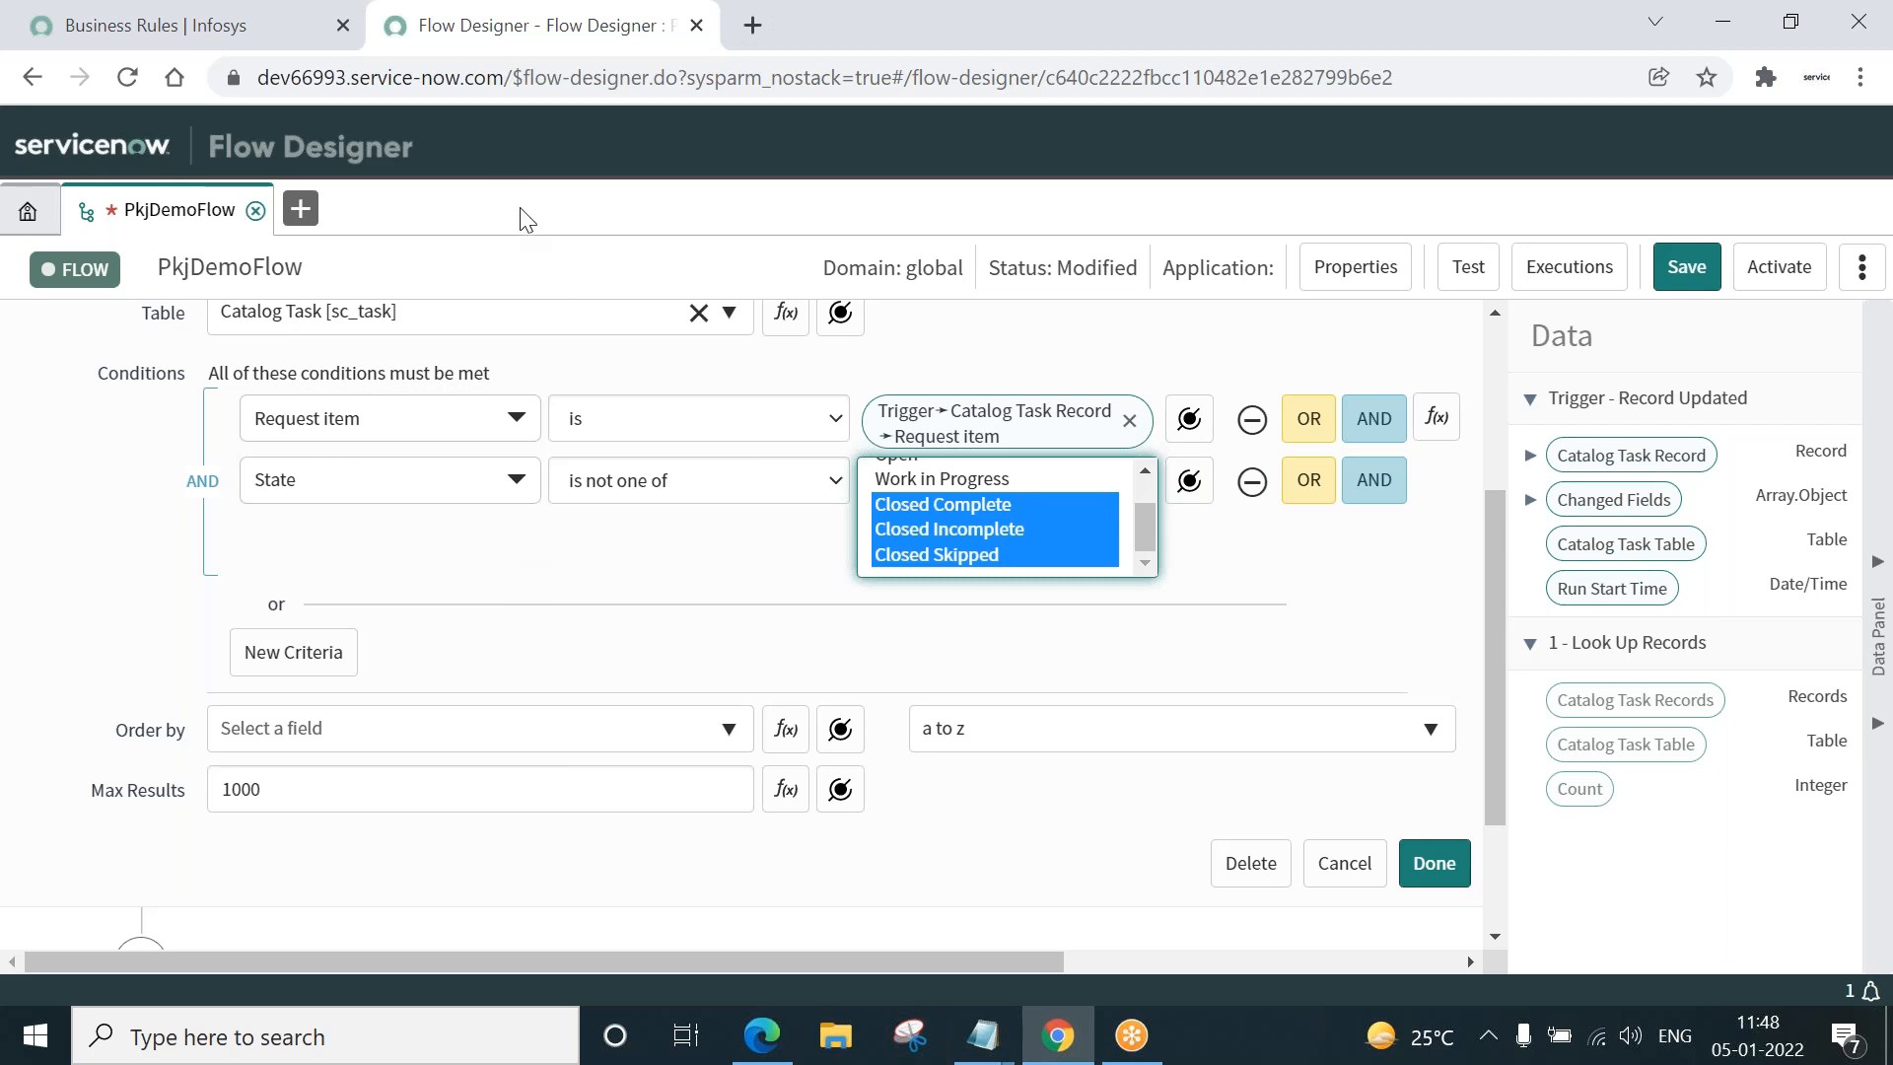
{"action": "mouse_move", "coordinate": [521, 248]}
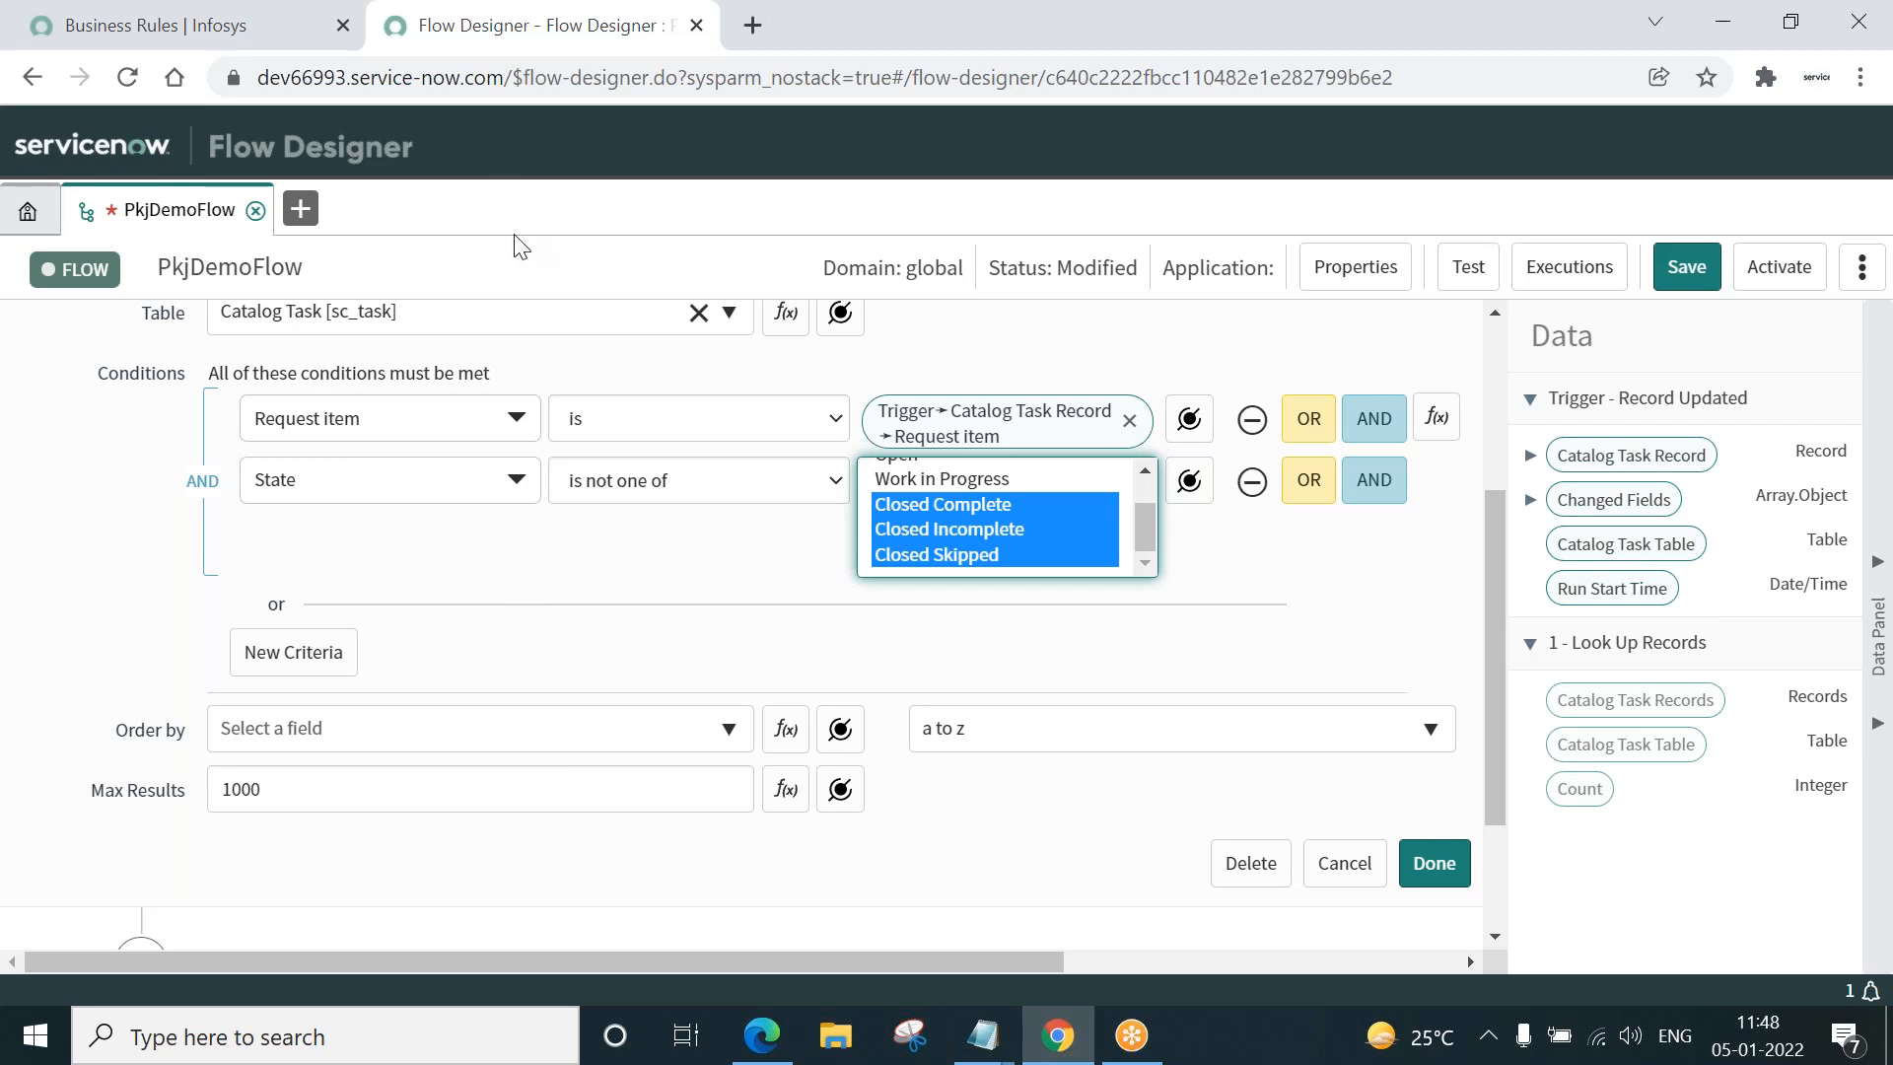
{"action": "mouse_move", "coordinate": [489, 552]}
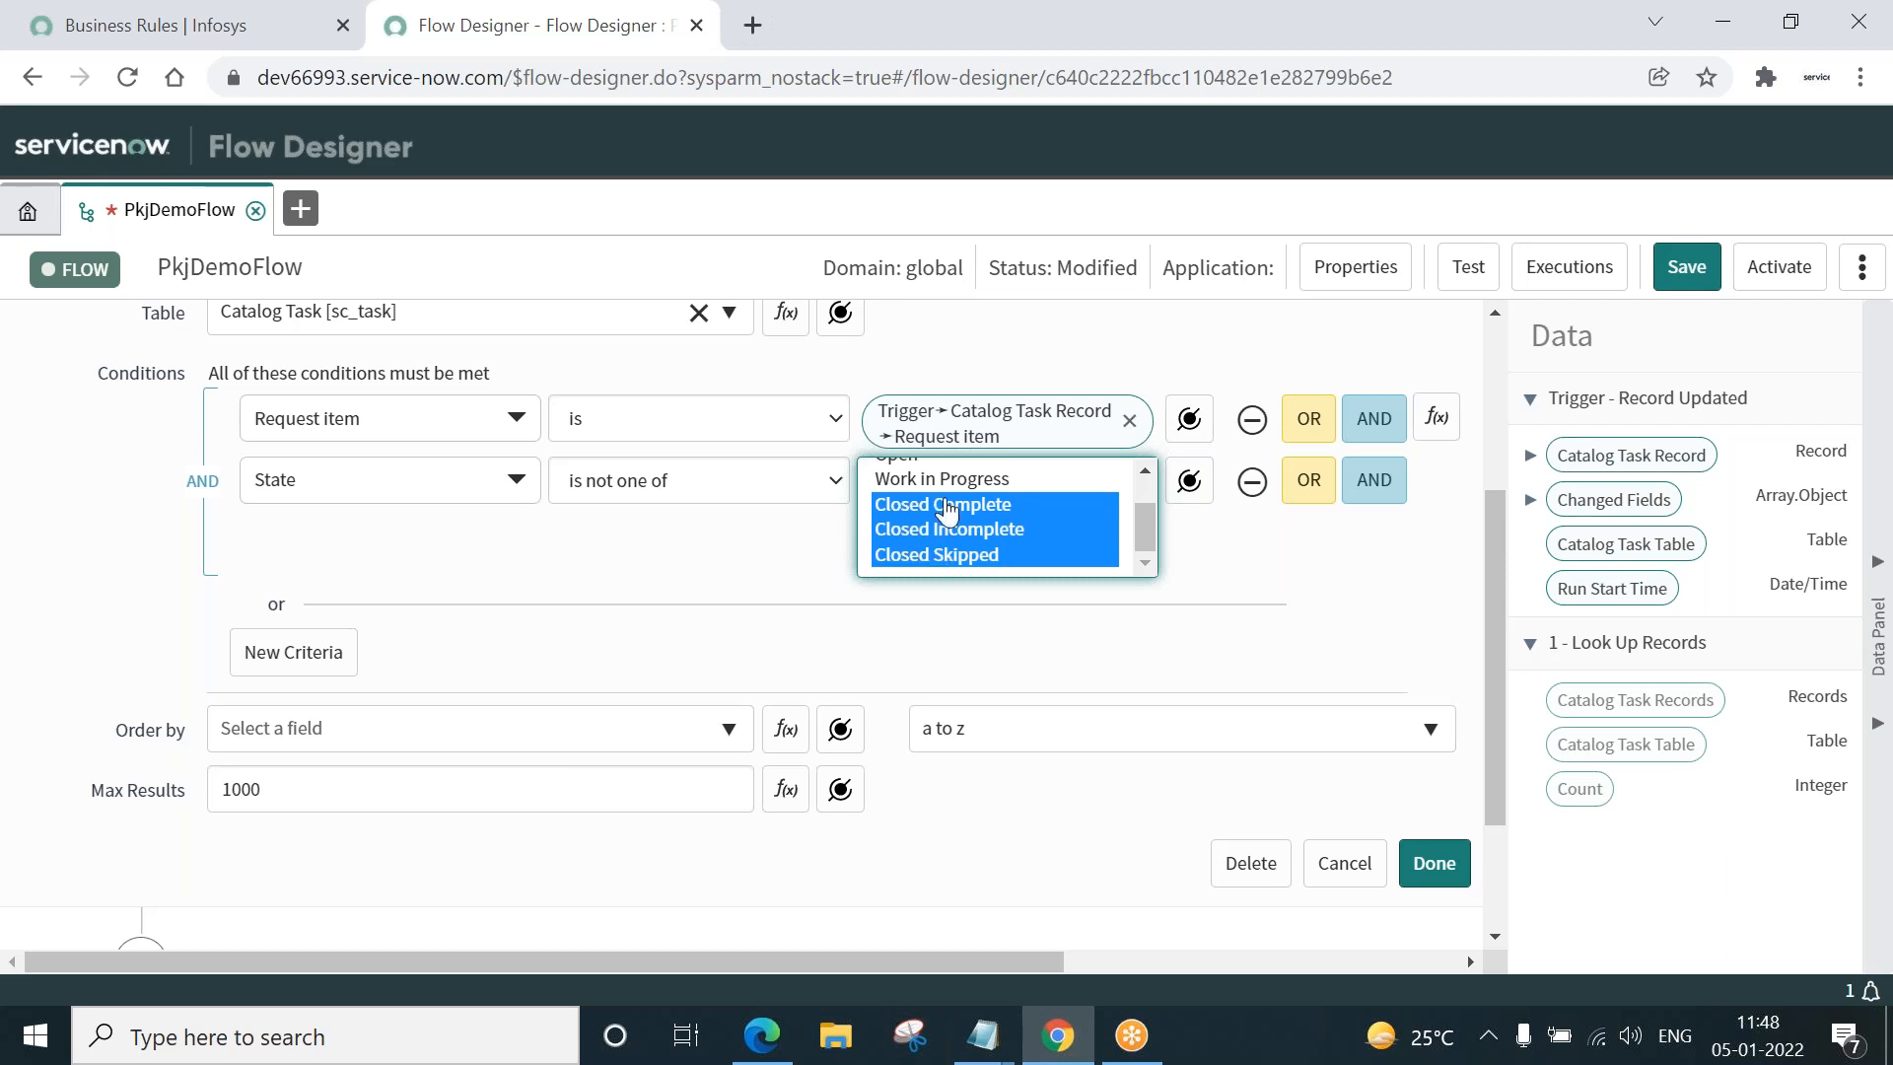
{"action": "mouse_move", "coordinate": [729, 556]}
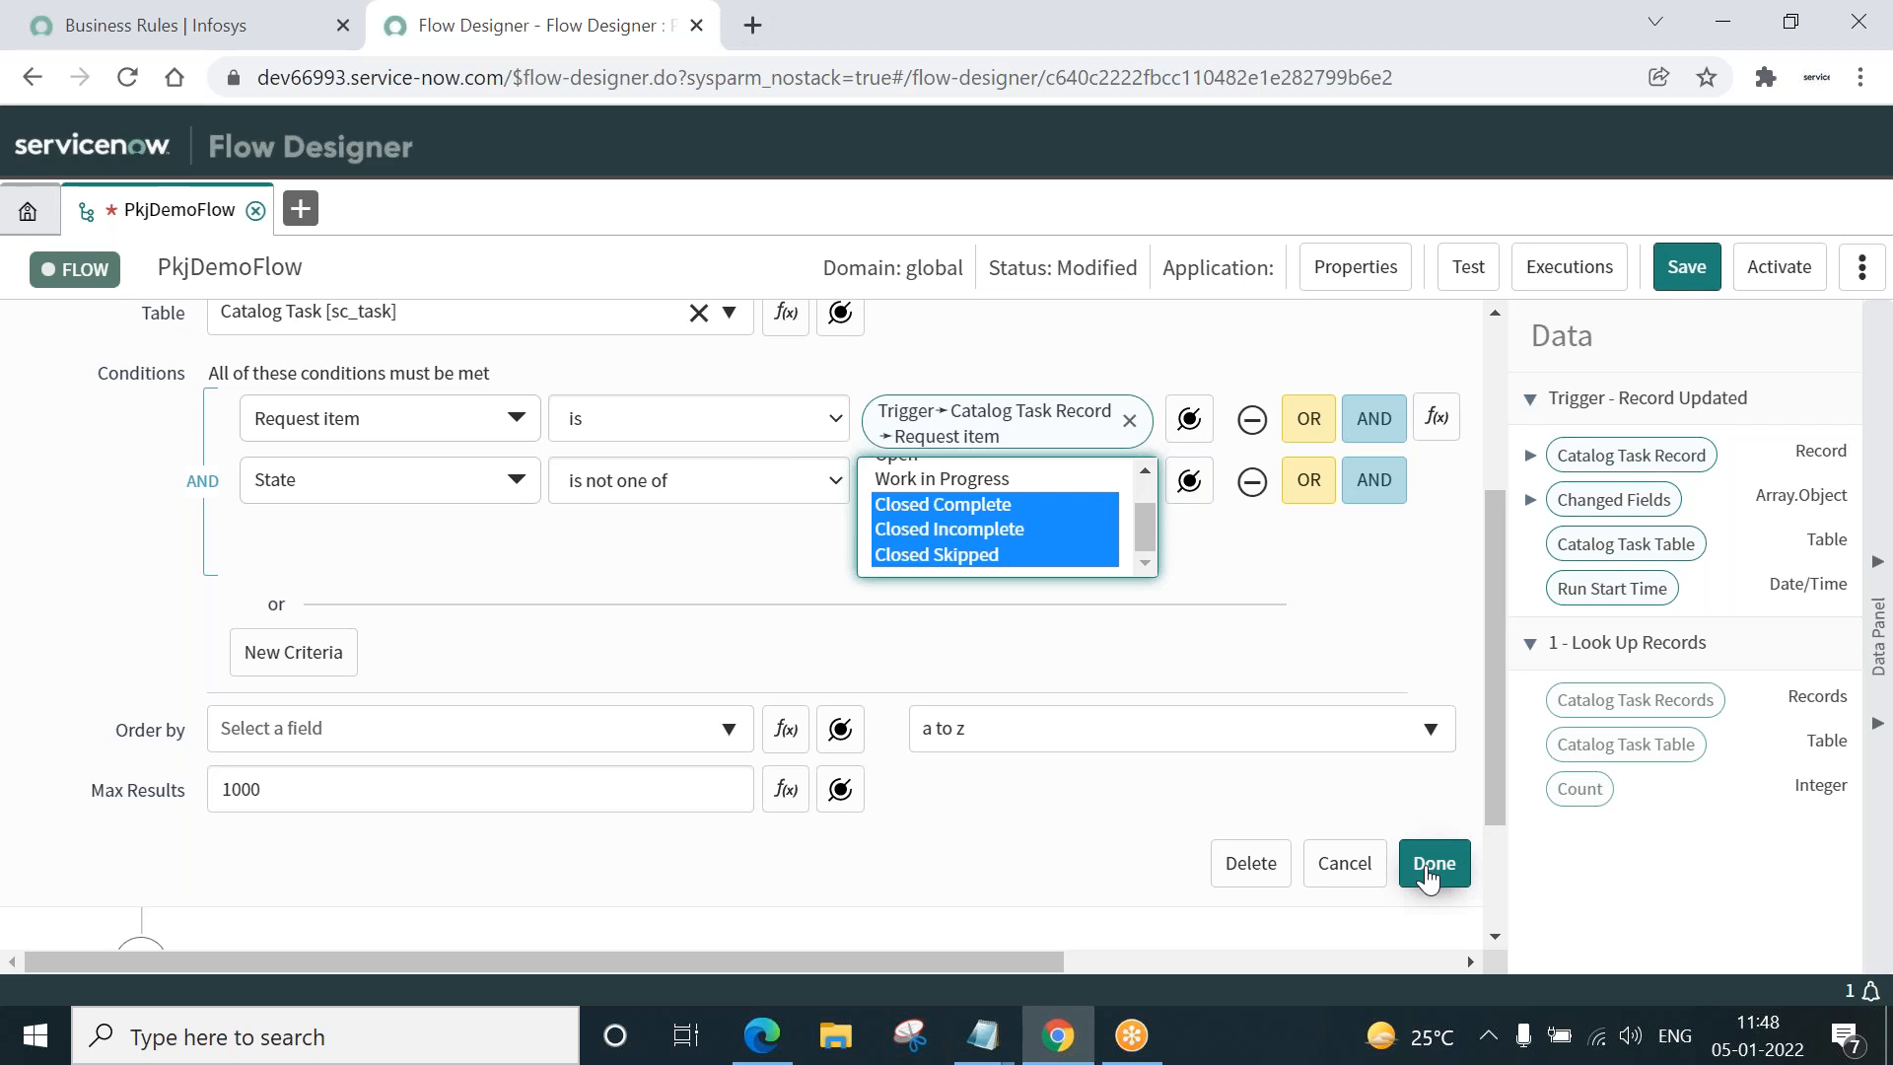
- Finish the lookup and add an If flow-logic step after it
{"action": "left_click", "coordinate": [1432, 862]}
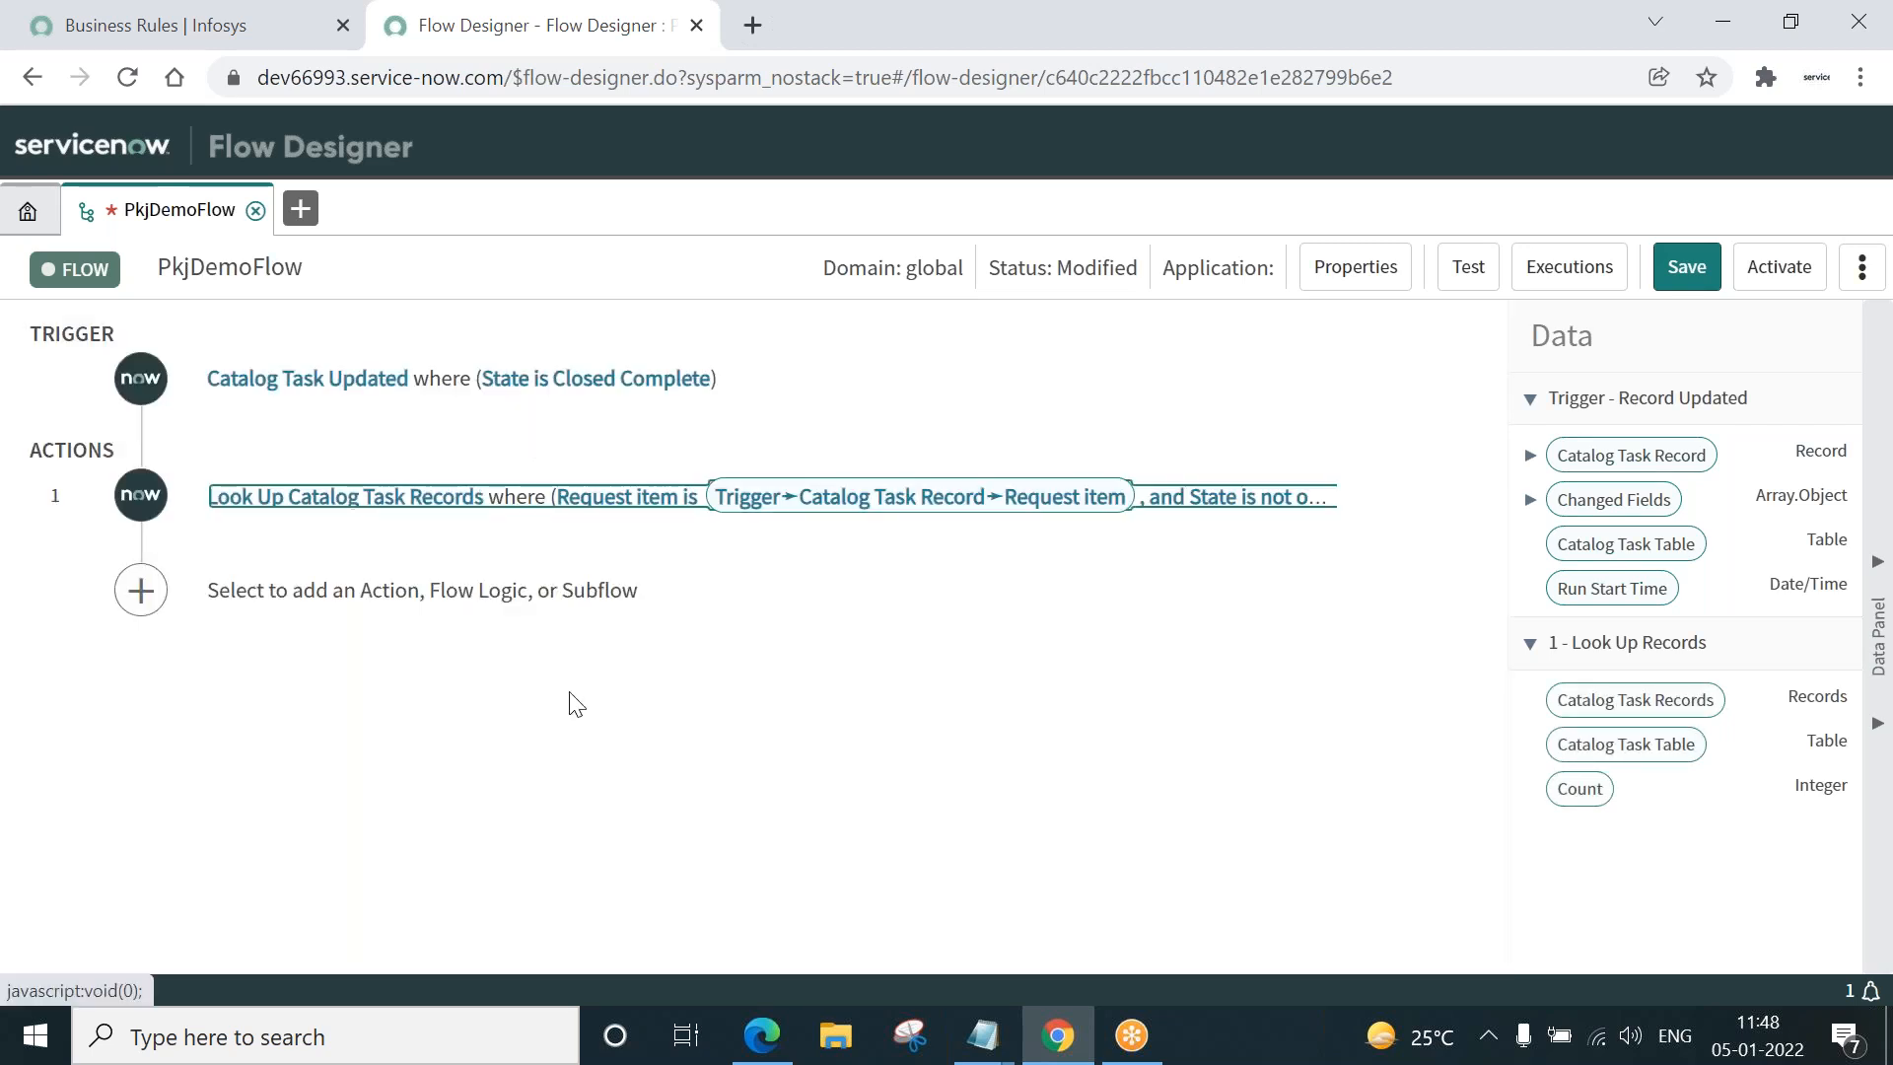
{"action": "mouse_move", "coordinate": [503, 757]}
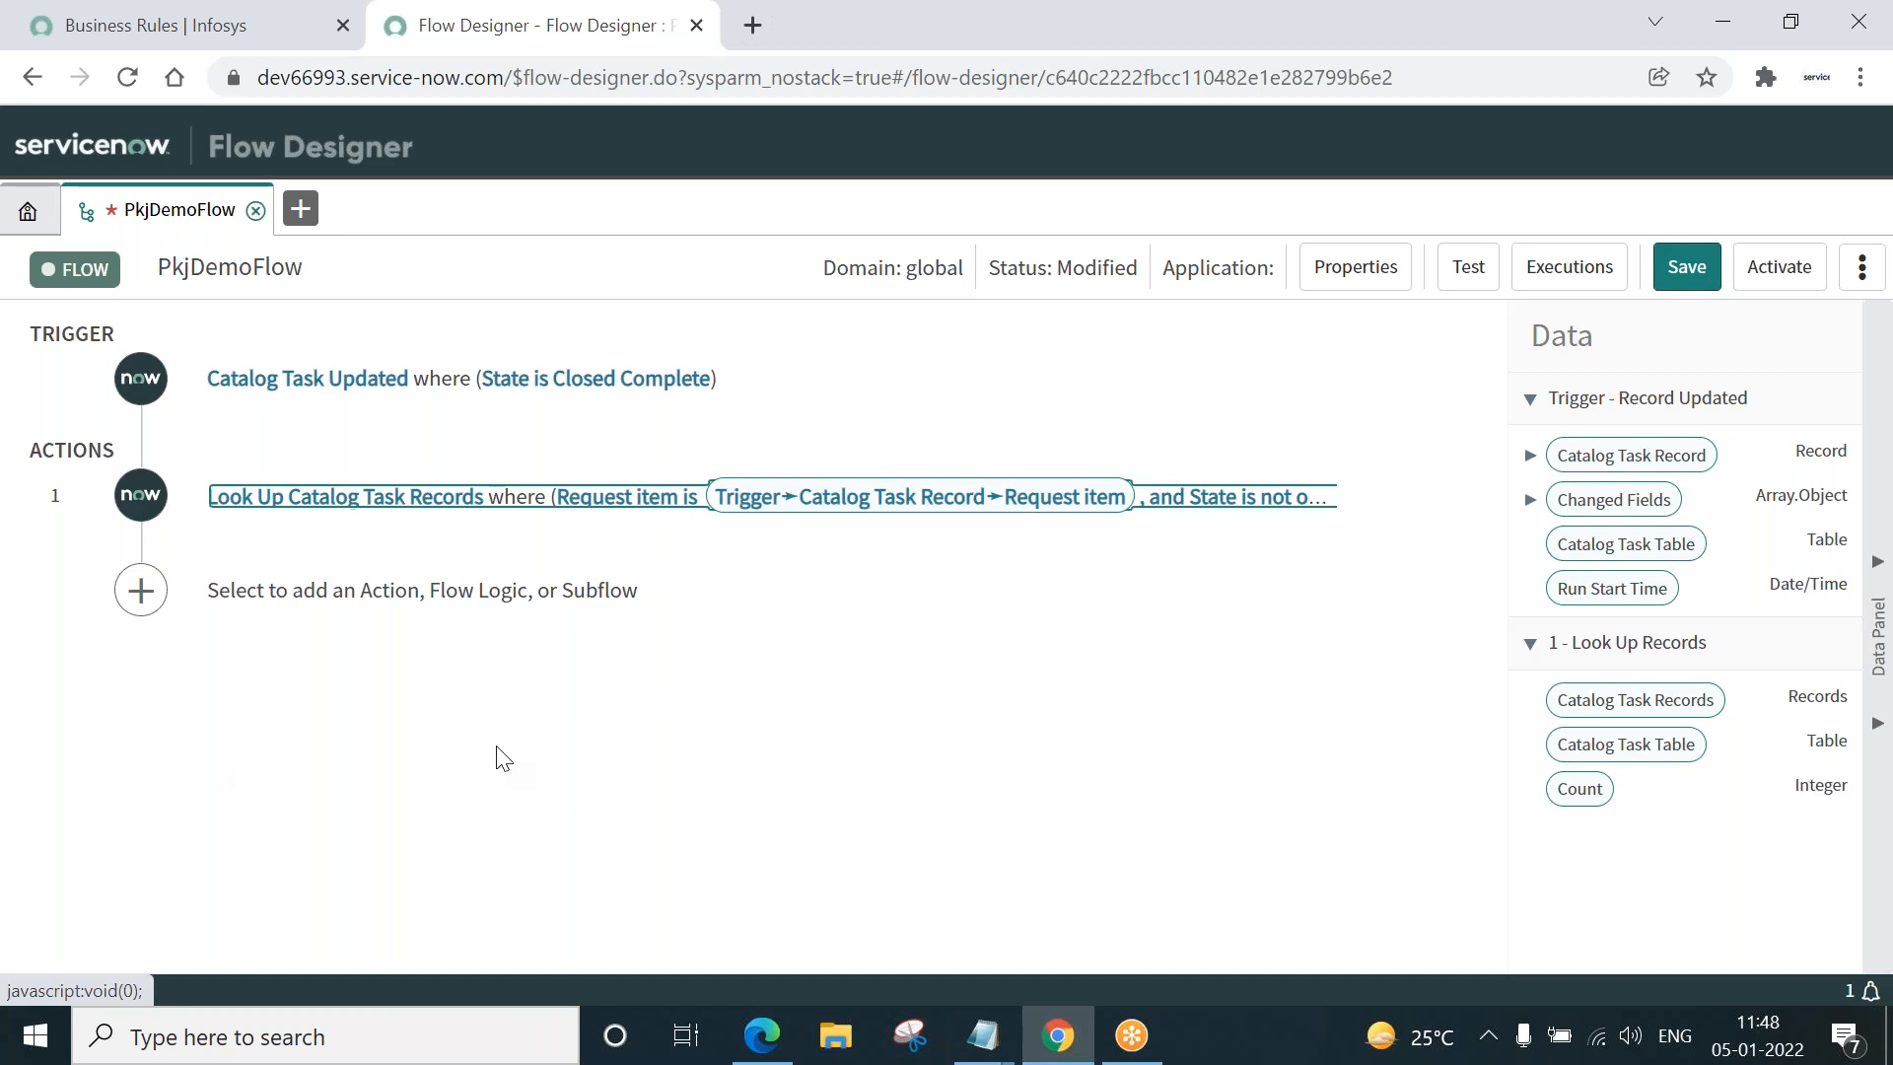
{"action": "mouse_move", "coordinate": [140, 590]}
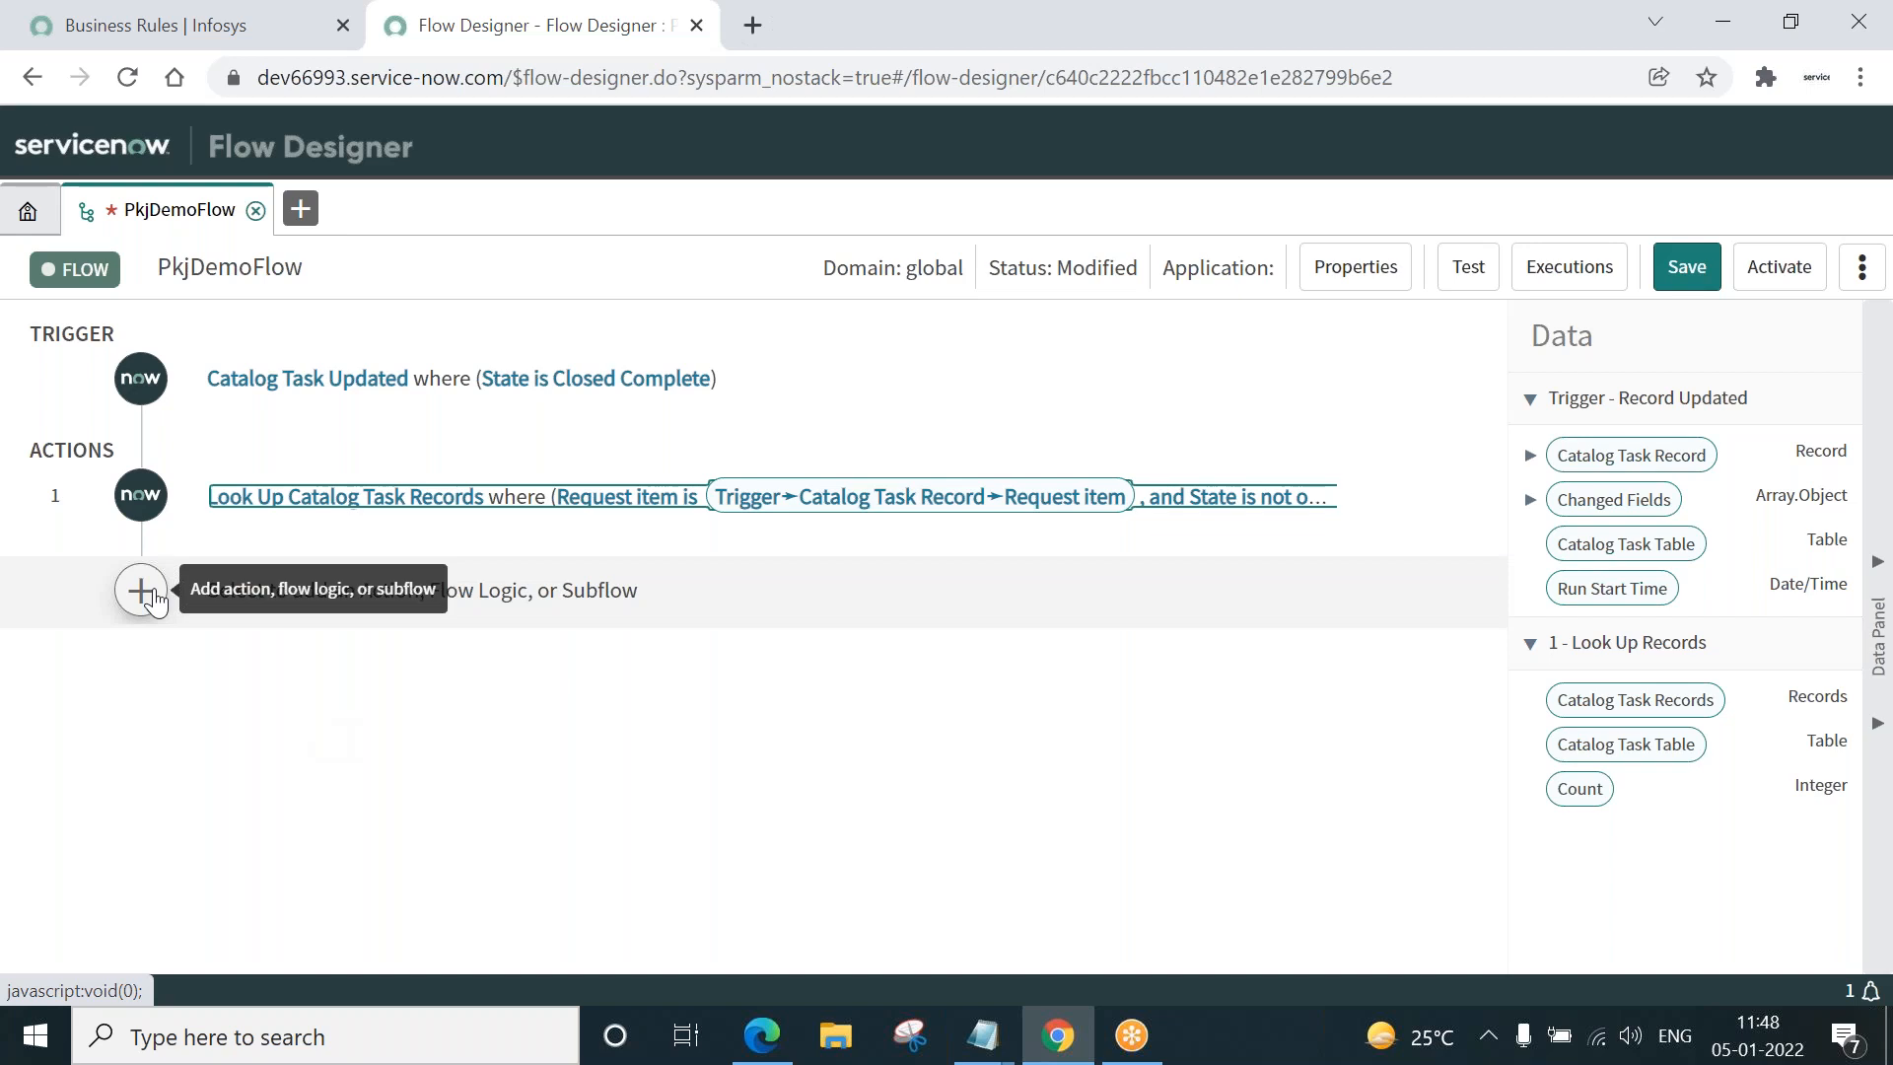
{"action": "left_click", "coordinate": [140, 590]}
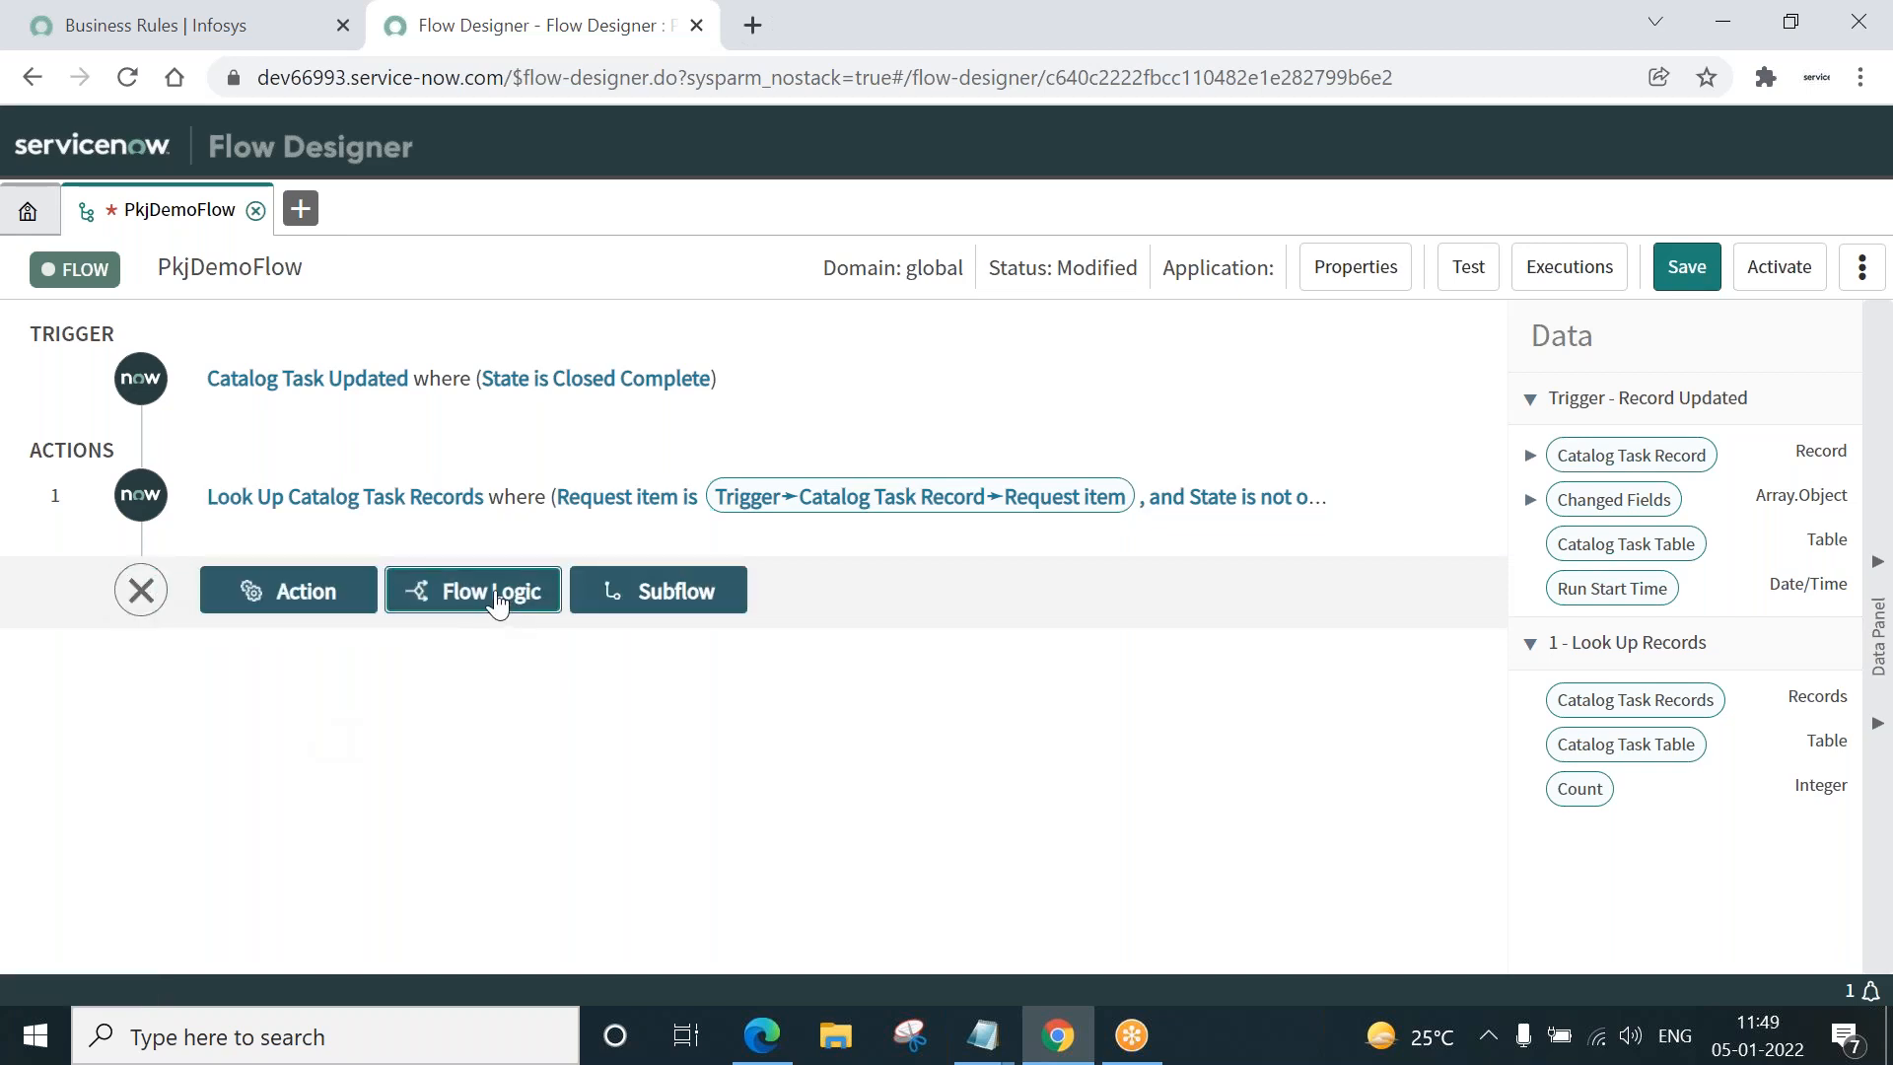
{"action": "left_click", "coordinate": [471, 590]}
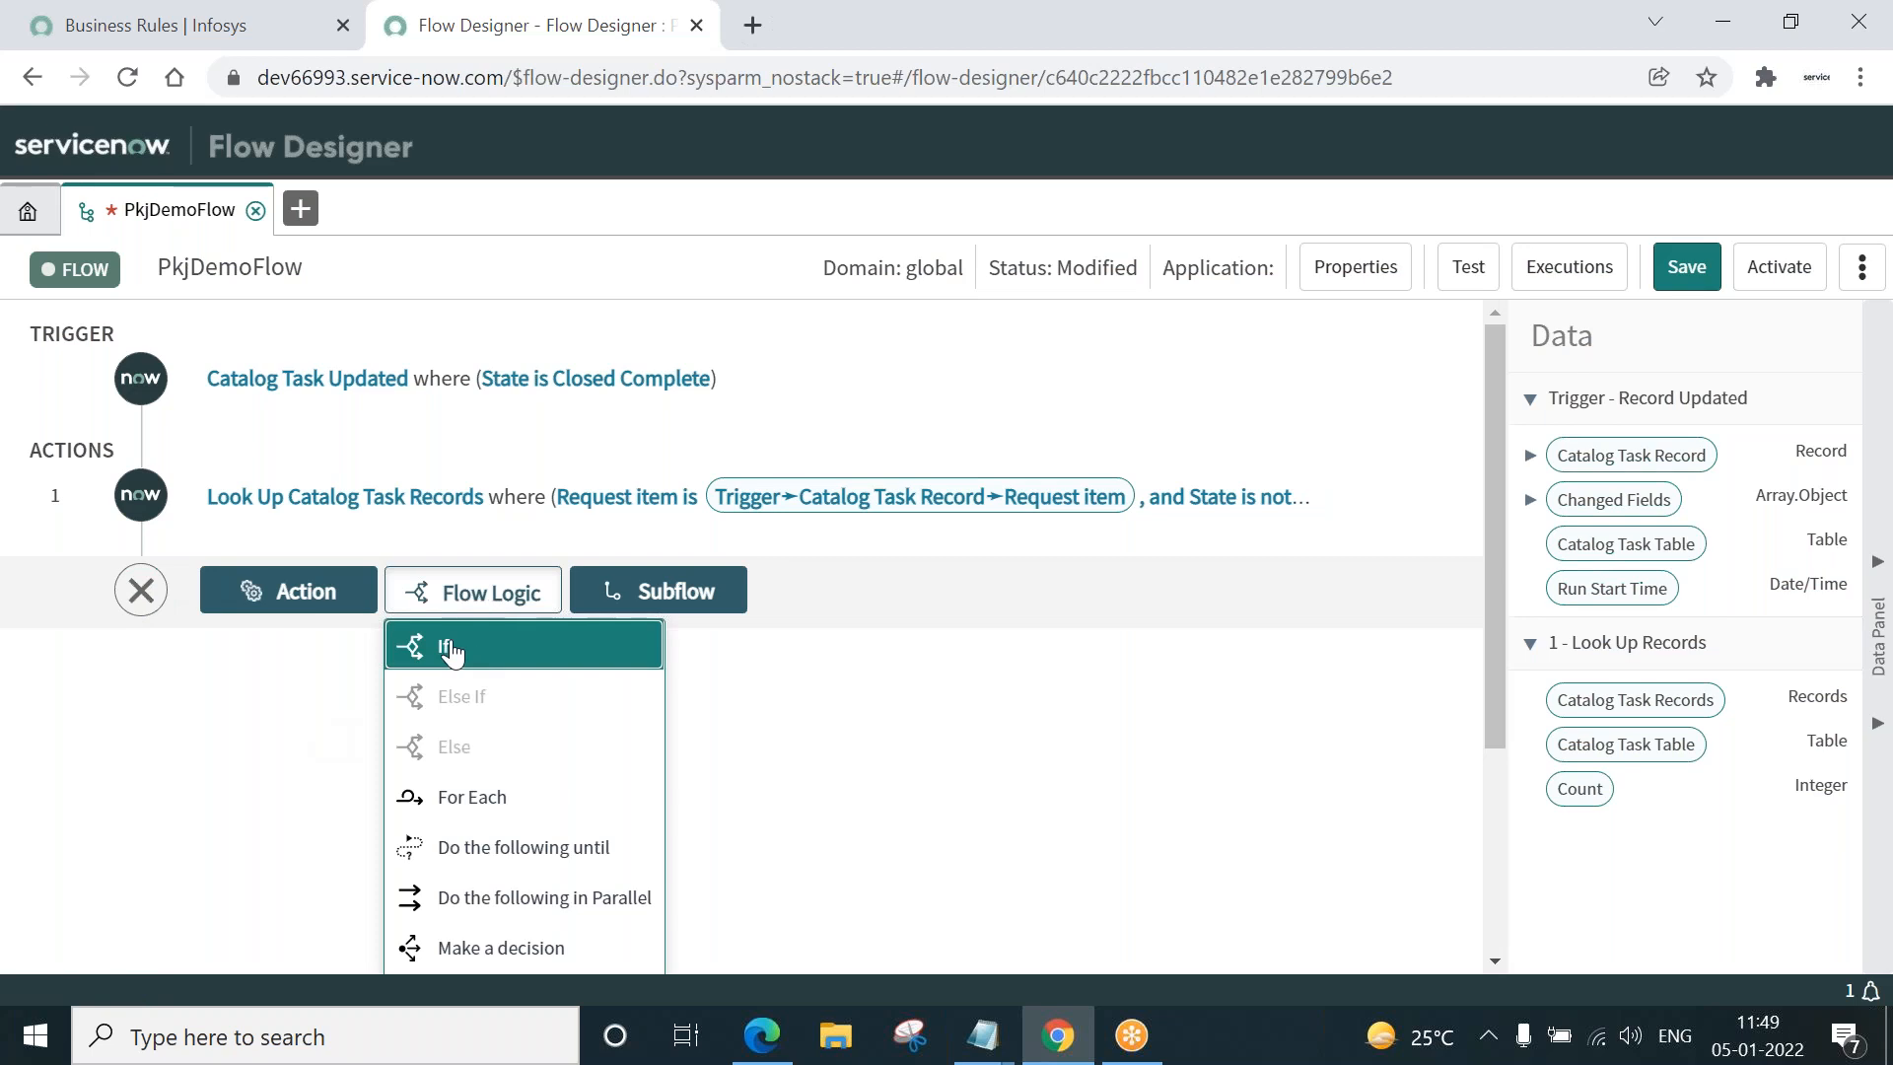
{"action": "left_click", "coordinate": [453, 643]}
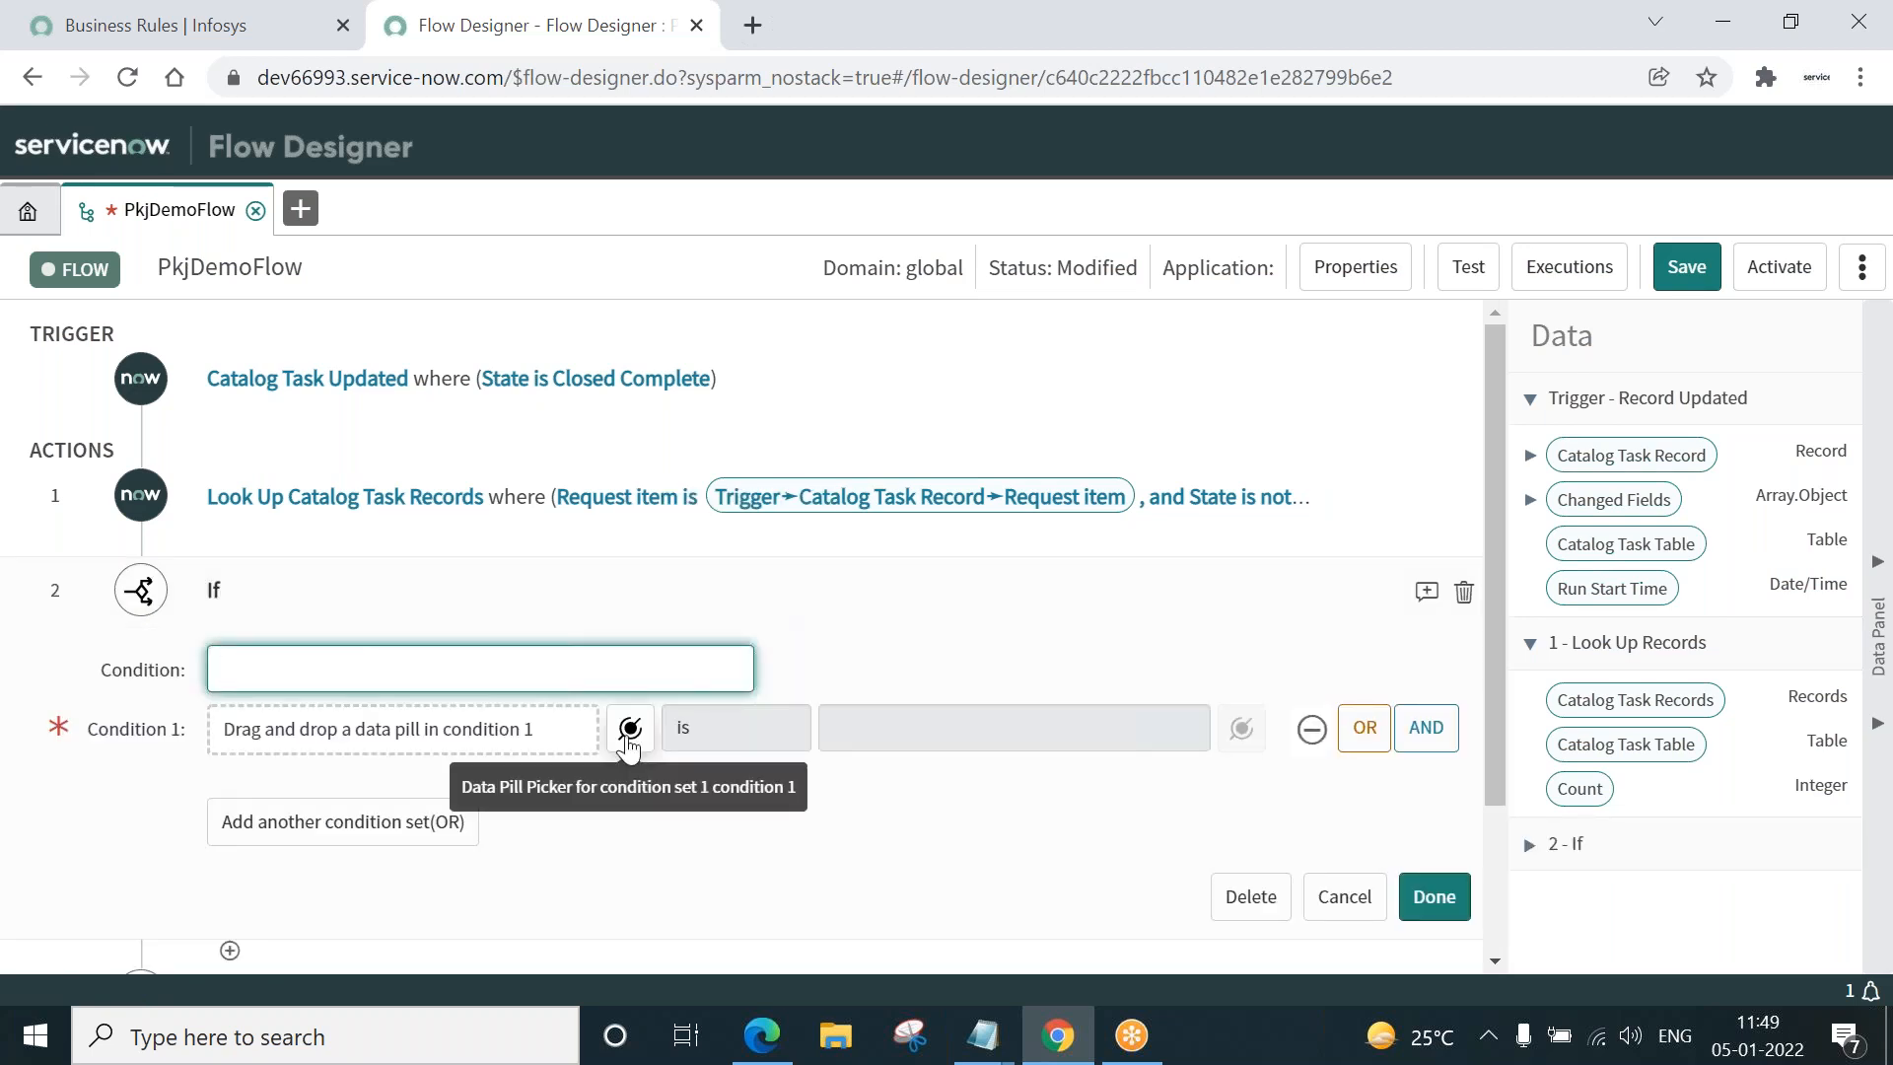
- Set the If condition to the lookup's Count is 0 and finish it
{"action": "left_click", "coordinate": [479, 669]}
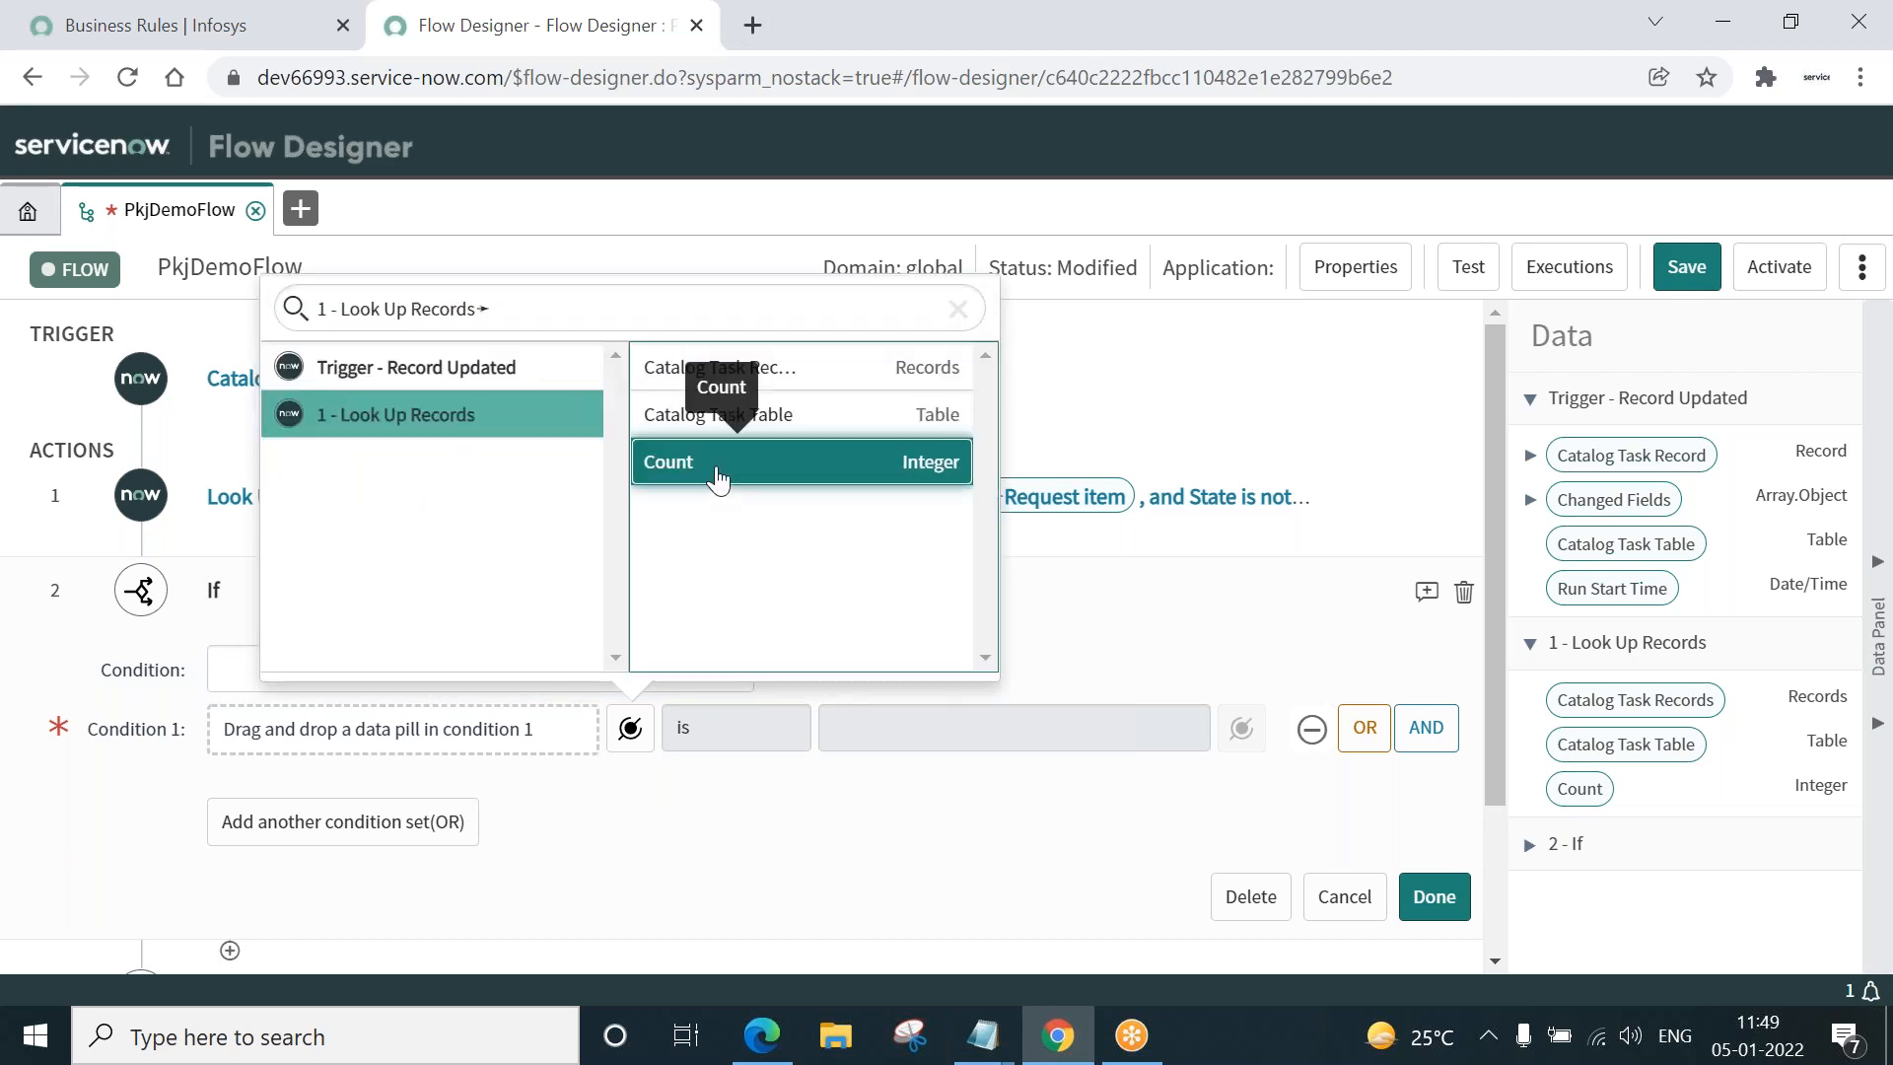
{"action": "left_click", "coordinate": [668, 462]}
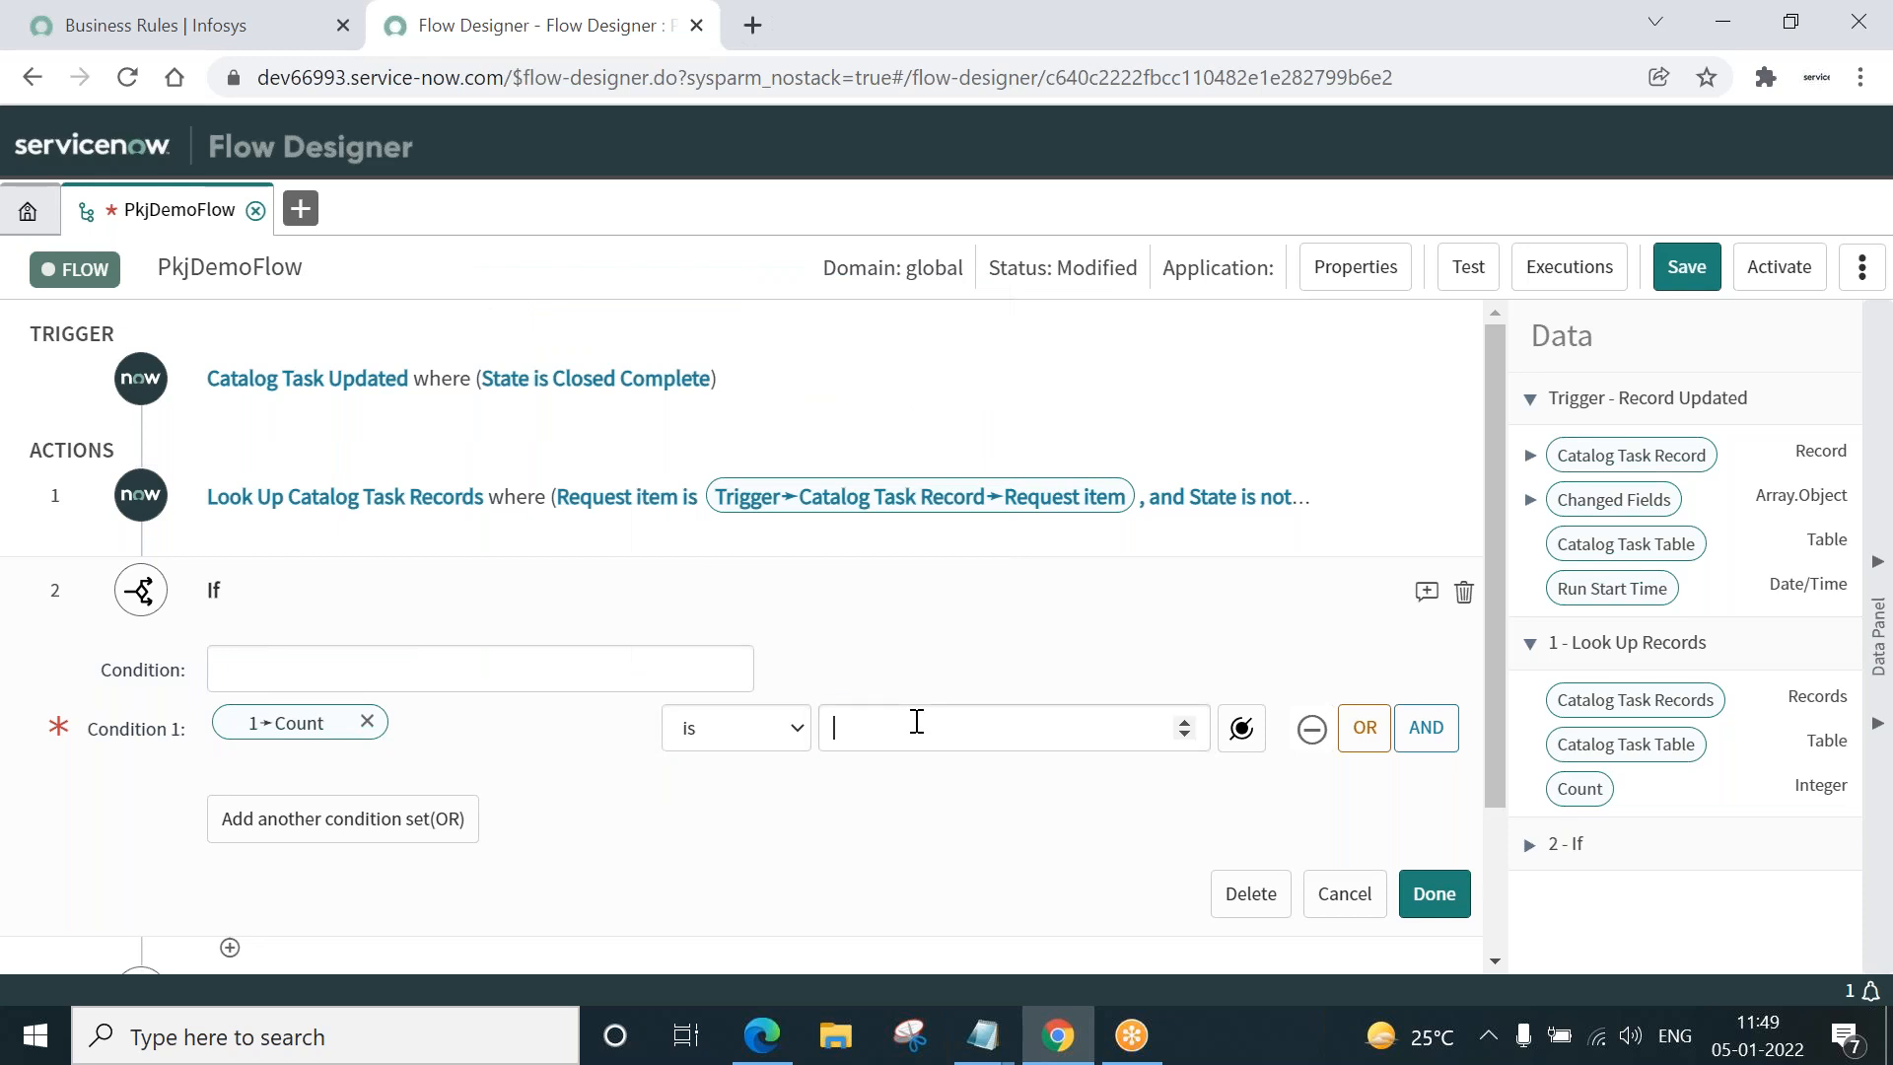
{"action": "type", "text": "0"}
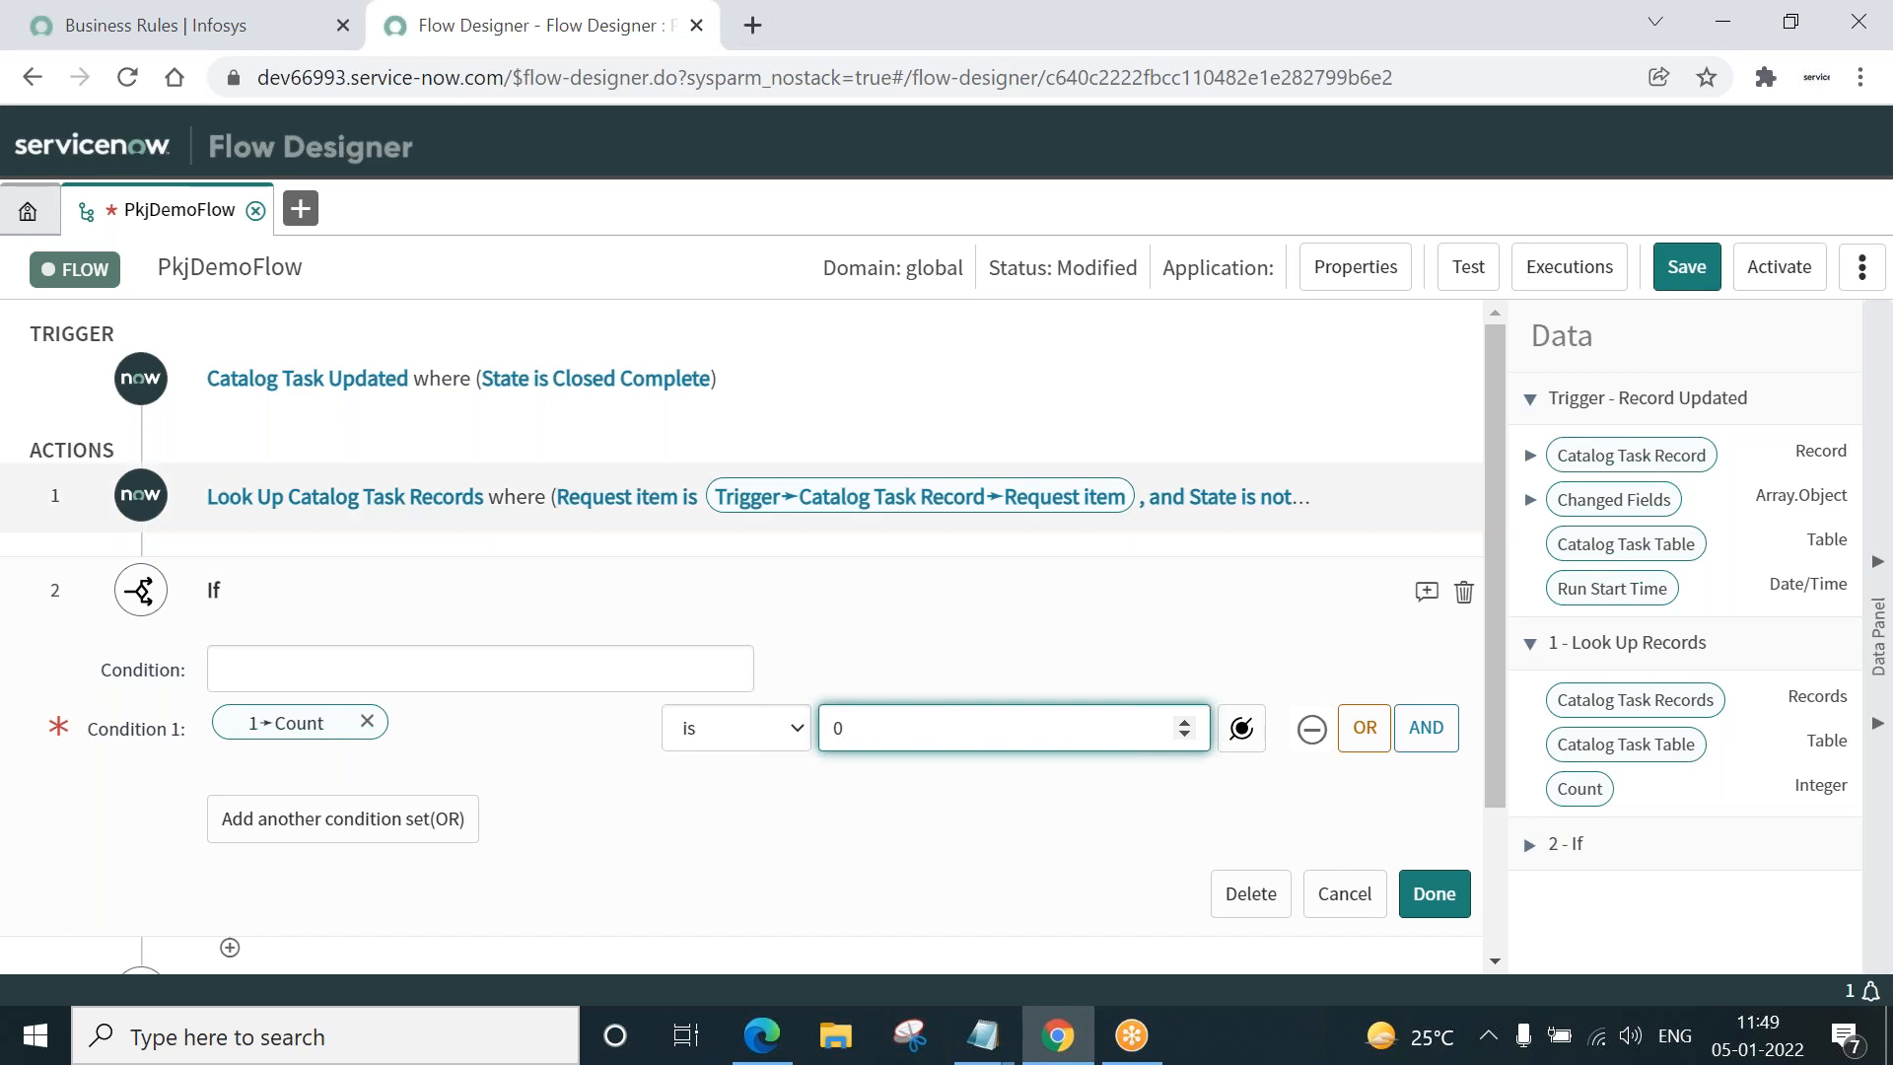
{"action": "left_click", "coordinate": [1431, 893]}
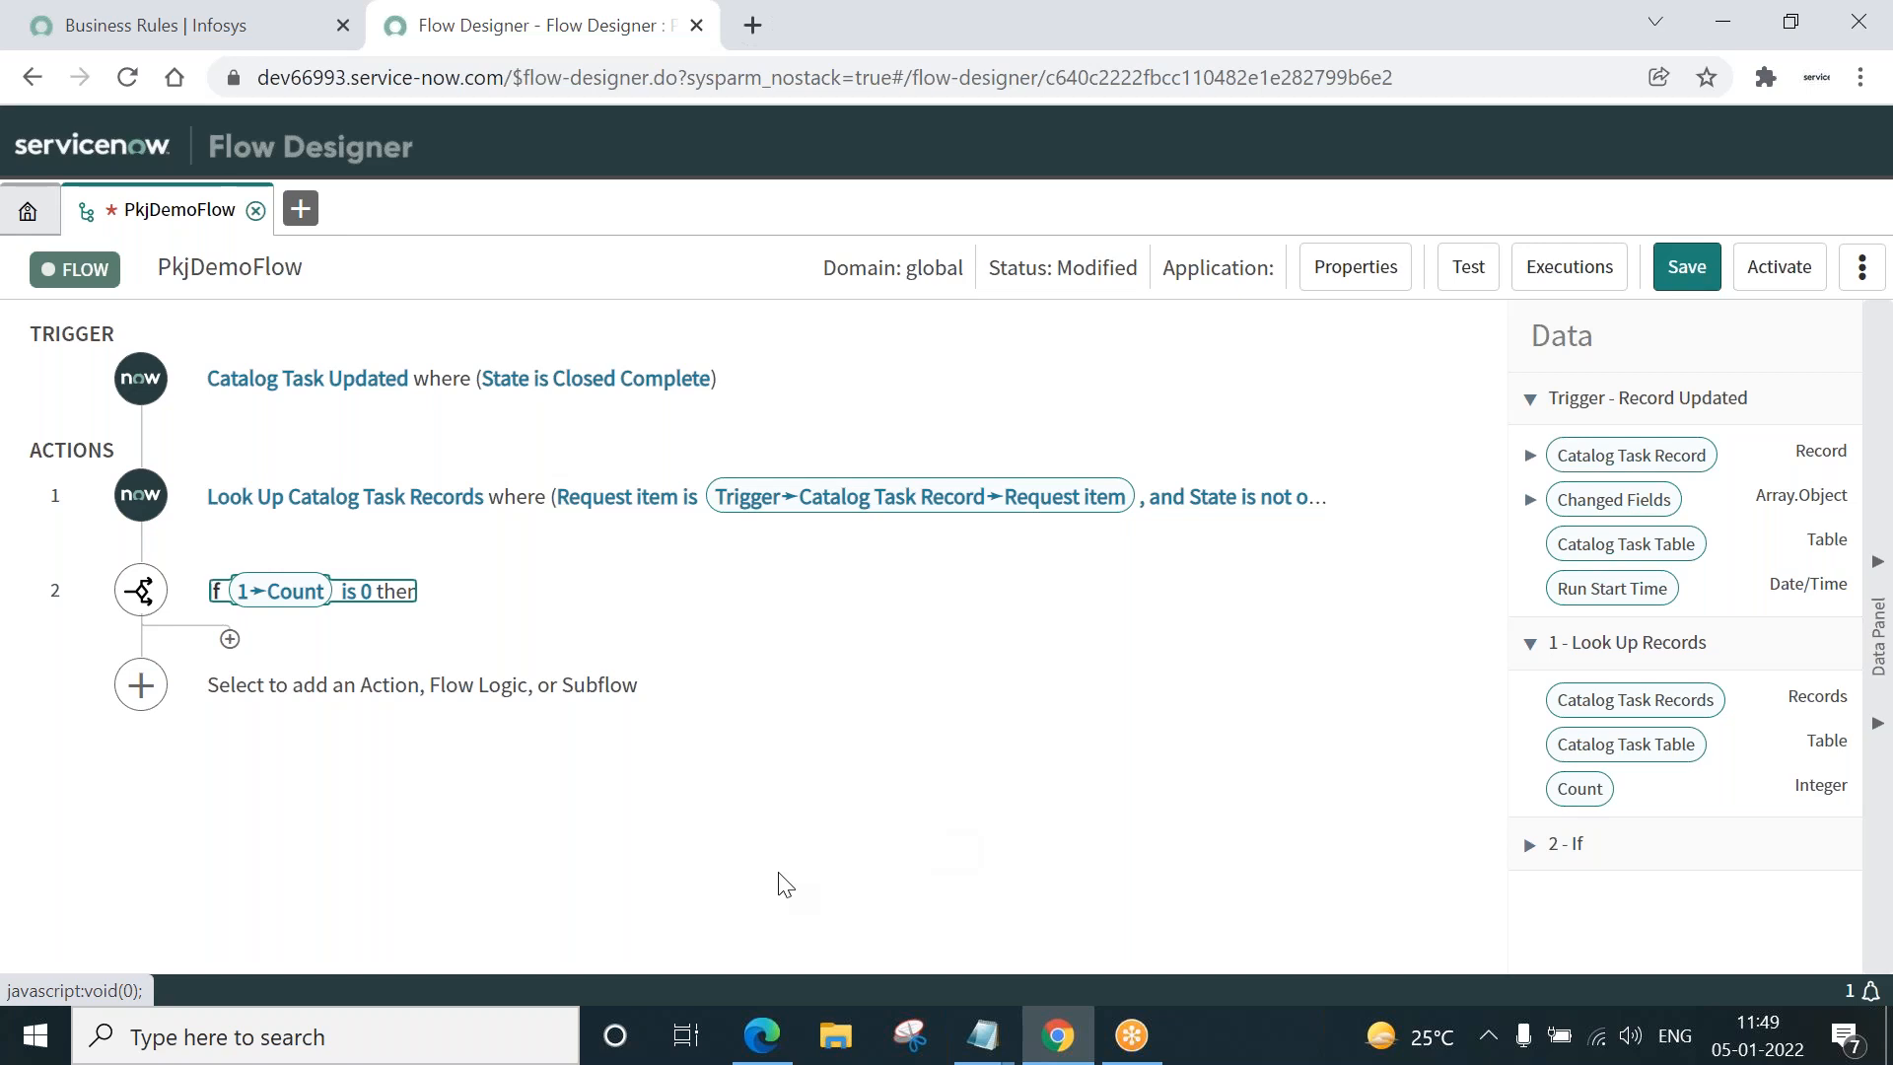
{"action": "mouse_move", "coordinate": [229, 639]}
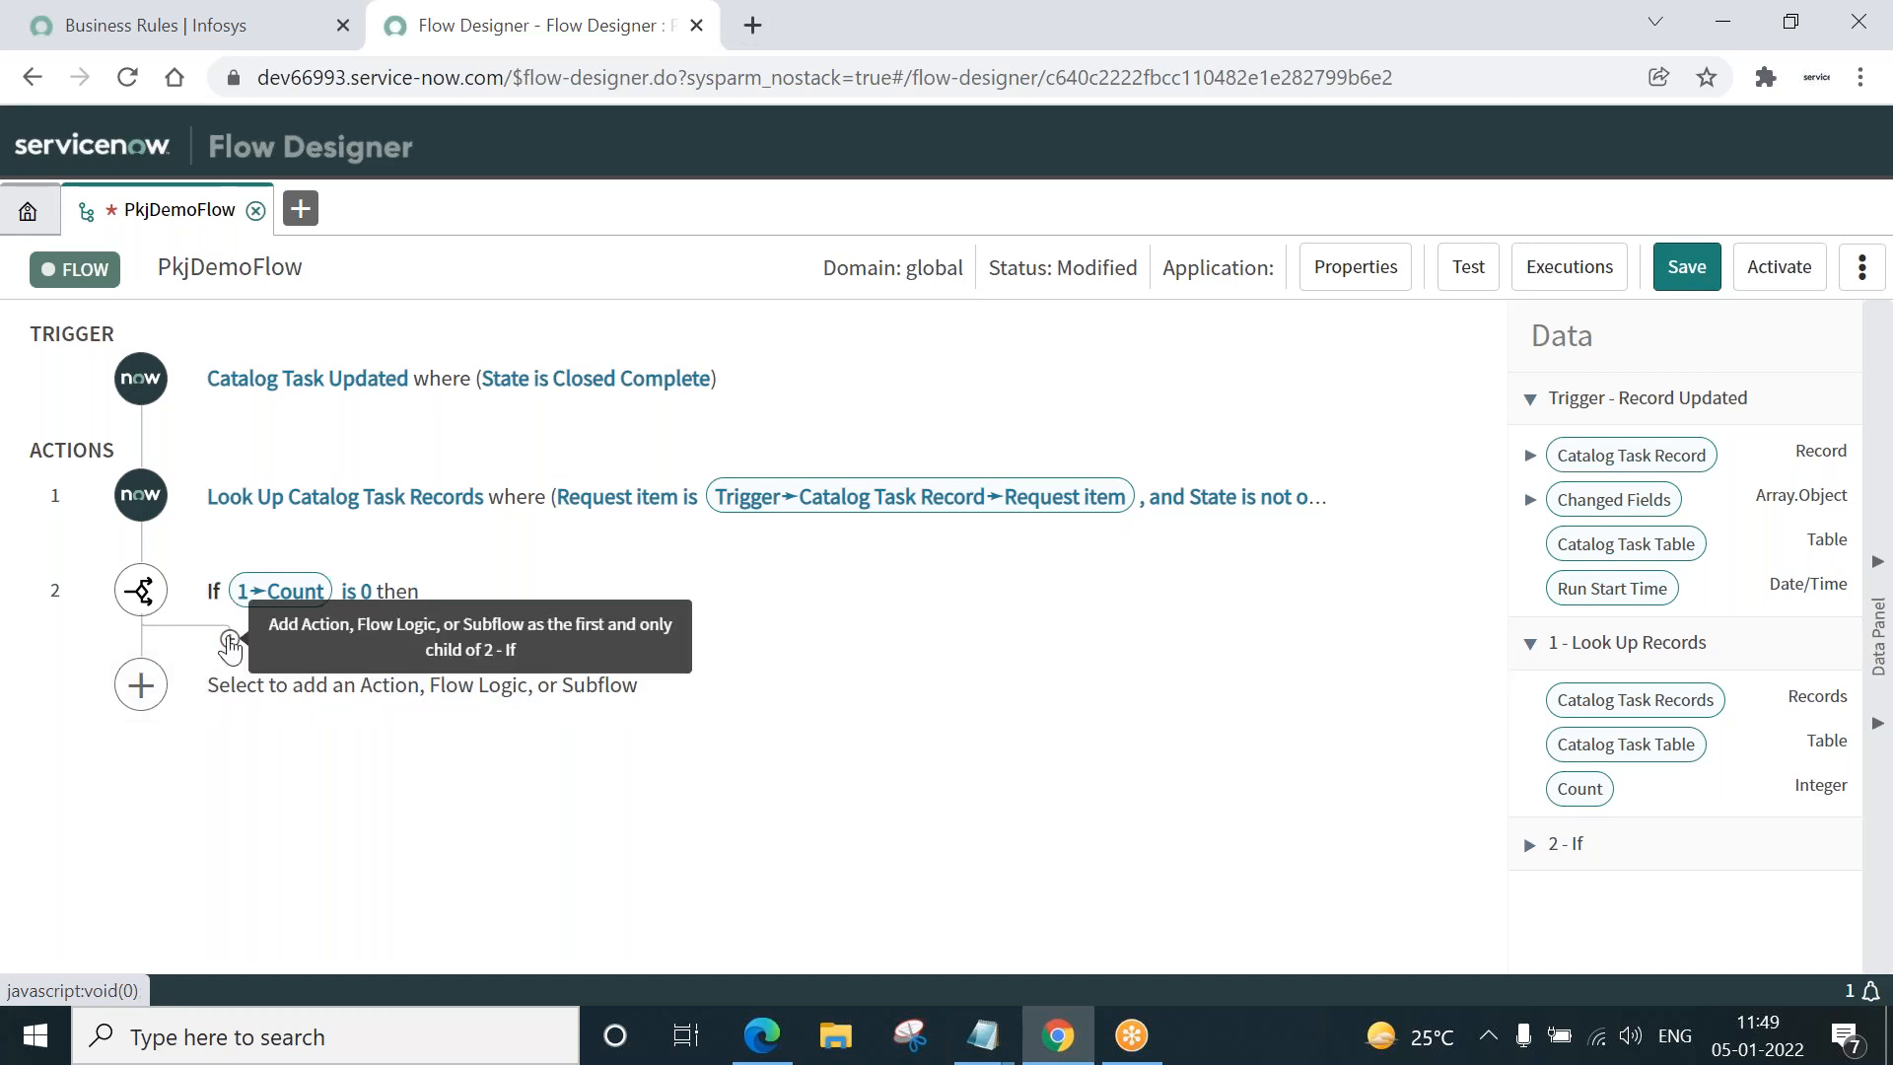
- Add an Update Record action from ServiceNow Core inside the If branch
{"action": "left_click", "coordinate": [229, 641]}
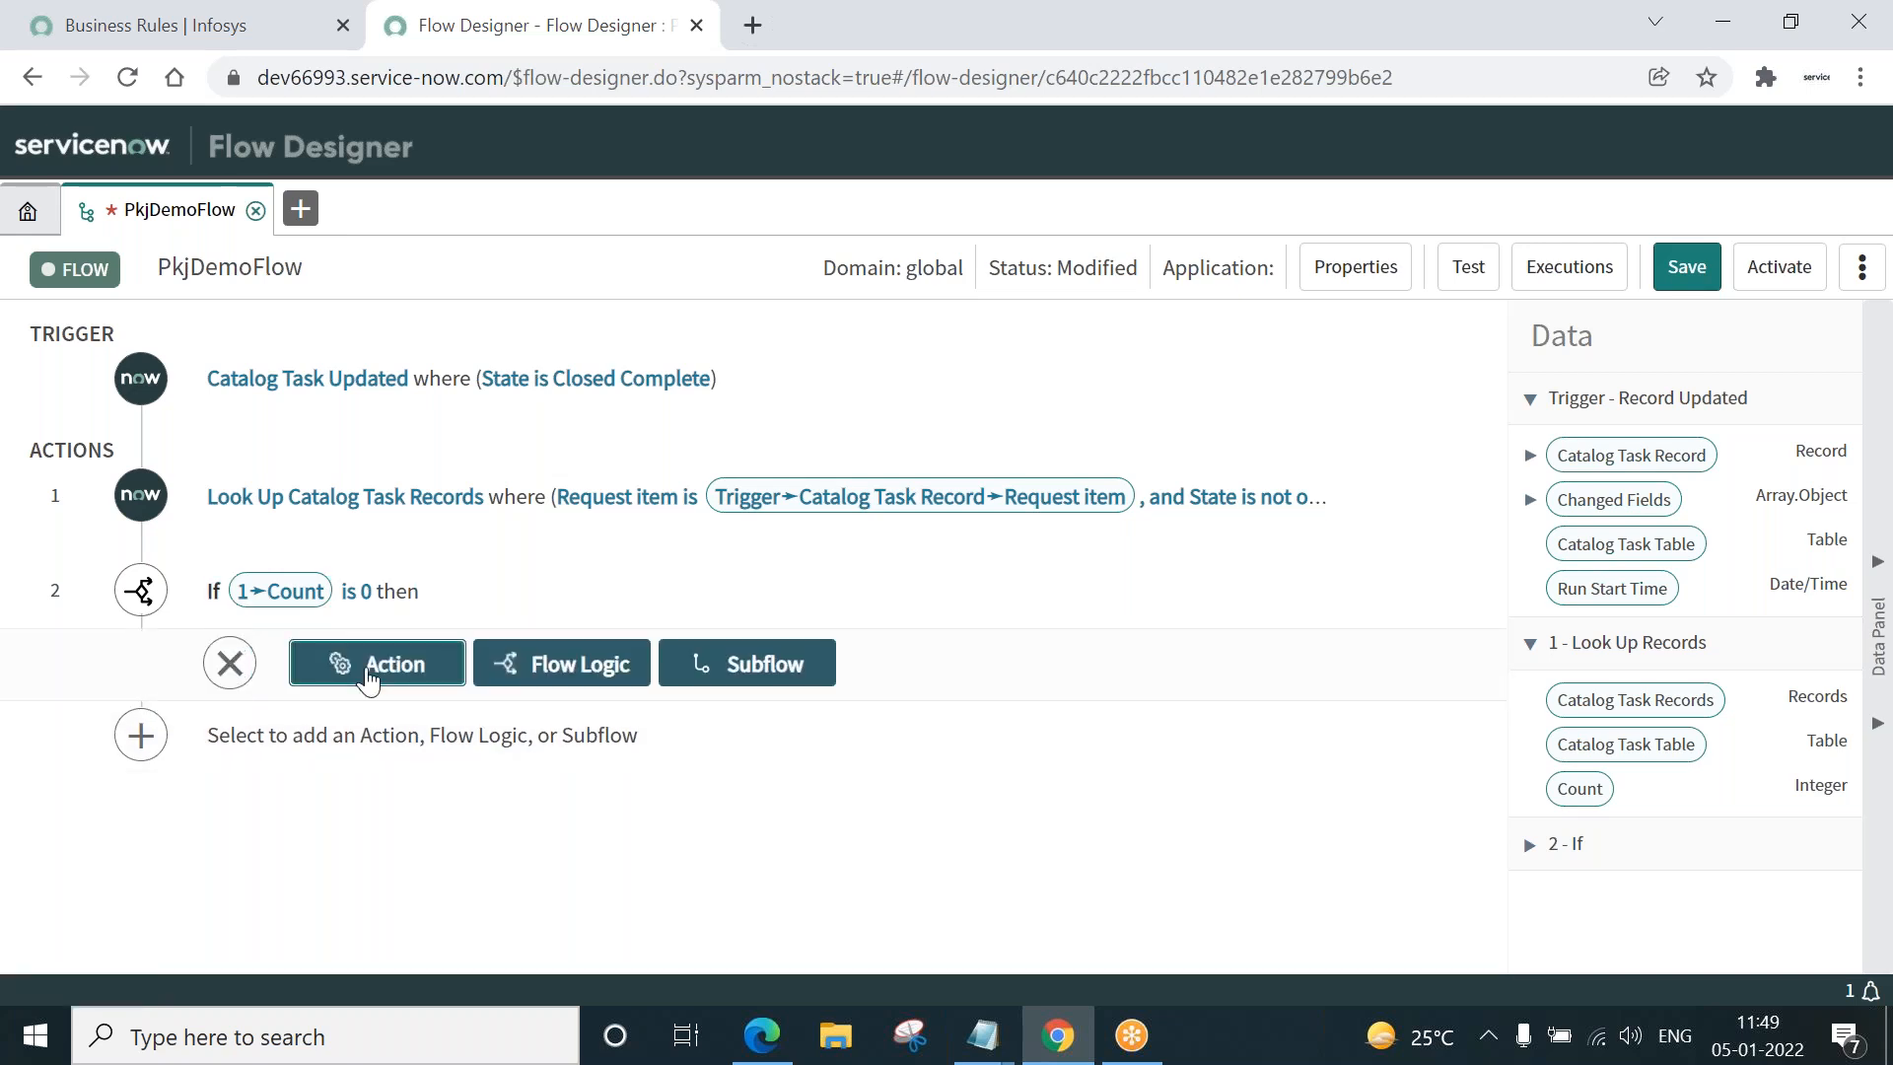
{"action": "left_click", "coordinate": [376, 663]}
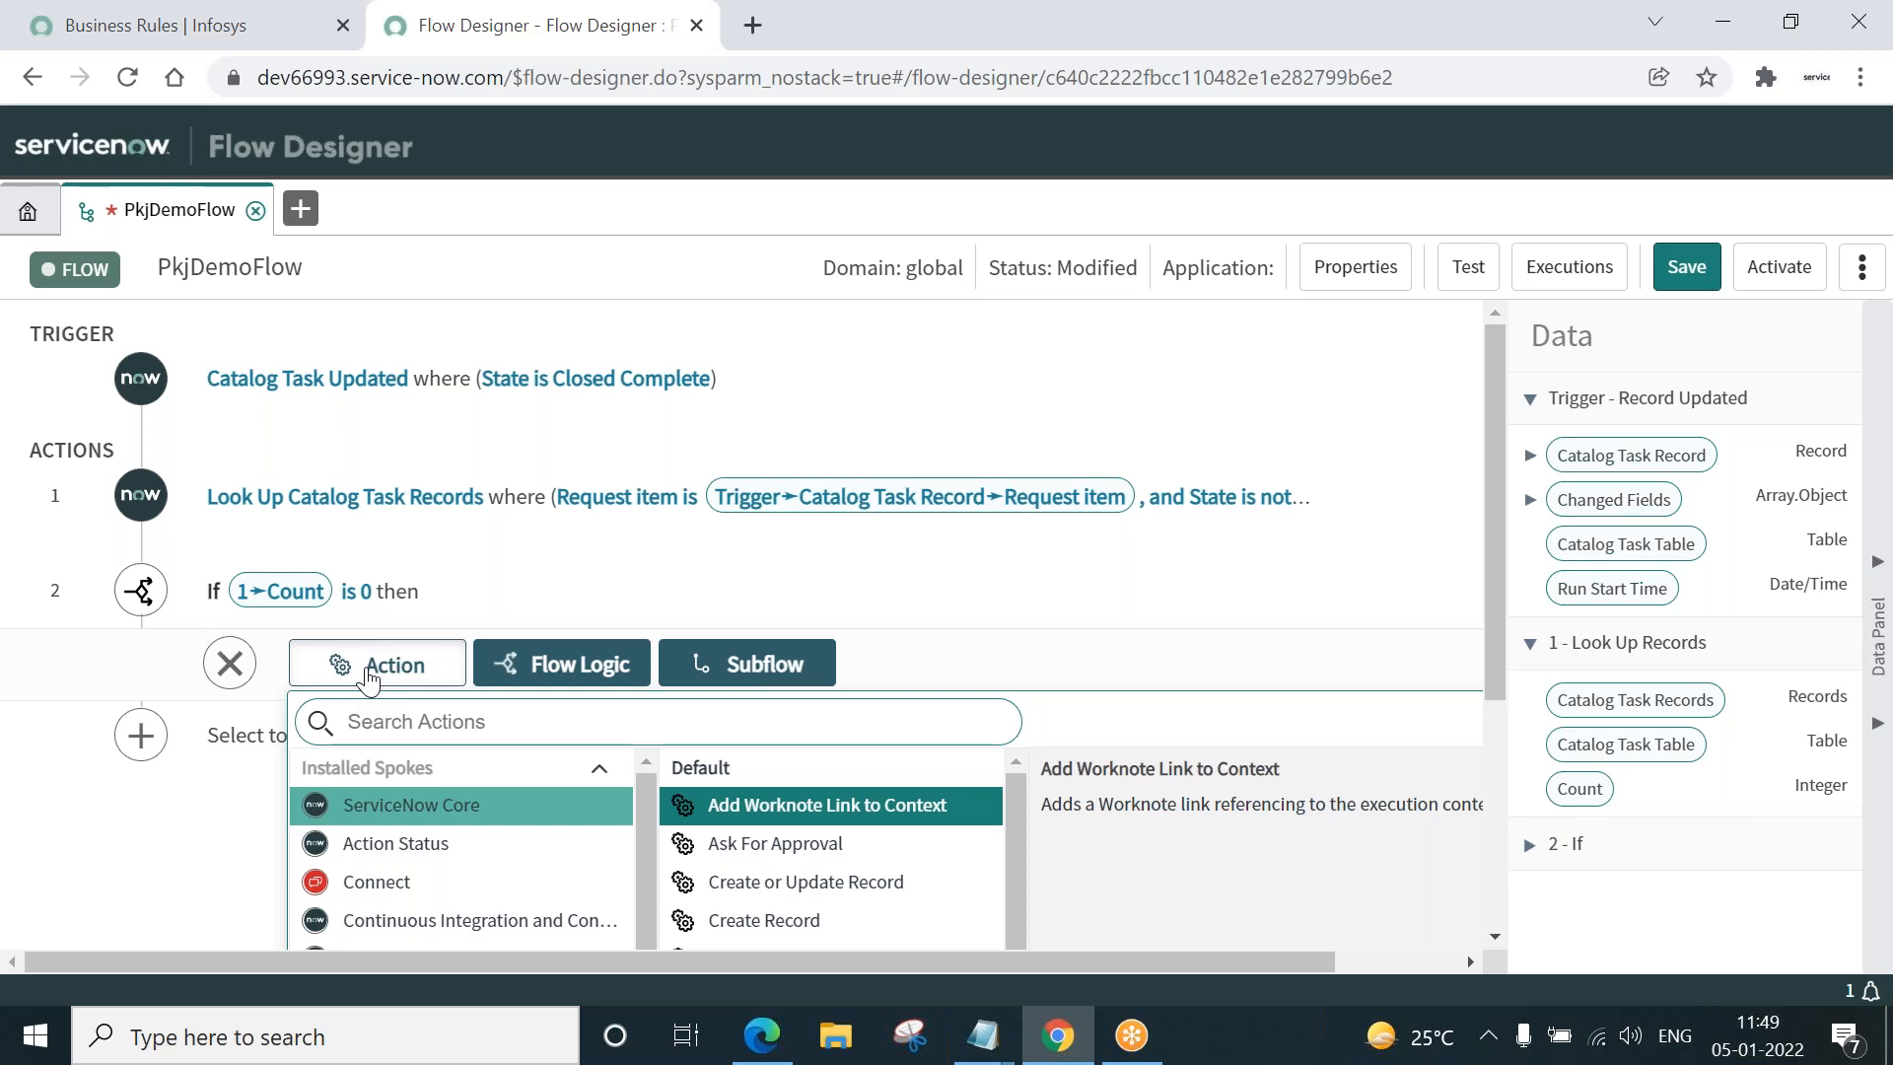
{"action": "mouse_move", "coordinate": [1500, 587]}
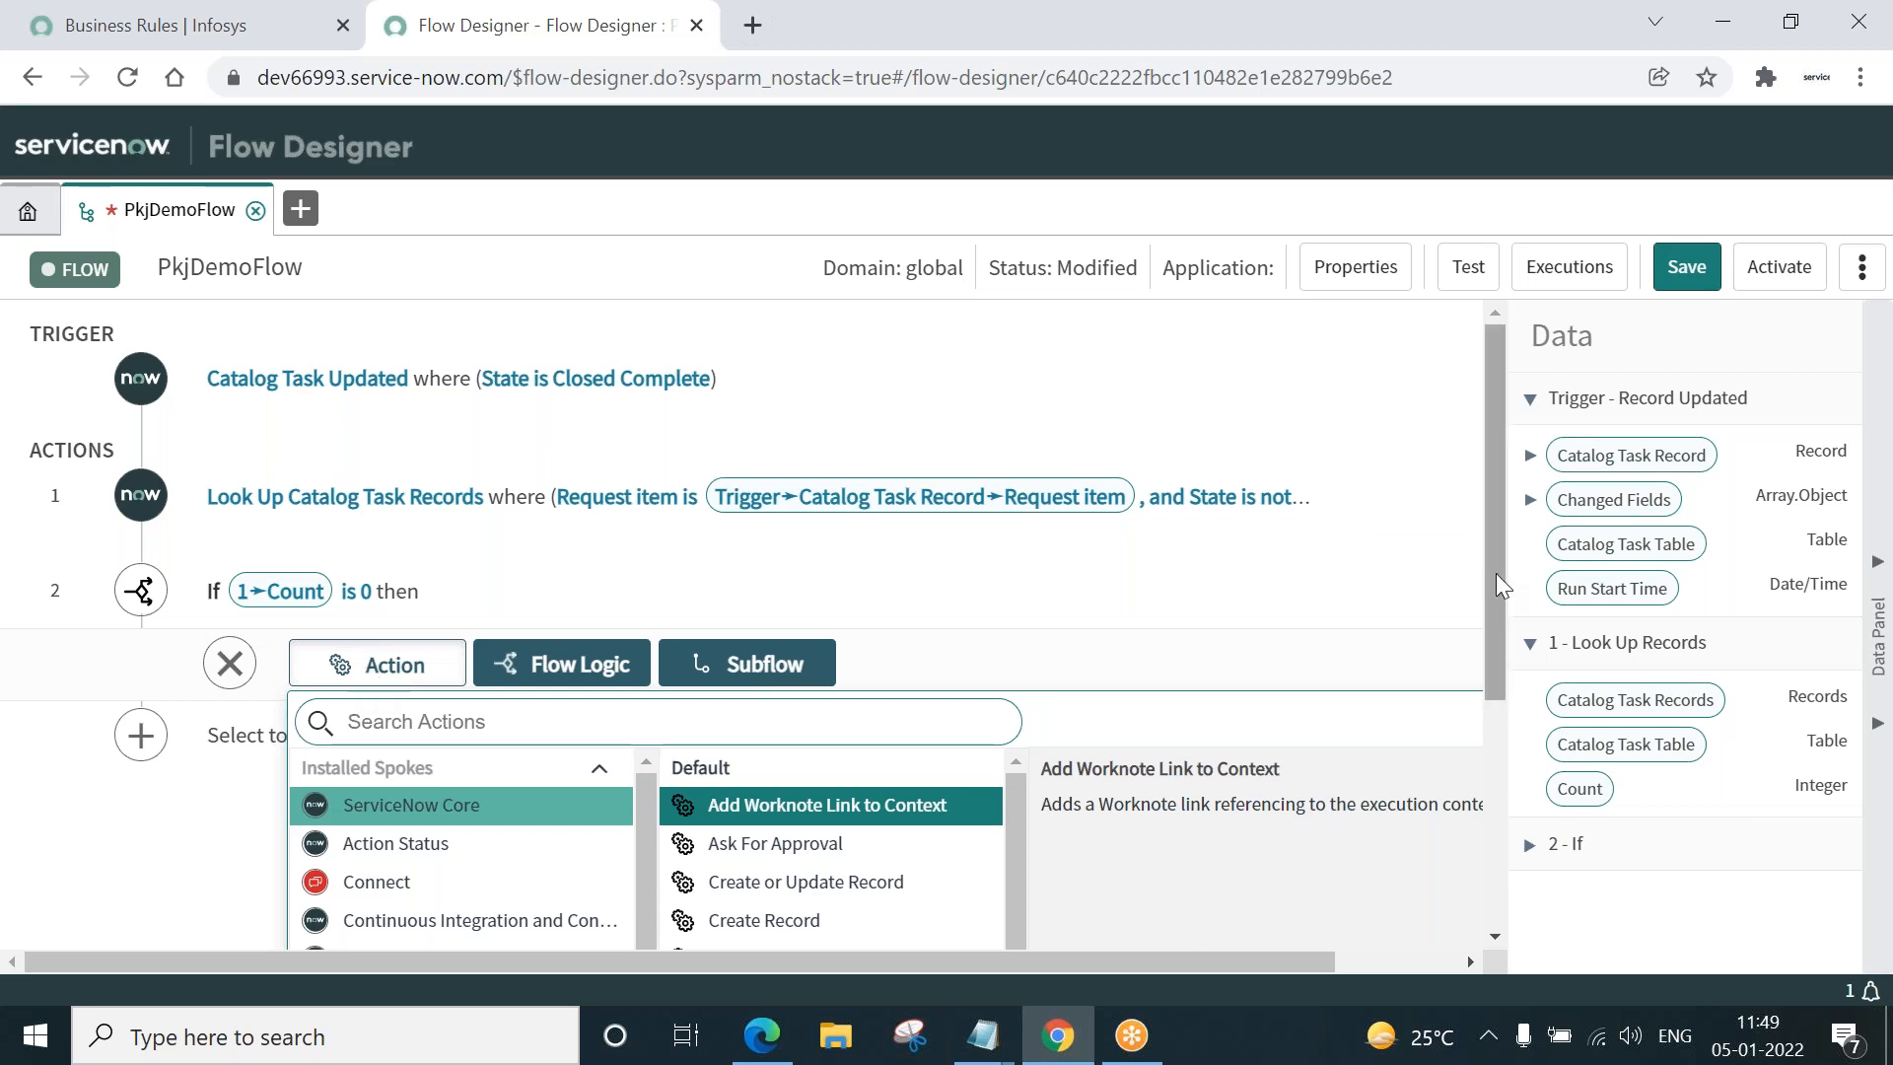
{"action": "scroll", "scroll_direction": "down", "scroll_amount": 3}
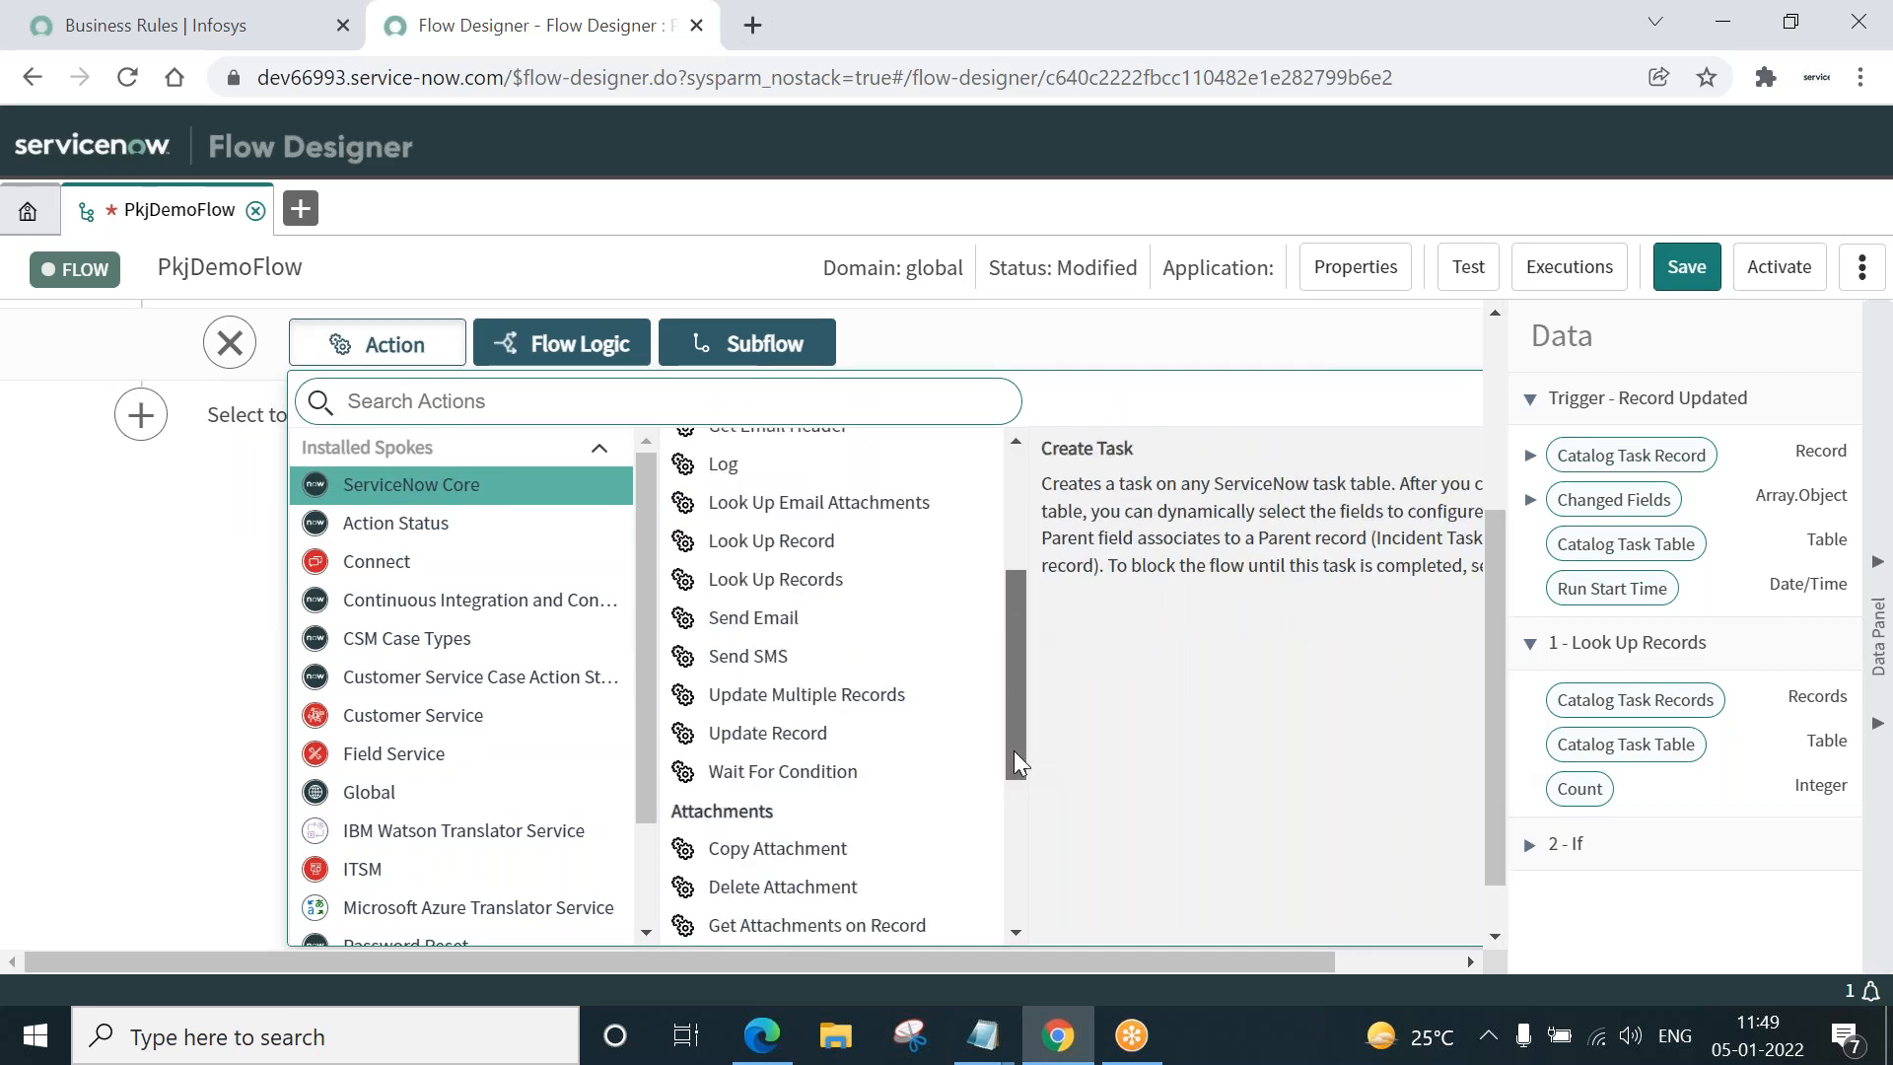
{"action": "scroll", "scroll_direction": "down", "scroll_amount": 3}
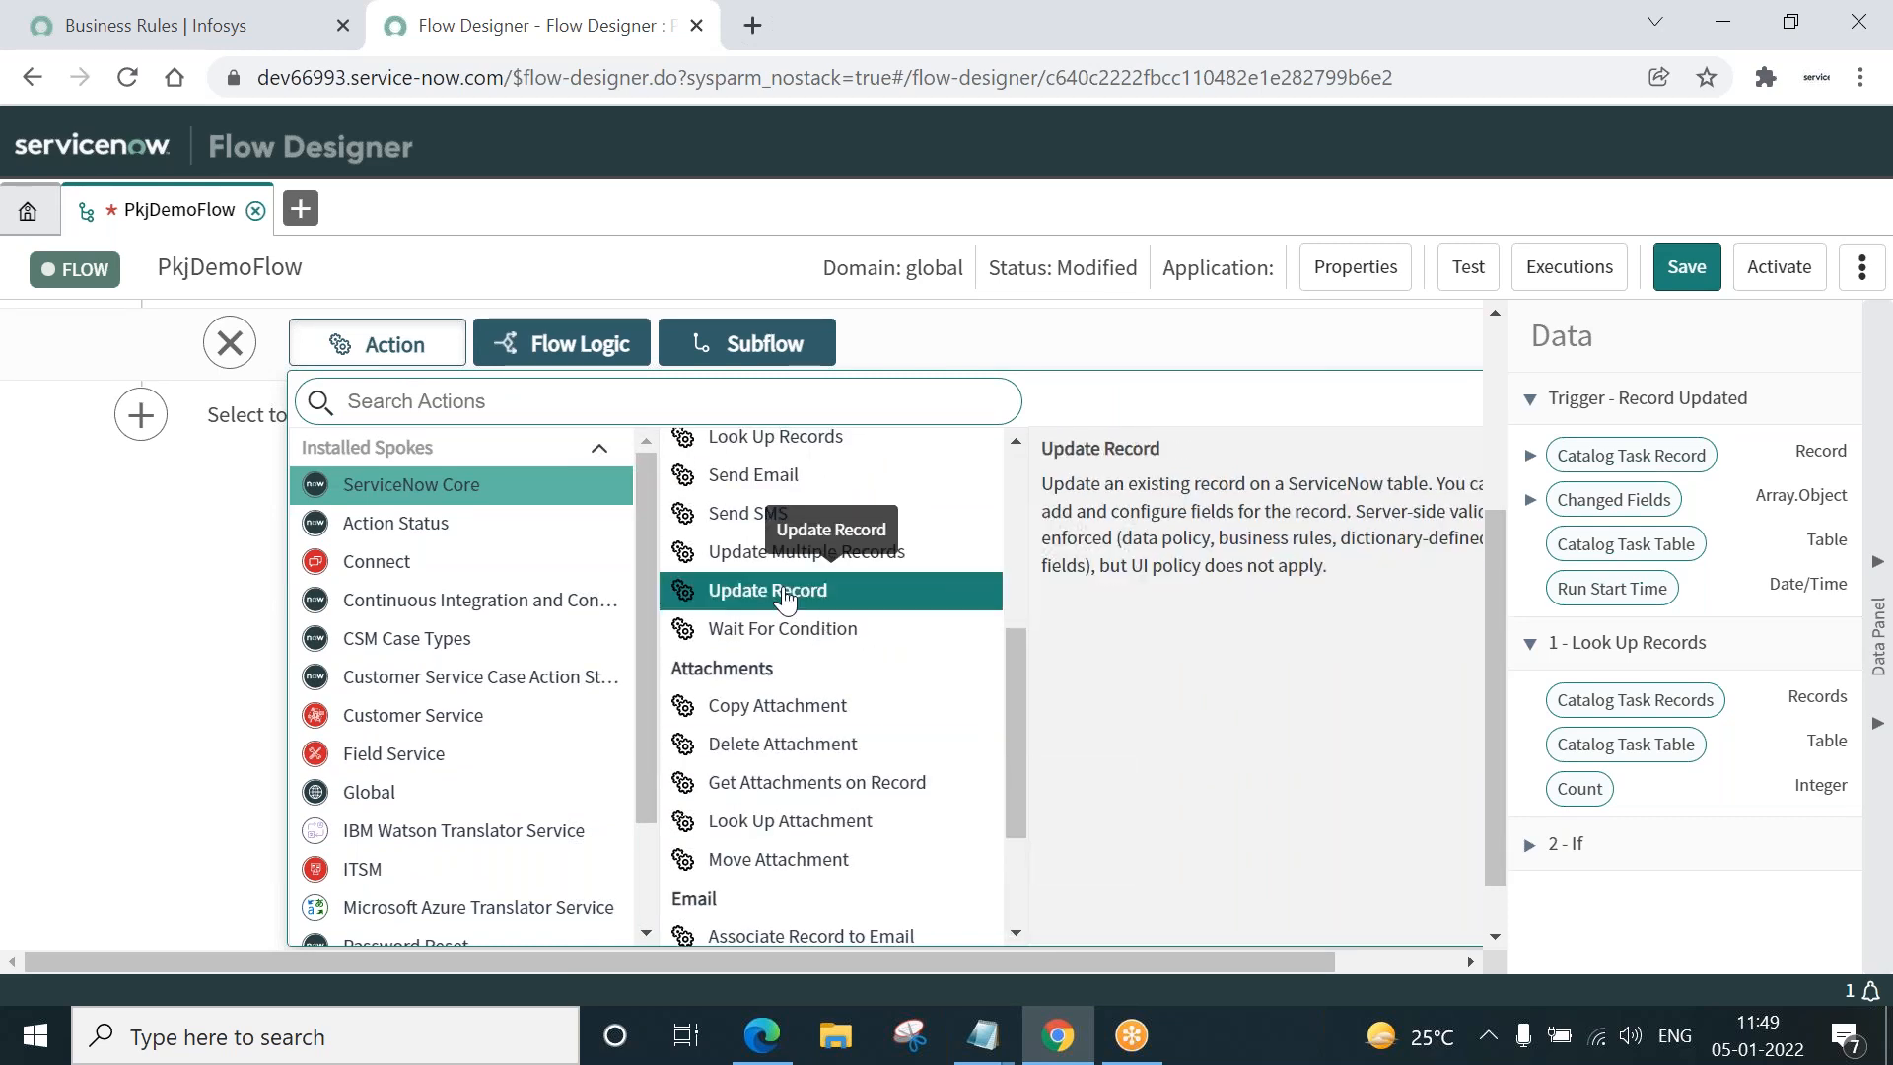
{"action": "left_click", "coordinate": [767, 589]}
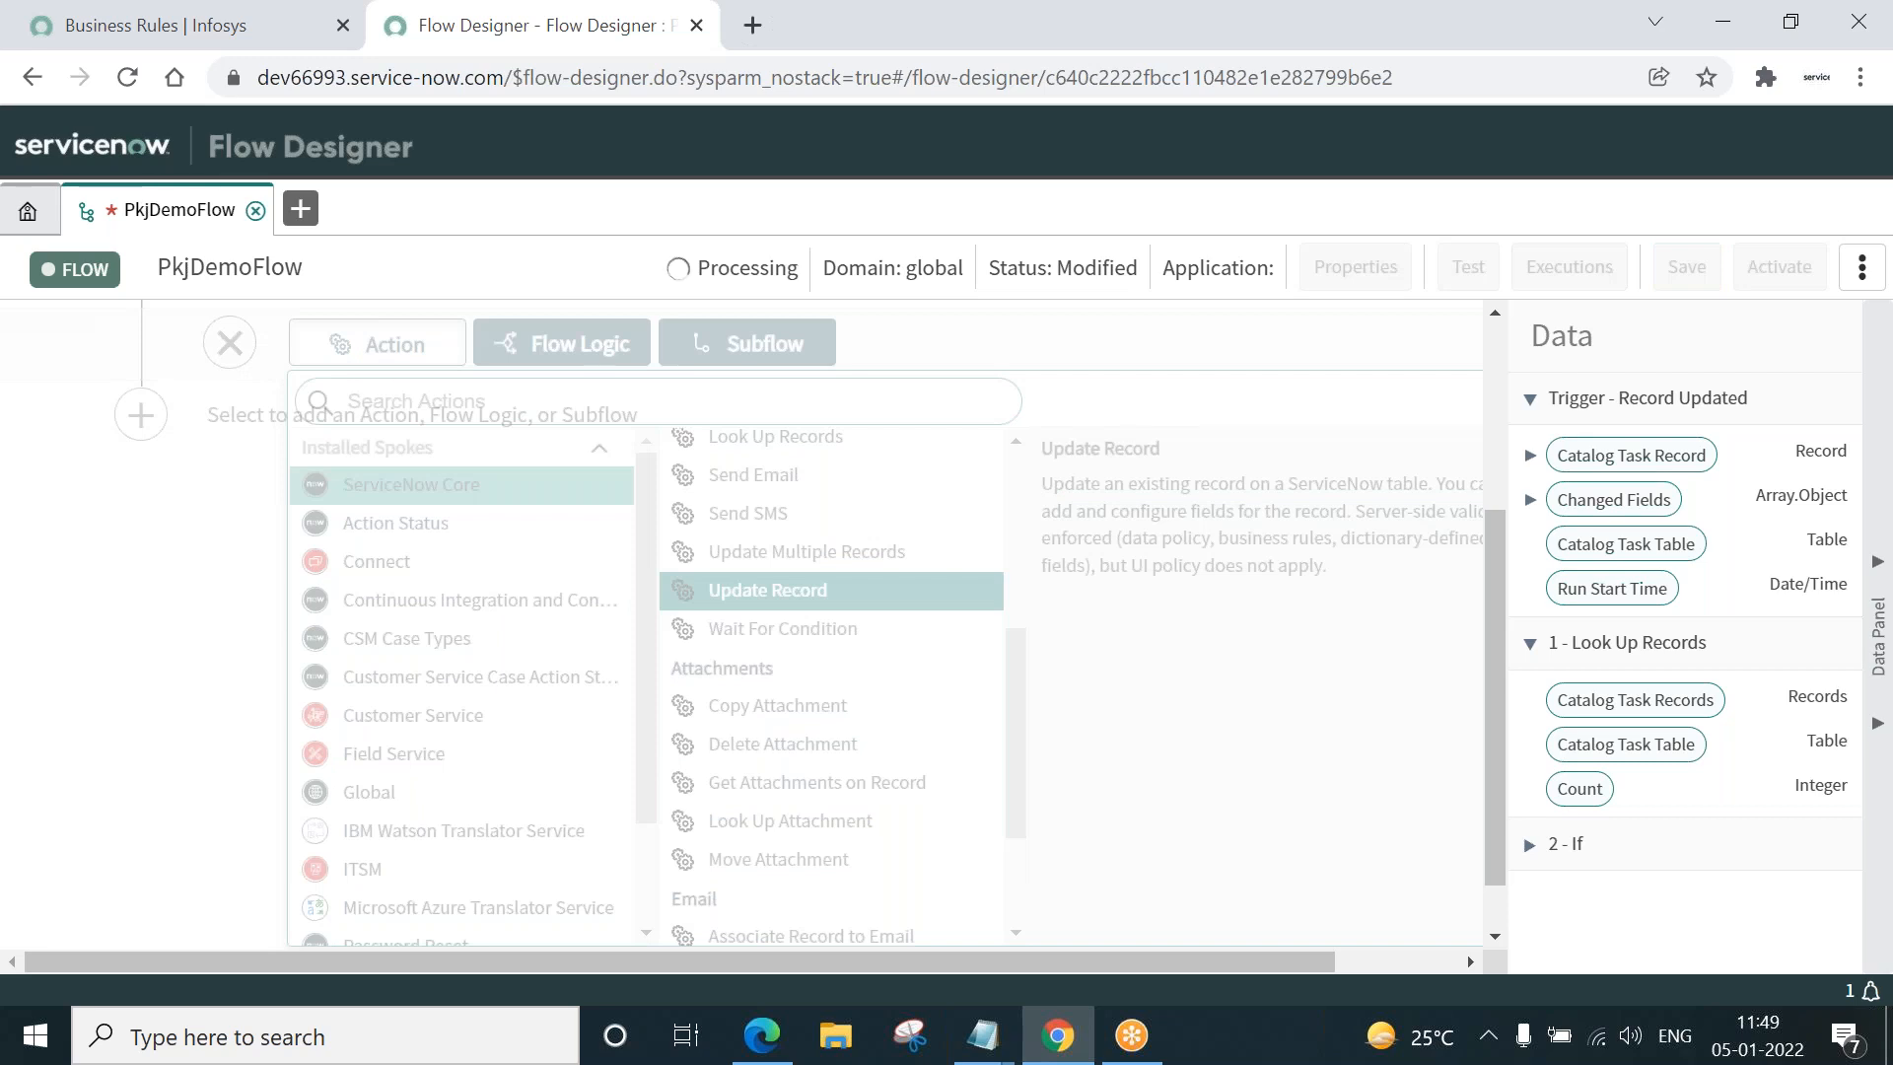
{"action": "left_click", "coordinate": [767, 589]}
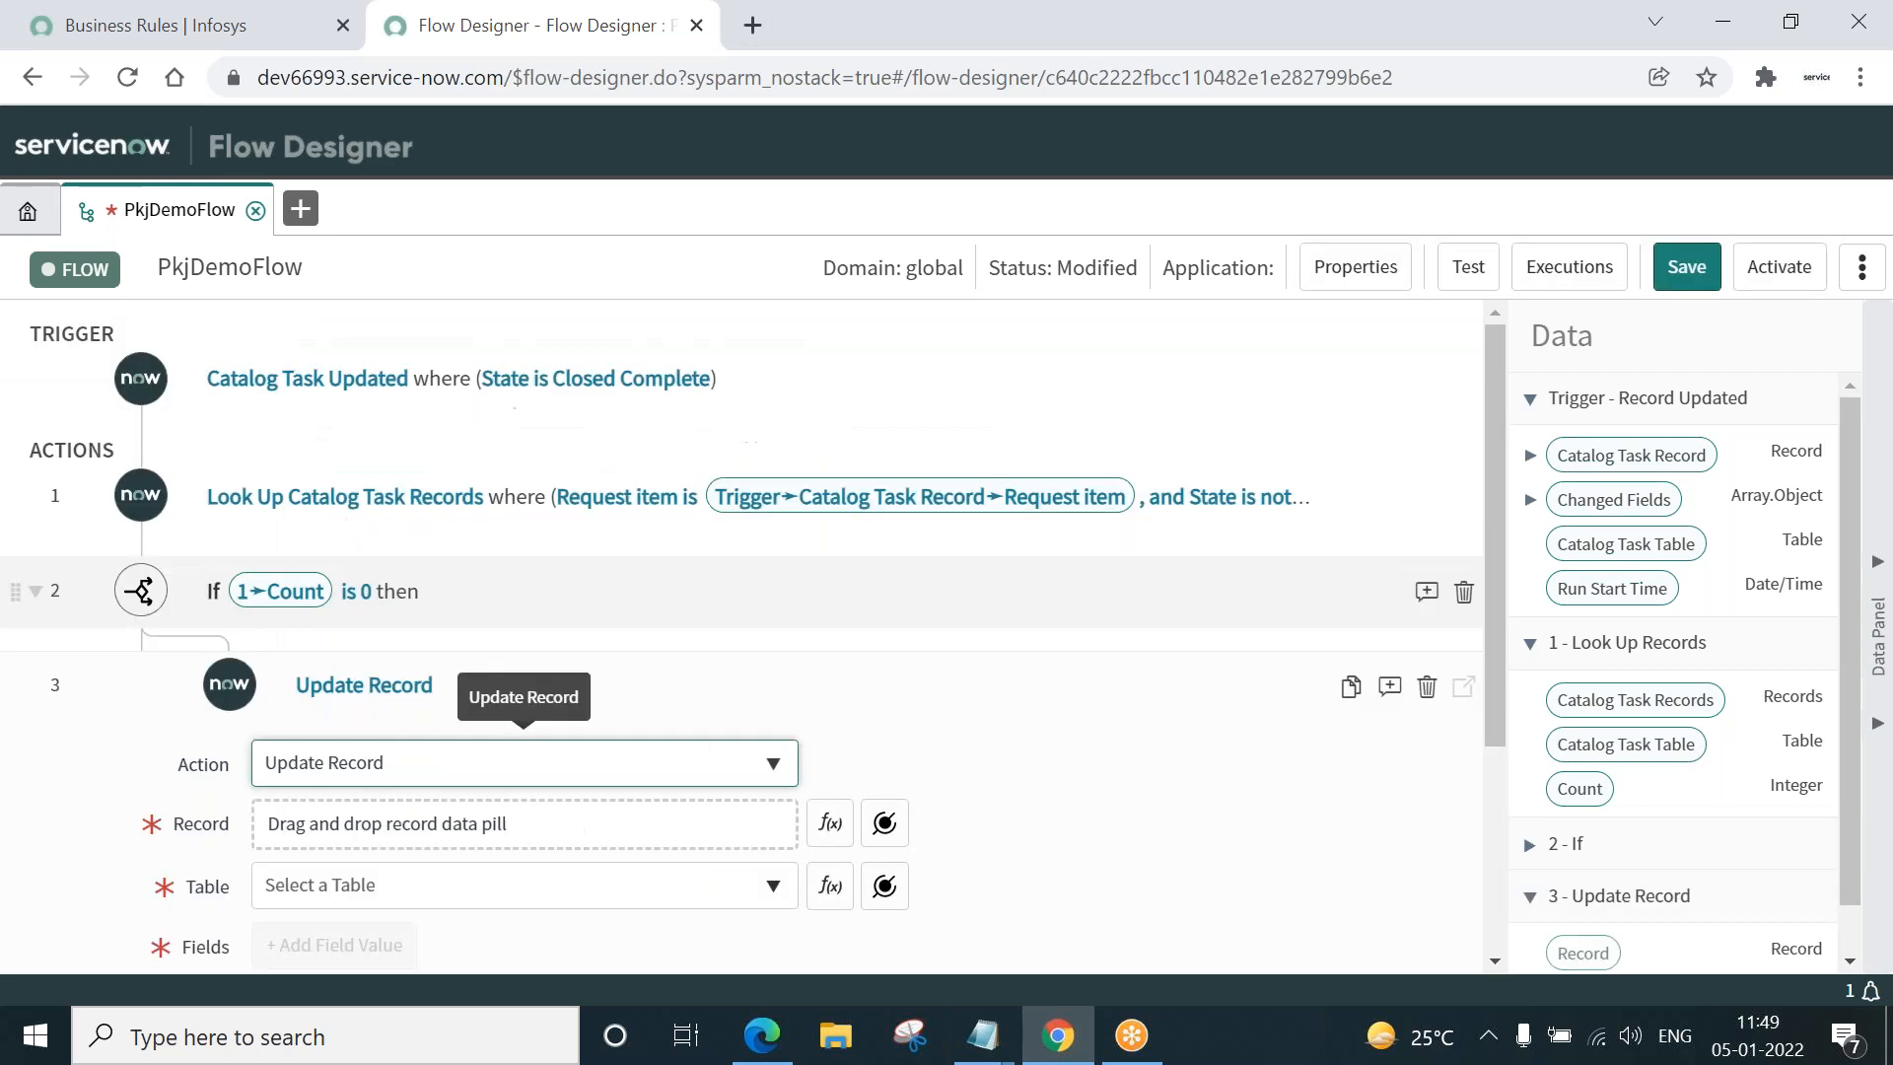
{"action": "mouse_move", "coordinate": [1497, 540]}
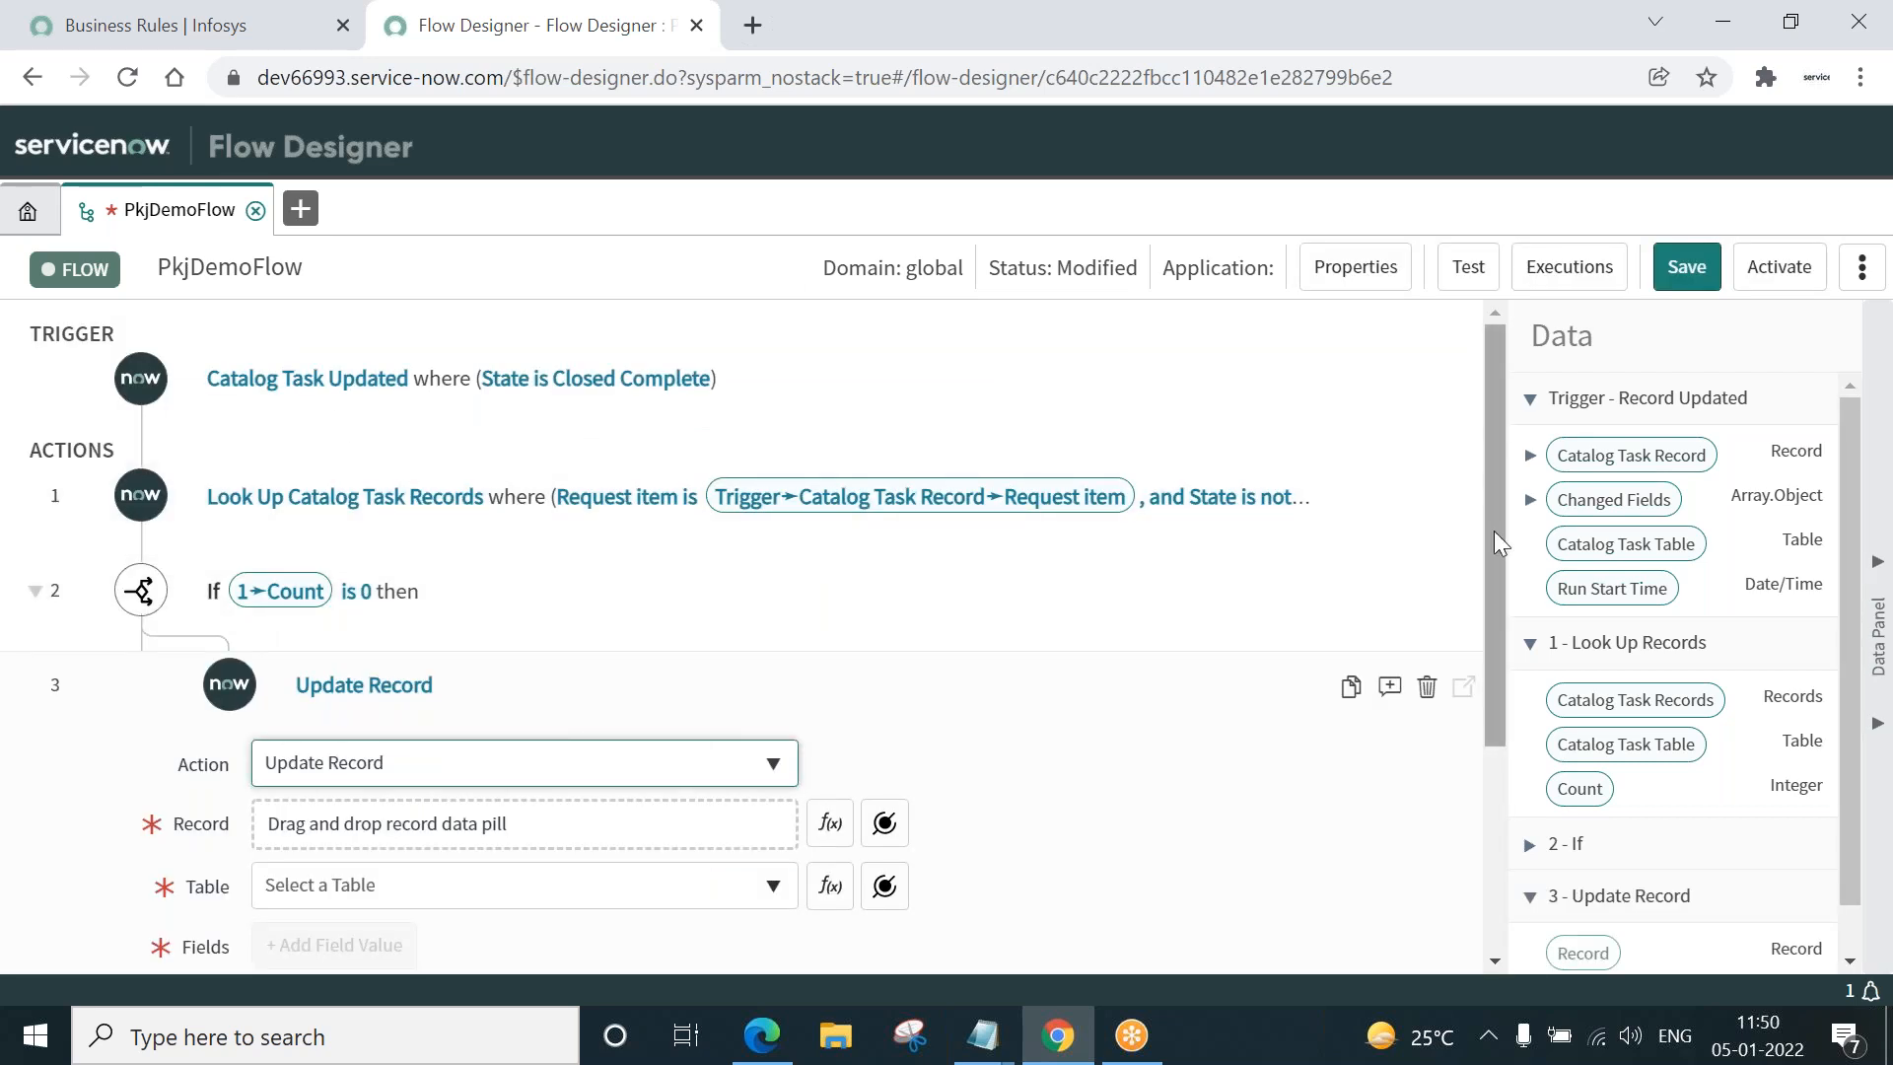
- Set the Record to the trigger's Catalog Task Request item (table Requested Item) and add a field row
{"action": "scroll", "scroll_direction": "down", "scroll_amount": 3}
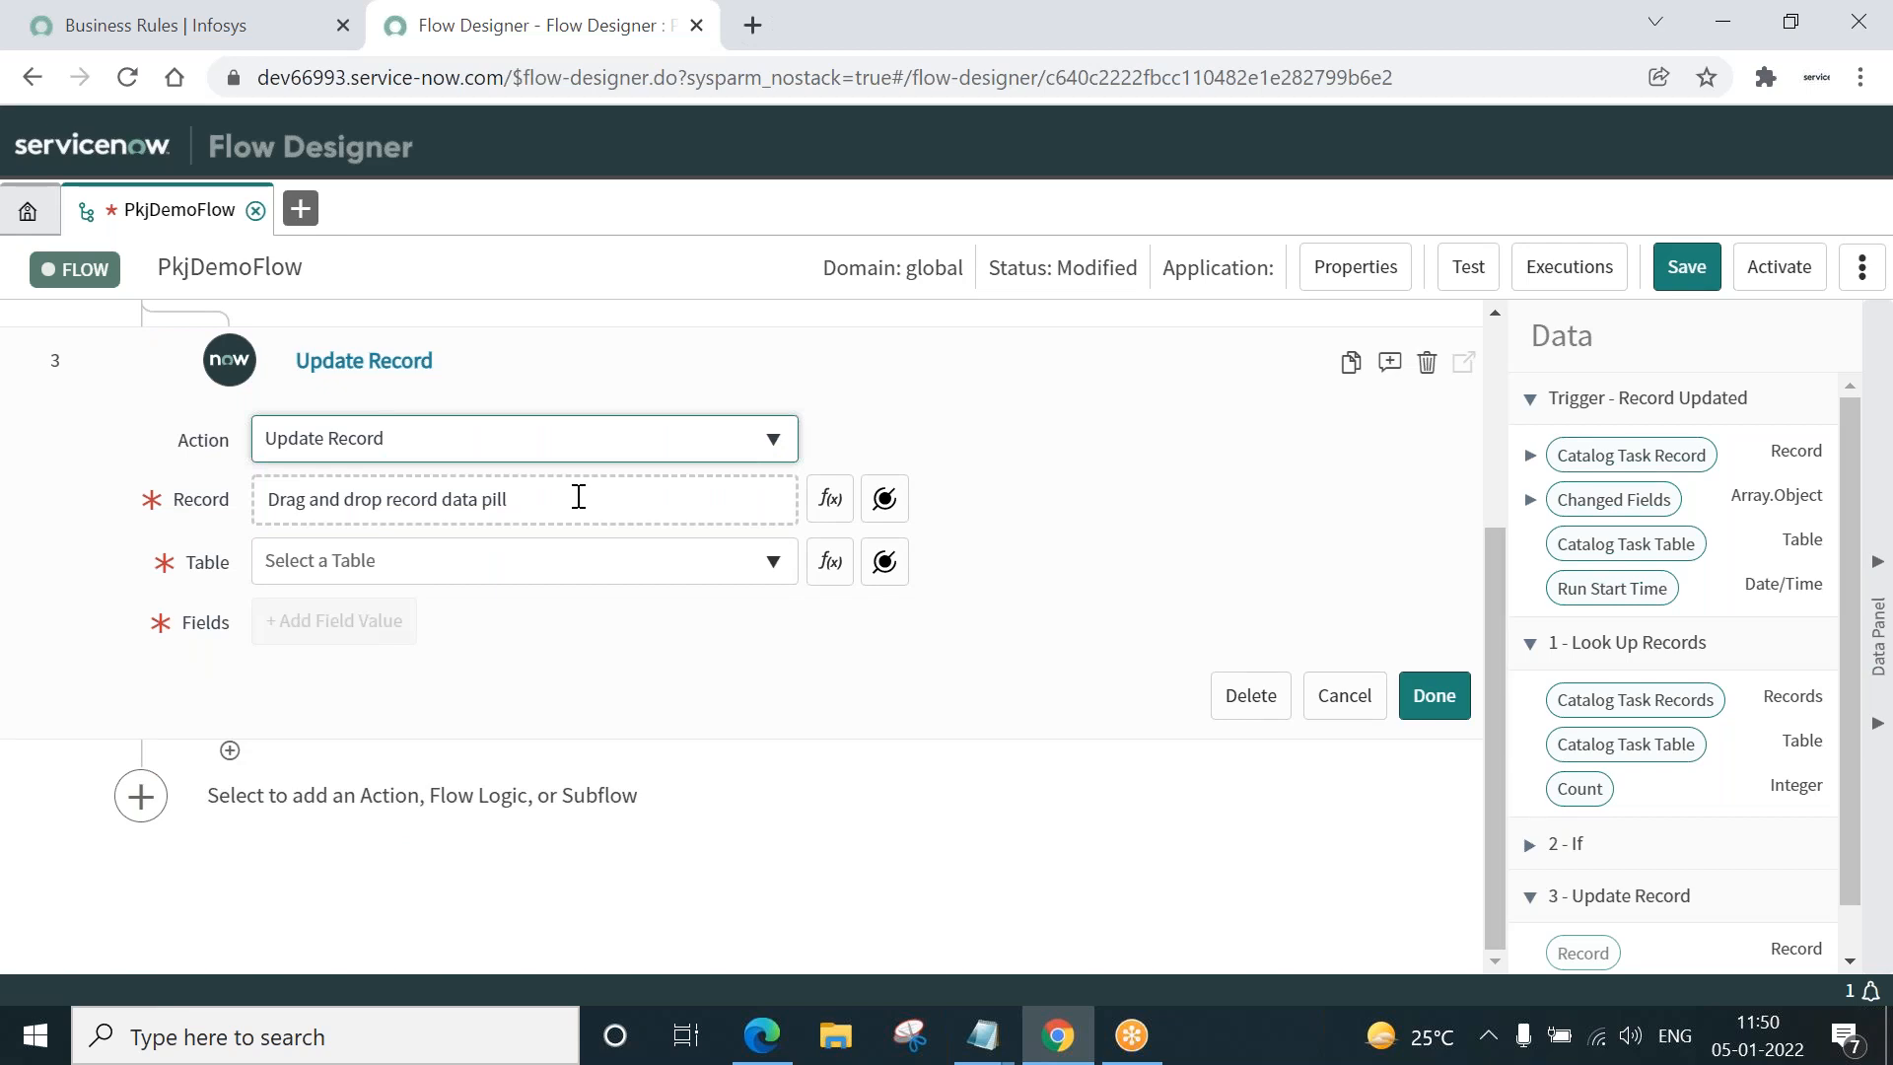
{"action": "mouse_move", "coordinate": [883, 497]}
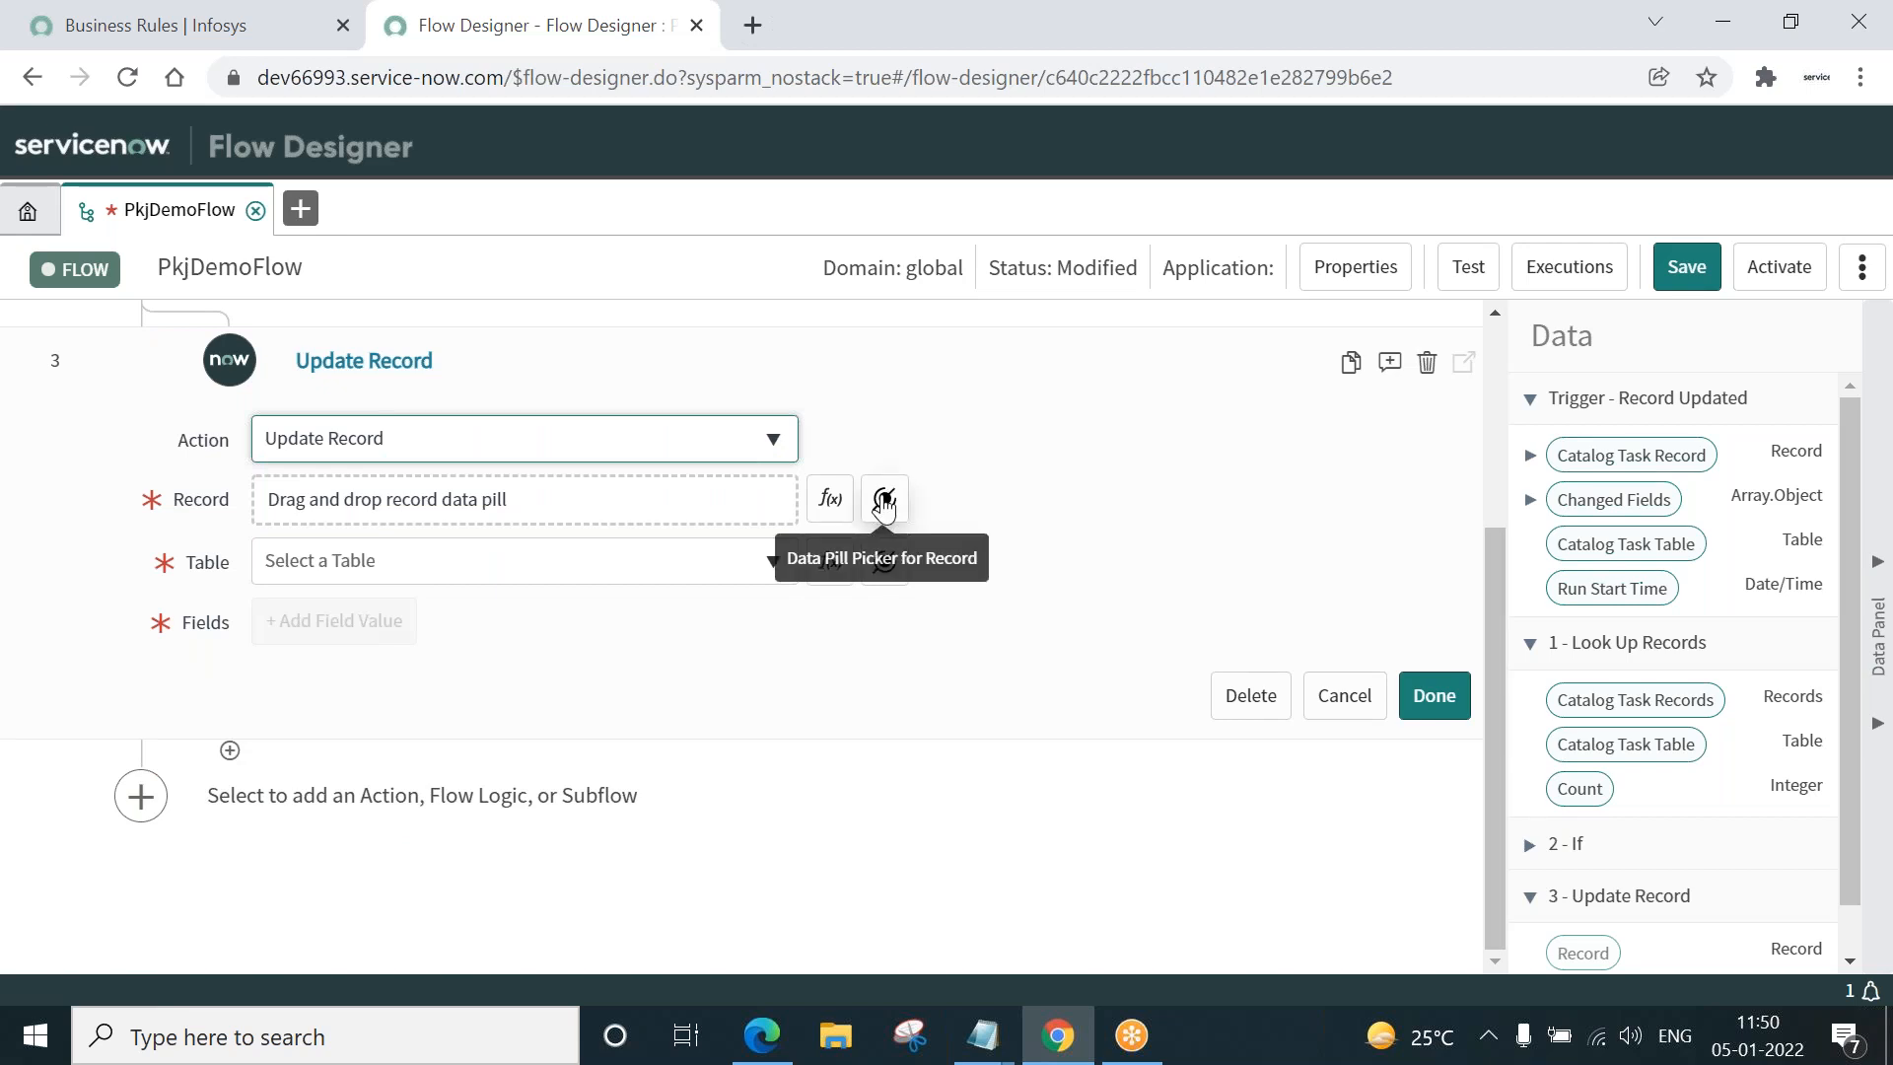
{"action": "left_click", "coordinate": [885, 499]}
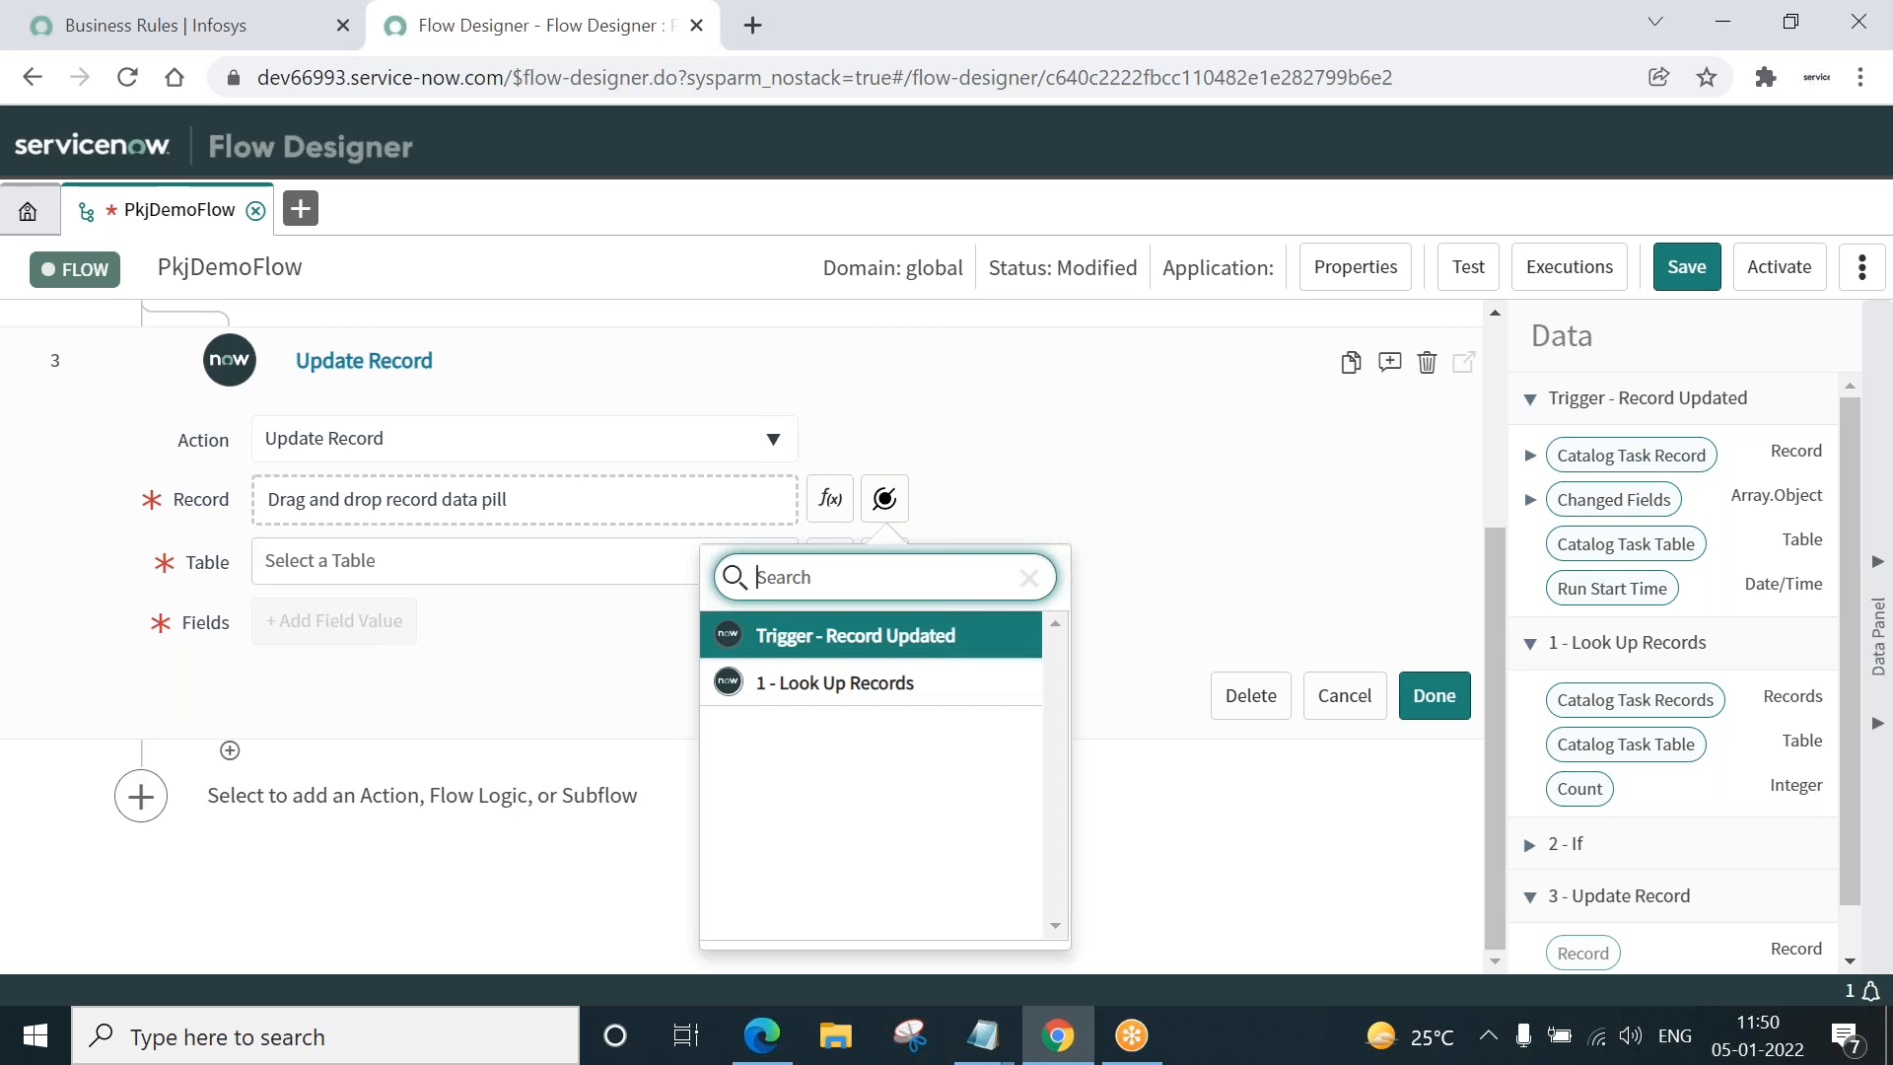
{"action": "mouse_move", "coordinate": [891, 635]}
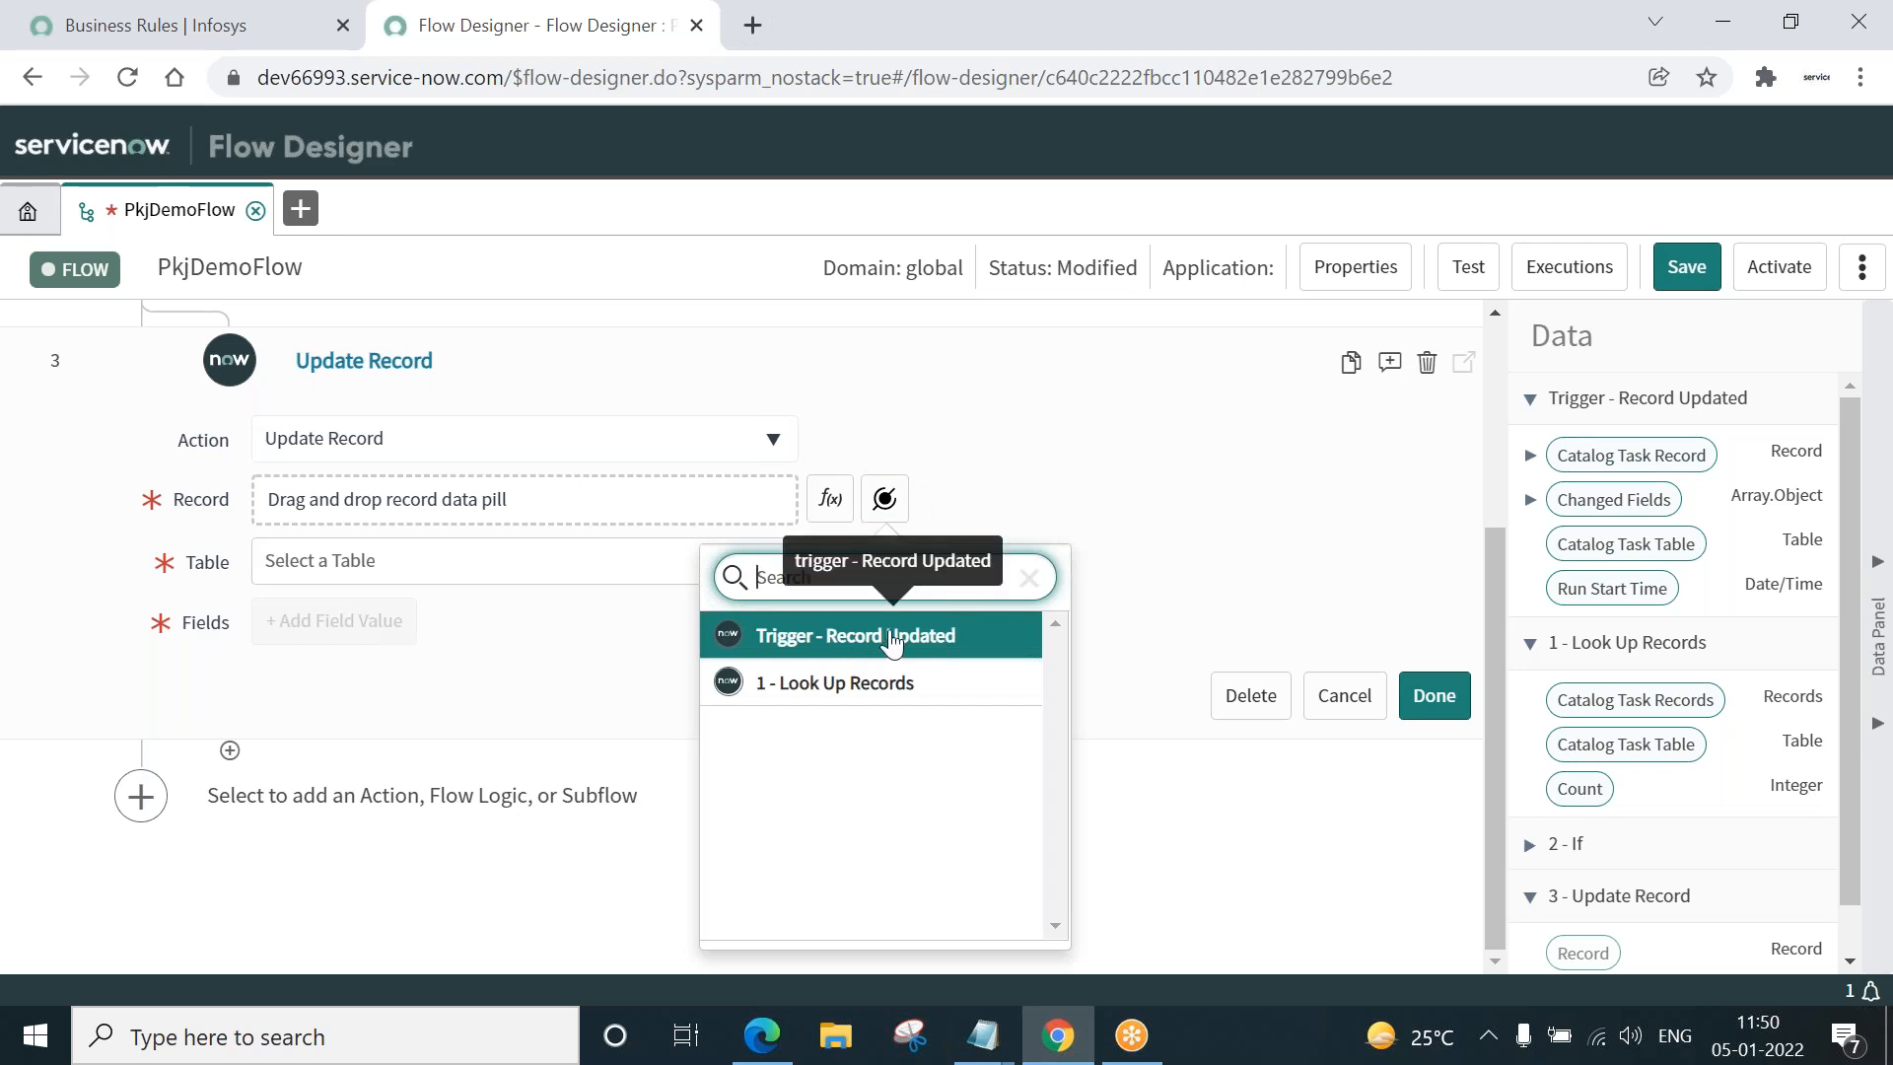
{"action": "left_click", "coordinate": [869, 634]}
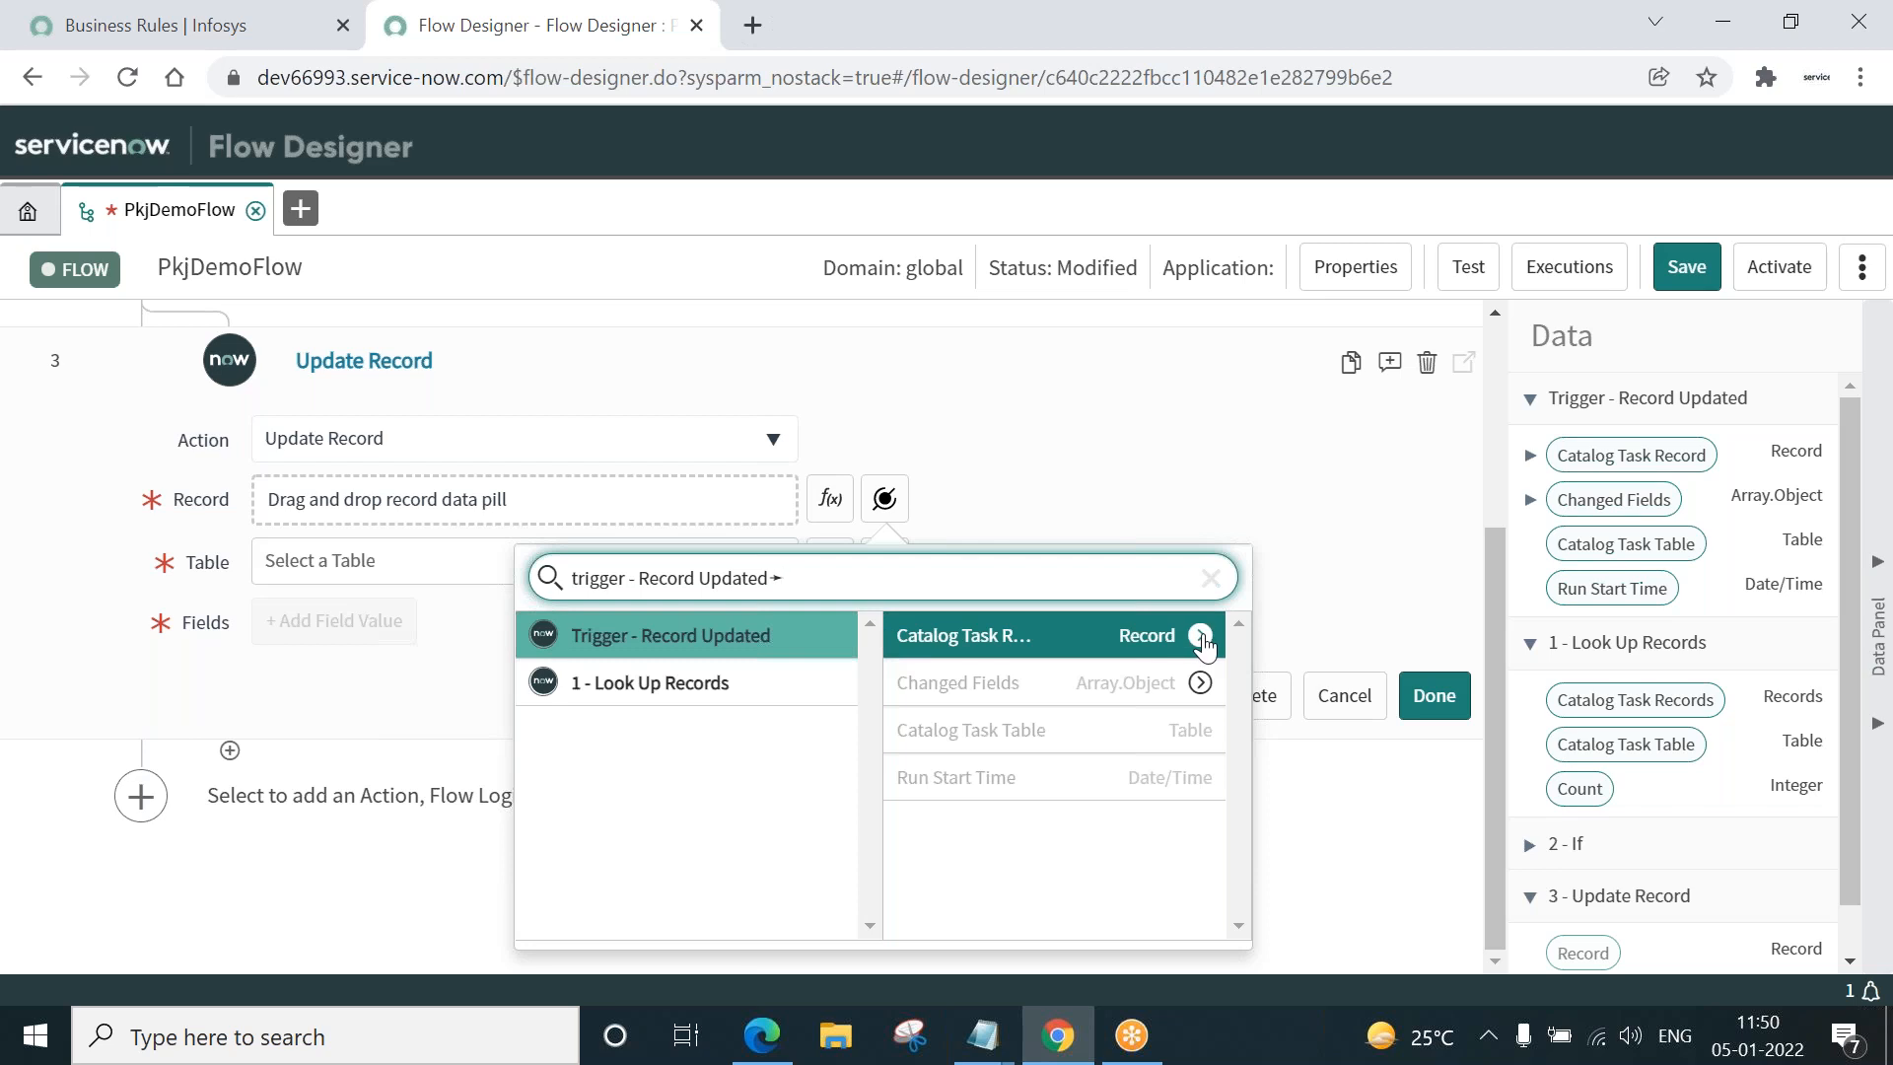
{"action": "left_click", "coordinate": [1201, 637]}
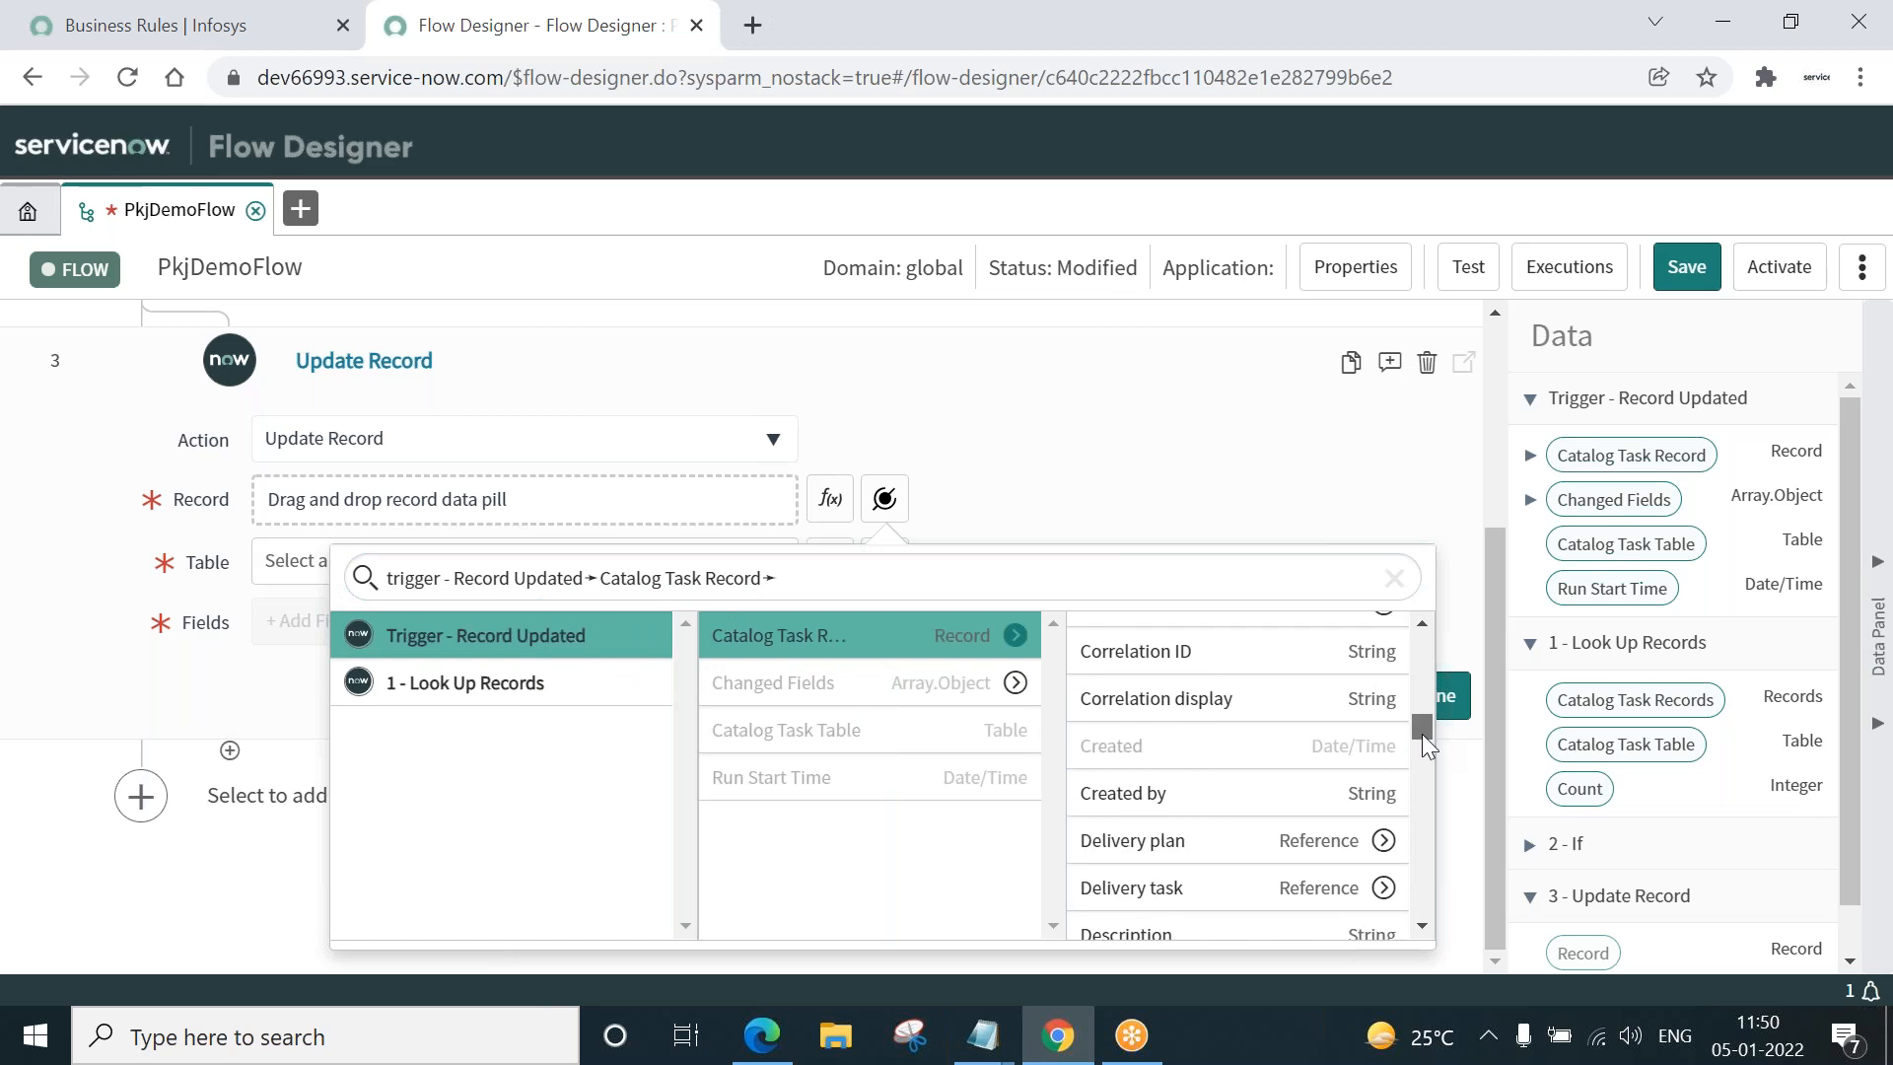
{"action": "scroll", "scroll_direction": "down", "scroll_amount": 3}
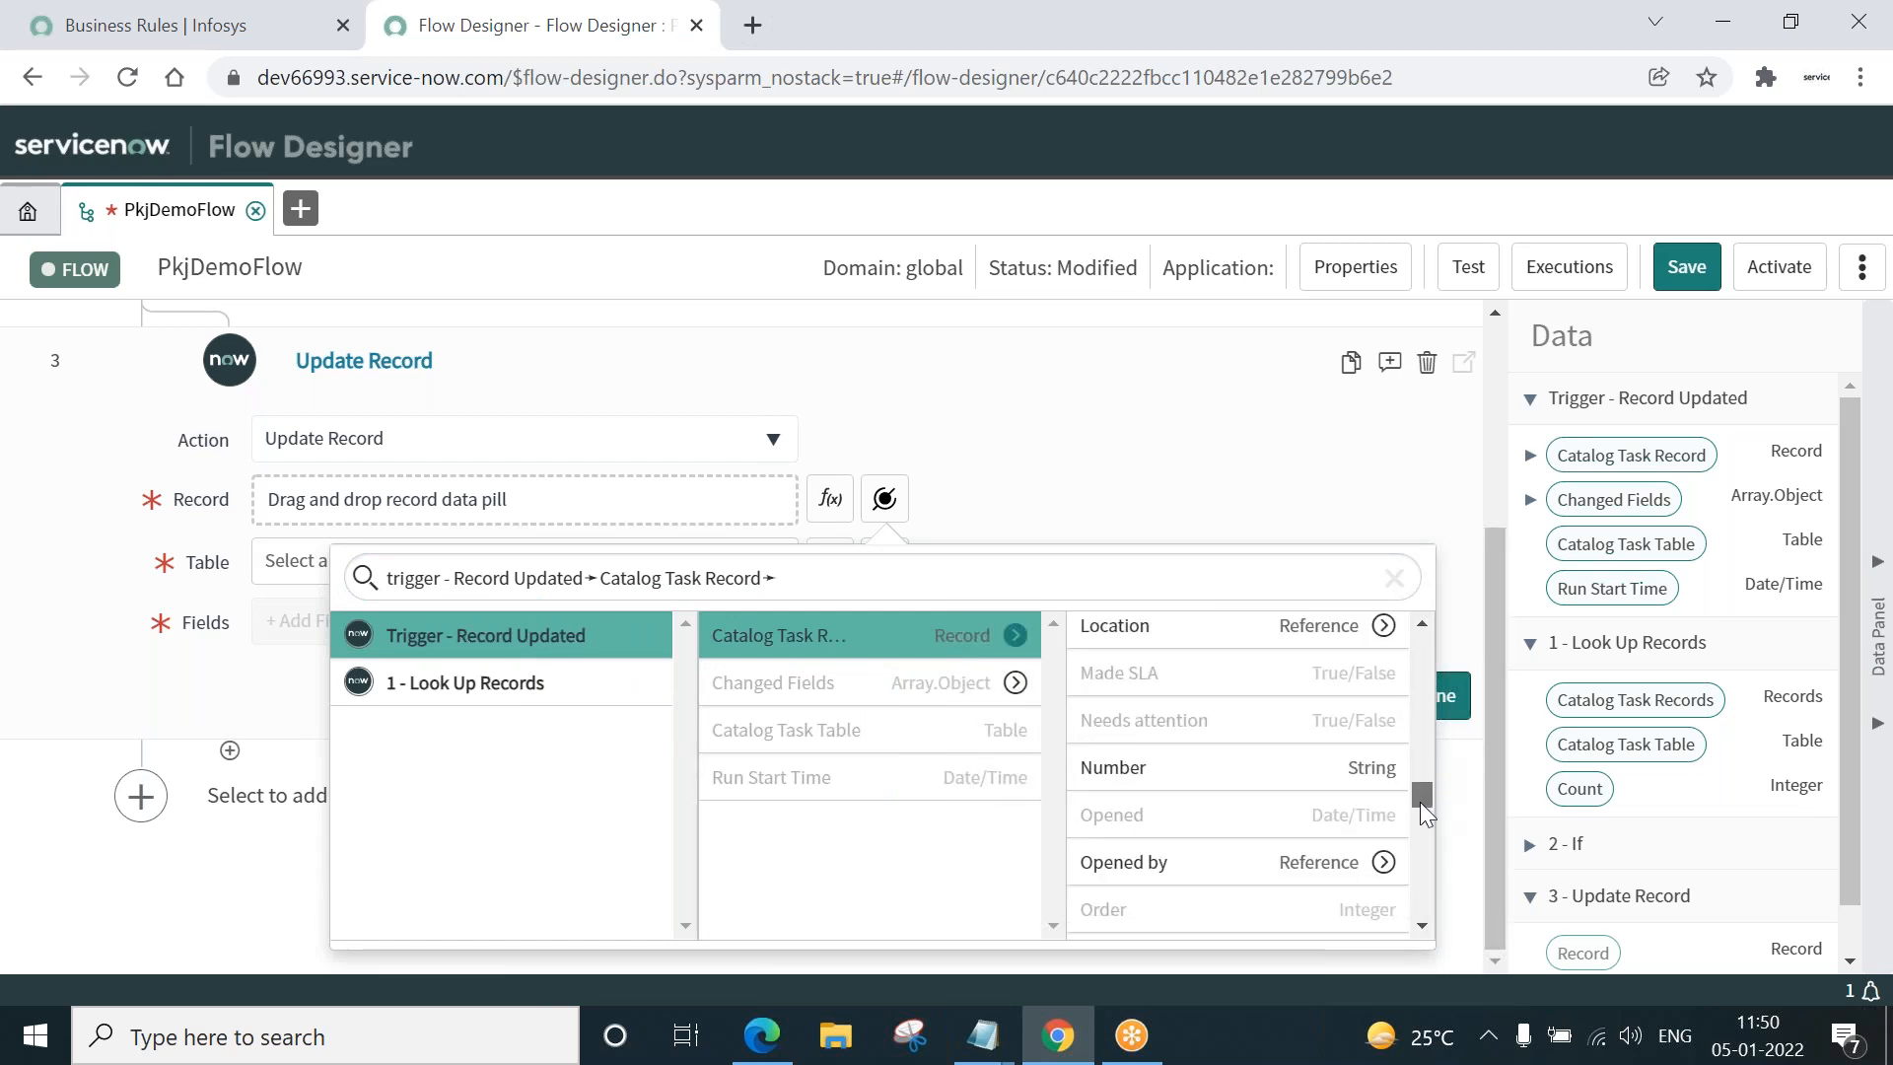
{"action": "scroll", "scroll_direction": "down", "scroll_amount": 3}
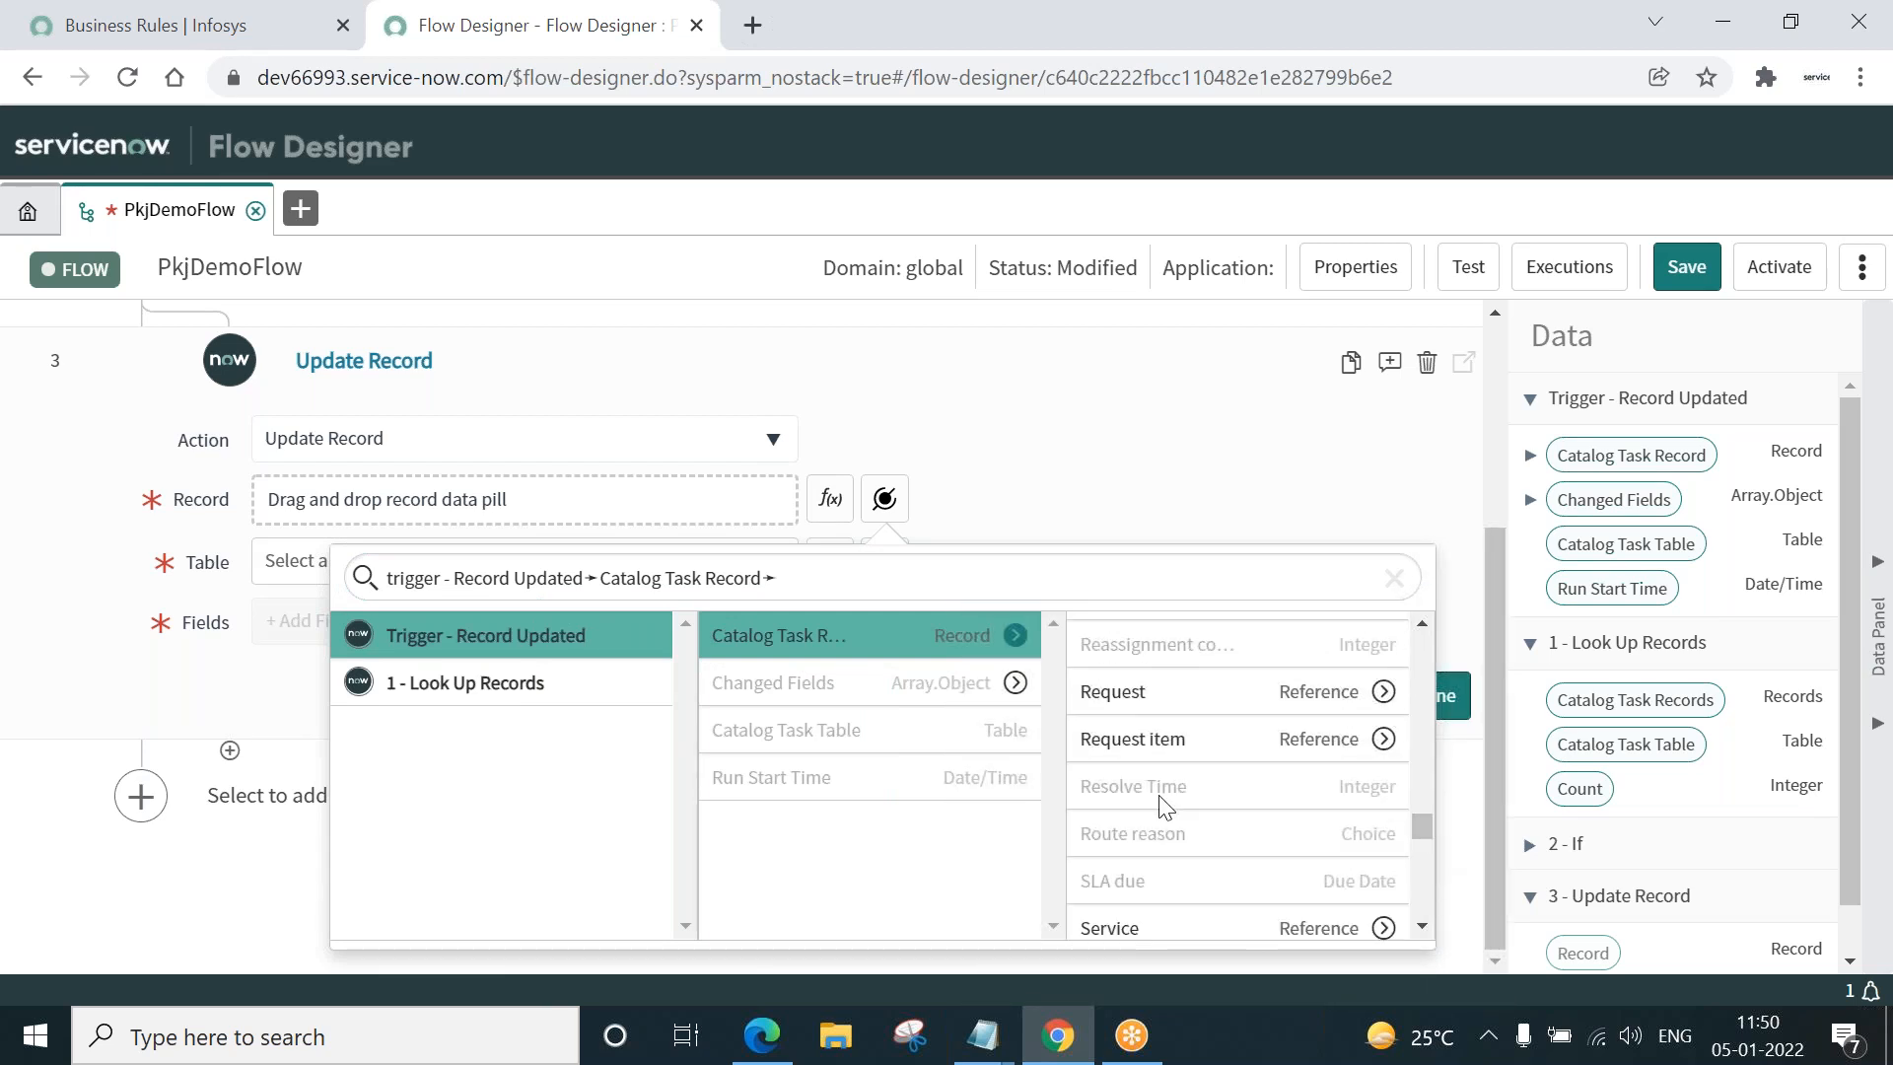
{"action": "left_click", "coordinate": [1131, 737]}
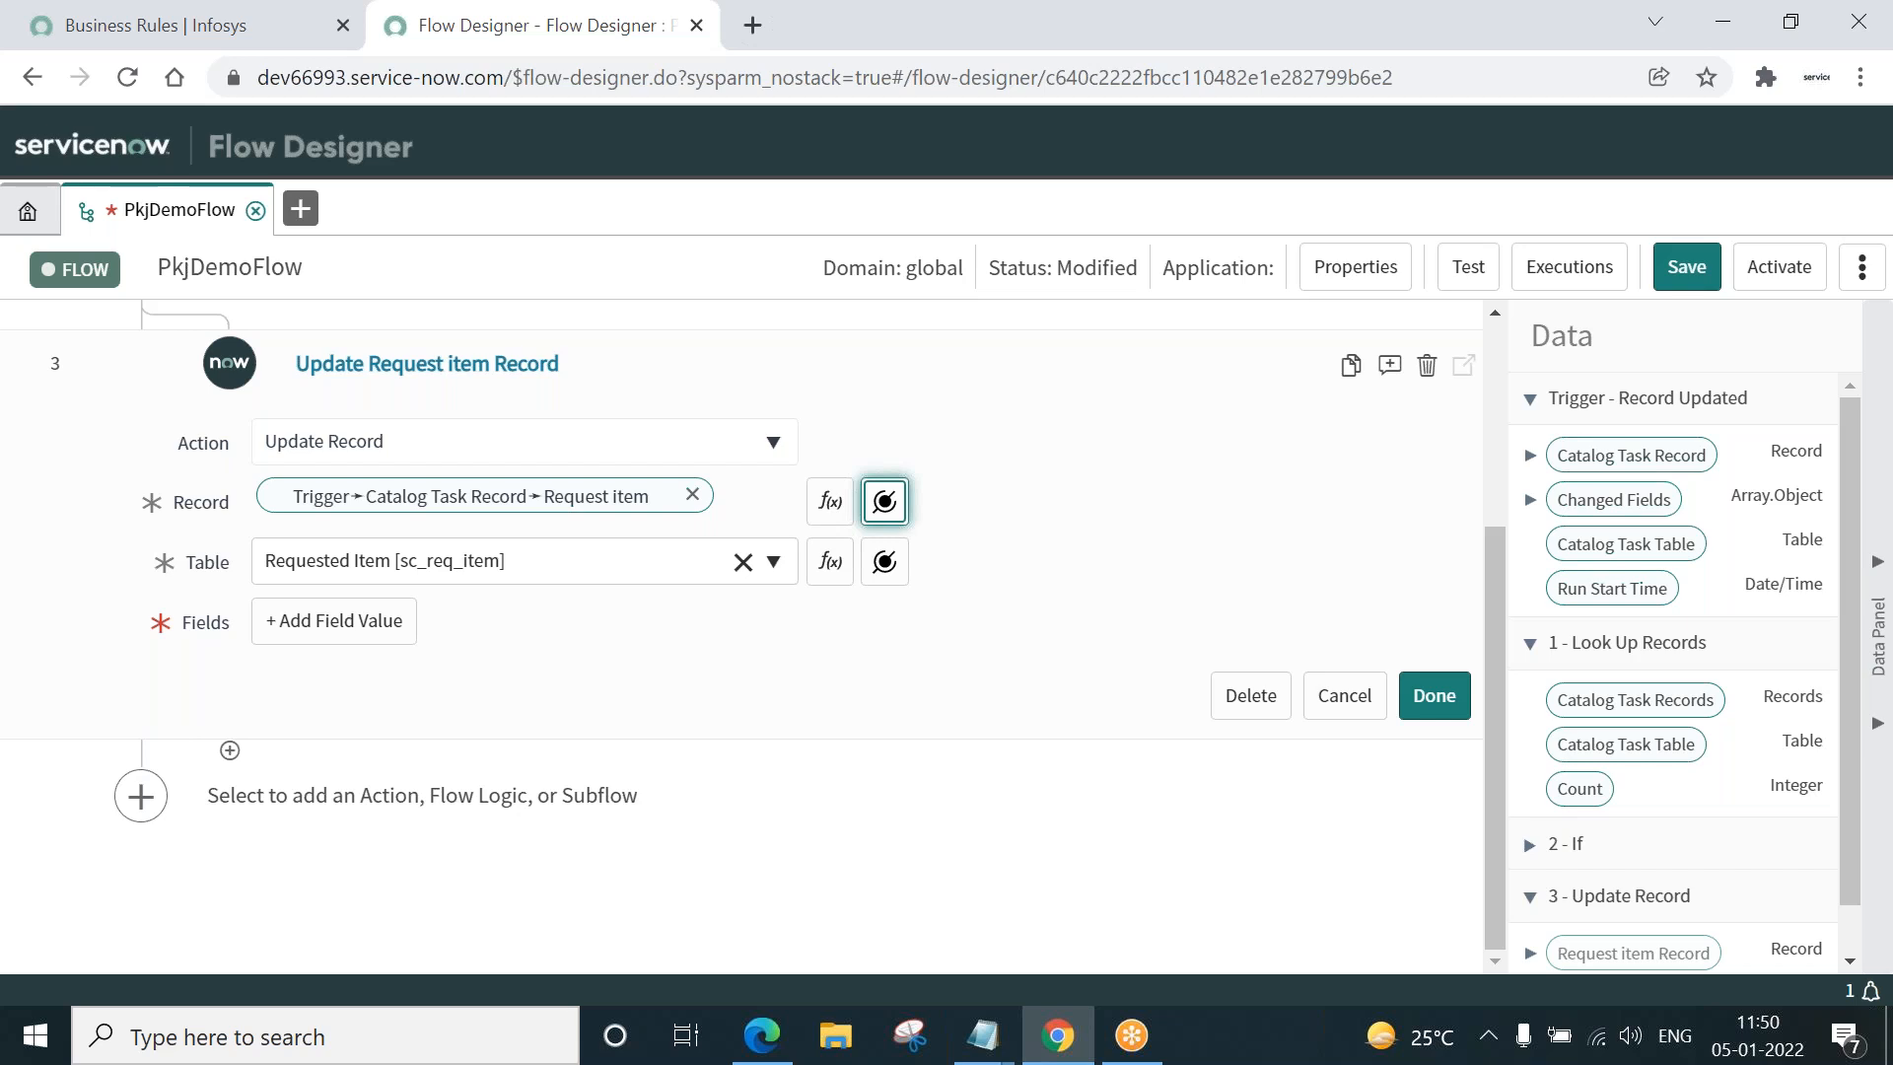
{"action": "mouse_move", "coordinate": [333, 619]}
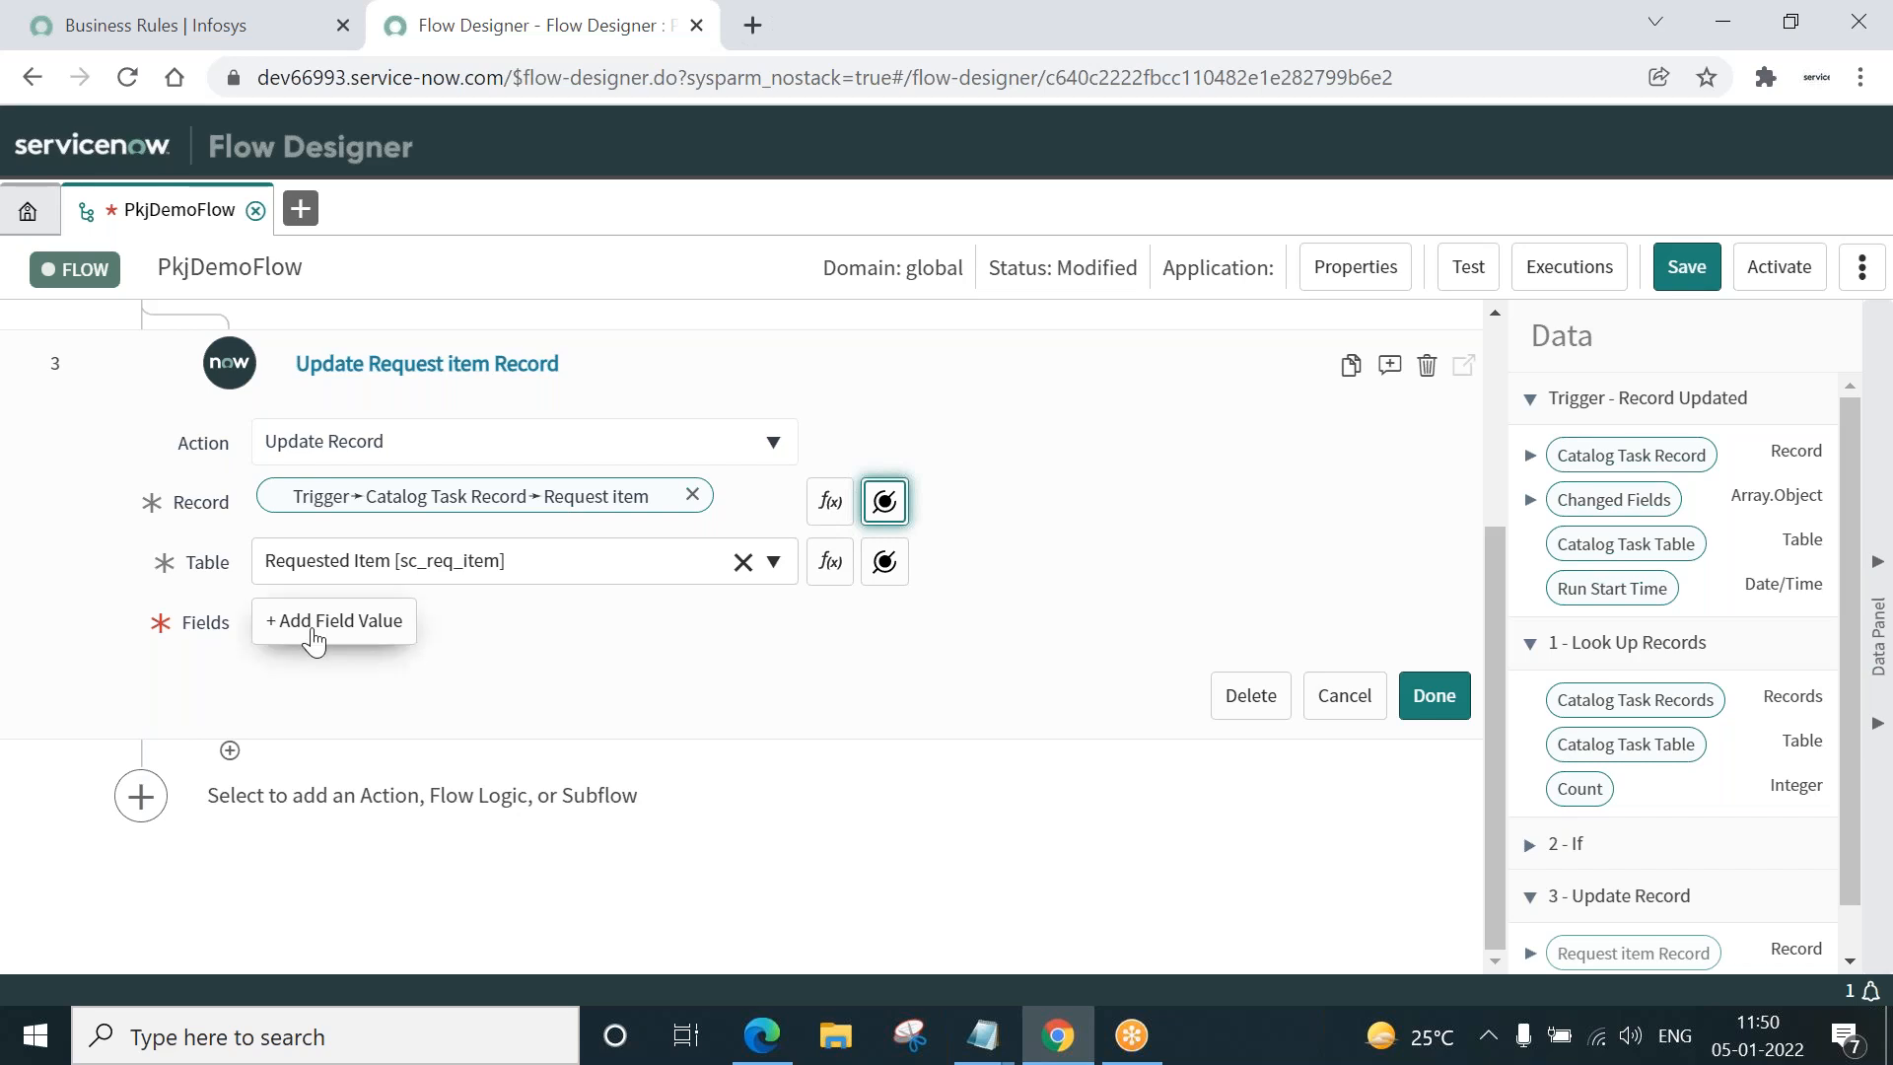
{"action": "left_click", "coordinate": [333, 620]}
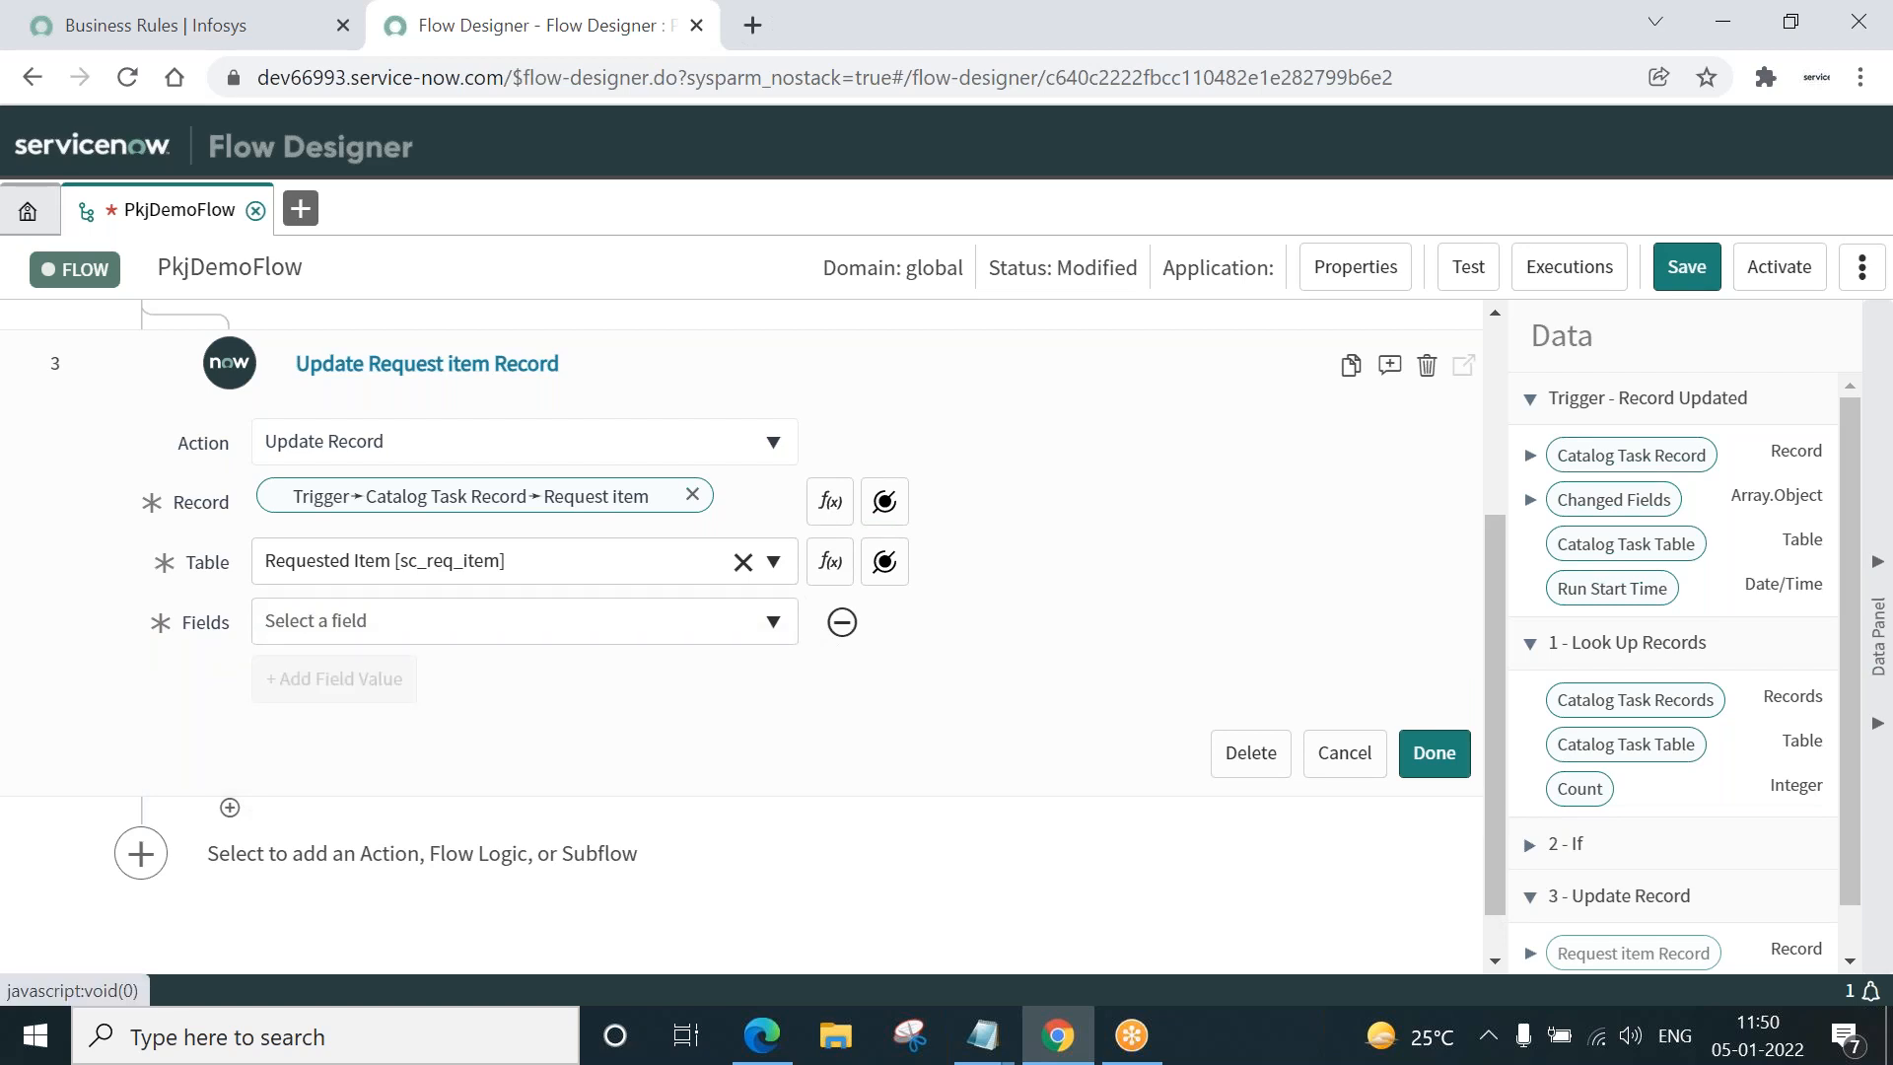
- Set the update field State to Closed Complete and finish the step
{"action": "left_click", "coordinate": [521, 619]}
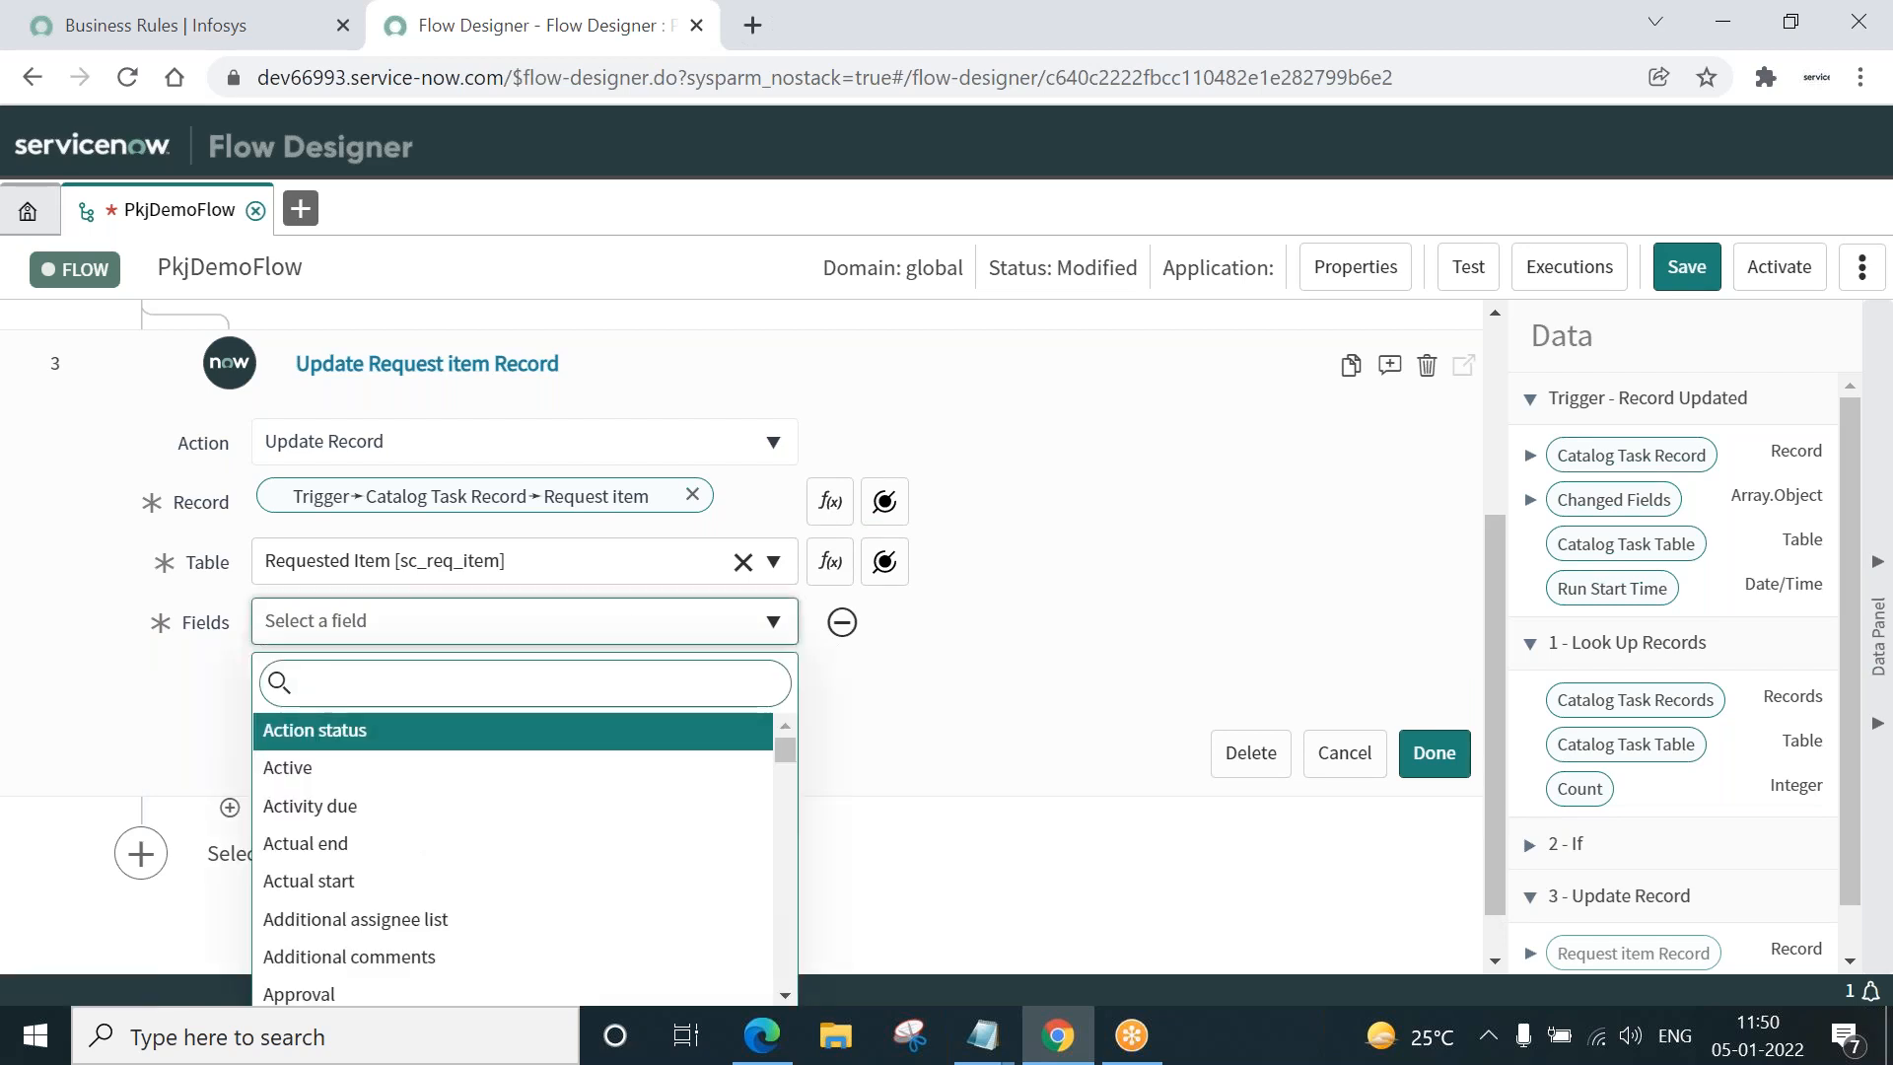
{"action": "type", "text": "stat"}
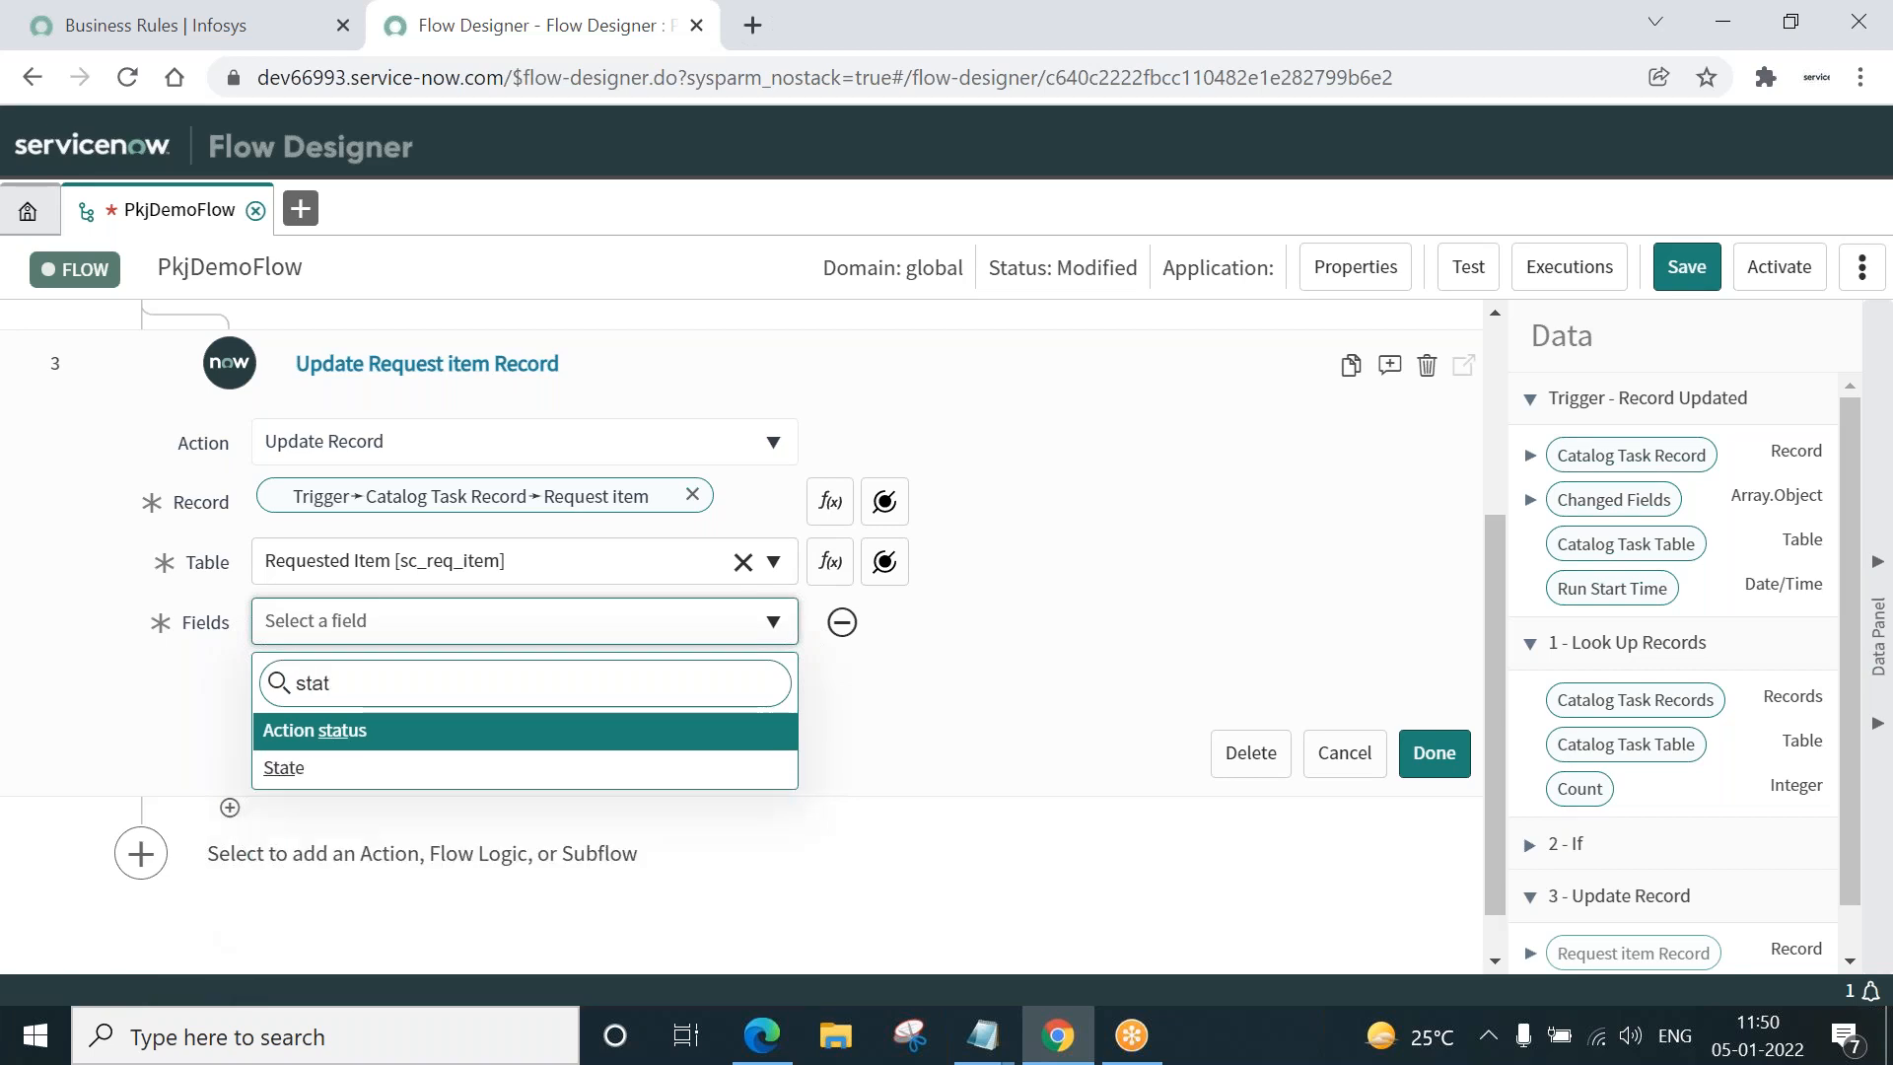
{"action": "left_click", "coordinate": [284, 767]}
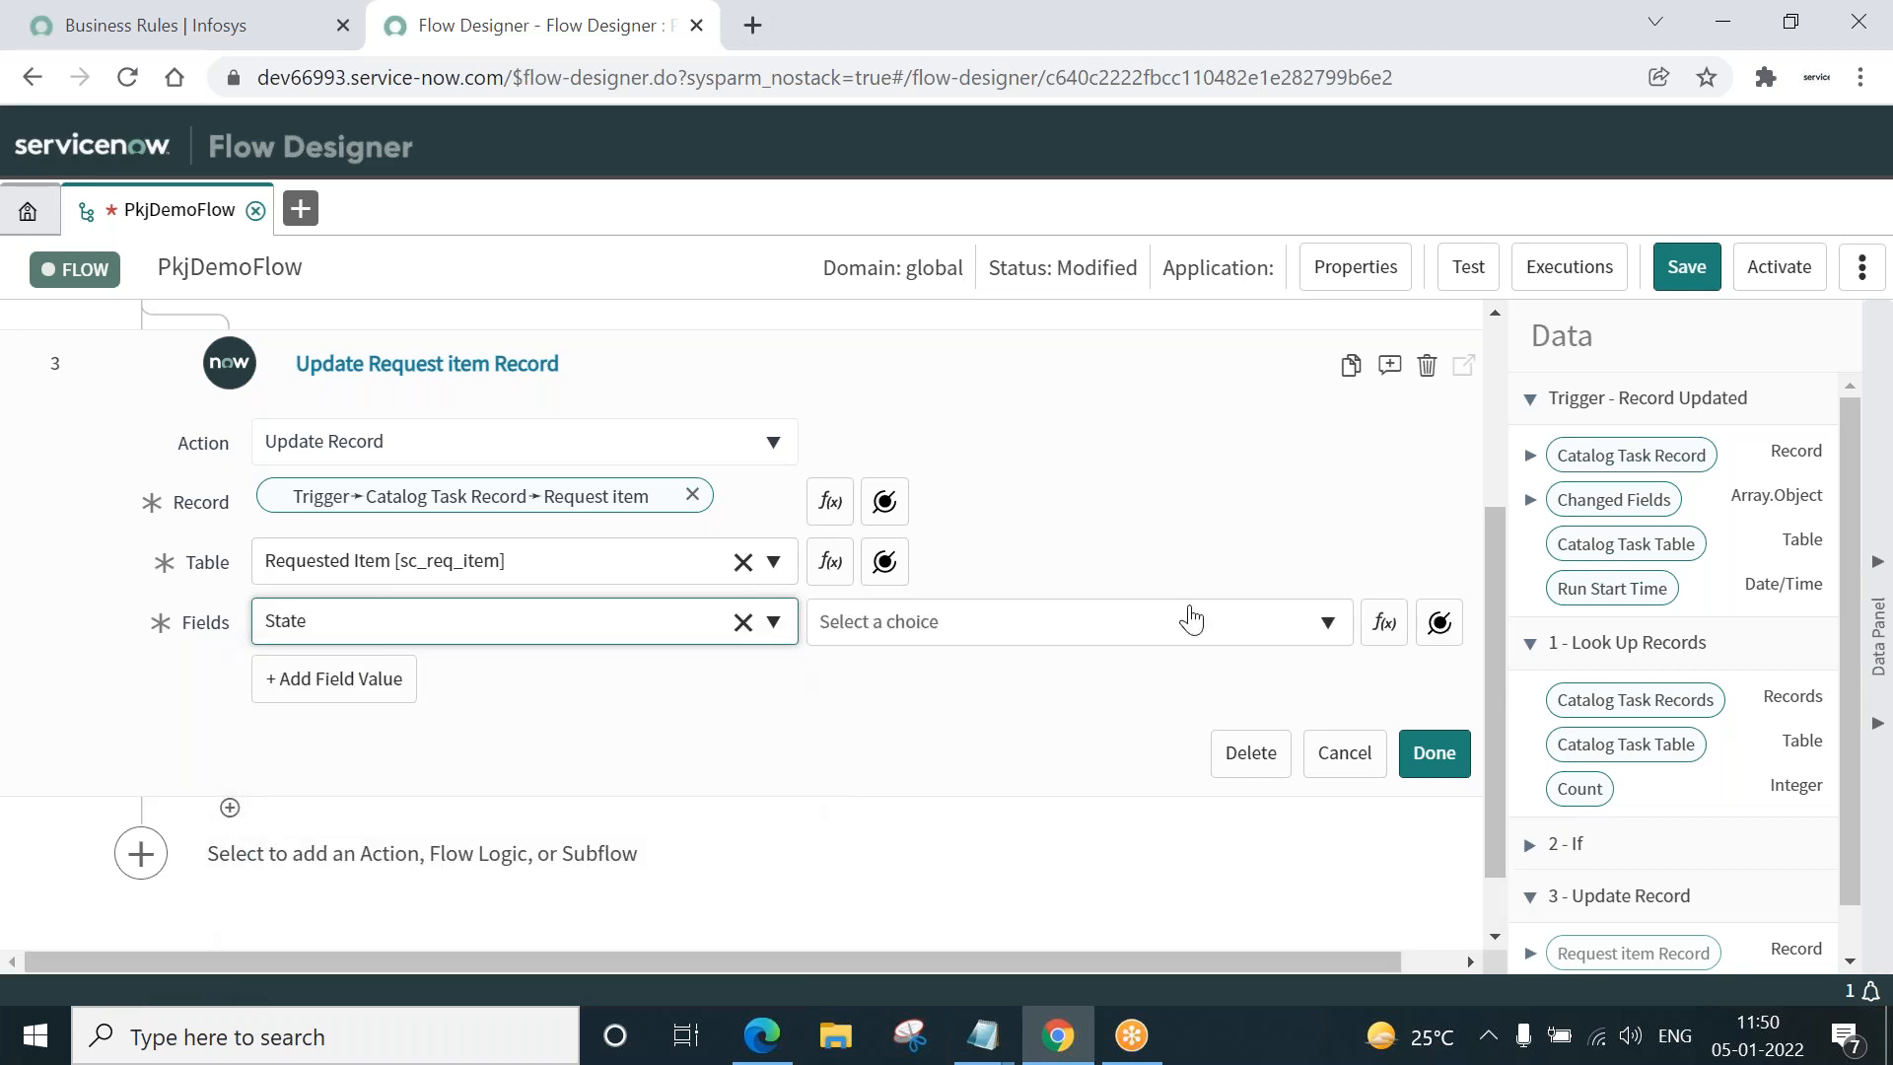
{"action": "left_click", "coordinate": [1074, 621]}
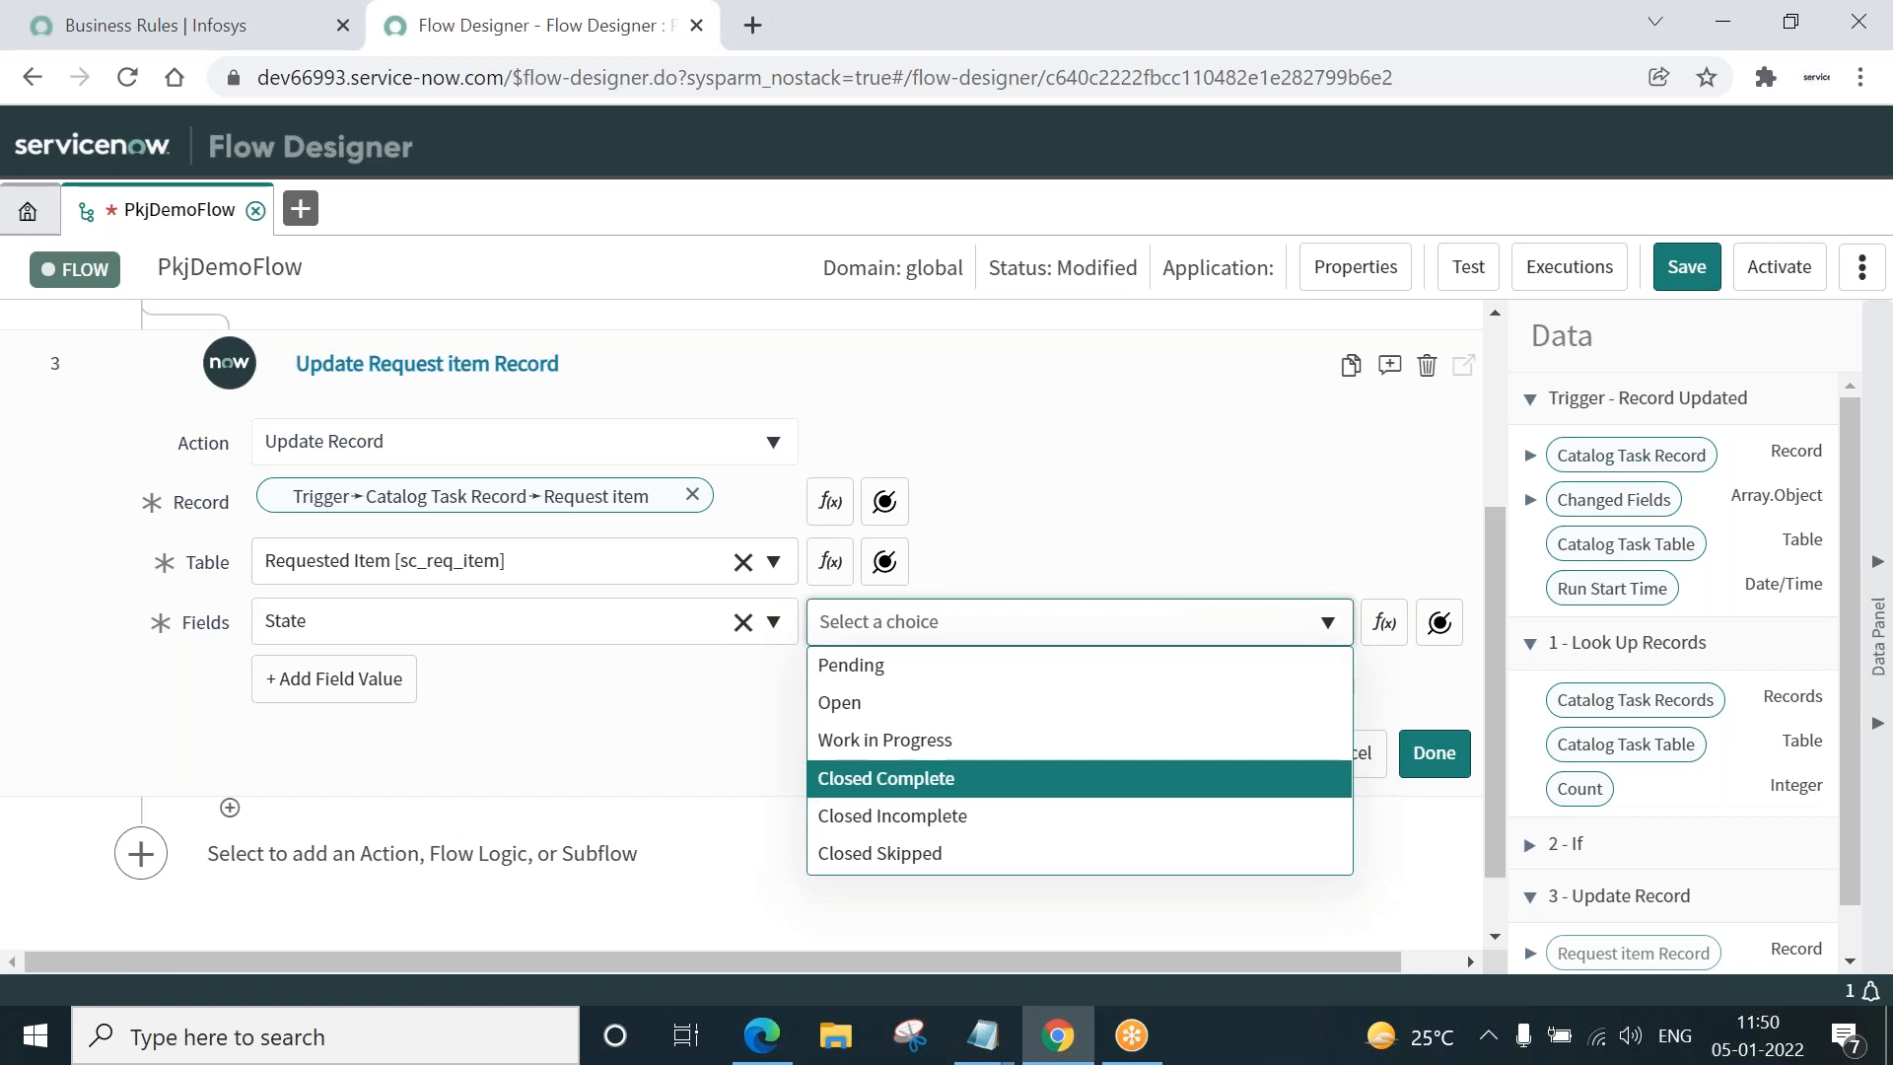
{"action": "left_click", "coordinate": [883, 777]}
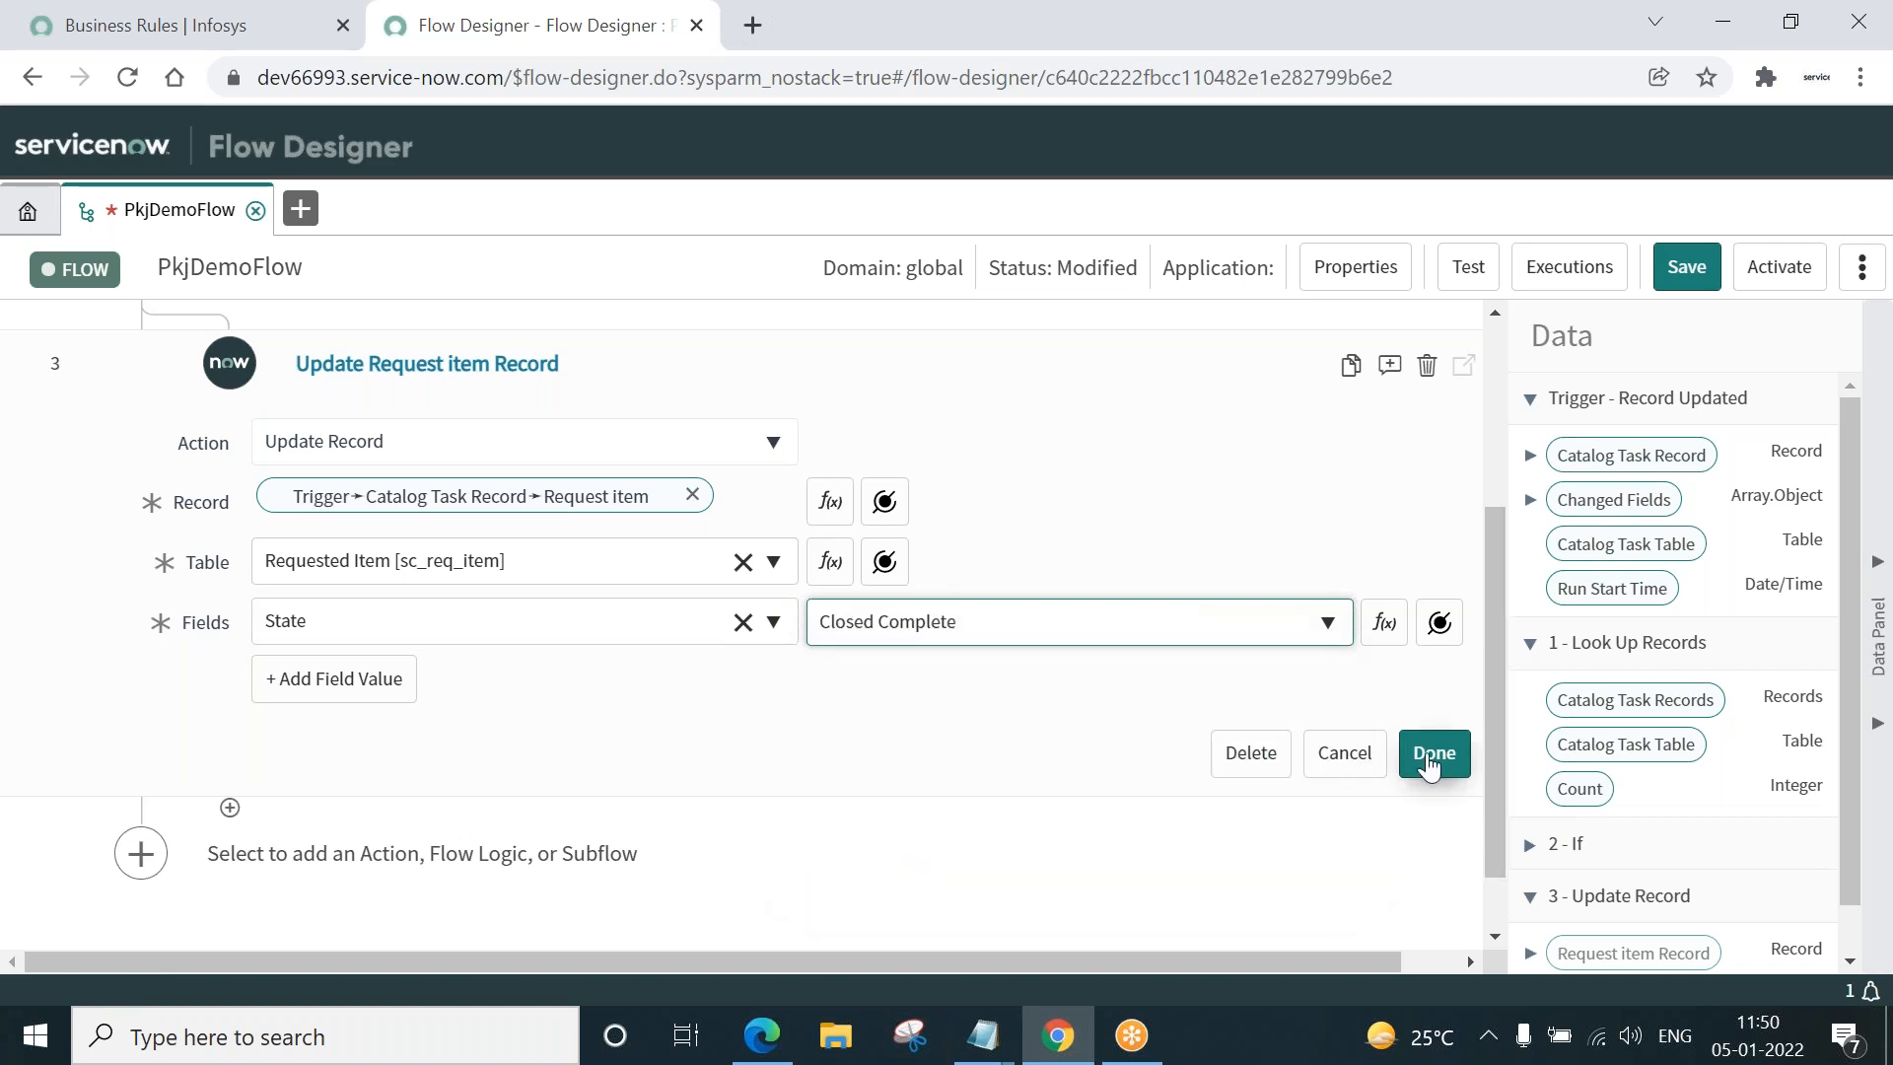
{"action": "left_click", "coordinate": [1433, 751]}
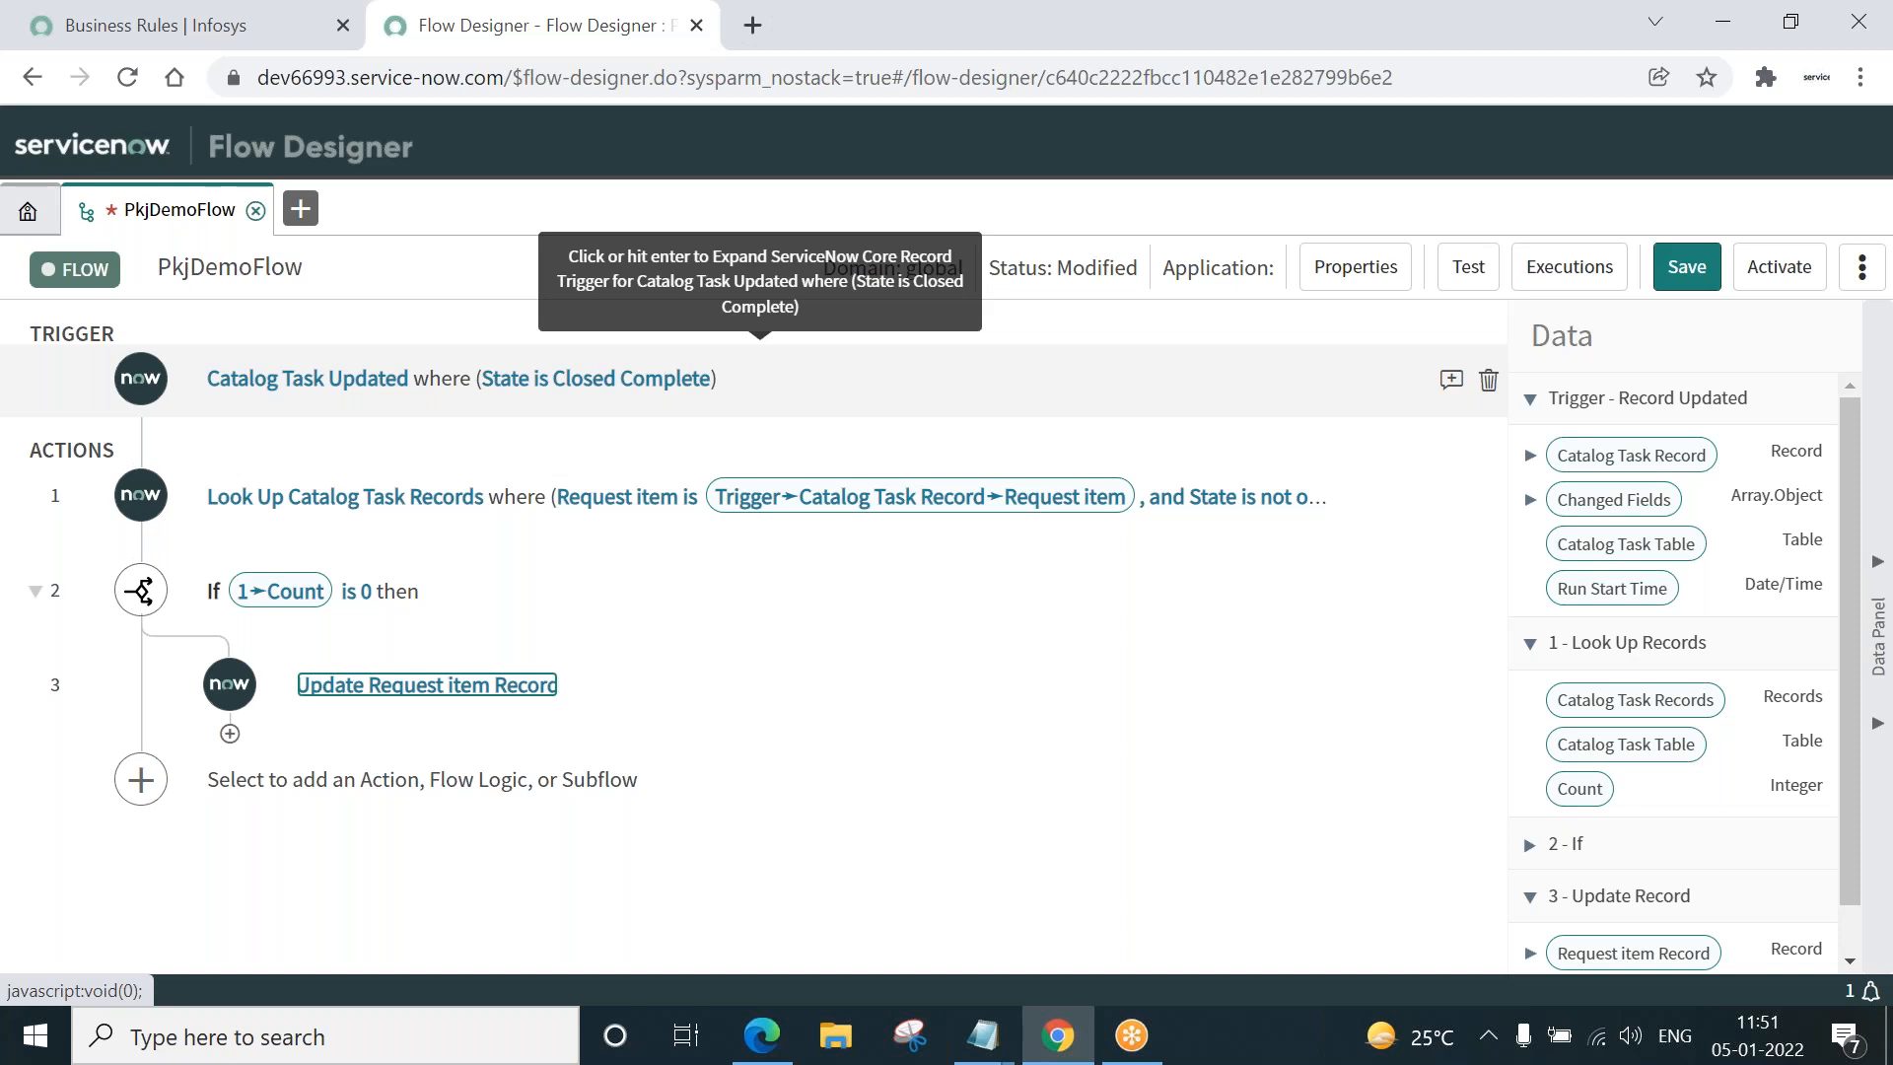
{"action": "mouse_move", "coordinate": [552, 379]}
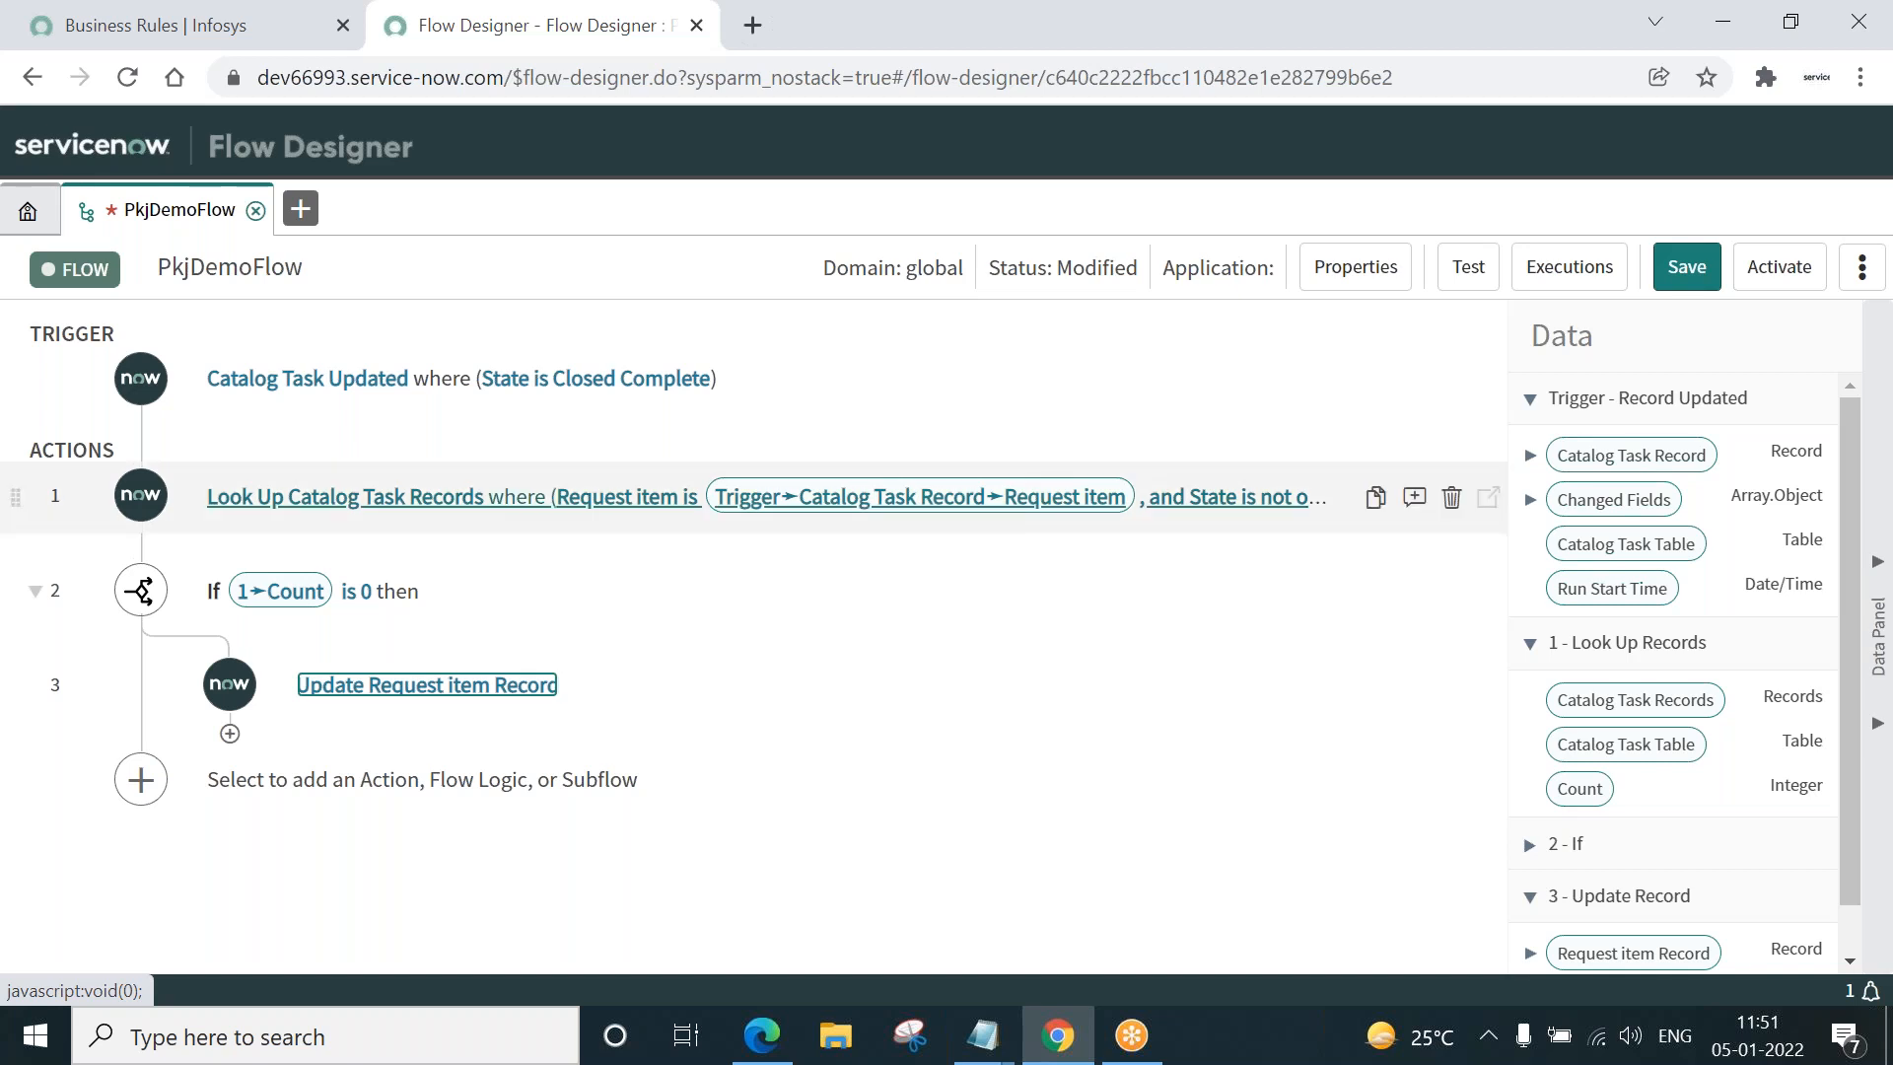
- Review the Look Up Catalog Task Records conditions, then expand the Update Record step
{"action": "left_click", "coordinate": [343, 497]}
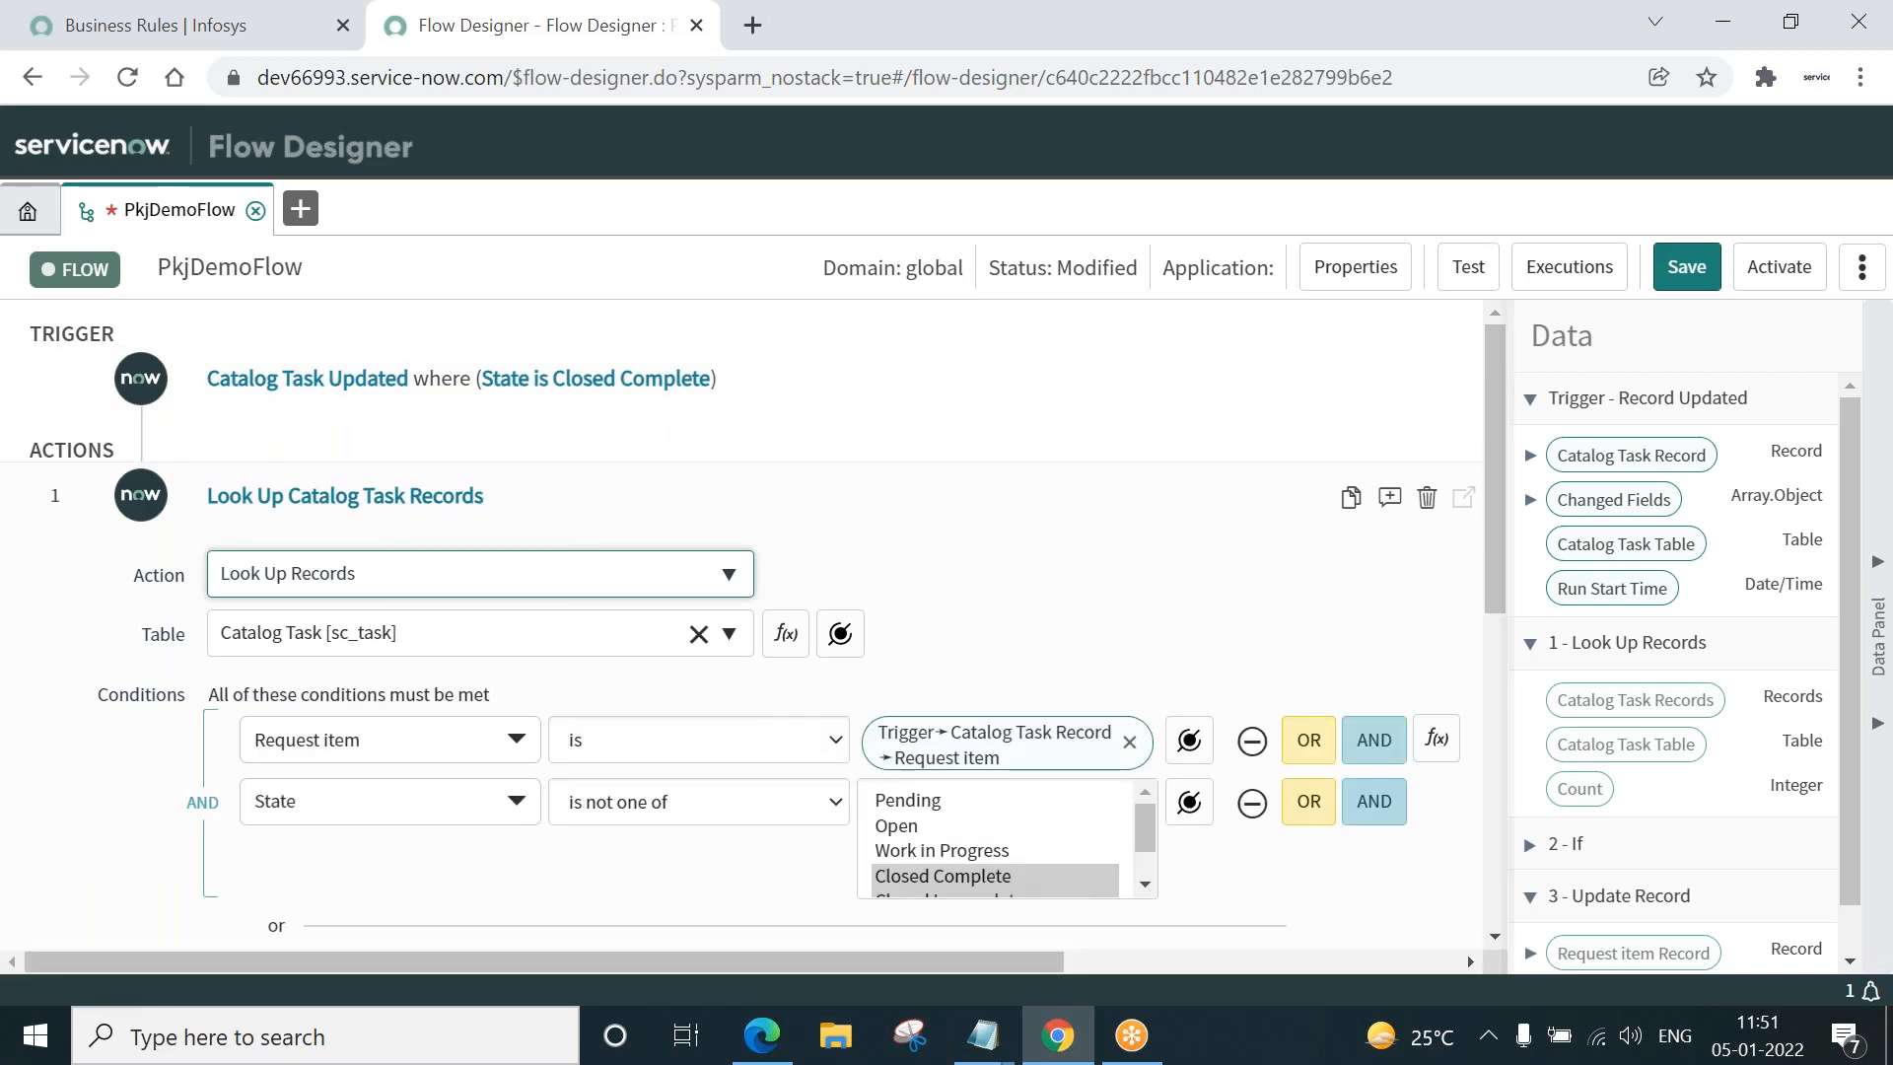
{"action": "scroll", "scroll_direction": "down", "scroll_amount": 3}
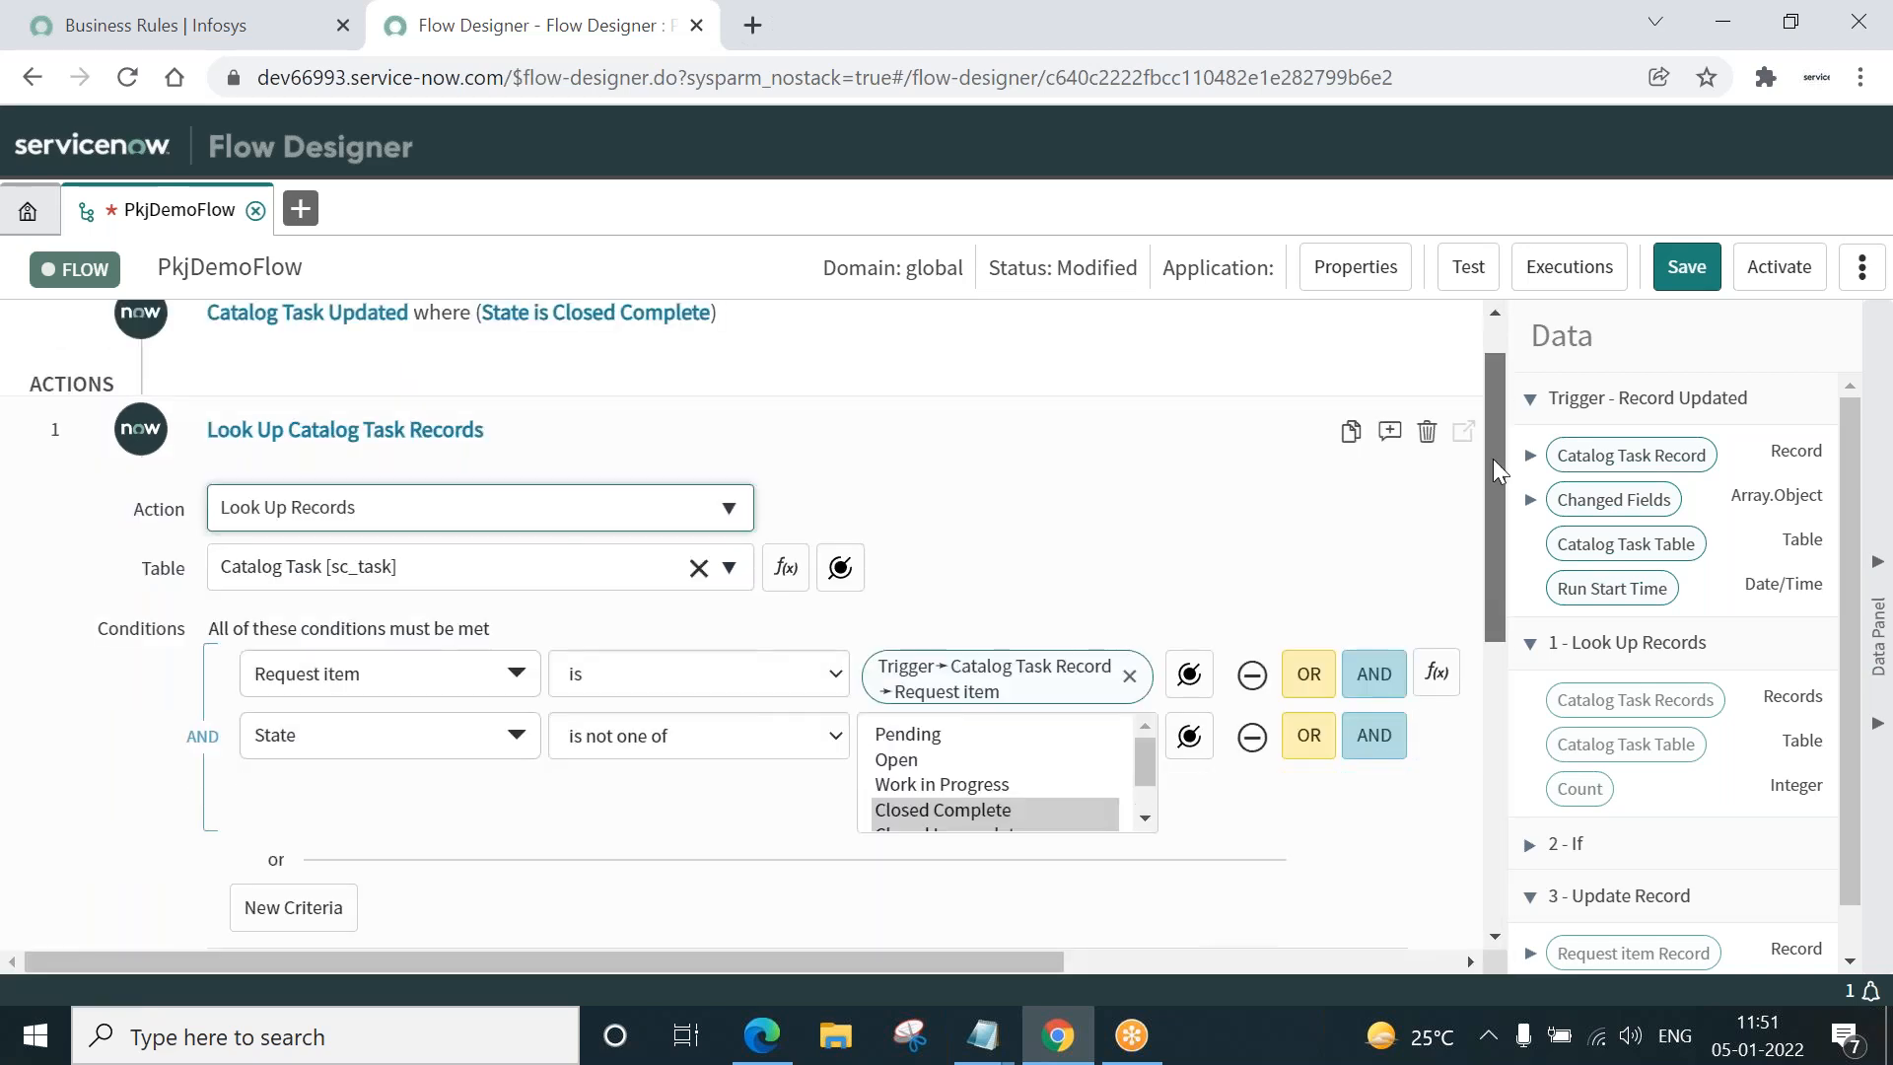
{"action": "scroll", "scroll_direction": "down", "scroll_amount": 3}
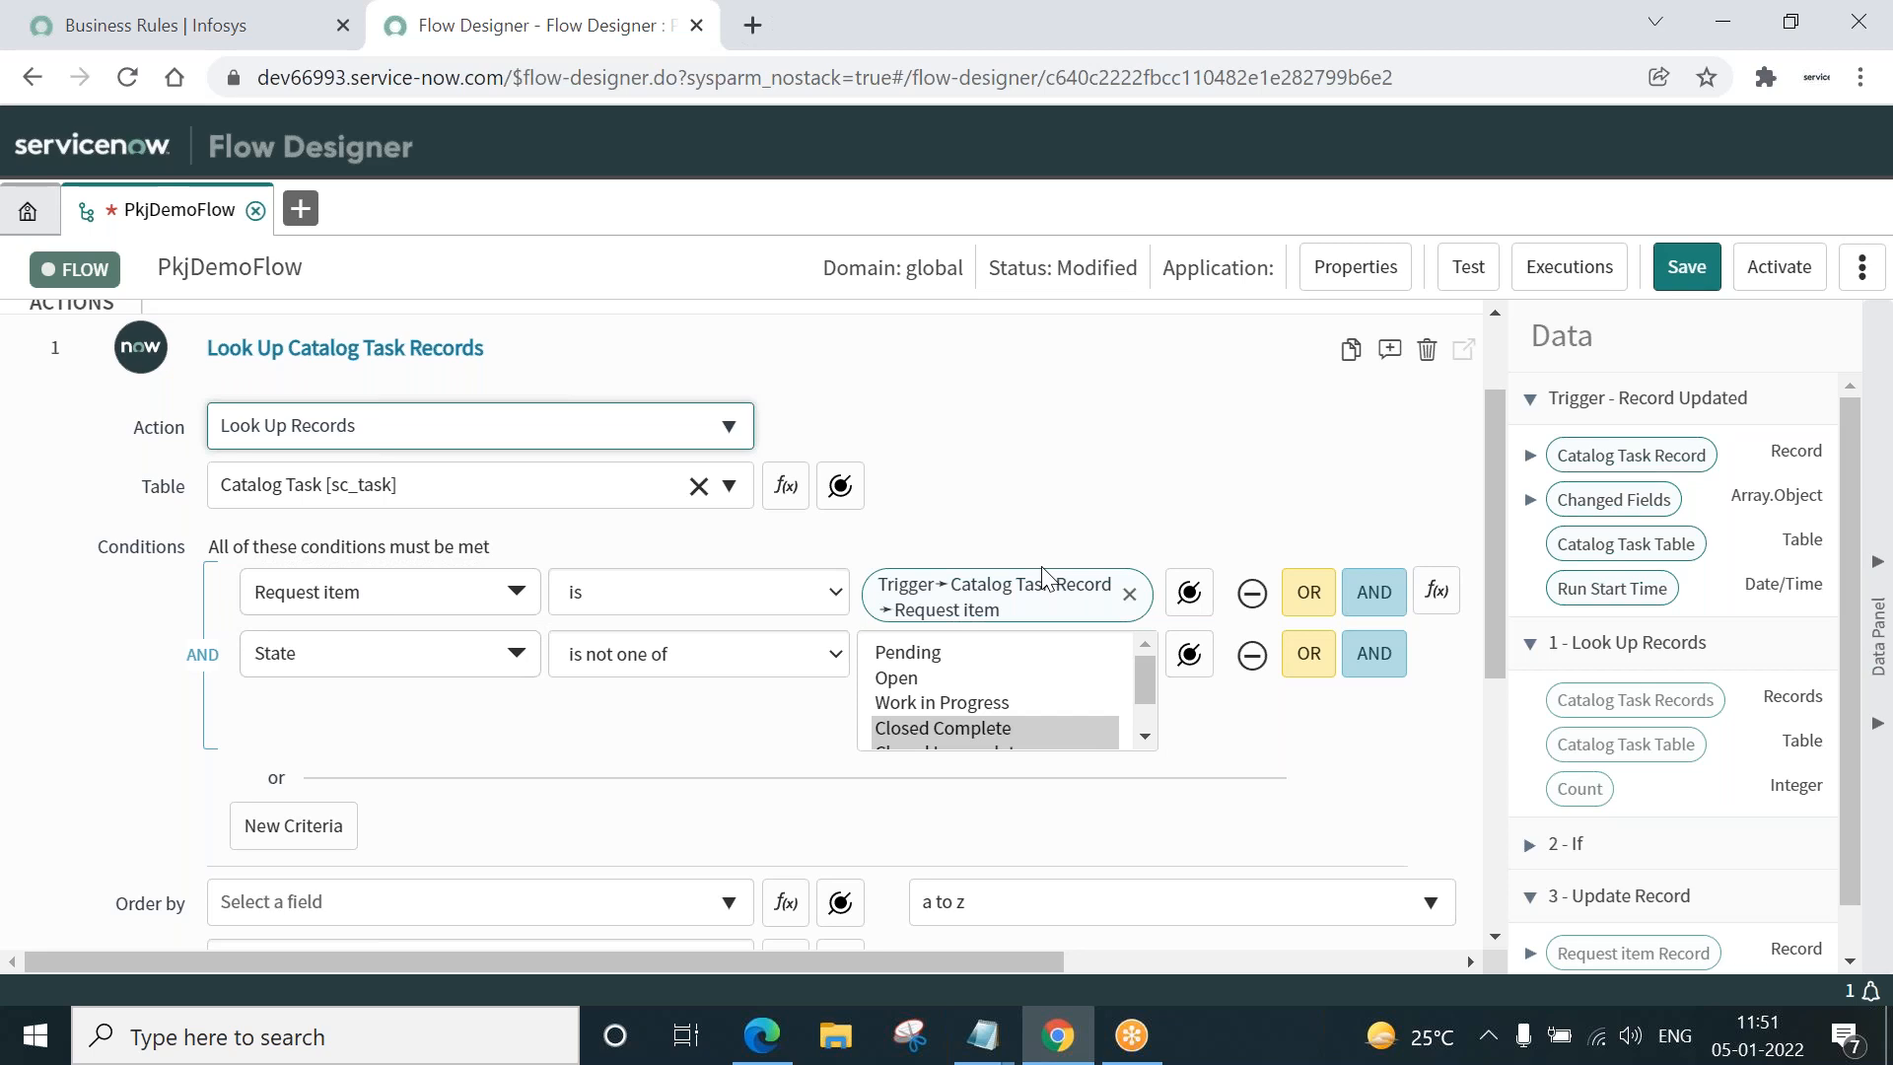
{"action": "mouse_move", "coordinate": [519, 714]}
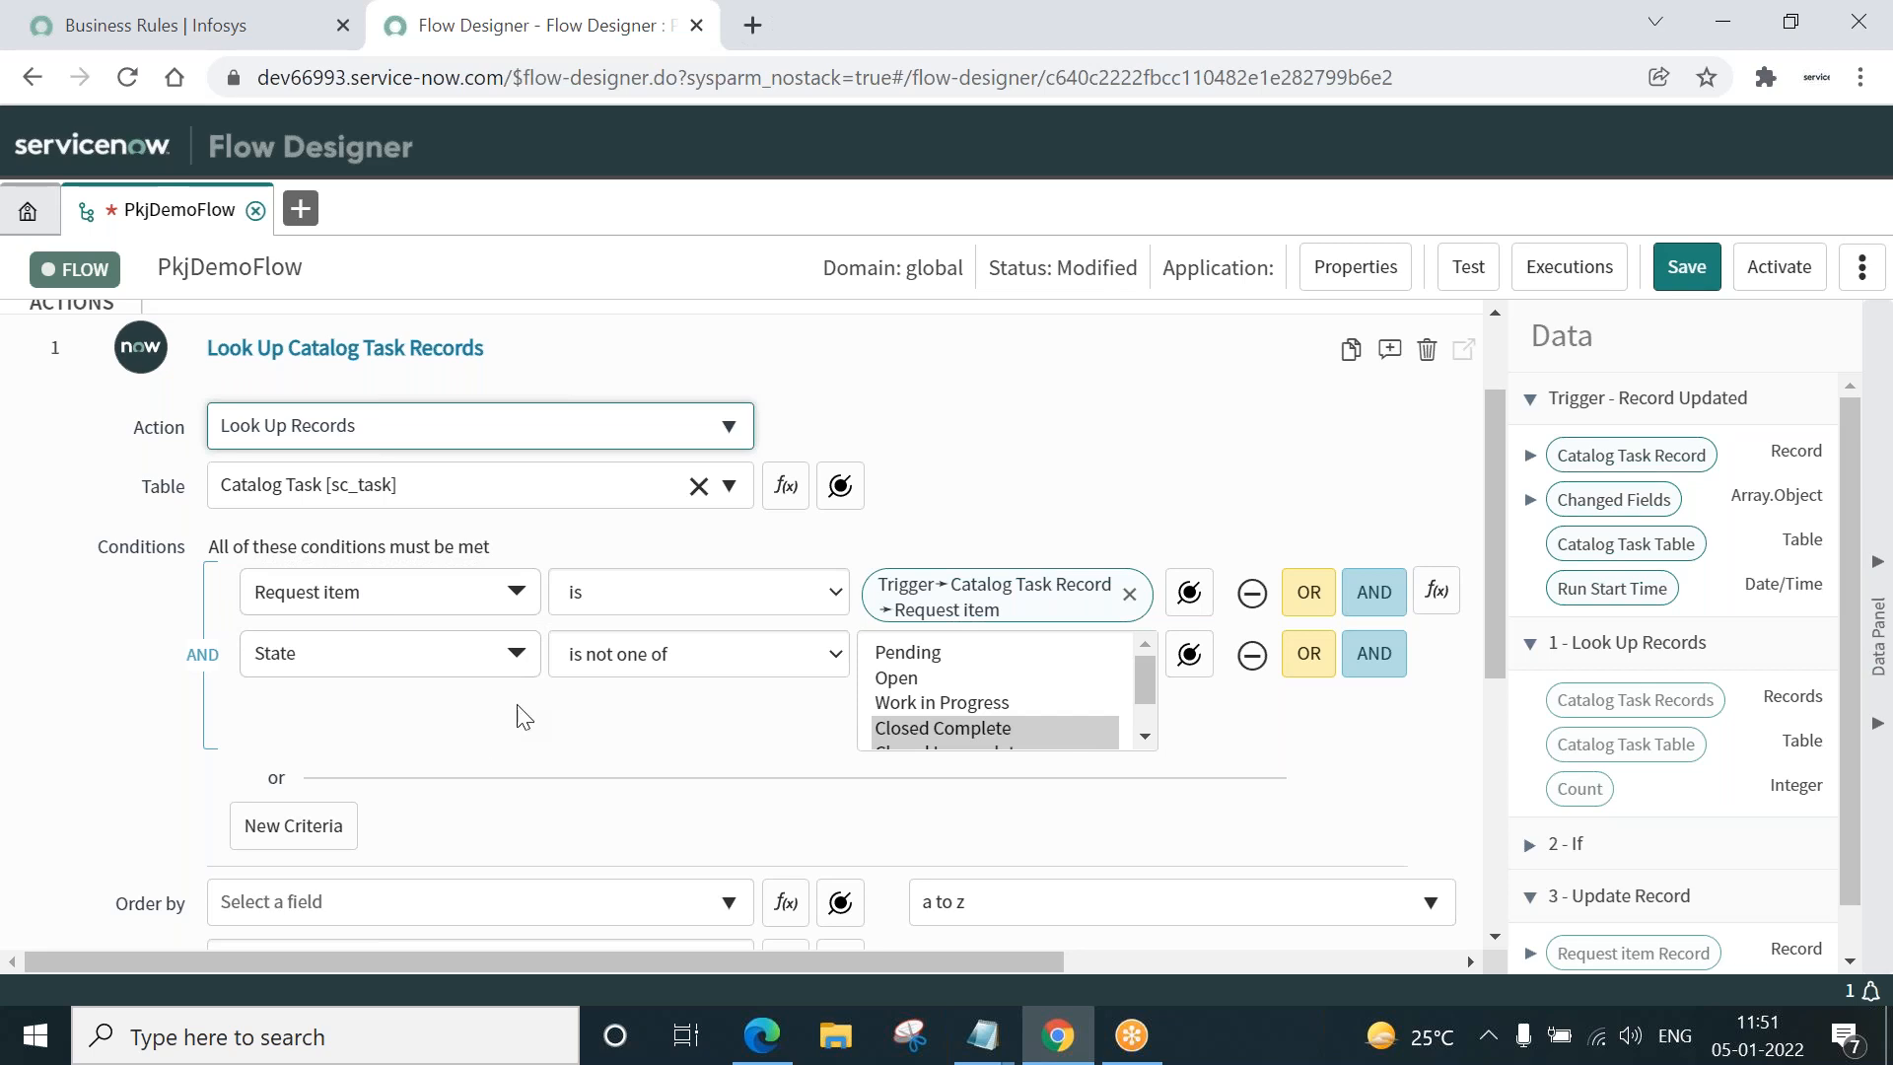
{"action": "mouse_move", "coordinate": [688, 702]}
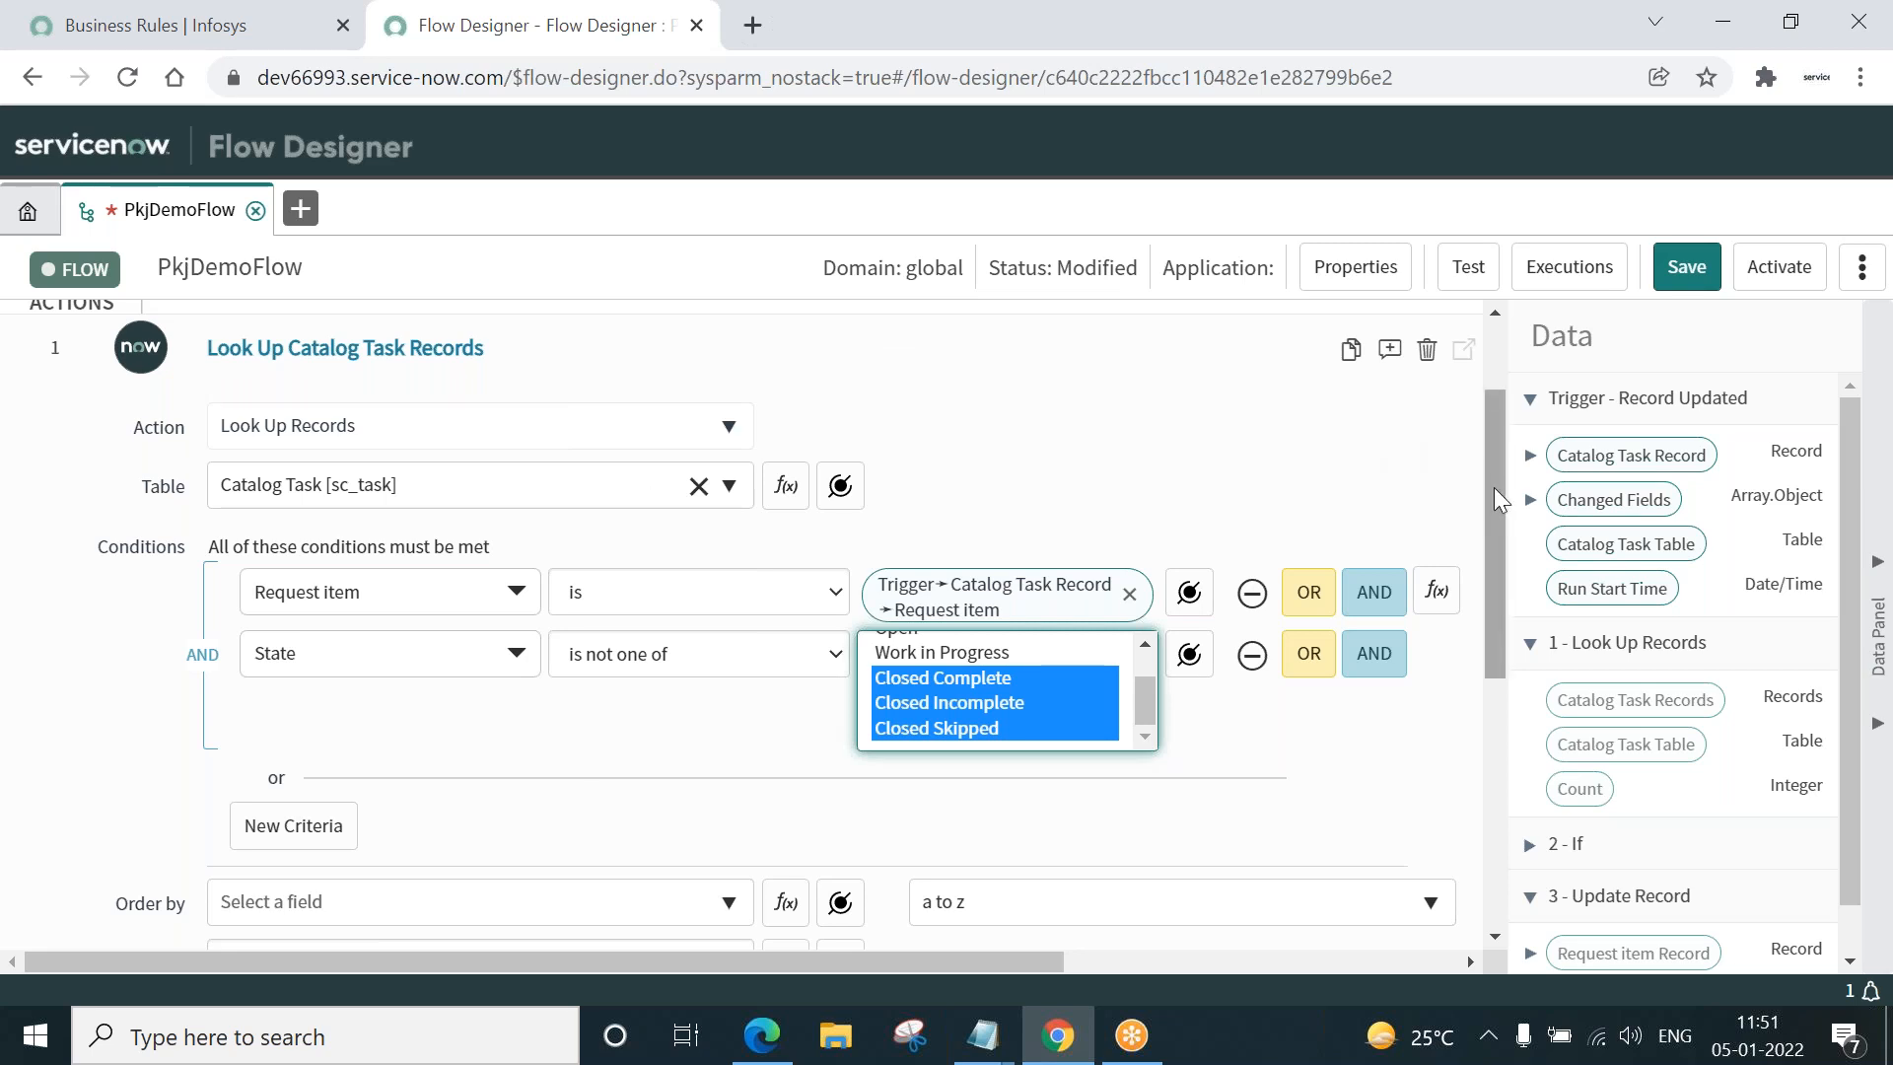
{"action": "scroll", "scroll_direction": "down", "scroll_amount": 3}
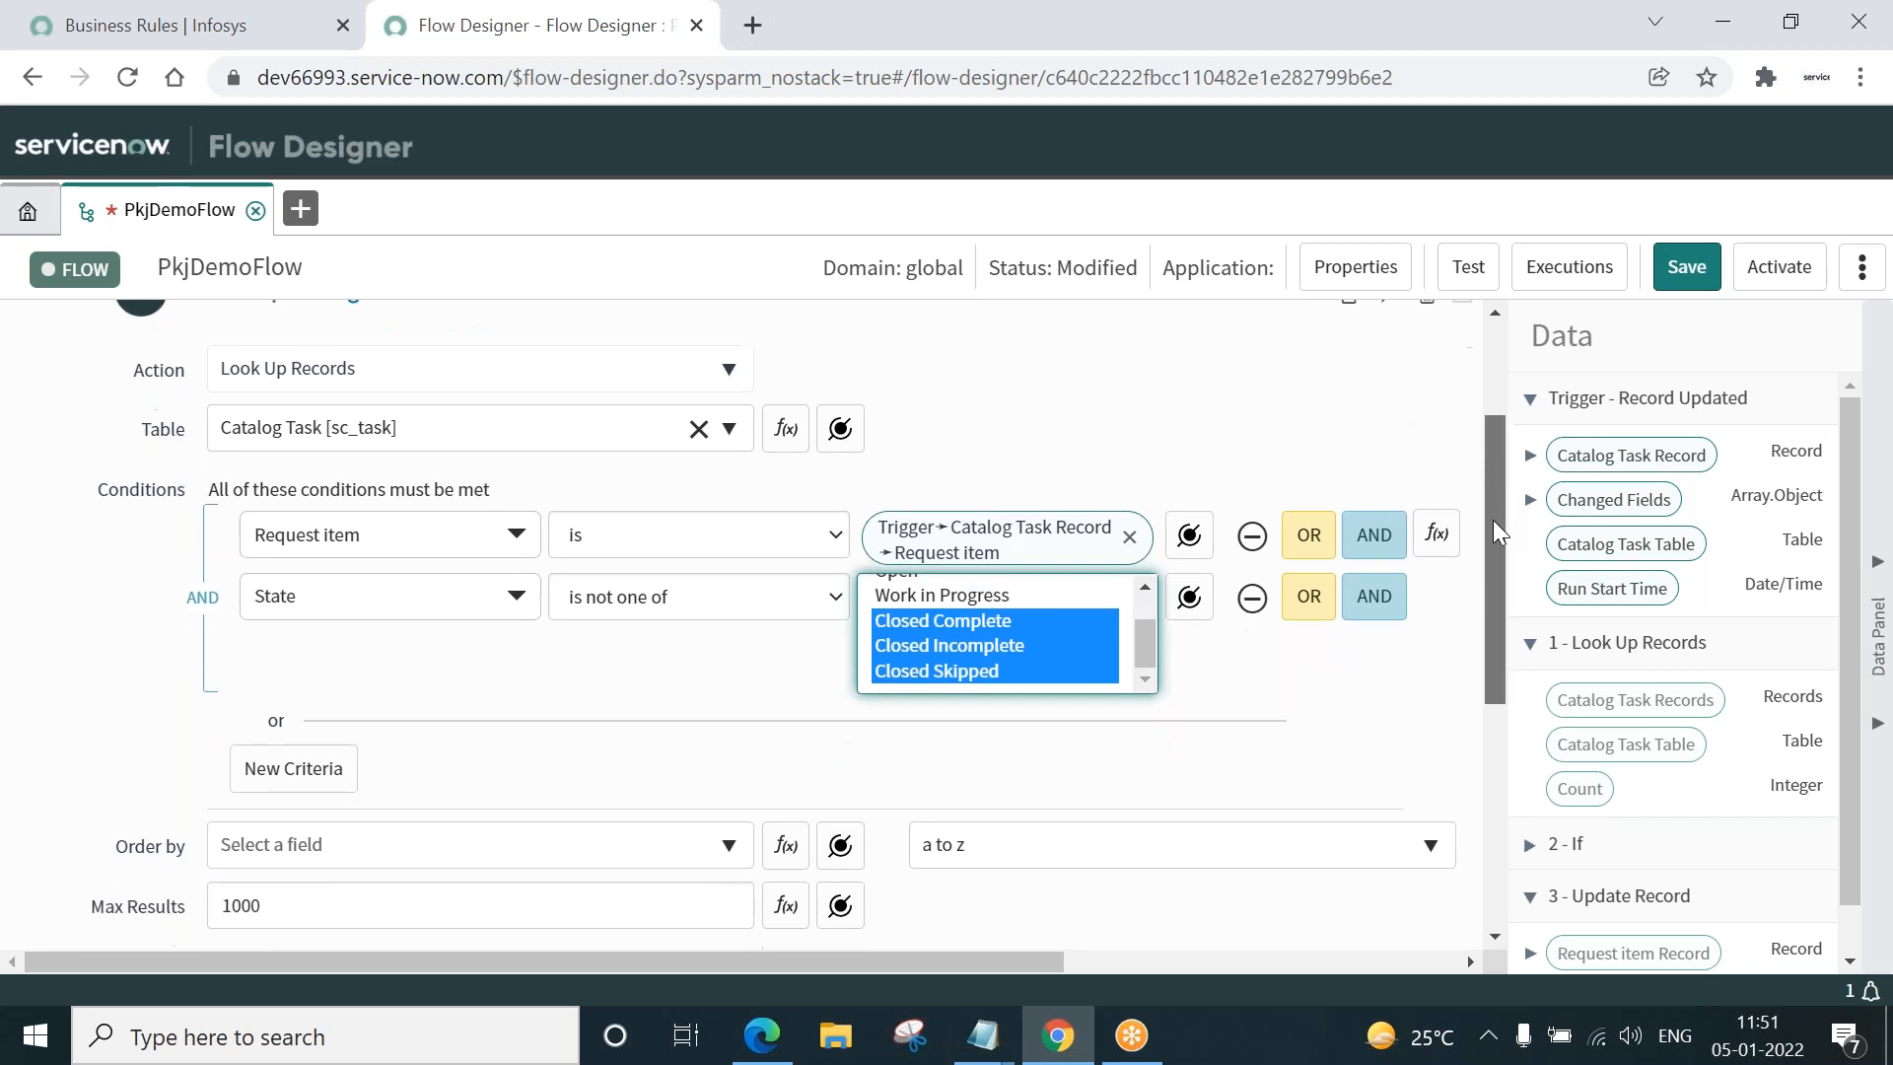
{"action": "scroll", "scroll_direction": "down", "scroll_amount": 3}
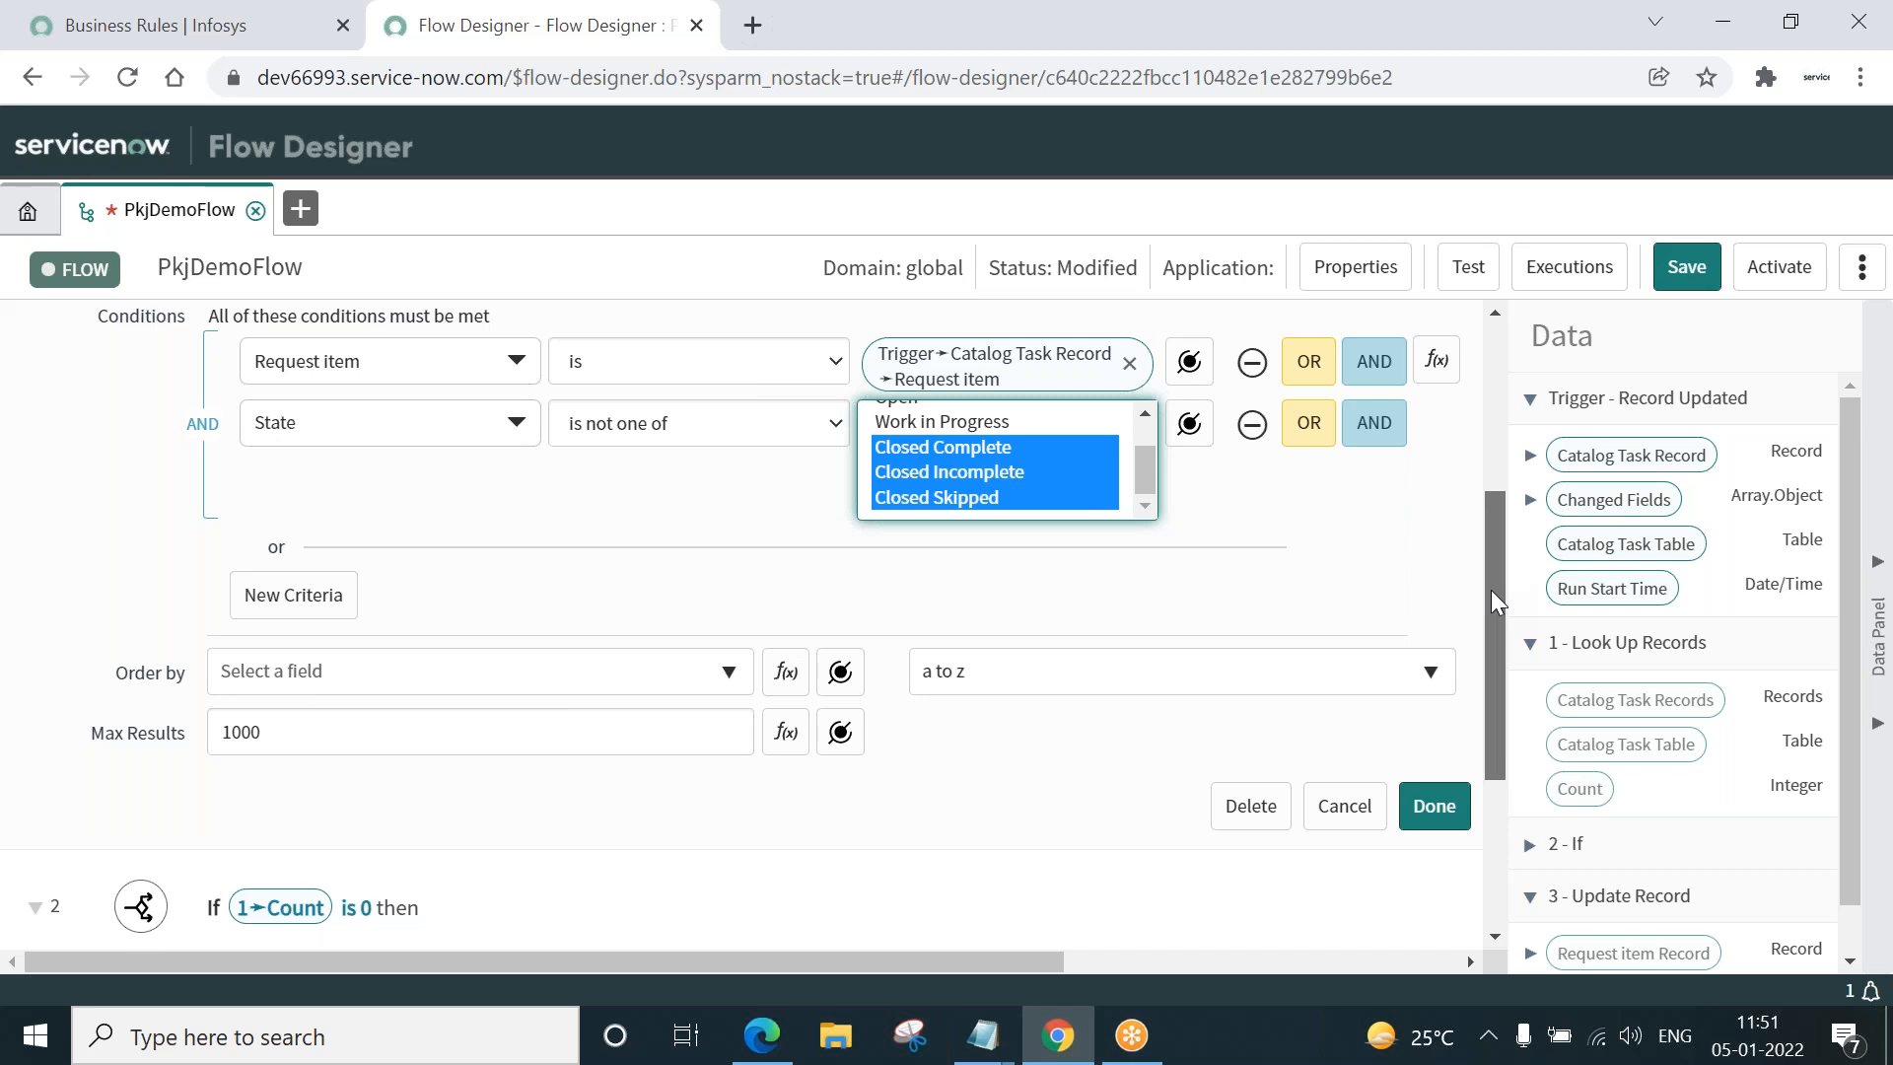
{"action": "scroll", "scroll_direction": "down", "scroll_amount": 3}
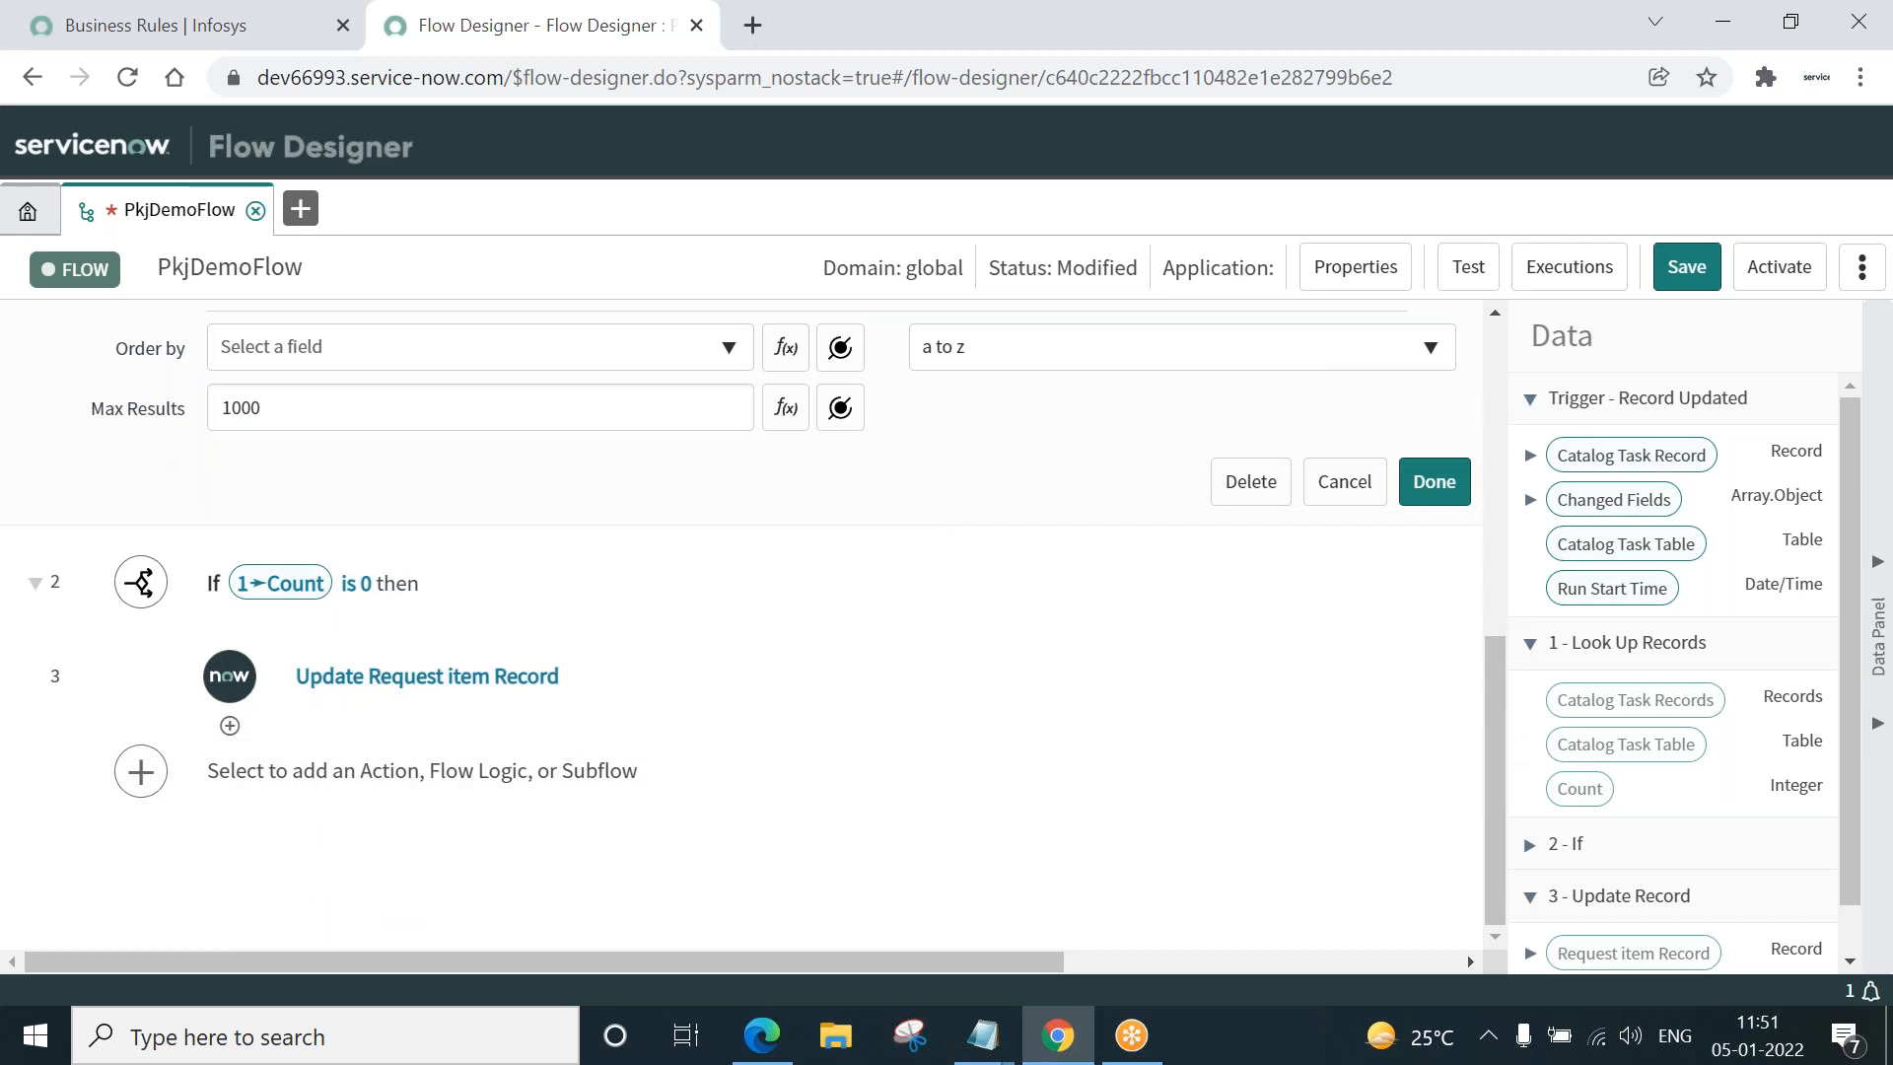
{"action": "mouse_move", "coordinate": [402, 621]}
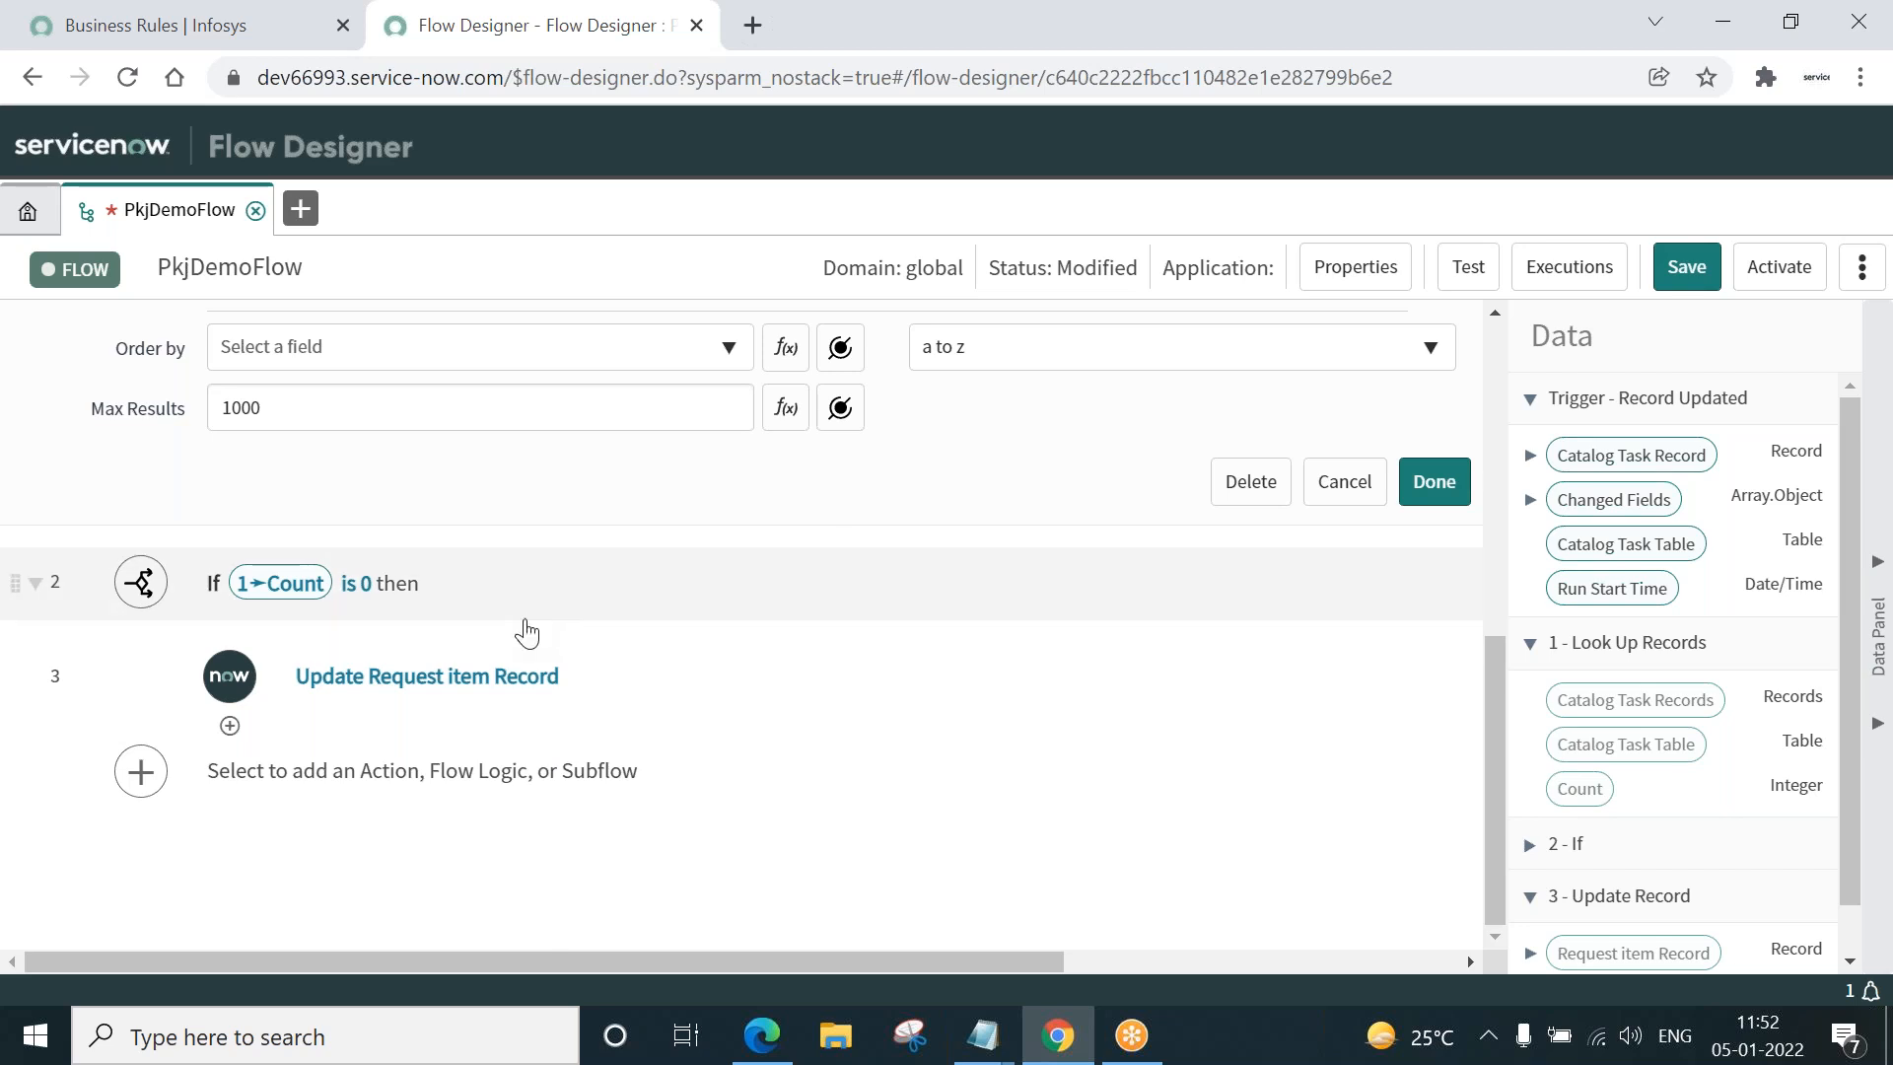
{"action": "mouse_move", "coordinate": [507, 619]}
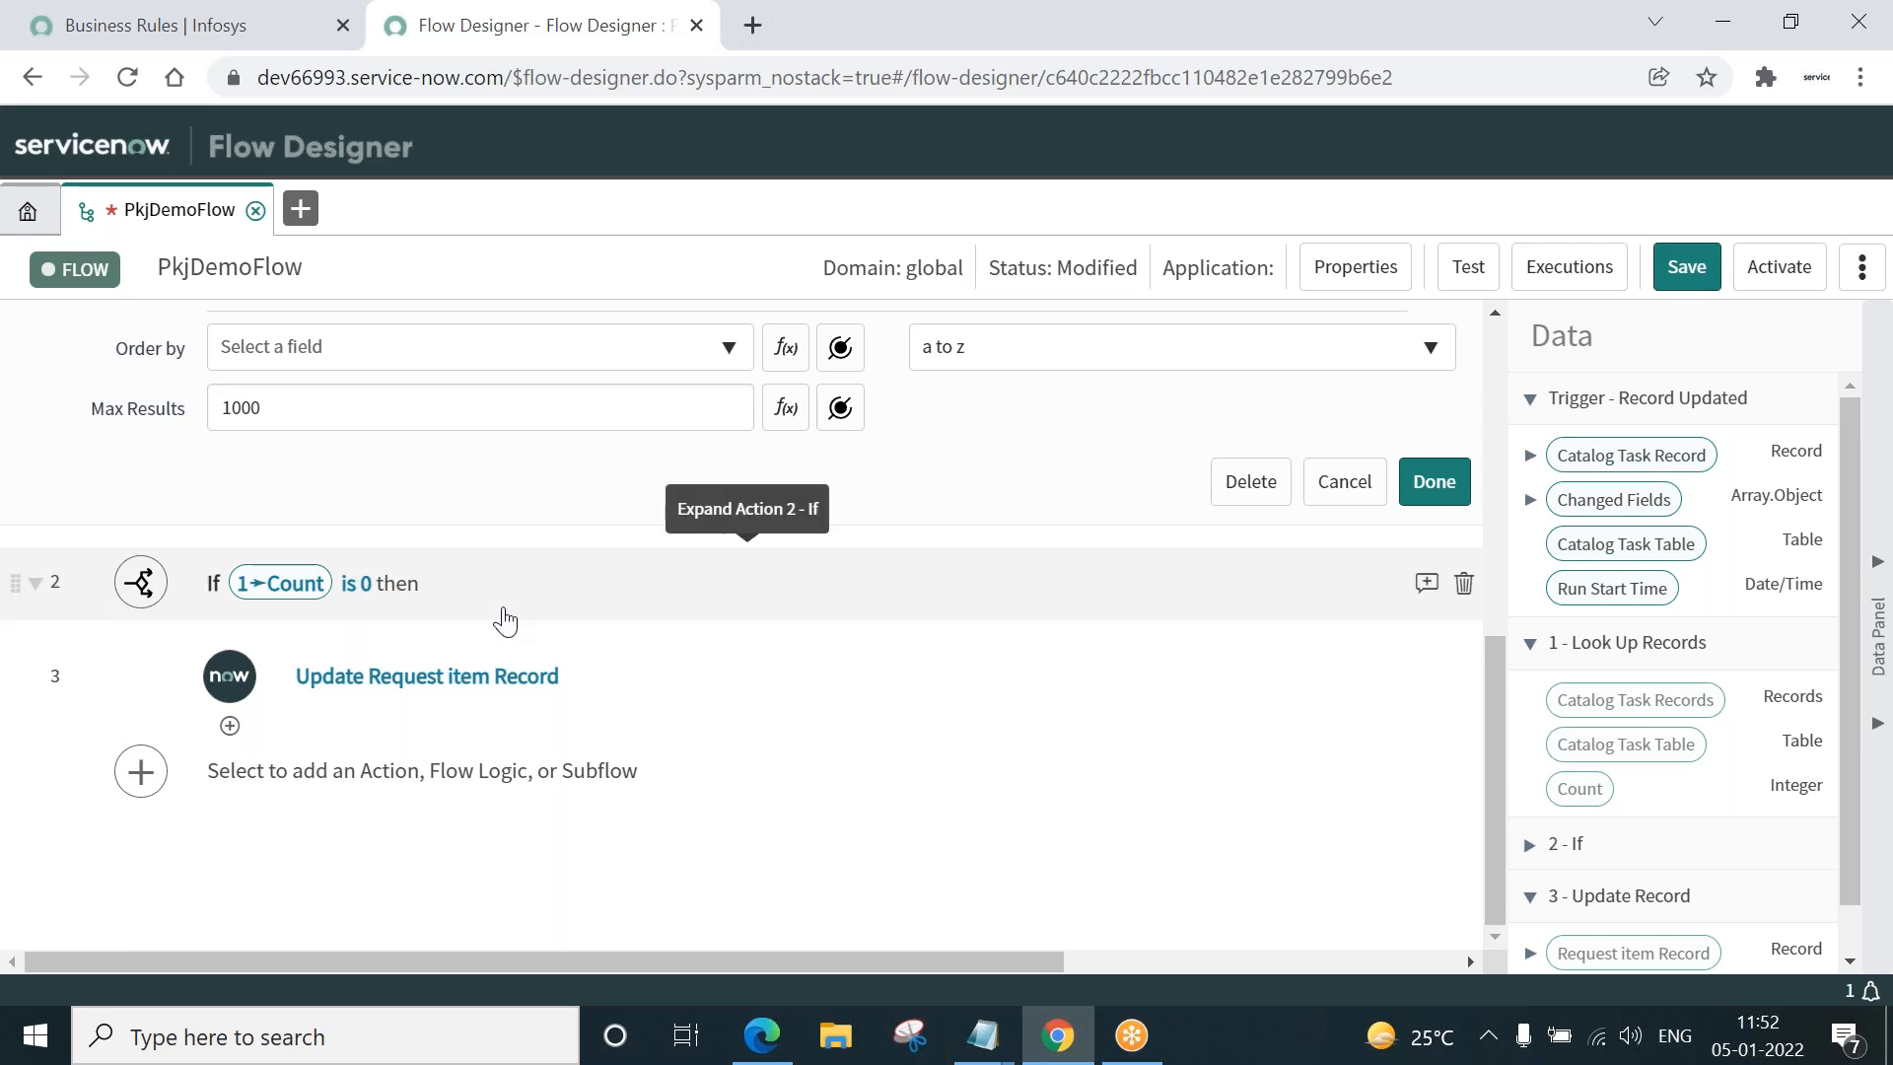
{"action": "mouse_move", "coordinate": [426, 676]}
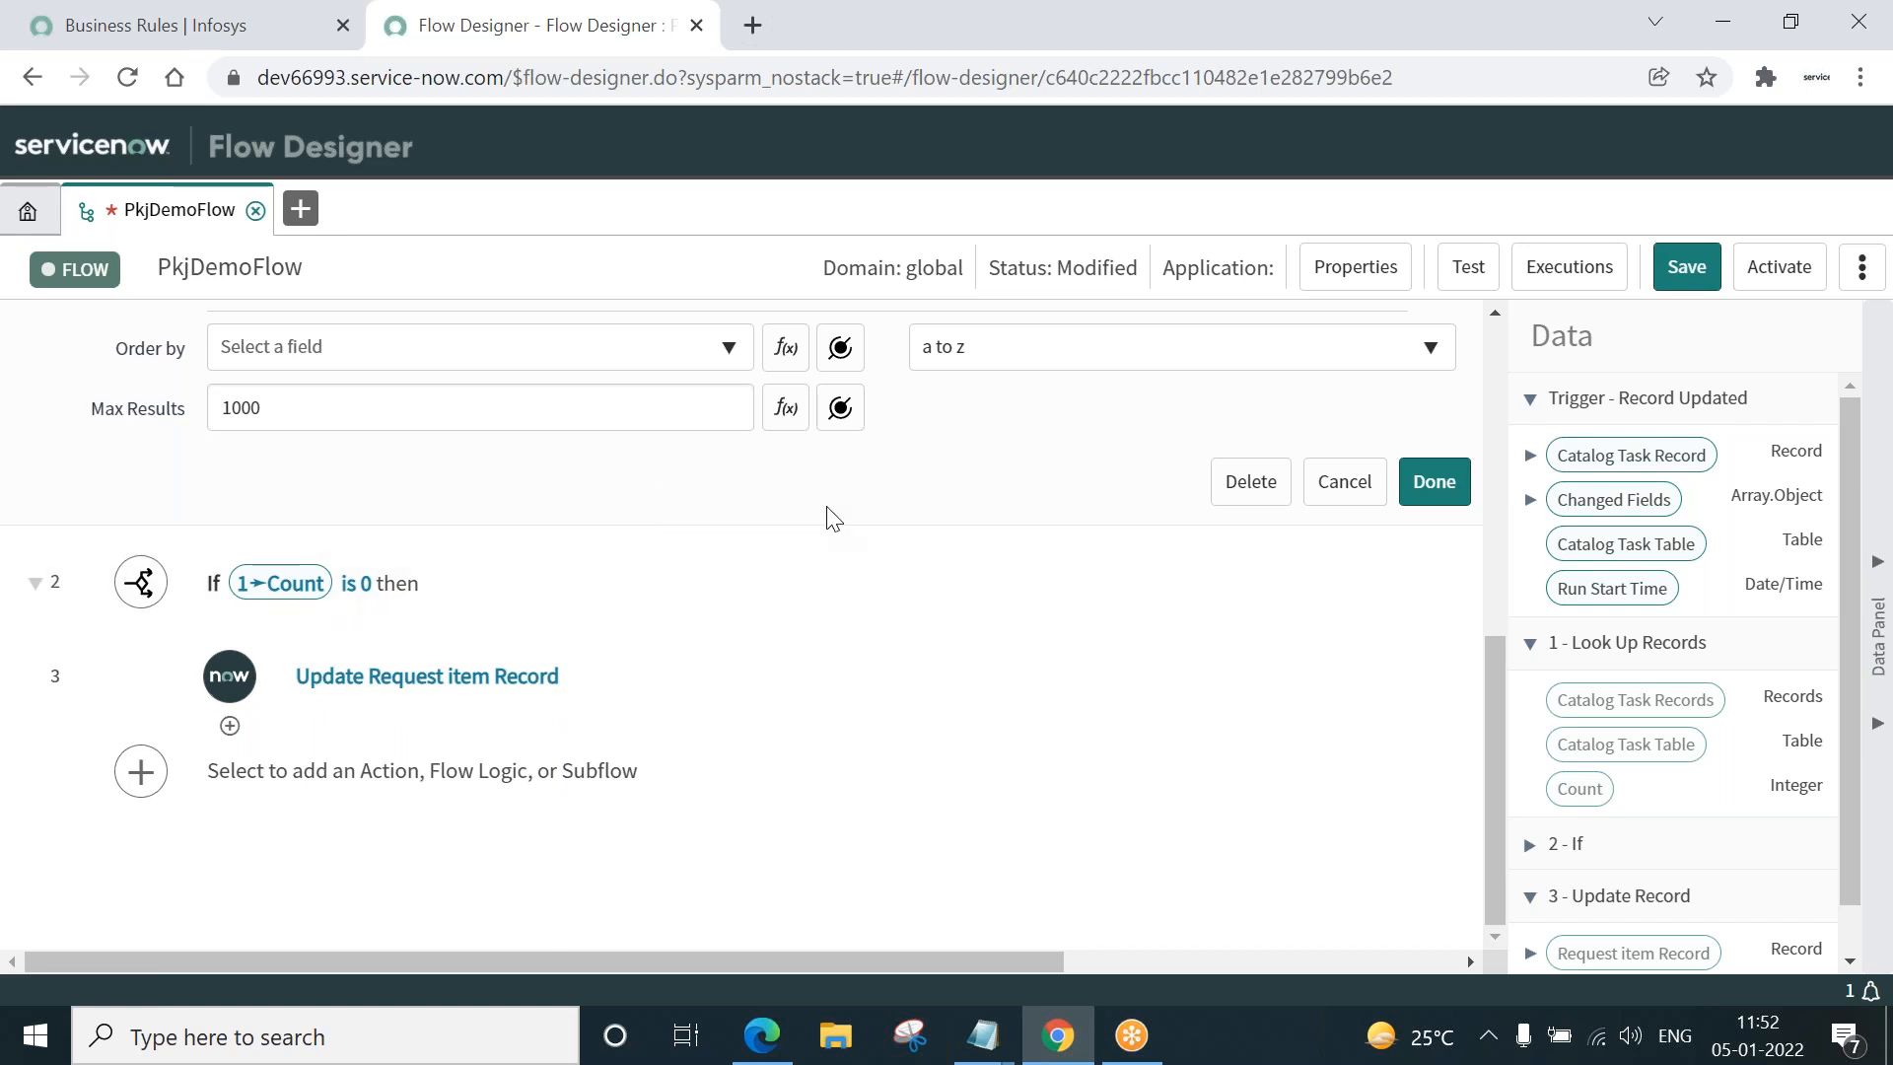
{"action": "mouse_move", "coordinate": [375, 677]}
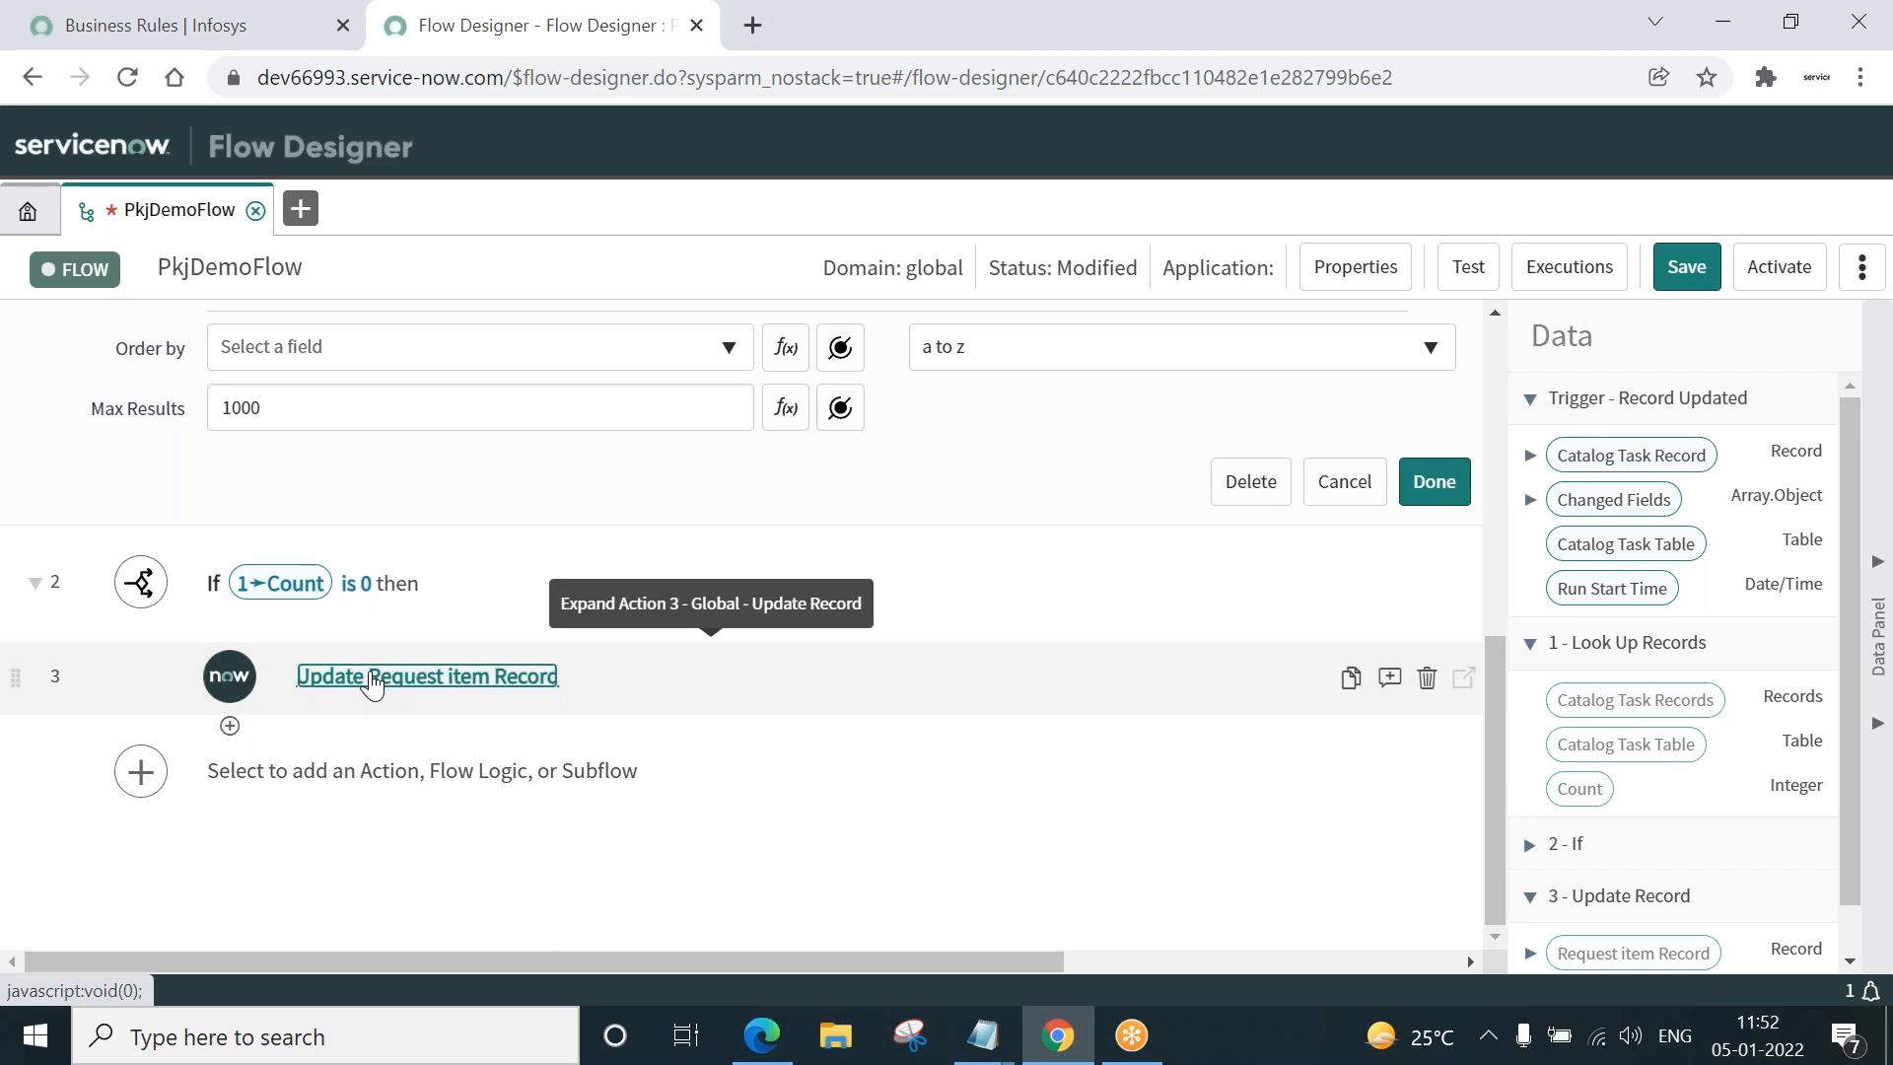
{"action": "left_click", "coordinate": [427, 676]}
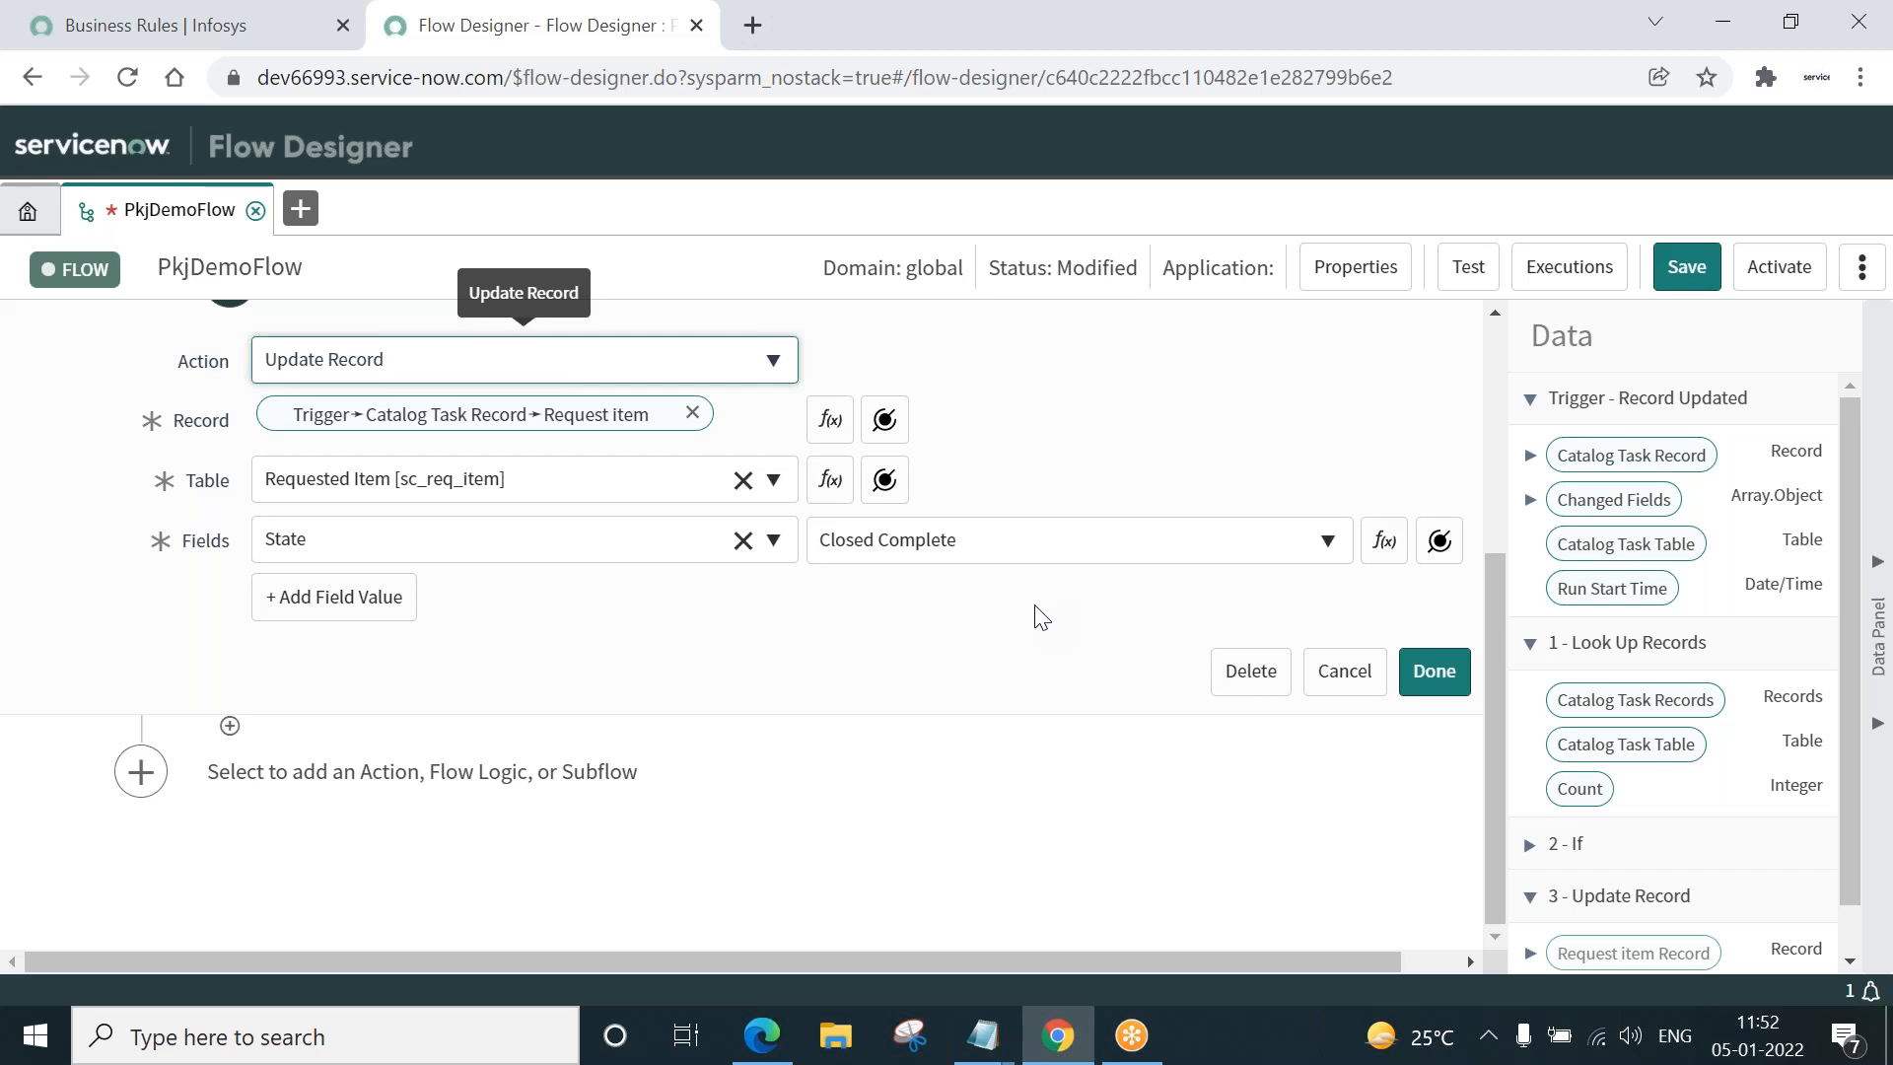
{"action": "mouse_move", "coordinate": [1777, 266]}
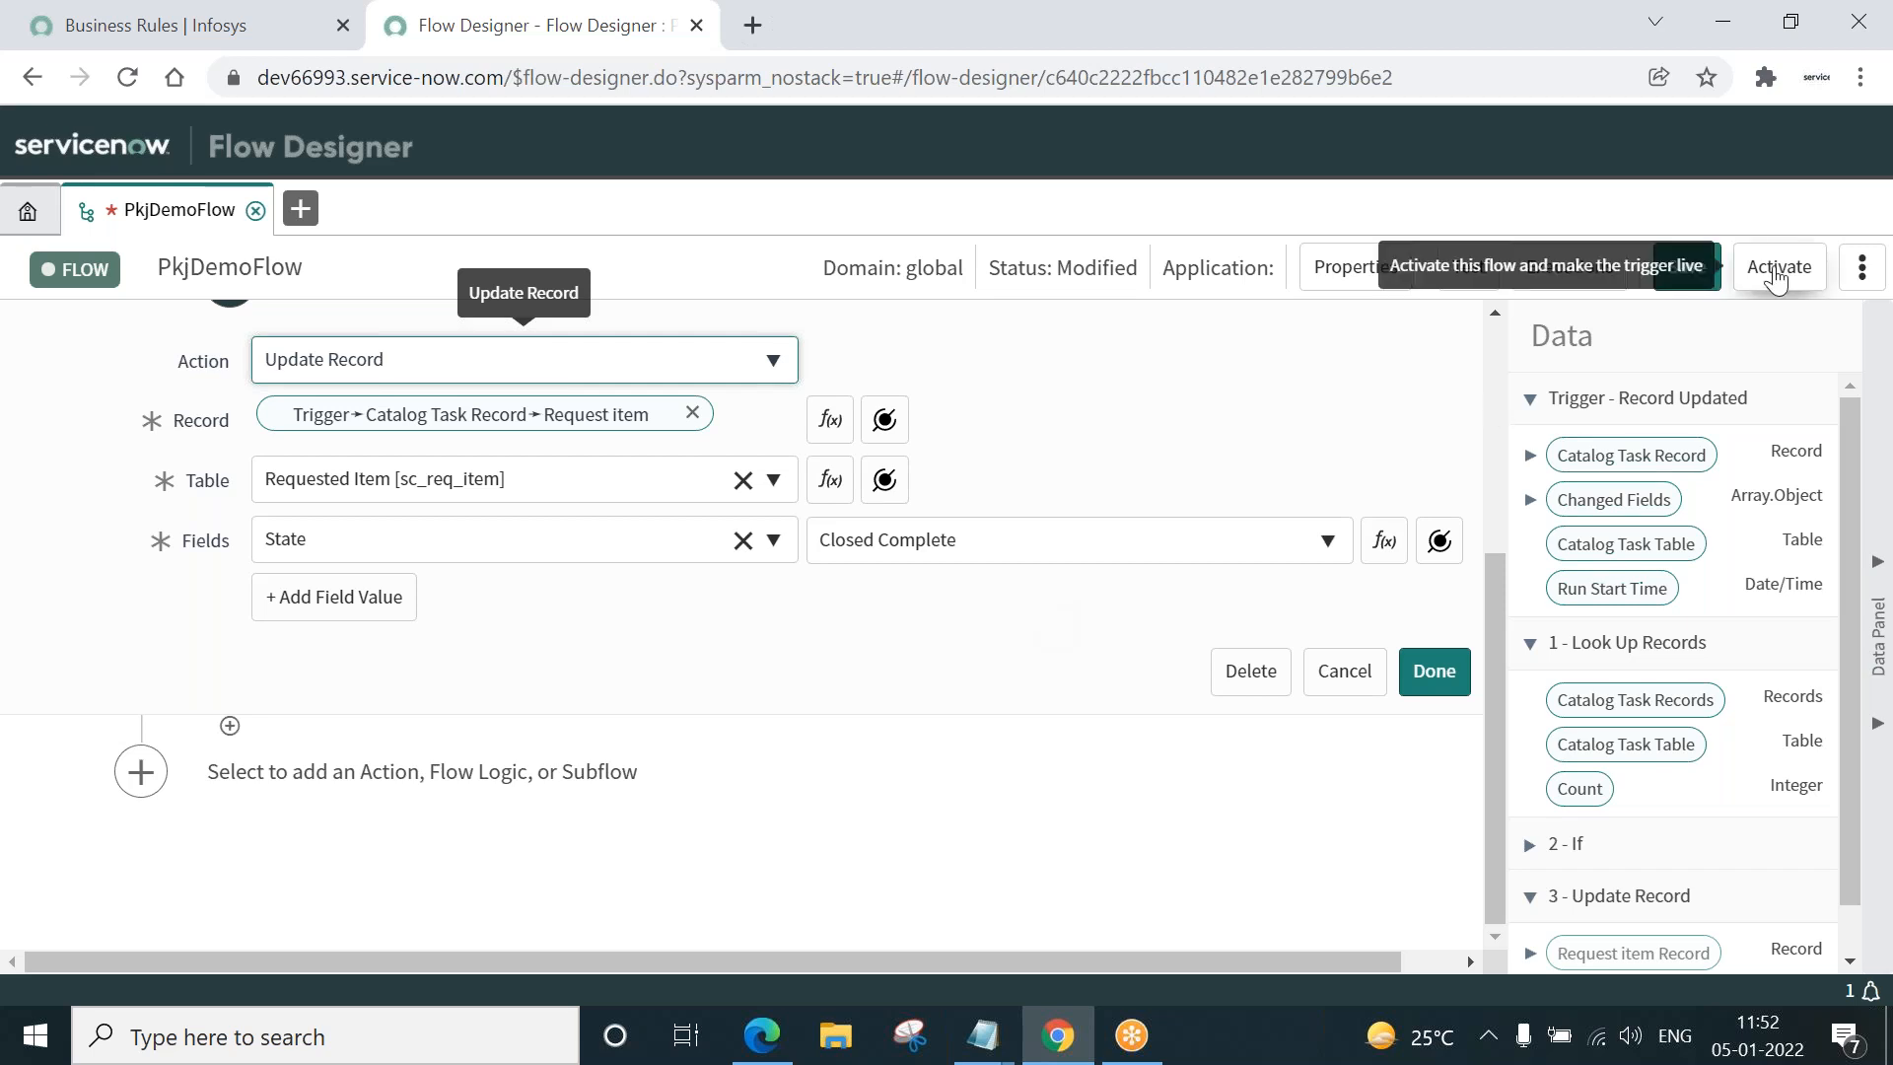
- Activate PkjDemoFlow, confirm it, and return to the Business Rules tab
{"action": "left_click", "coordinate": [1777, 266]}
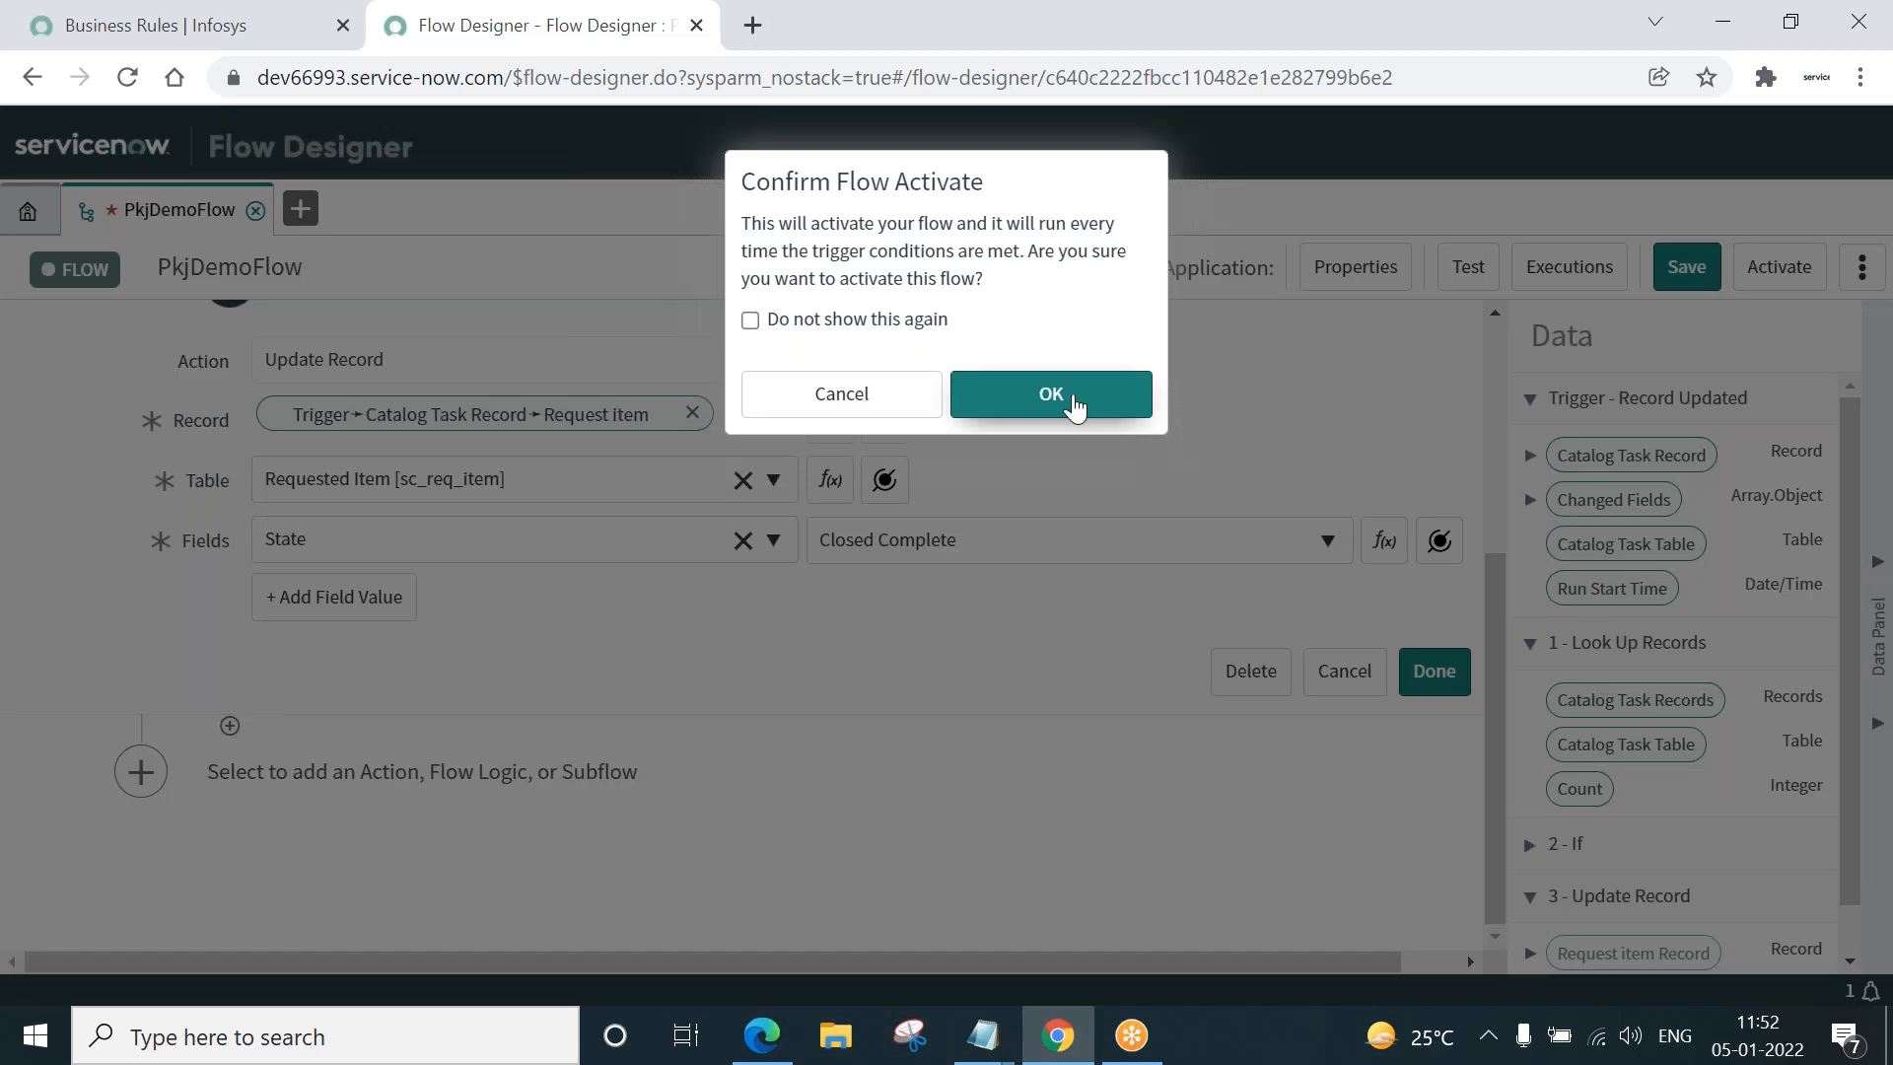
{"action": "left_click", "coordinate": [1049, 394]}
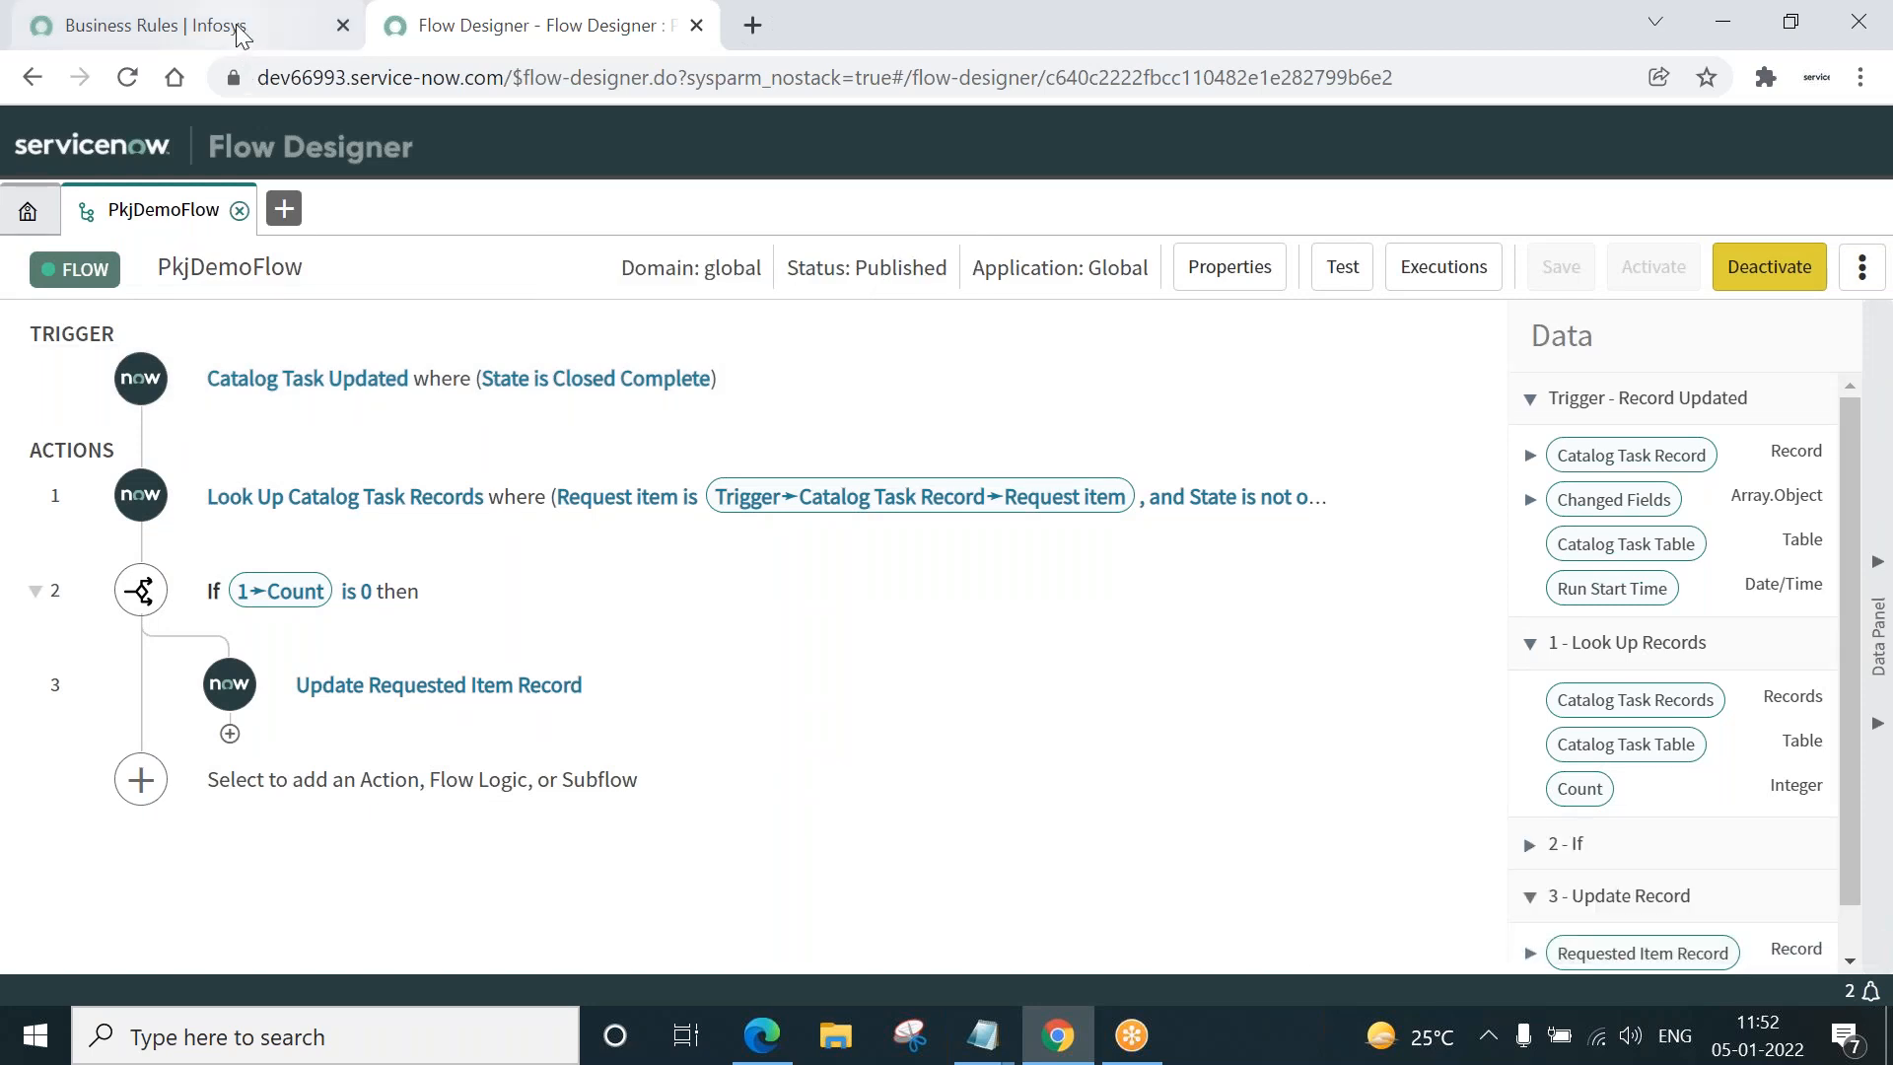
{"action": "left_click", "coordinate": [144, 23]}
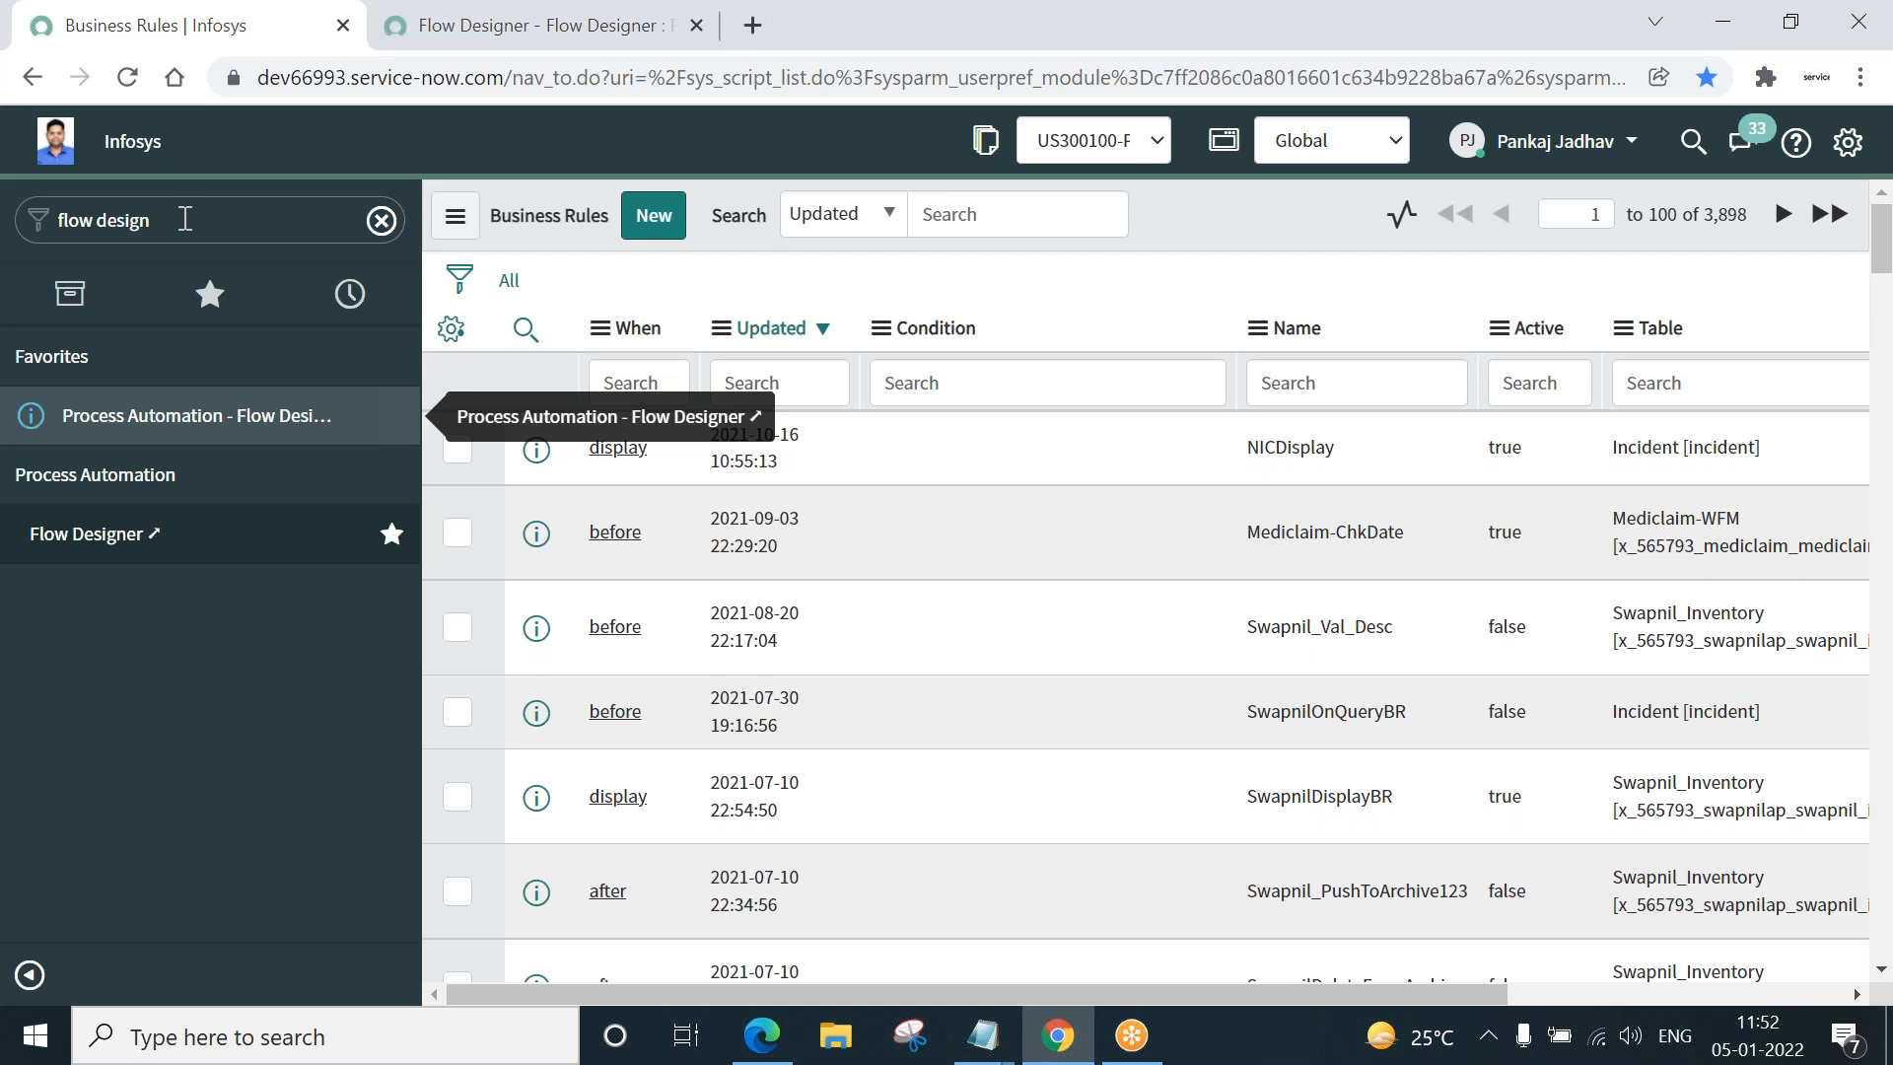
- Filter the navigator for 'request' and open Self-Service > Requested Items
{"action": "type", "text": "request"}
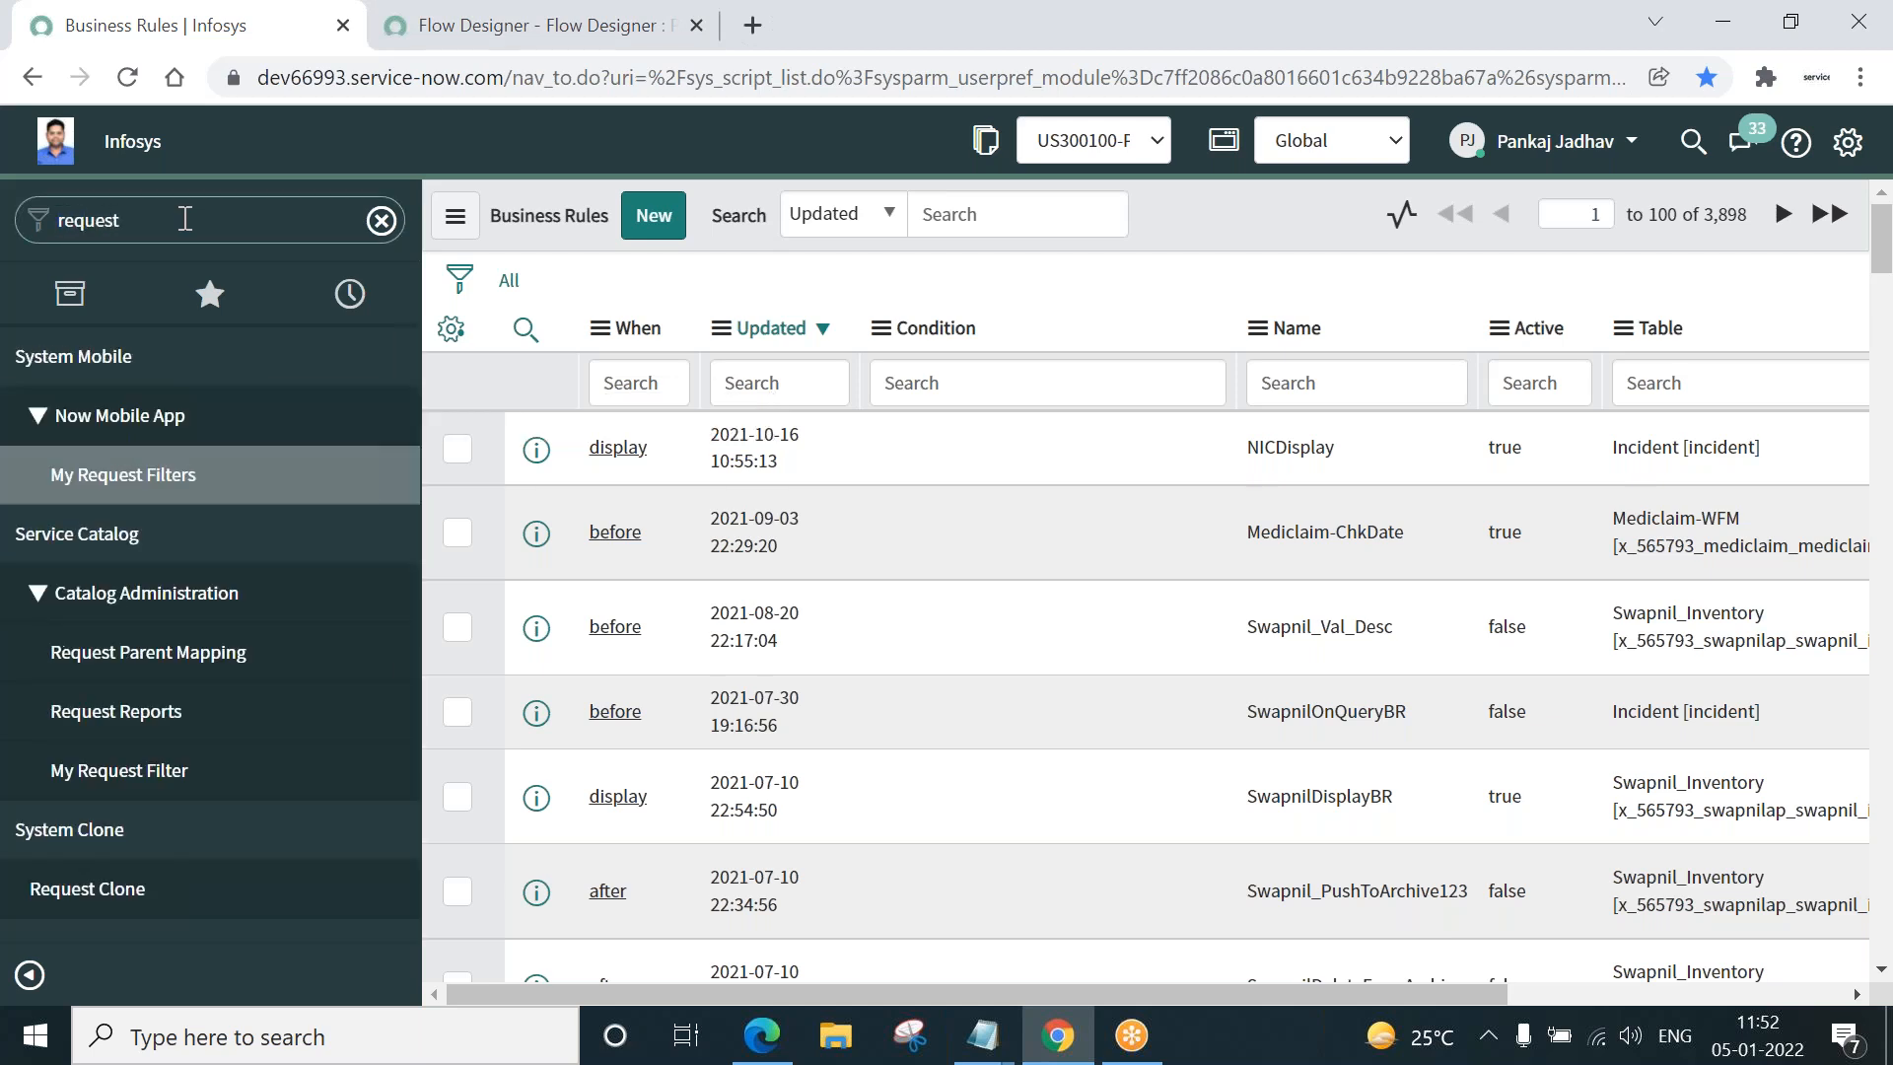
{"action": "left_click", "coordinate": [182, 219]}
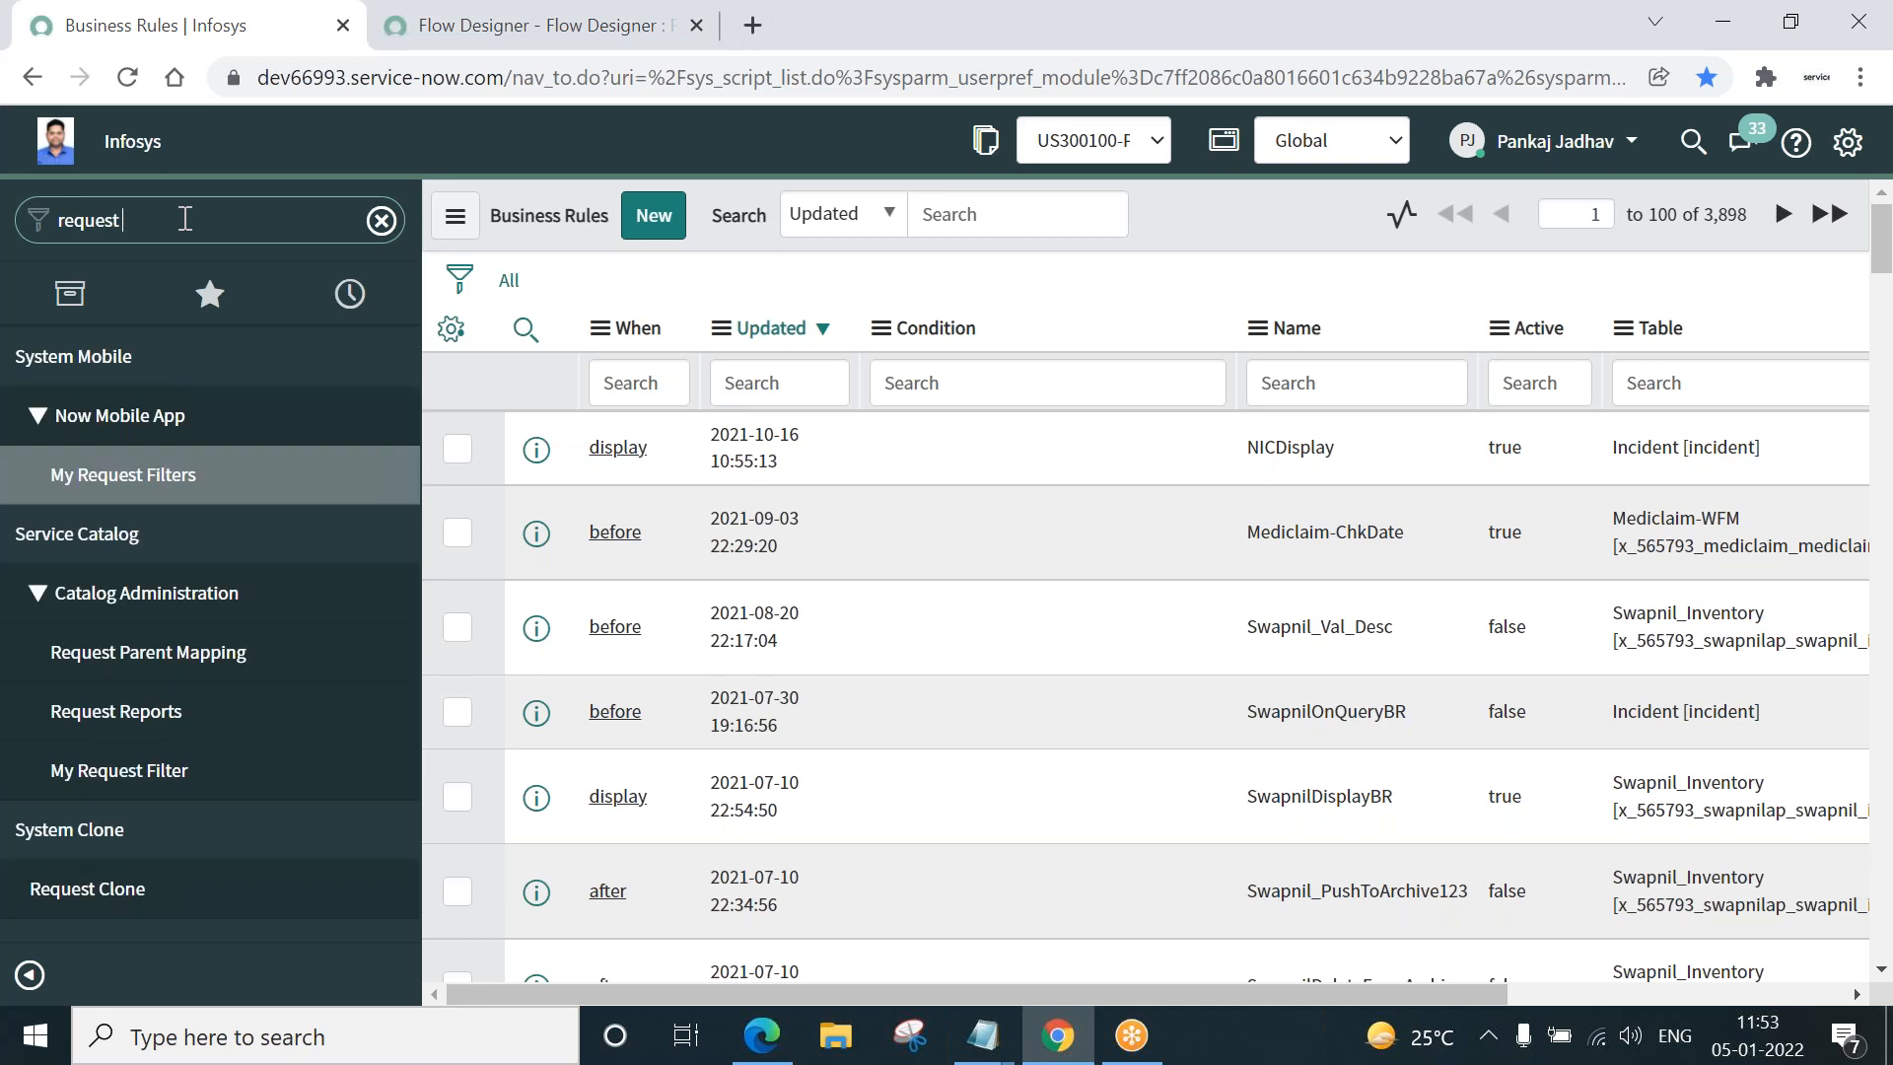
{"action": "mouse_move", "coordinate": [211, 874]}
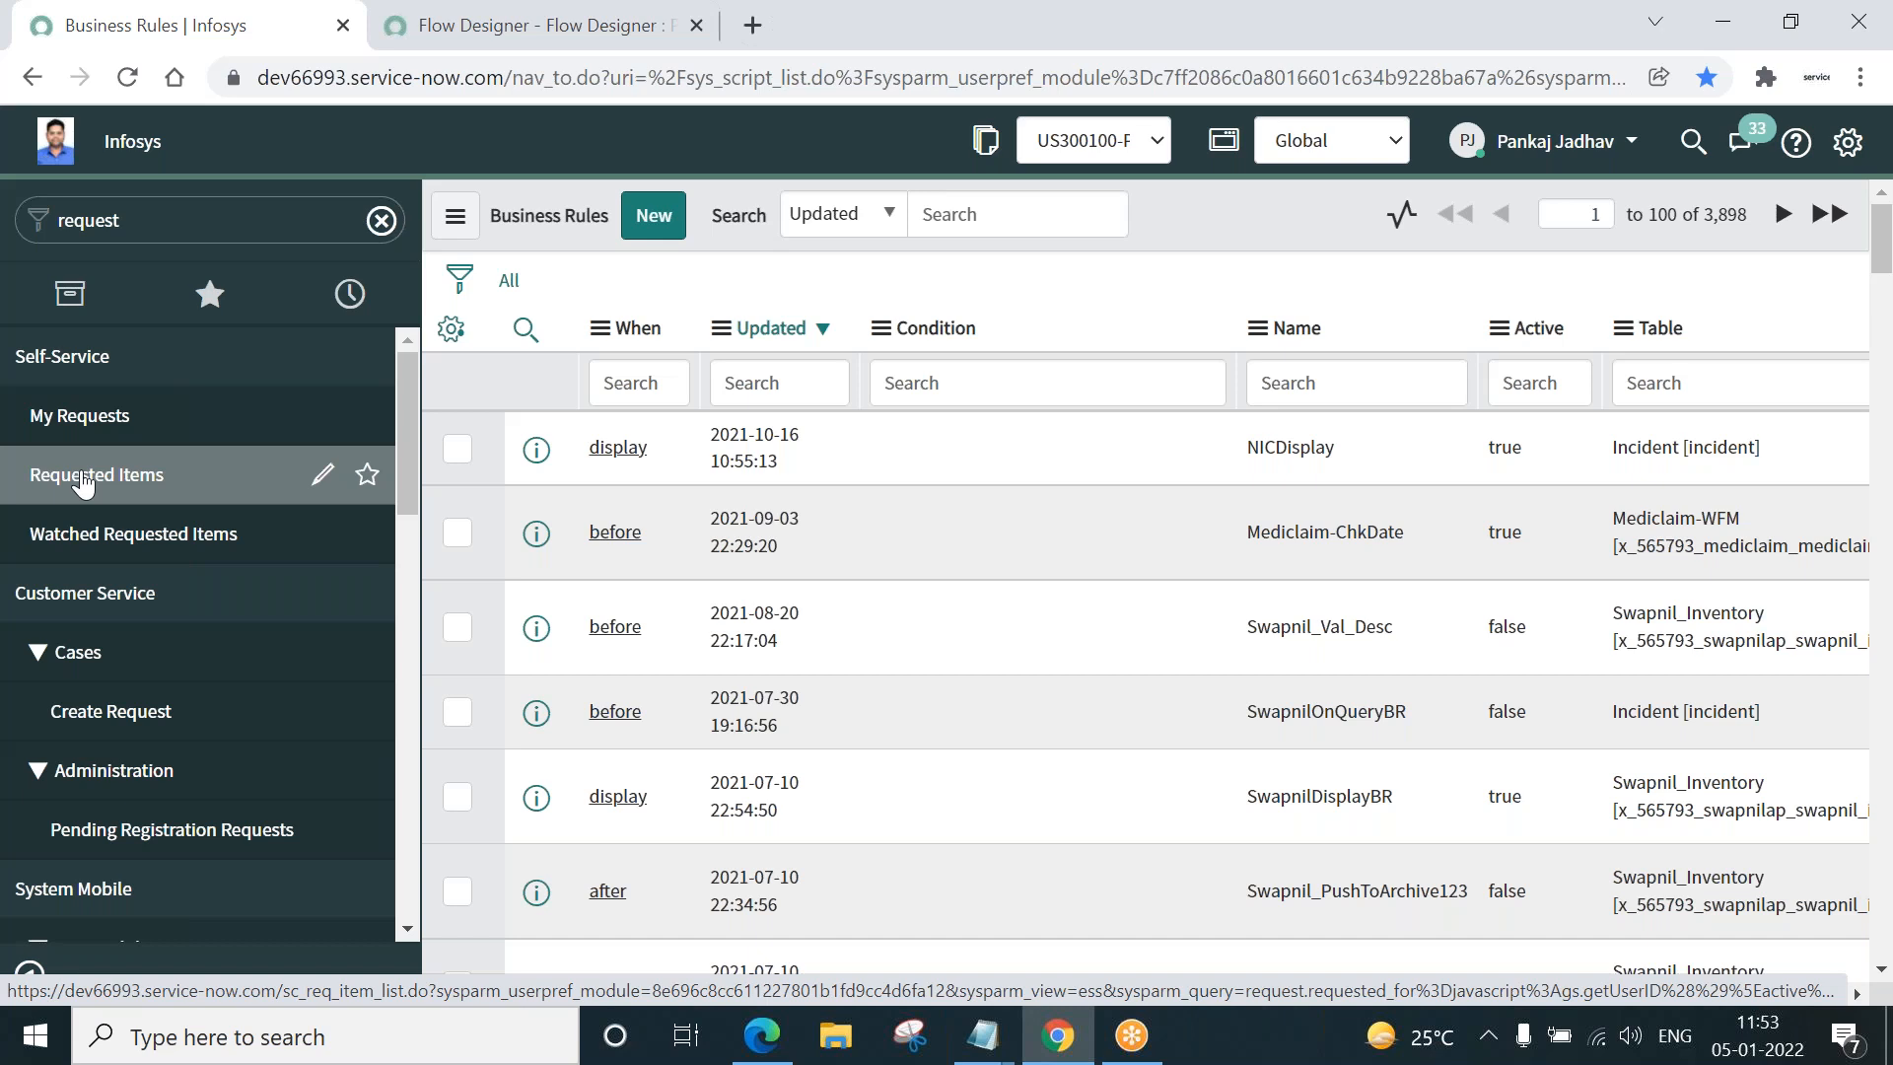
{"action": "left_click", "coordinate": [97, 475]}
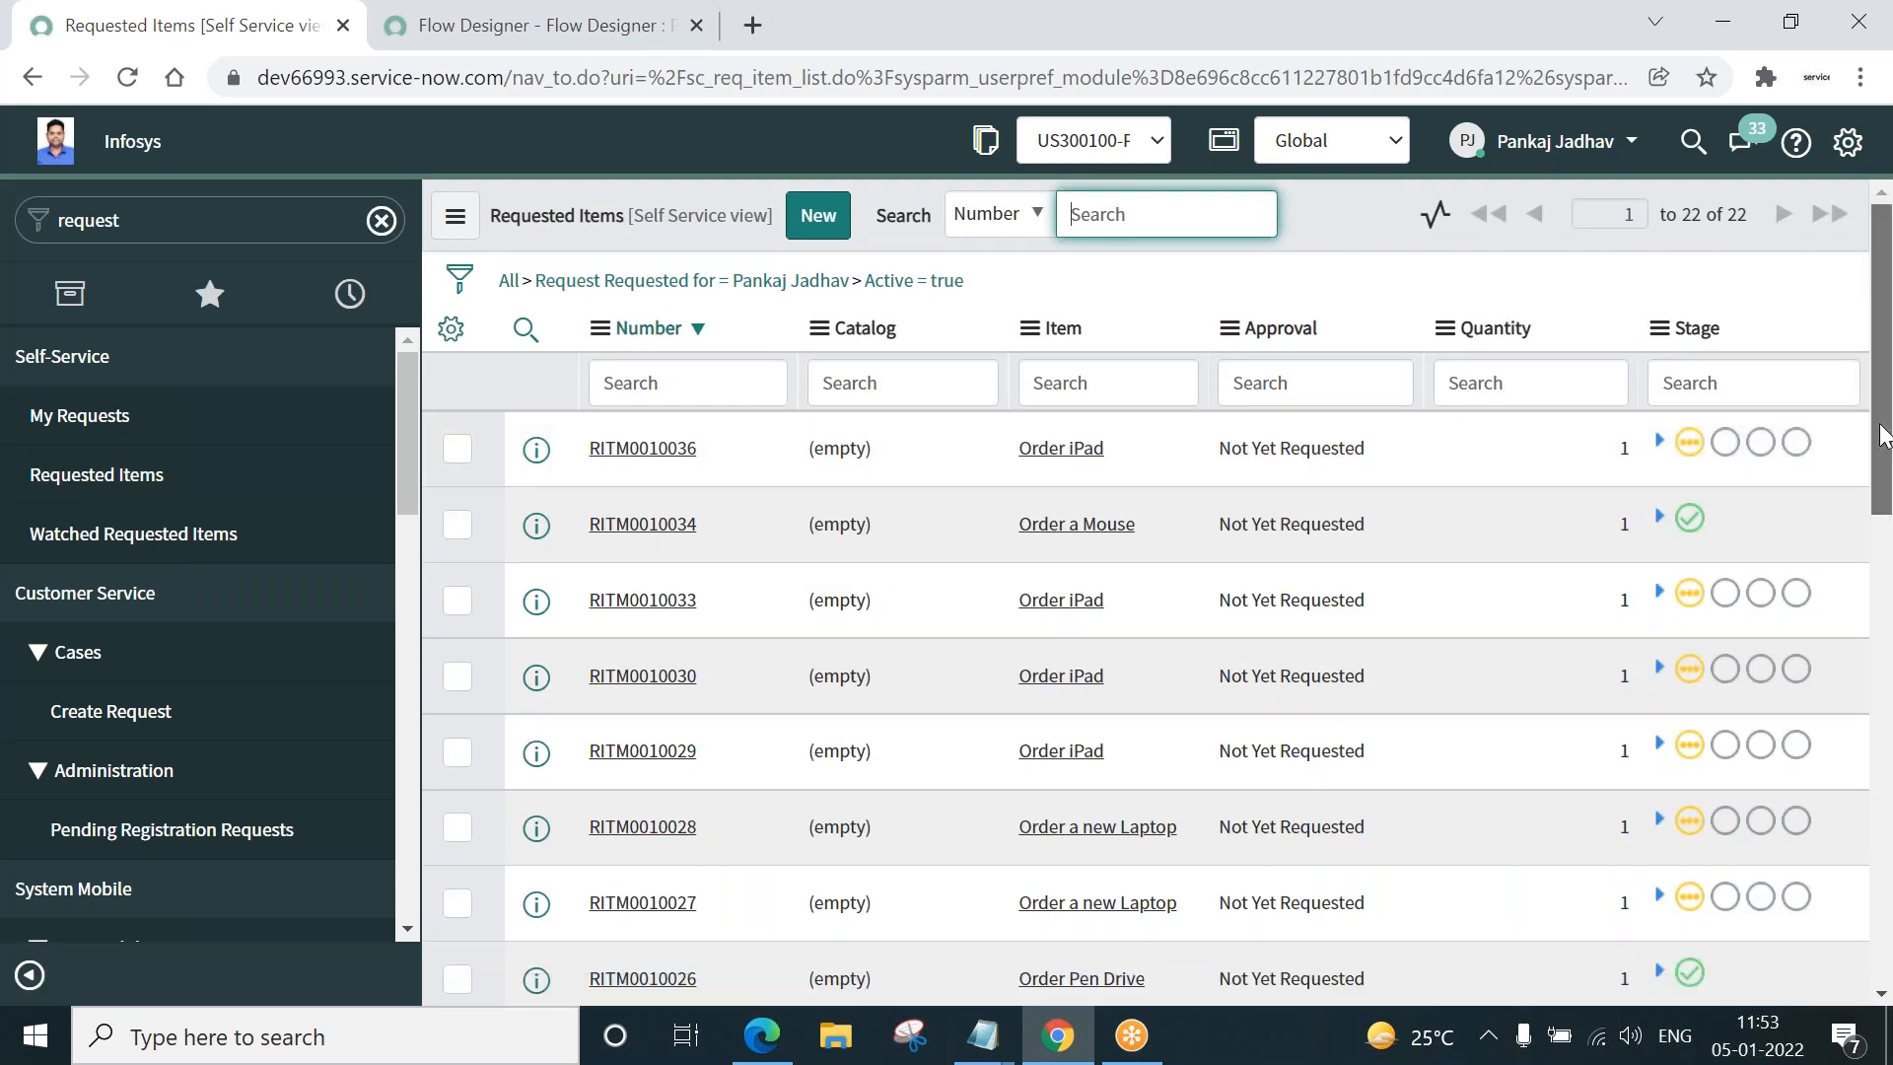
- Reload the list via the All breadcrumb to show all requested items, not only active
{"action": "scroll", "scroll_direction": "down", "scroll_amount": 3}
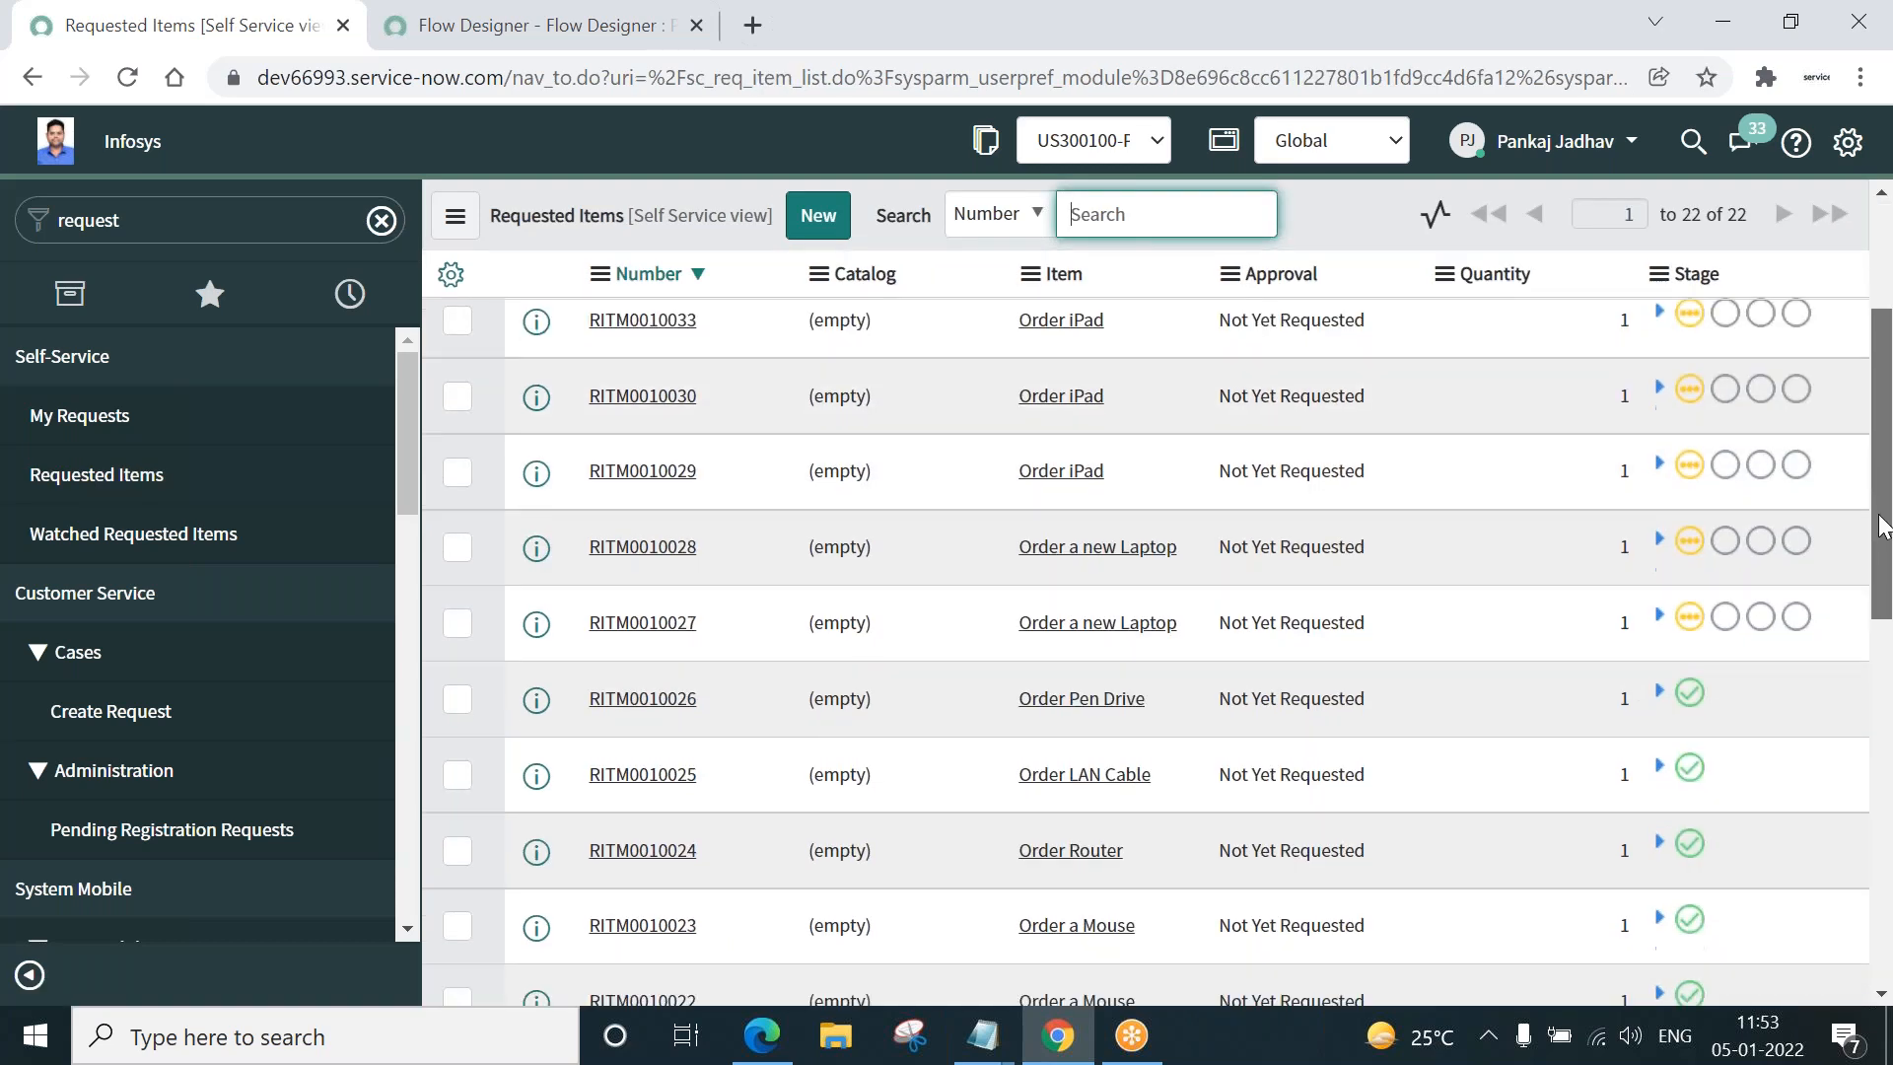
{"action": "scroll", "scroll_direction": "down", "scroll_amount": 3}
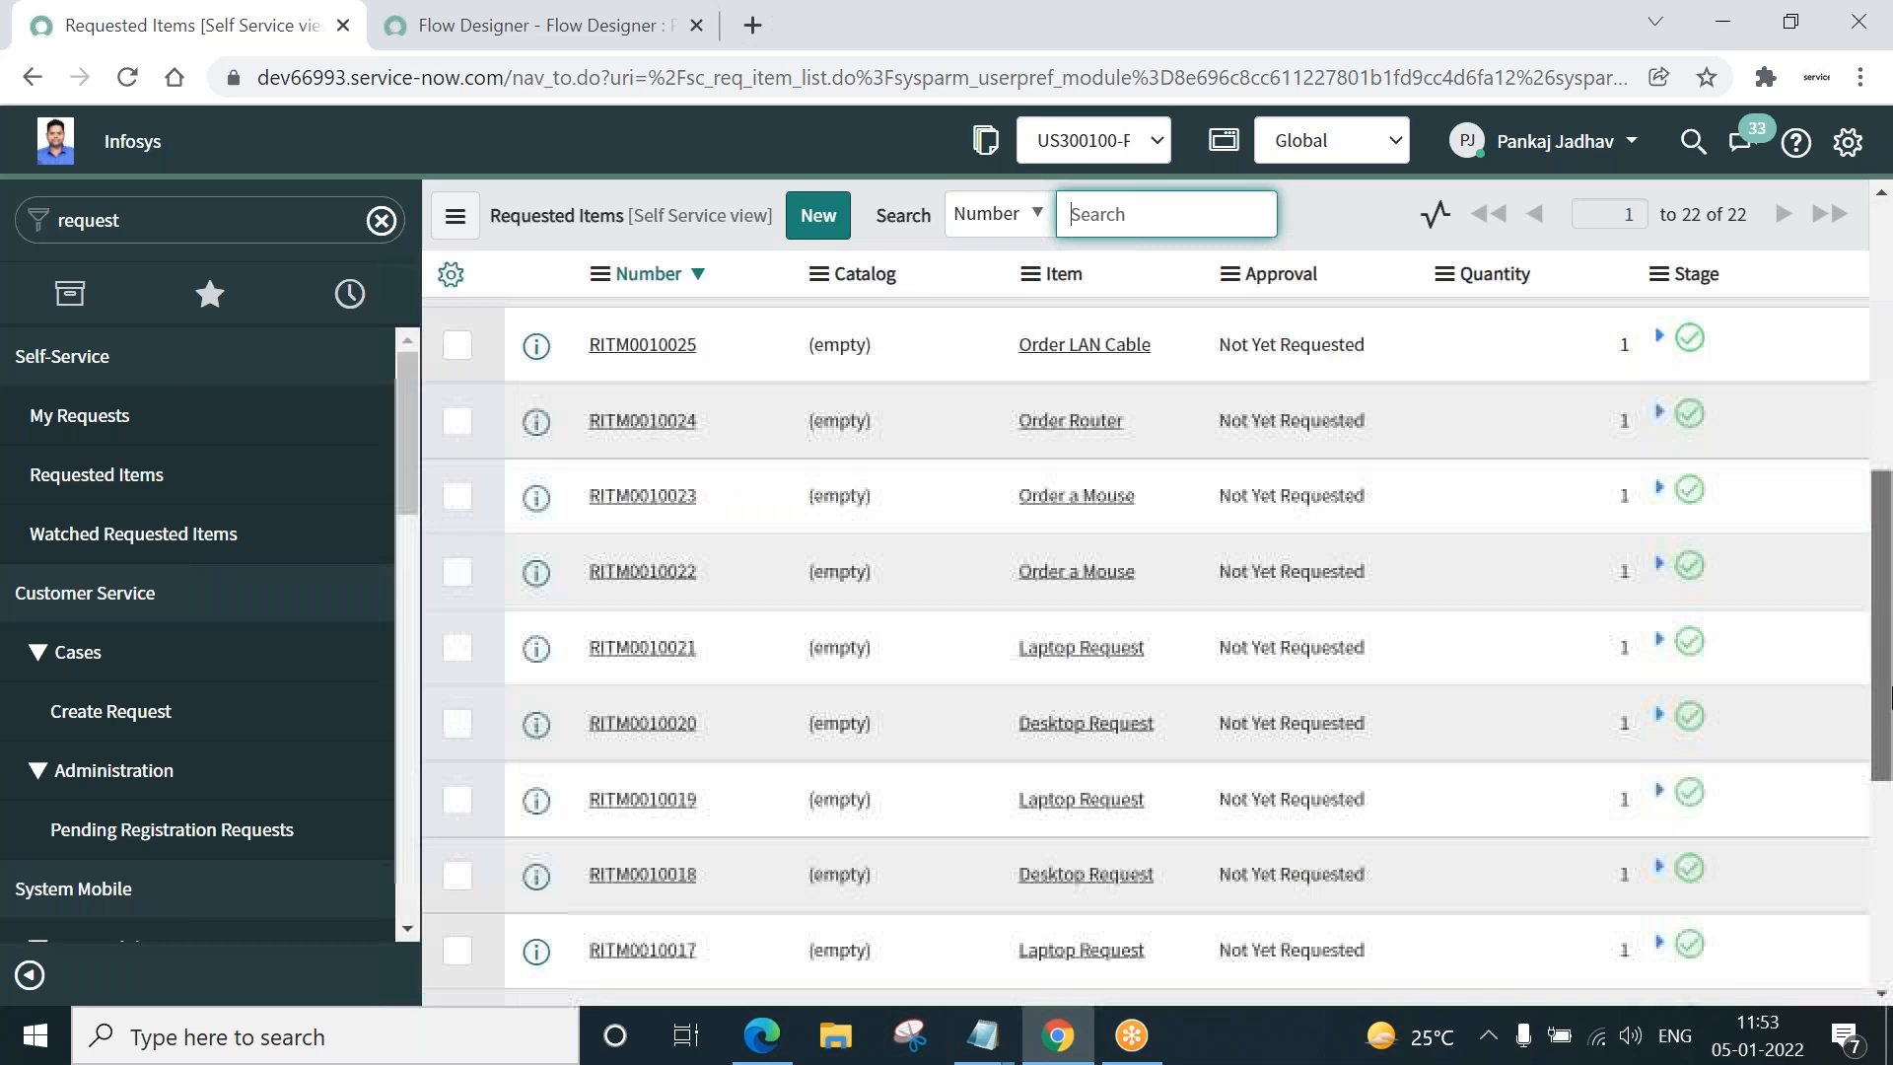
{"action": "scroll", "scroll_direction": "down", "scroll_amount": 3}
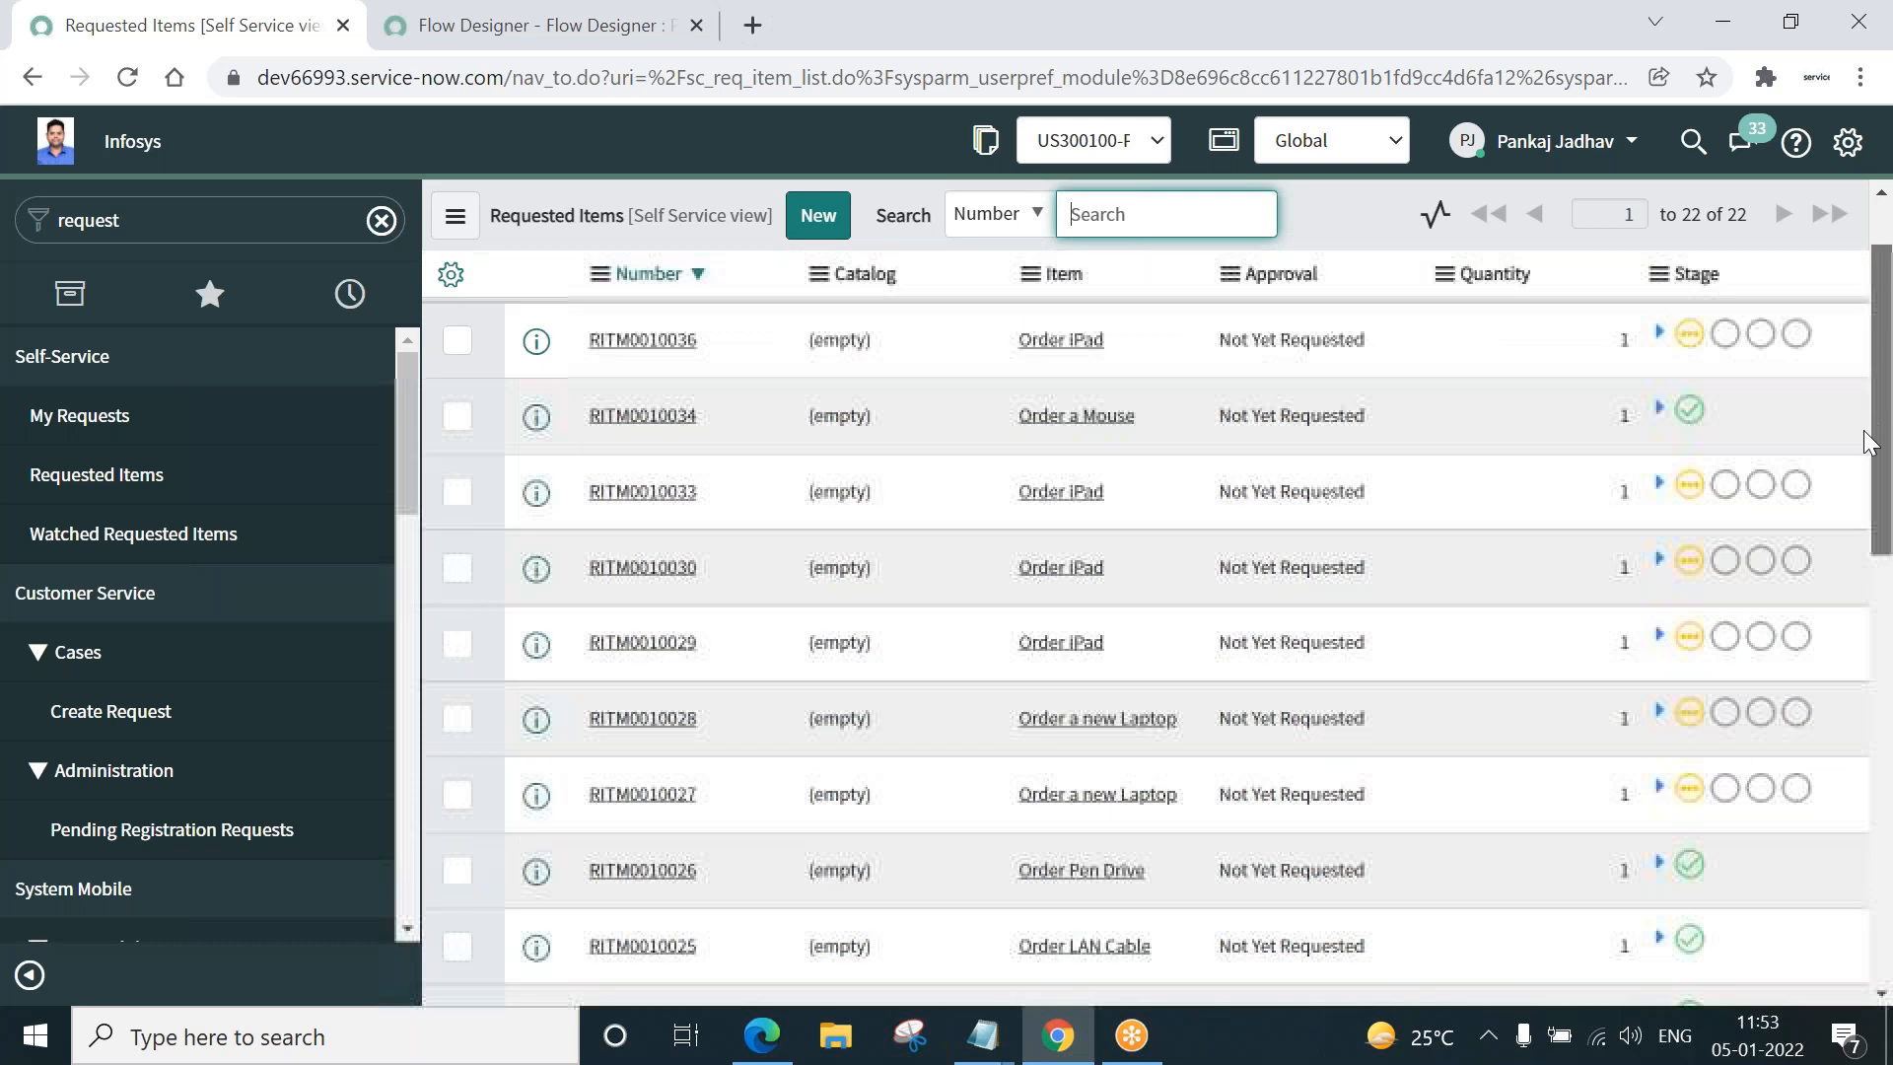
{"action": "left_click", "coordinate": [459, 213]}
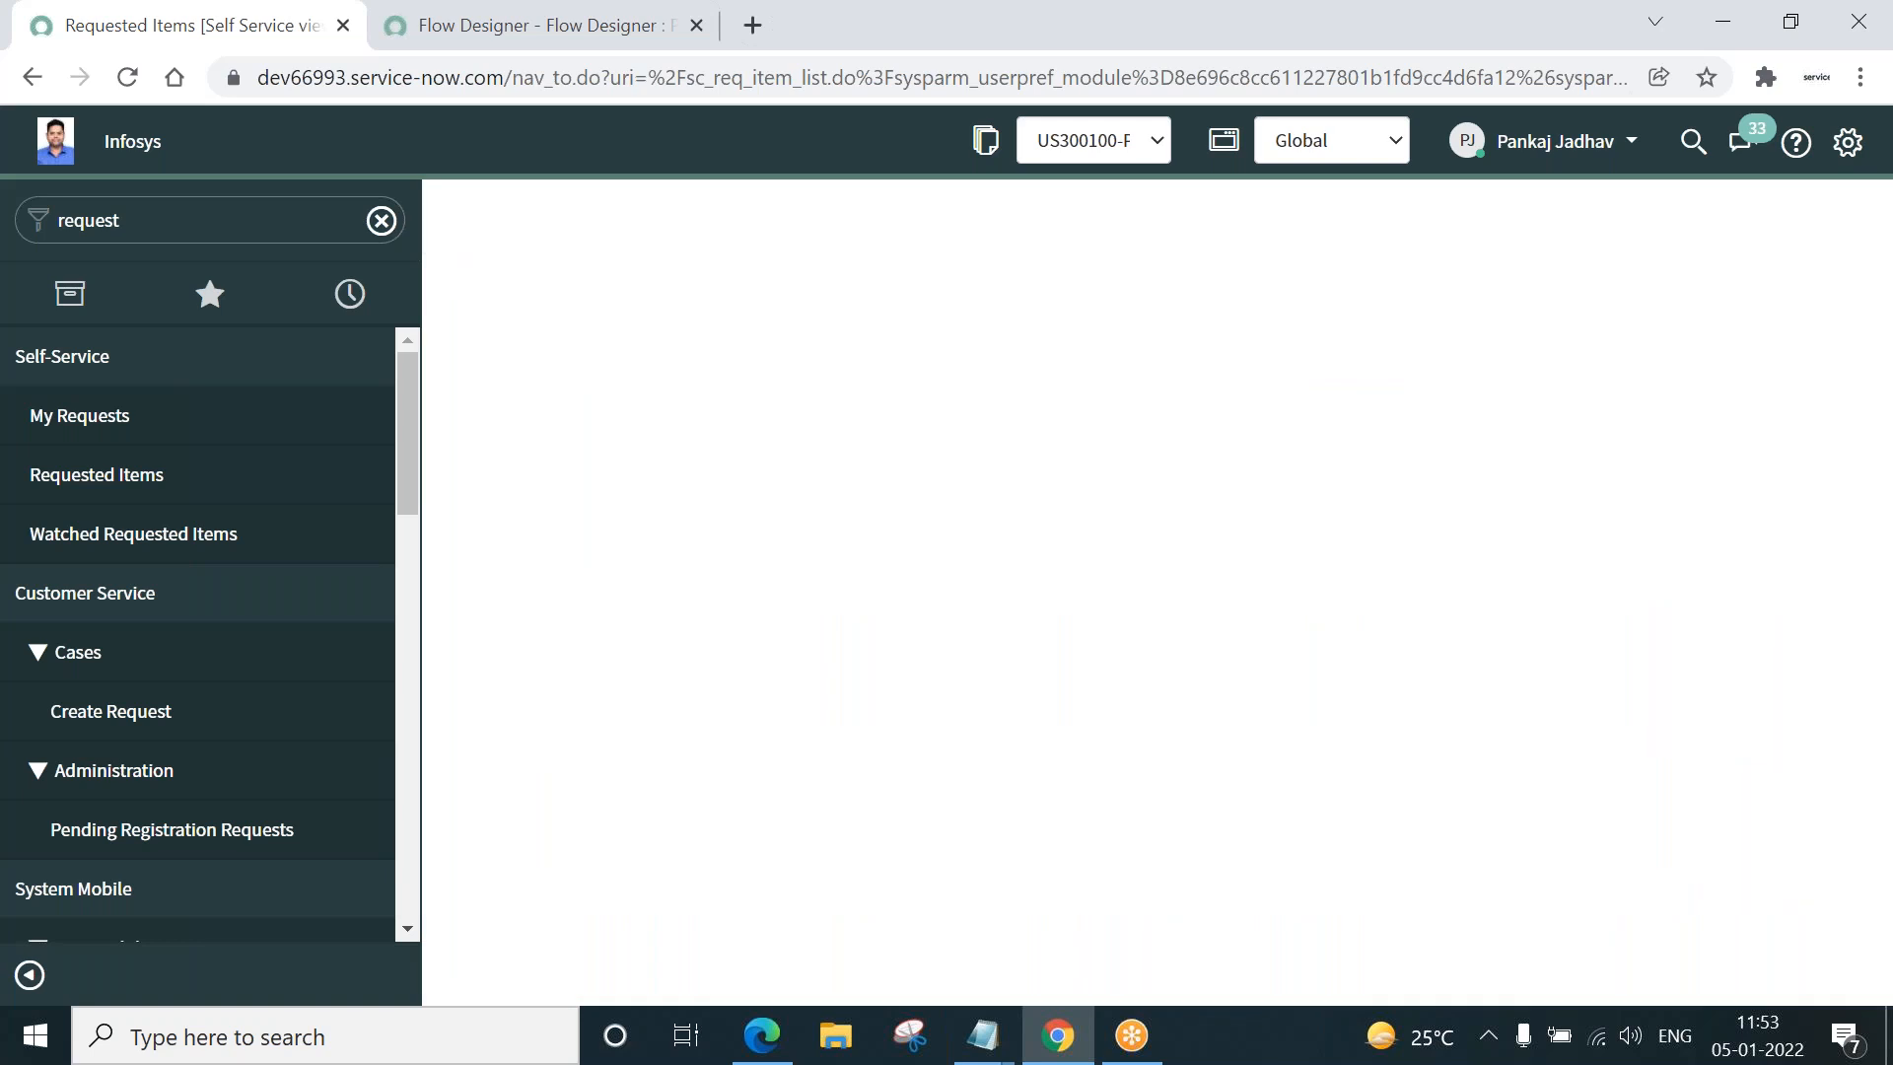
- Locate and open requested item RITM0010015 (Laptop Request) from the list
{"action": "left_click", "coordinate": [95, 474]}
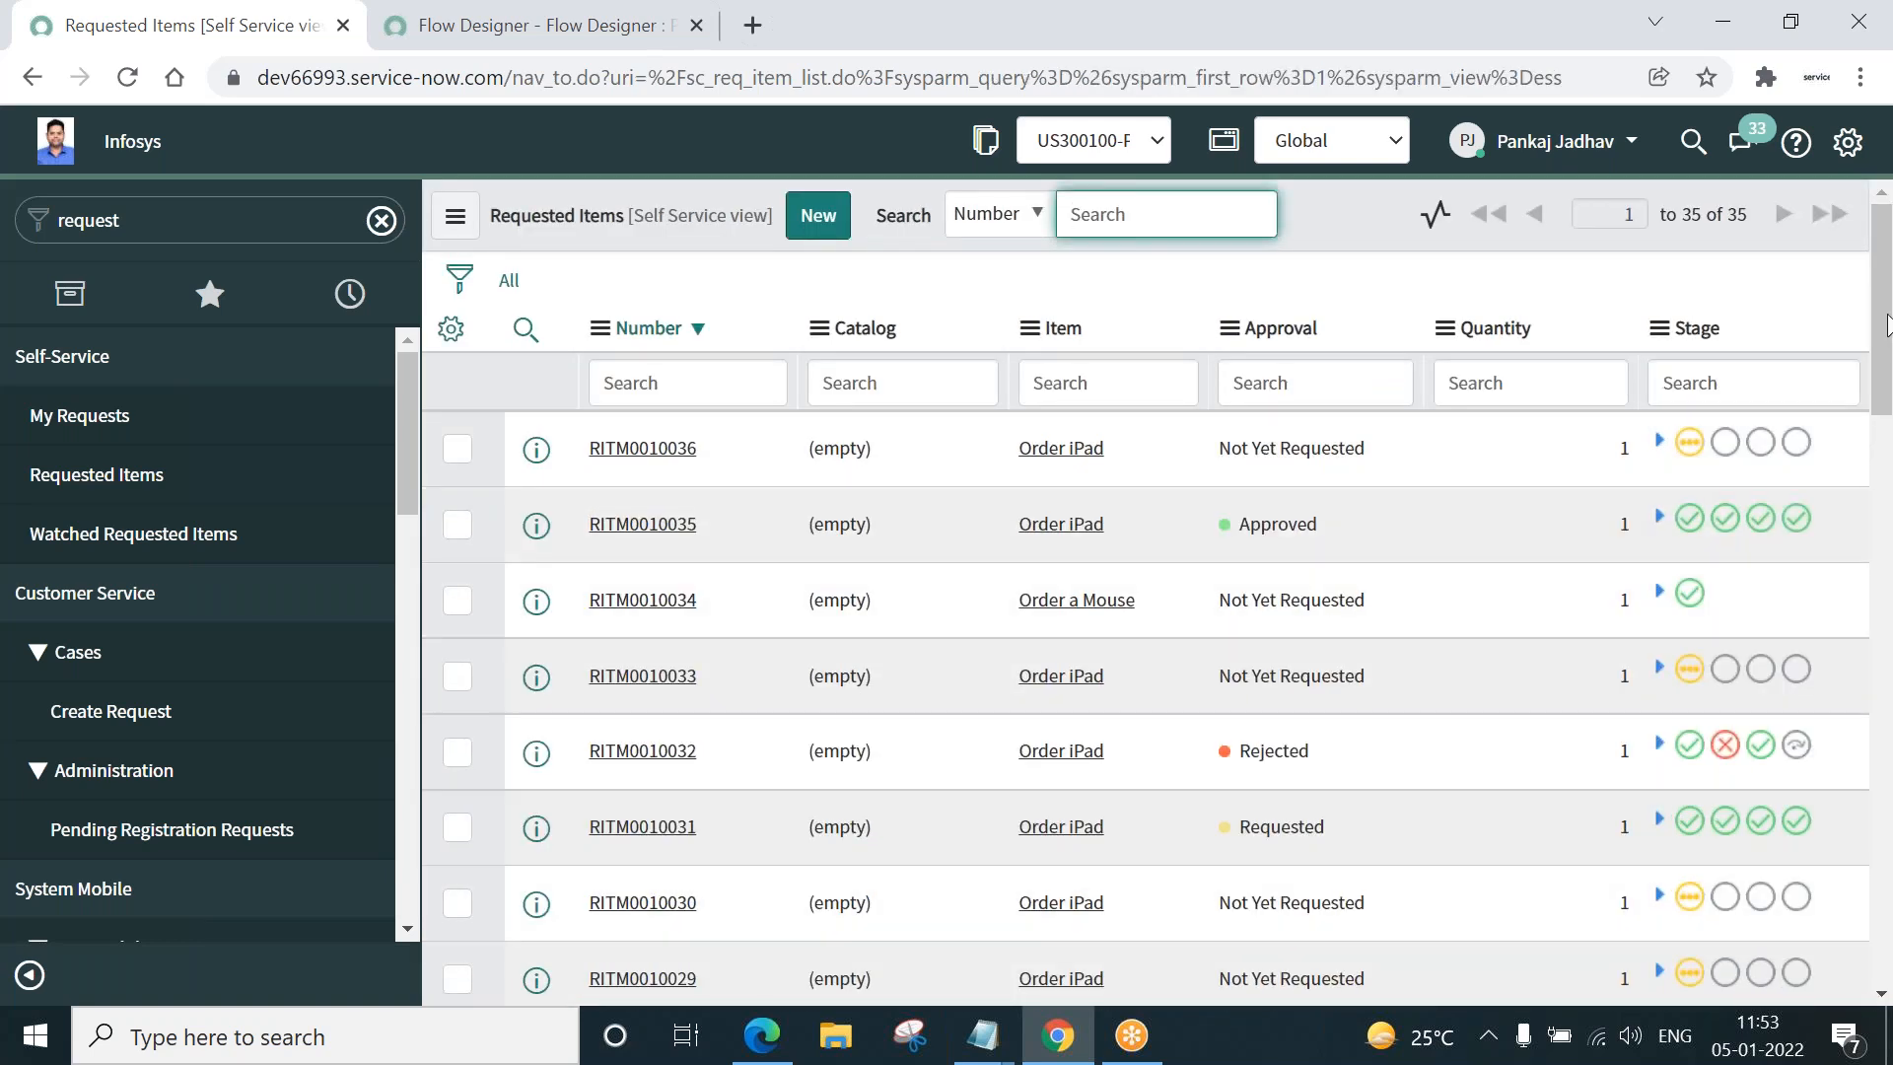
{"action": "scroll", "scroll_direction": "down", "scroll_amount": 3}
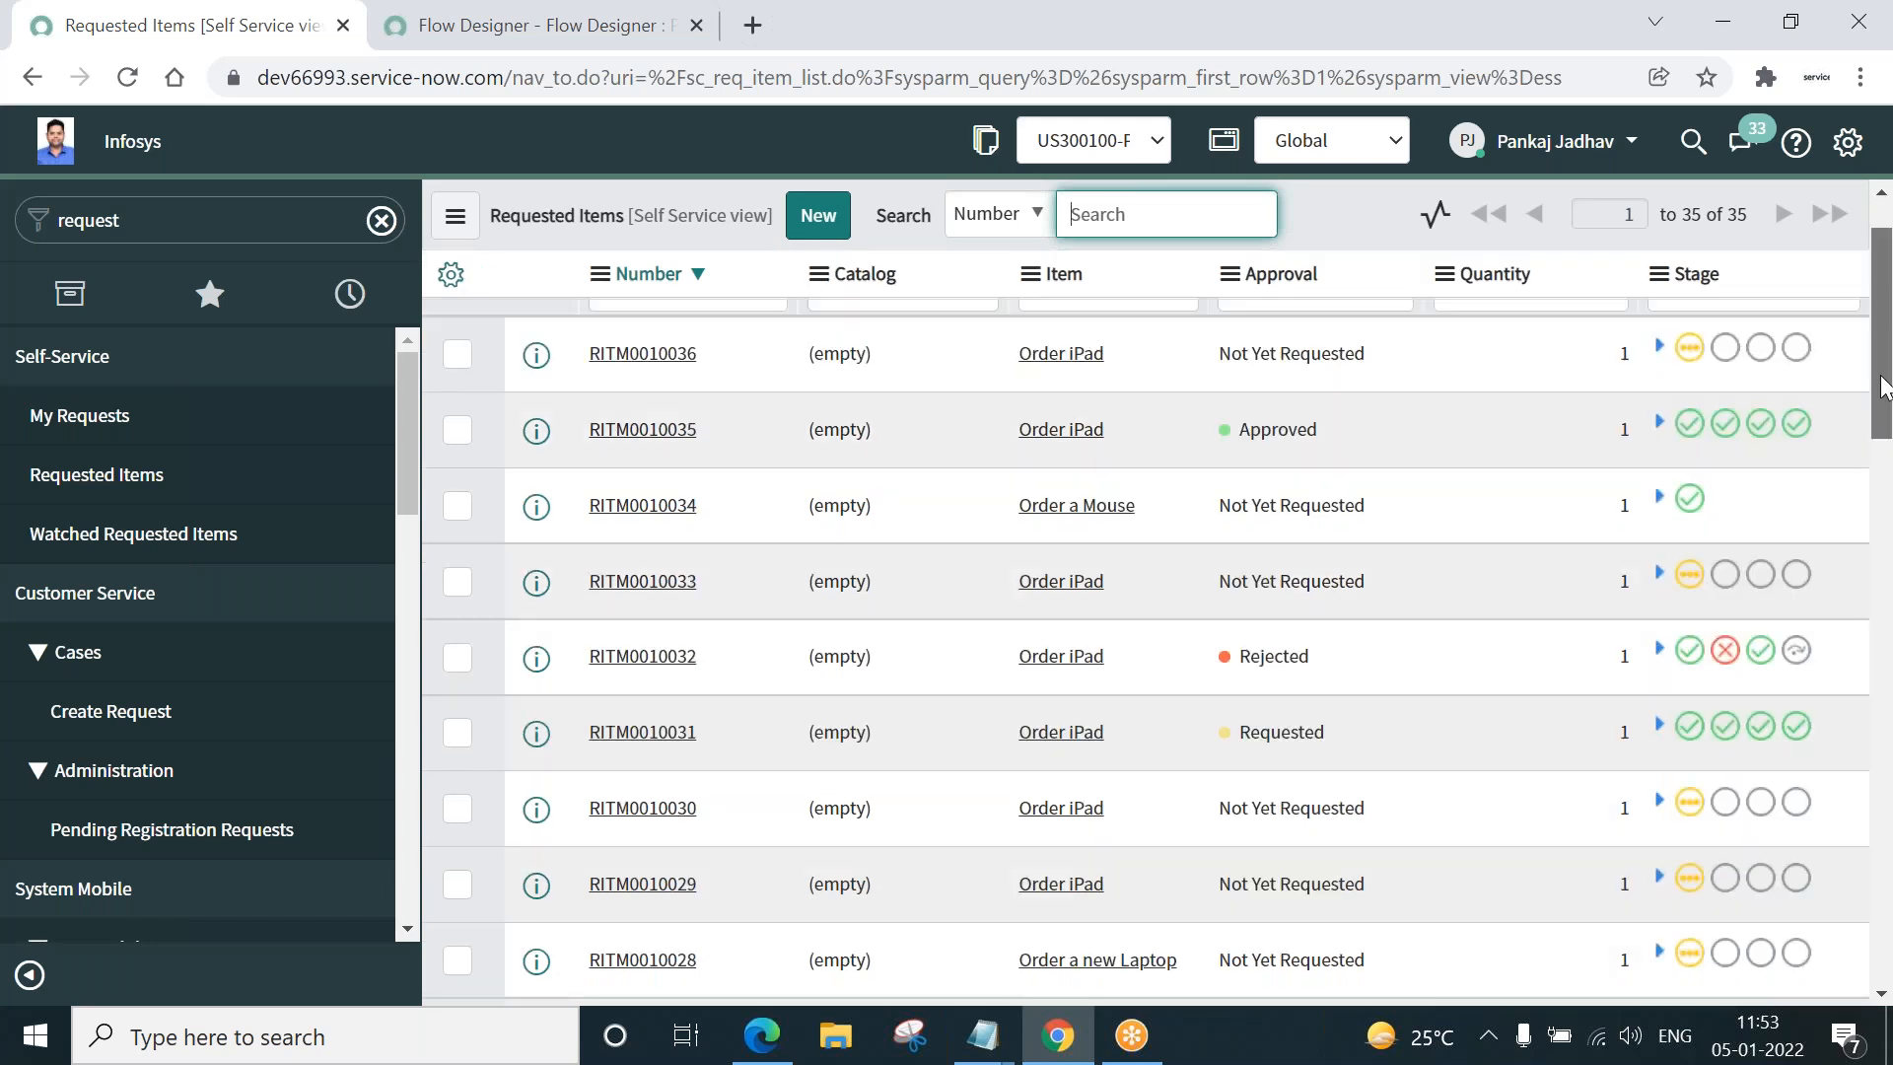
{"action": "scroll", "scroll_direction": "down", "scroll_amount": 3}
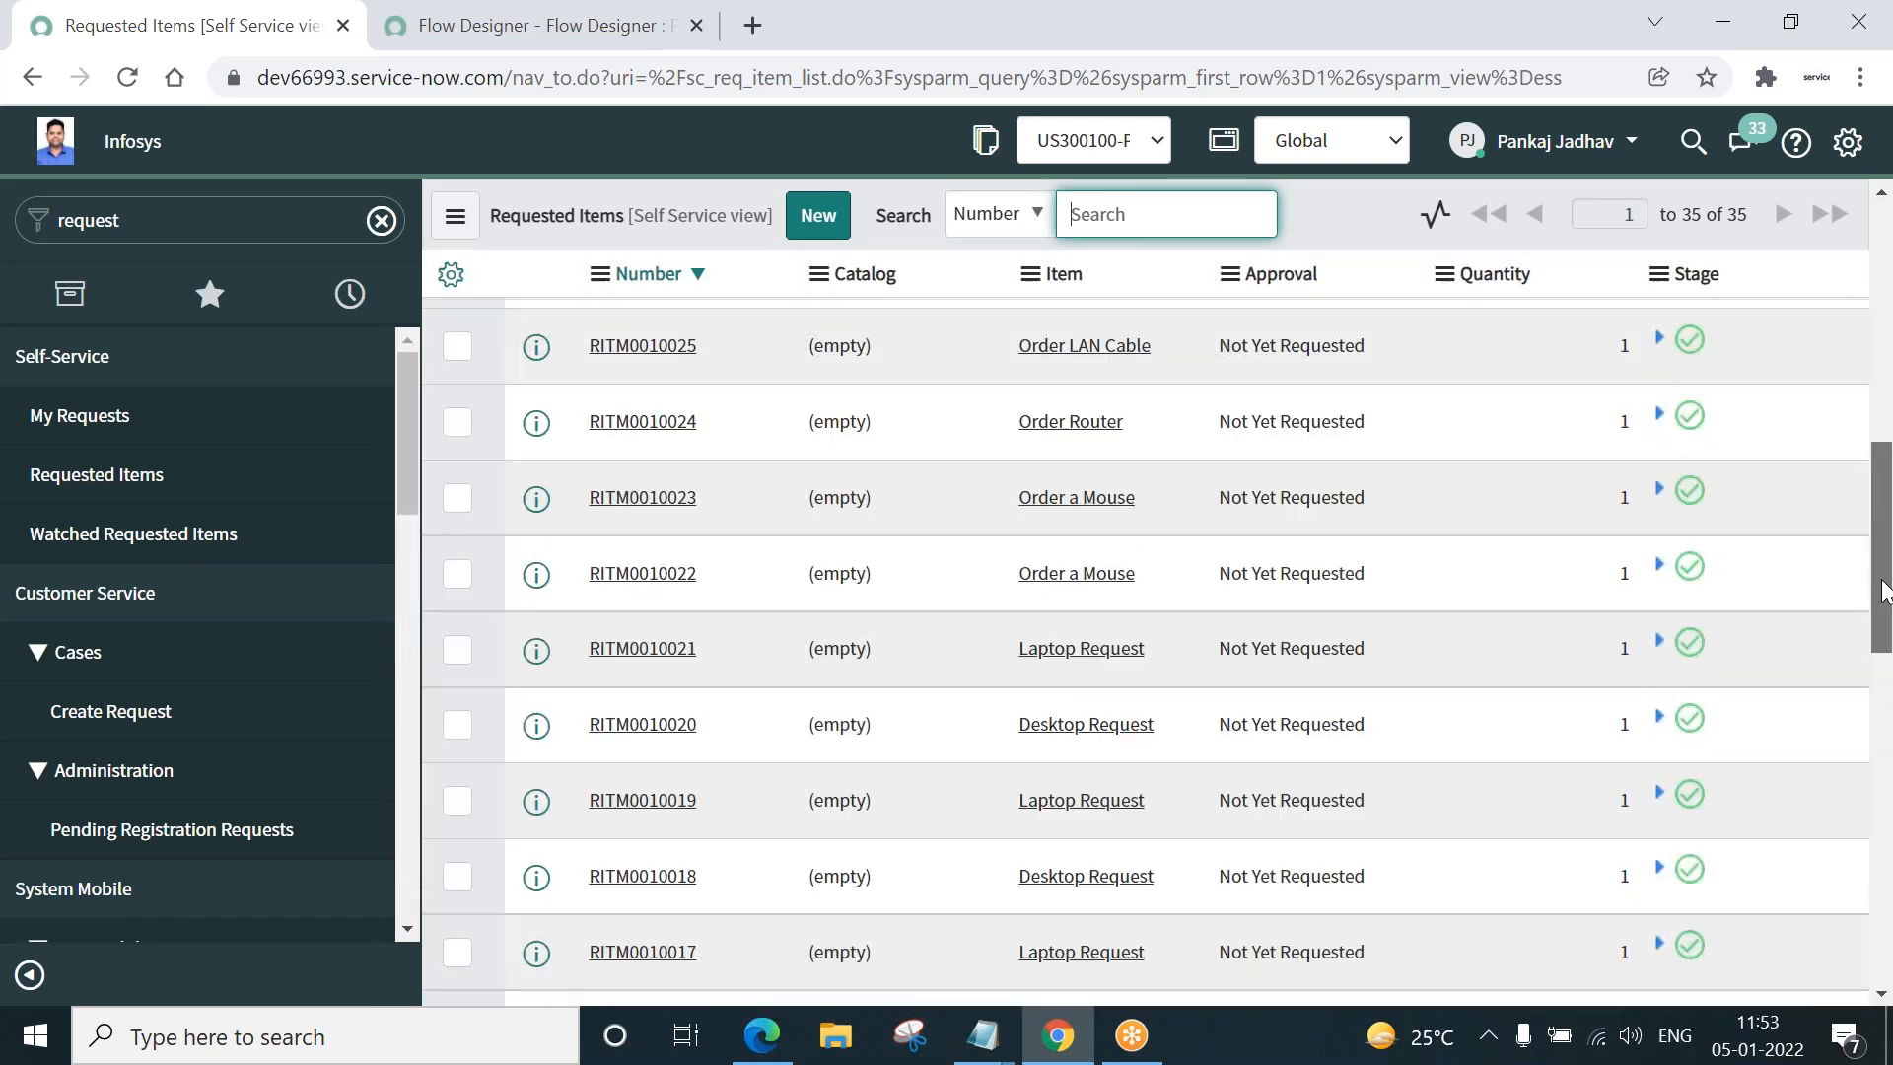
{"action": "scroll", "scroll_direction": "down", "scroll_amount": 3}
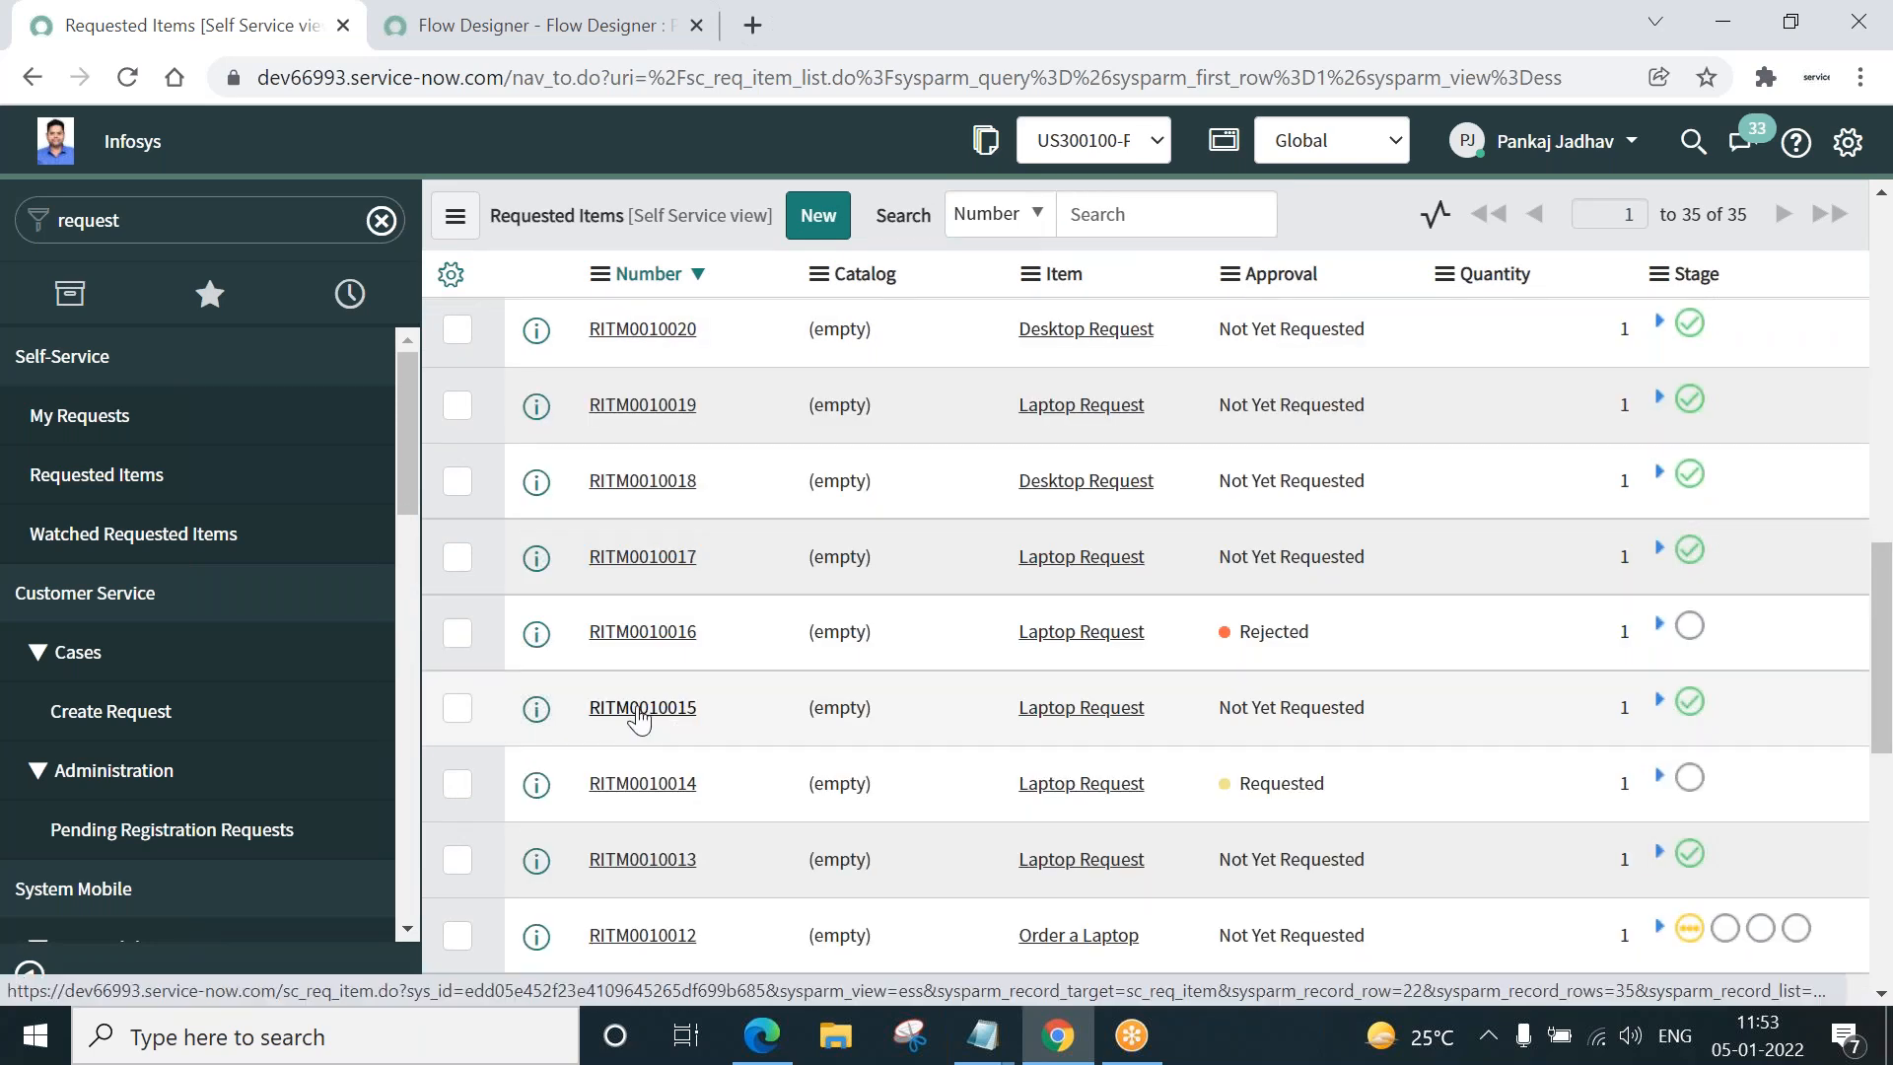
{"action": "left_click", "coordinate": [641, 708]}
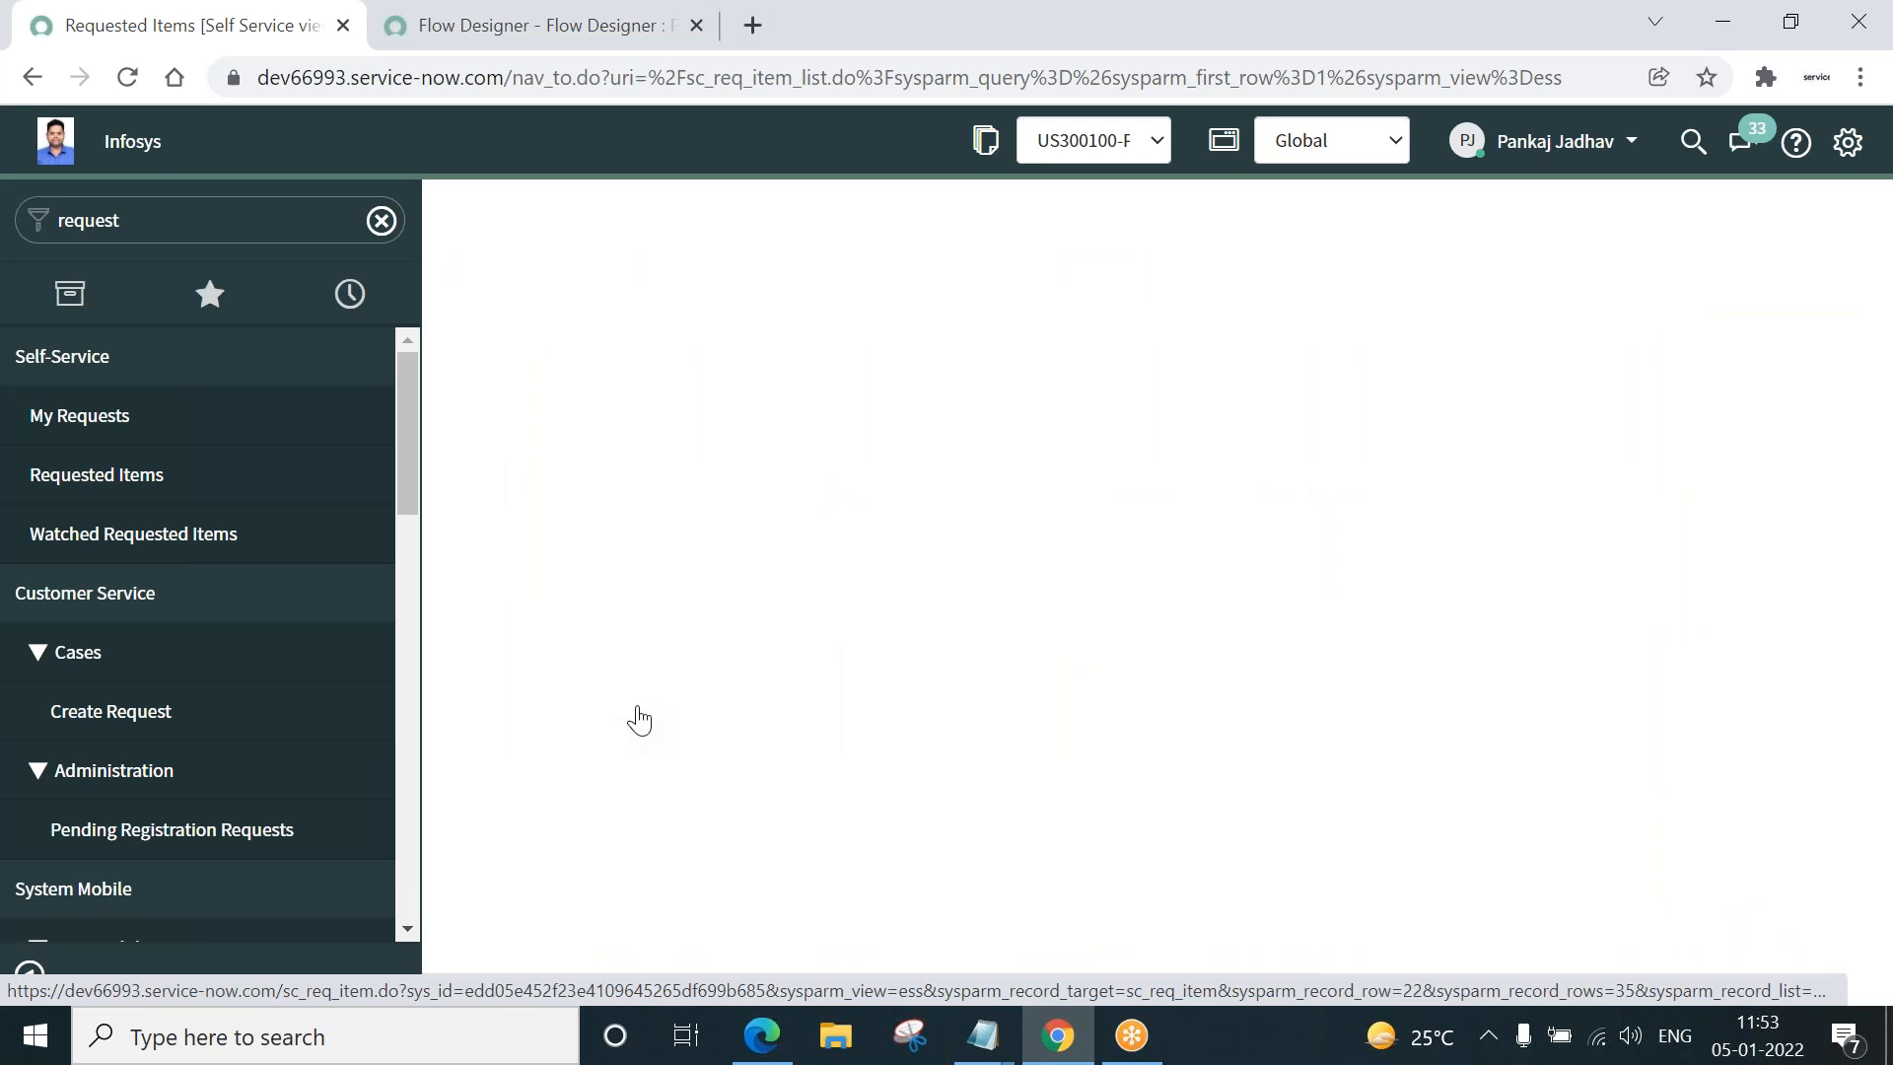
{"action": "left_click", "coordinate": [639, 717]}
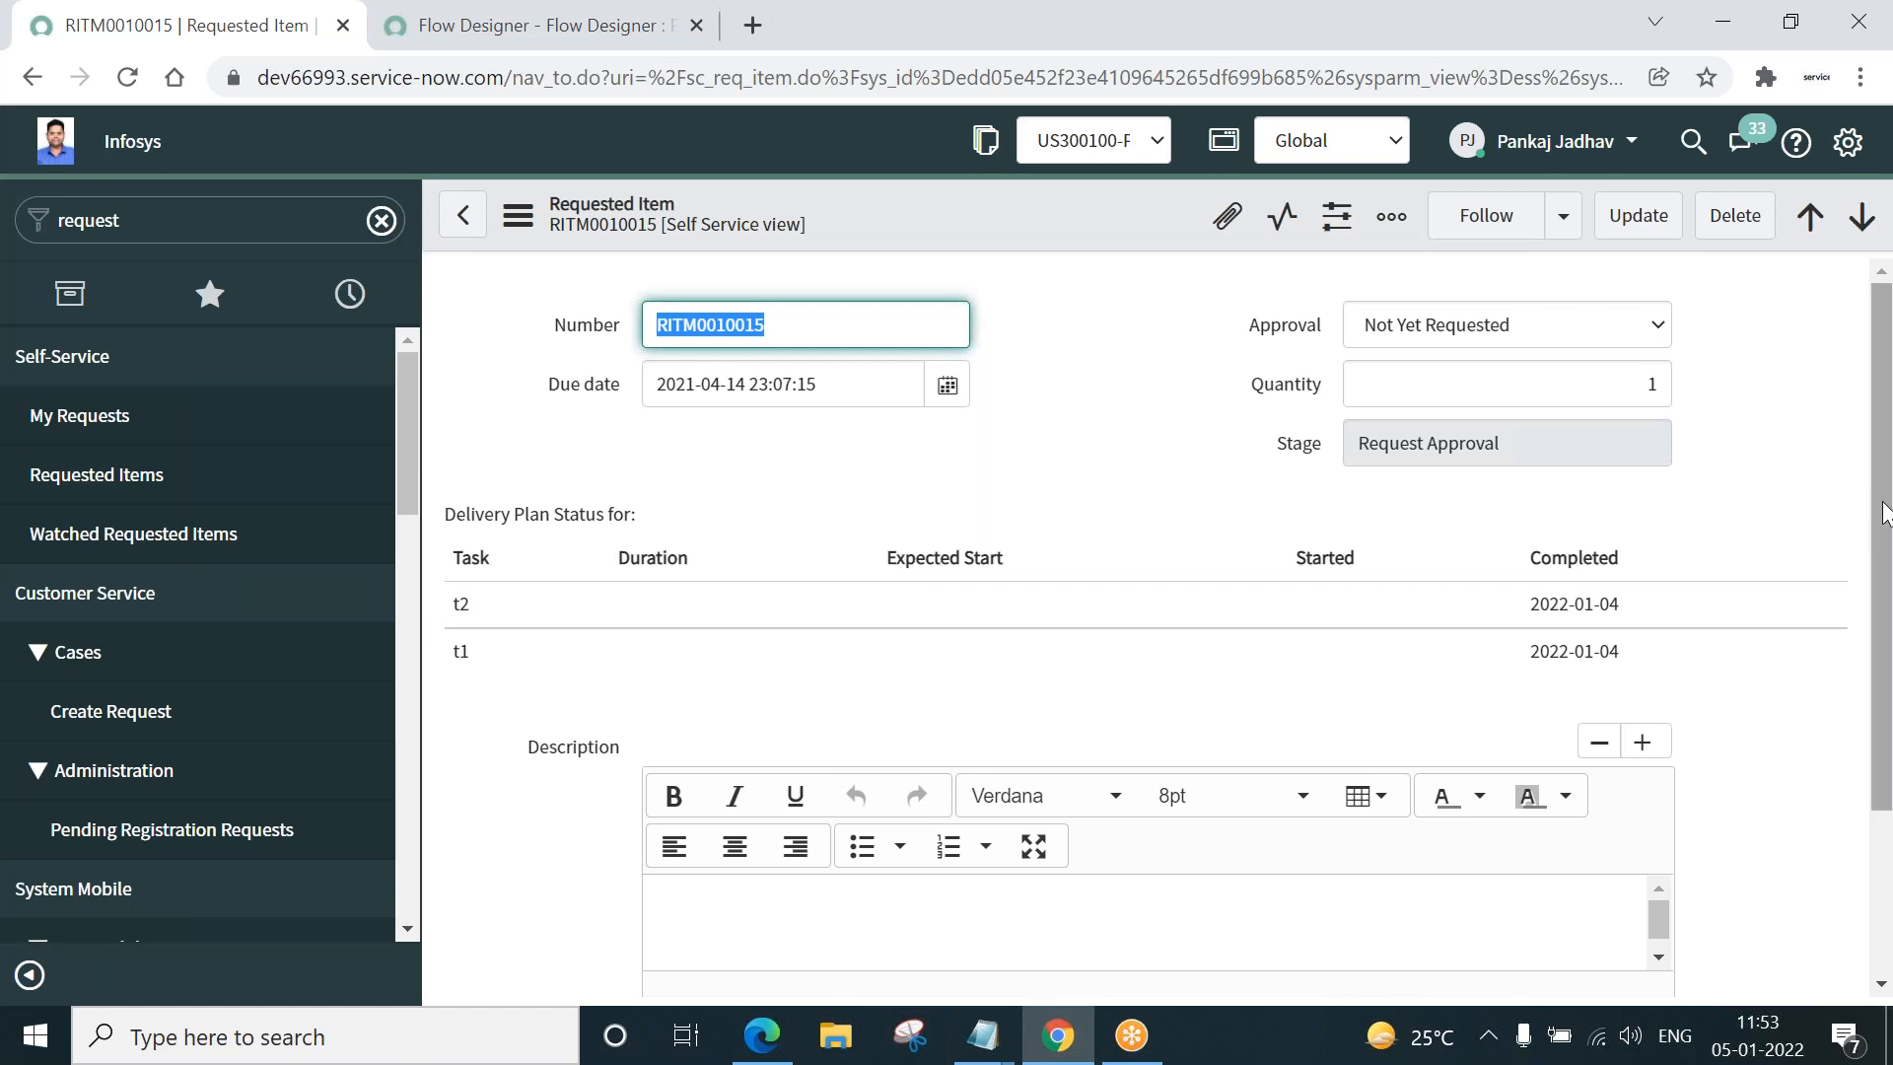
- Switch the RITM0010015 form to the Default view via Additional actions > View
{"action": "scroll", "scroll_direction": "down", "scroll_amount": 3}
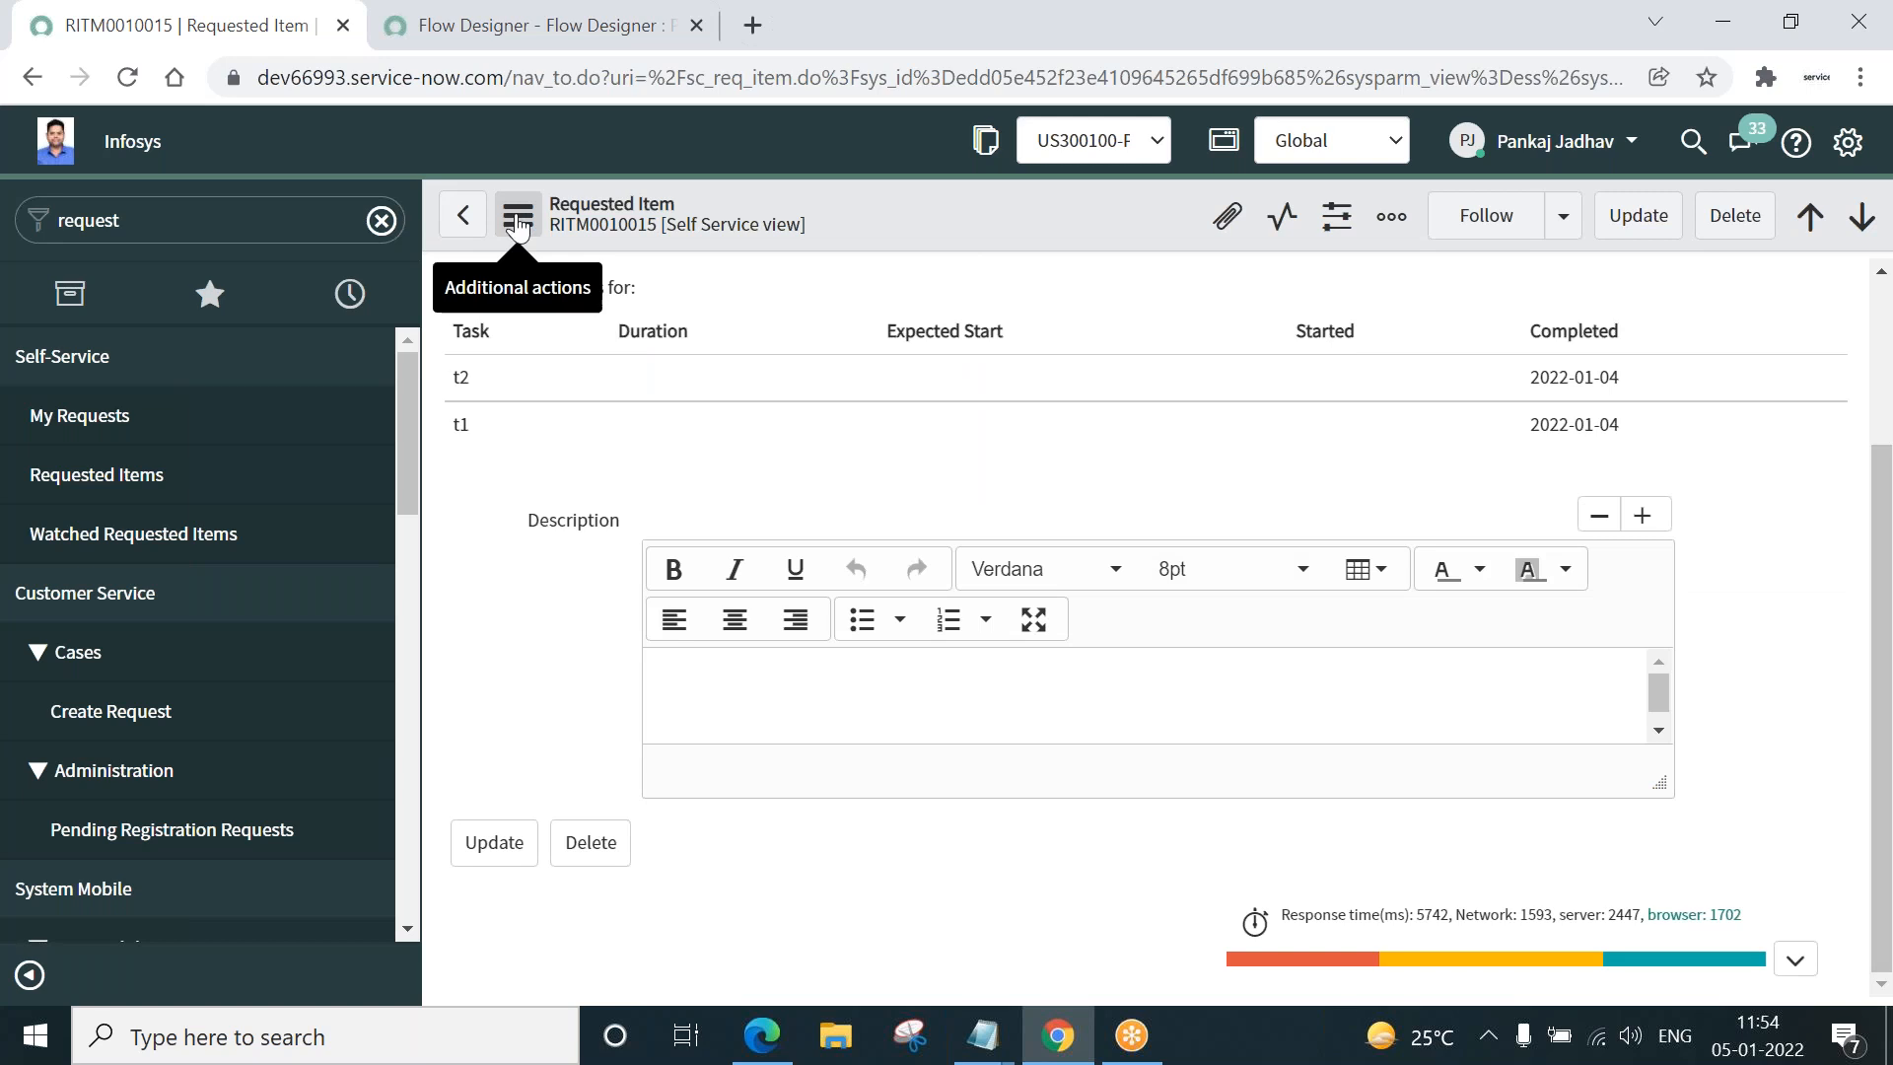
{"action": "left_click", "coordinate": [517, 215]}
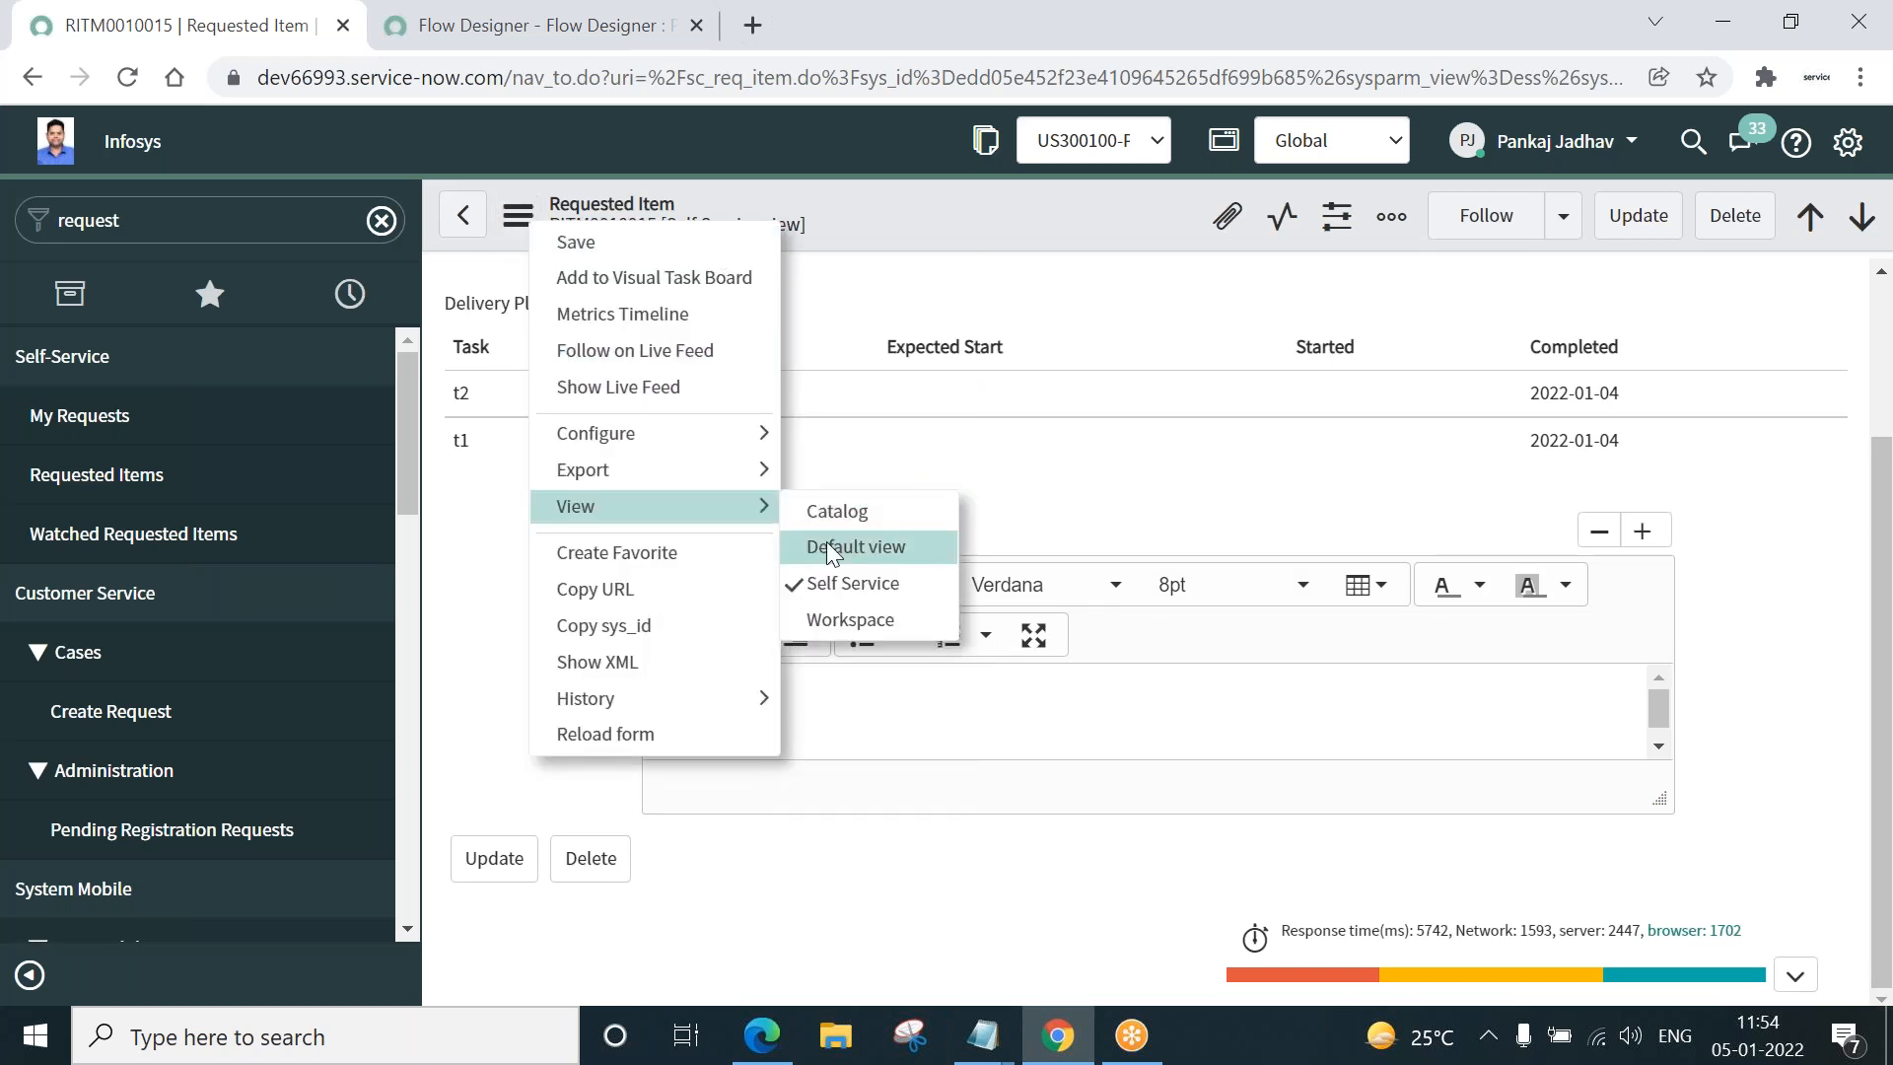
{"action": "left_click", "coordinate": [855, 547]}
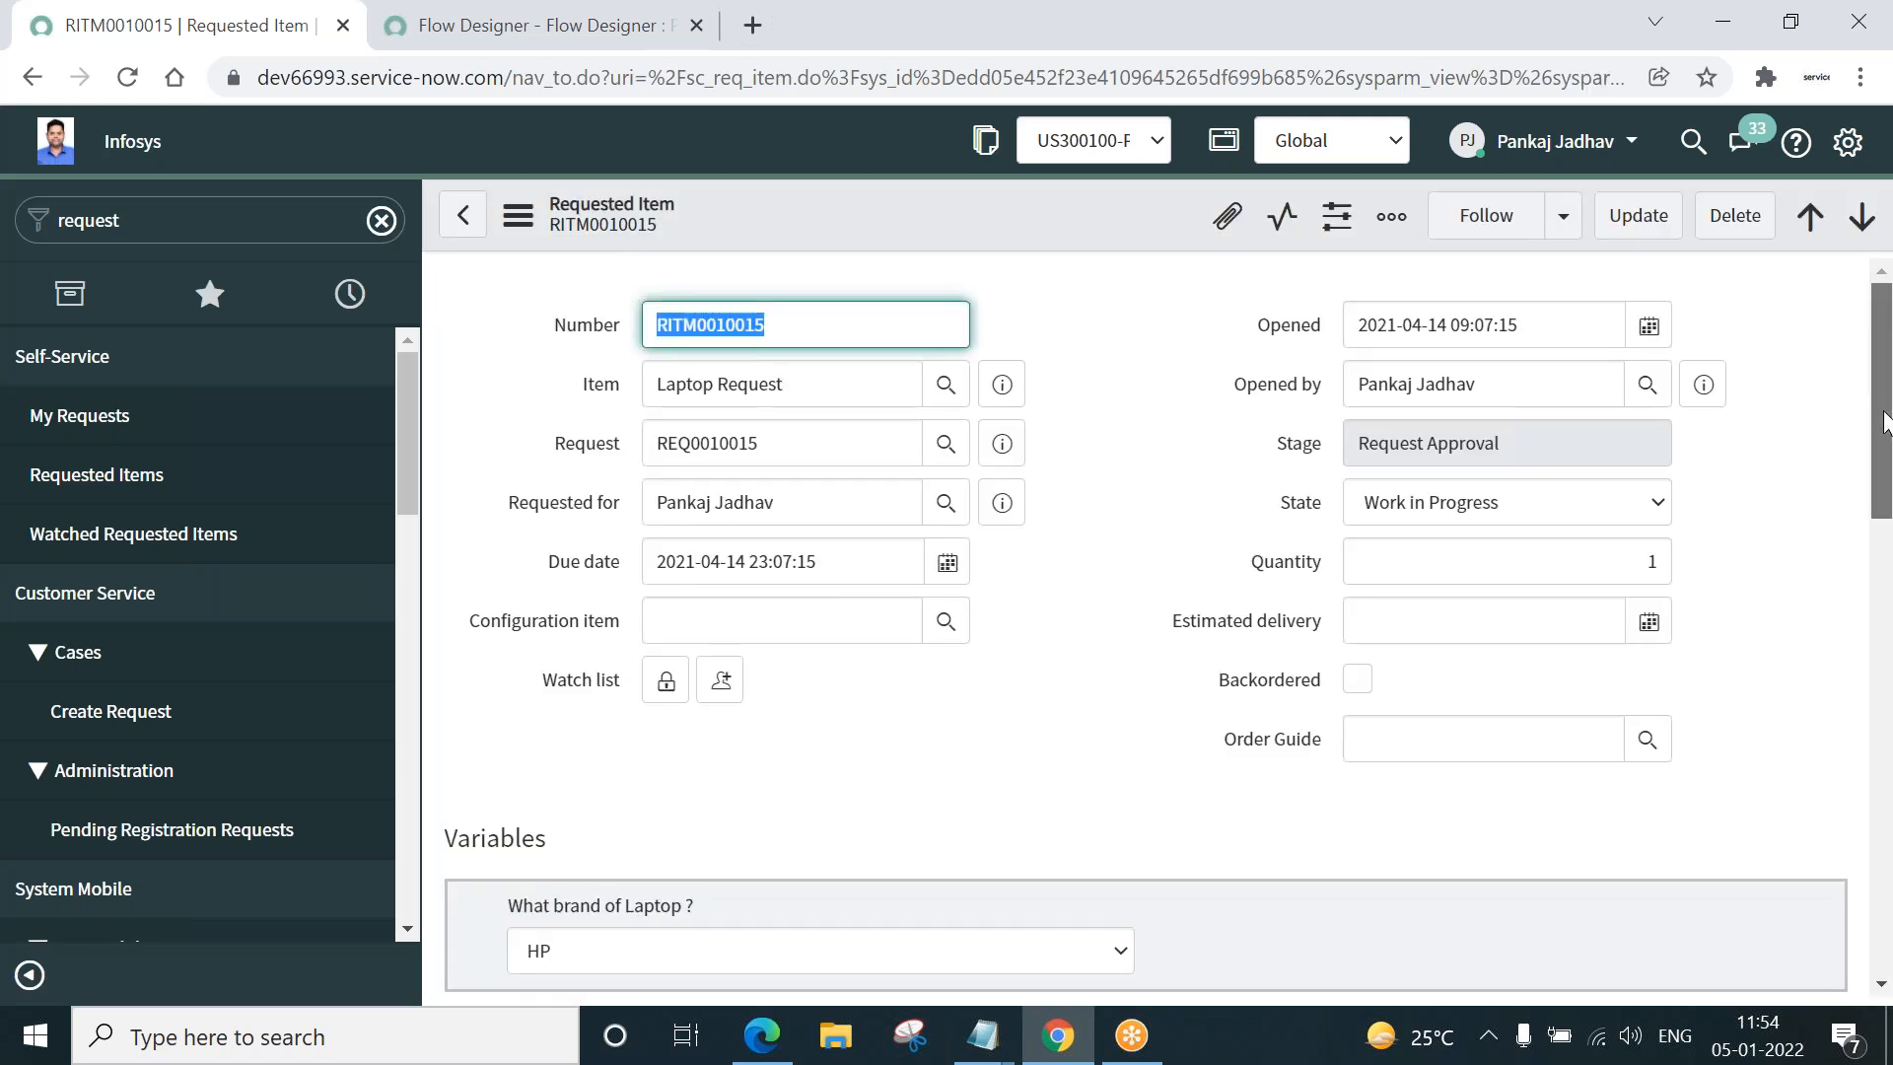
- Set catalog task SCTASK0010012 (t2) to Work in Progress and return to RITM0010015
{"action": "scroll", "scroll_direction": "down", "scroll_amount": 3}
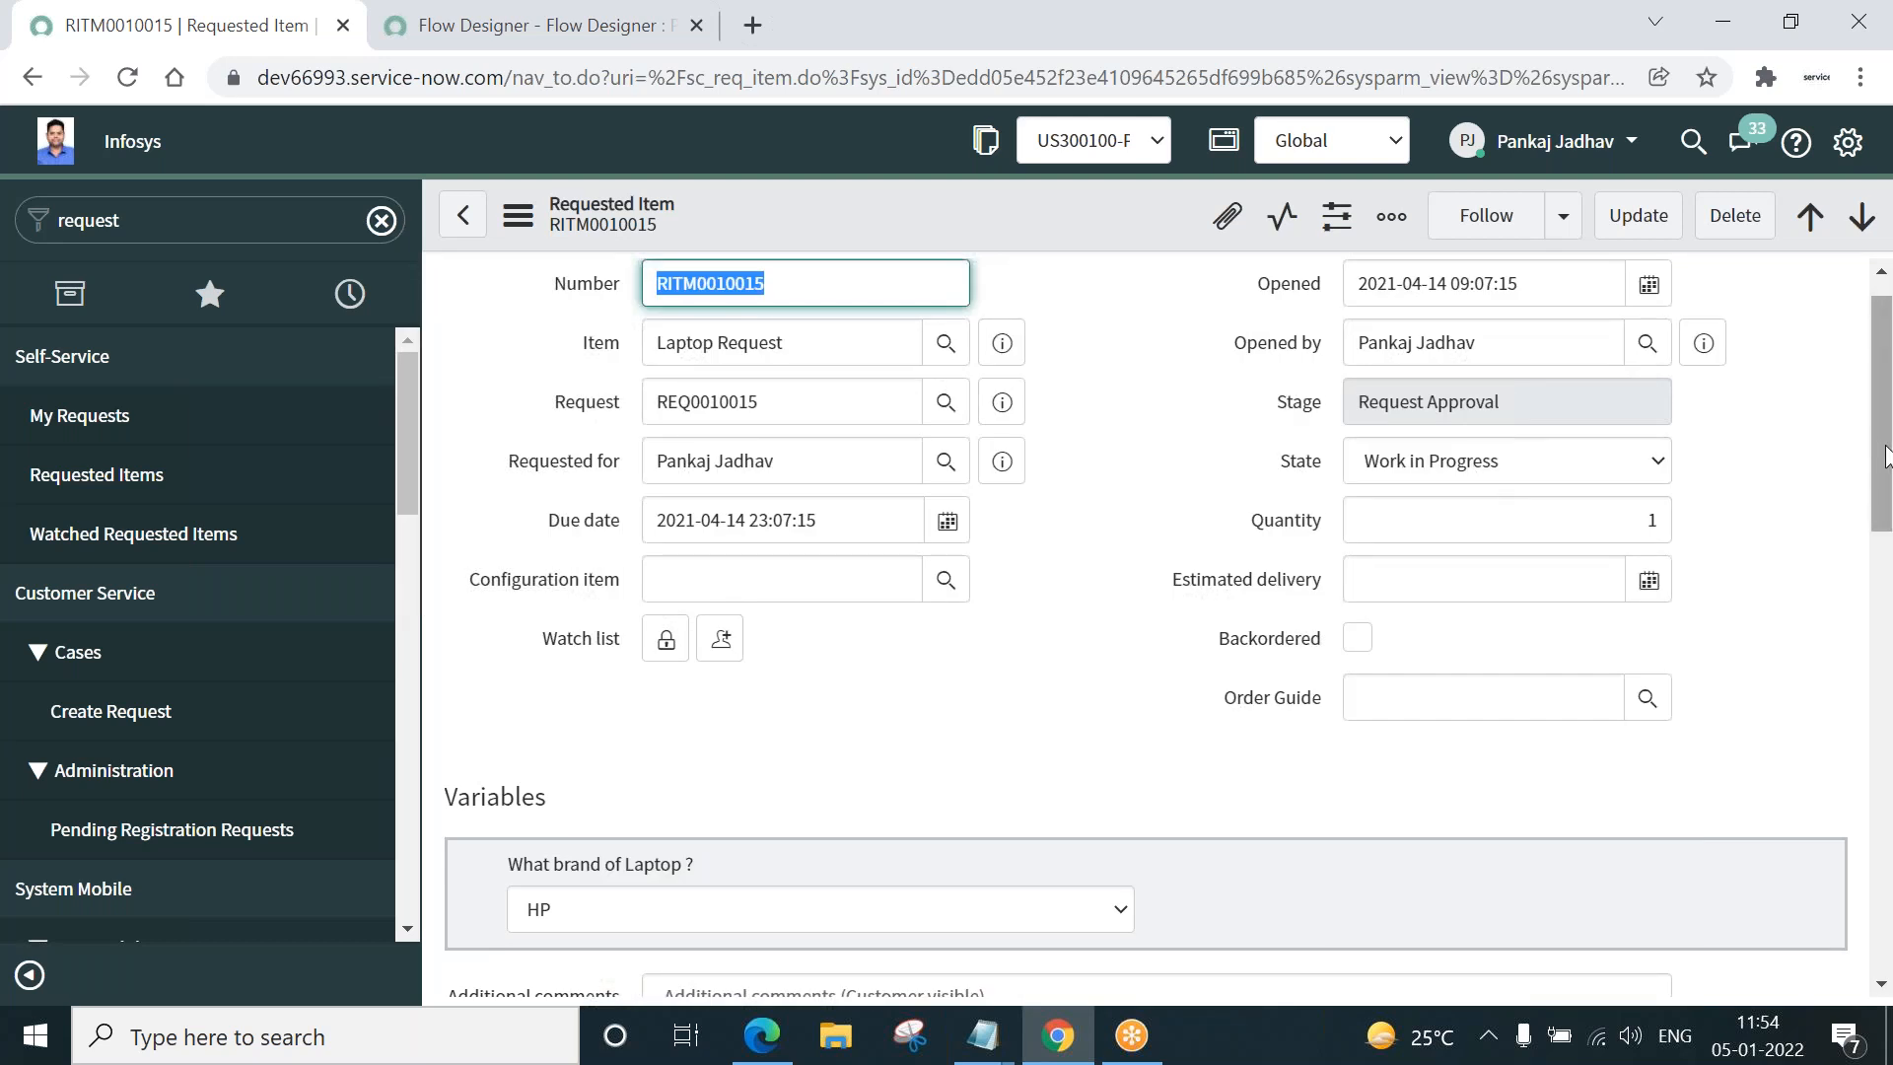
{"action": "scroll", "scroll_direction": "down", "scroll_amount": 3}
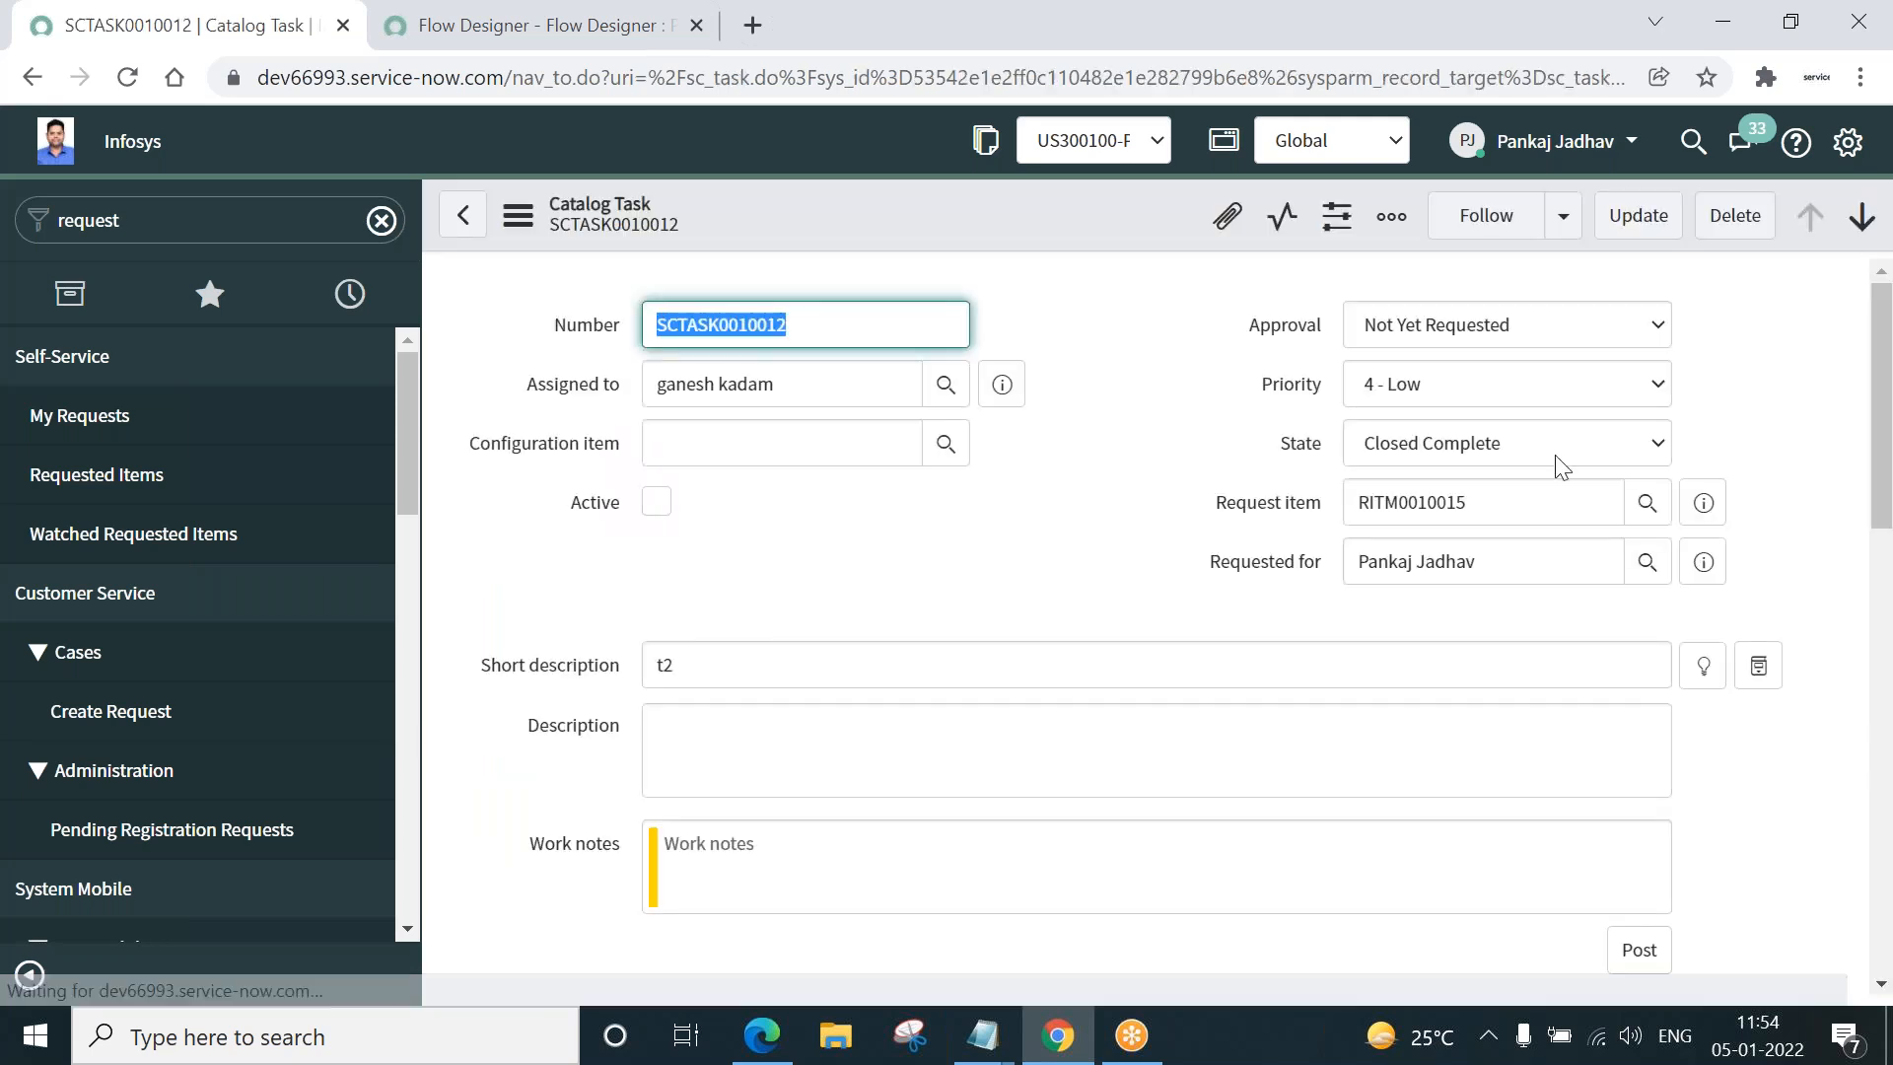
{"action": "left_click", "coordinate": [1503, 442]}
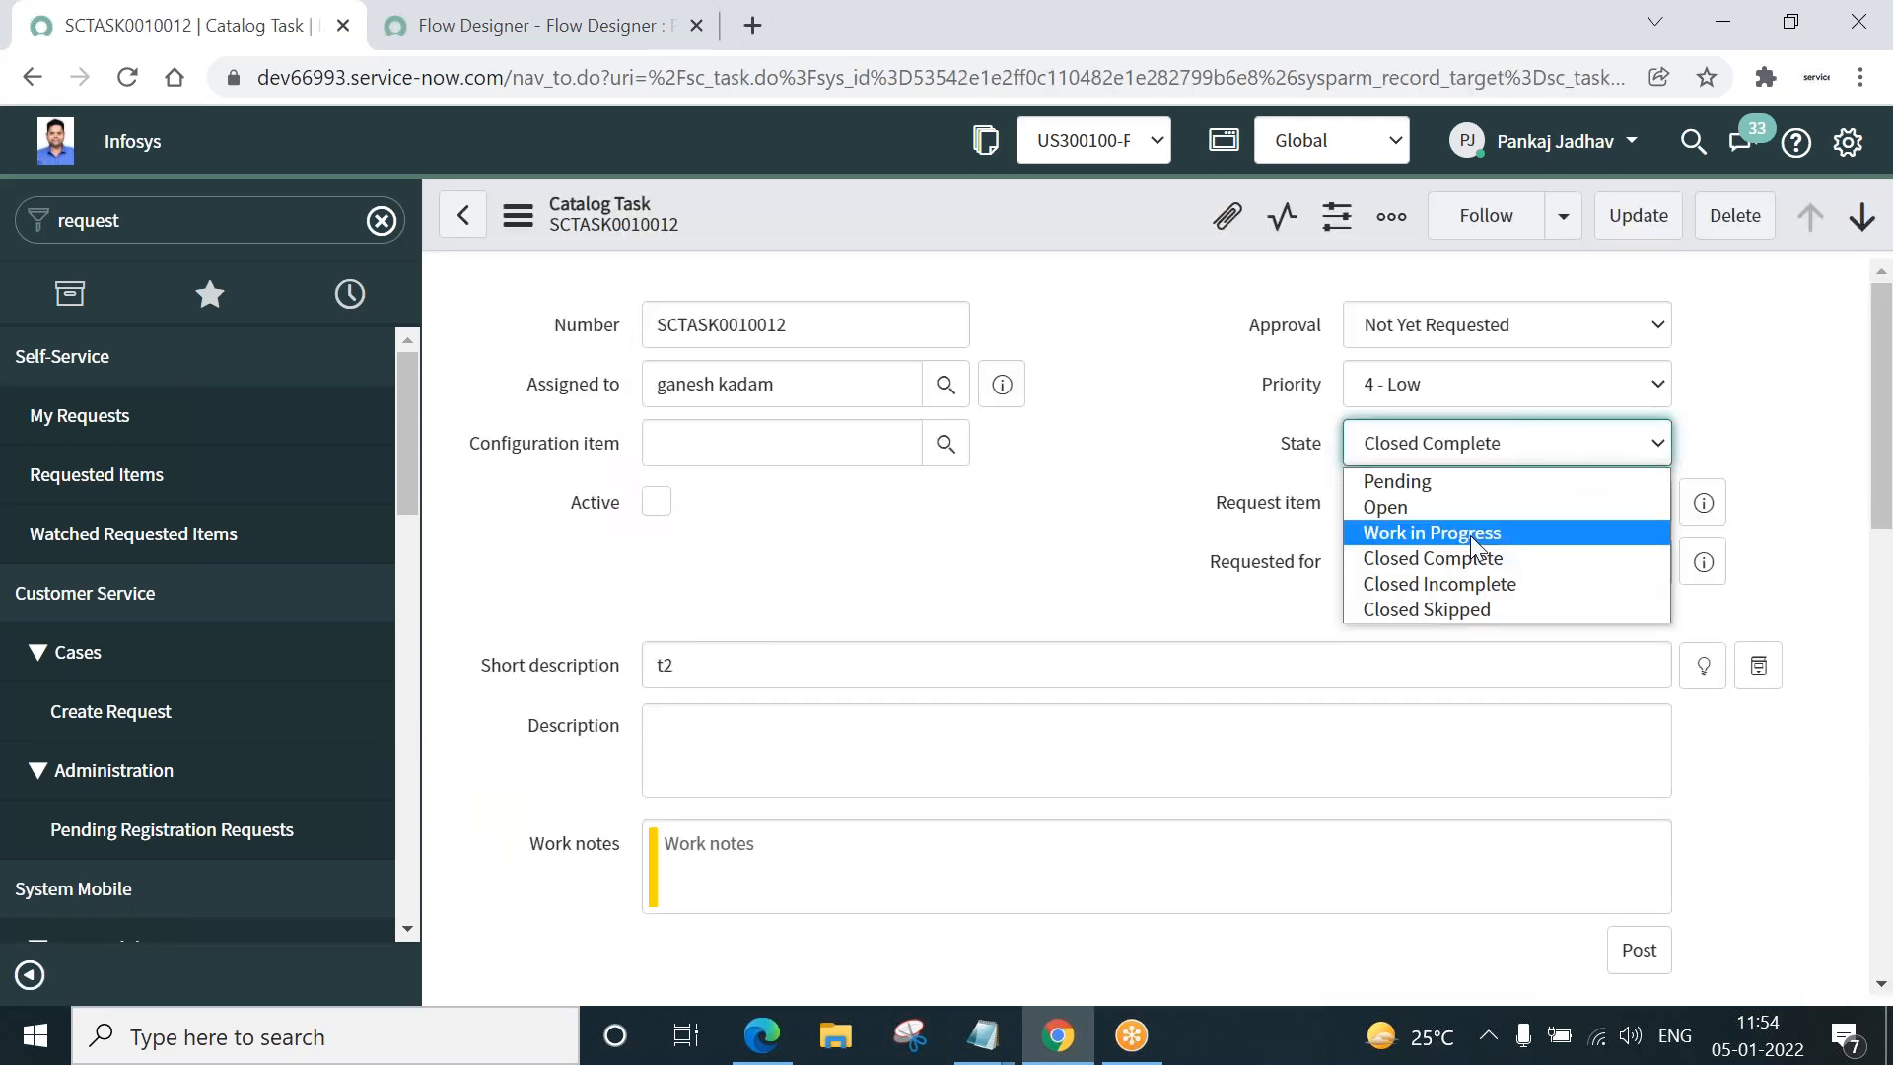
{"action": "left_click", "coordinate": [1431, 532]}
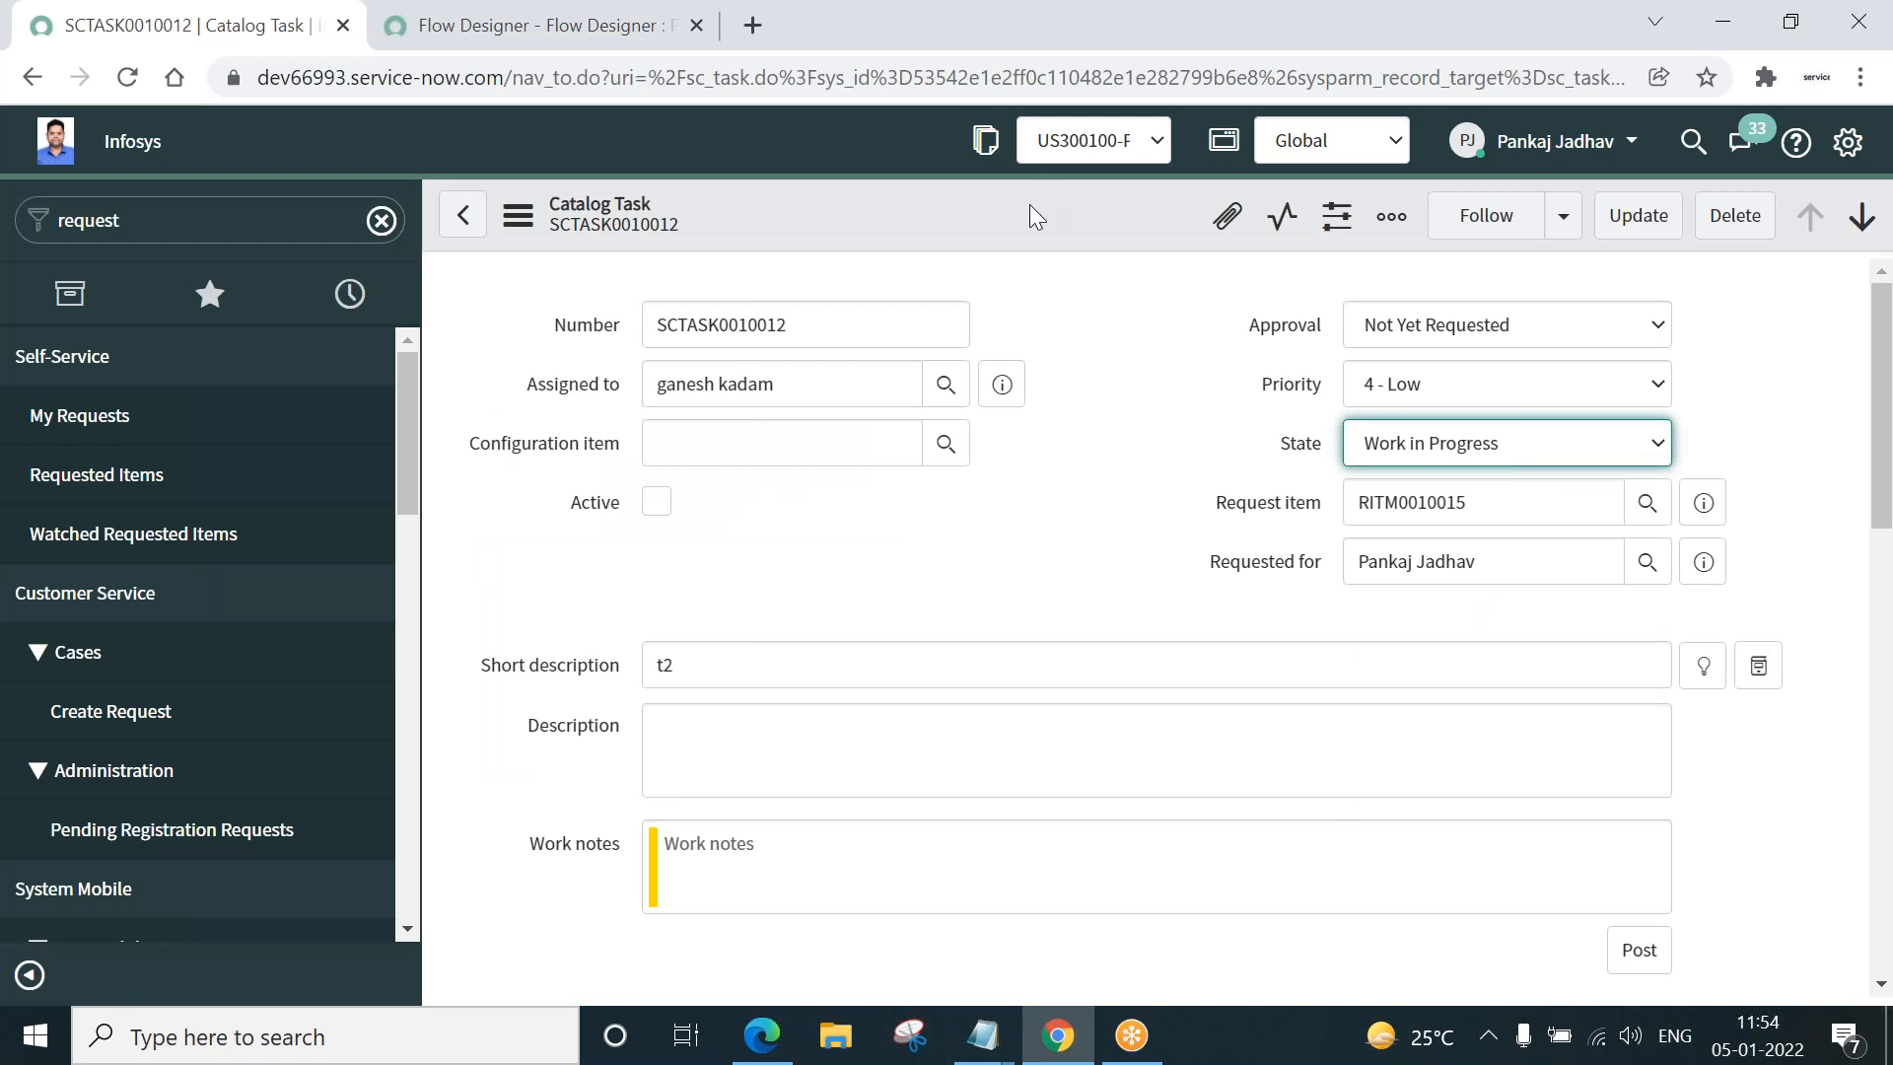
{"action": "left_click", "coordinate": [1390, 215]}
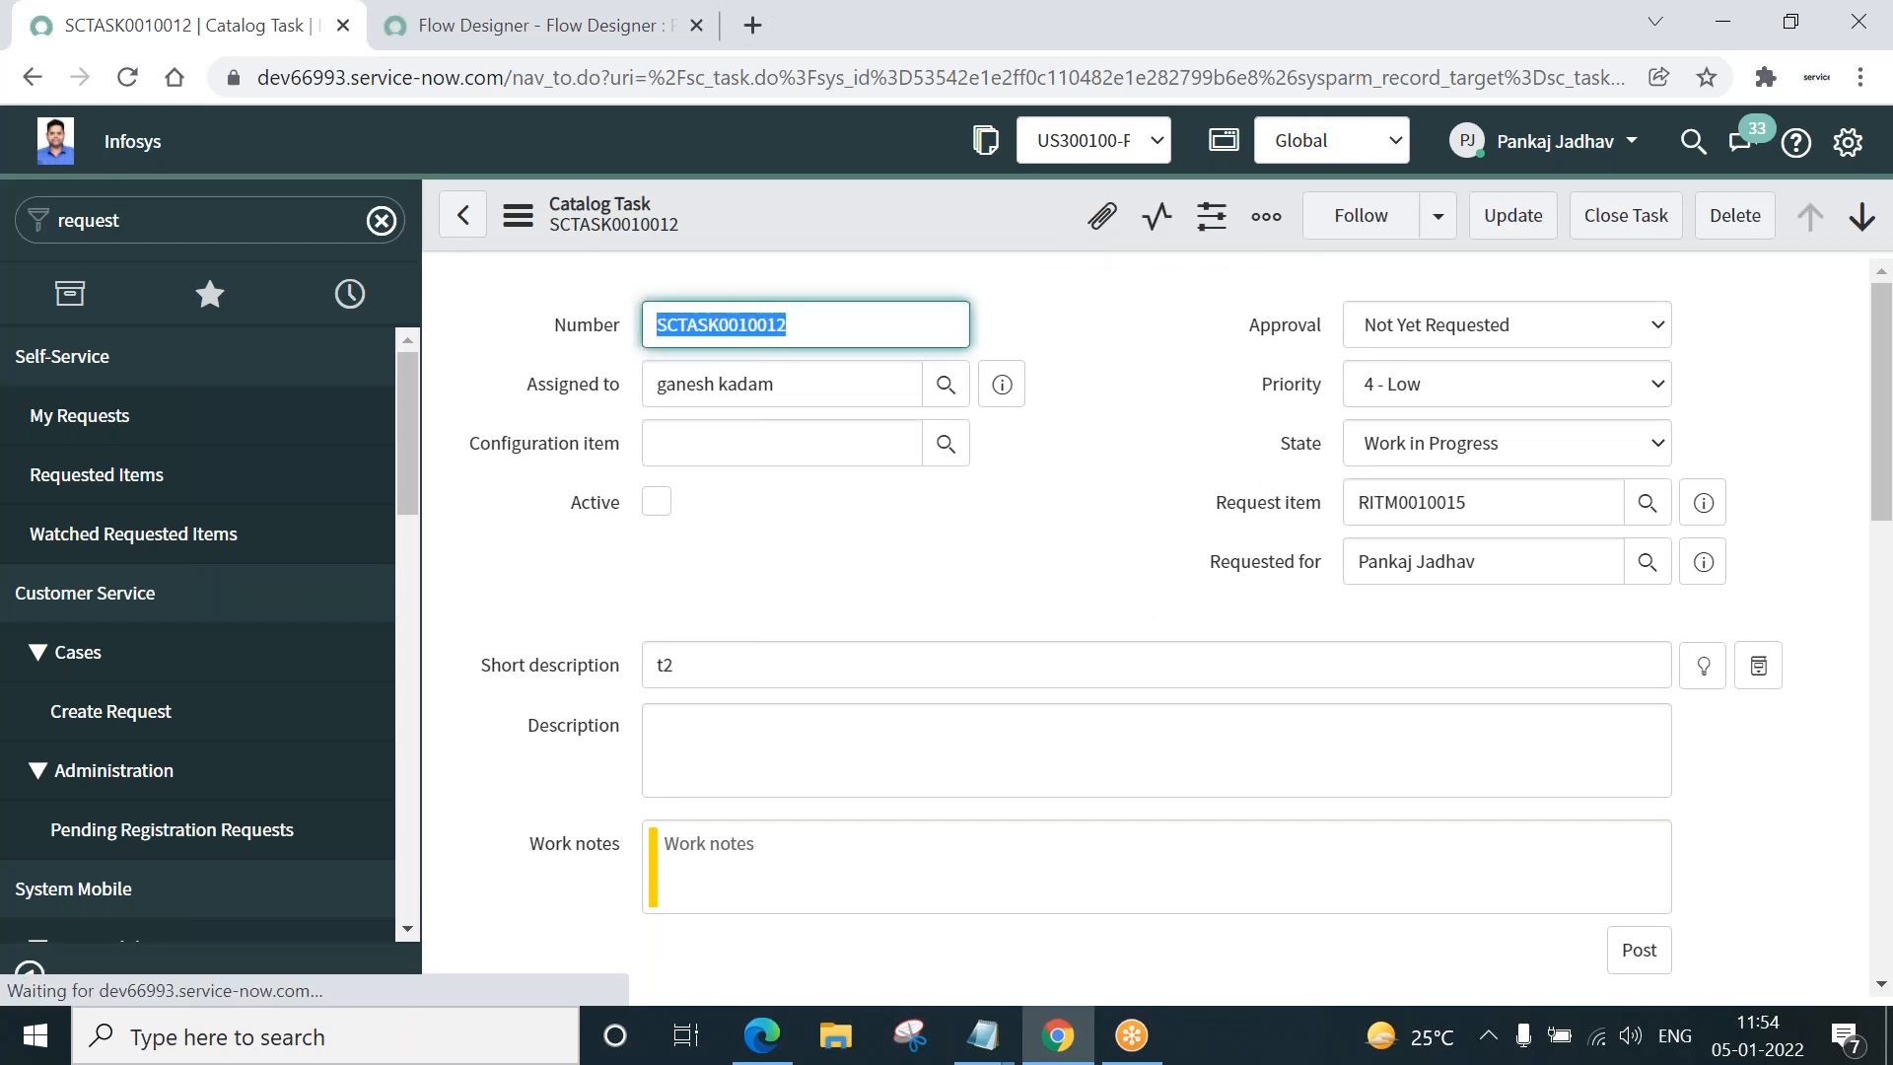
{"action": "left_click", "coordinate": [461, 213]}
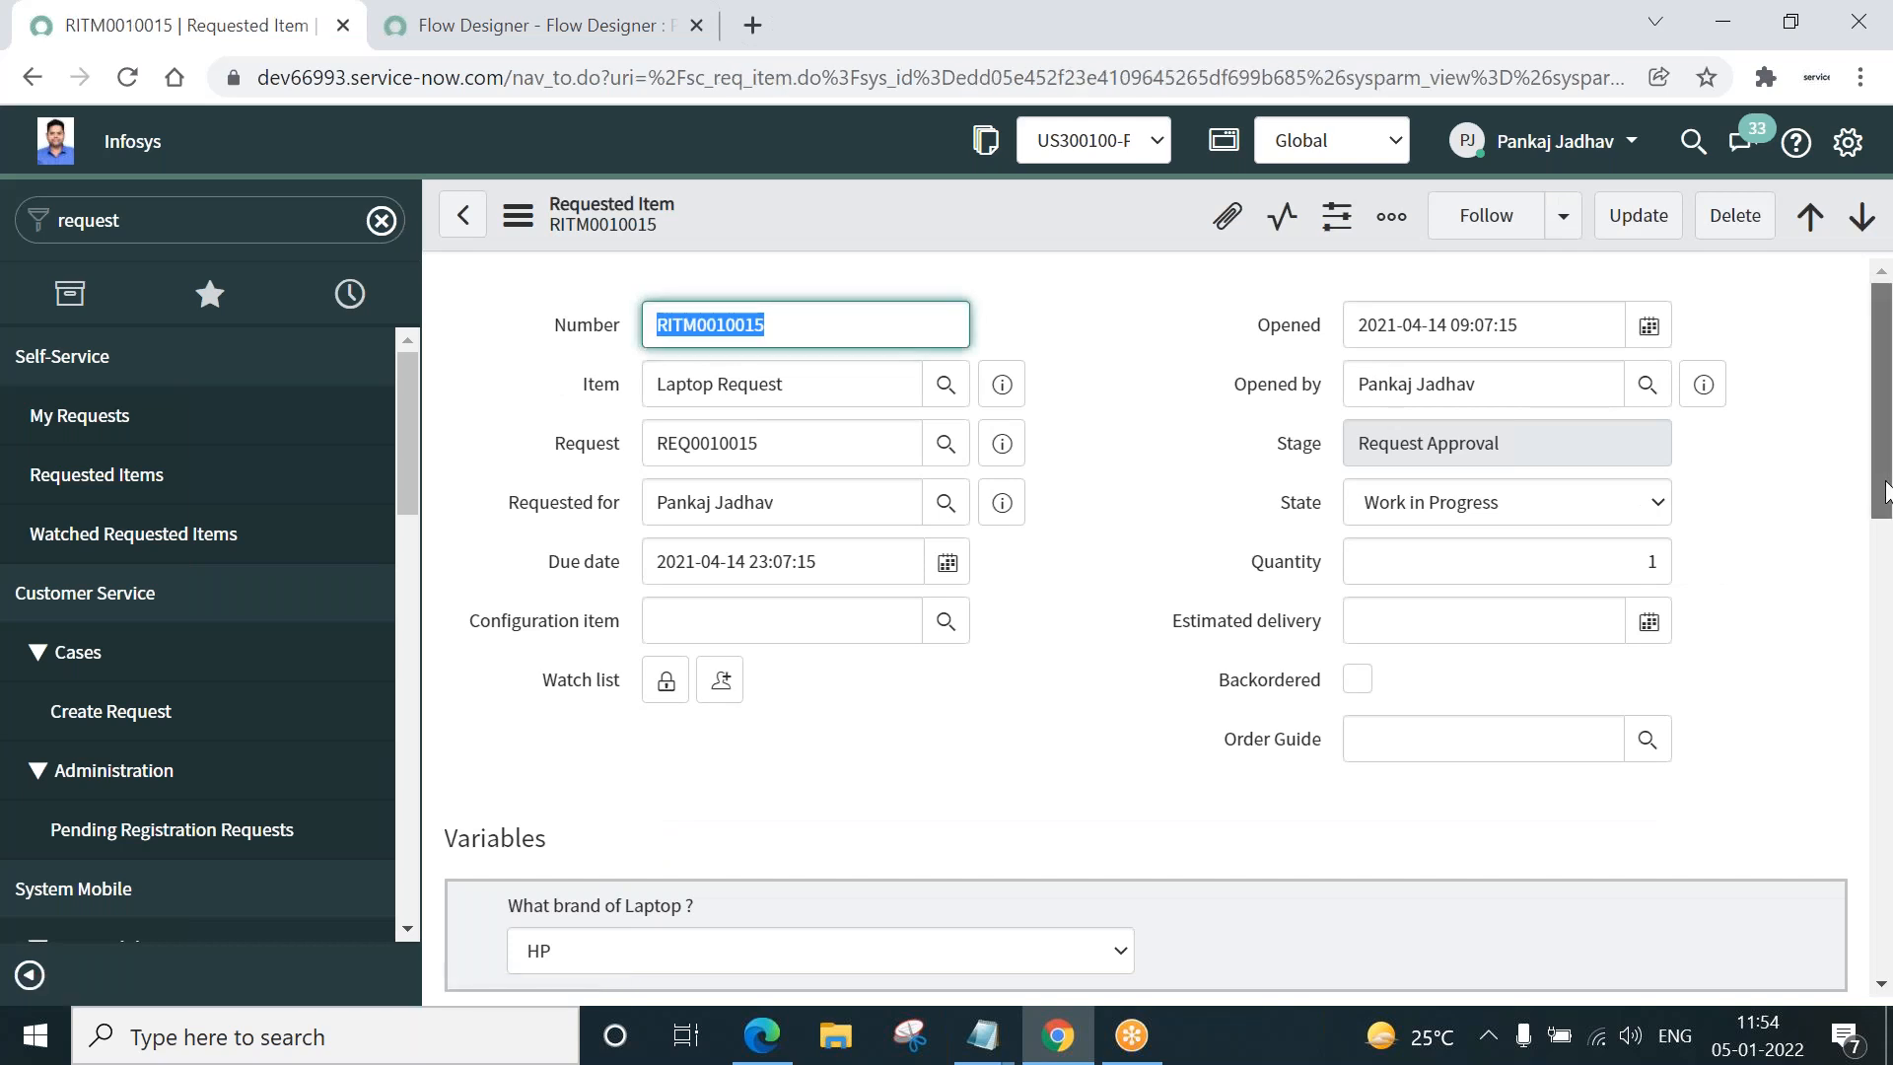
- Set catalog task SCTASK0010011 (t1) to Work in Progress, save it, and return to RITM0010015
{"action": "scroll", "scroll_direction": "down", "scroll_amount": 3}
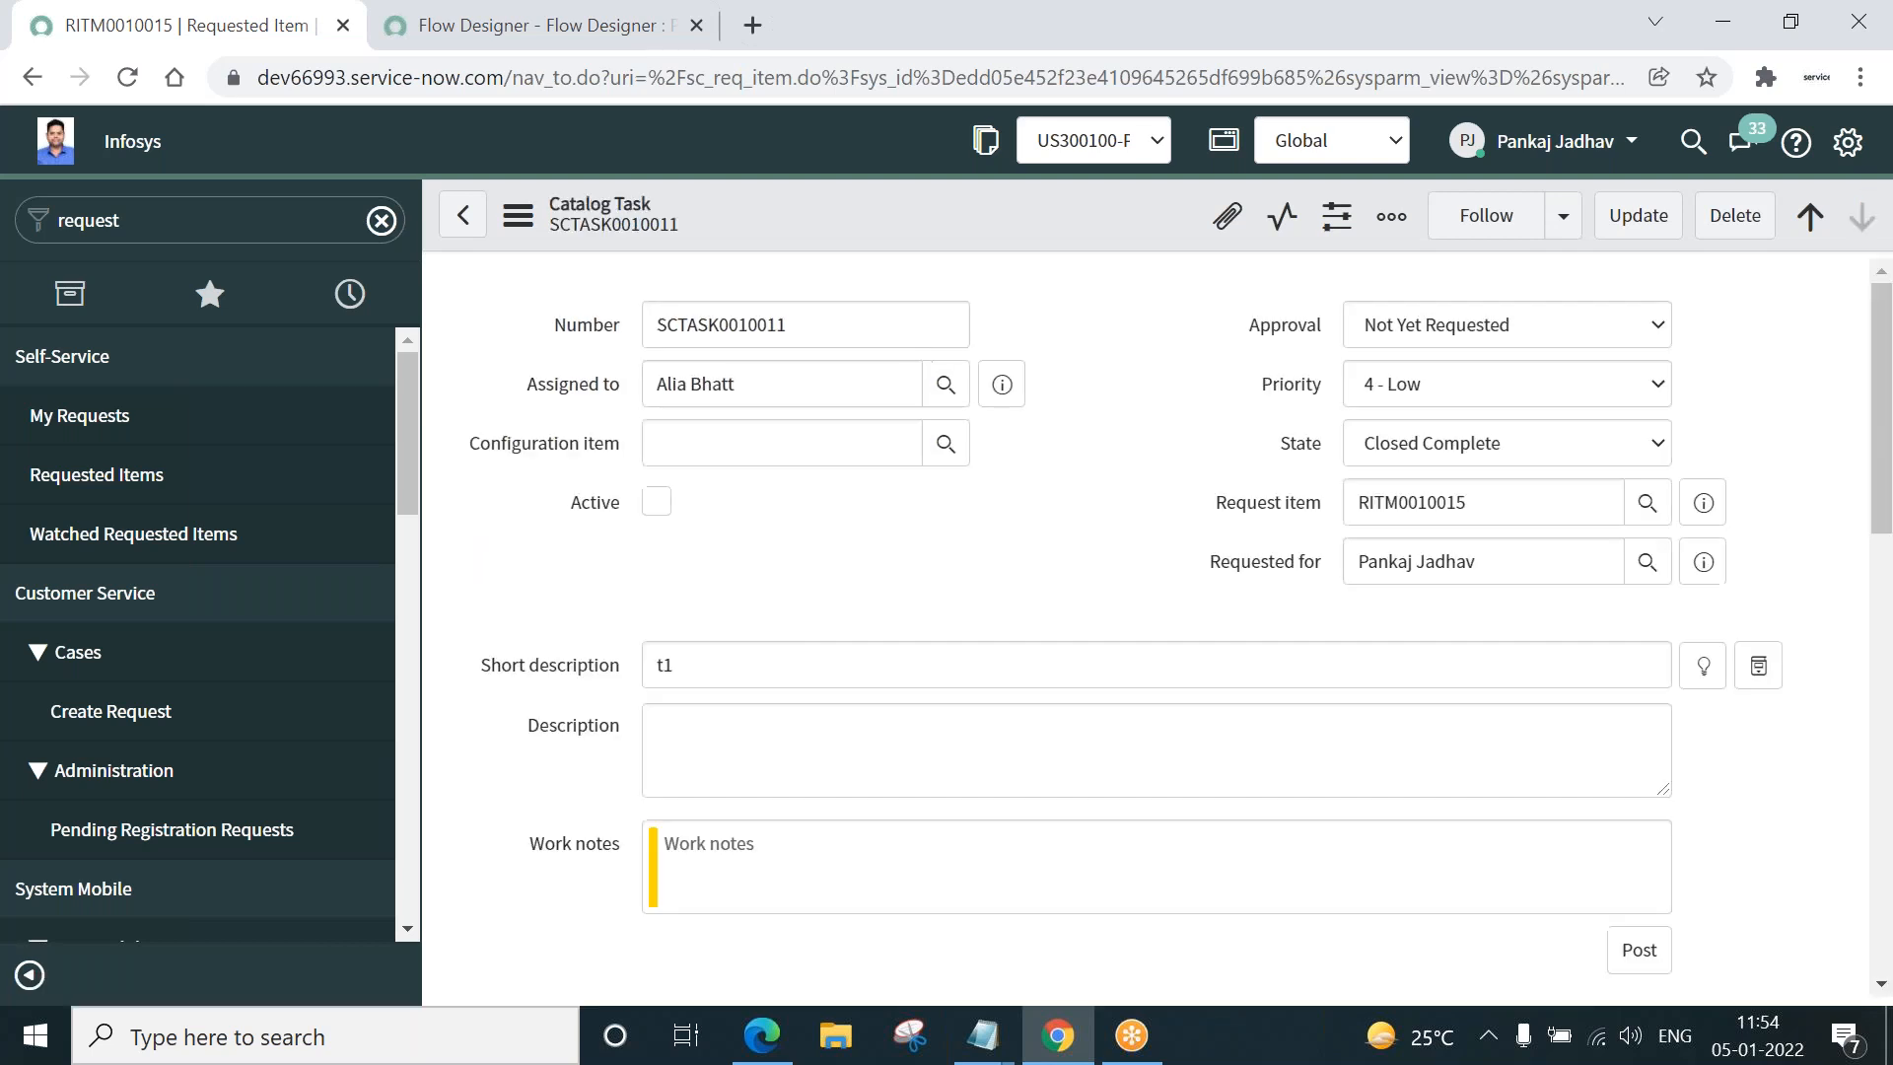
{"action": "left_click", "coordinate": [1504, 444]}
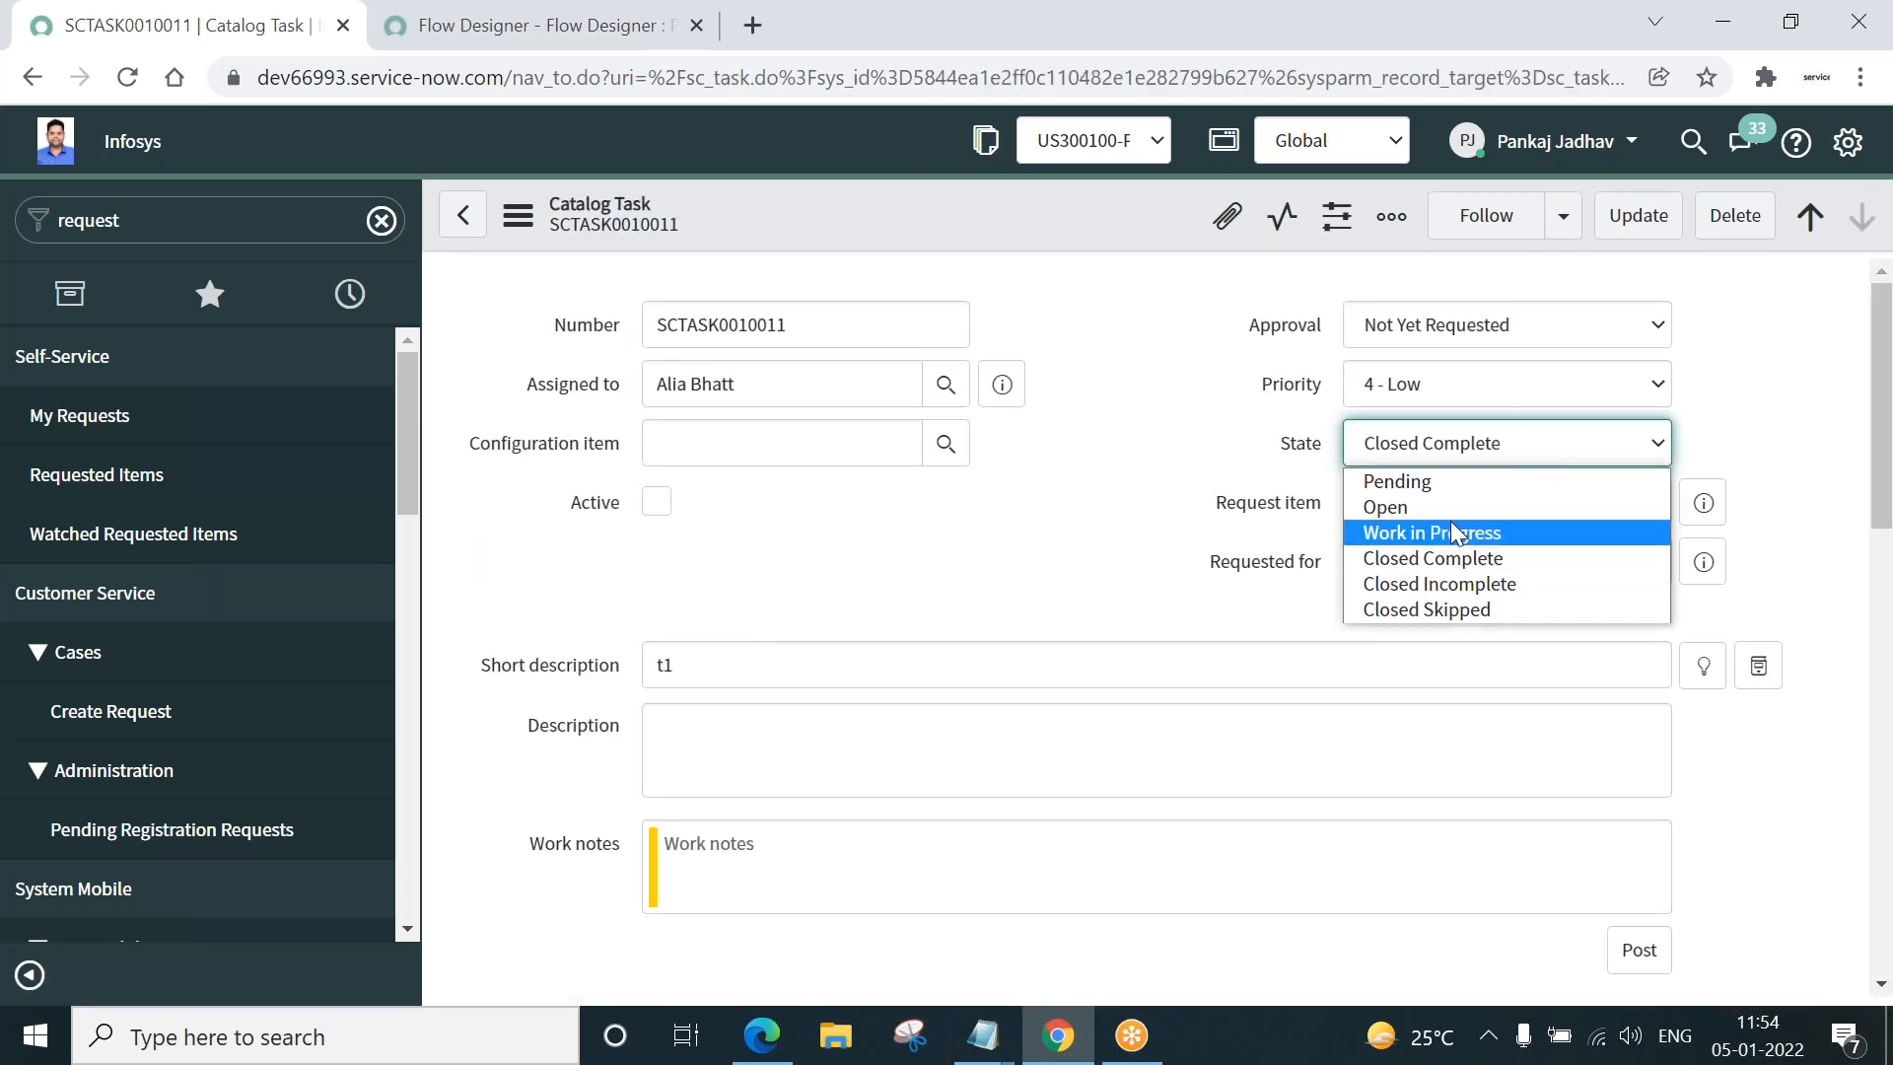
{"action": "left_click", "coordinate": [1429, 532]}
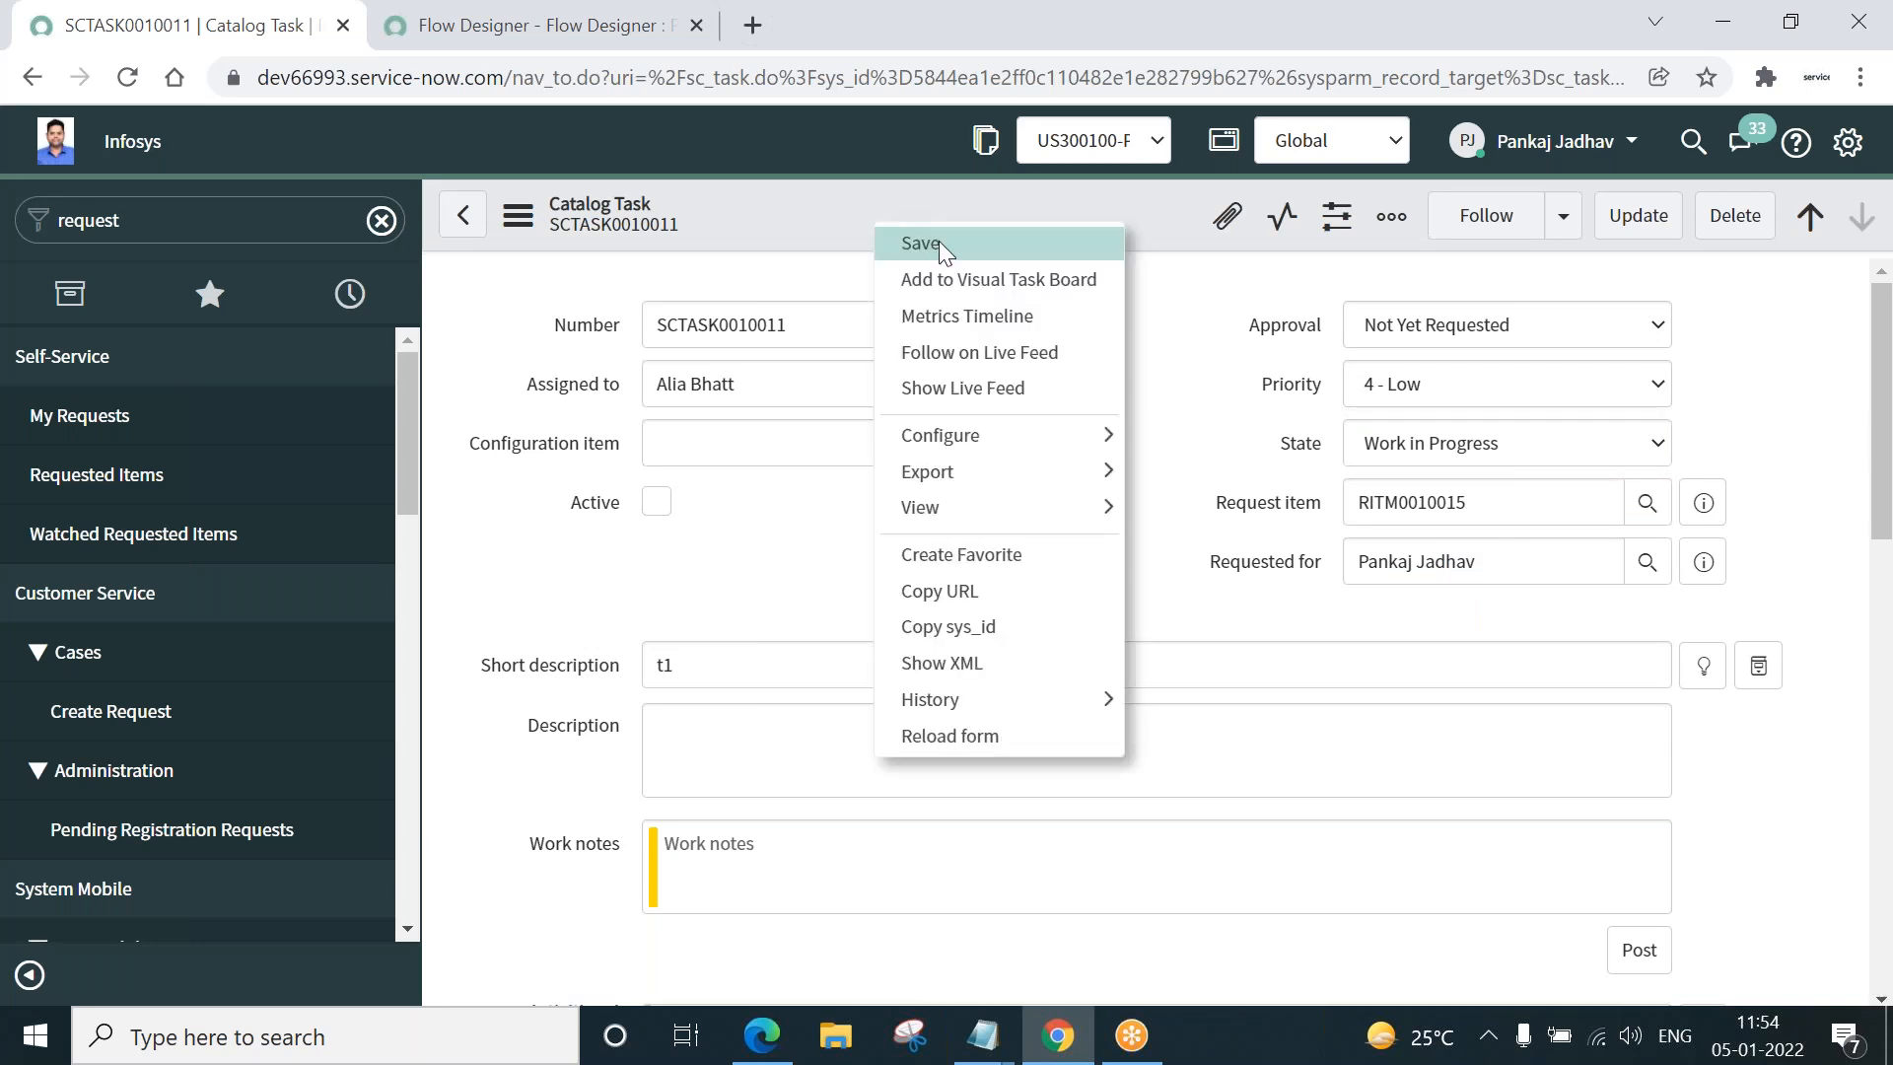
{"action": "left_click", "coordinate": [919, 242]}
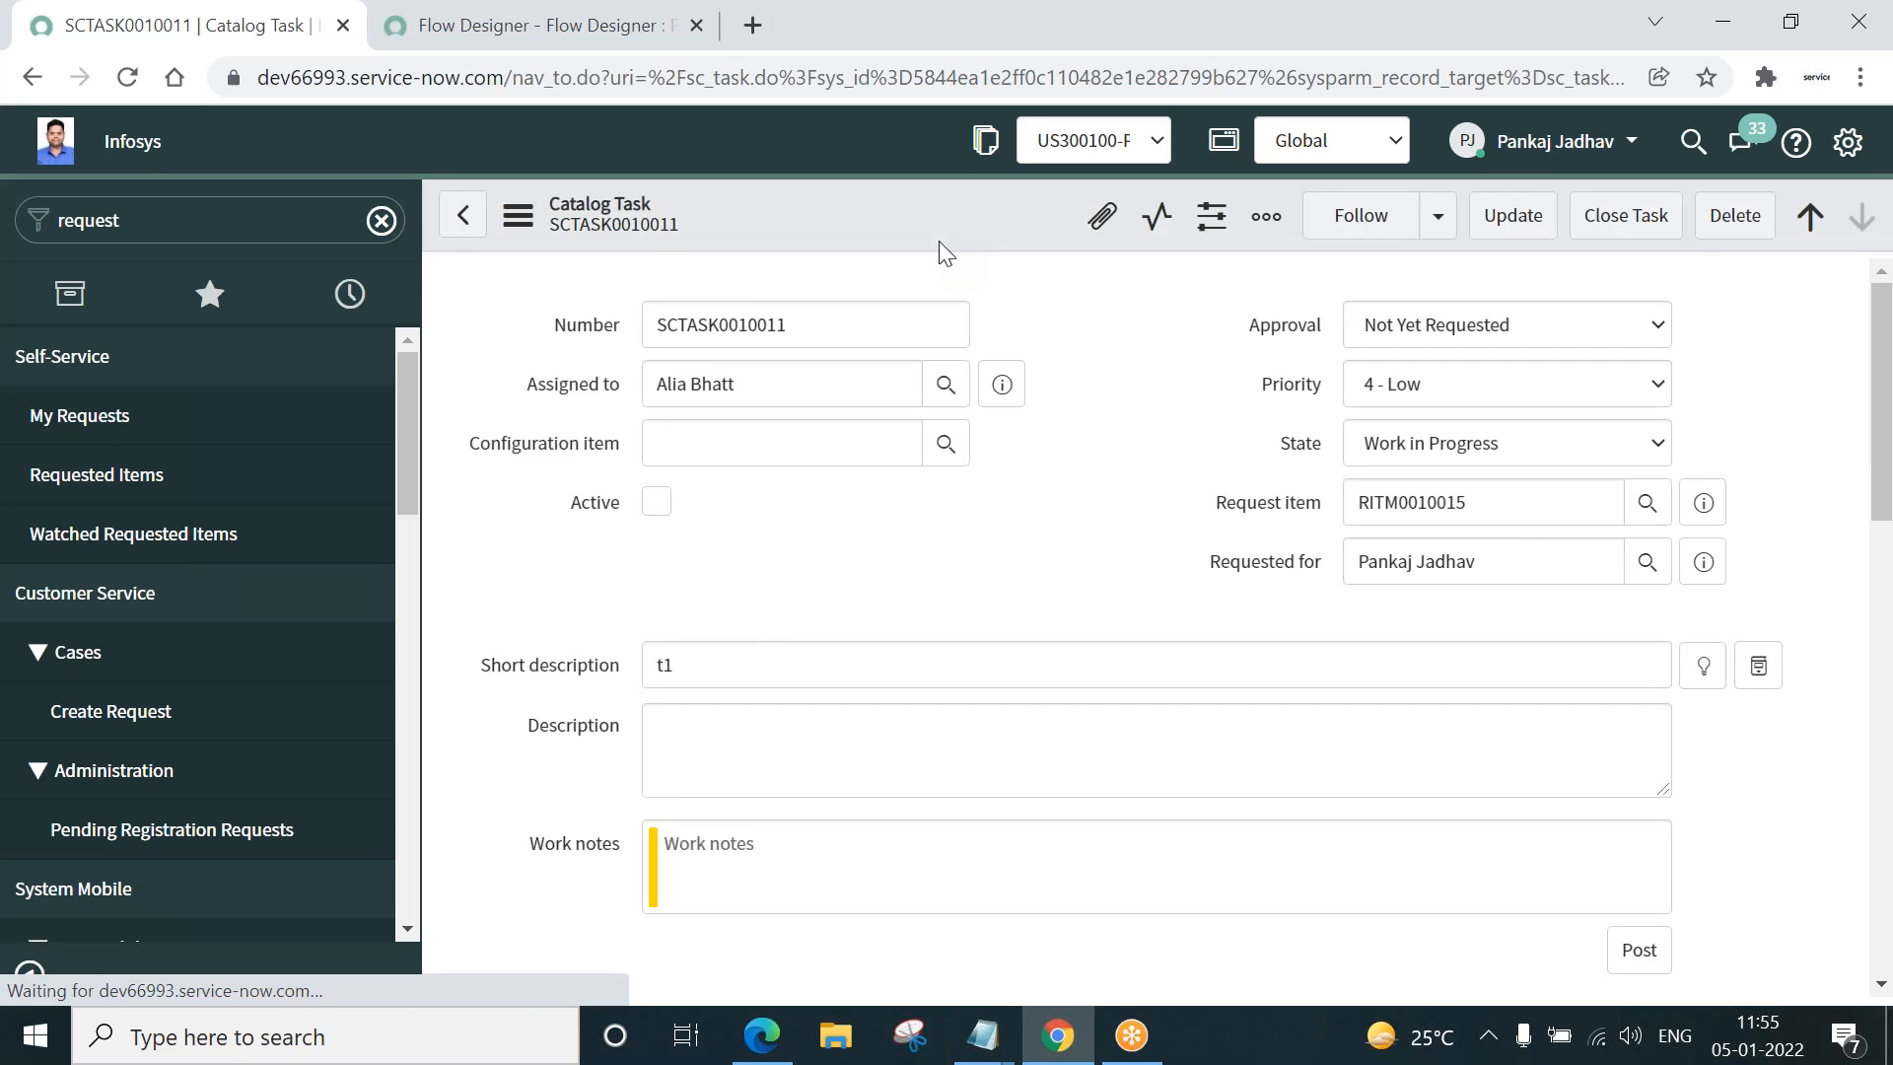
{"action": "left_click", "coordinate": [462, 215]}
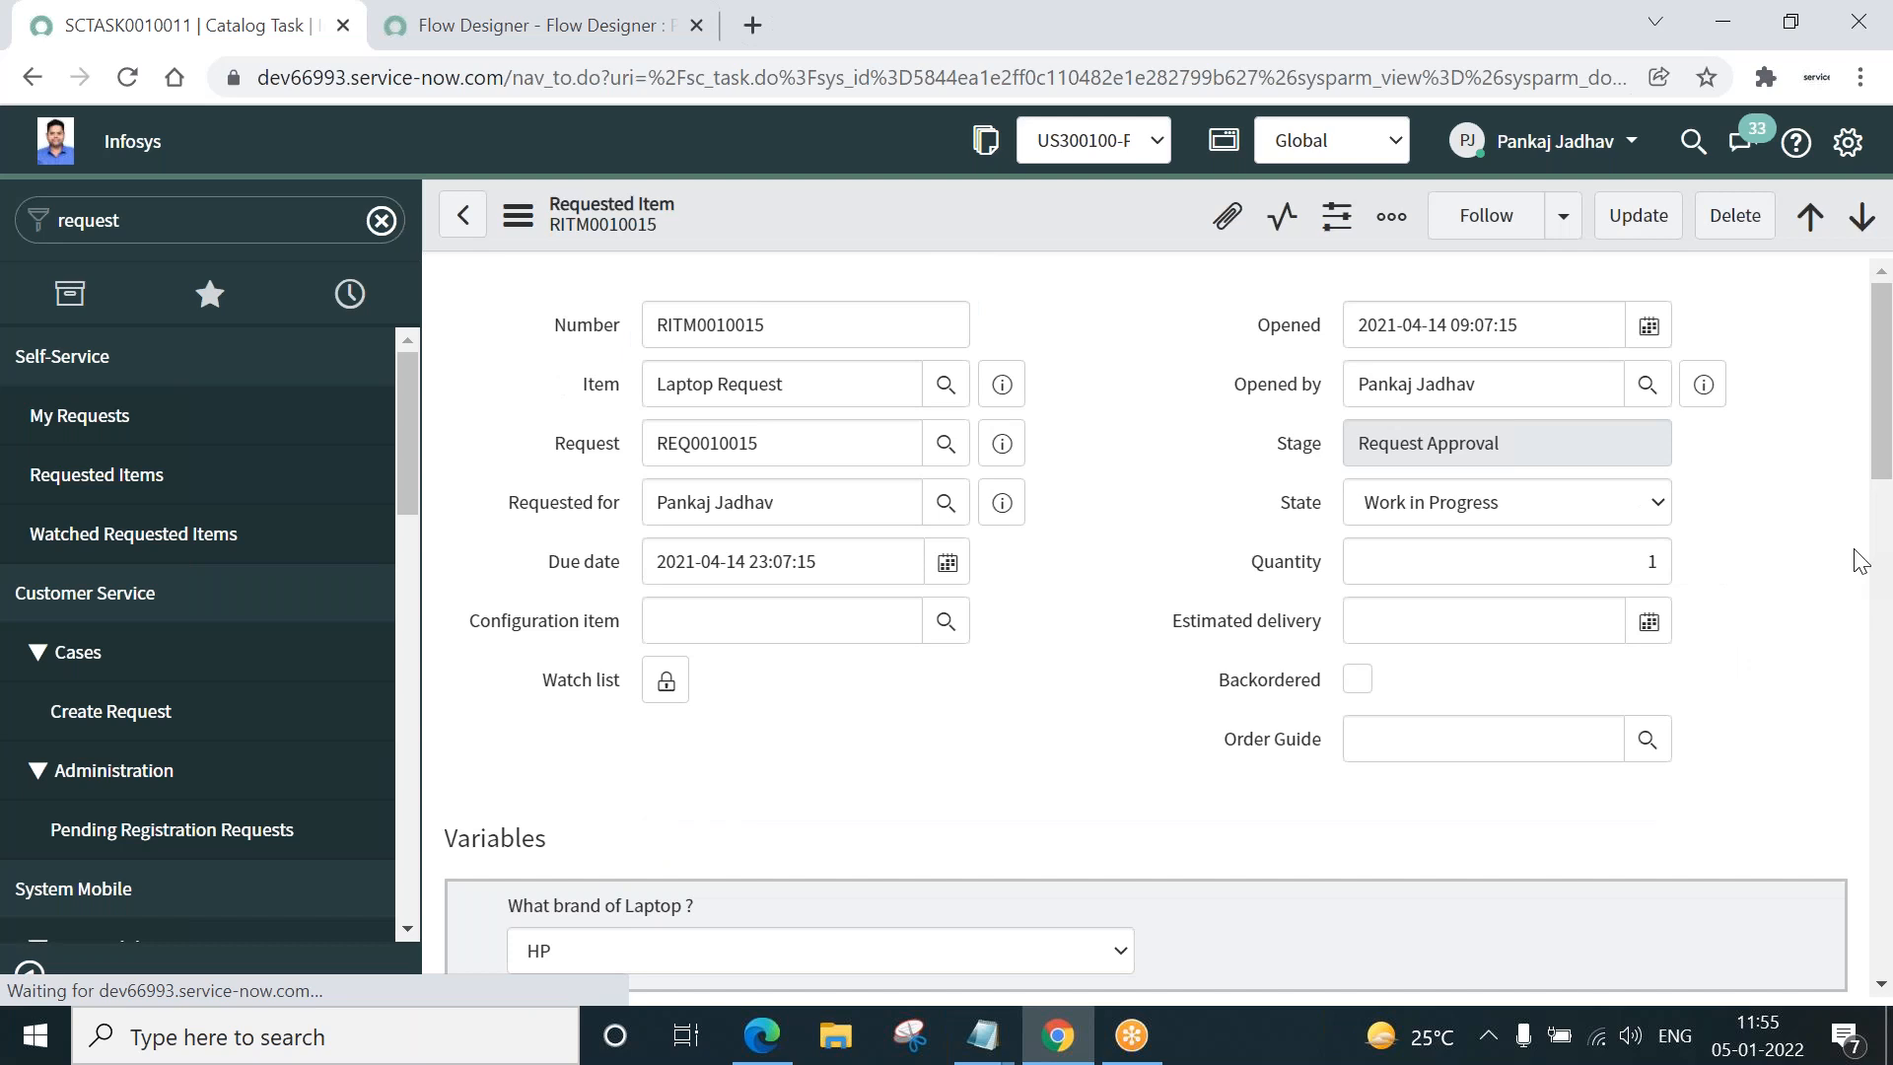
- Check RITM0010015's State value and its Catalog Tasks list showing t1 and t2 as Work in Progress
{"action": "left_click", "coordinate": [805, 324]}
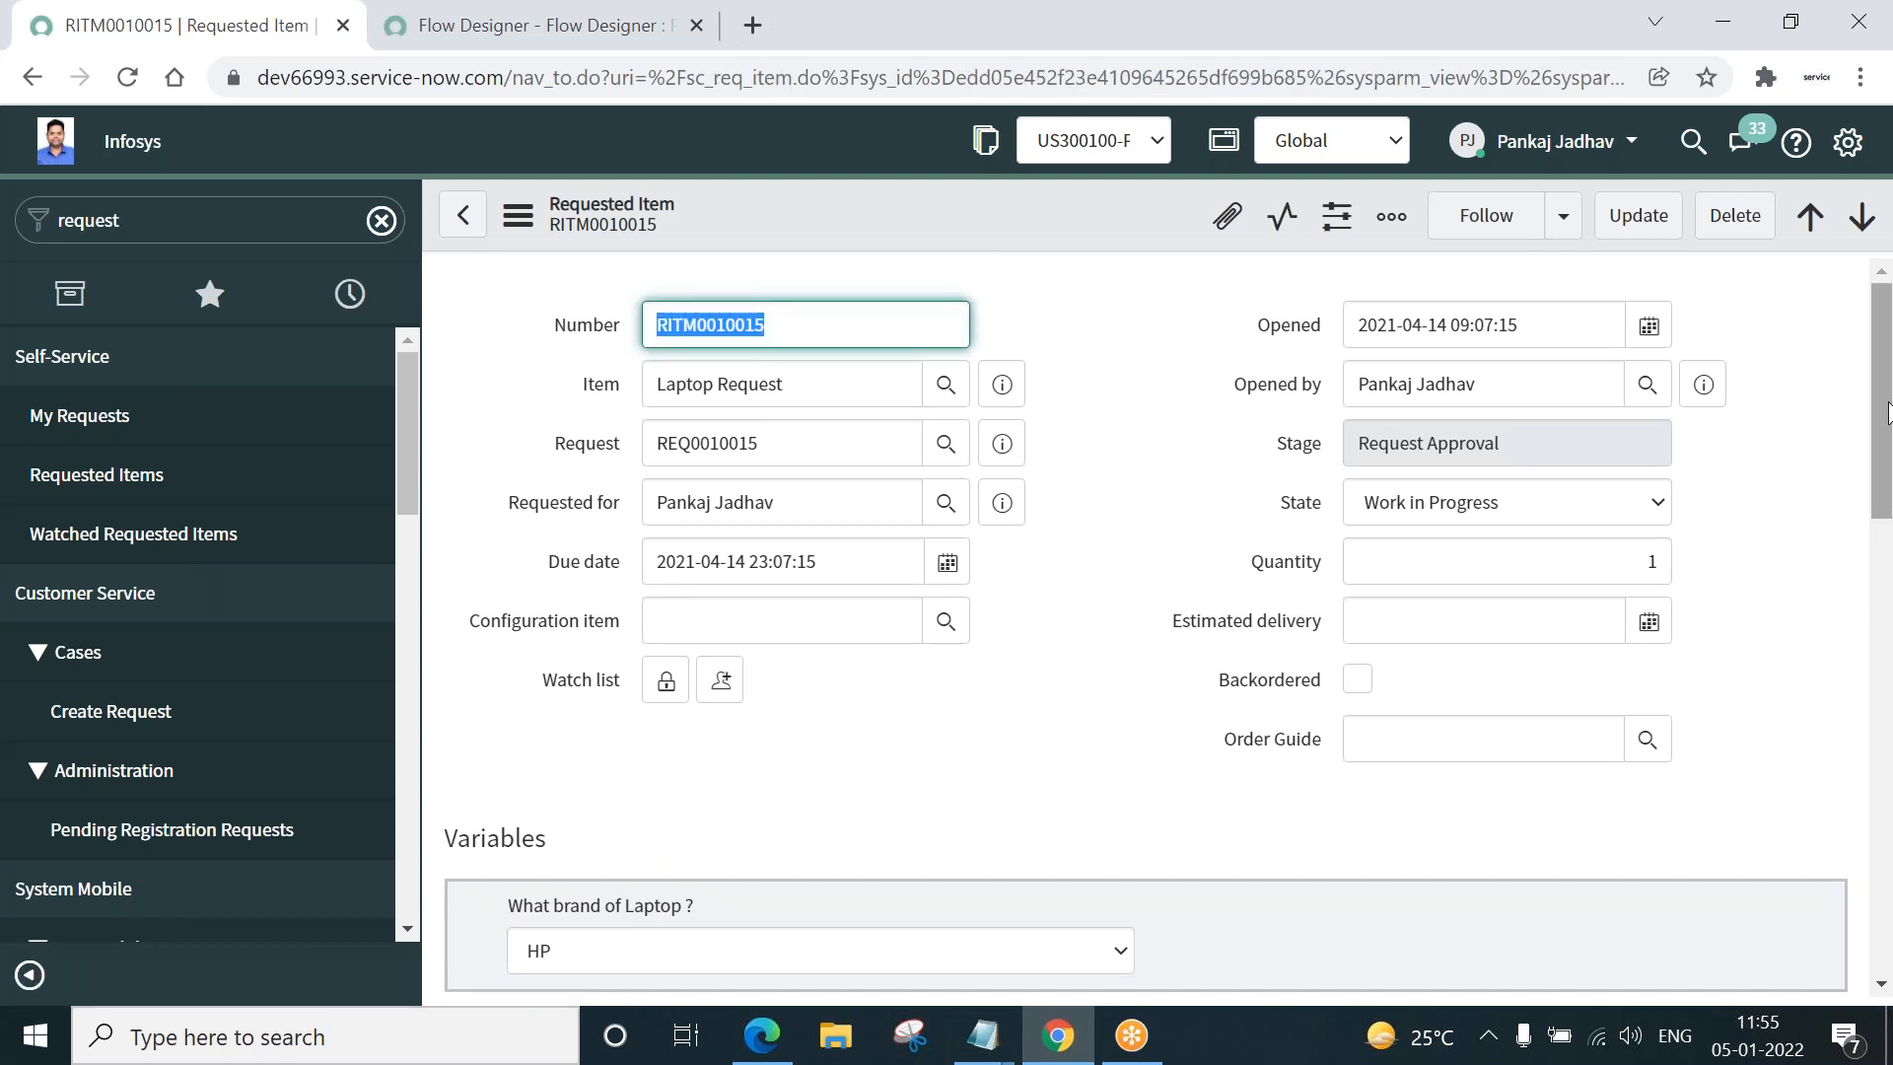
{"action": "scroll", "scroll_direction": "down", "scroll_amount": 3}
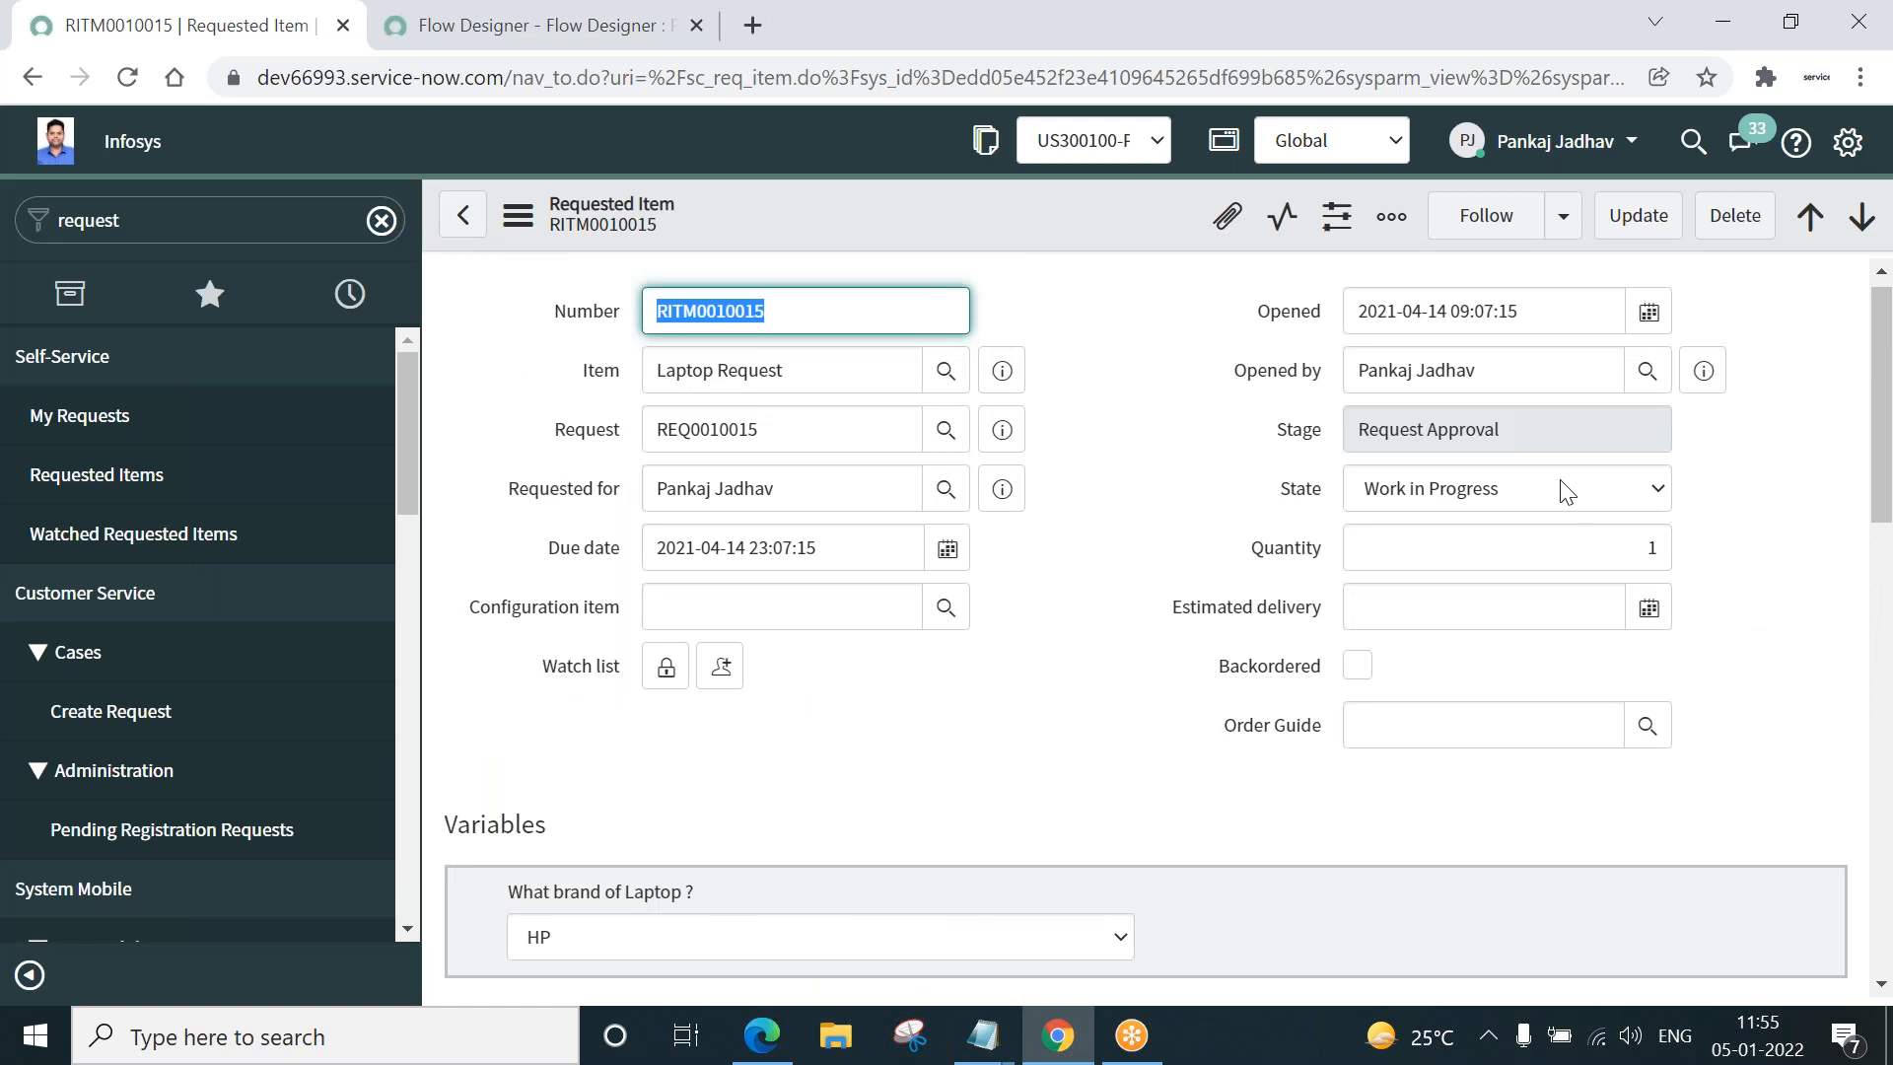
{"action": "left_click", "coordinate": [1503, 487]}
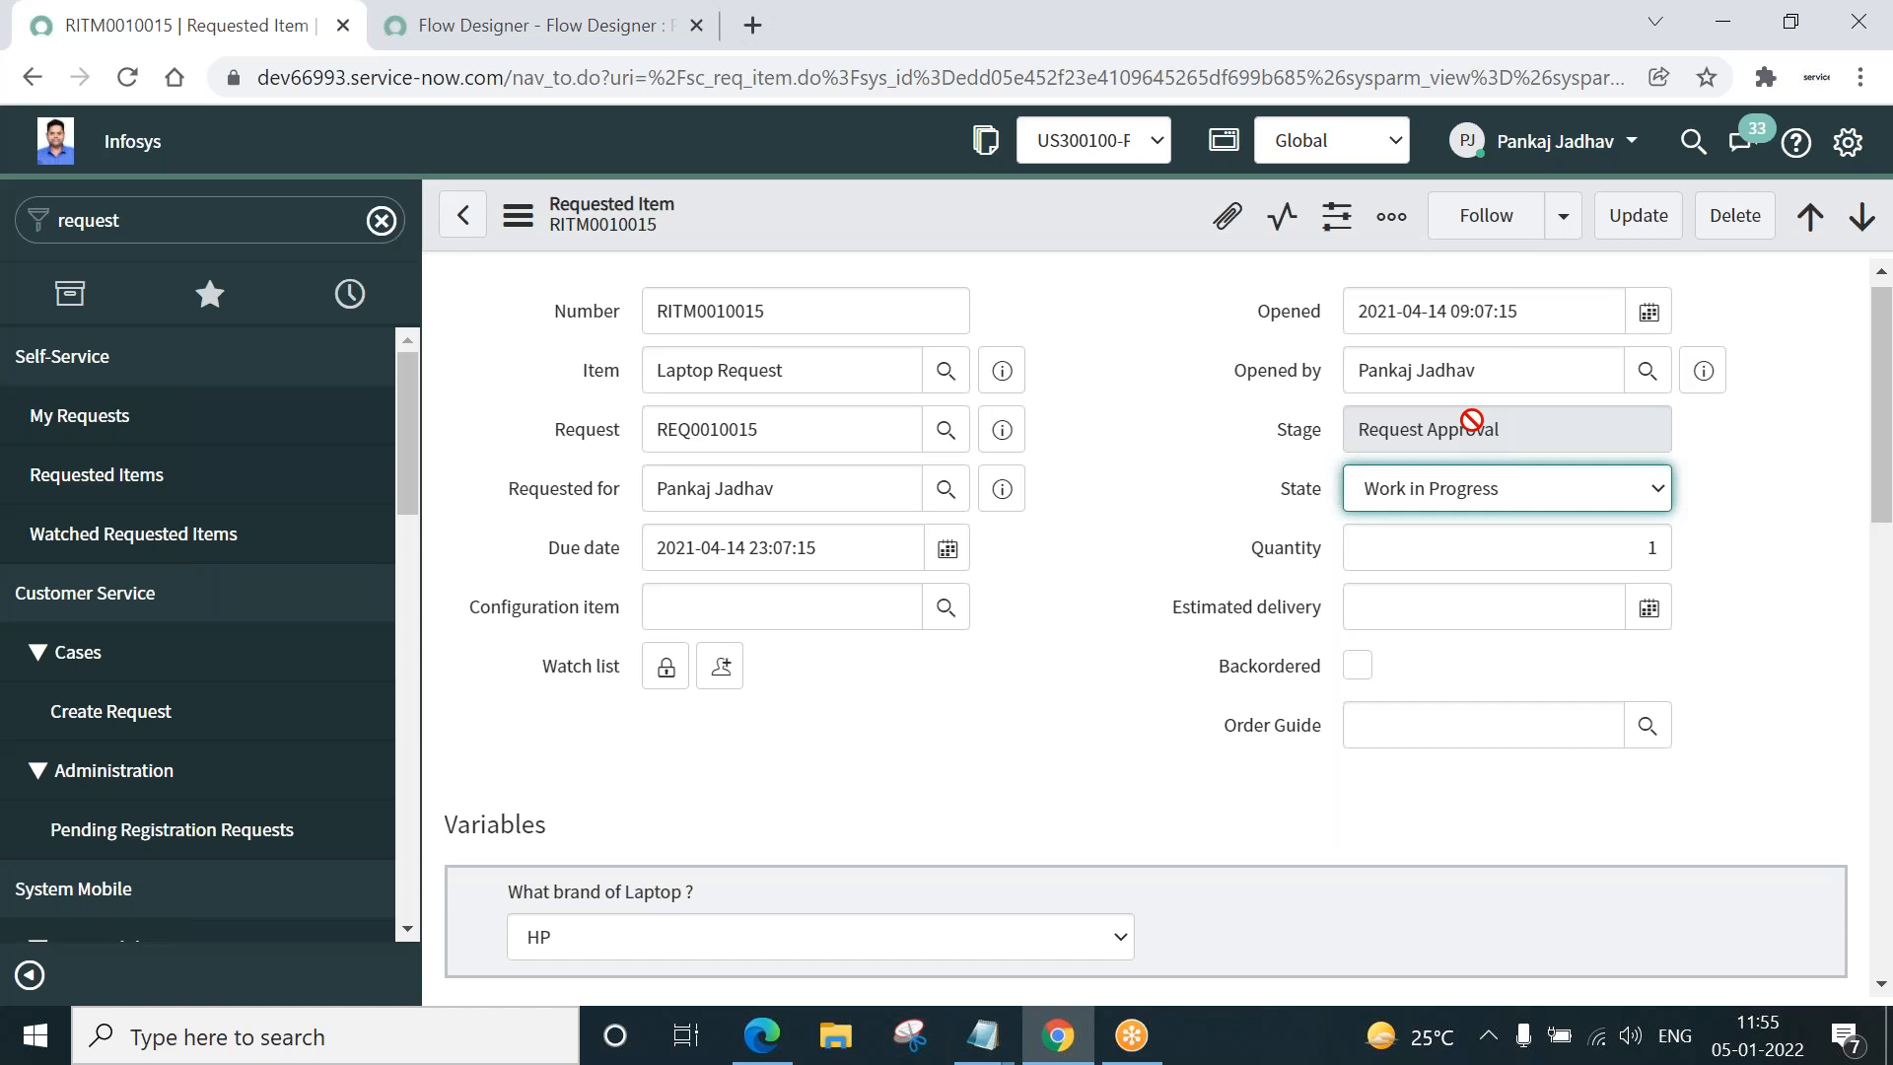
{"action": "scroll", "scroll_direction": "down", "scroll_amount": 3}
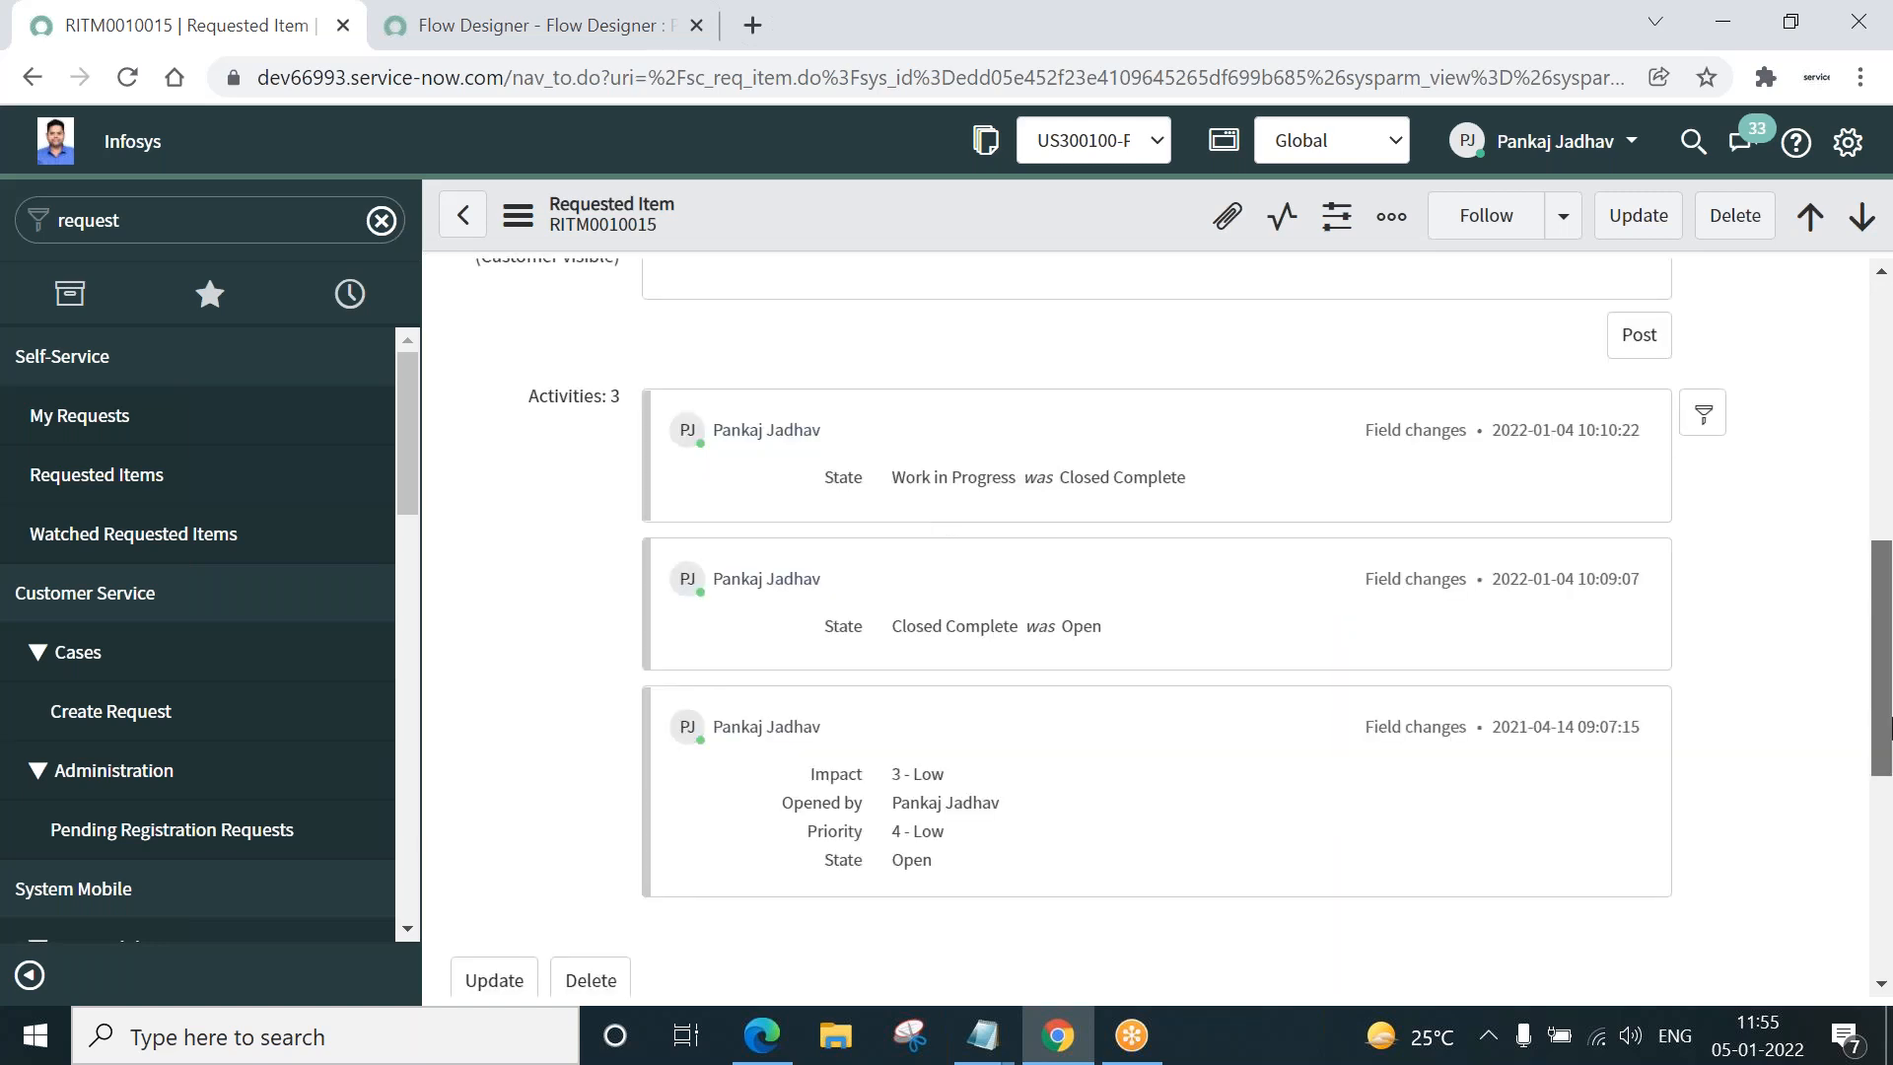
{"action": "scroll", "scroll_direction": "down", "scroll_amount": 3}
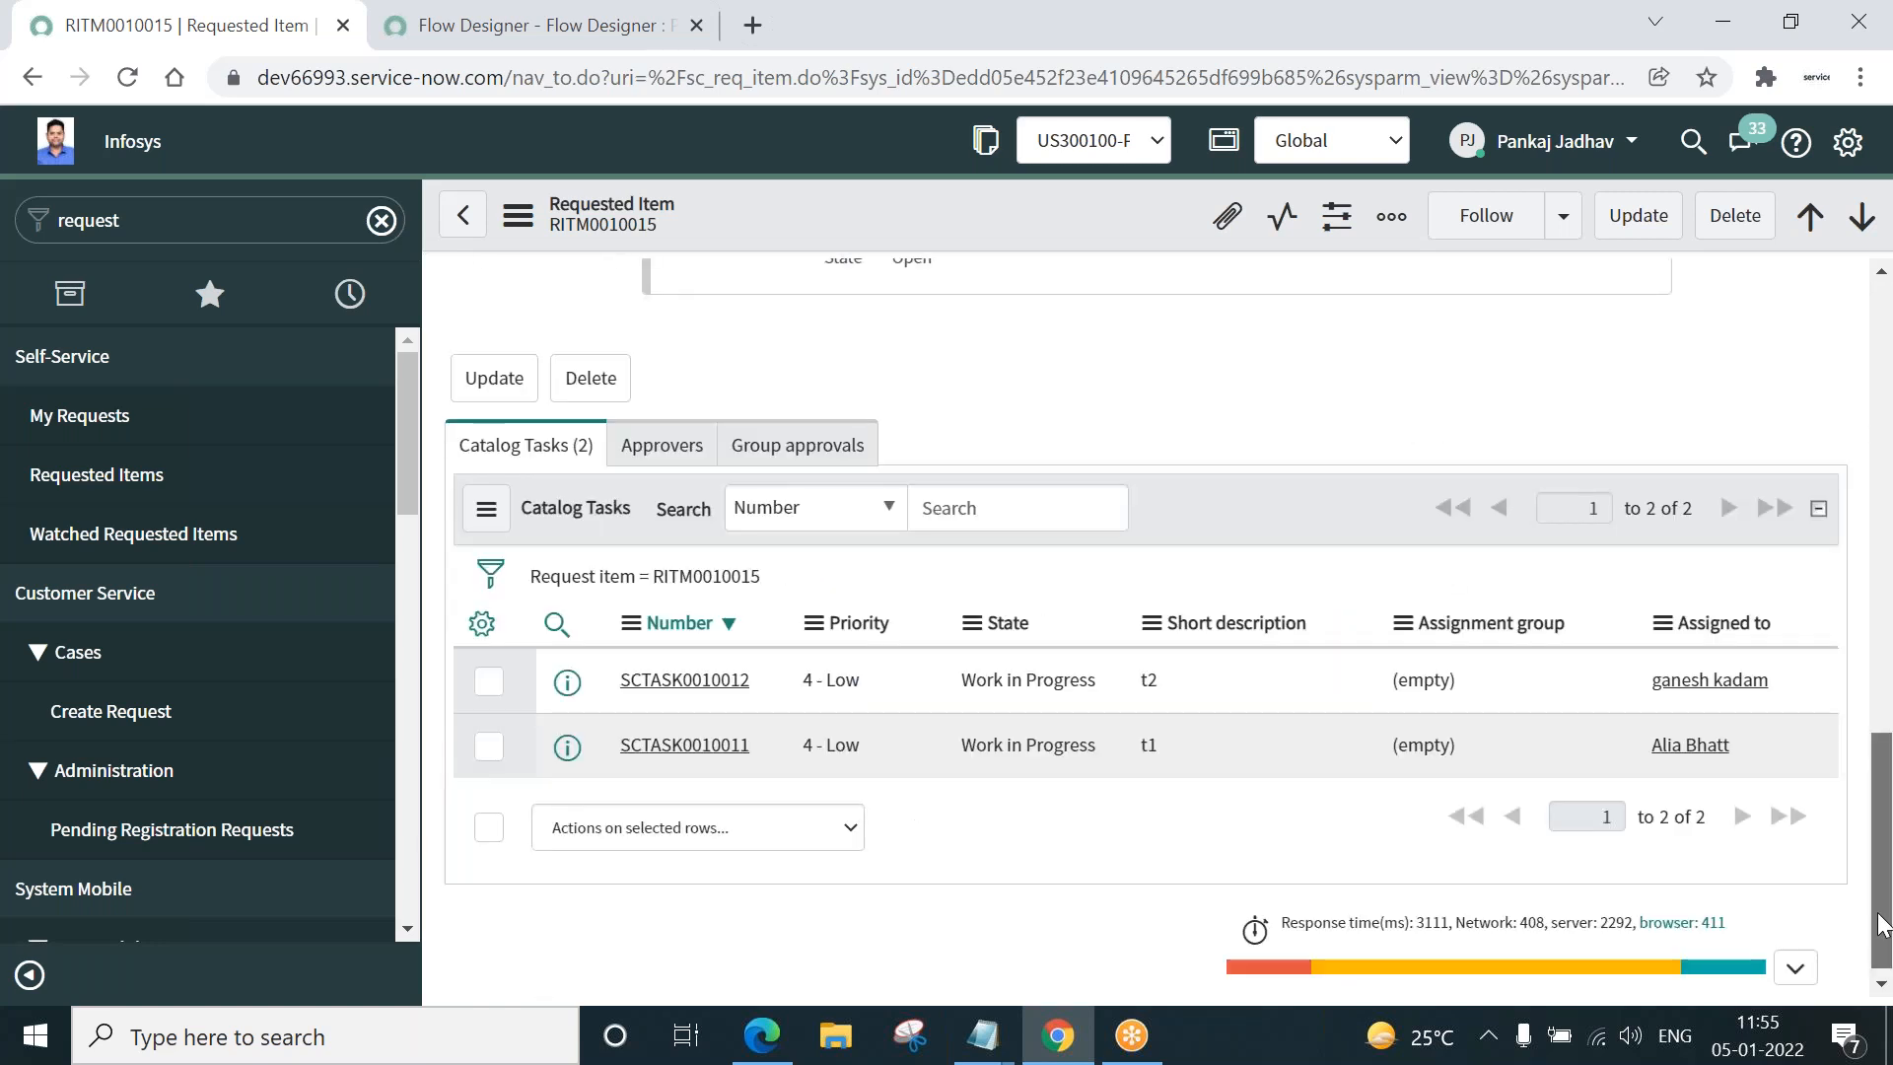
{"action": "scroll", "scroll_direction": "down", "scroll_amount": 3}
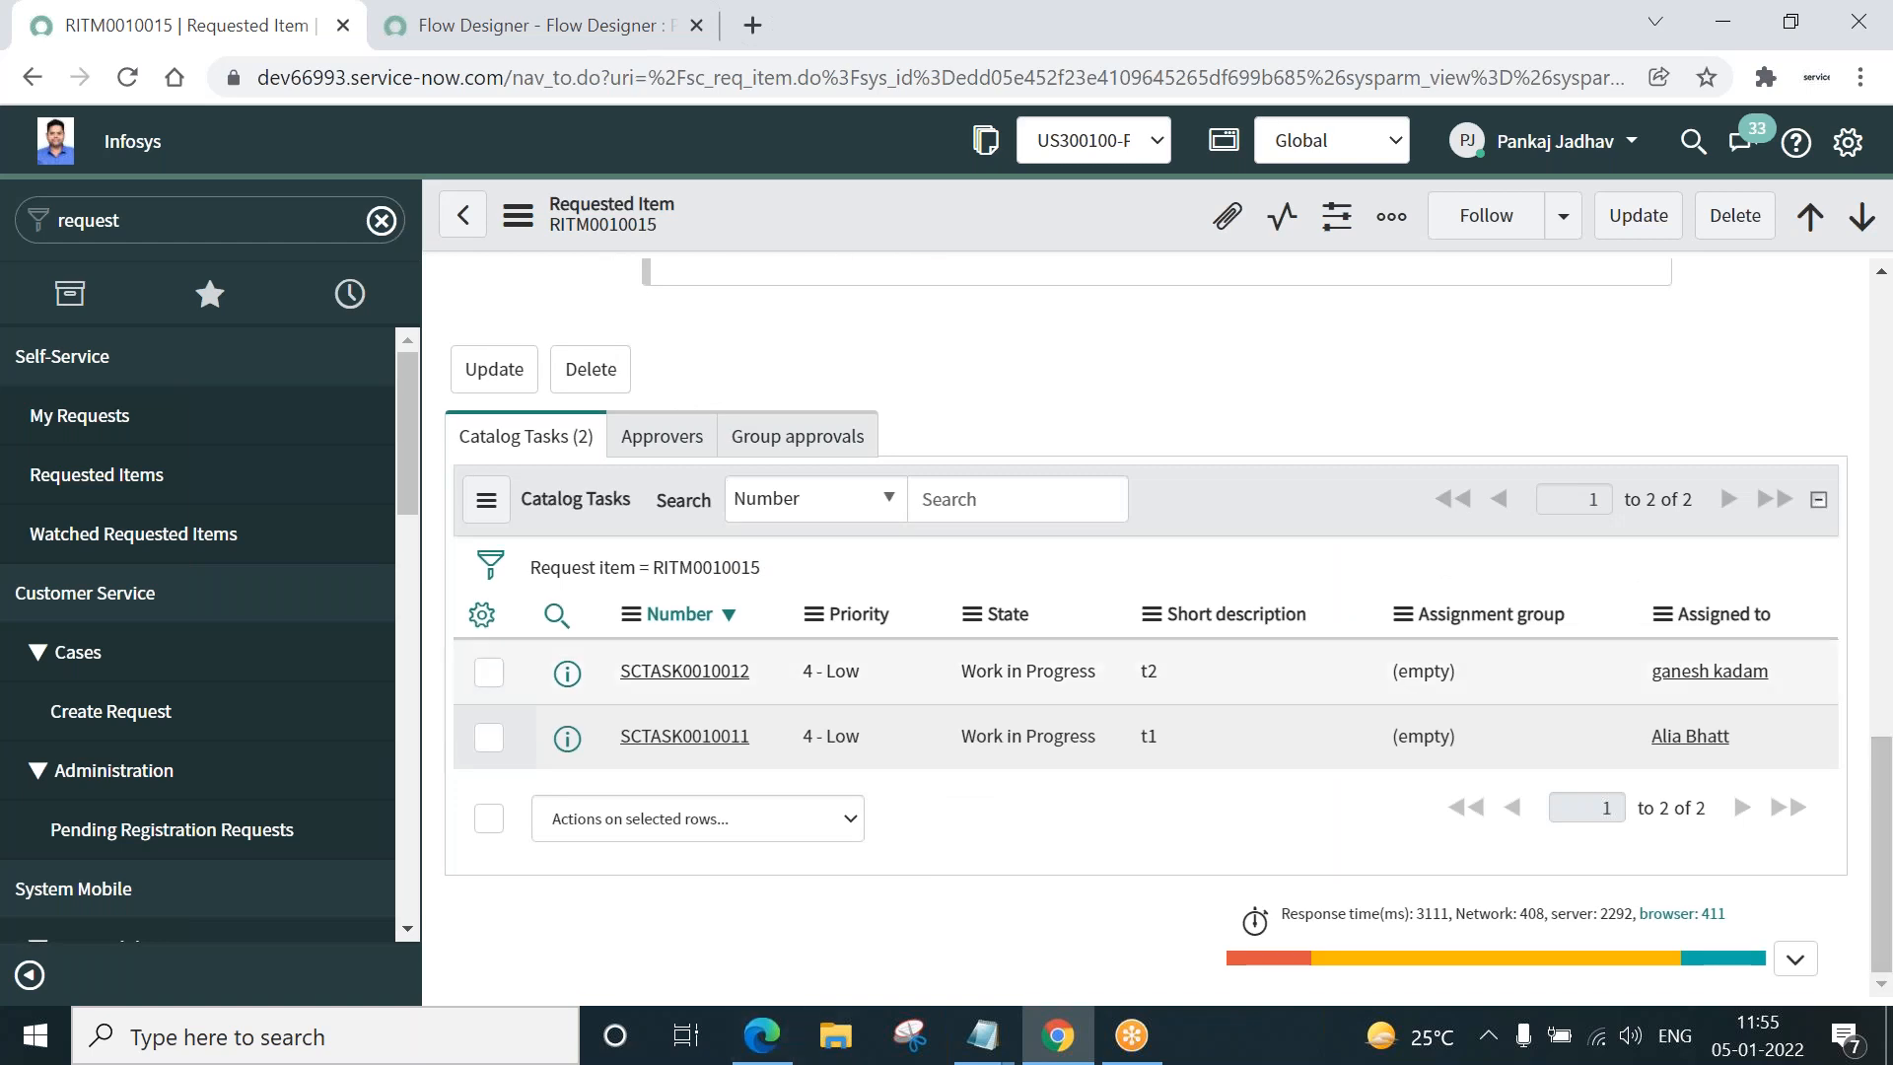
{"action": "mouse_move", "coordinate": [682, 670]}
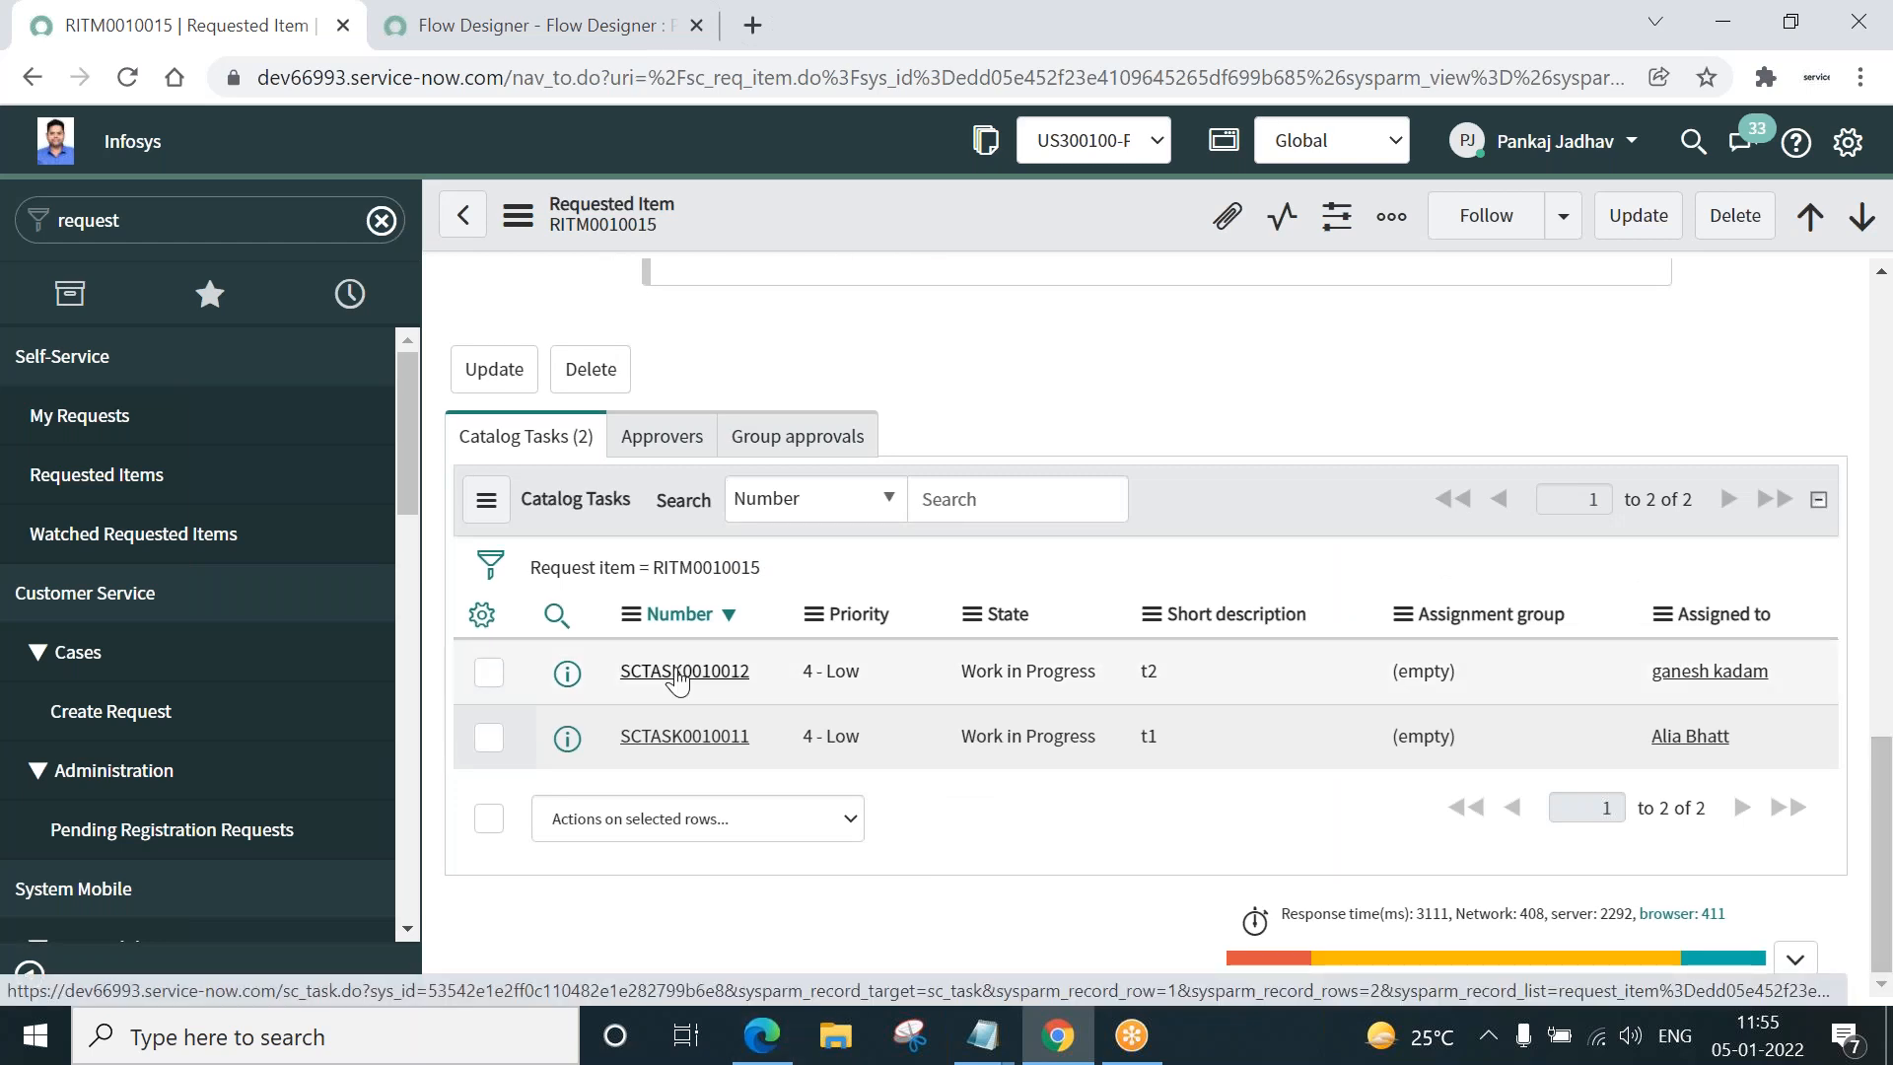
- Set catalog task SCTASK0010012 (t2) to Closed Complete, then switch to the PkjDemoFlow tab
{"action": "left_click", "coordinate": [684, 670]}
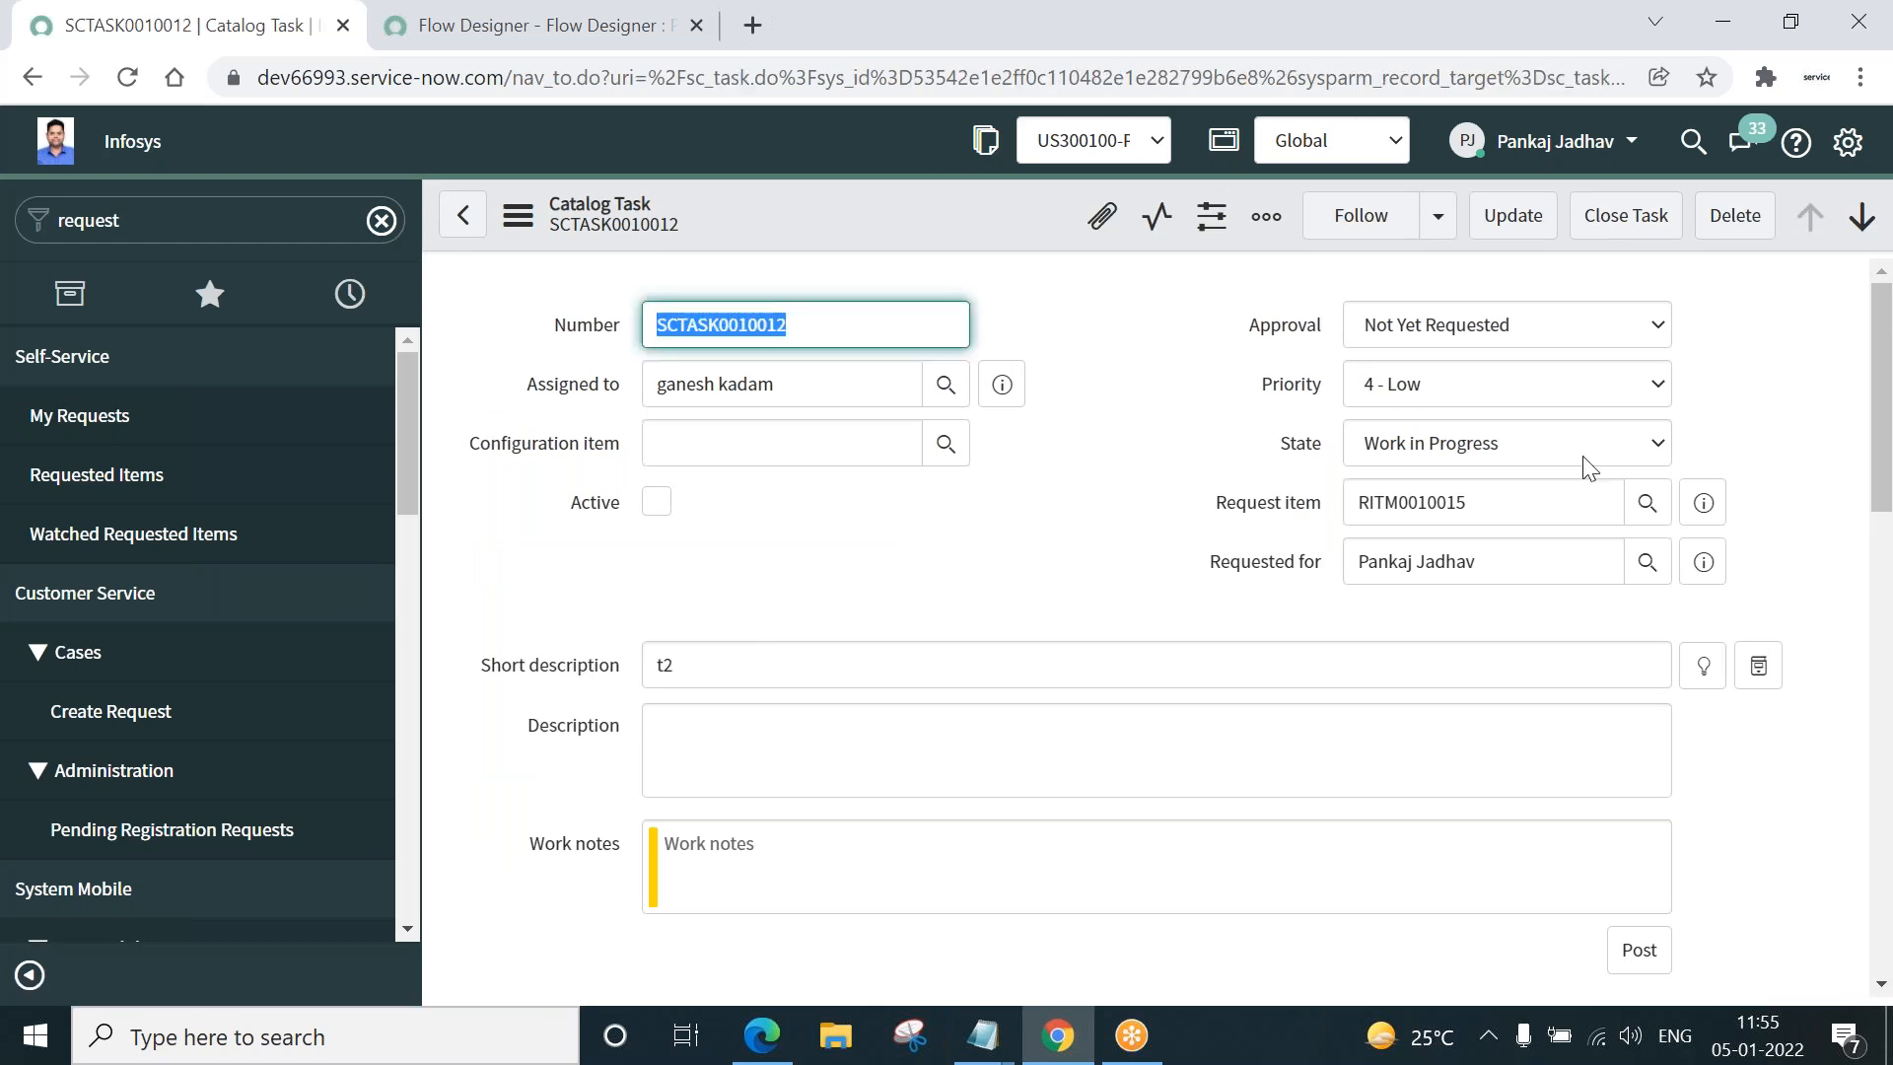
{"action": "left_click", "coordinate": [1504, 444]}
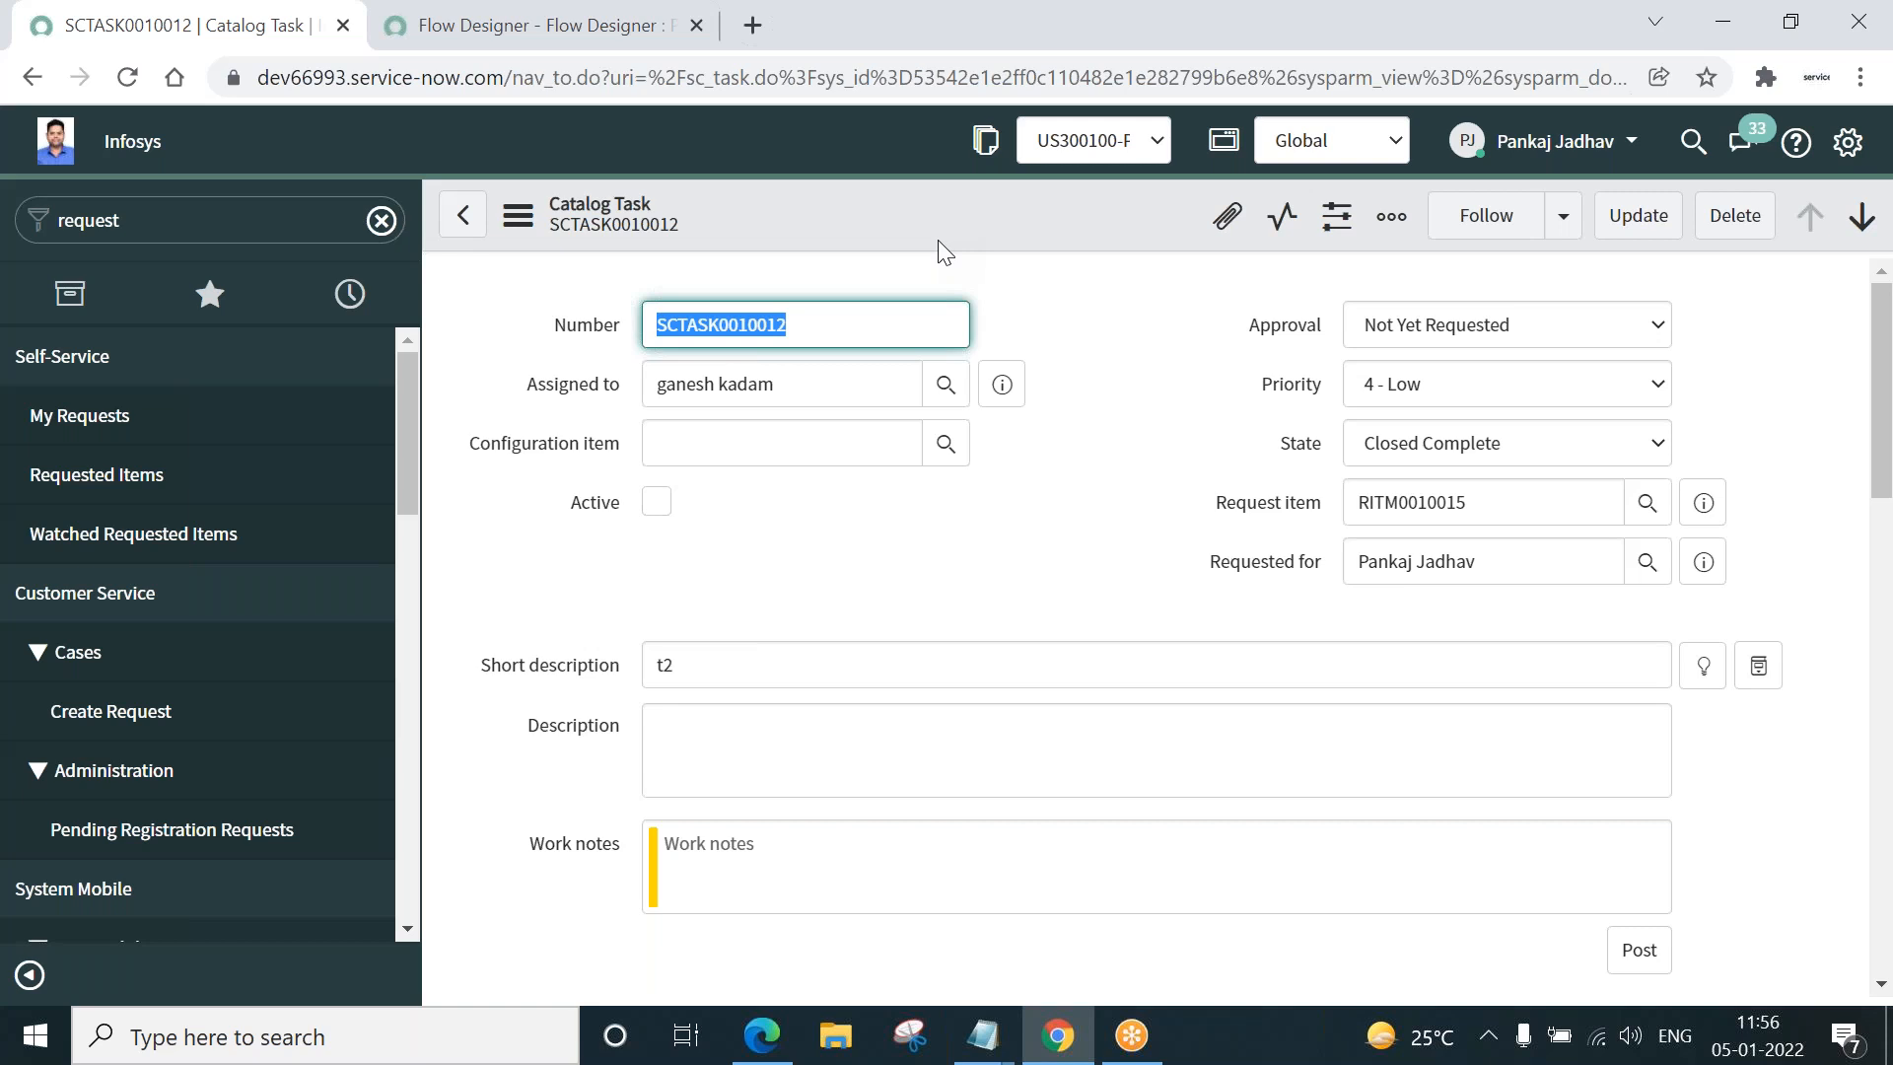
{"action": "mouse_move", "coordinate": [654, 308]}
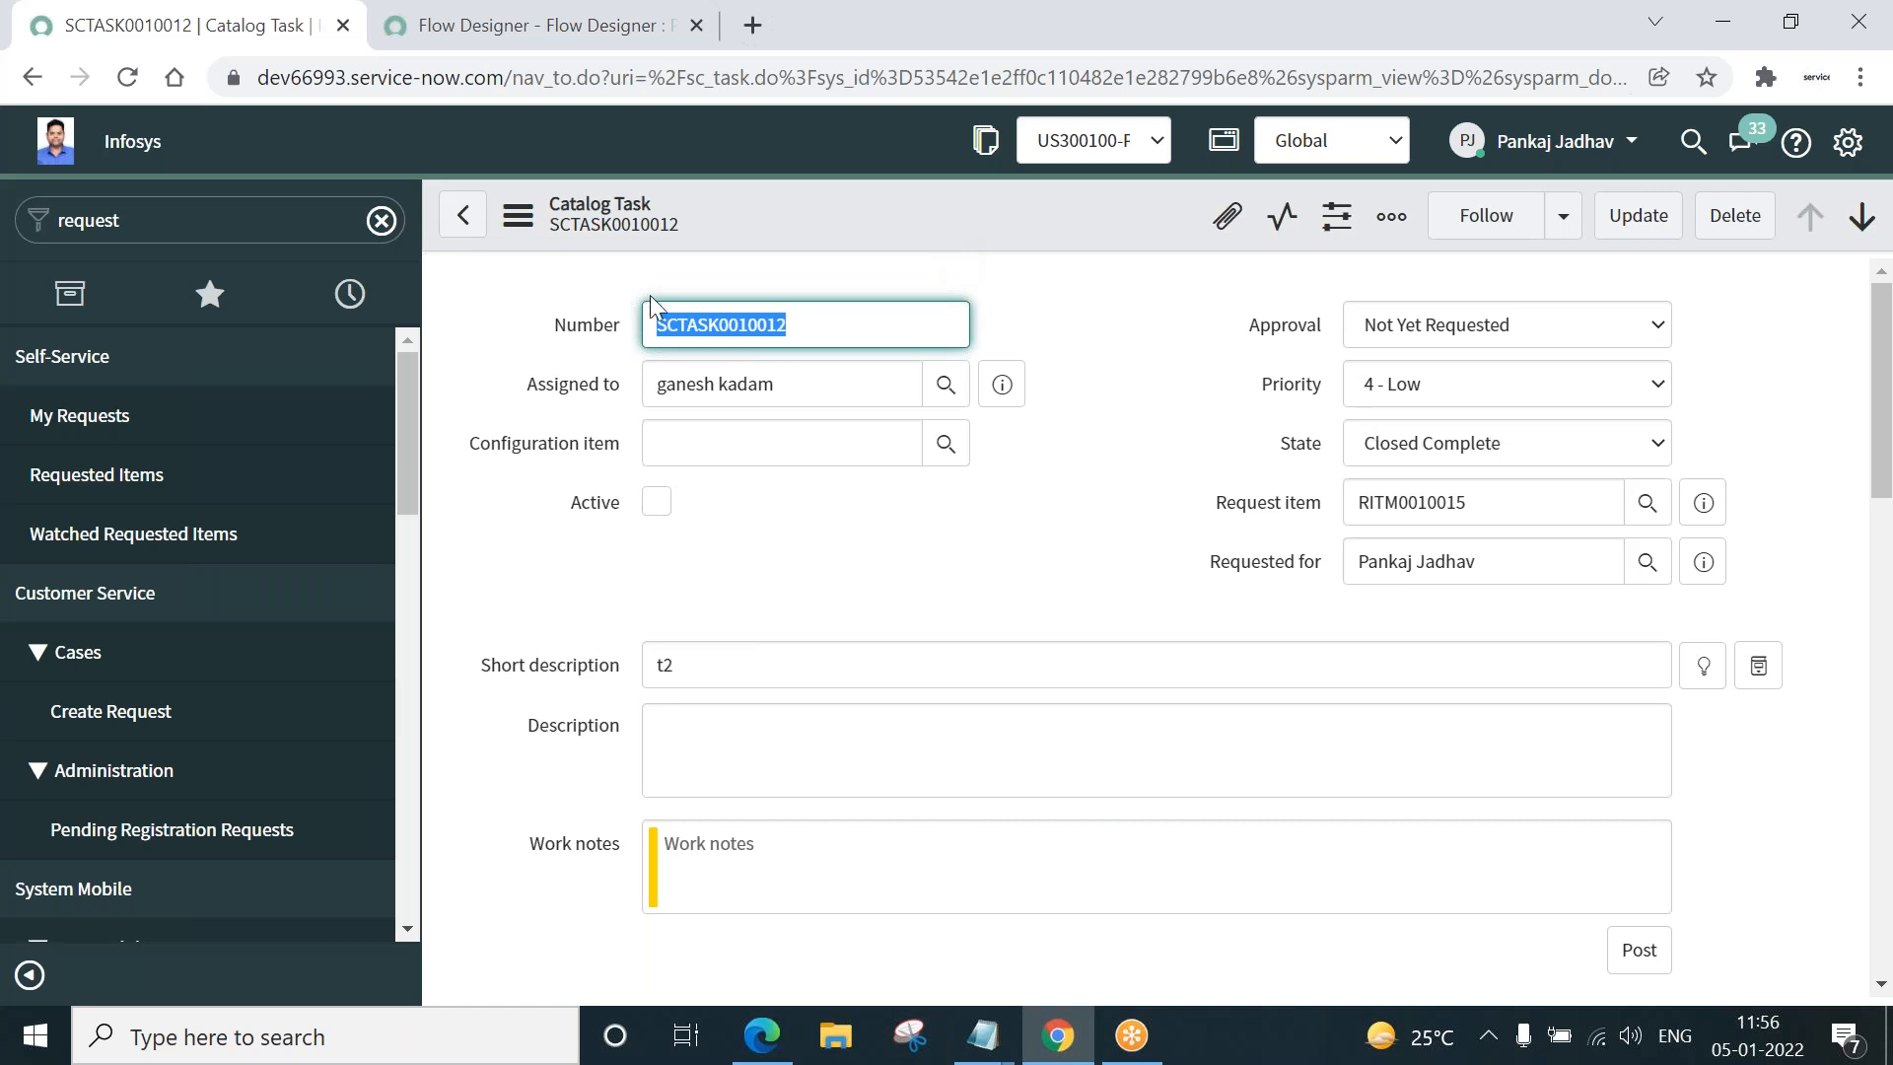
{"action": "left_click", "coordinate": [537, 24]}
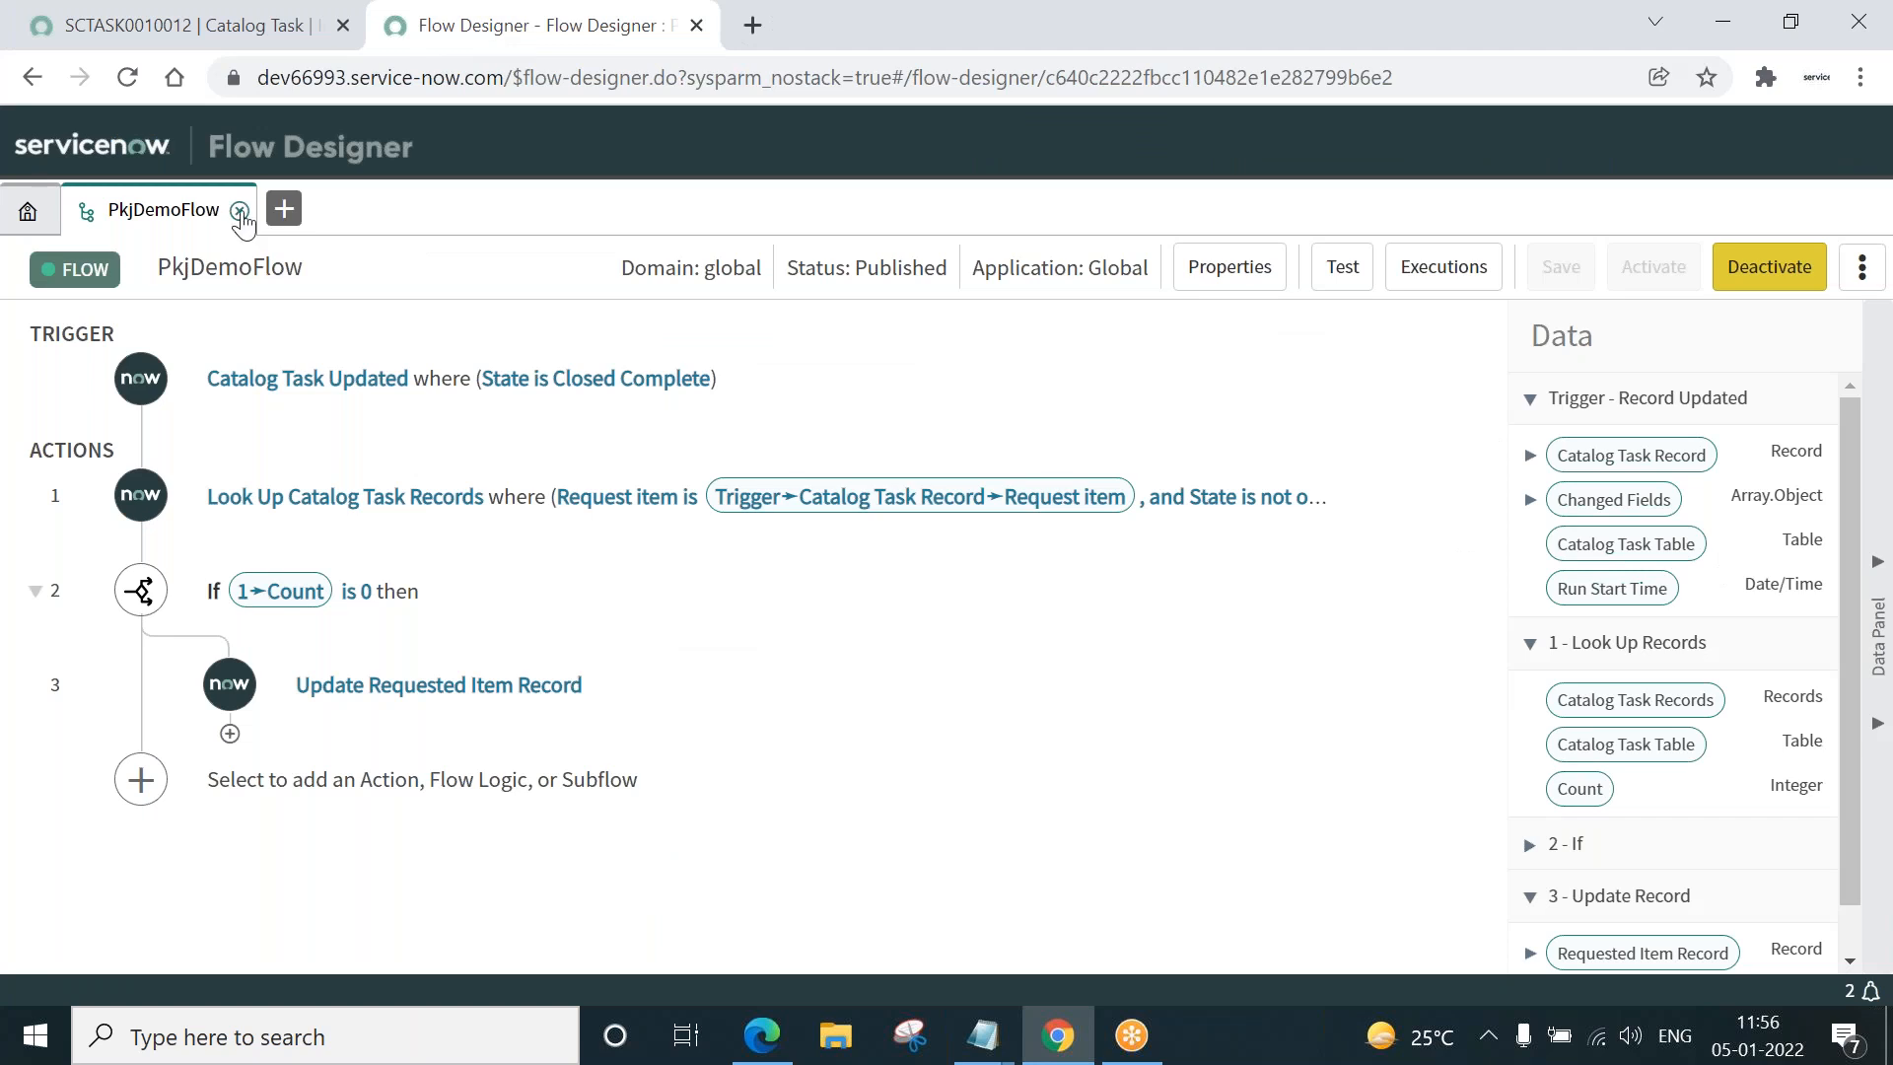
{"action": "mouse_move", "coordinate": [1444, 266]}
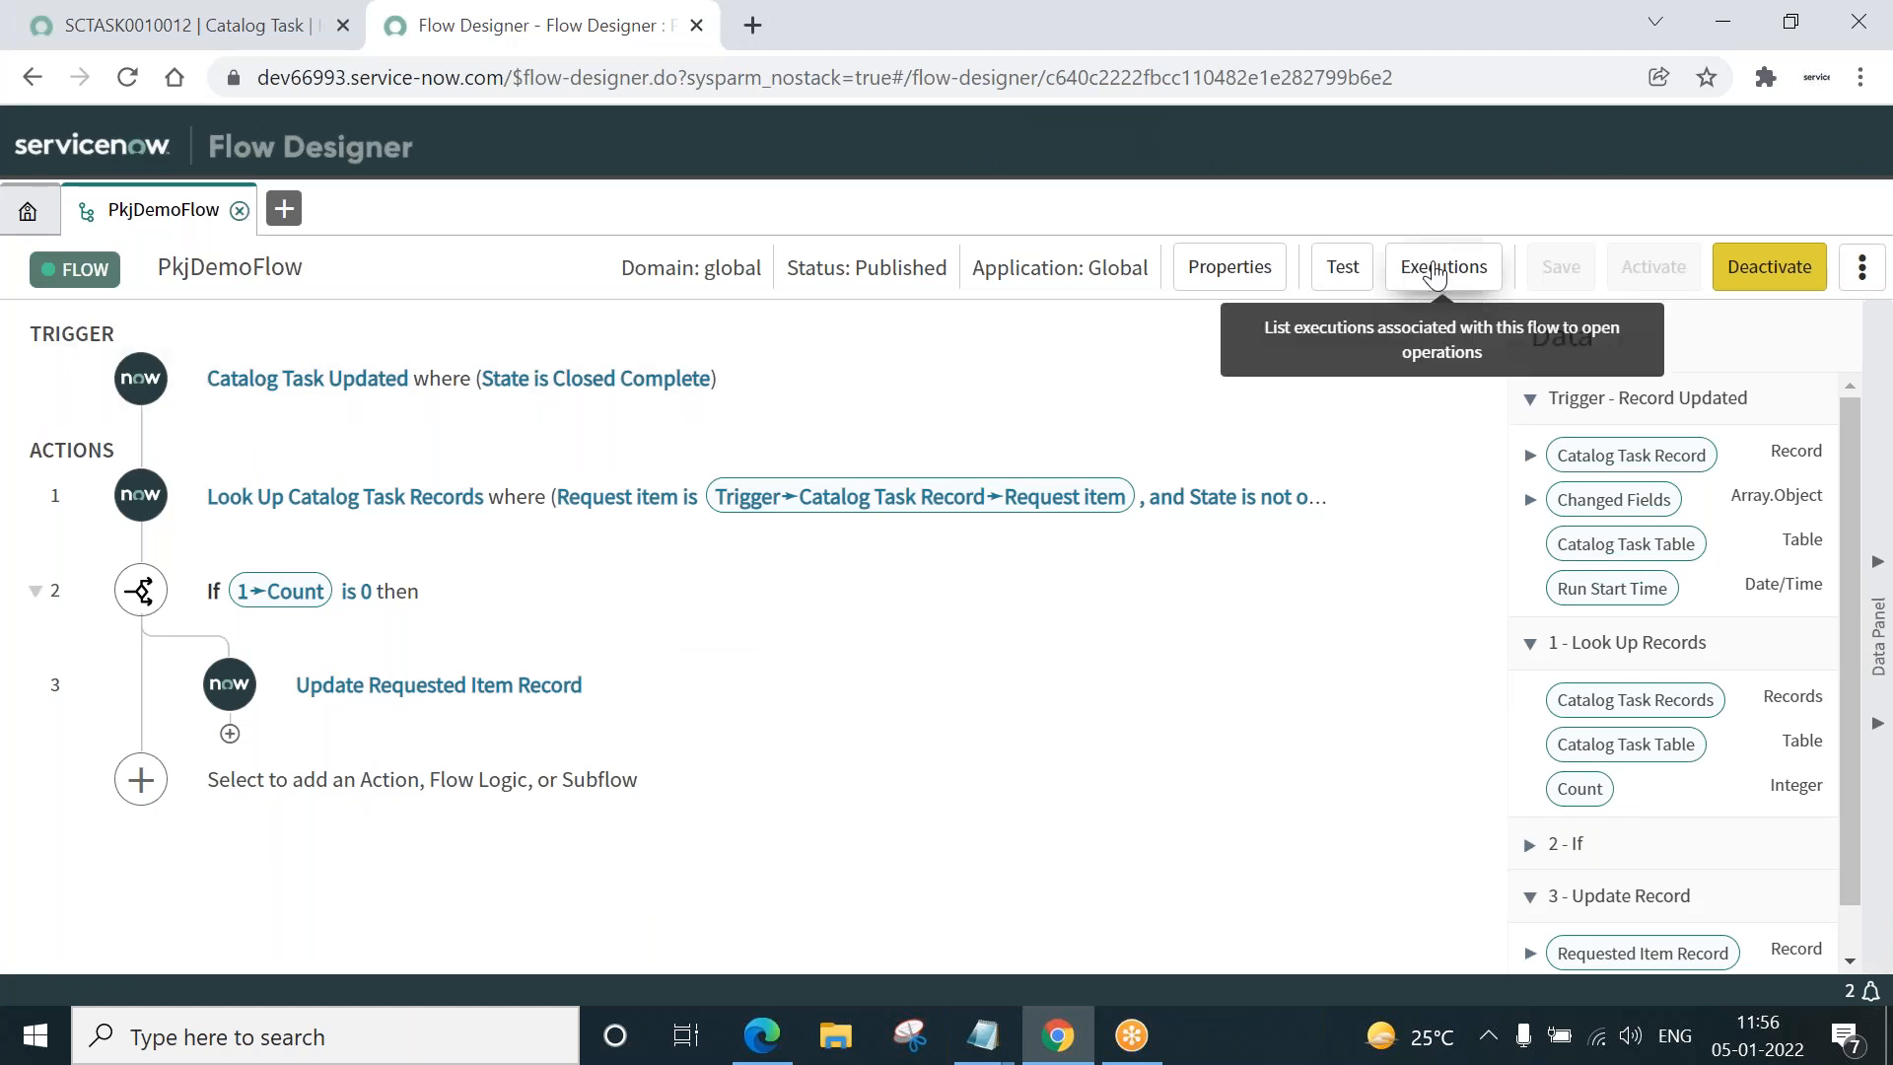
- Review the latest PkjDemoFlow execution: lookup done, If evaluated False, Update Record not run
{"action": "left_click", "coordinate": [1442, 266]}
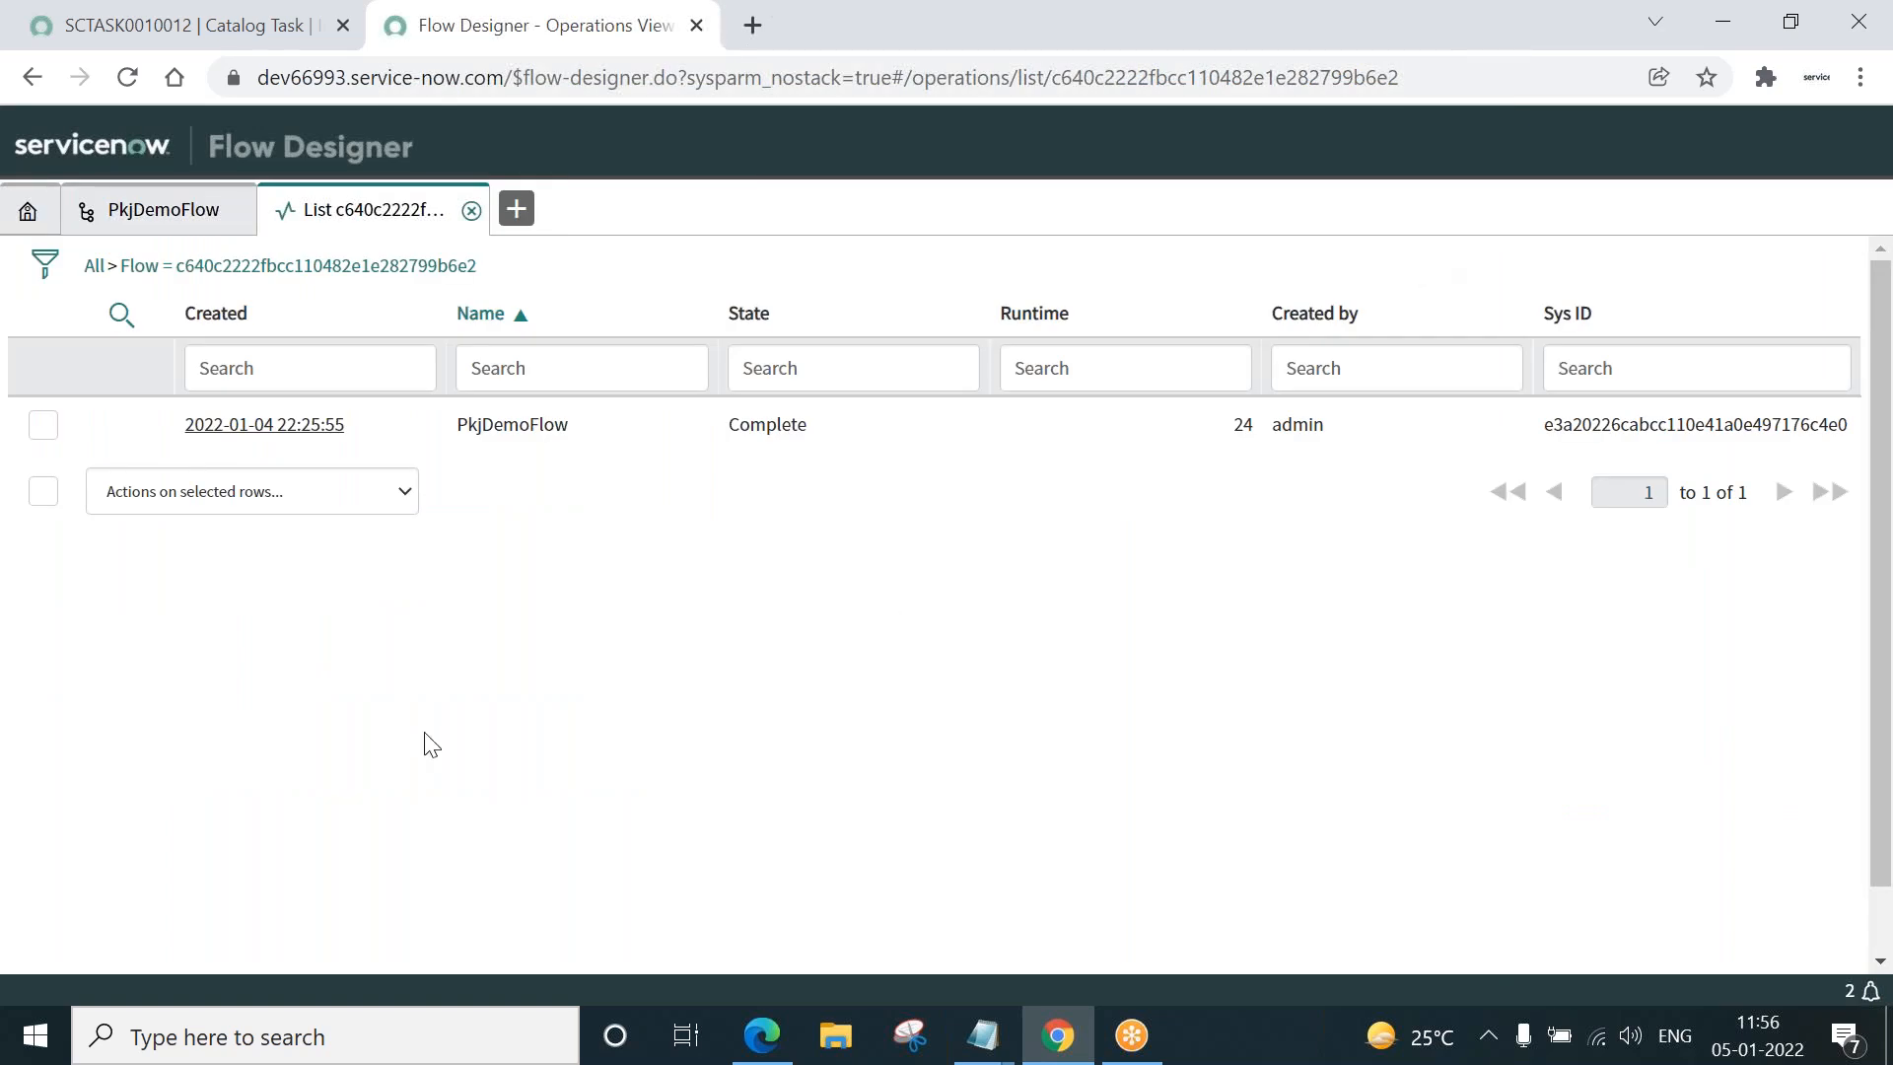
{"action": "mouse_move", "coordinate": [262, 424]}
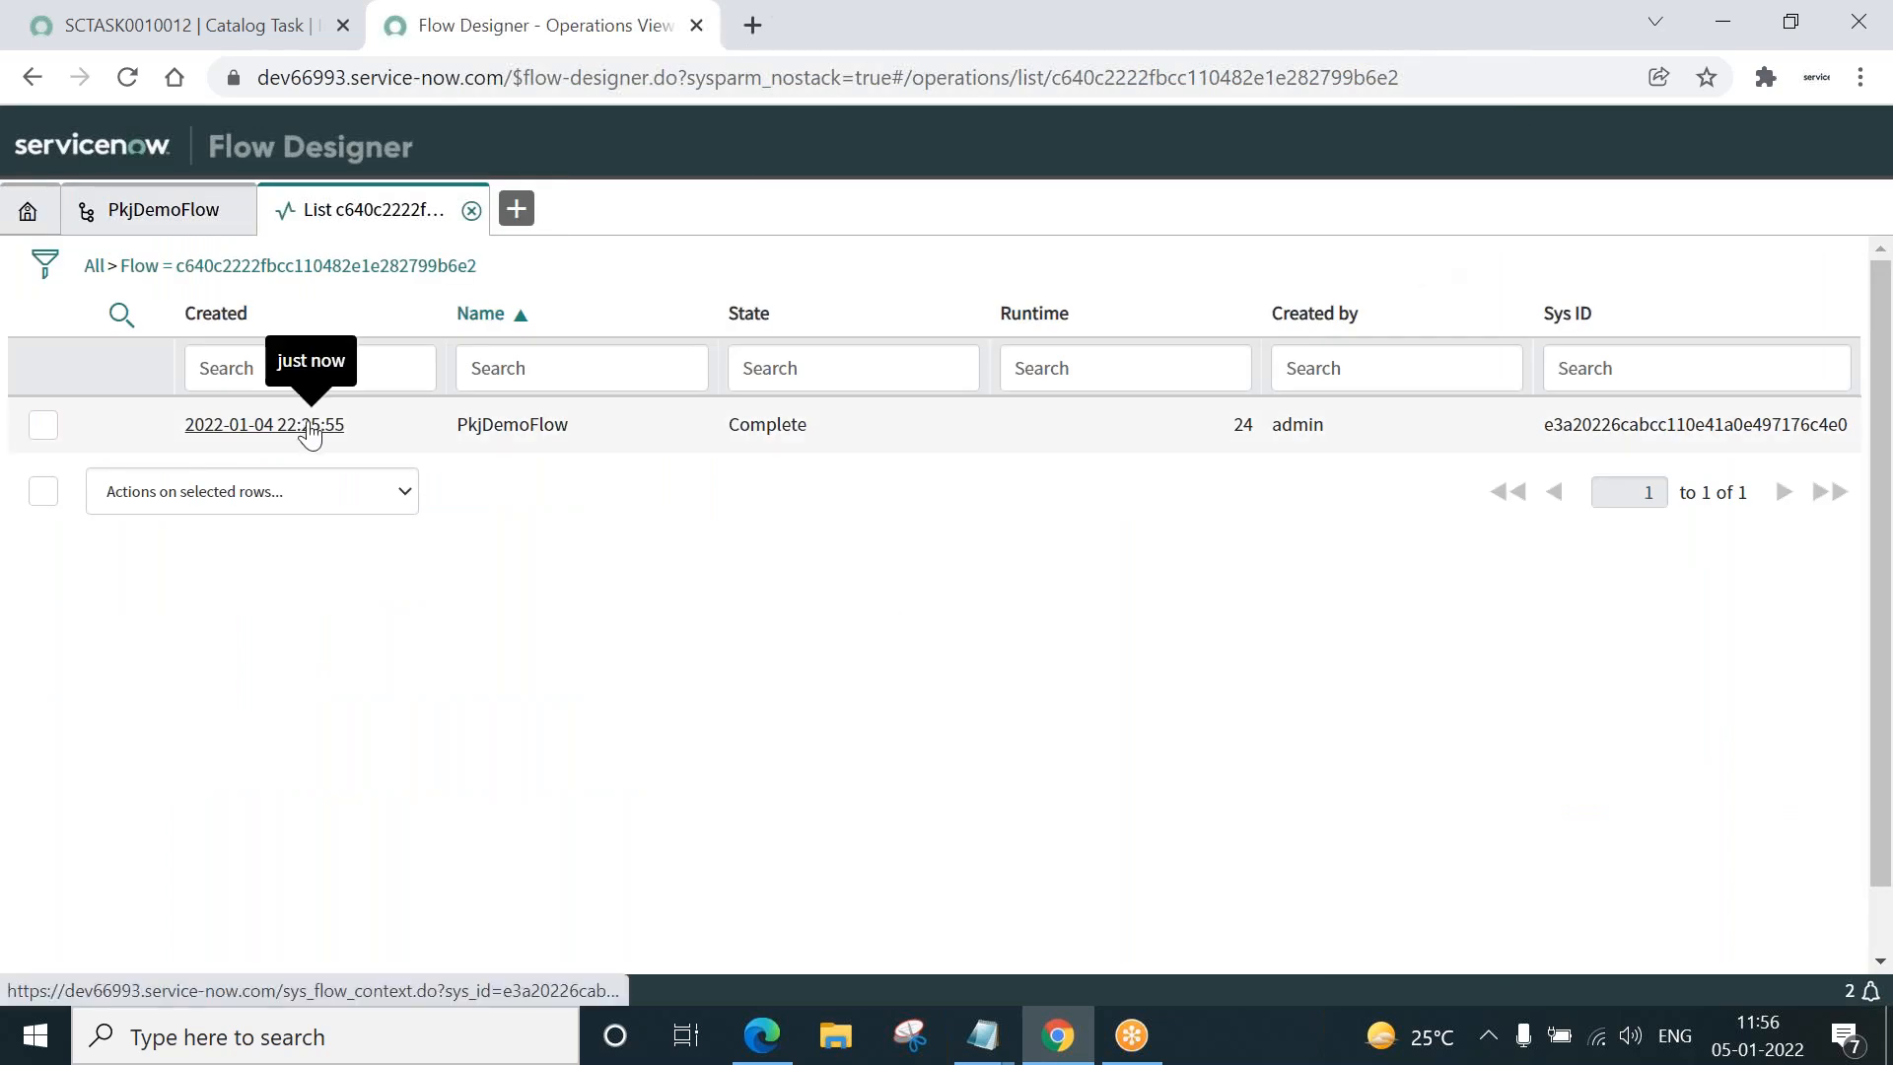
{"action": "left_click", "coordinate": [262, 424]}
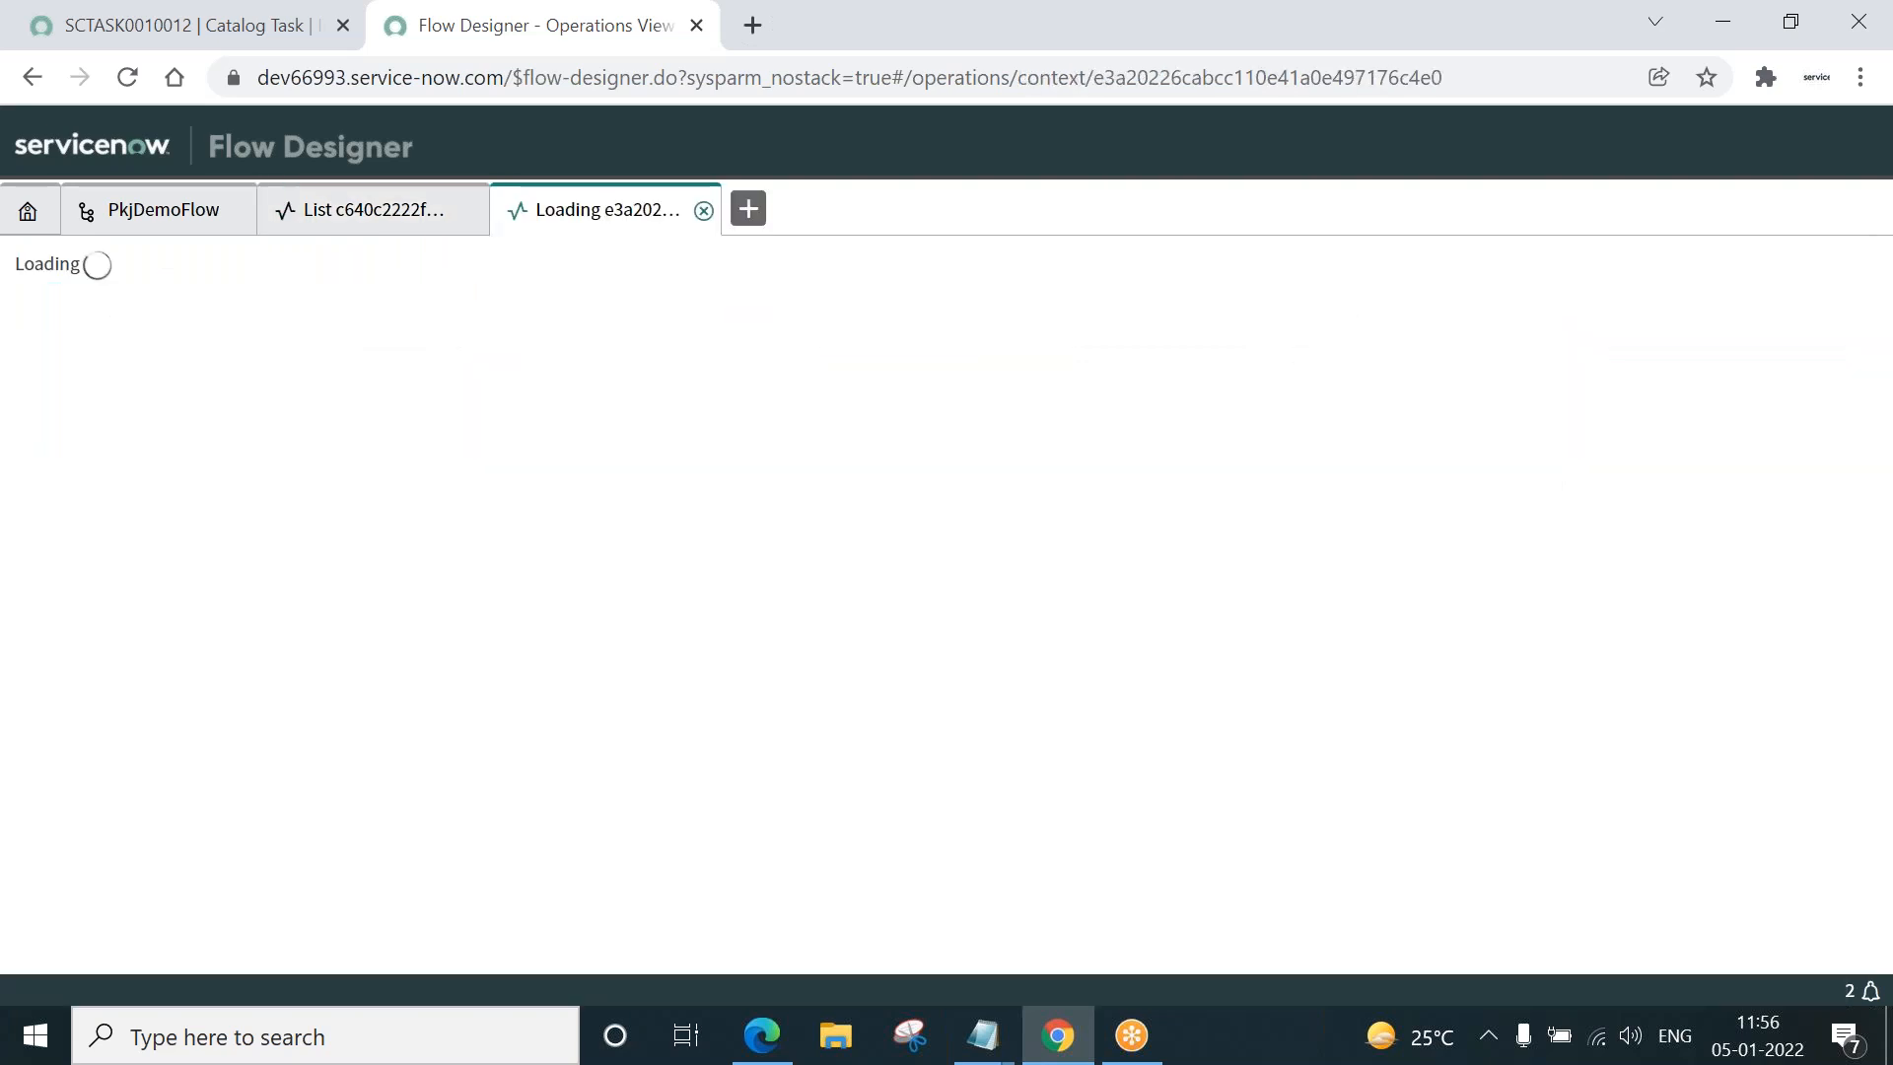
{"action": "mouse_move", "coordinate": [864, 830]}
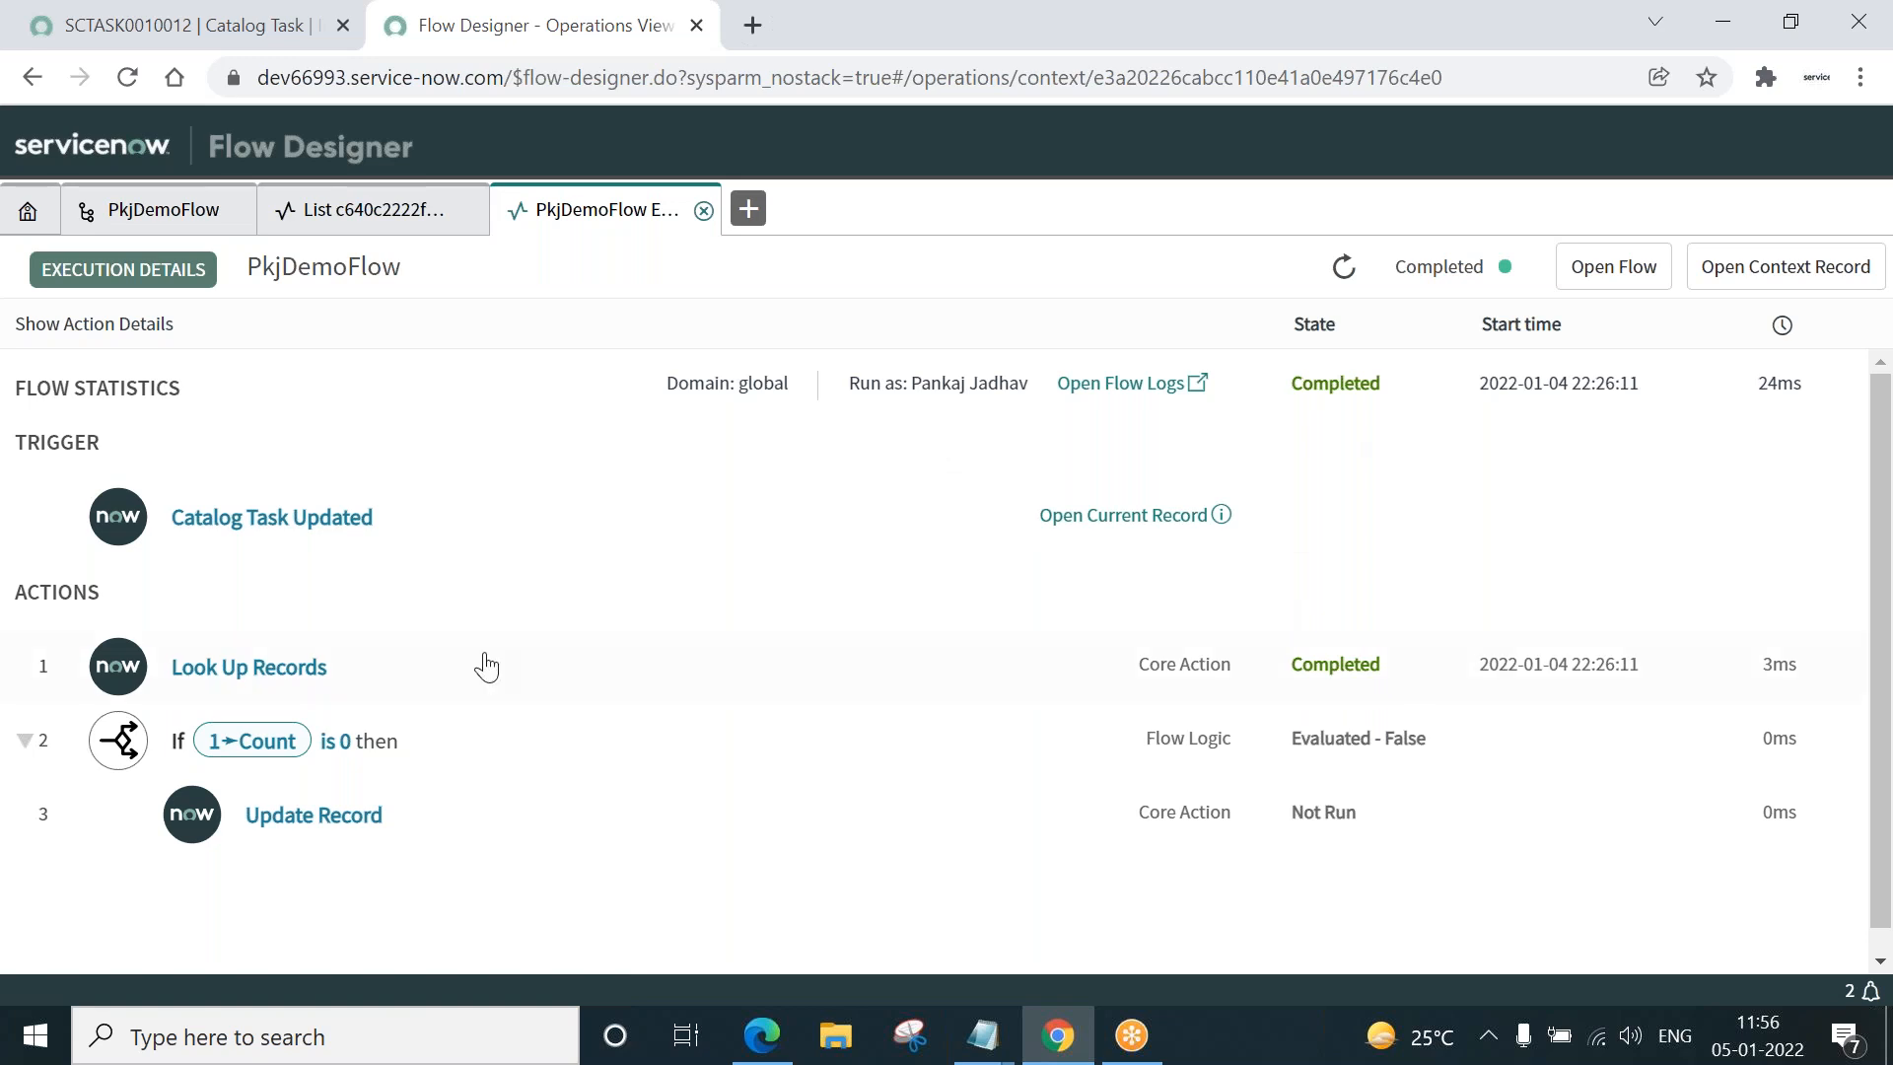
{"action": "mouse_move", "coordinate": [1325, 672]}
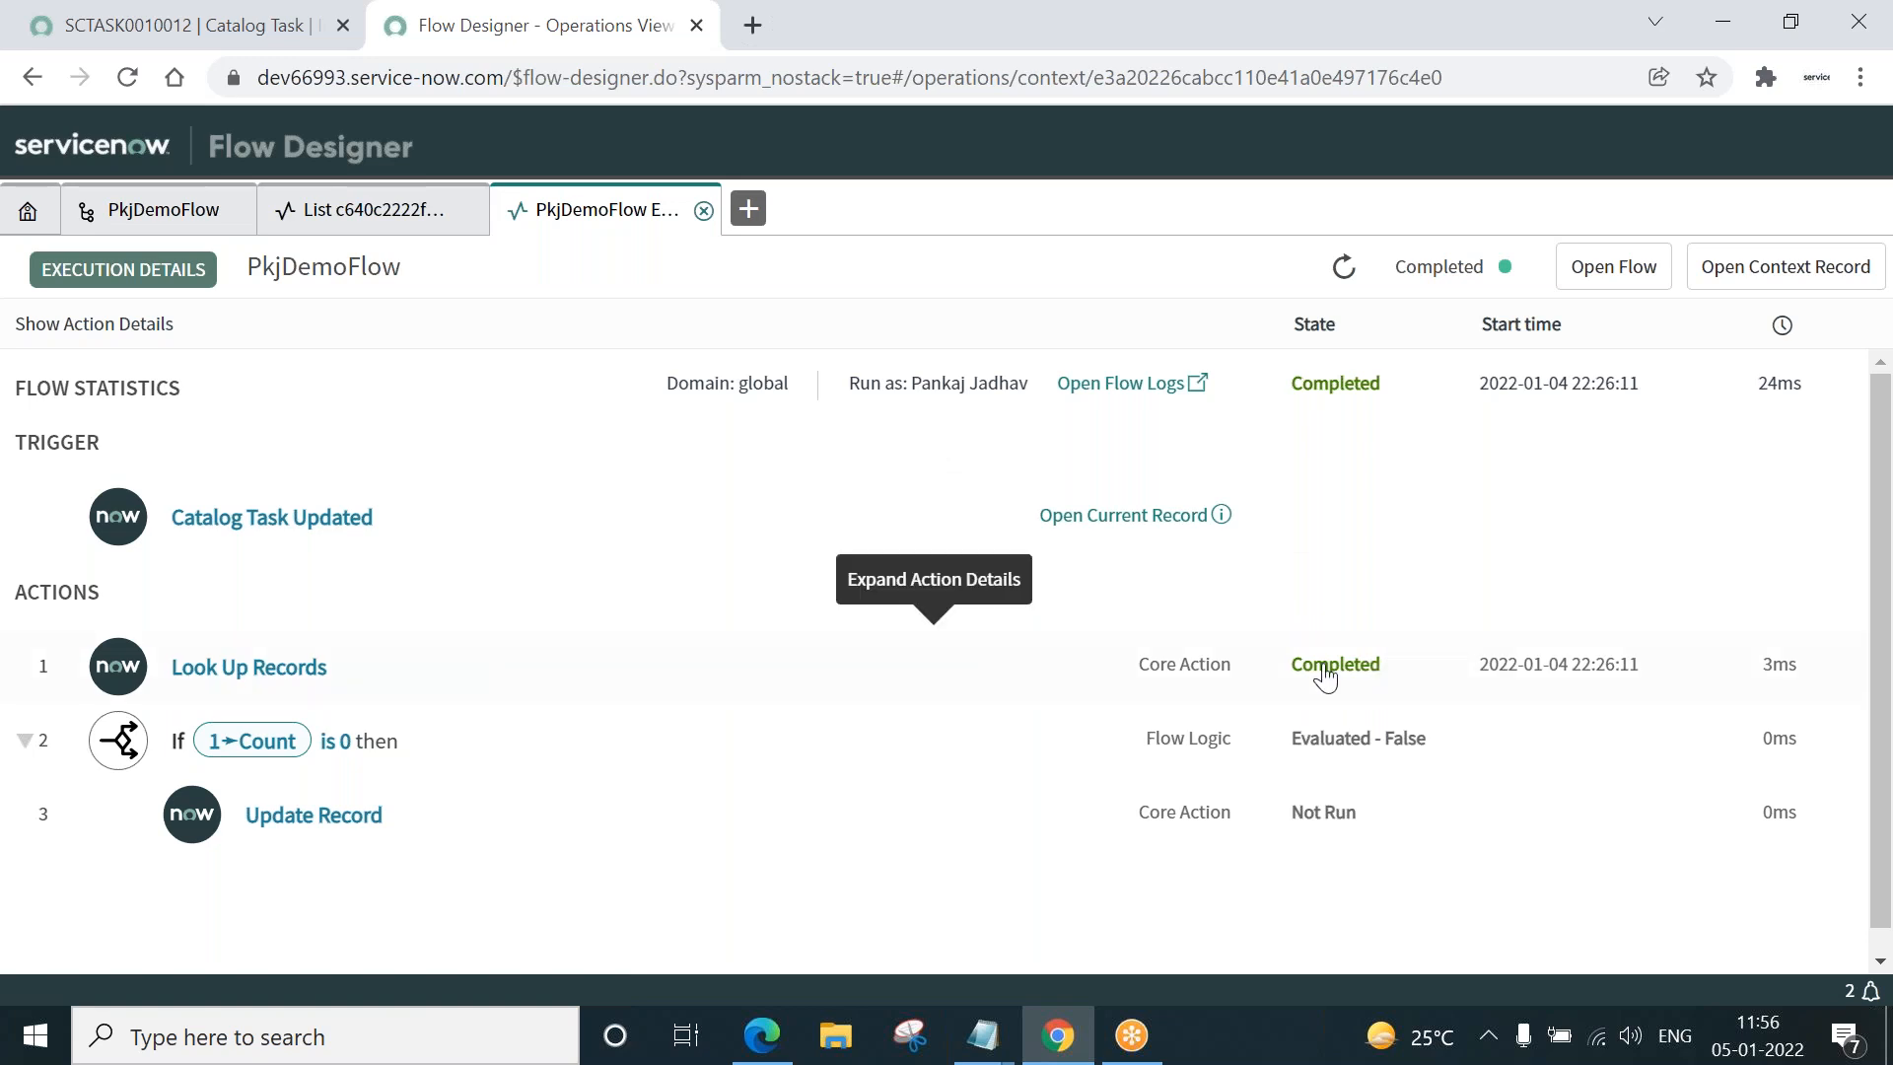
{"action": "mouse_move", "coordinate": [1424, 752]}
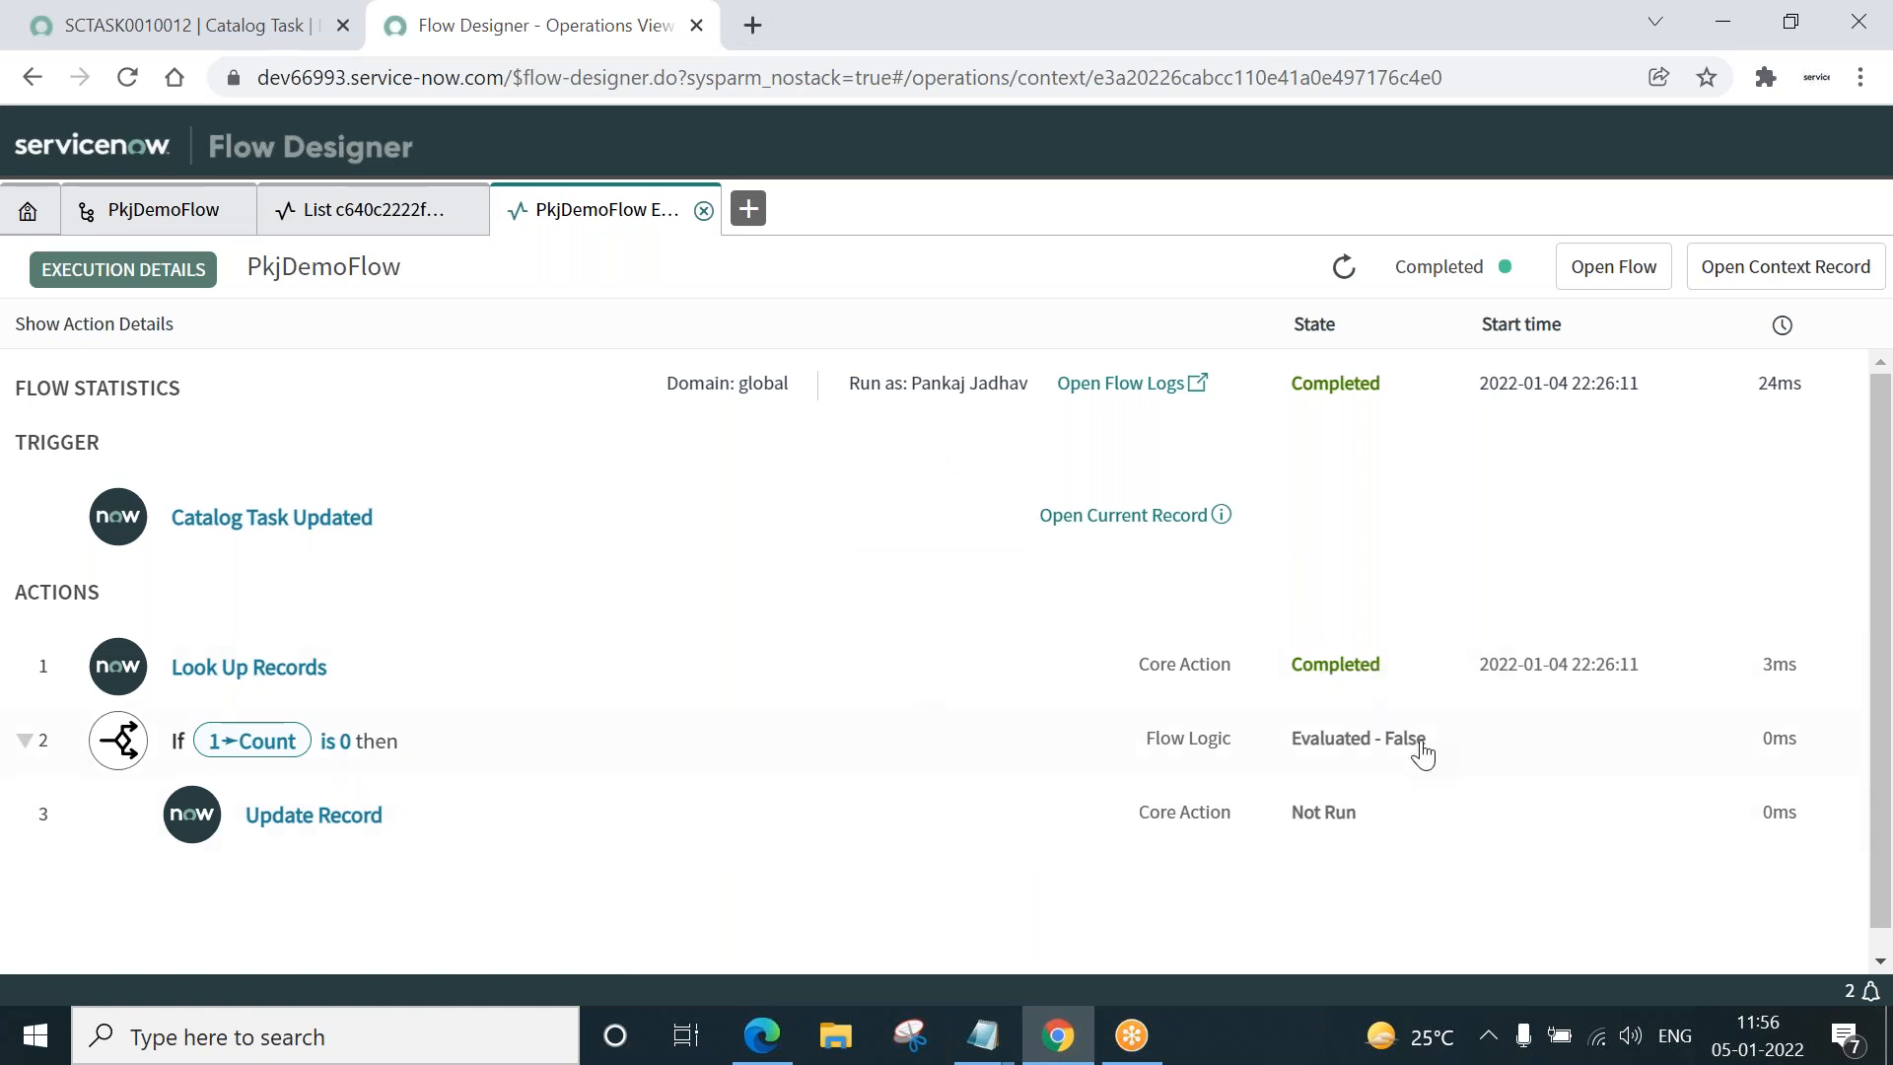
{"action": "mouse_move", "coordinate": [1437, 745]}
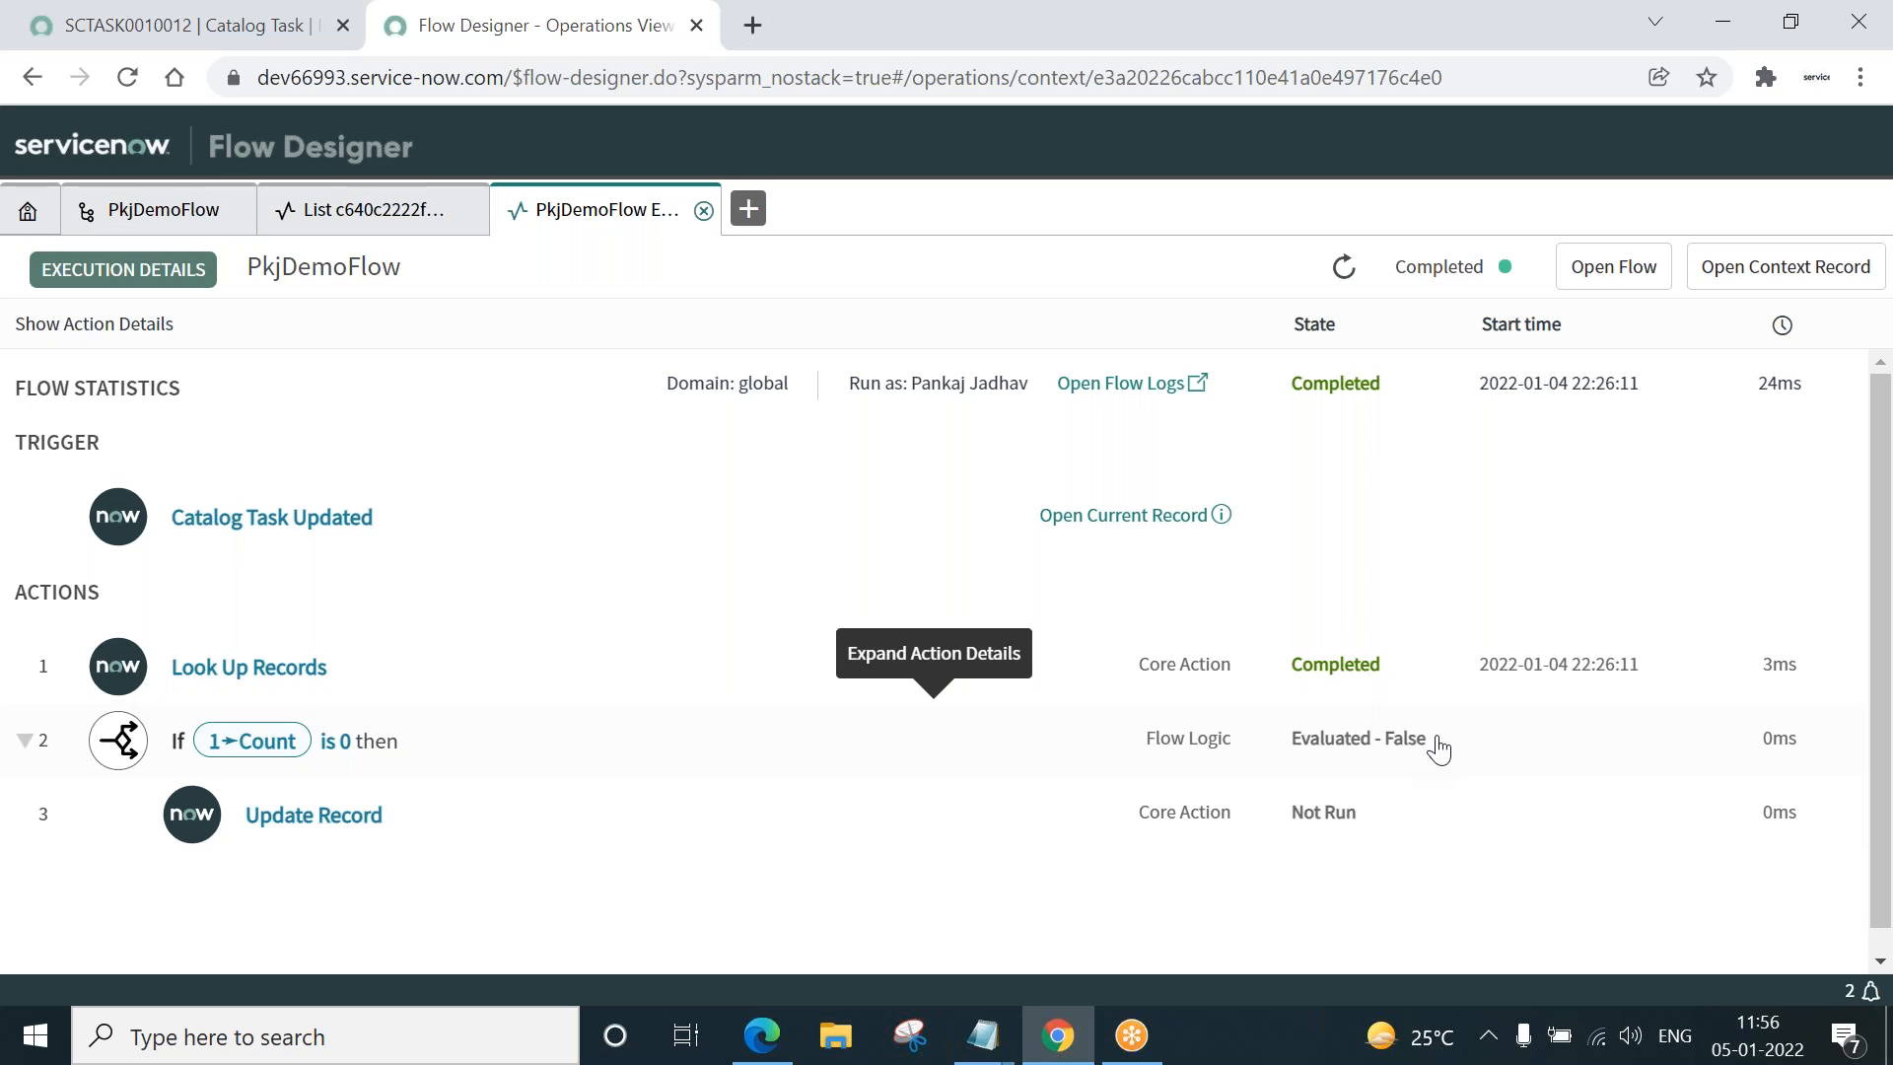
{"action": "mouse_move", "coordinate": [416, 818]}
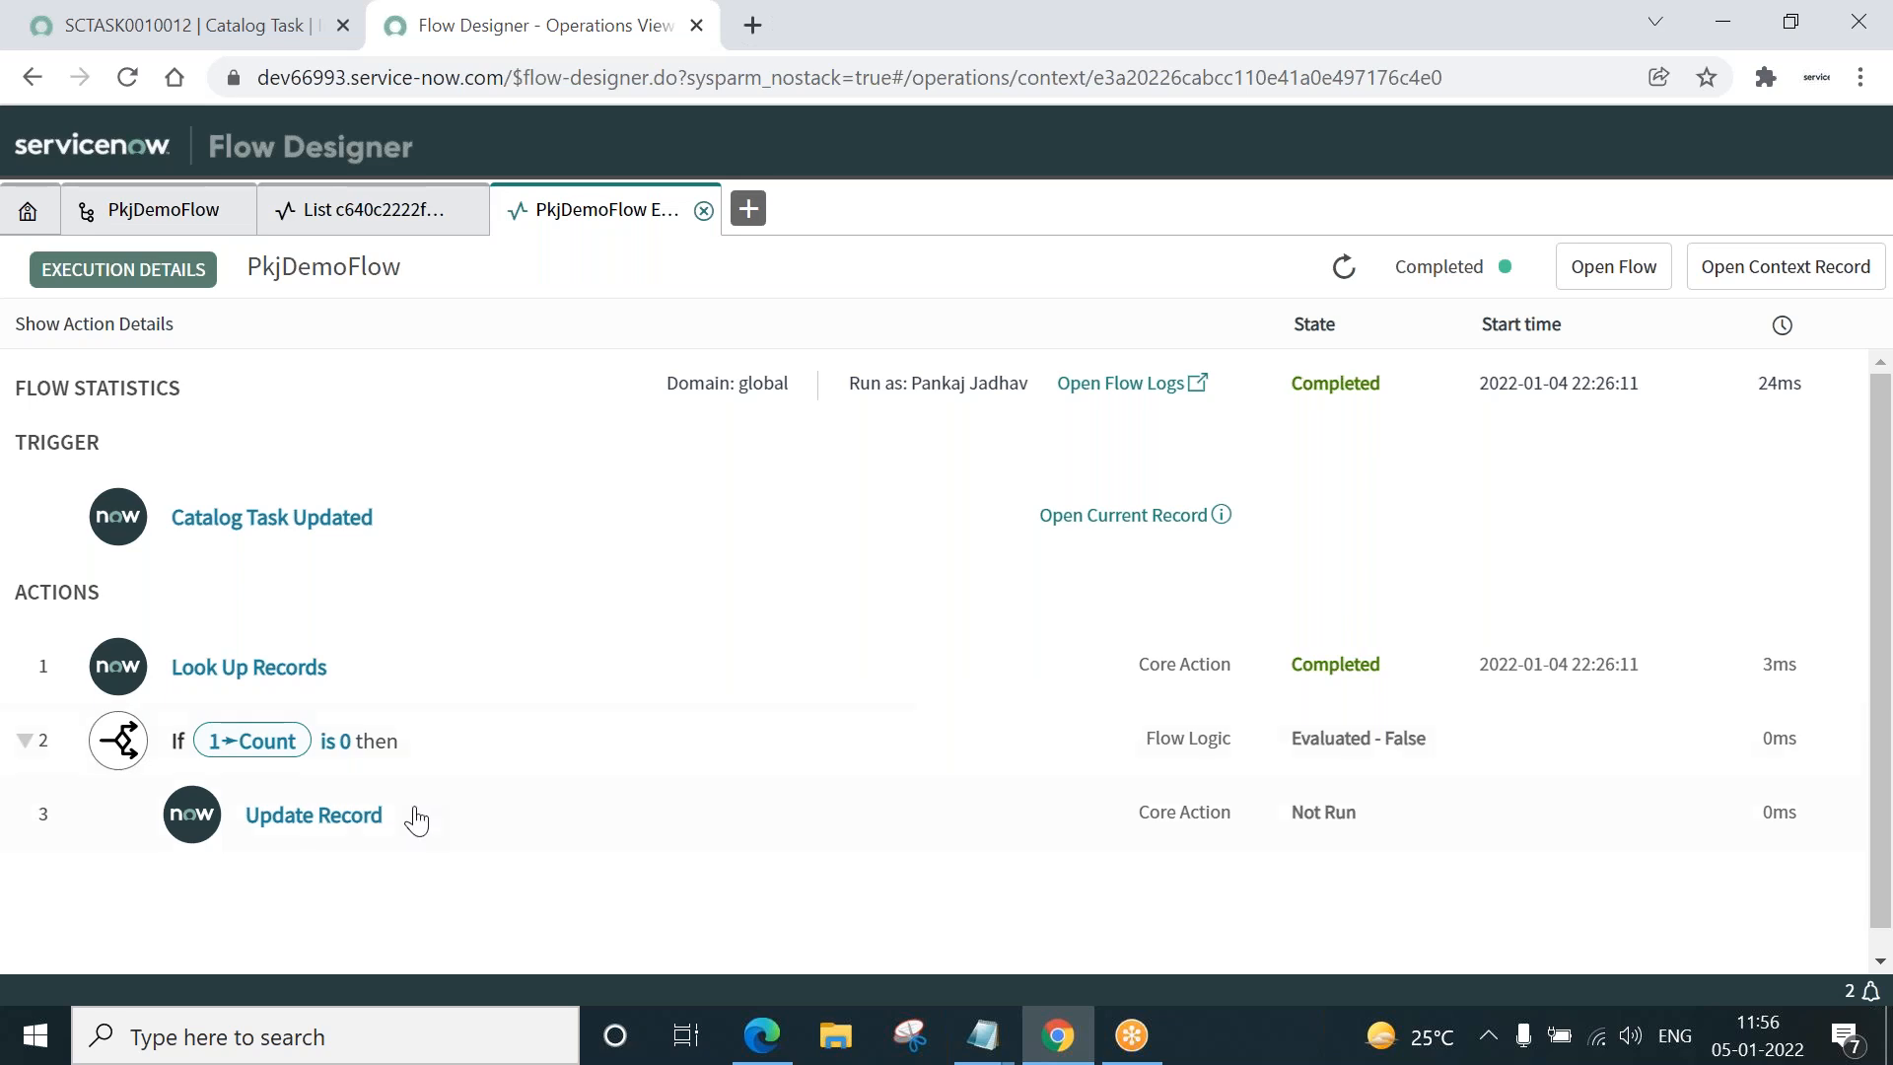
{"action": "mouse_move", "coordinate": [604, 612]}
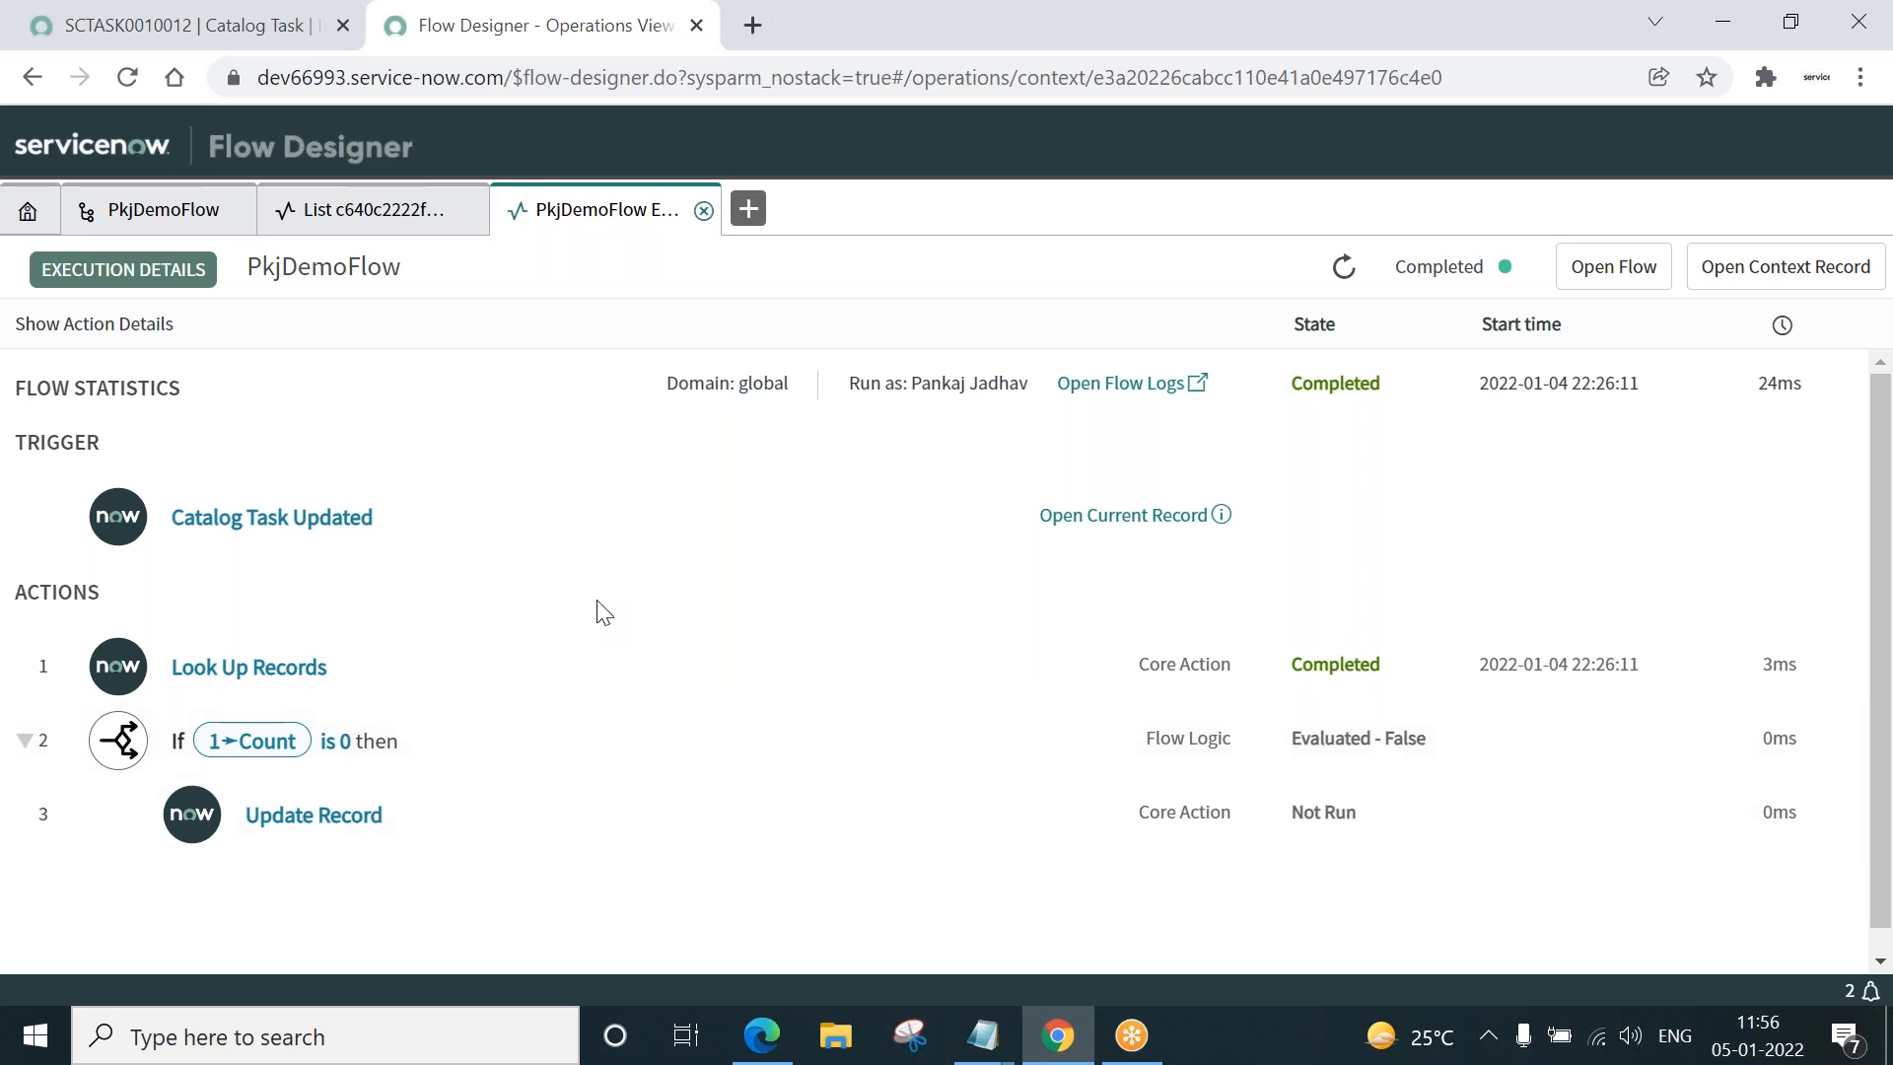
{"action": "left_click", "coordinate": [181, 24]}
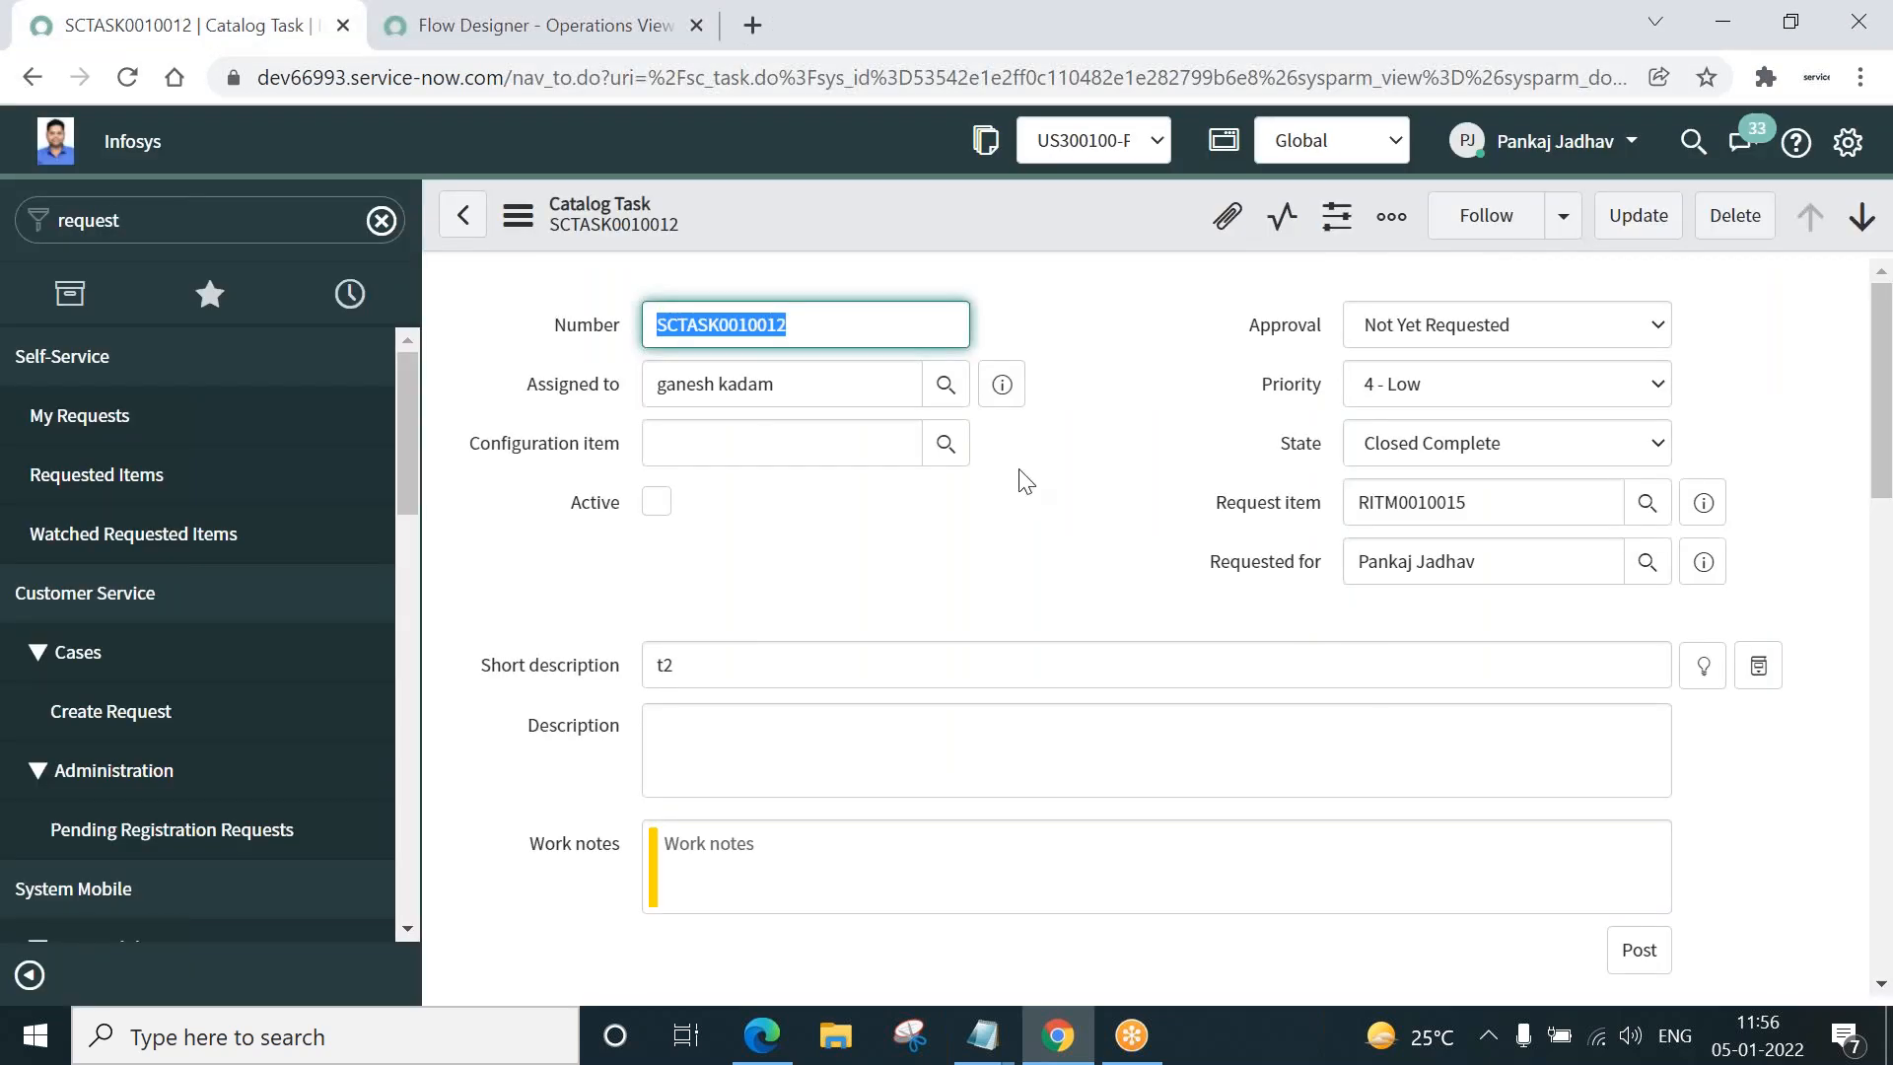
{"action": "mouse_move", "coordinate": [461, 215]}
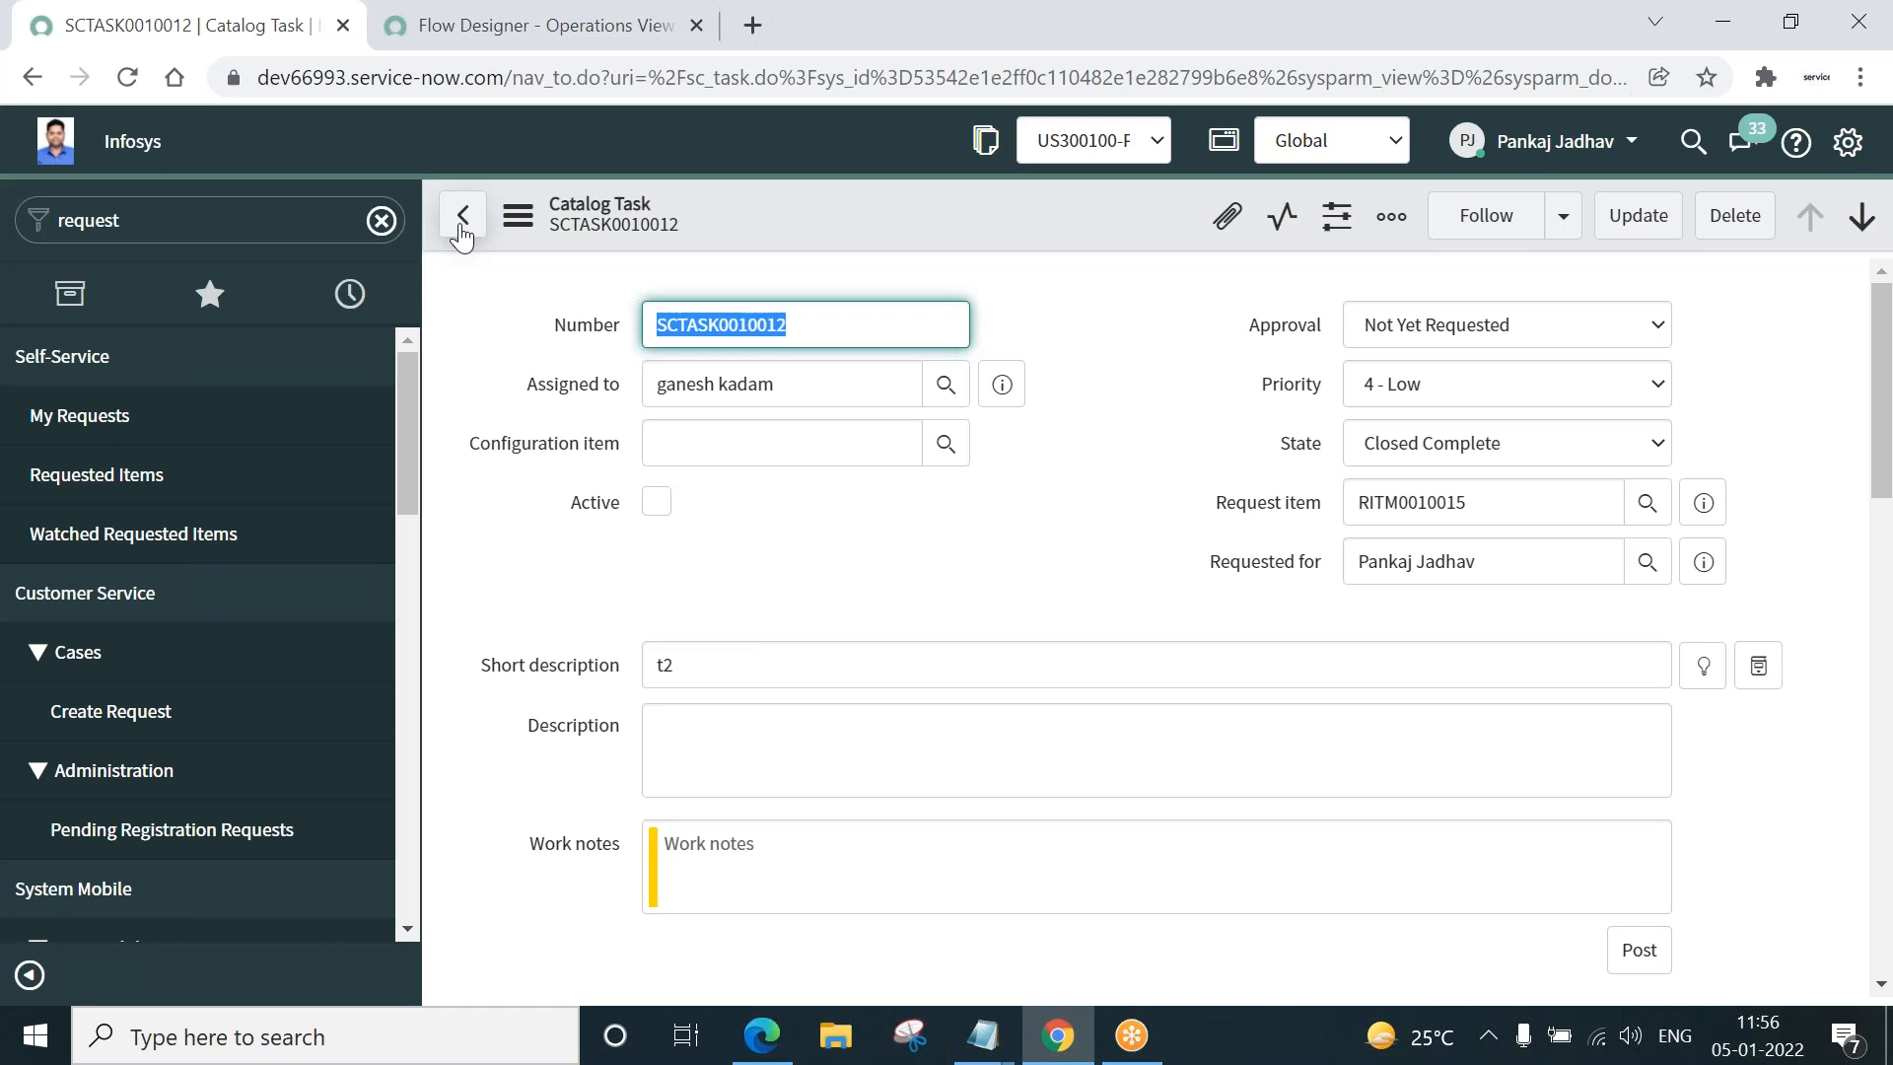
- Return to RITM0010015's Catalog Tasks list and open SCTASK0010011, still Work in Progress
{"action": "left_click", "coordinate": [461, 215]}
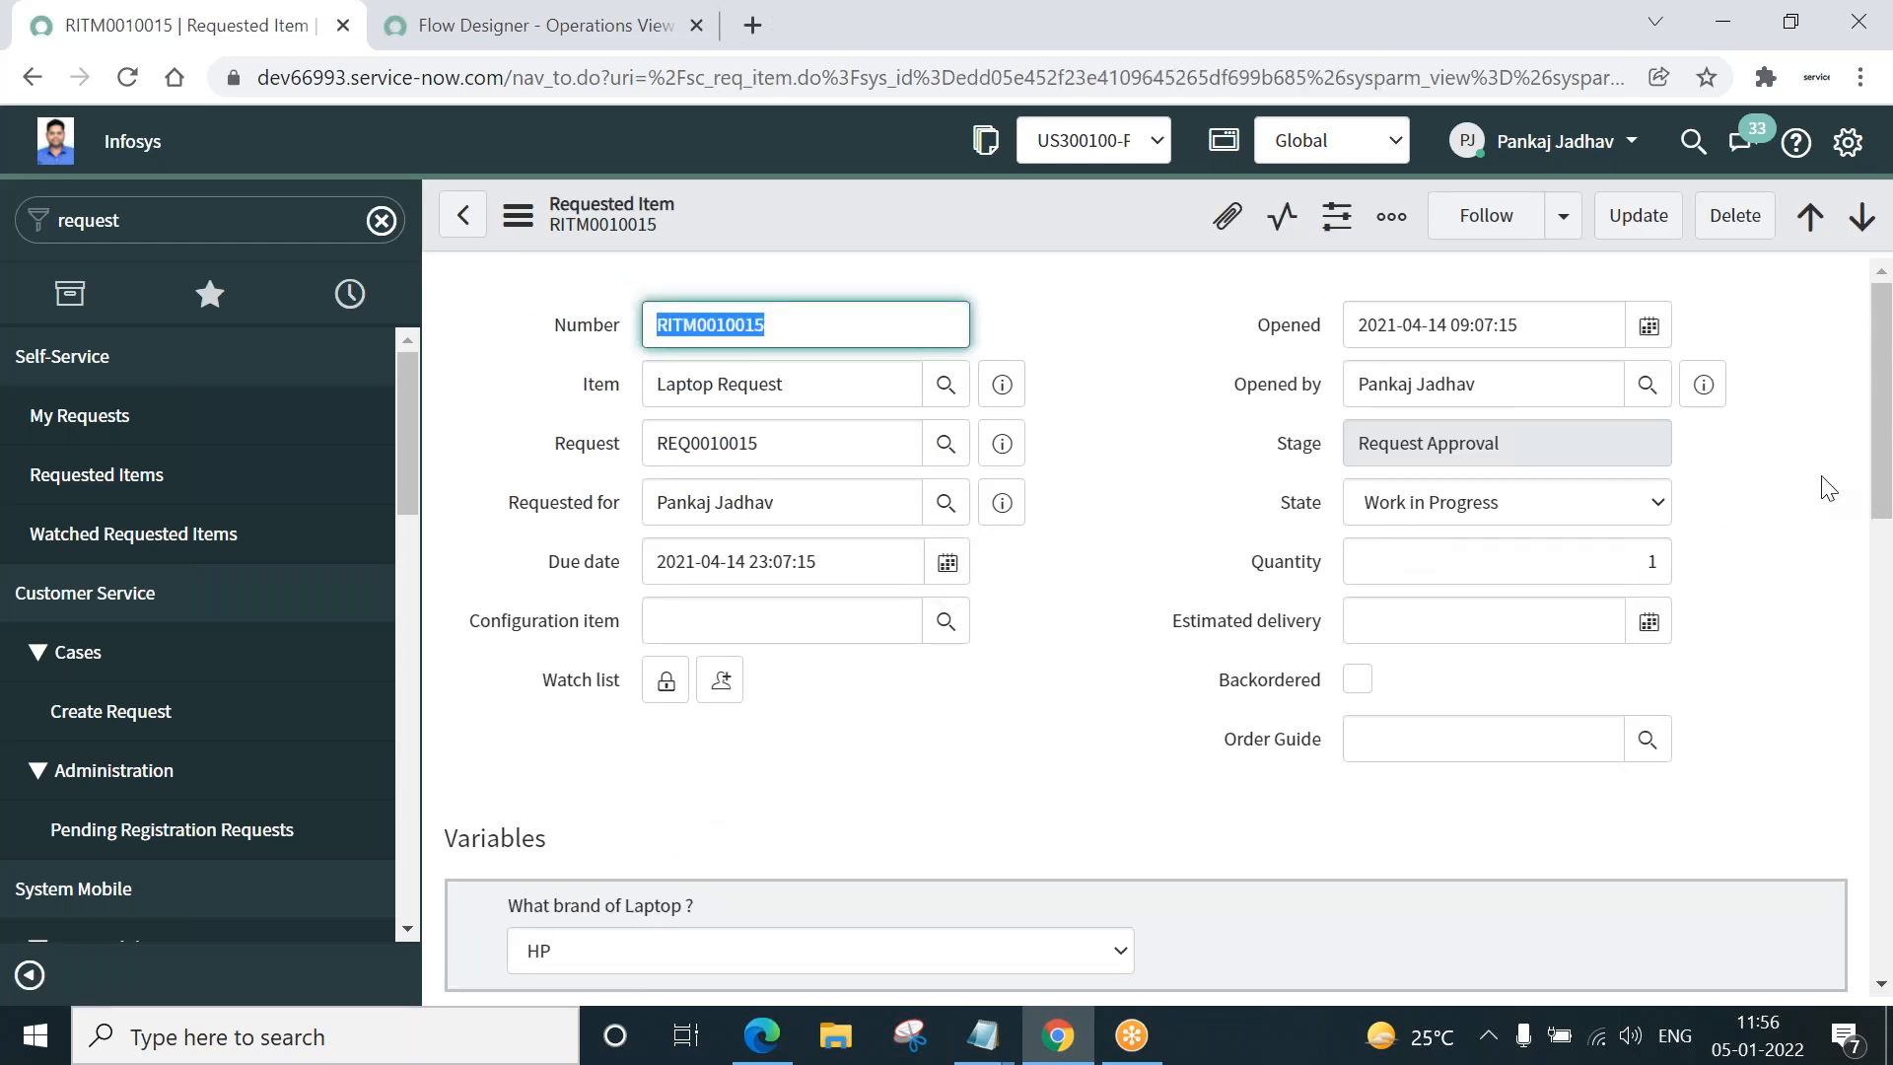
{"action": "scroll", "scroll_direction": "down", "scroll_amount": 3}
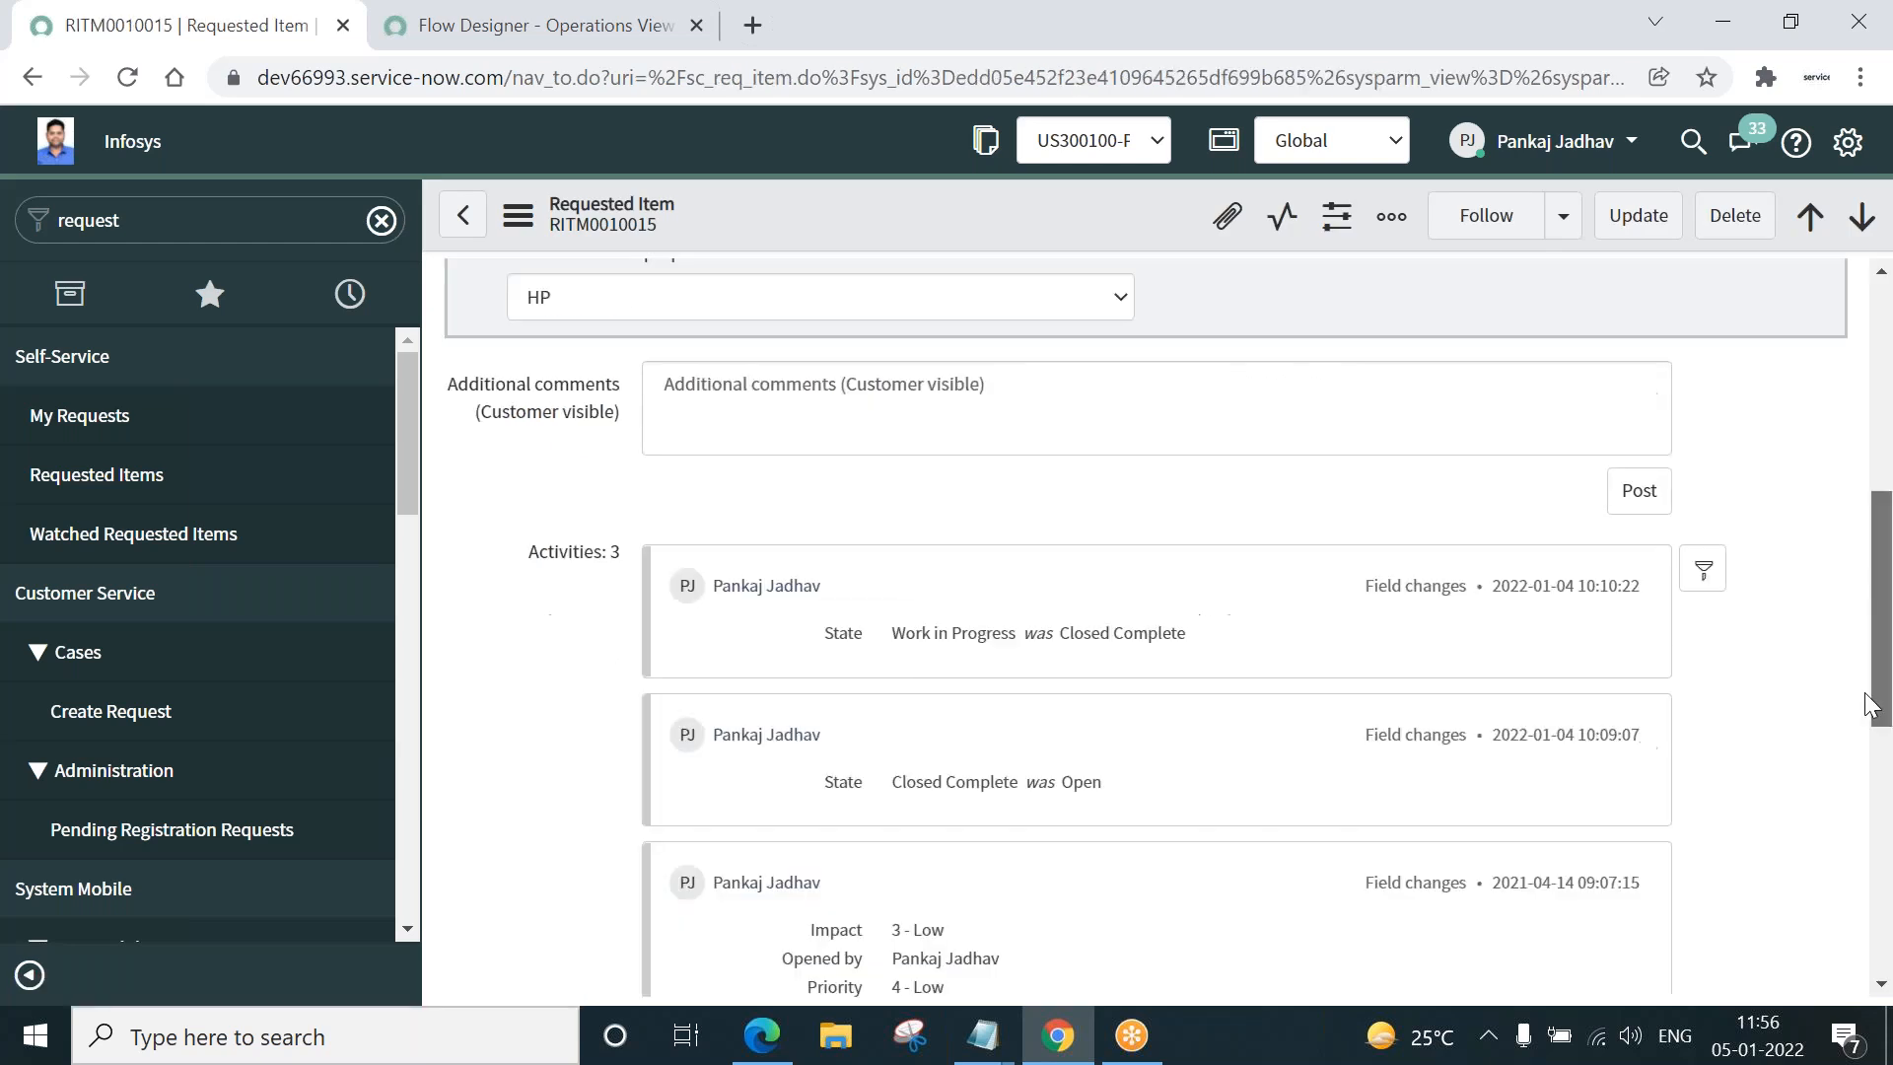
{"action": "scroll", "scroll_direction": "down", "scroll_amount": 3}
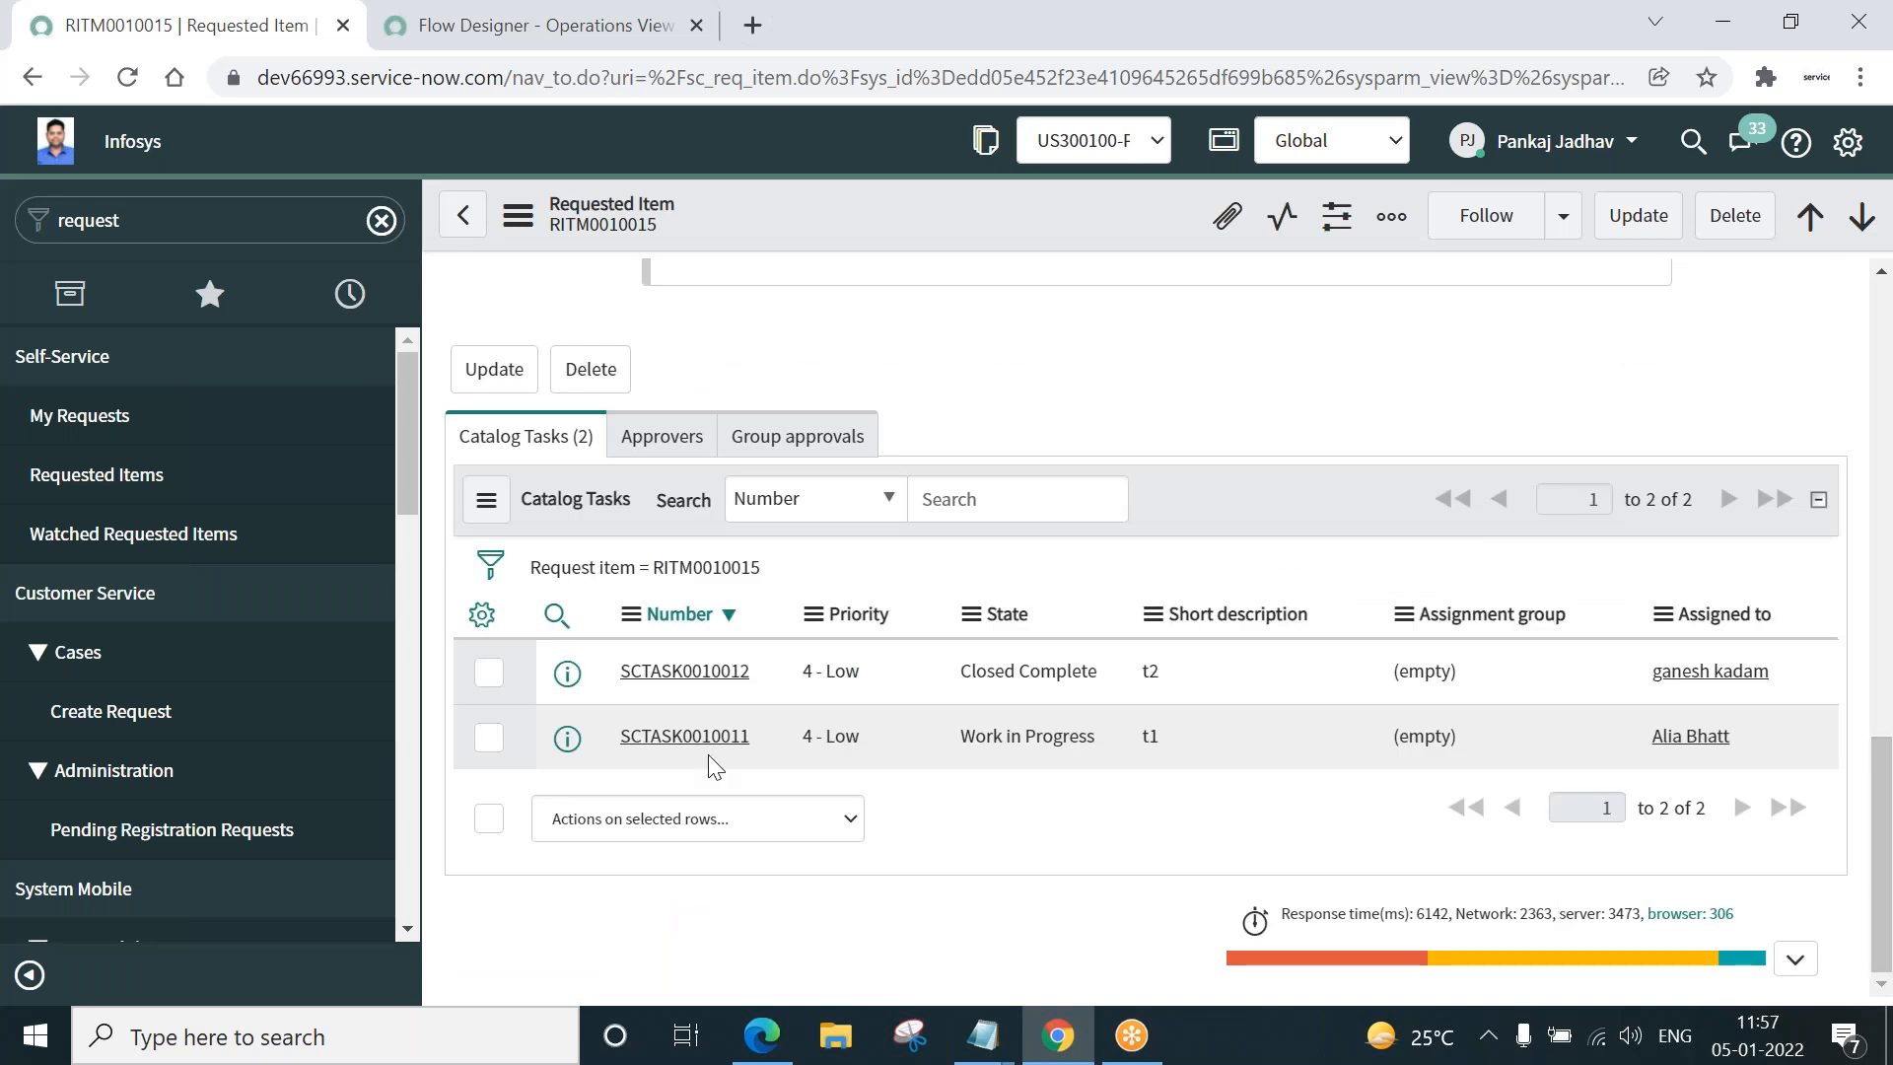
{"action": "left_click", "coordinate": [684, 735]}
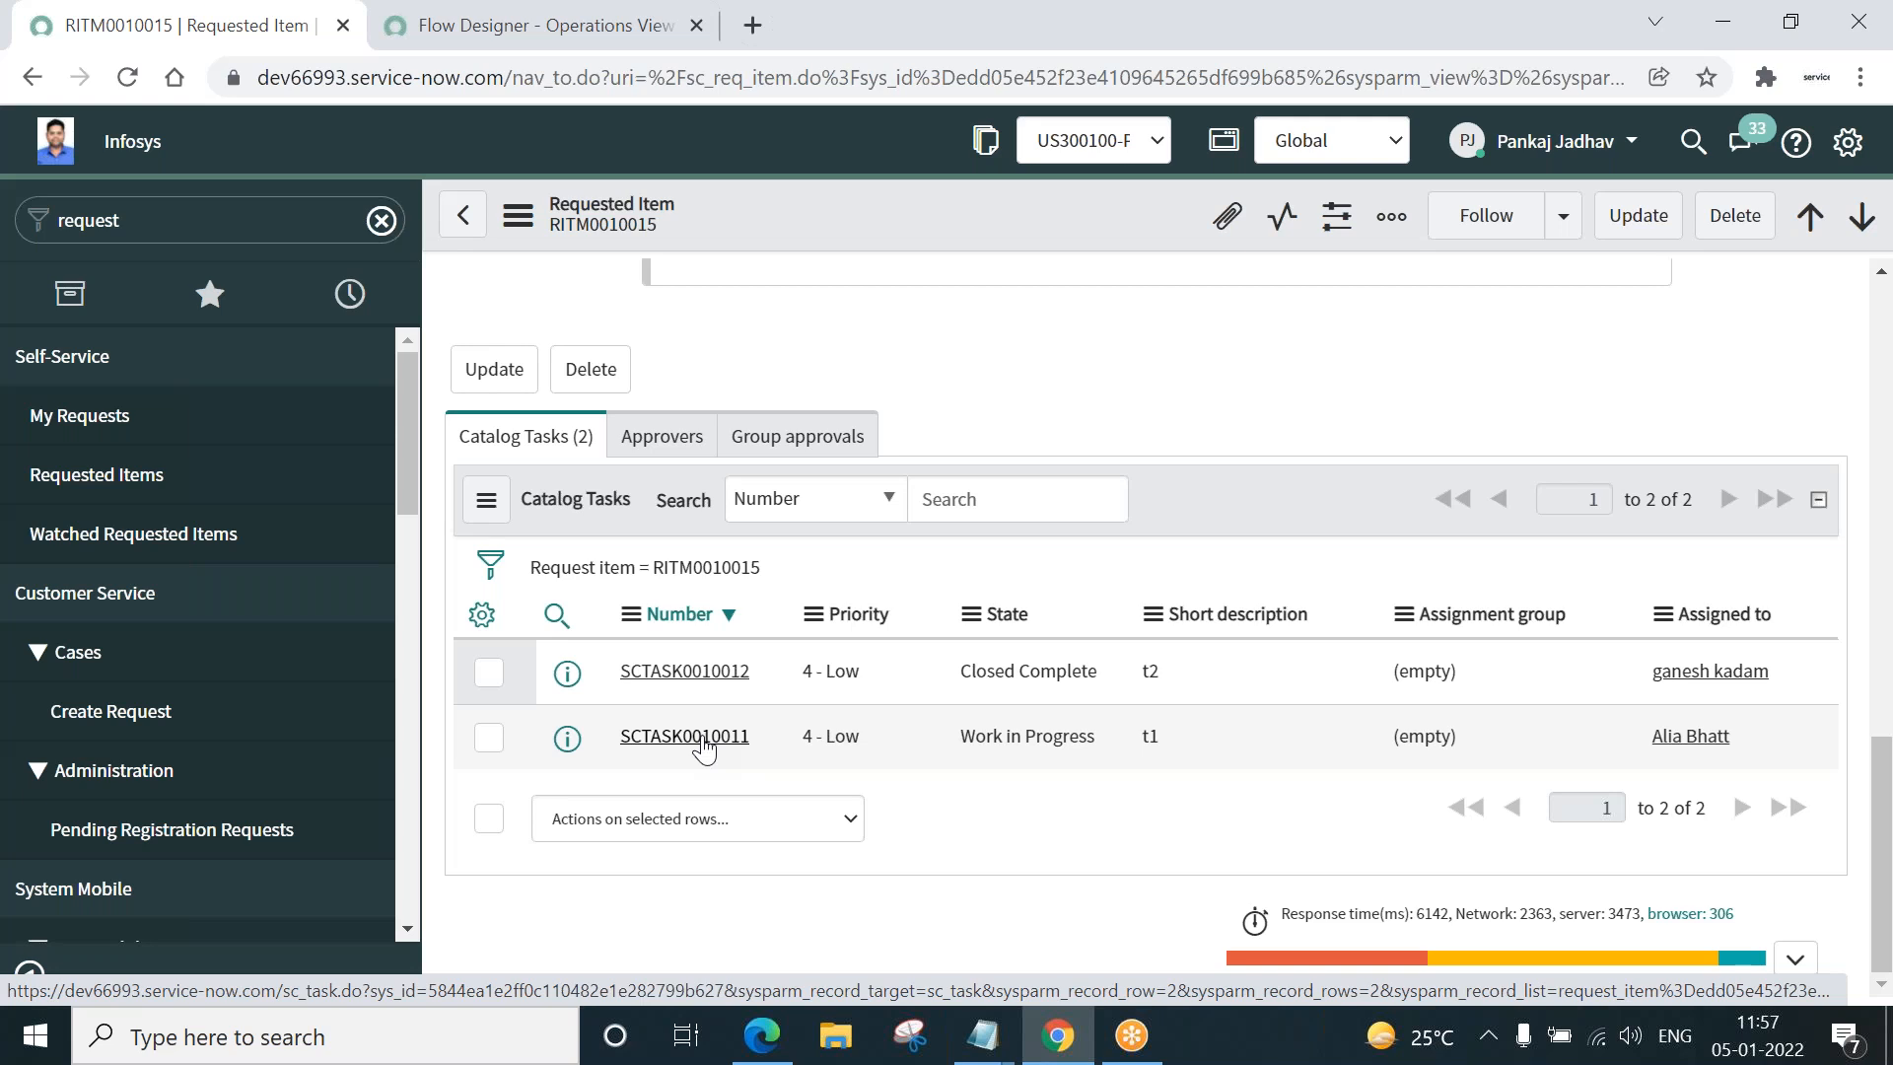
{"action": "left_click", "coordinate": [684, 735]}
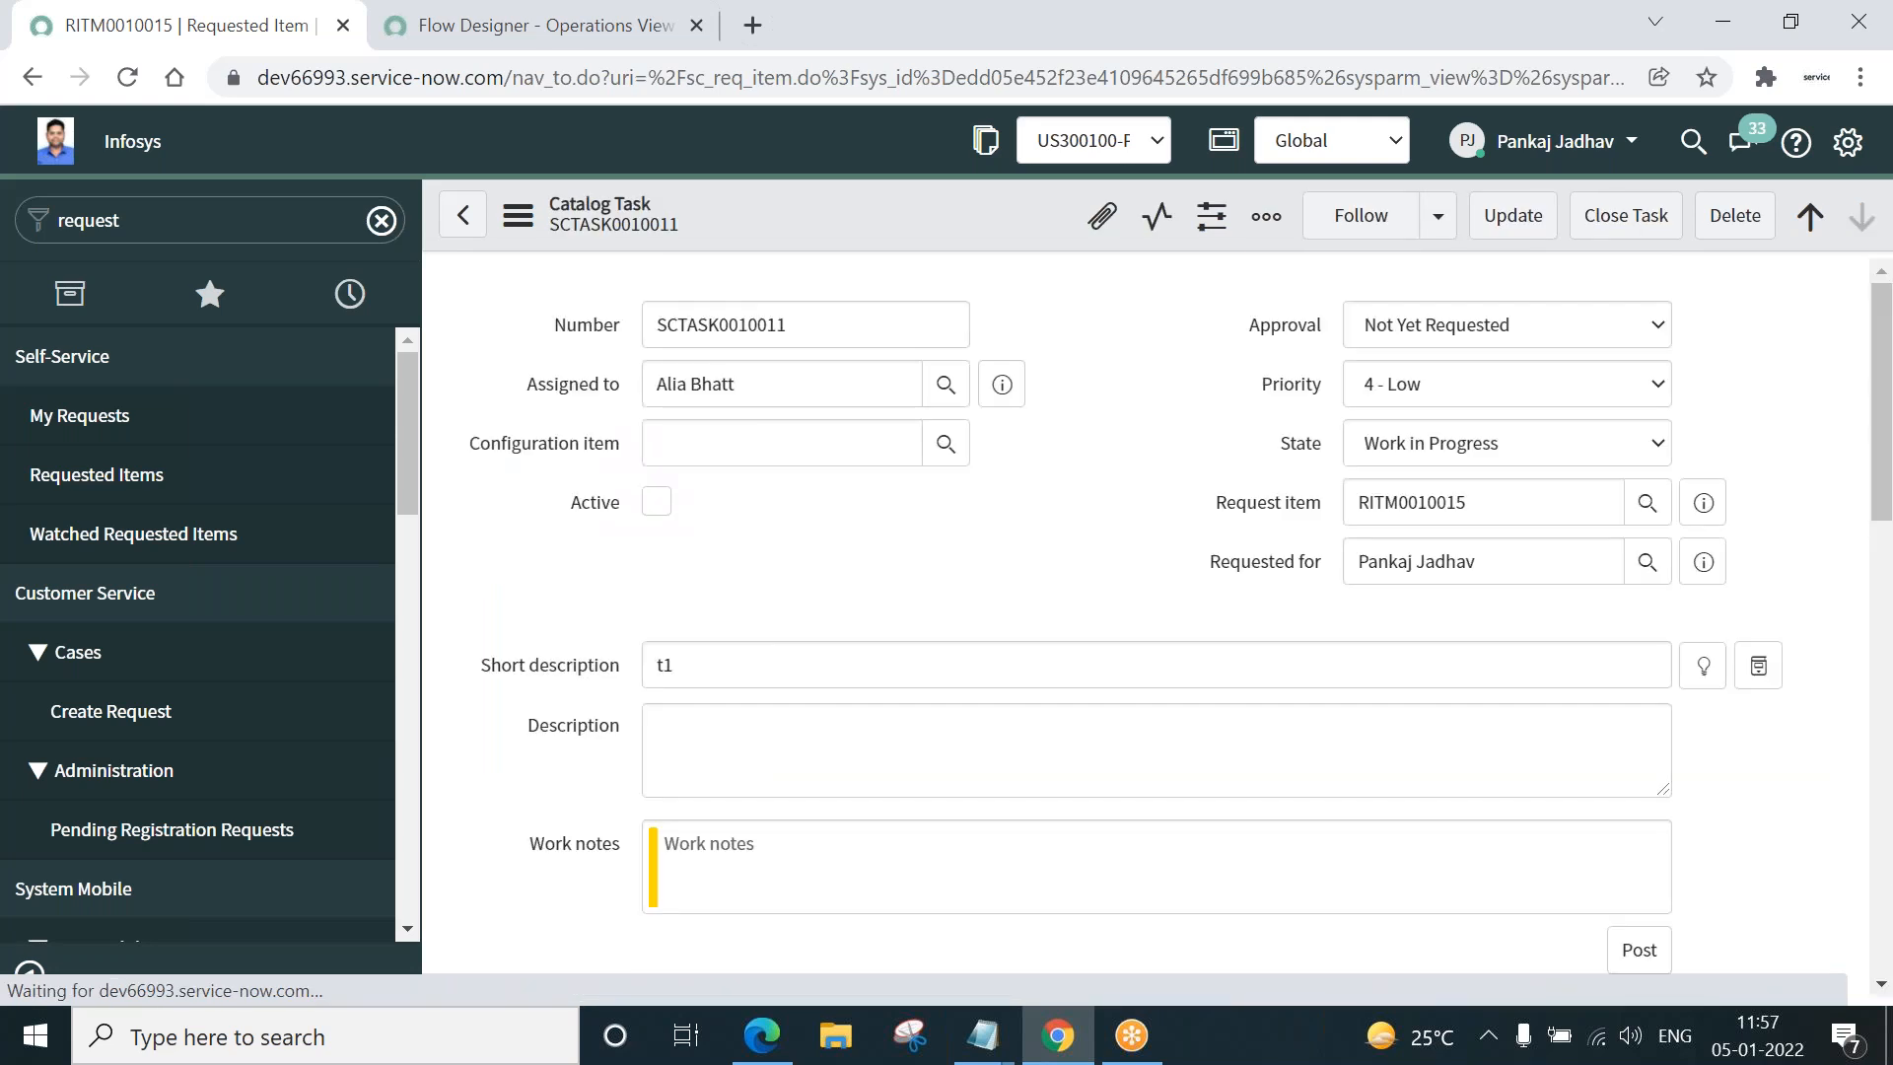
- Set SCTASK0010011 (t1) to Closed Complete, save it, and return to RITM0010015
{"action": "left_click", "coordinate": [1504, 444]}
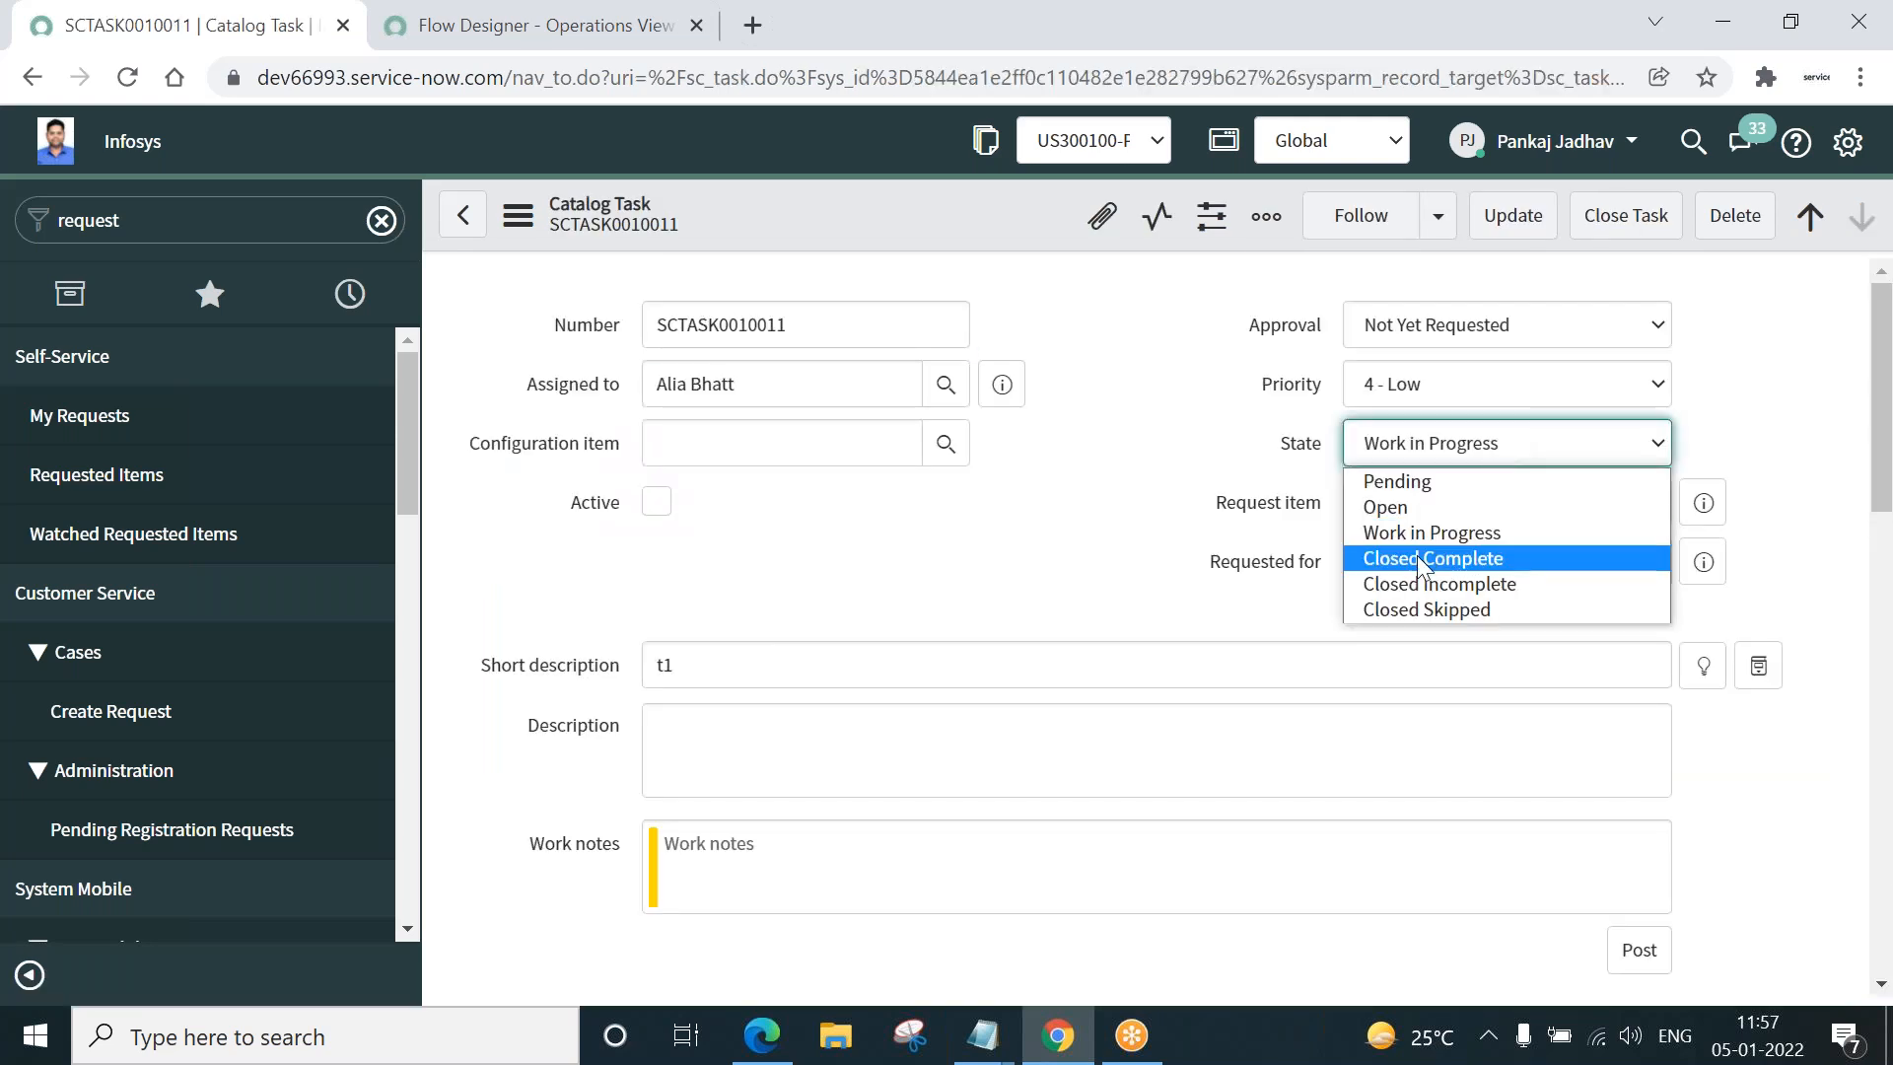
{"action": "left_click", "coordinate": [1432, 556]}
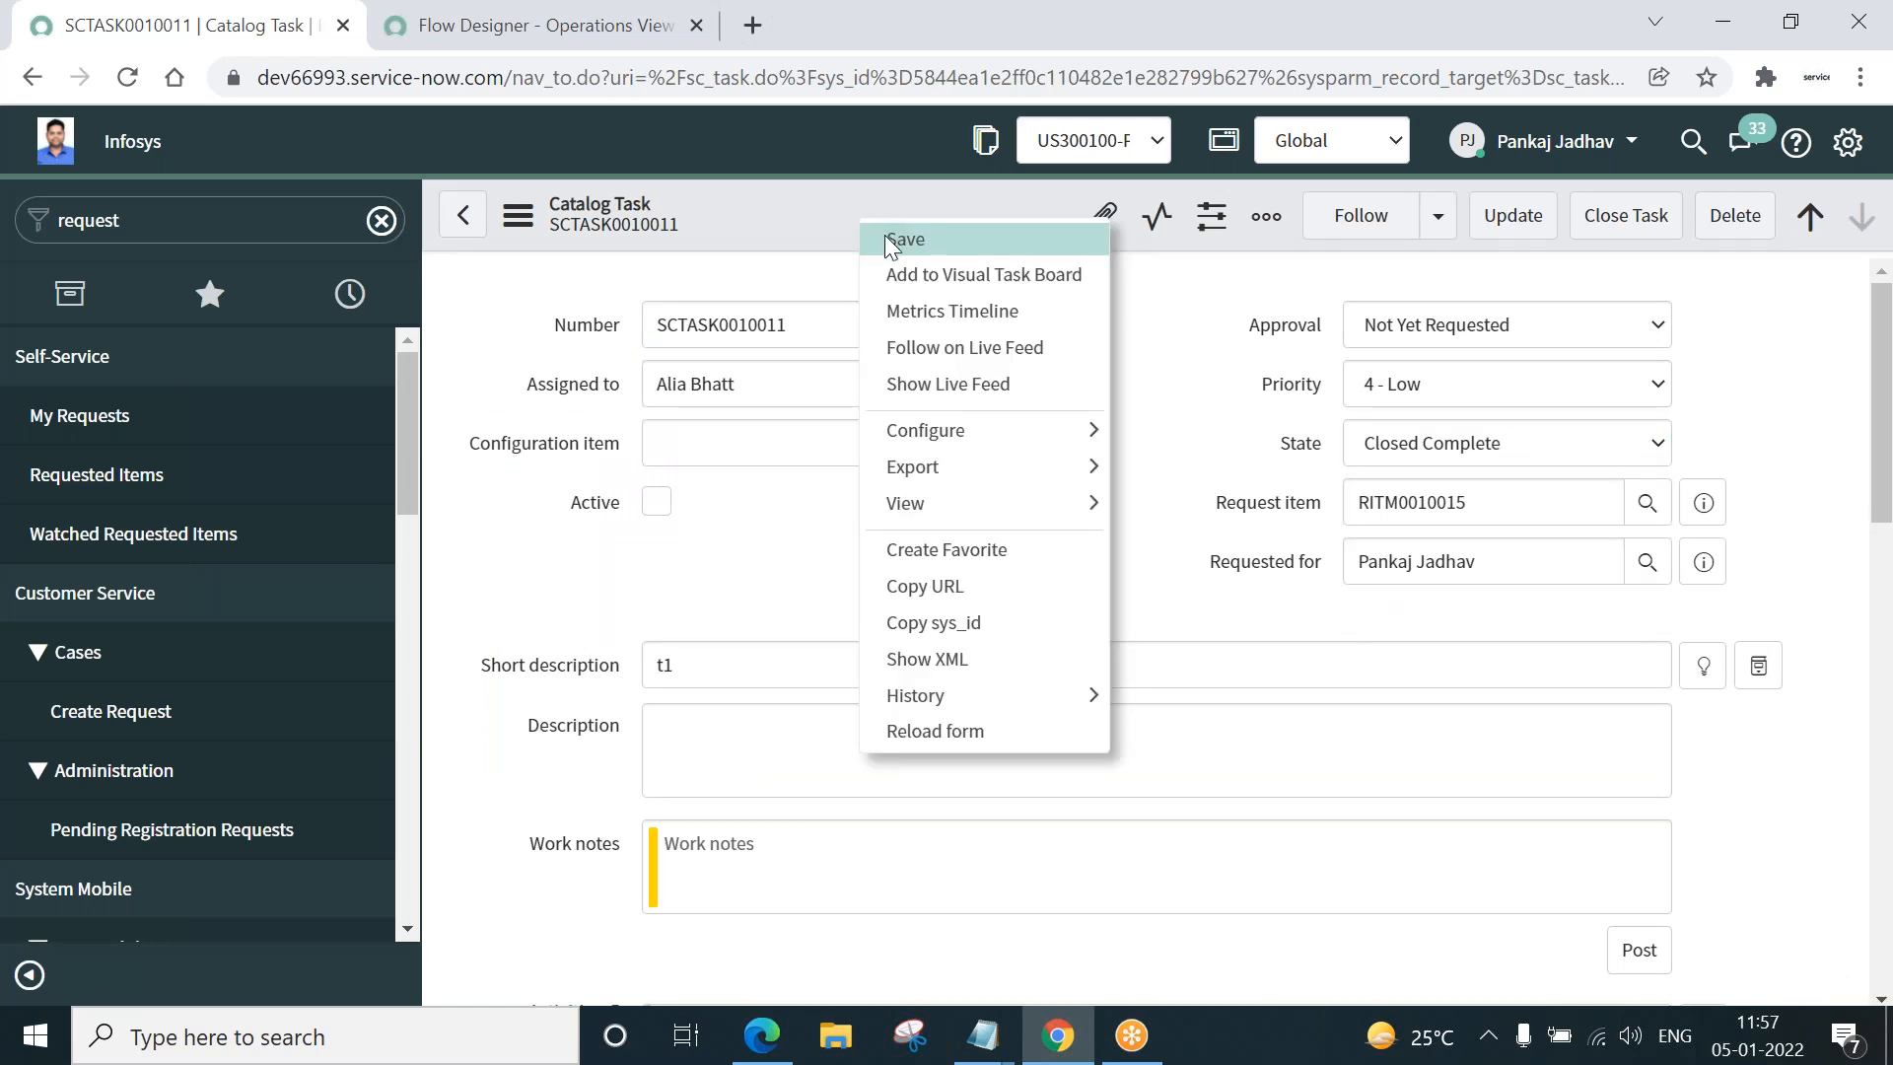
{"action": "left_click", "coordinate": [903, 239]}
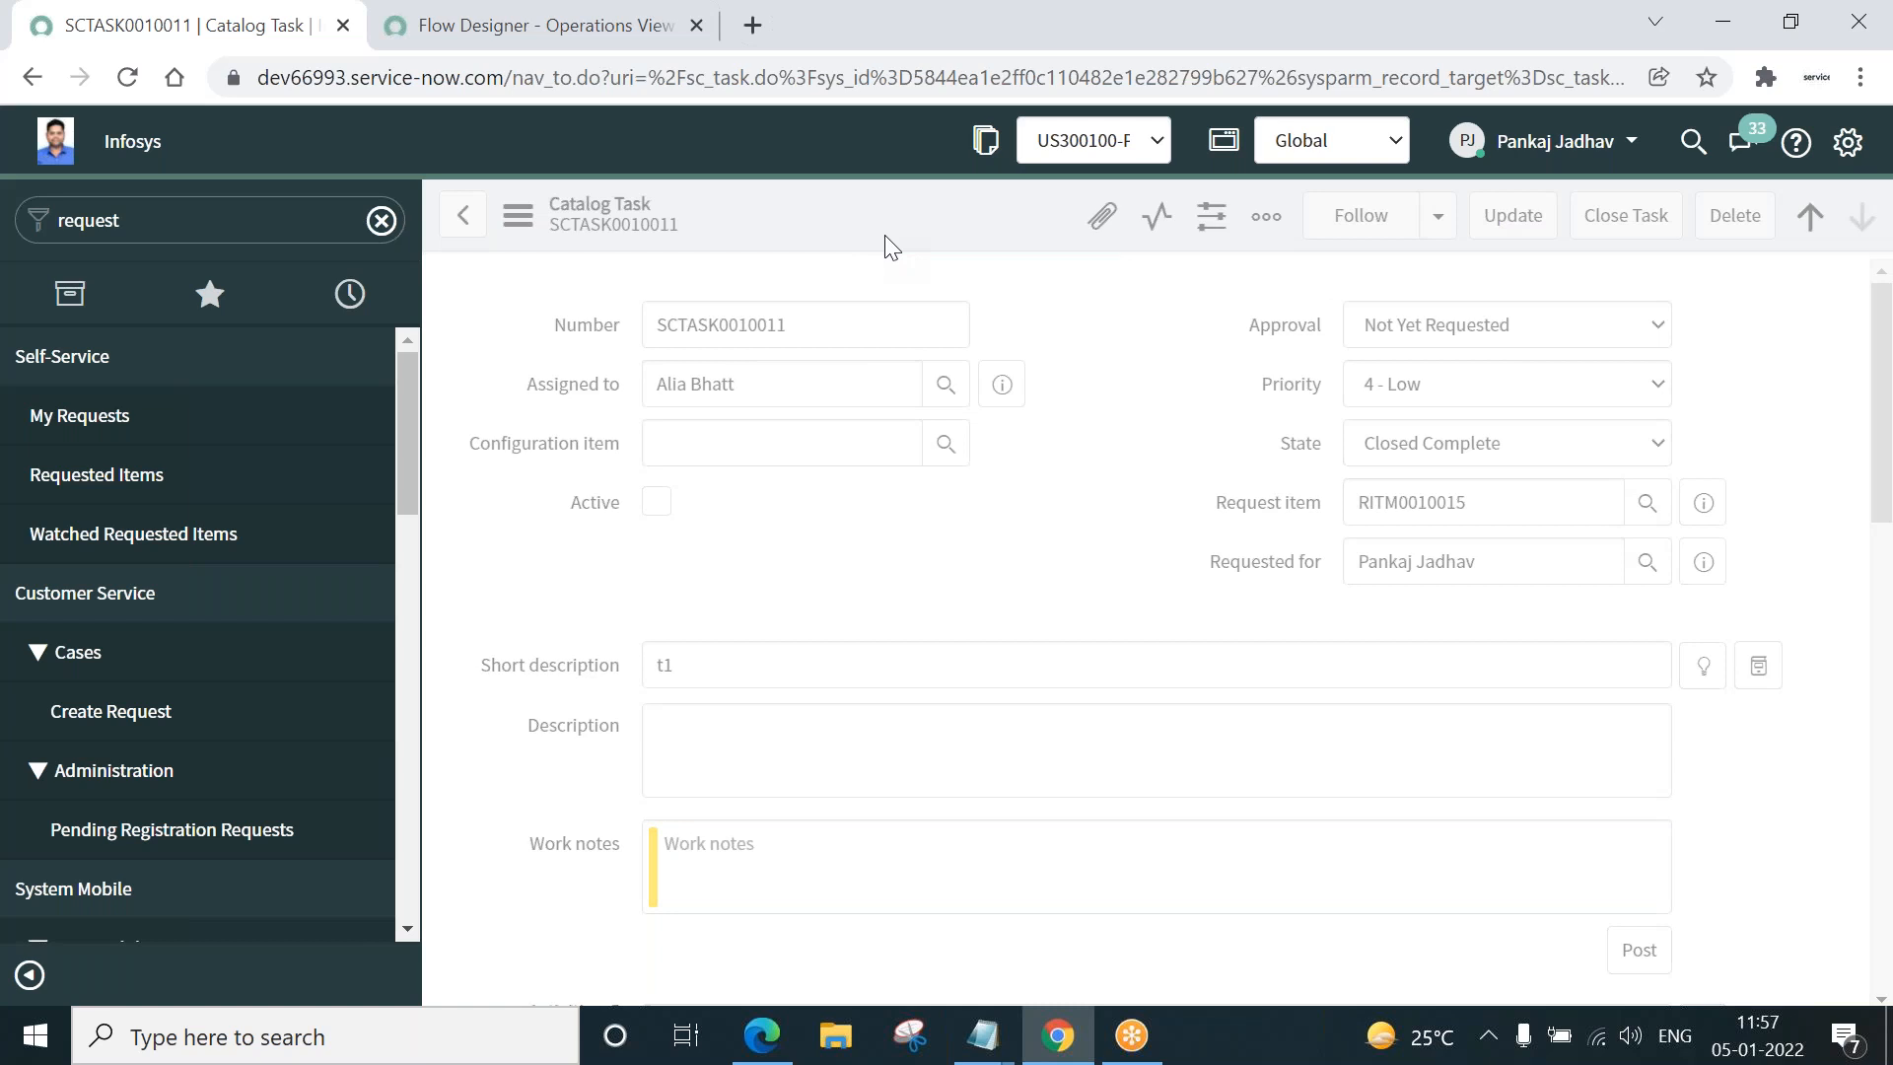
{"action": "left_click", "coordinate": [1623, 215]}
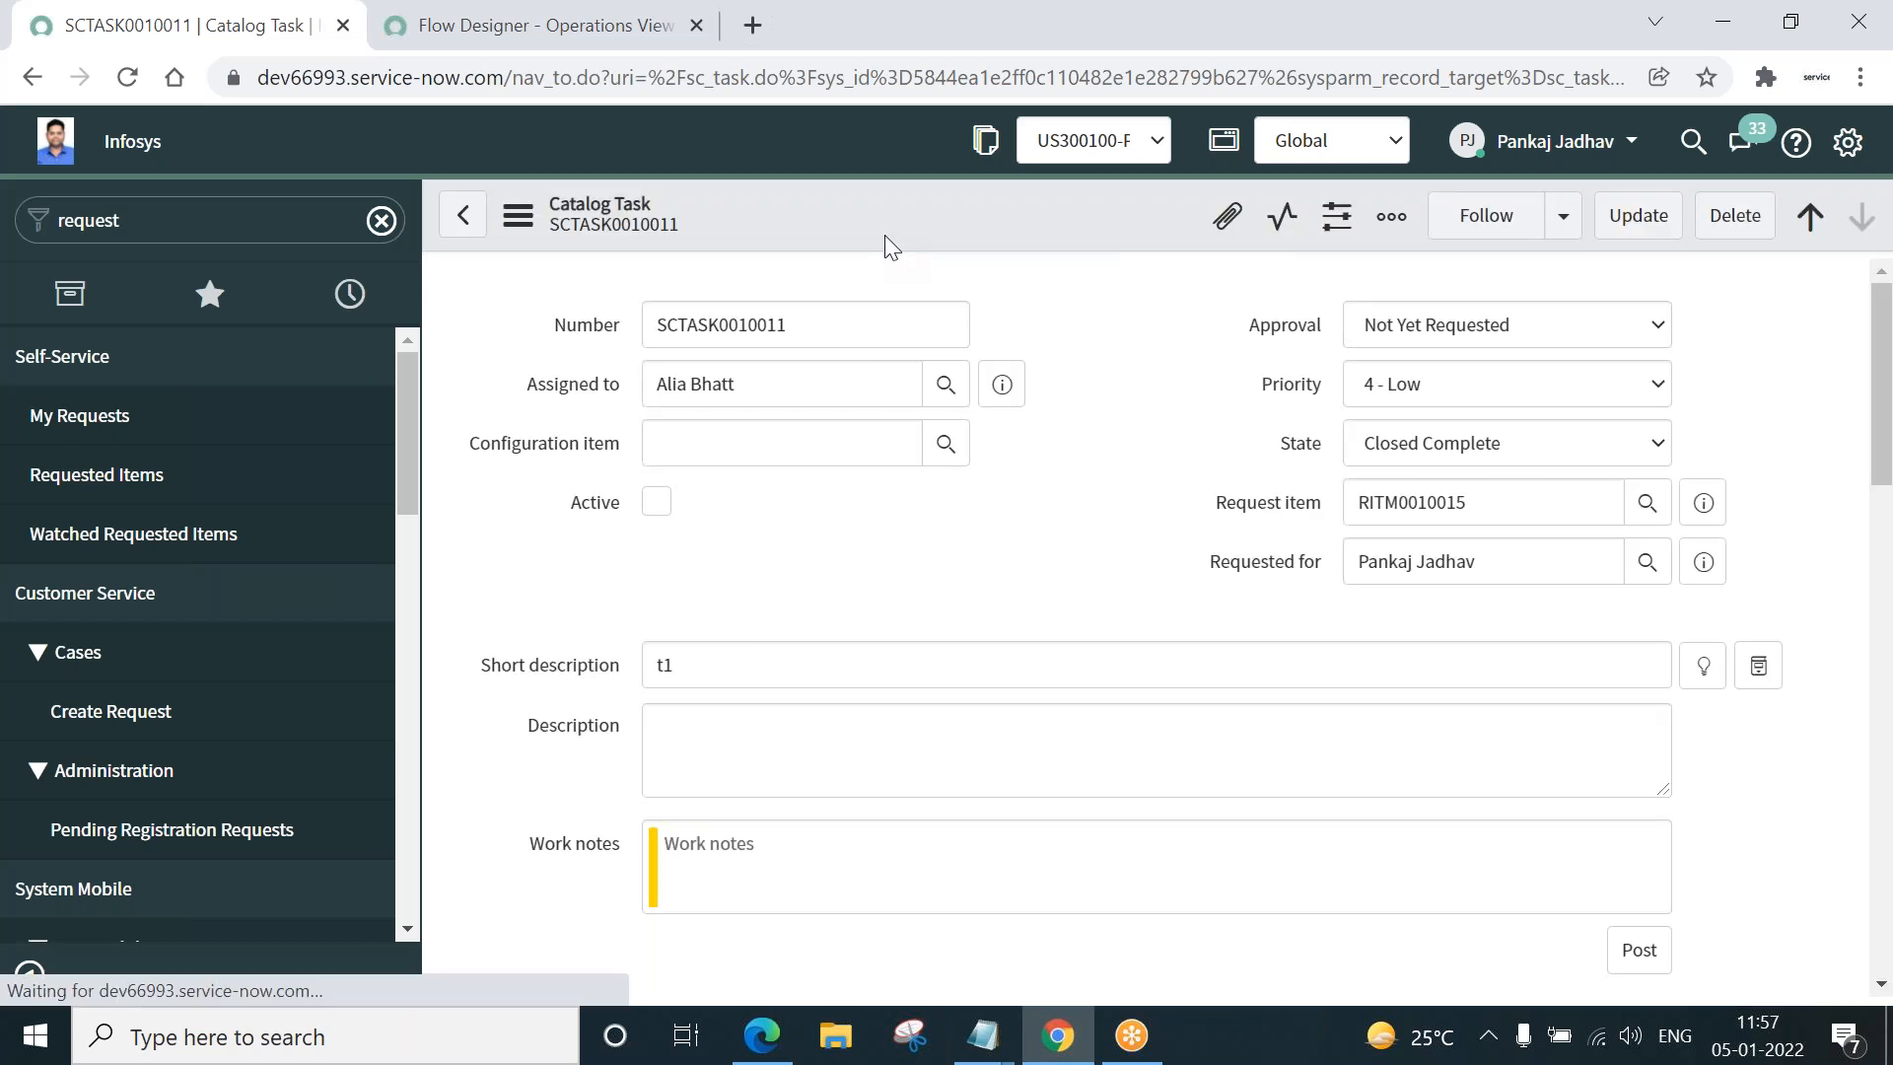
{"action": "triple_click", "coordinate": [805, 323]}
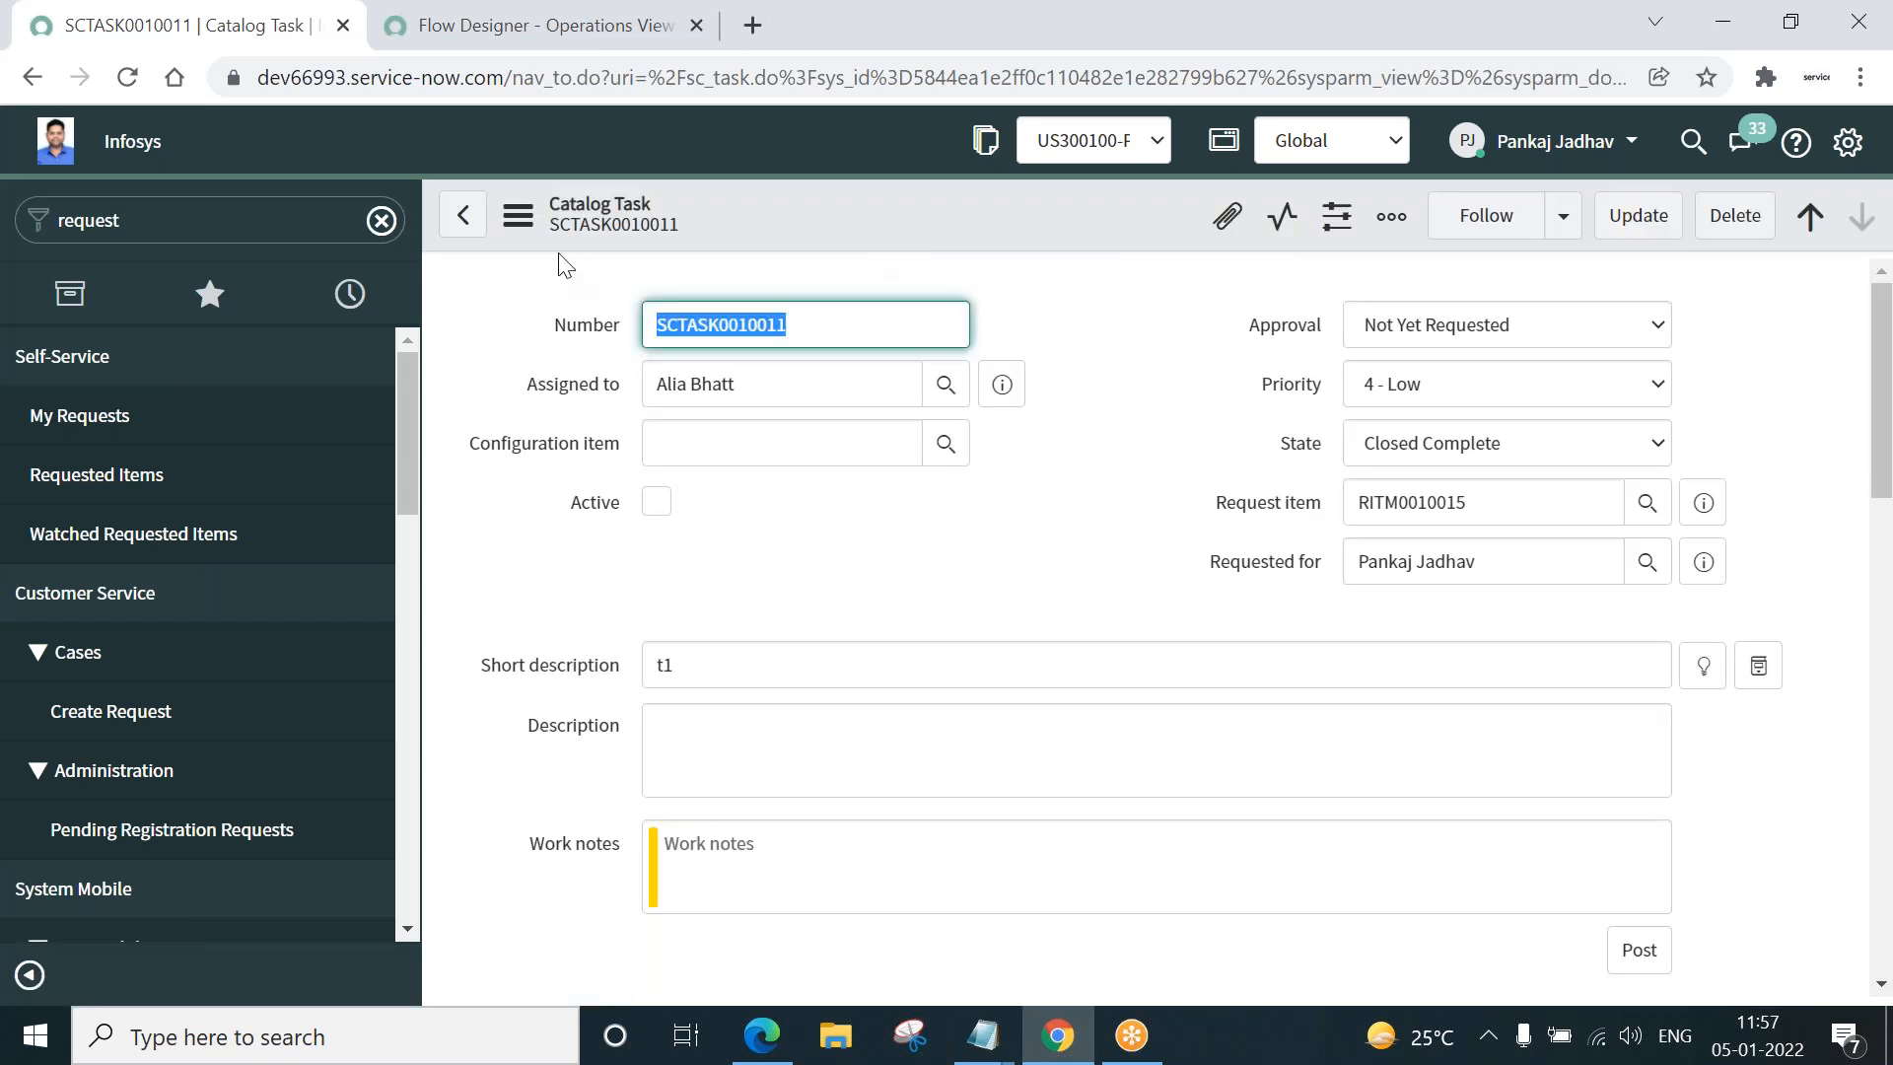
{"action": "left_click", "coordinate": [462, 215]}
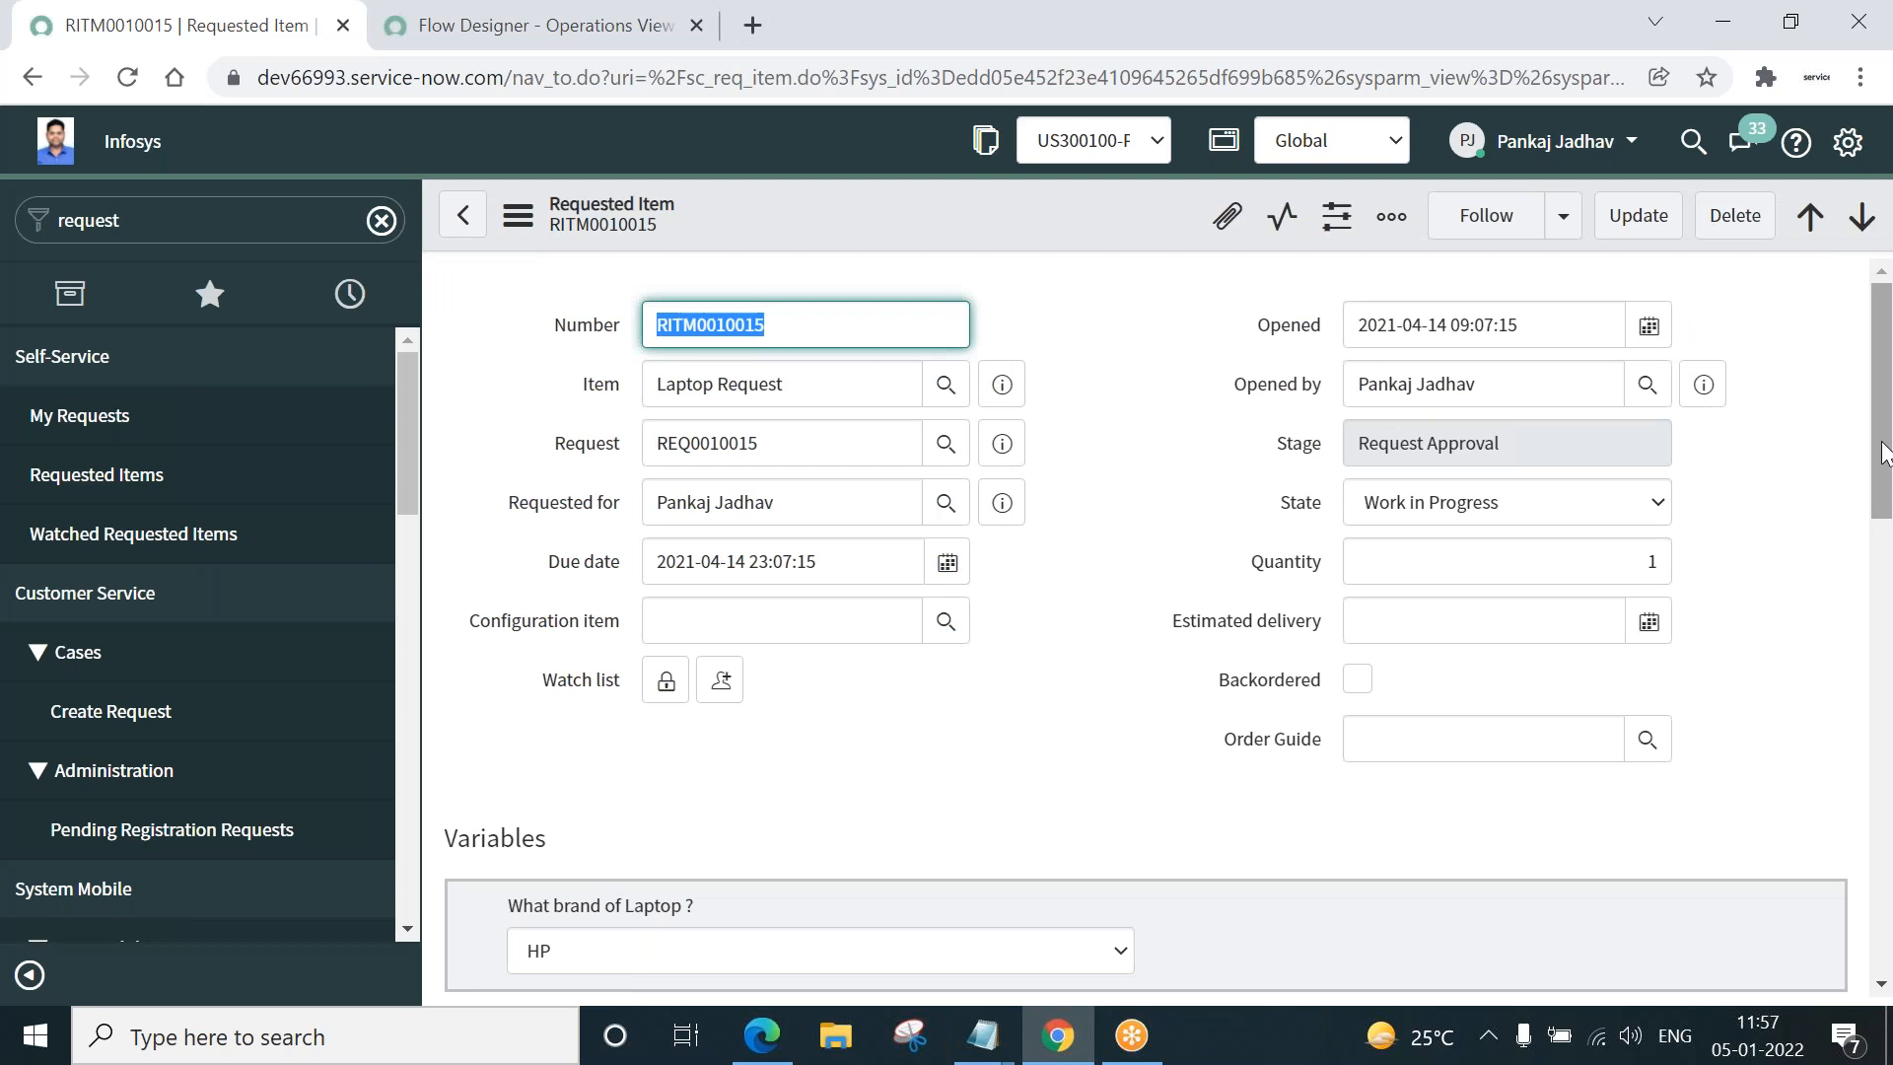
- Refresh RITM0010015 to confirm State Closed Complete with both catalog tasks closed
{"action": "left_click", "coordinate": [1505, 502]}
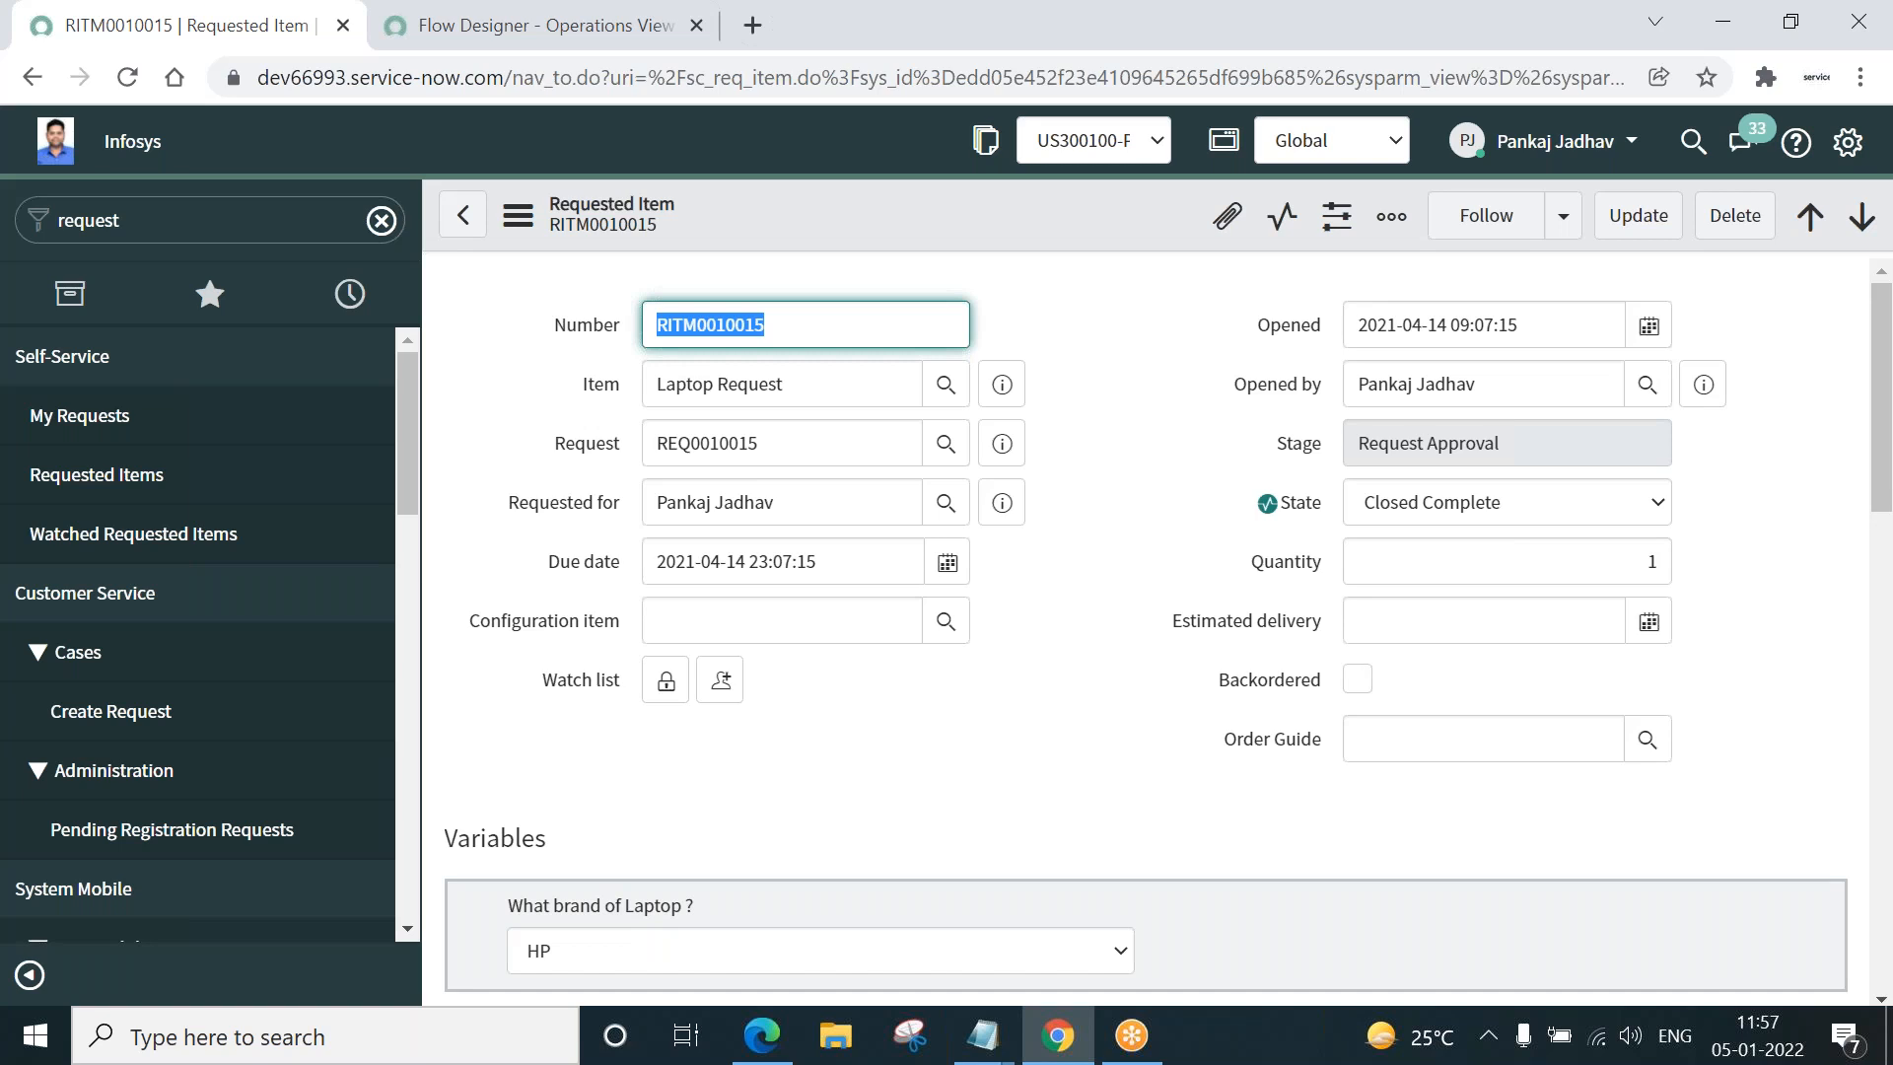
{"action": "mouse_move", "coordinate": [1550, 552]}
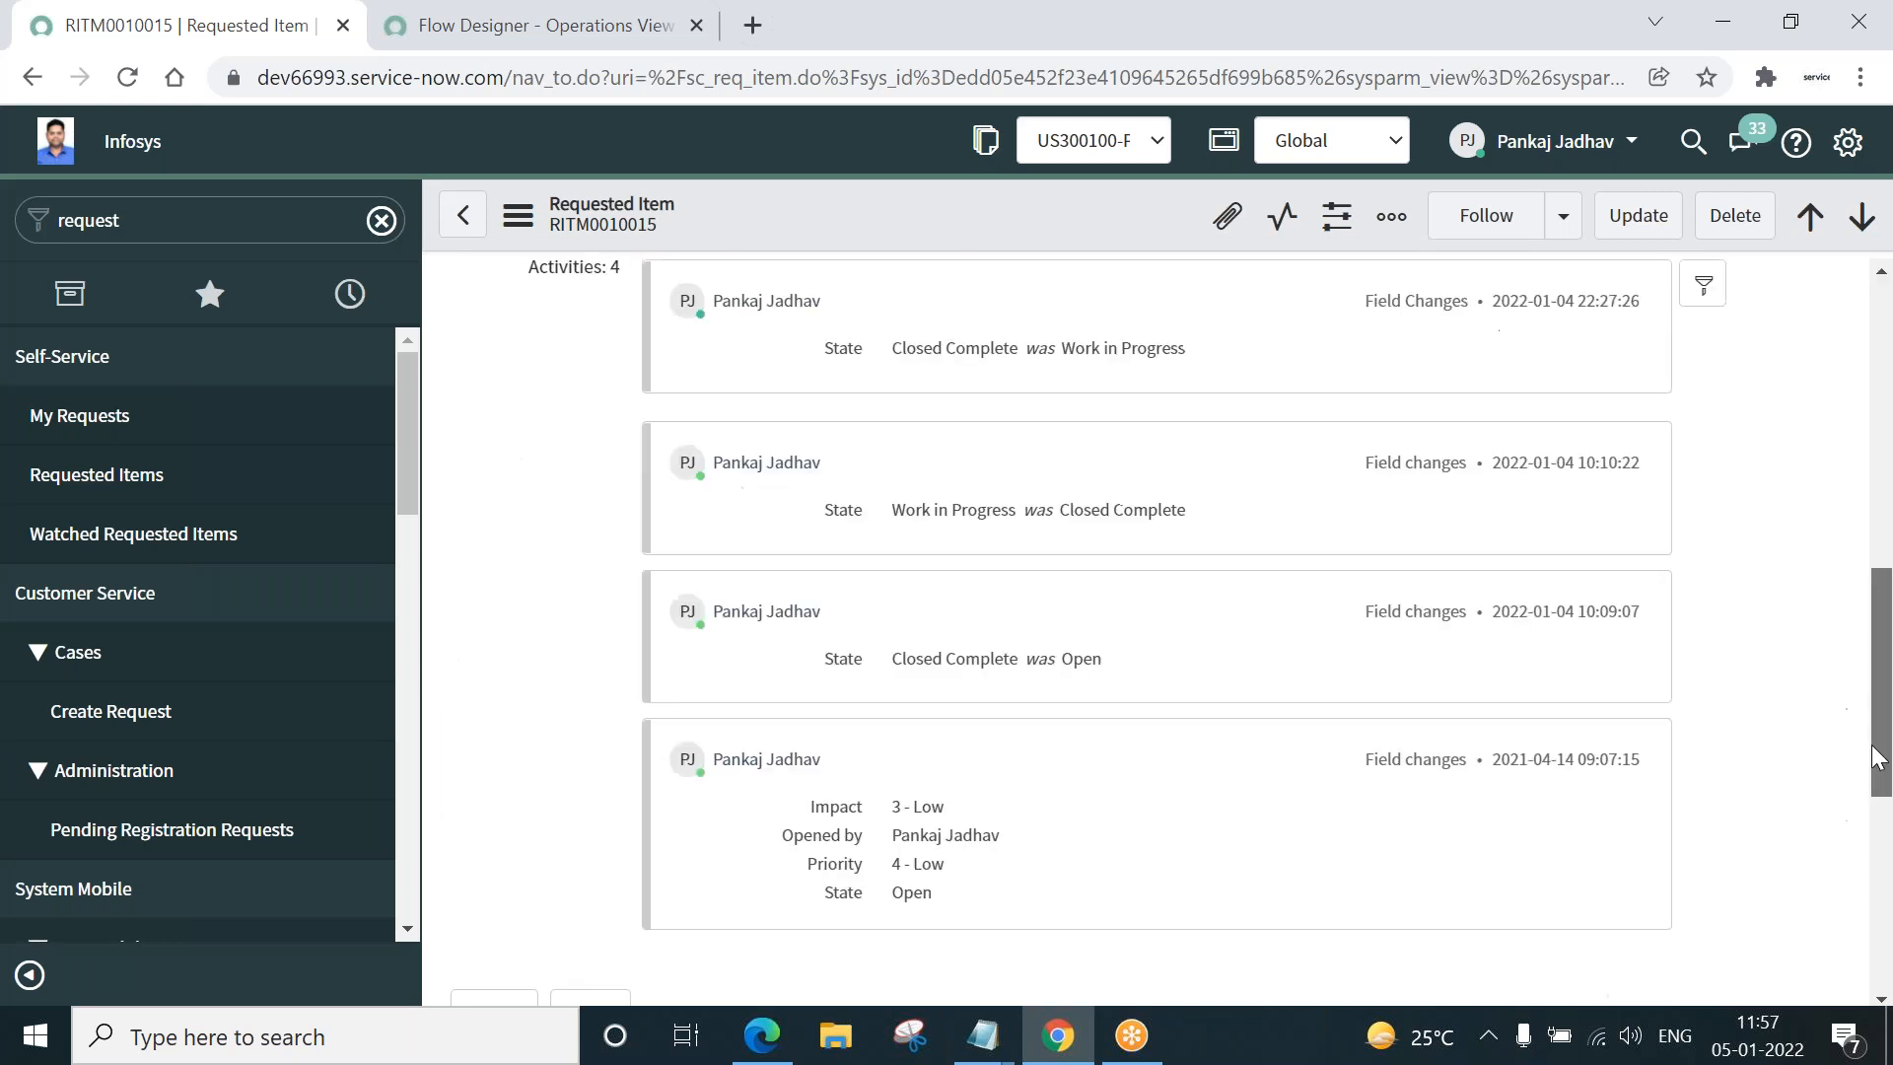
{"action": "scroll", "scroll_direction": "down", "scroll_amount": 3}
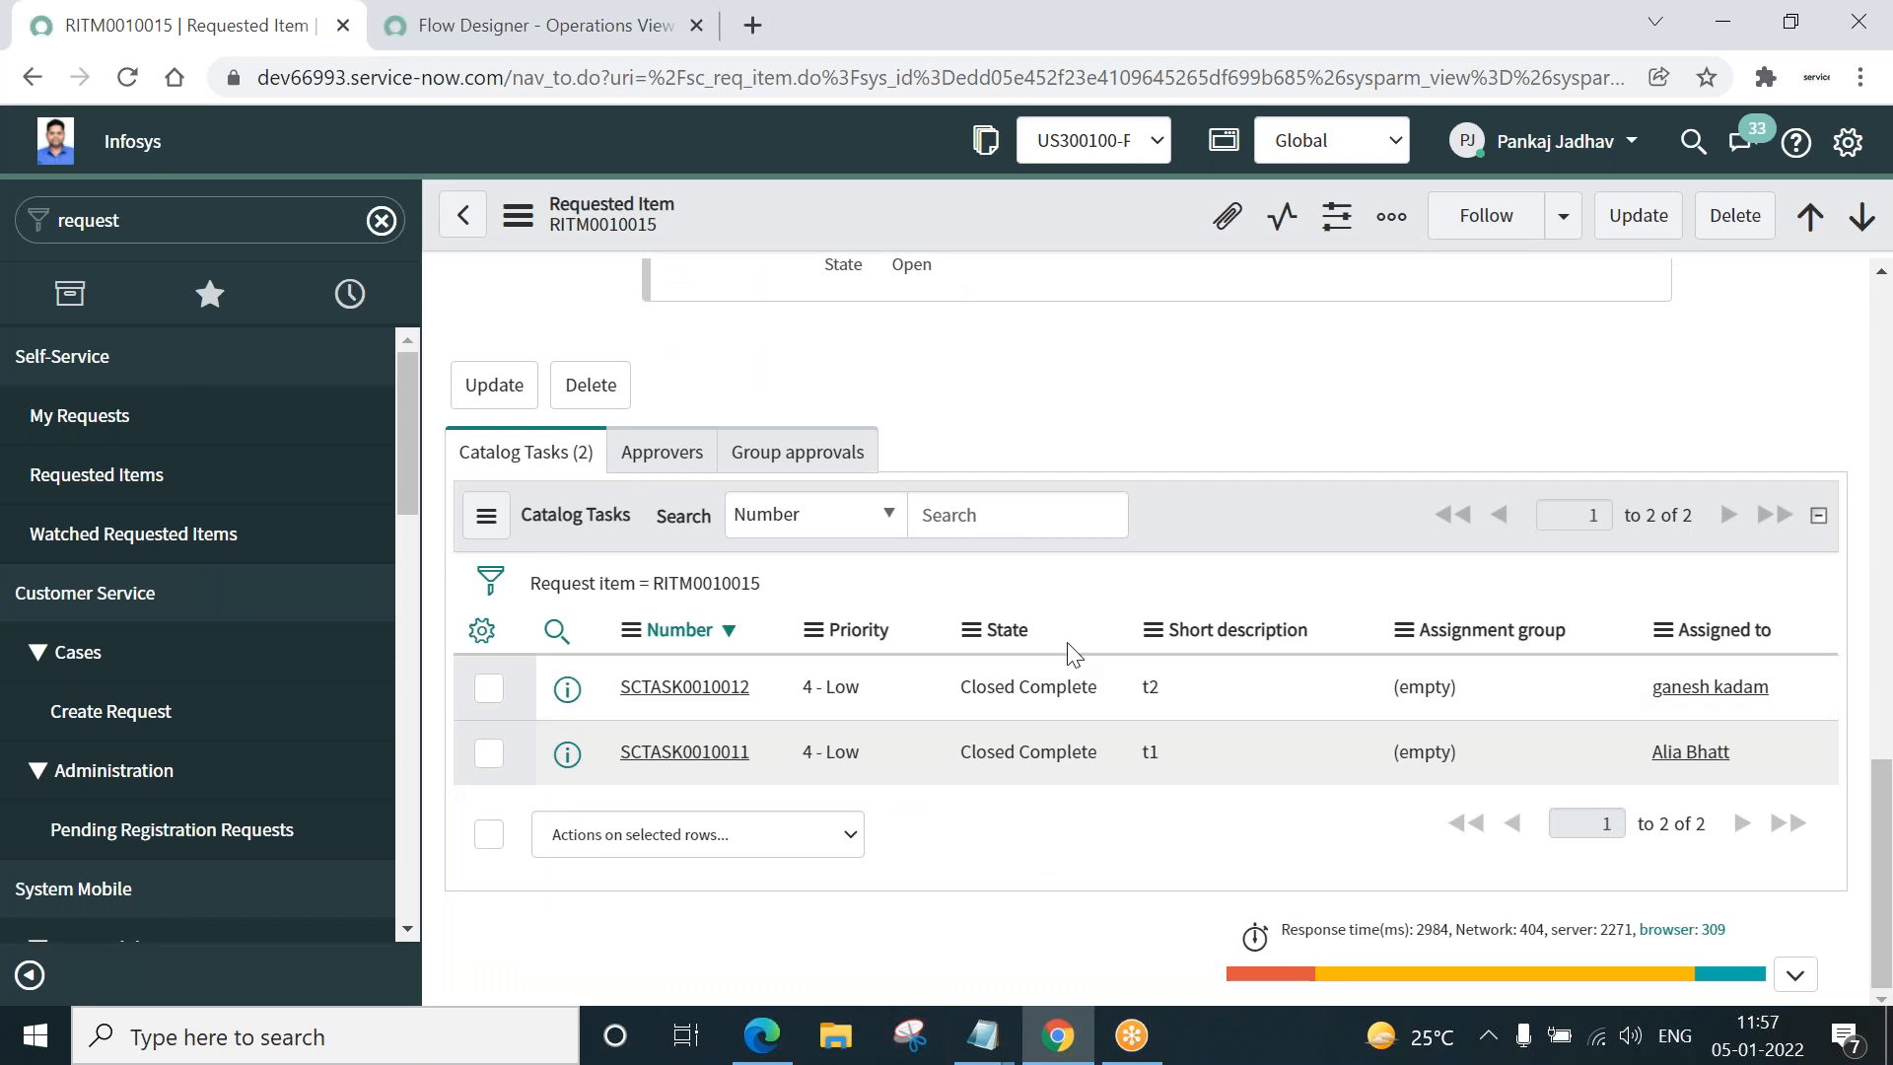
{"action": "mouse_move", "coordinate": [1883, 853]}
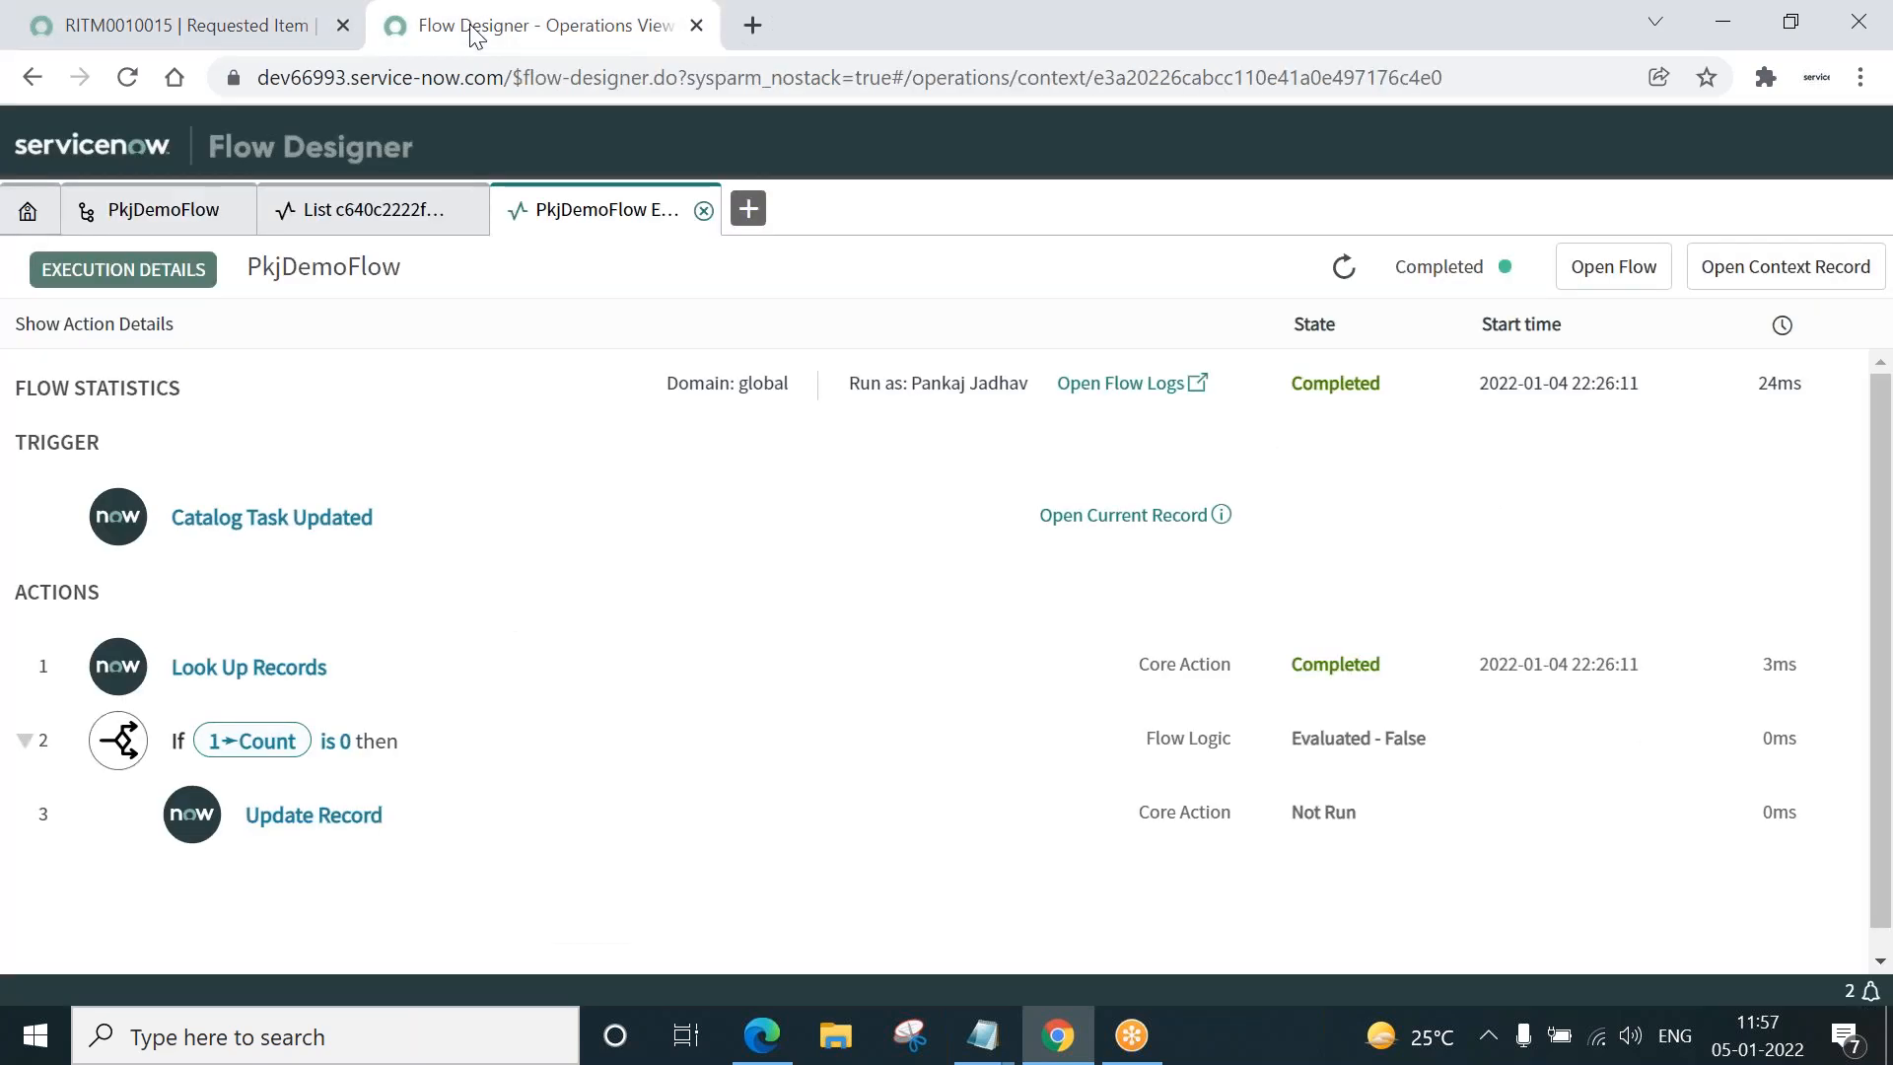
{"action": "mouse_move", "coordinate": [704, 209]}
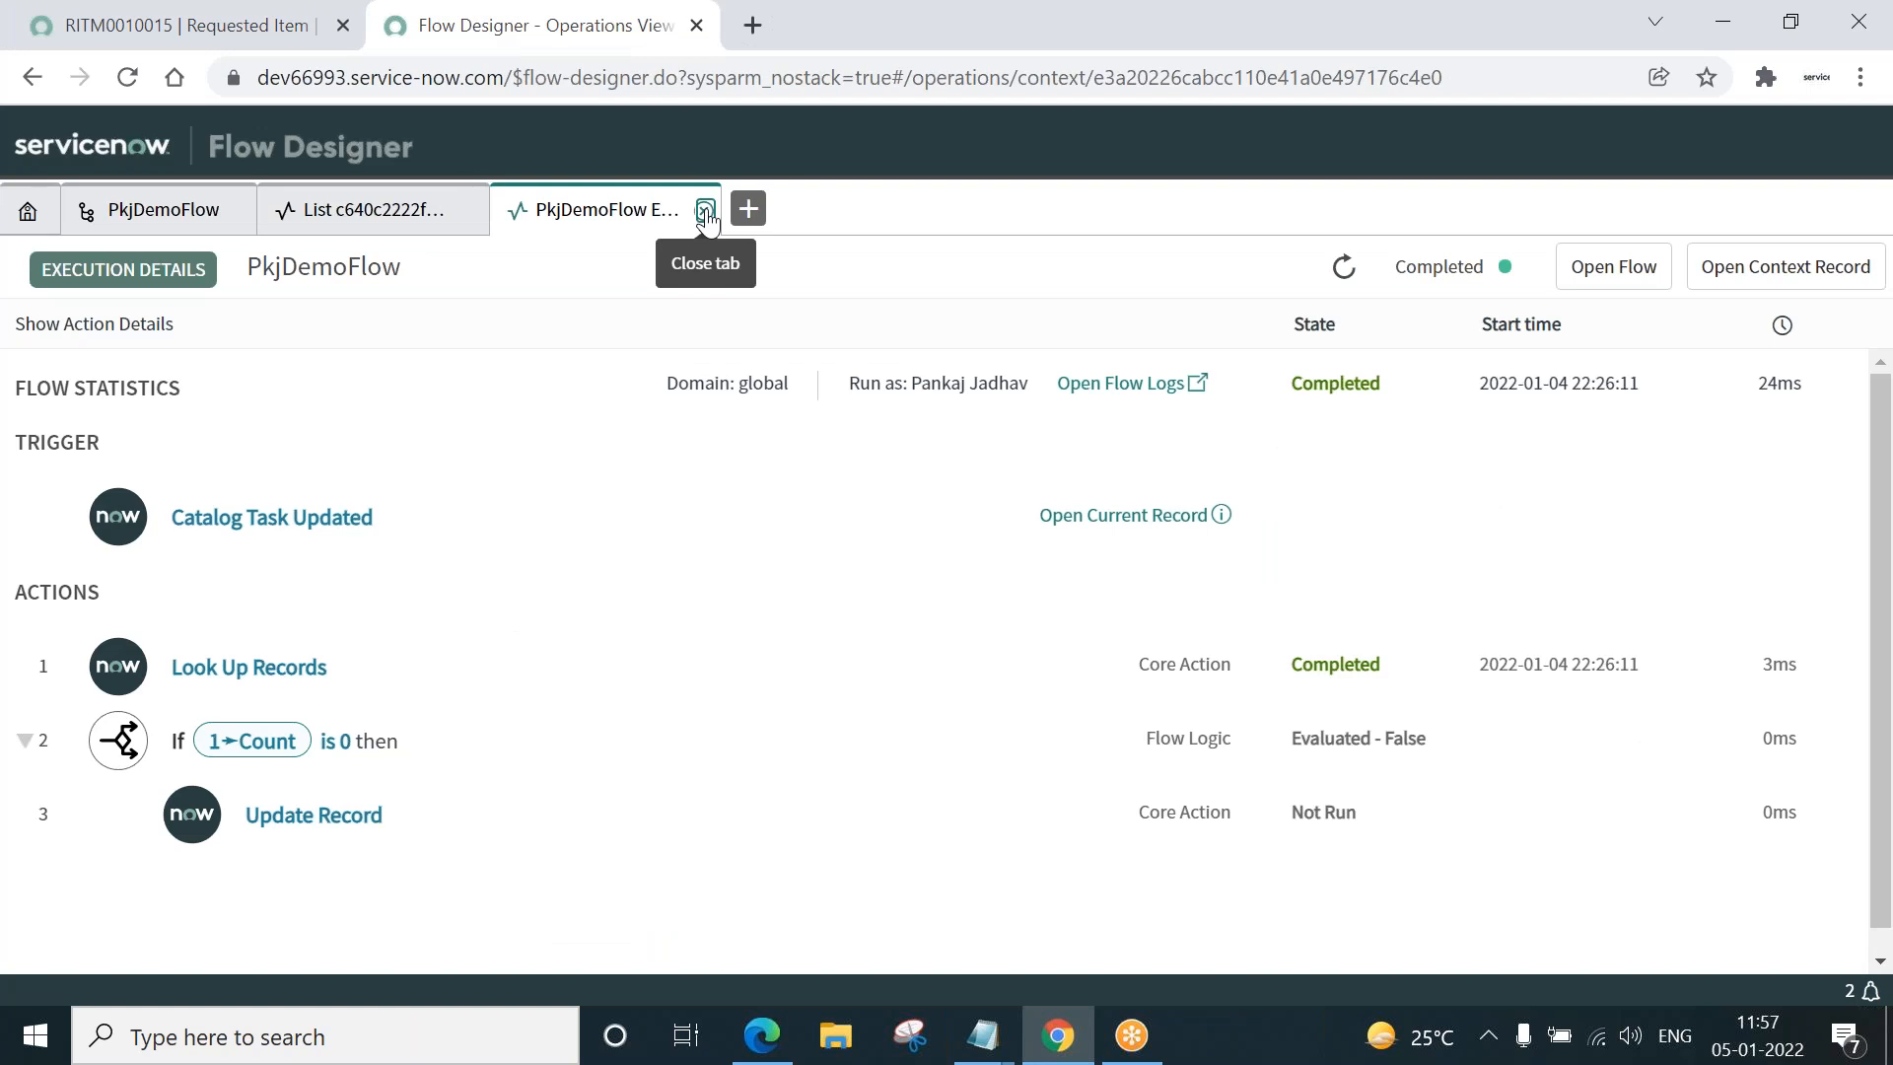
- Dismiss the earlier execution's details and list PkjDemoFlow's executions, now showing two completed runs
{"action": "left_click", "coordinate": [706, 209]}
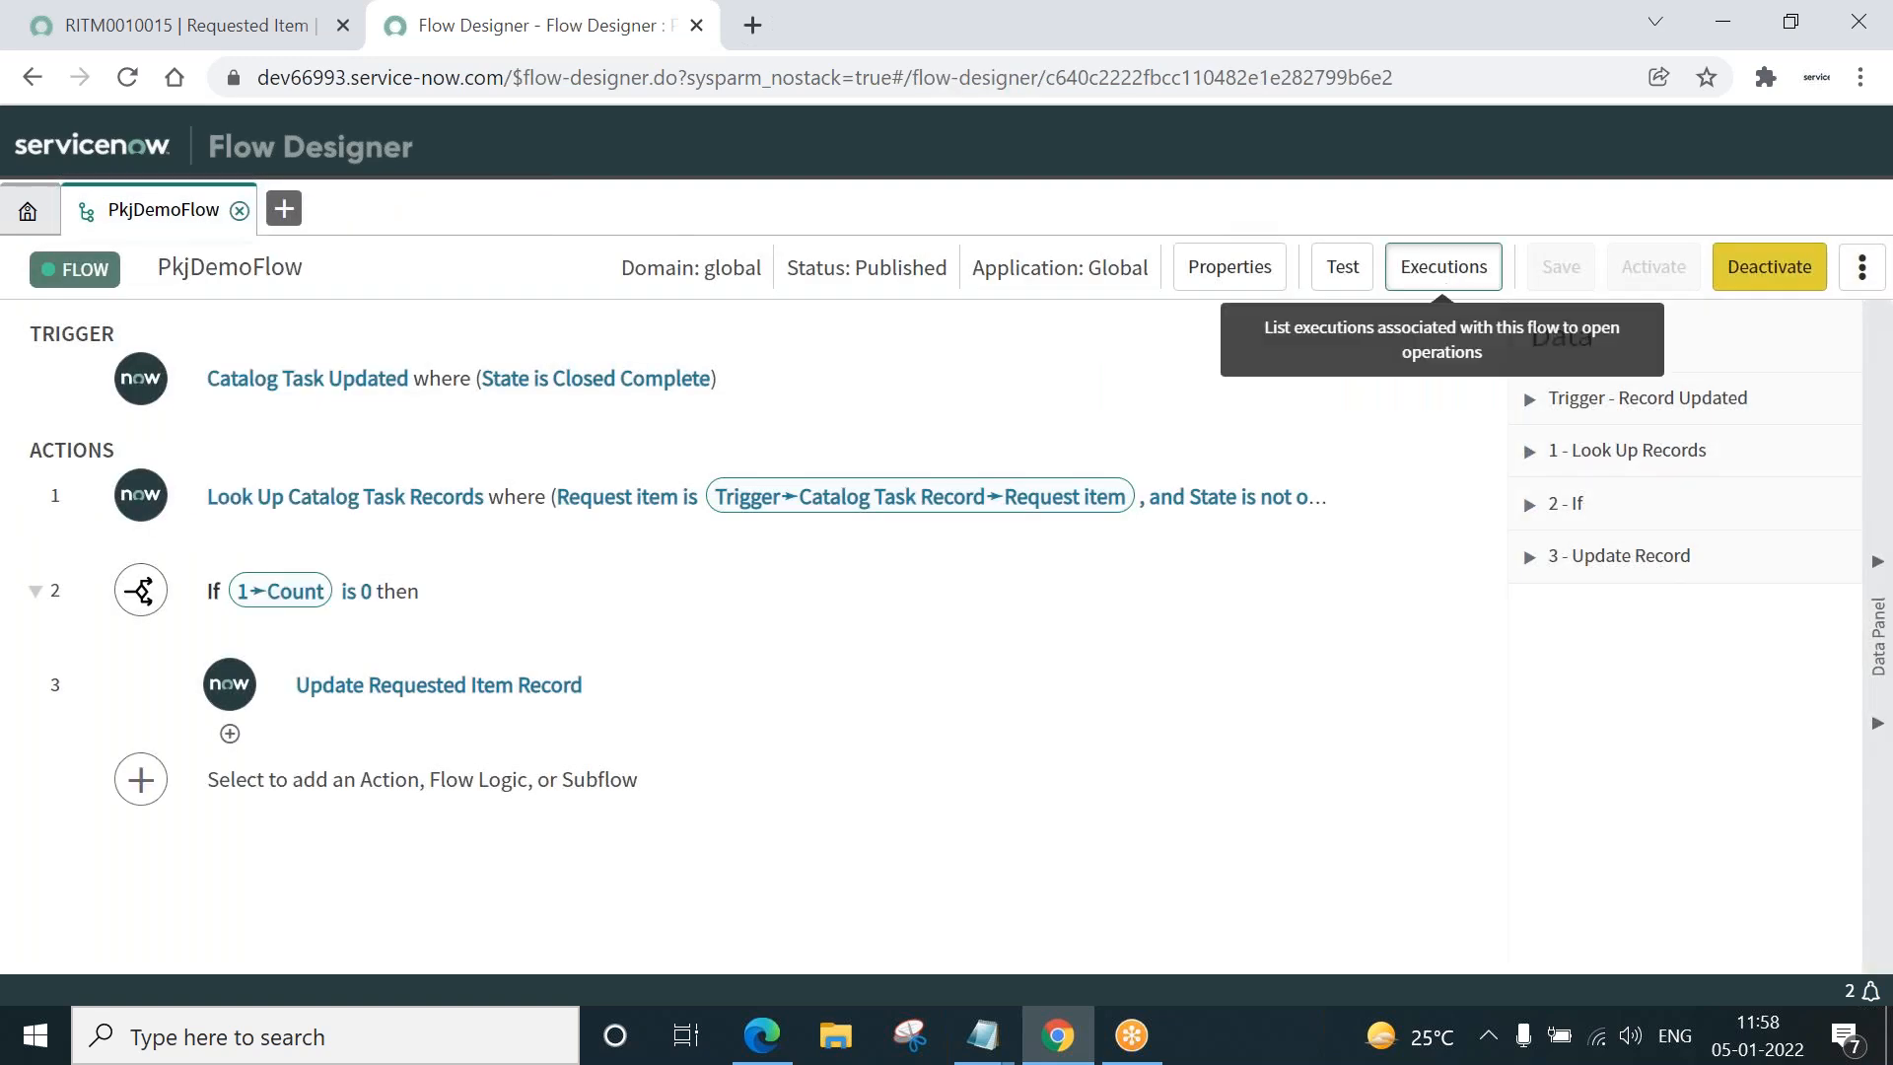
{"action": "left_click", "coordinate": [1442, 266]}
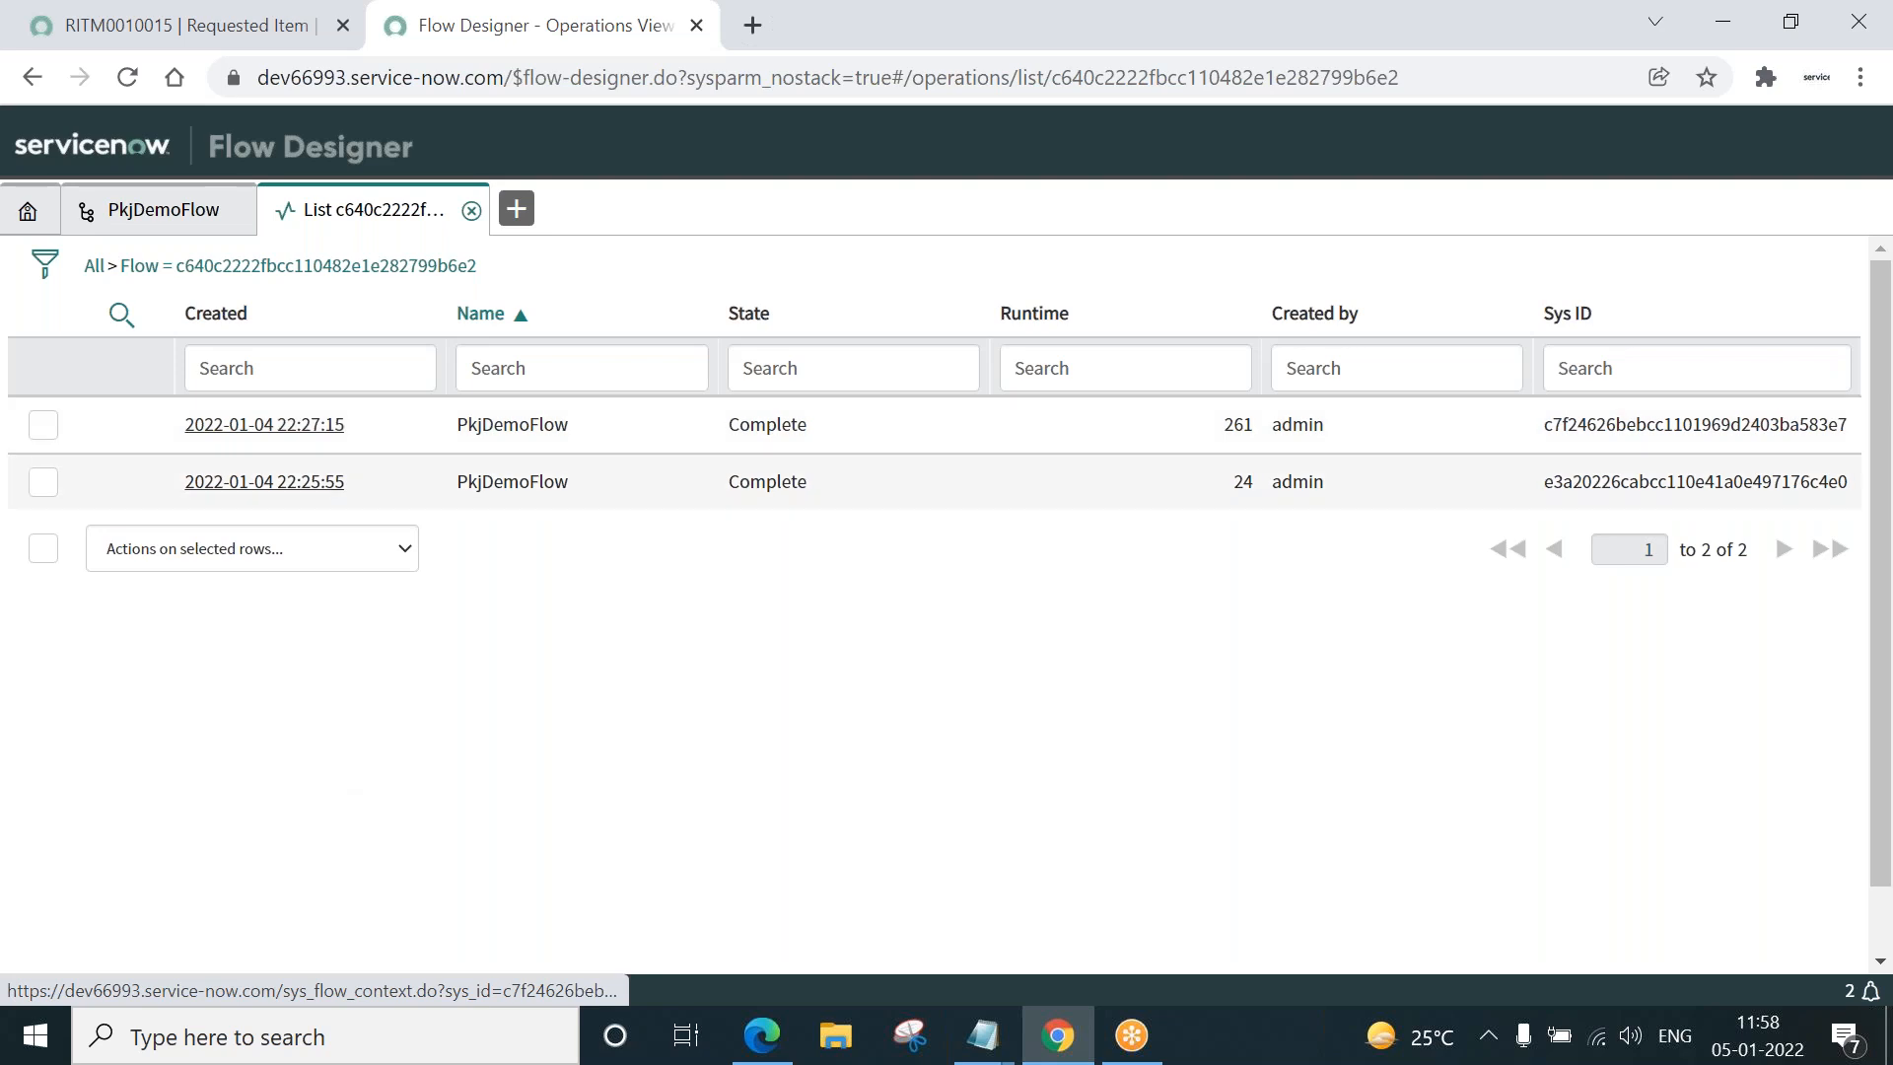
{"action": "mouse_move", "coordinate": [263, 424]}
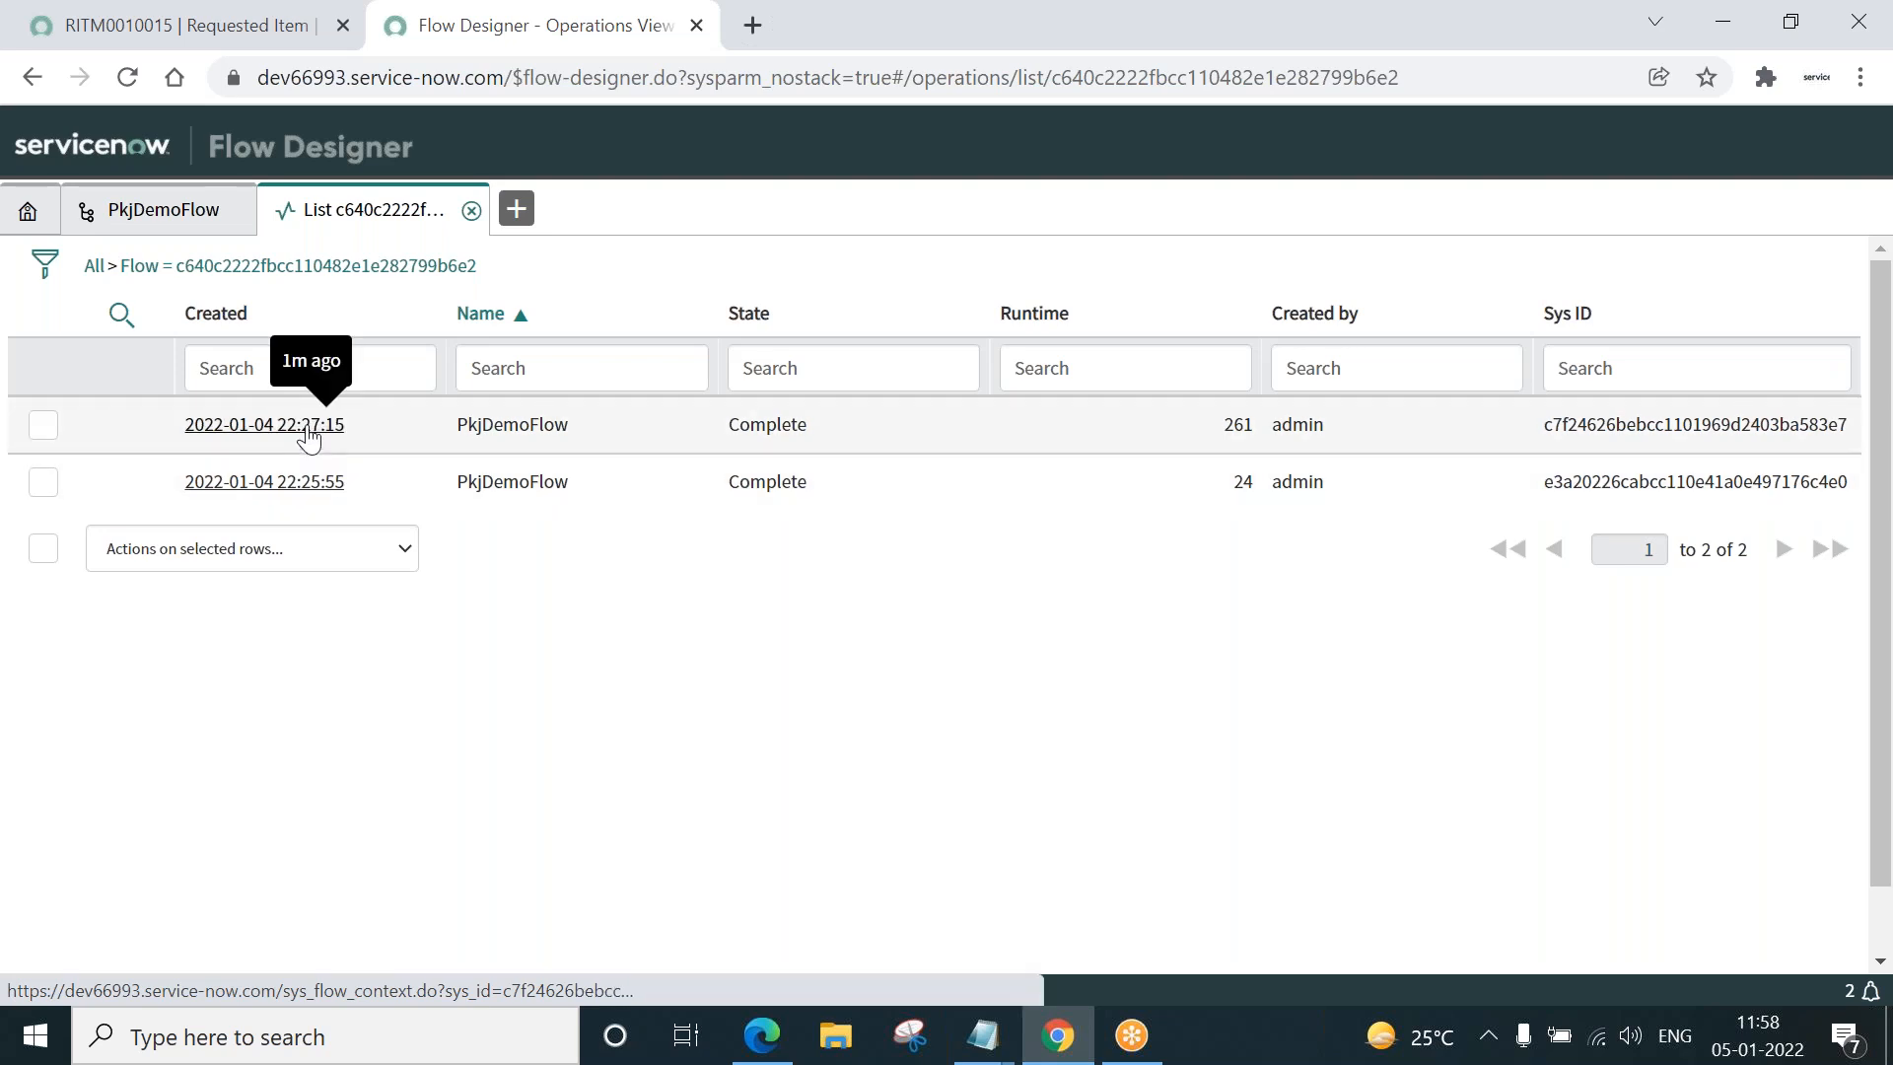
{"action": "left_click", "coordinate": [262, 424]}
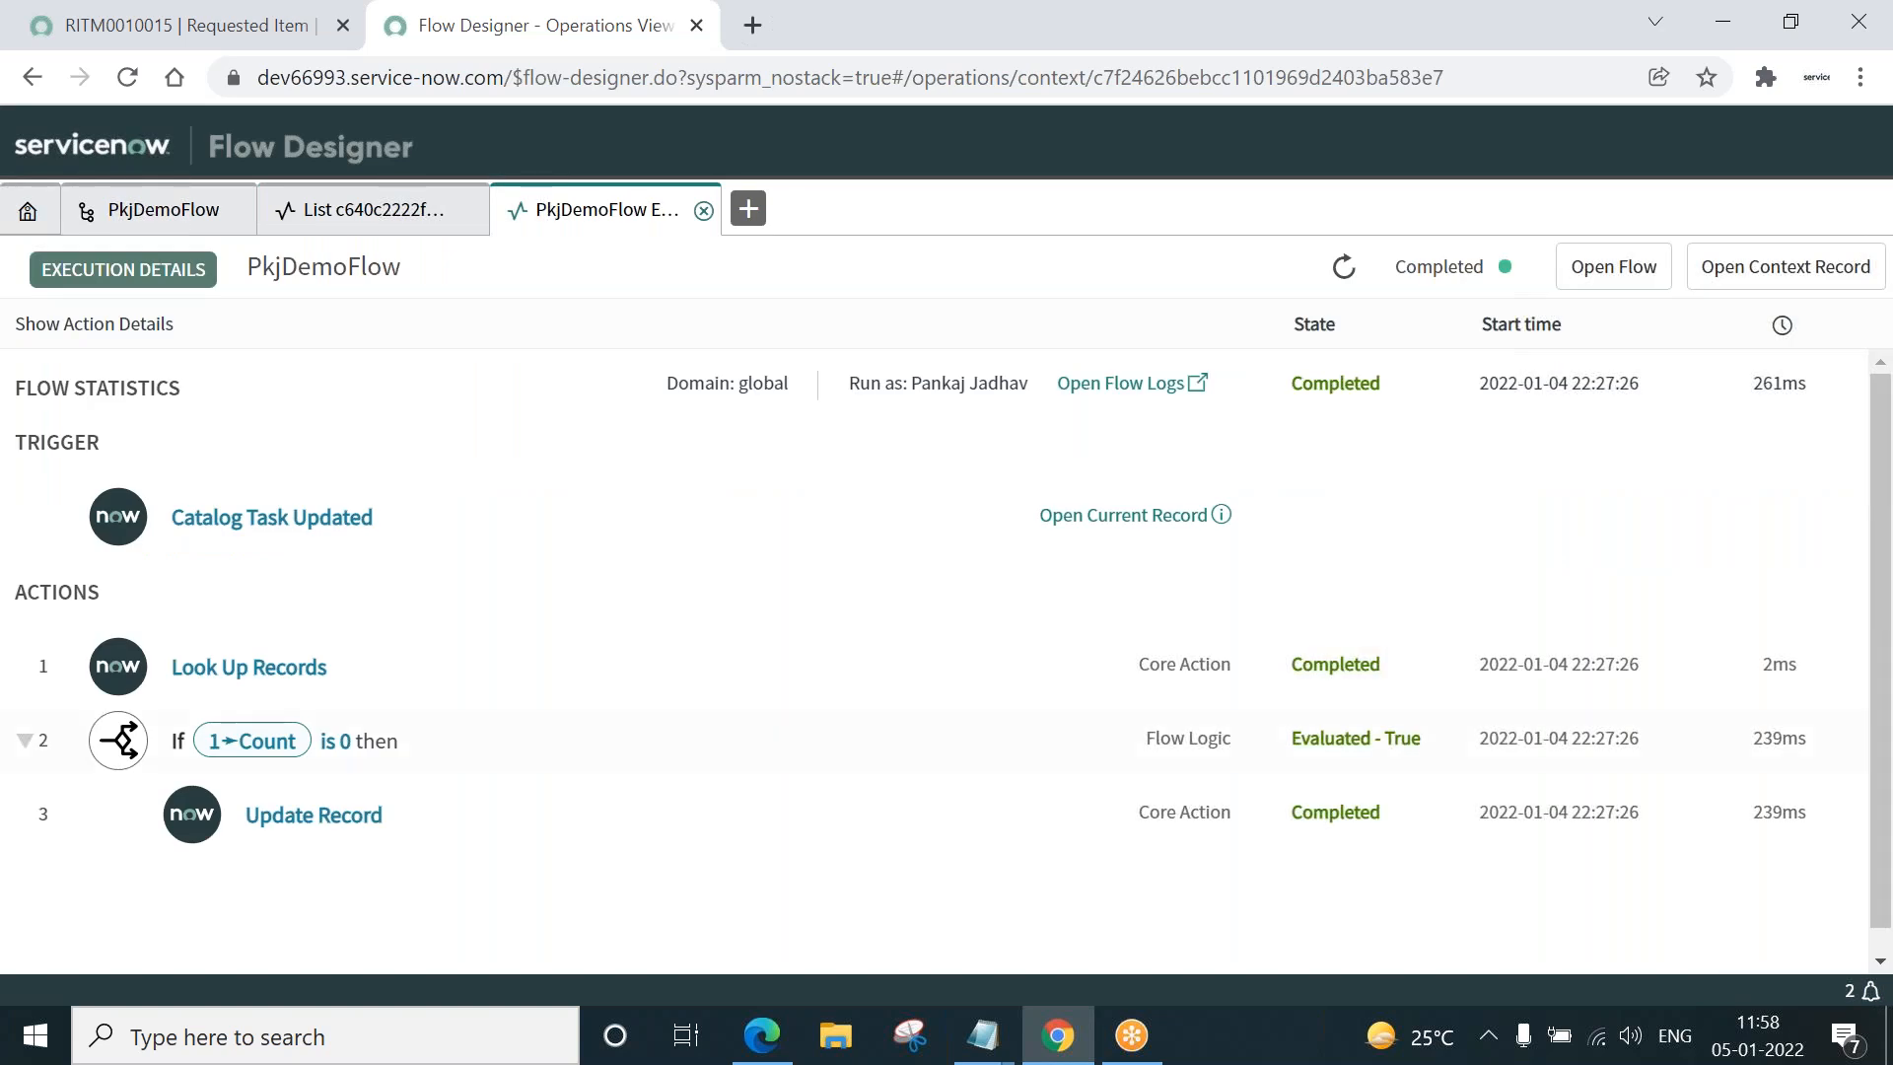
{"action": "mouse_move", "coordinate": [1341, 756]}
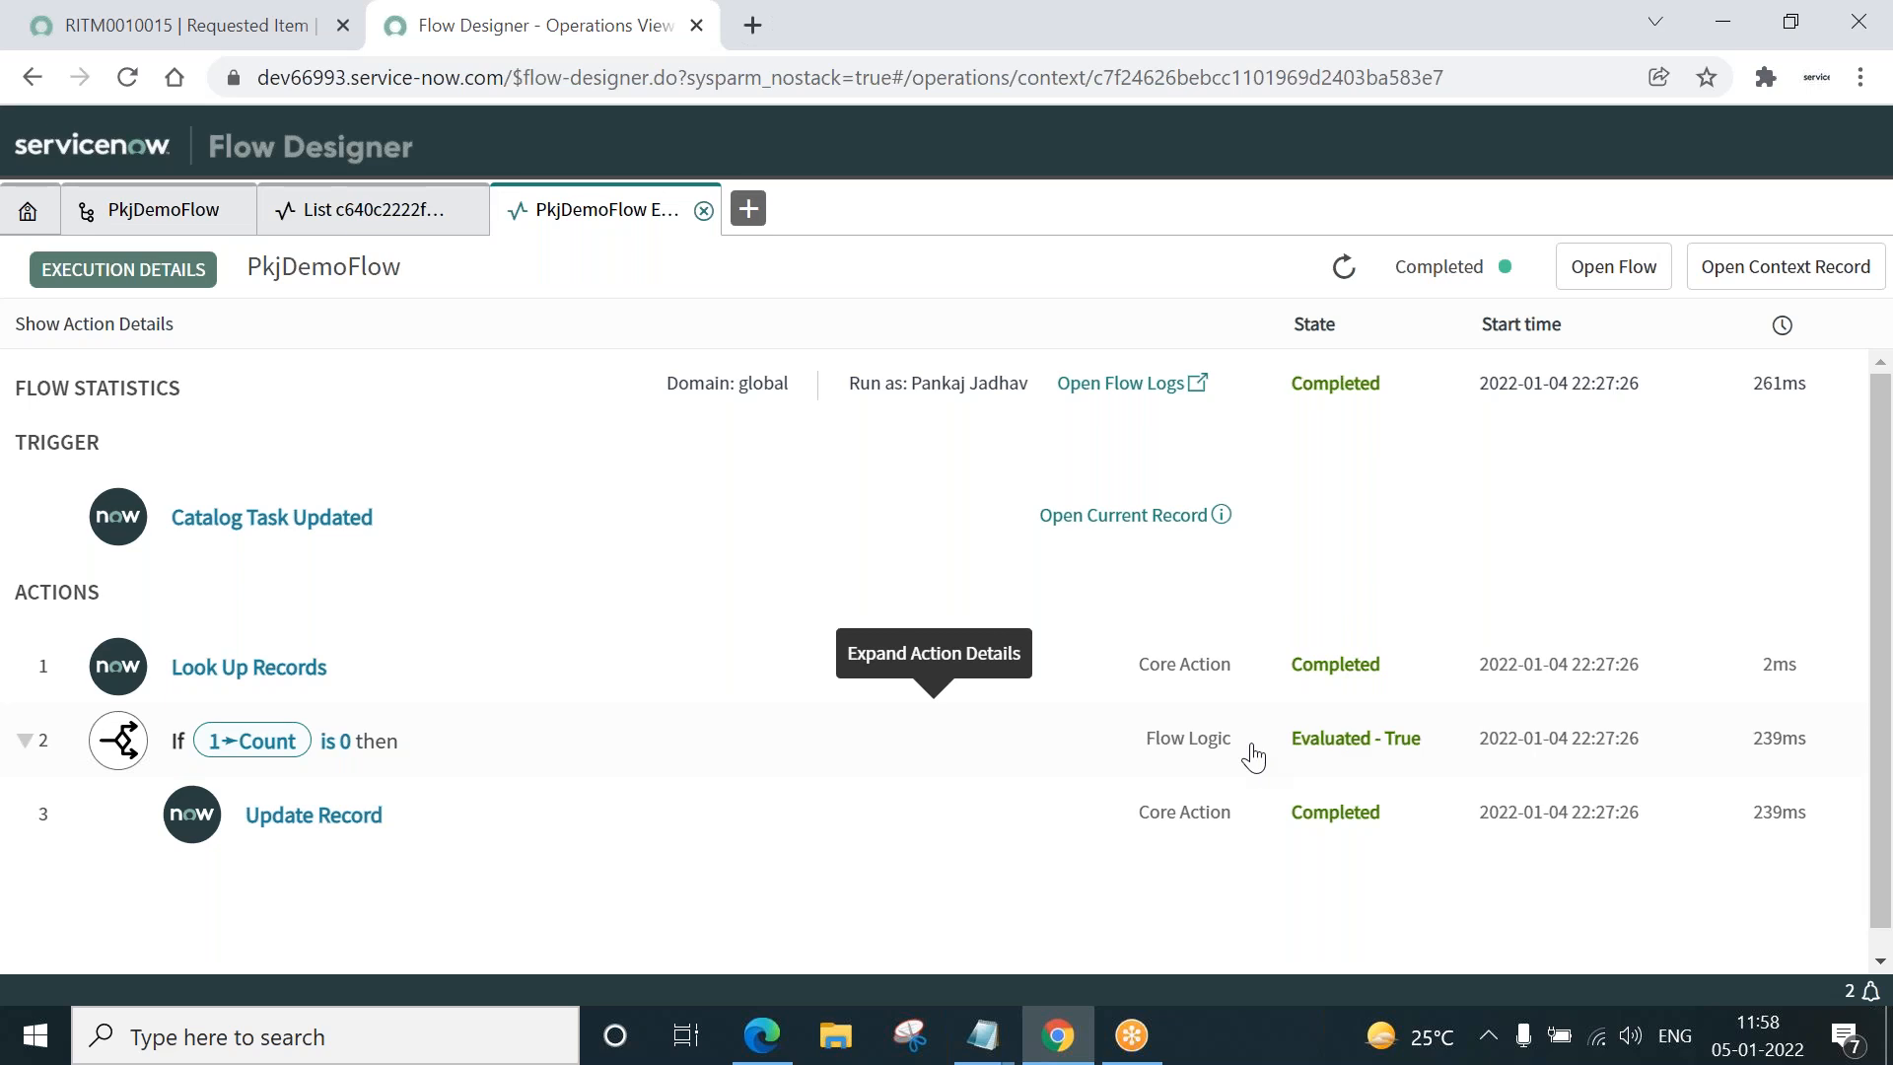
{"action": "mouse_move", "coordinate": [266, 832]}
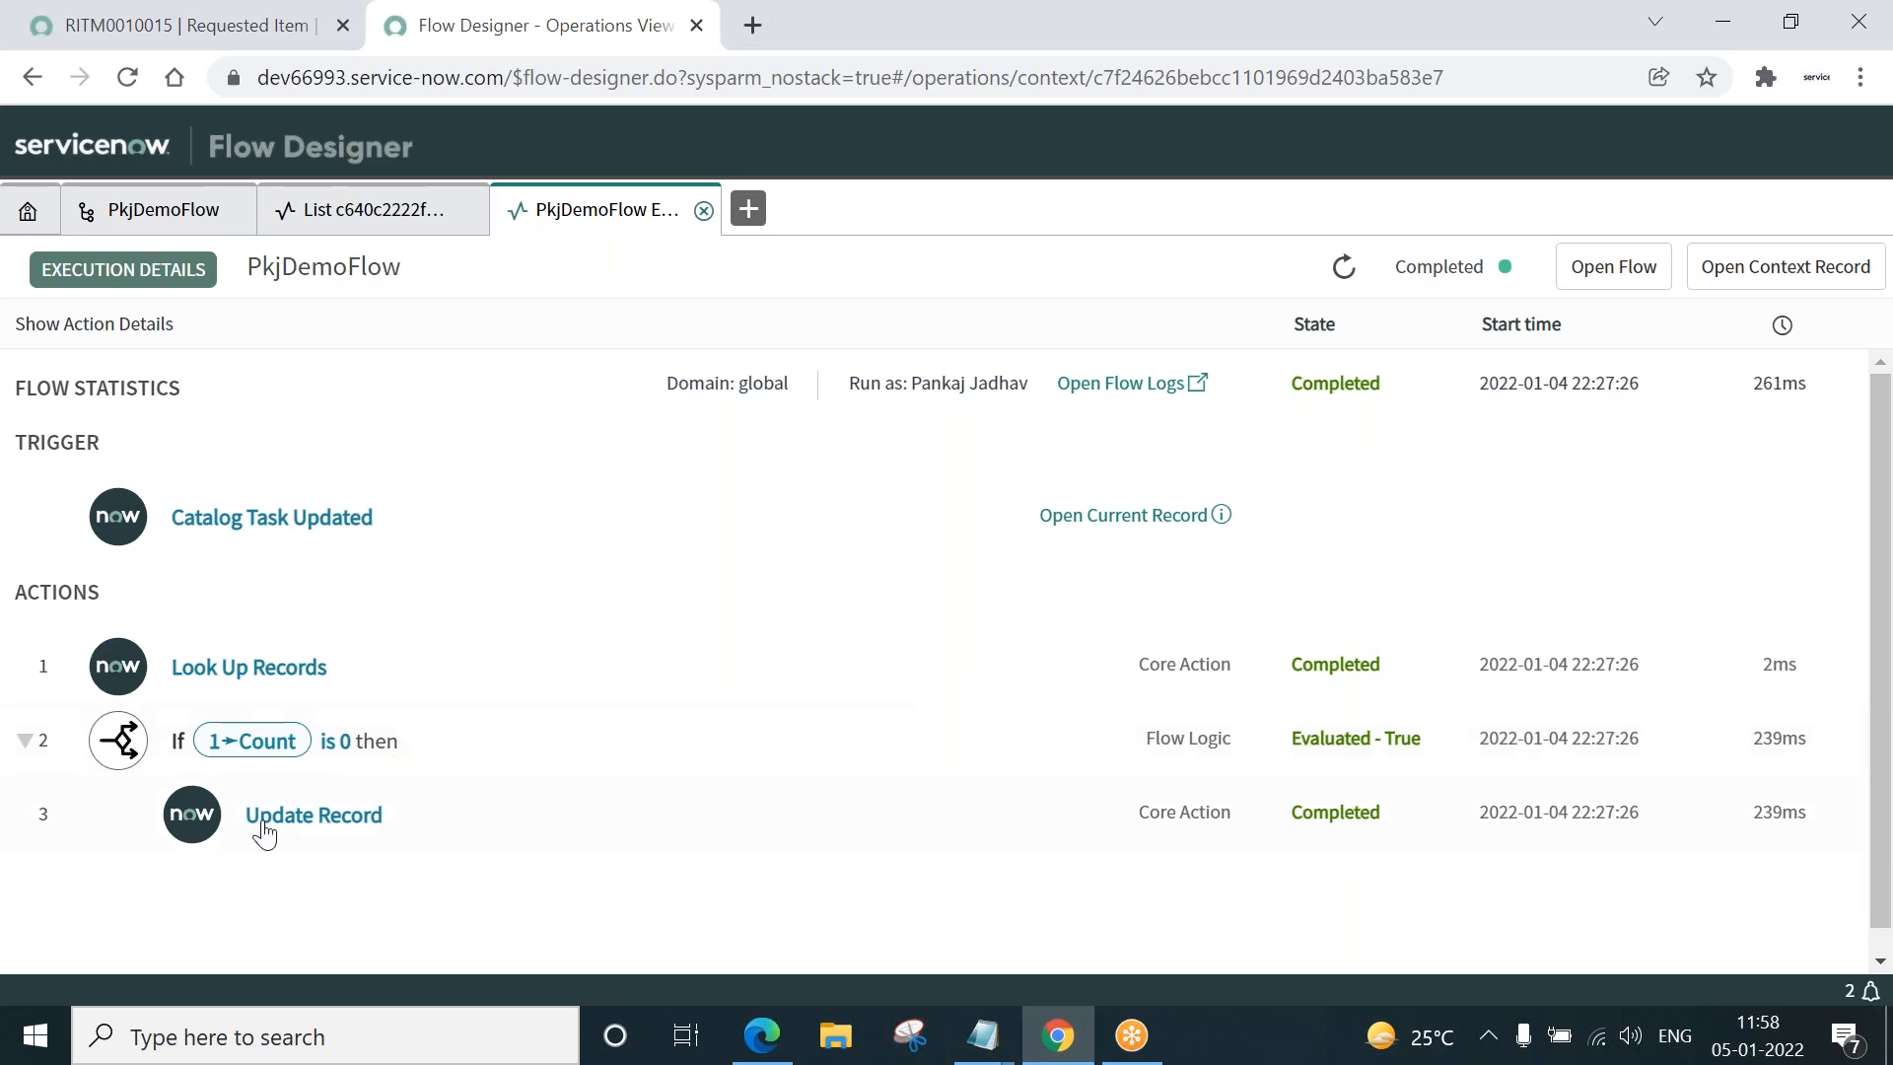
{"action": "mouse_move", "coordinate": [1309, 832]}
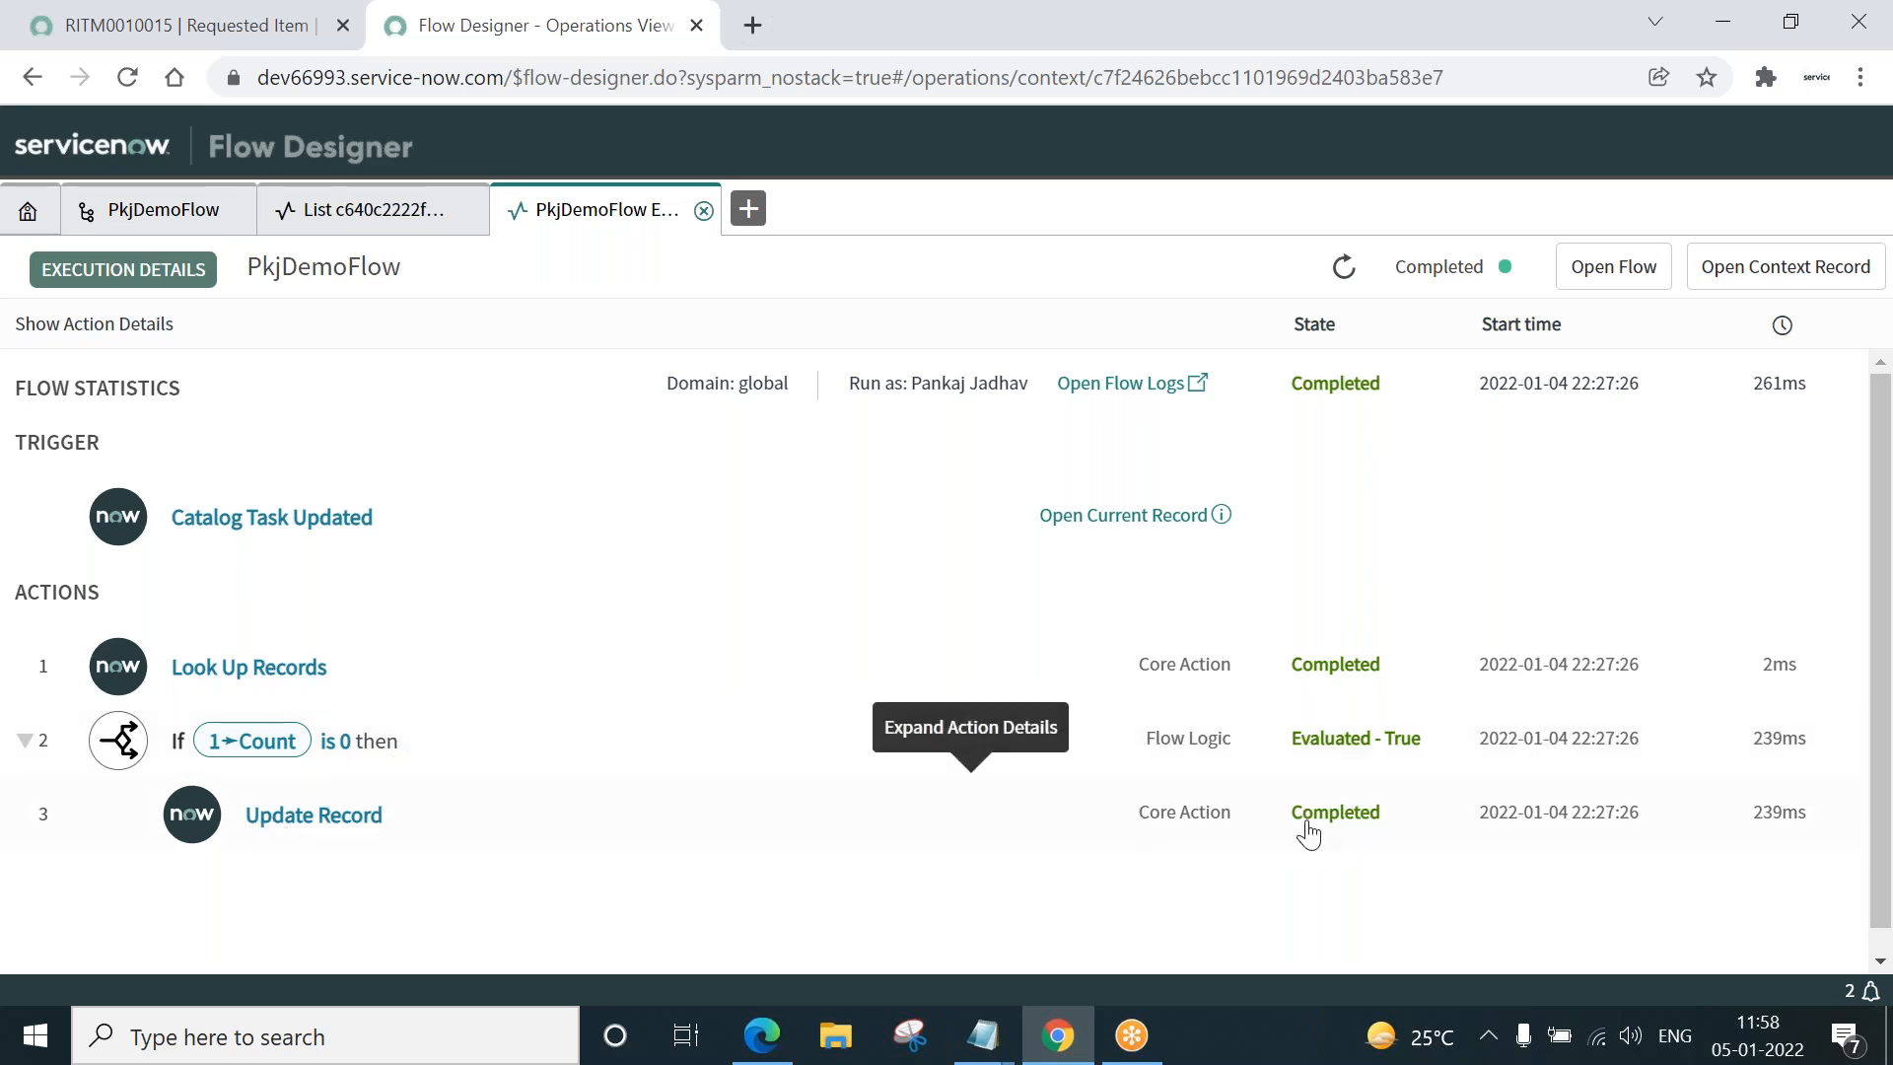
{"action": "mouse_move", "coordinate": [546, 751]}
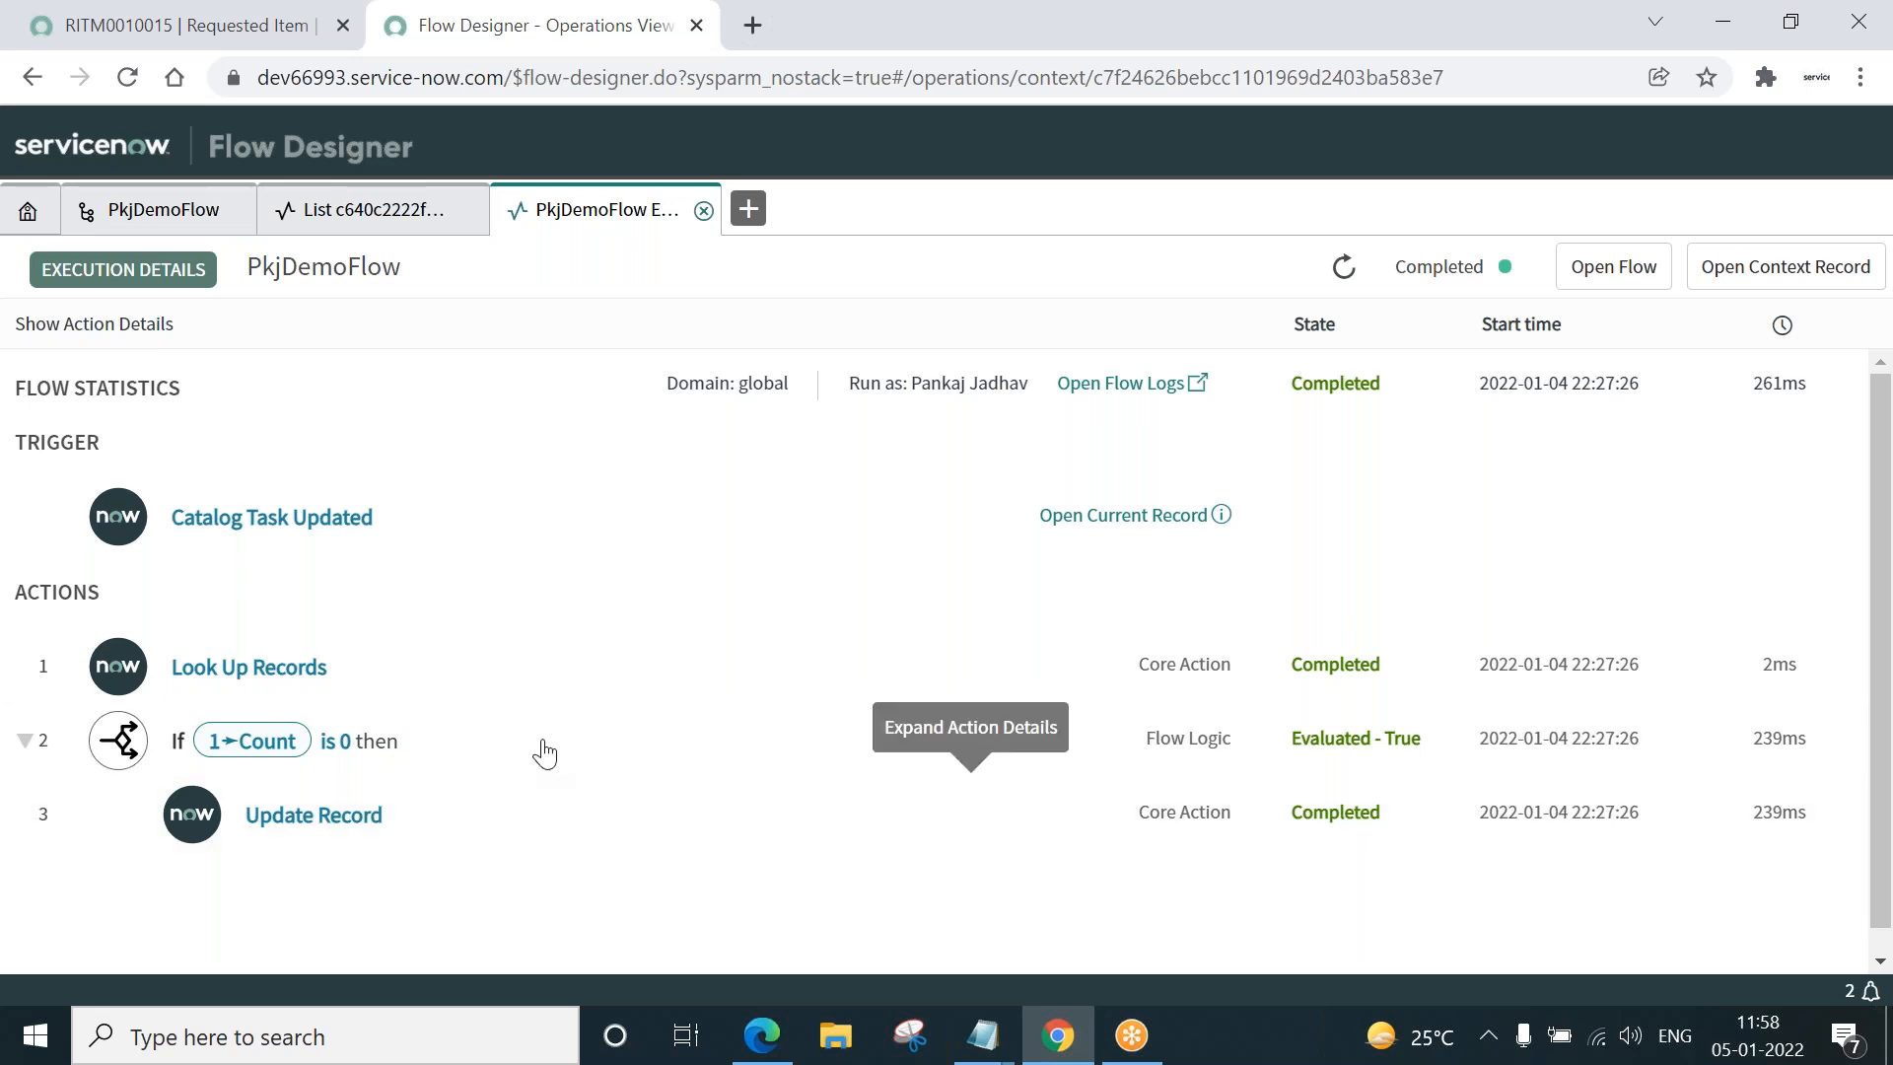
{"action": "mouse_move", "coordinate": [873, 639]}
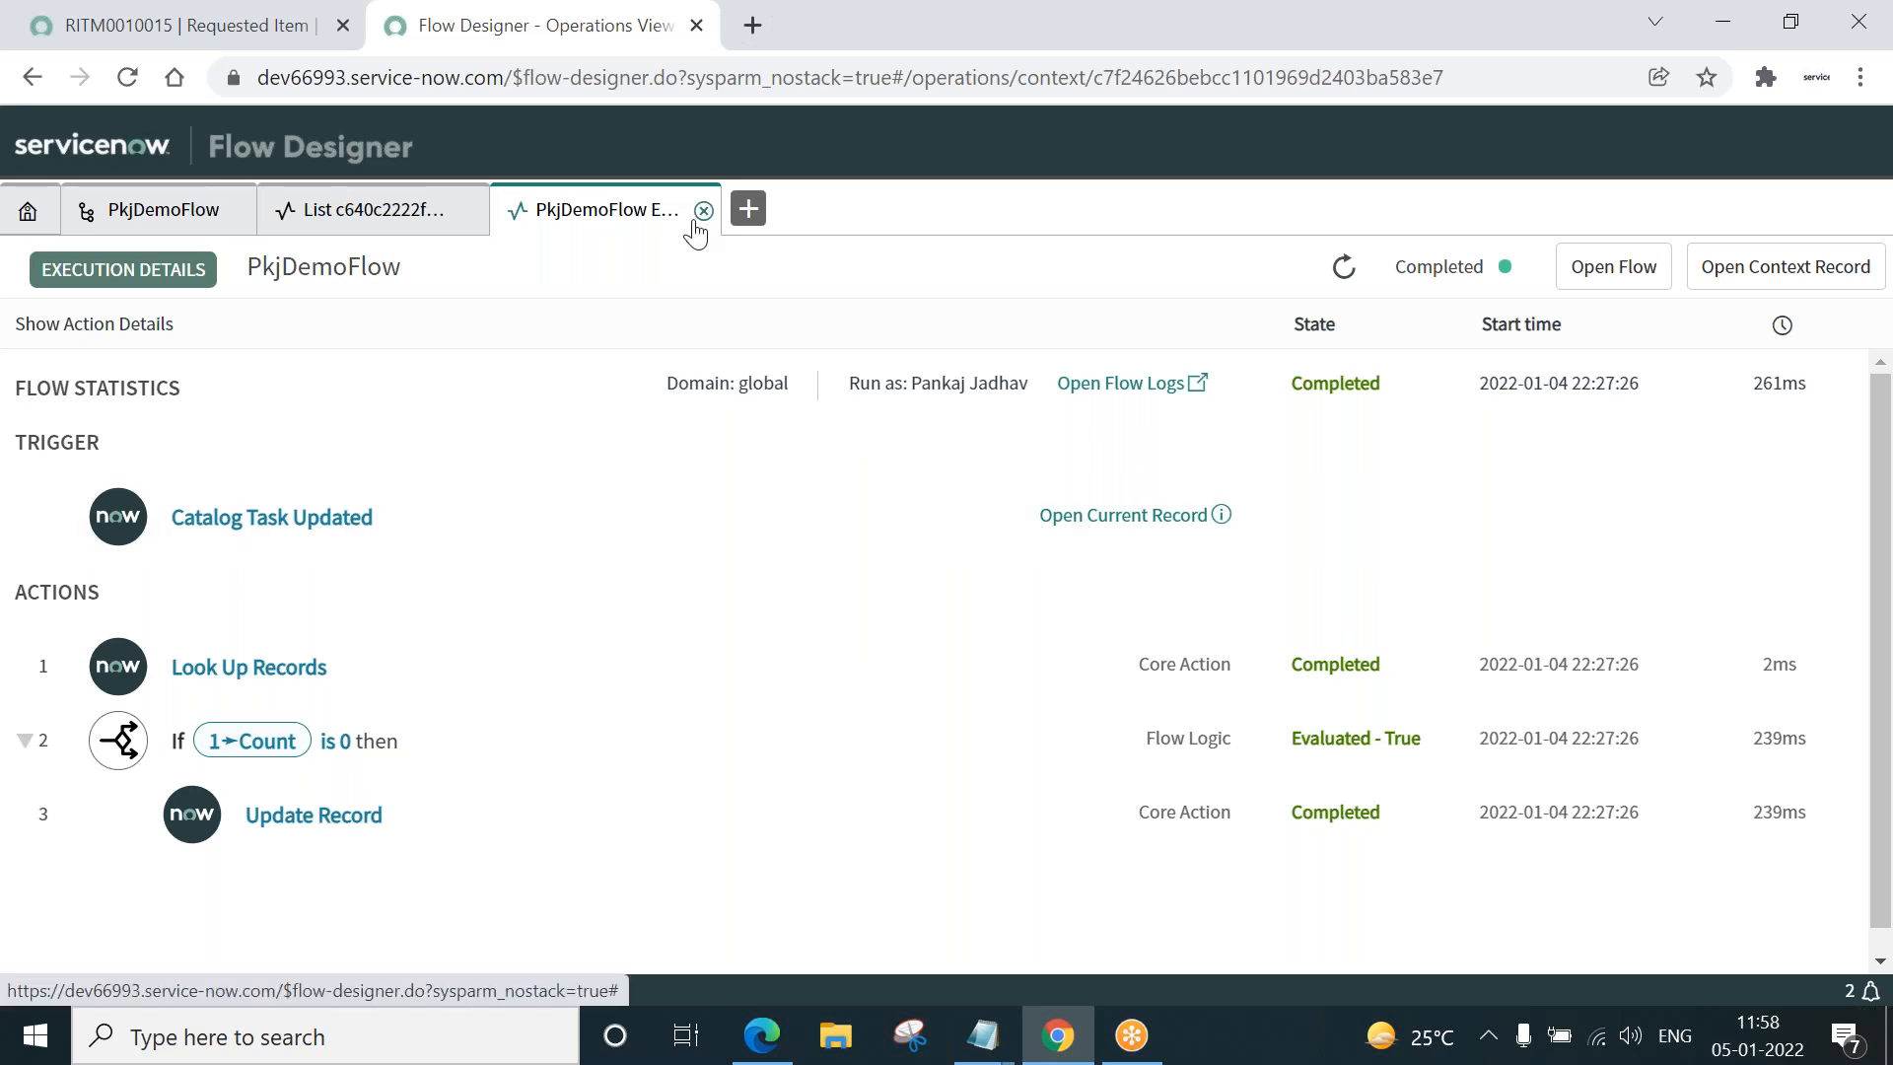
- Dismiss the execution details, leaving only the published PkjDemoFlow design
{"action": "left_click", "coordinate": [704, 211]}
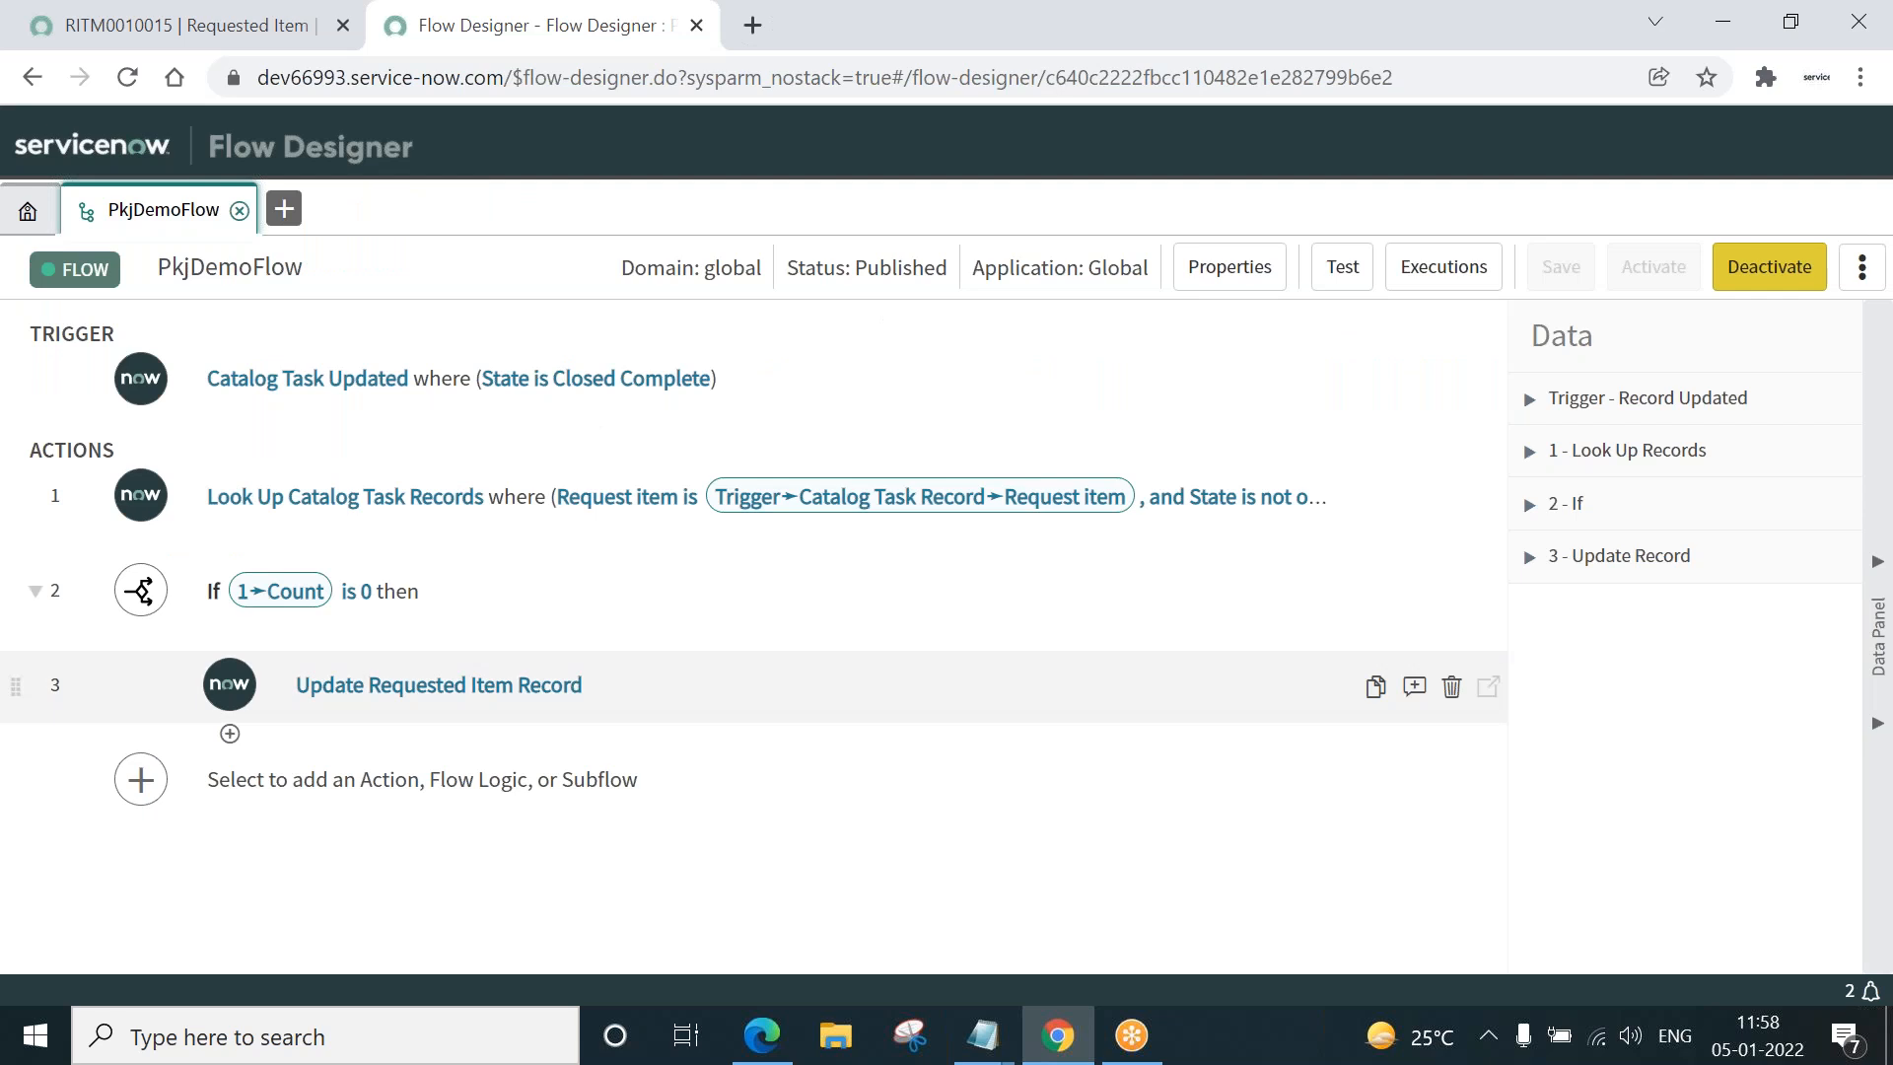
{"action": "mouse_move", "coordinate": [438, 685]}
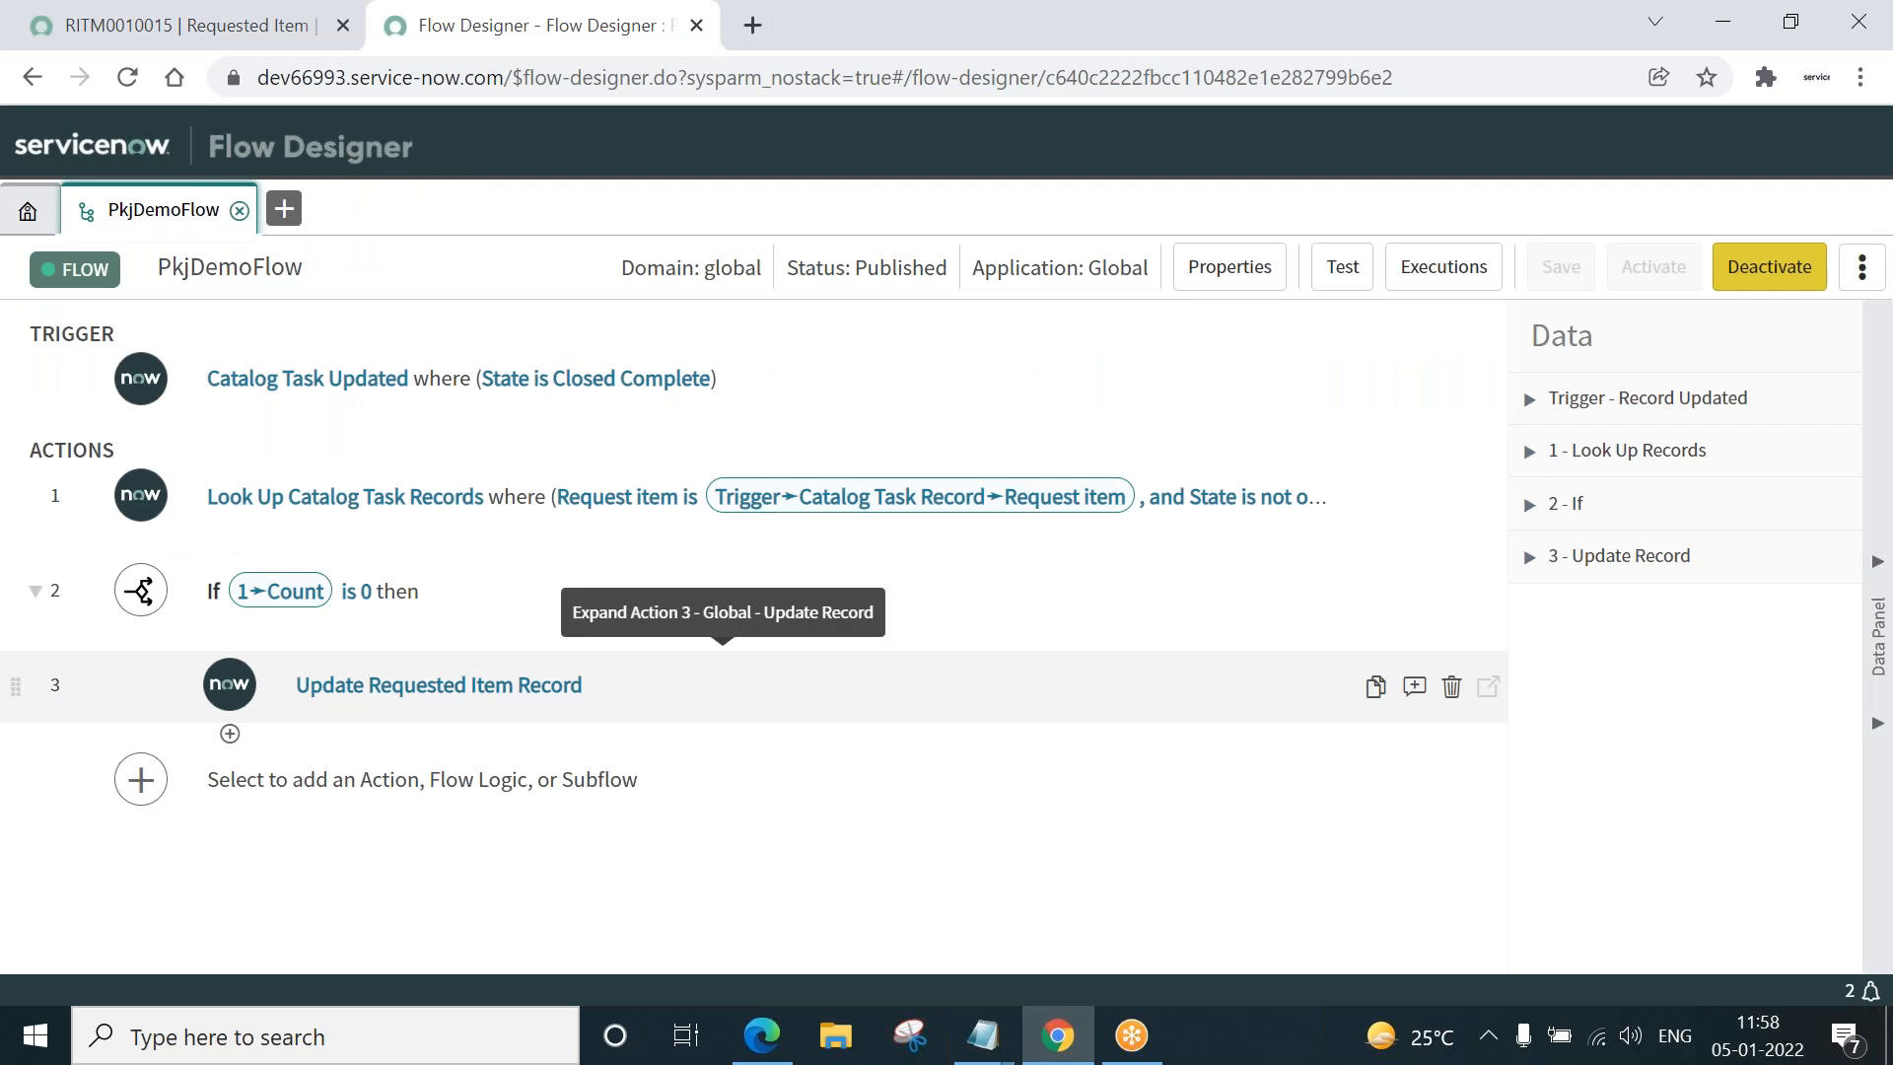